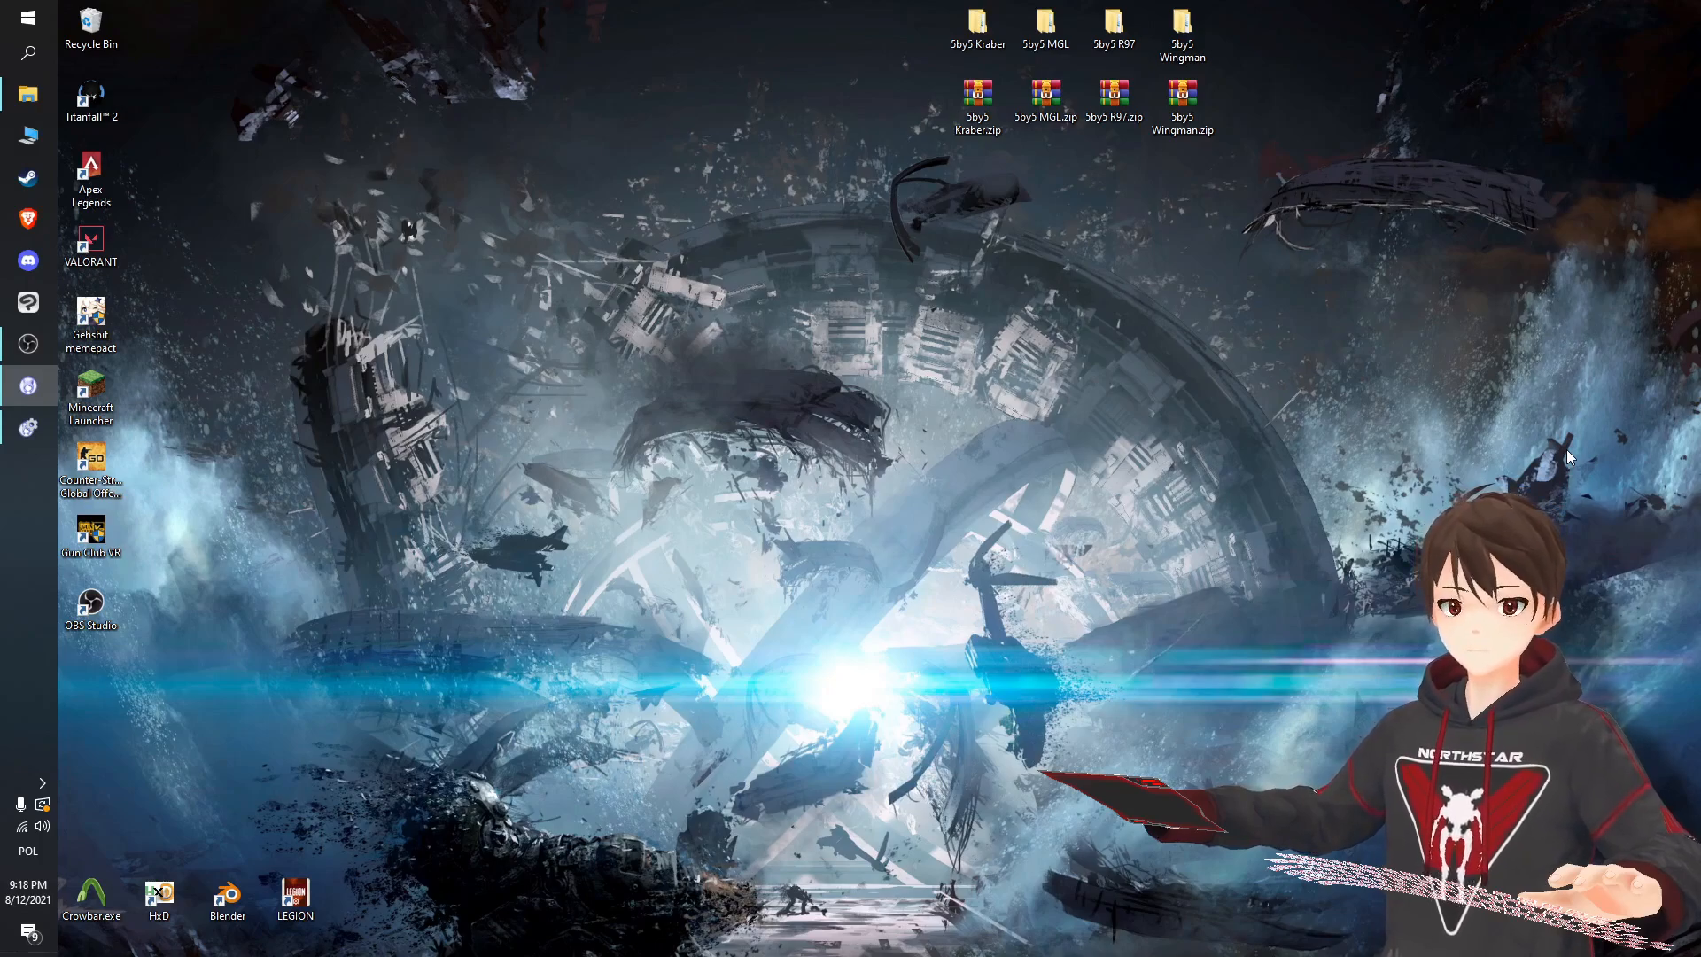
mouse_move(1598, 422)
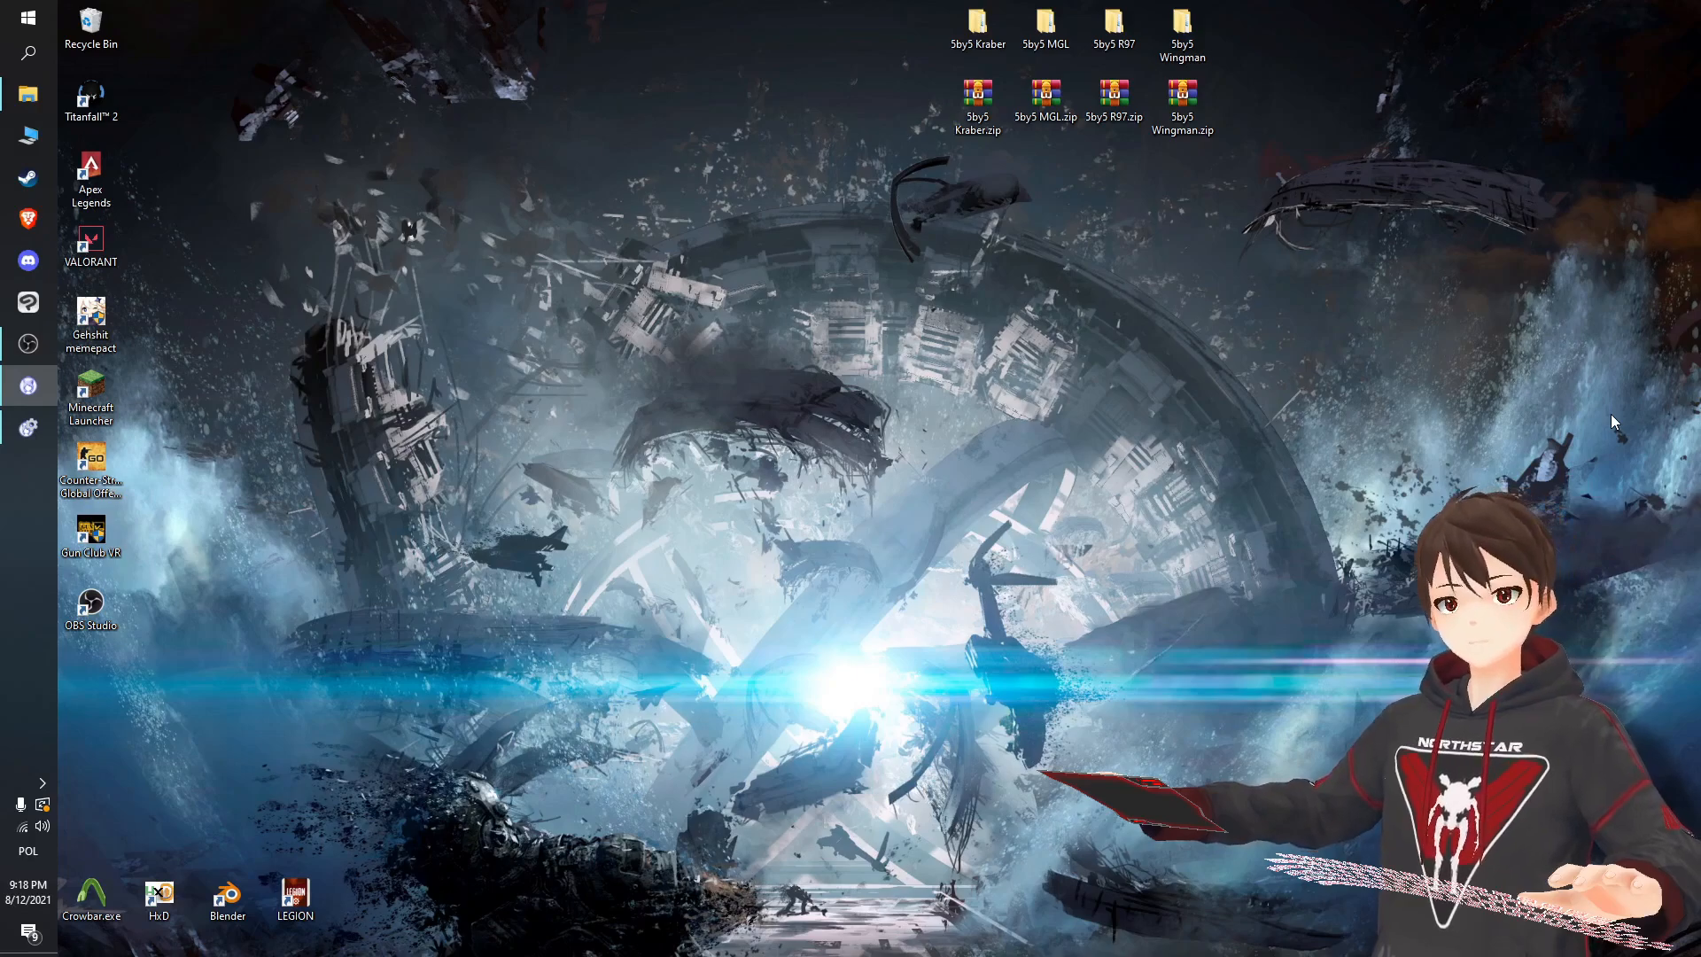
mouse_move(1586, 436)
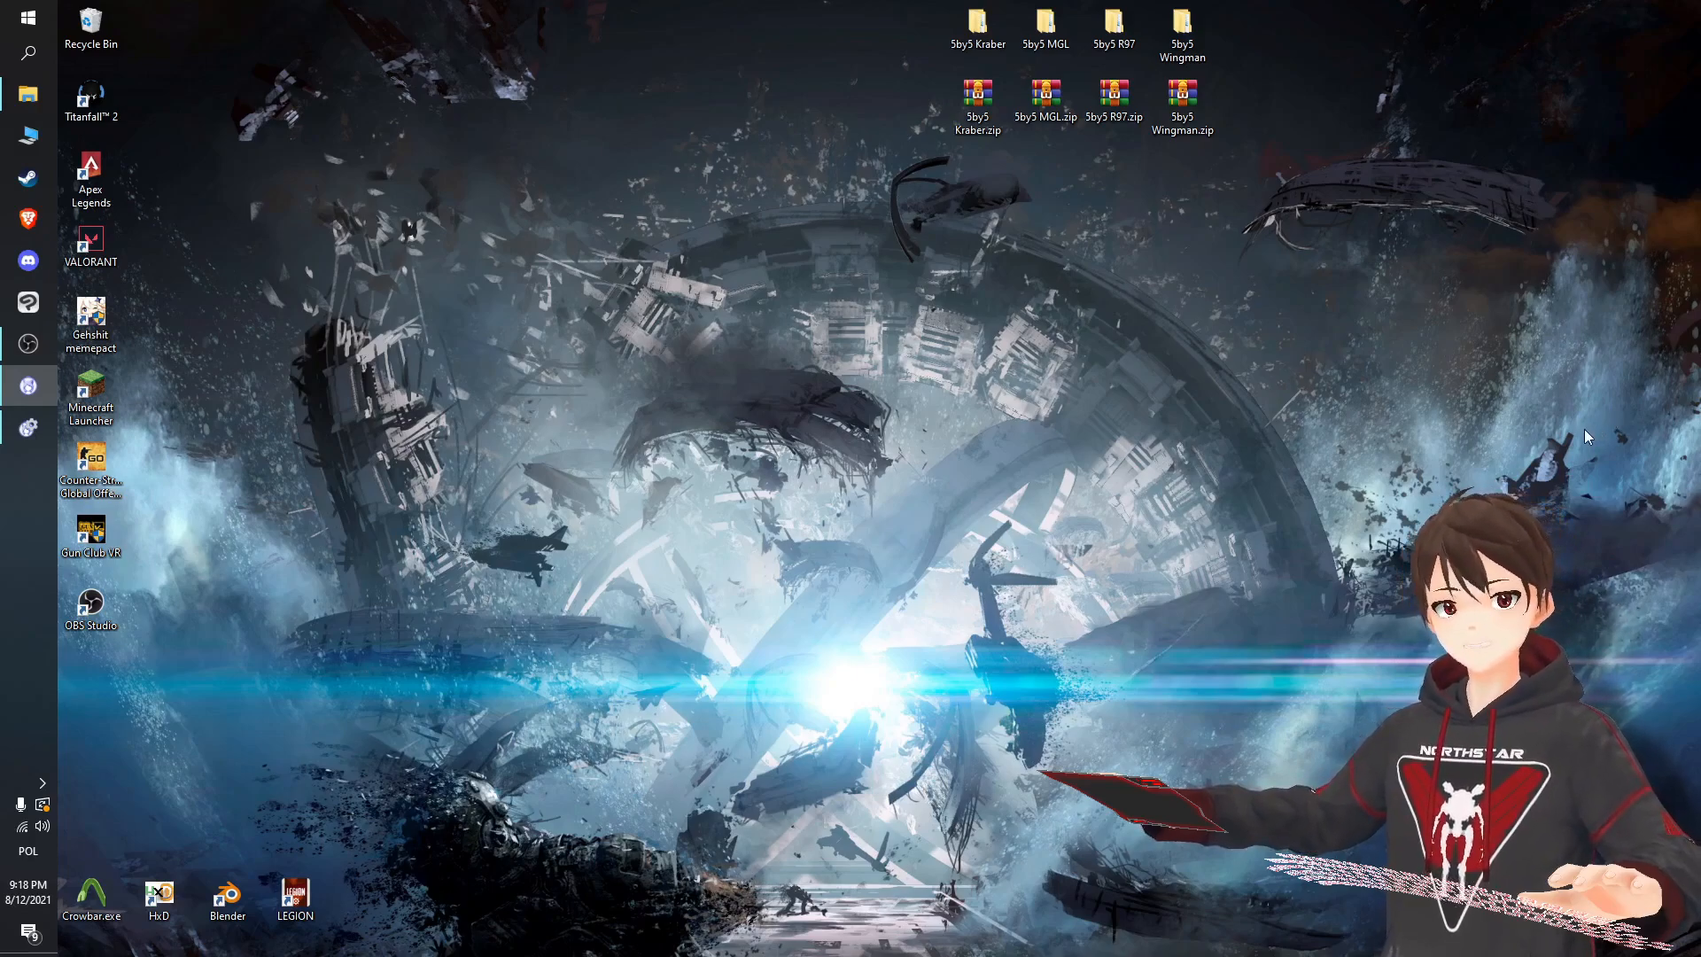
mouse_move(1487, 414)
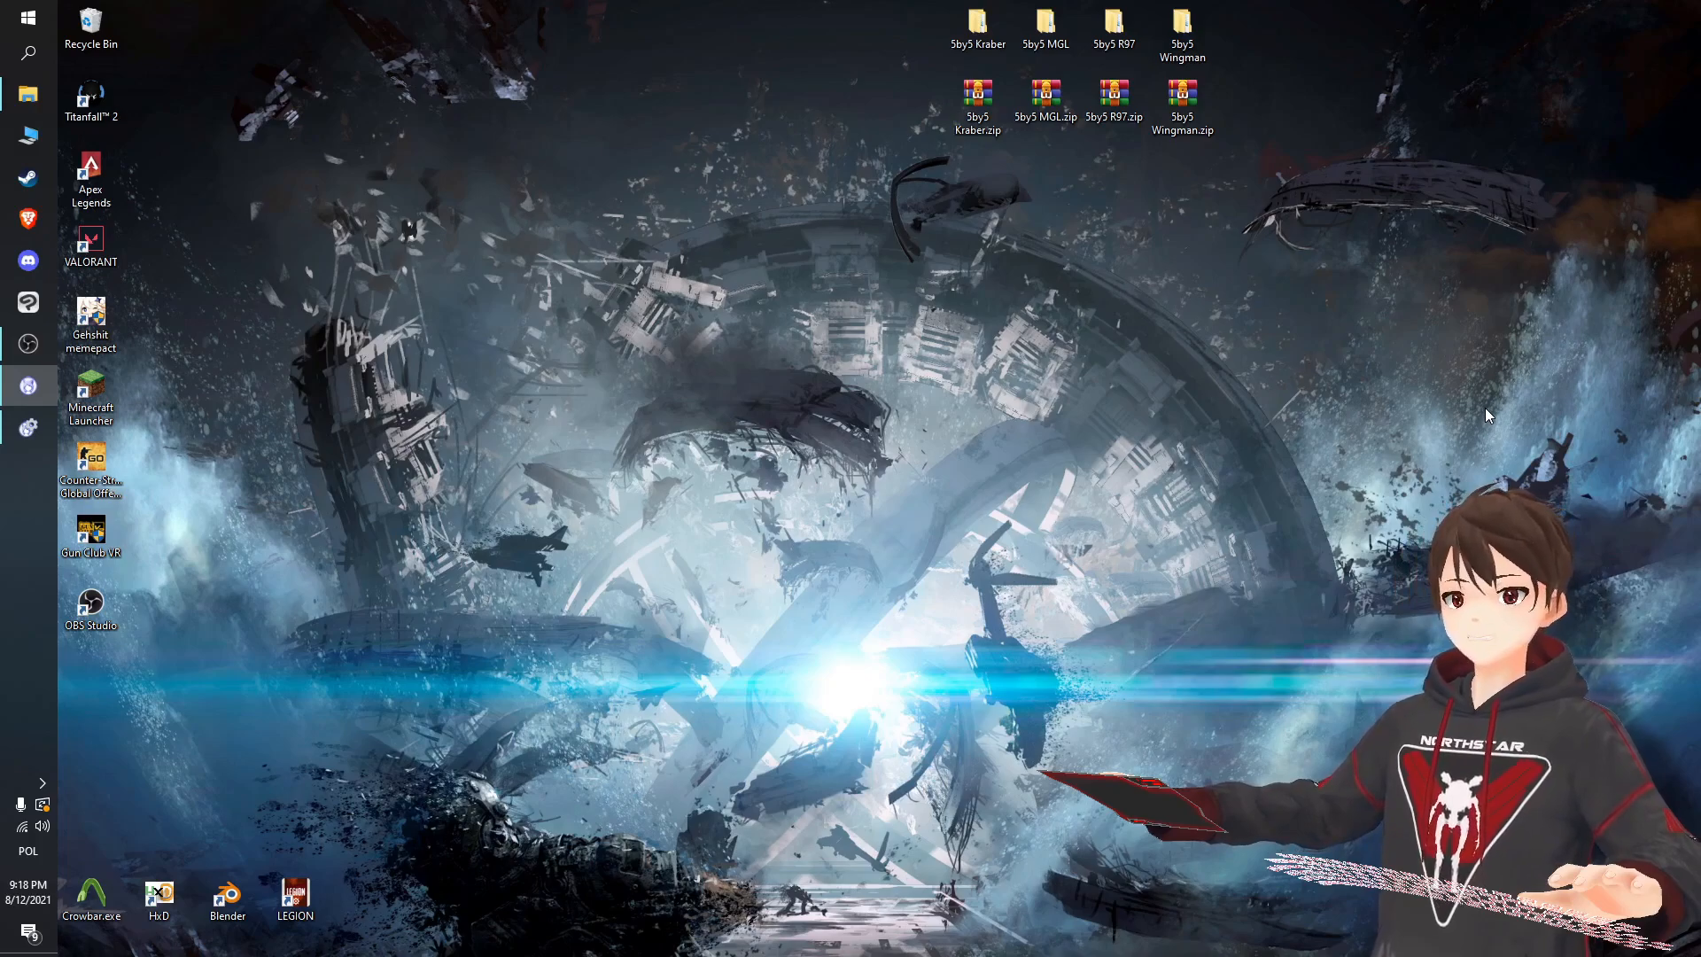
mouse_move(1242, 372)
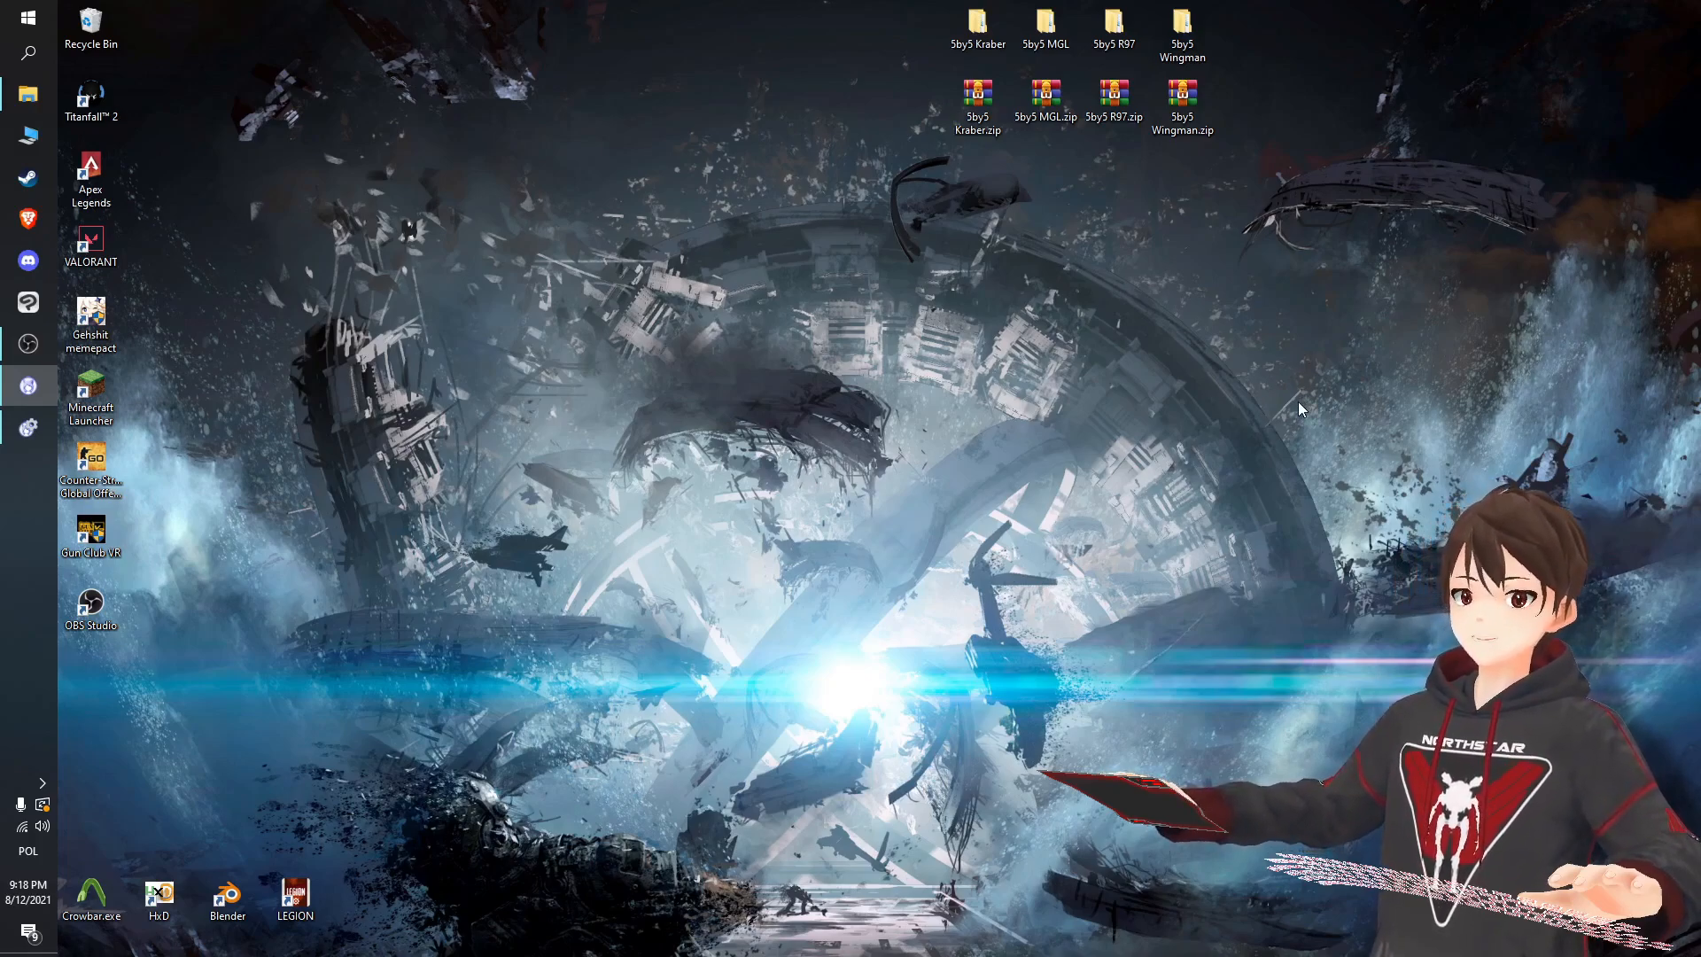
mouse_move(1150, 482)
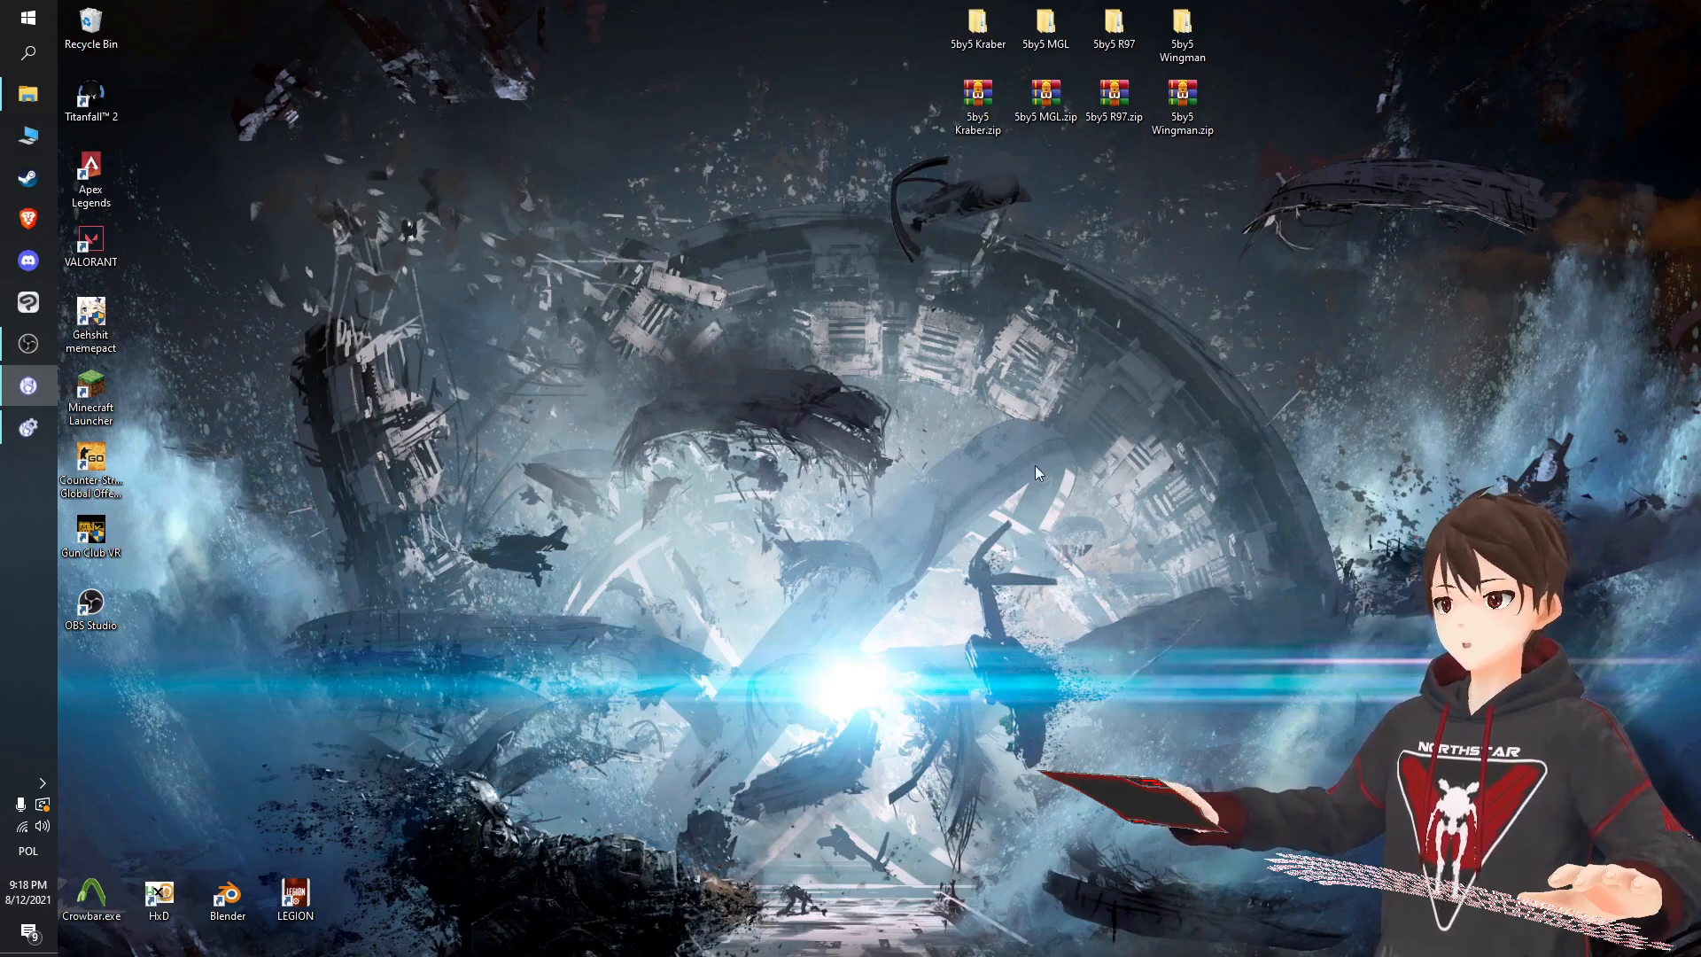
Launch Legion and load common.rpak from Titanfall2\r2\paks\Win64, listing 9213 assets.
double_click(295, 898)
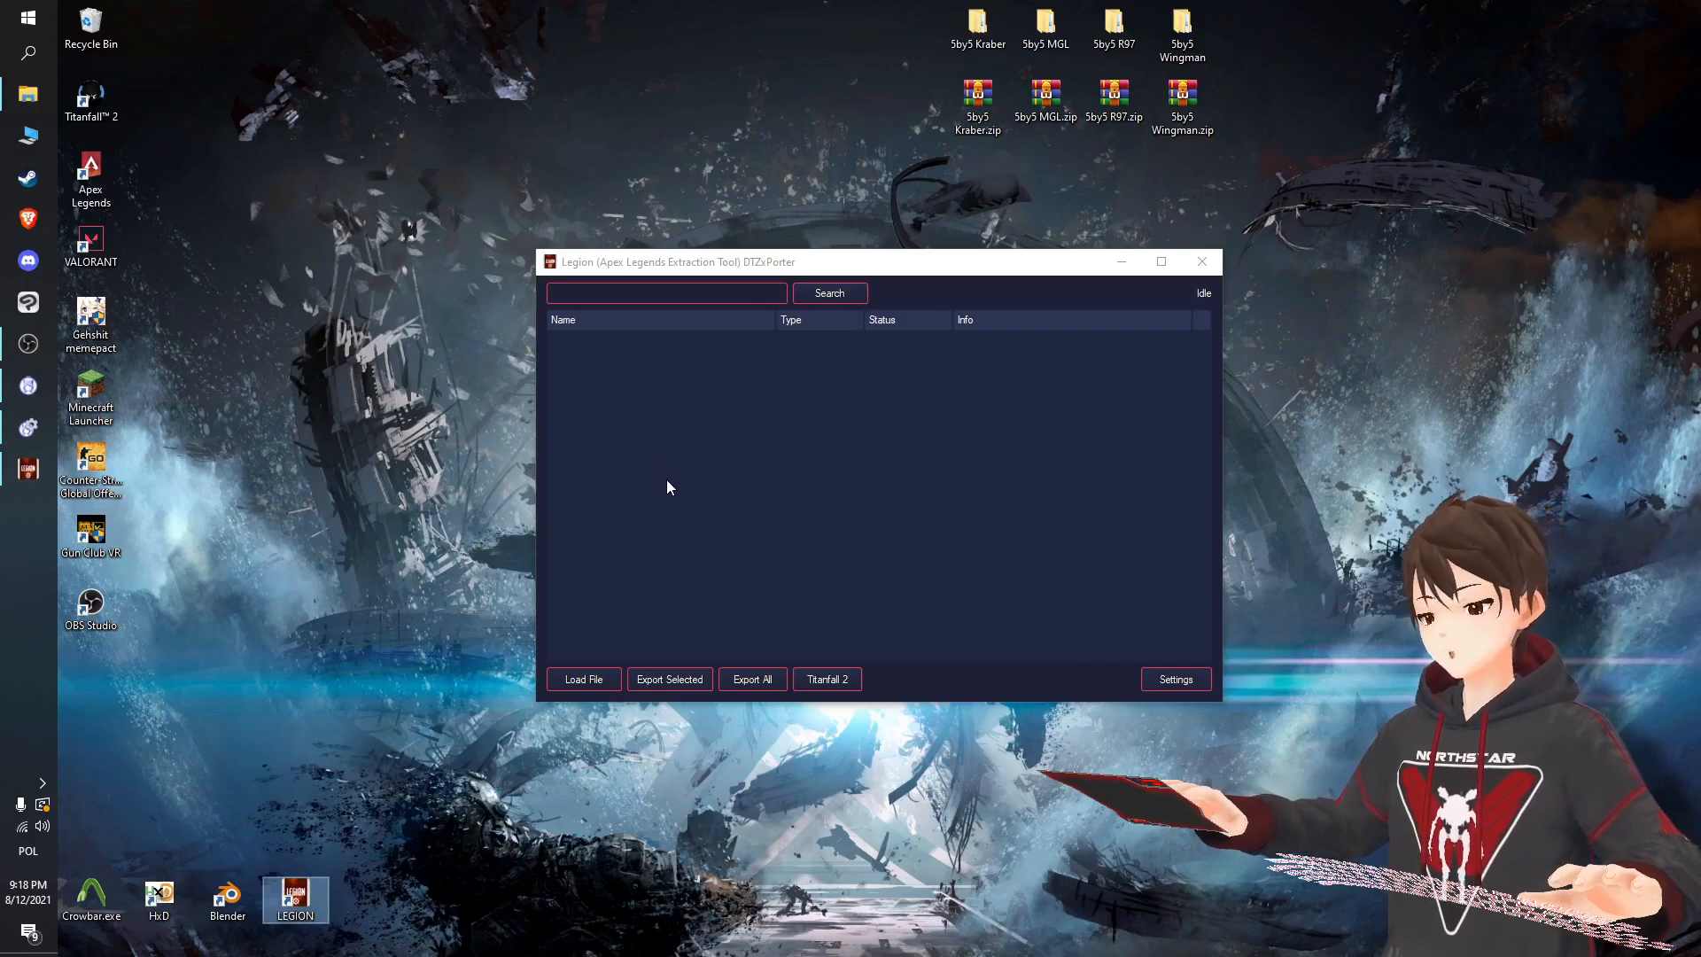
click(583, 678)
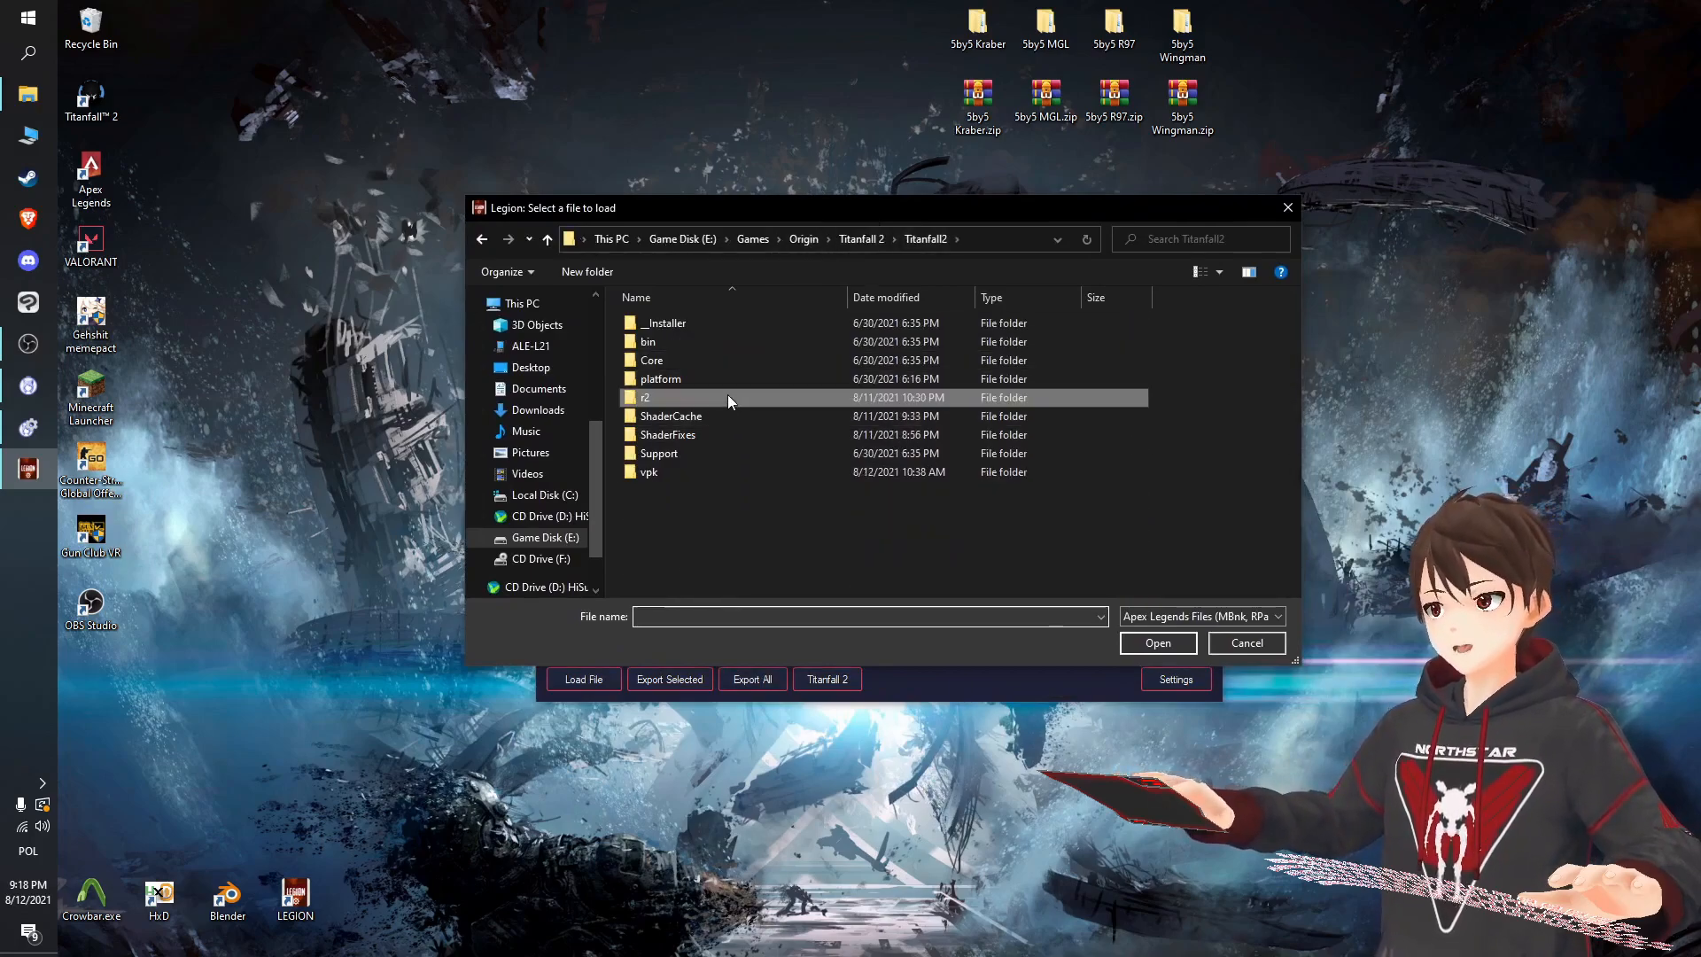
double_click(646, 397)
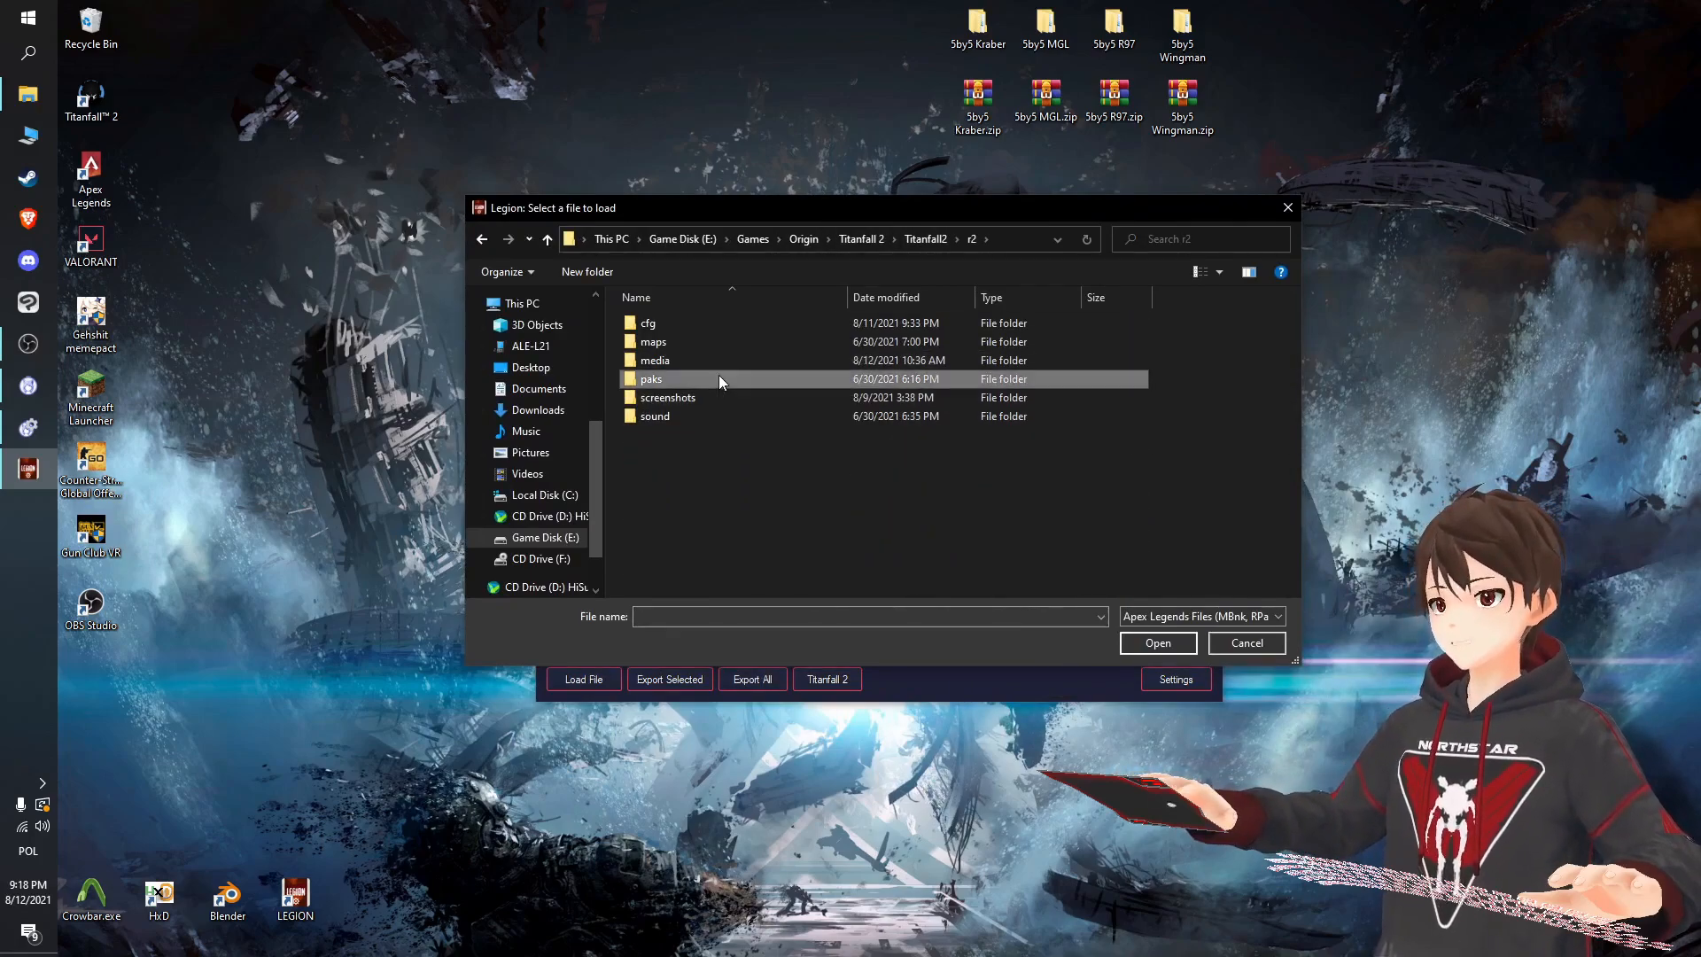
double_click(649, 378)
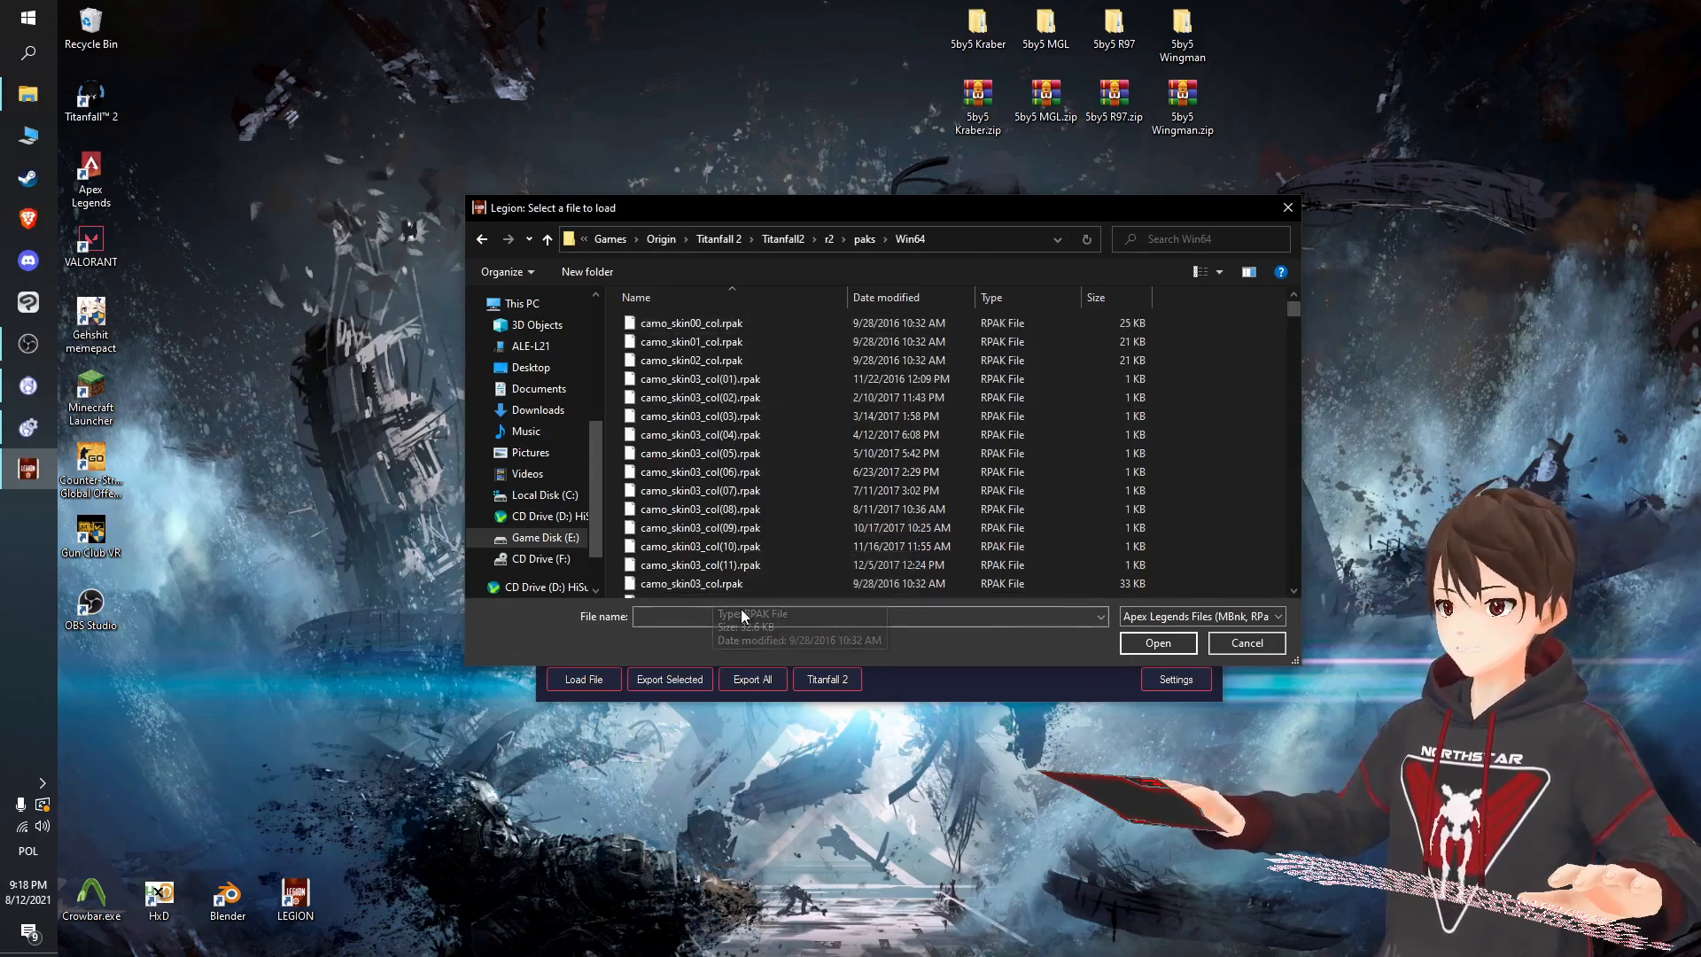
text(commm)
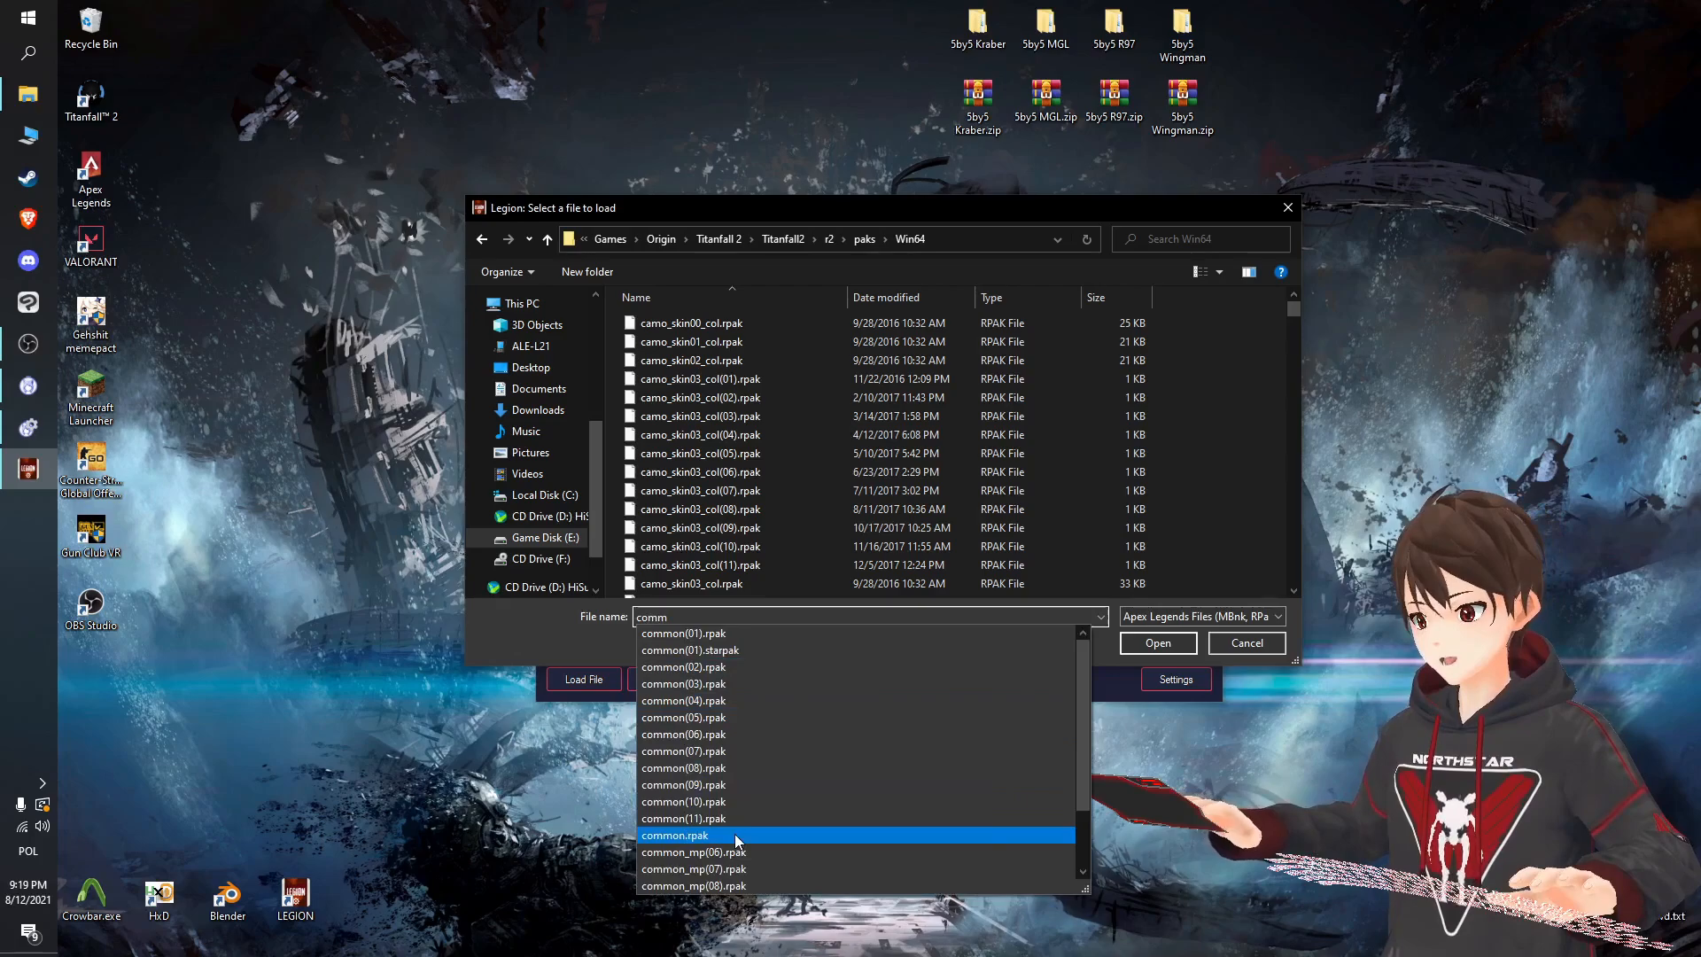
click(1156, 643)
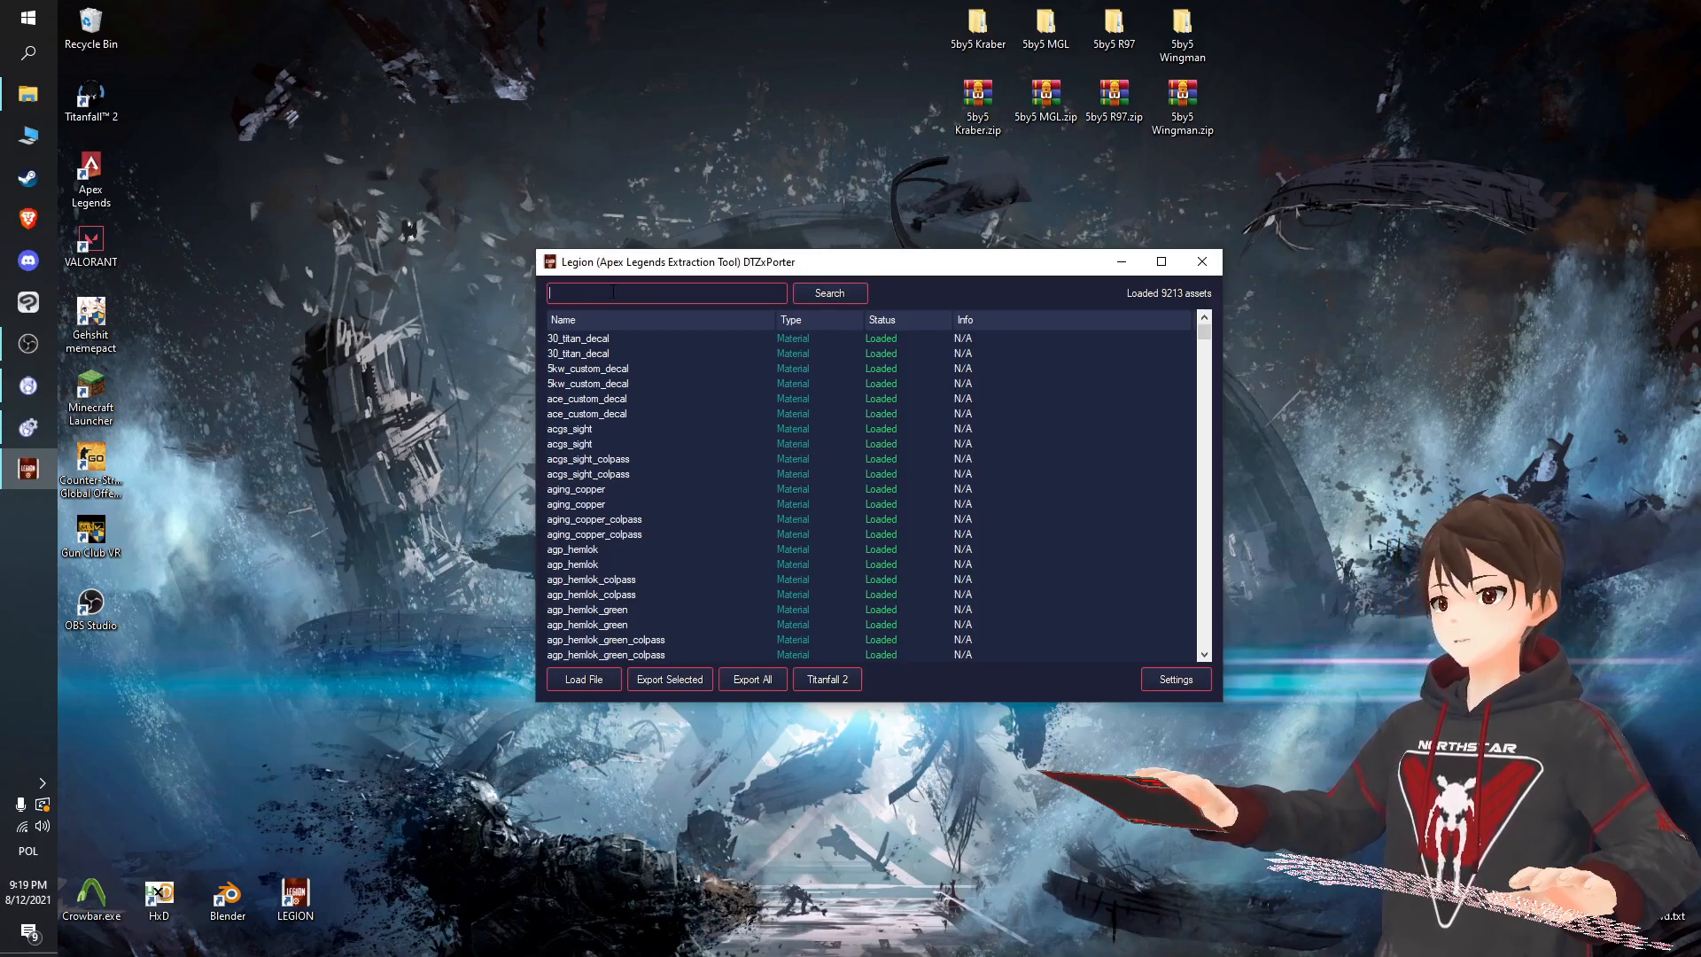
Search the assets for kraber and export the kraber_sr material.
text(k)
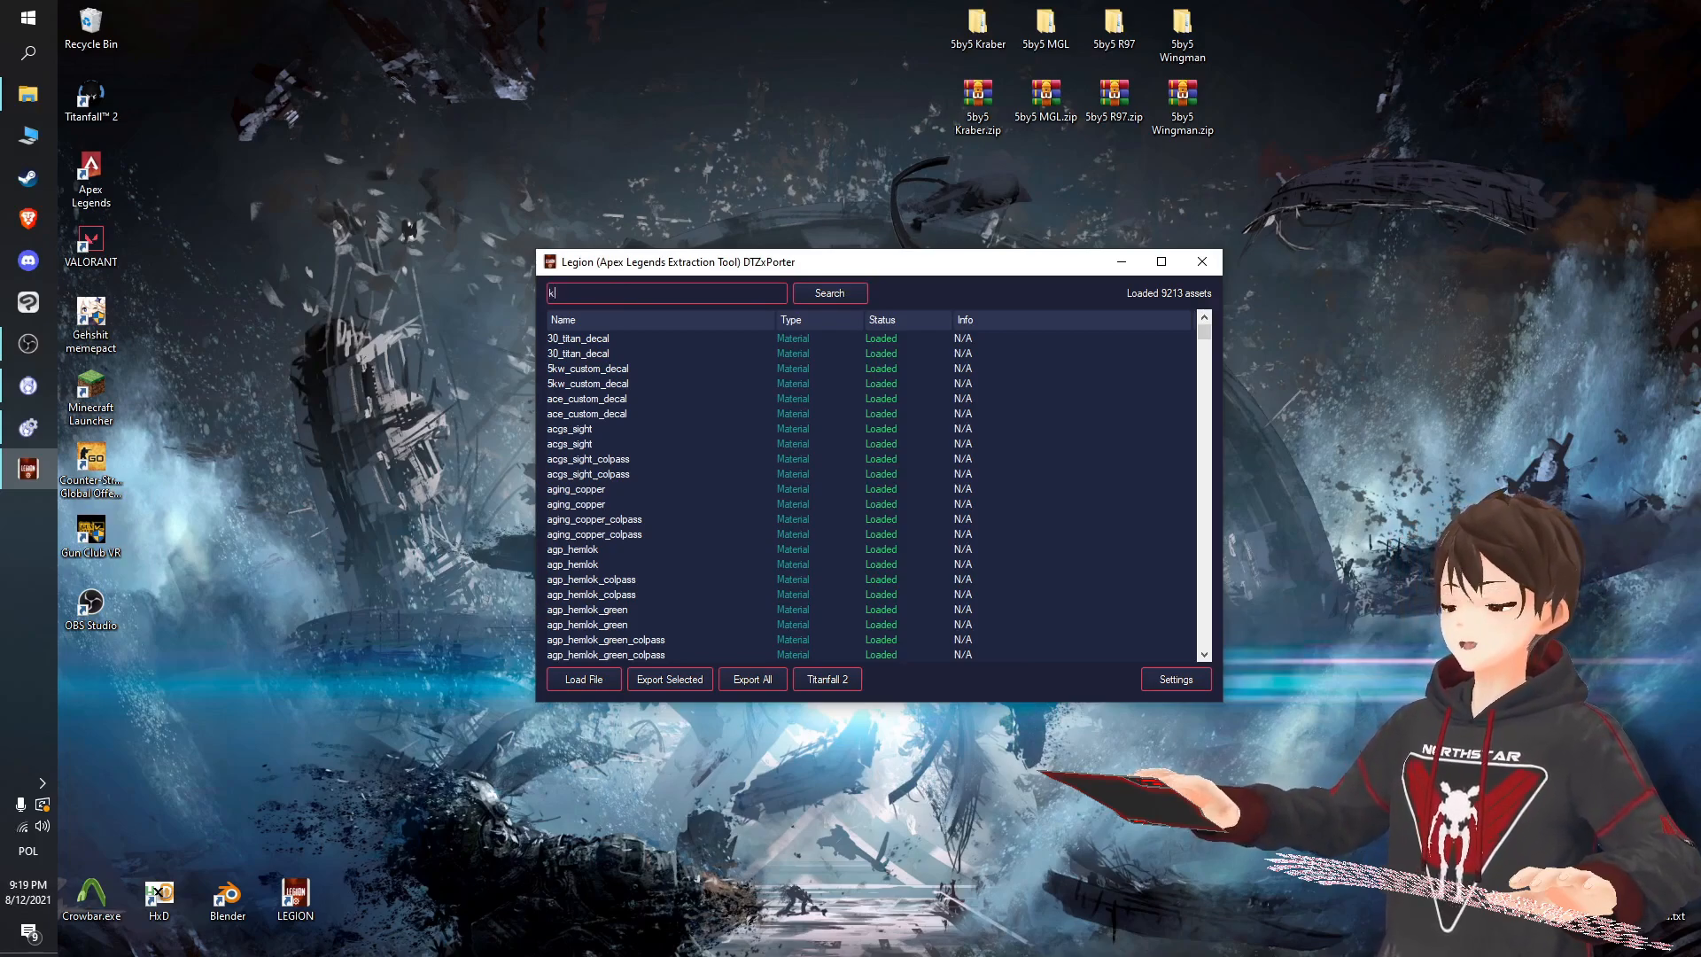
click(827, 293)
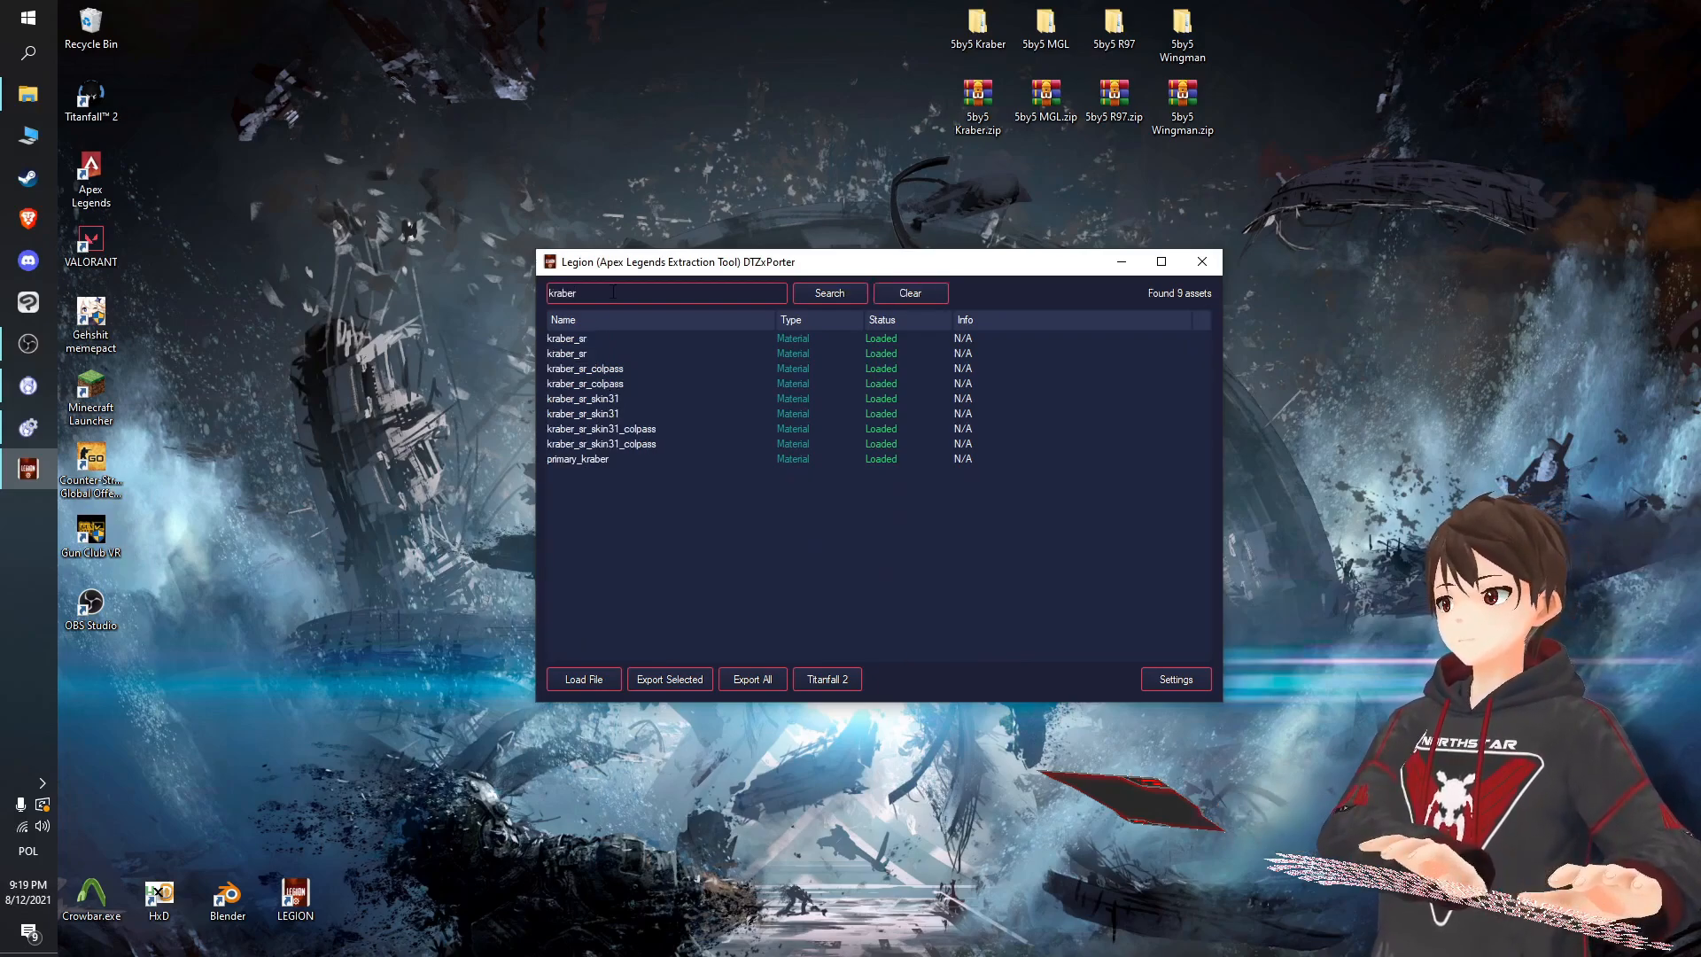
click(651, 353)
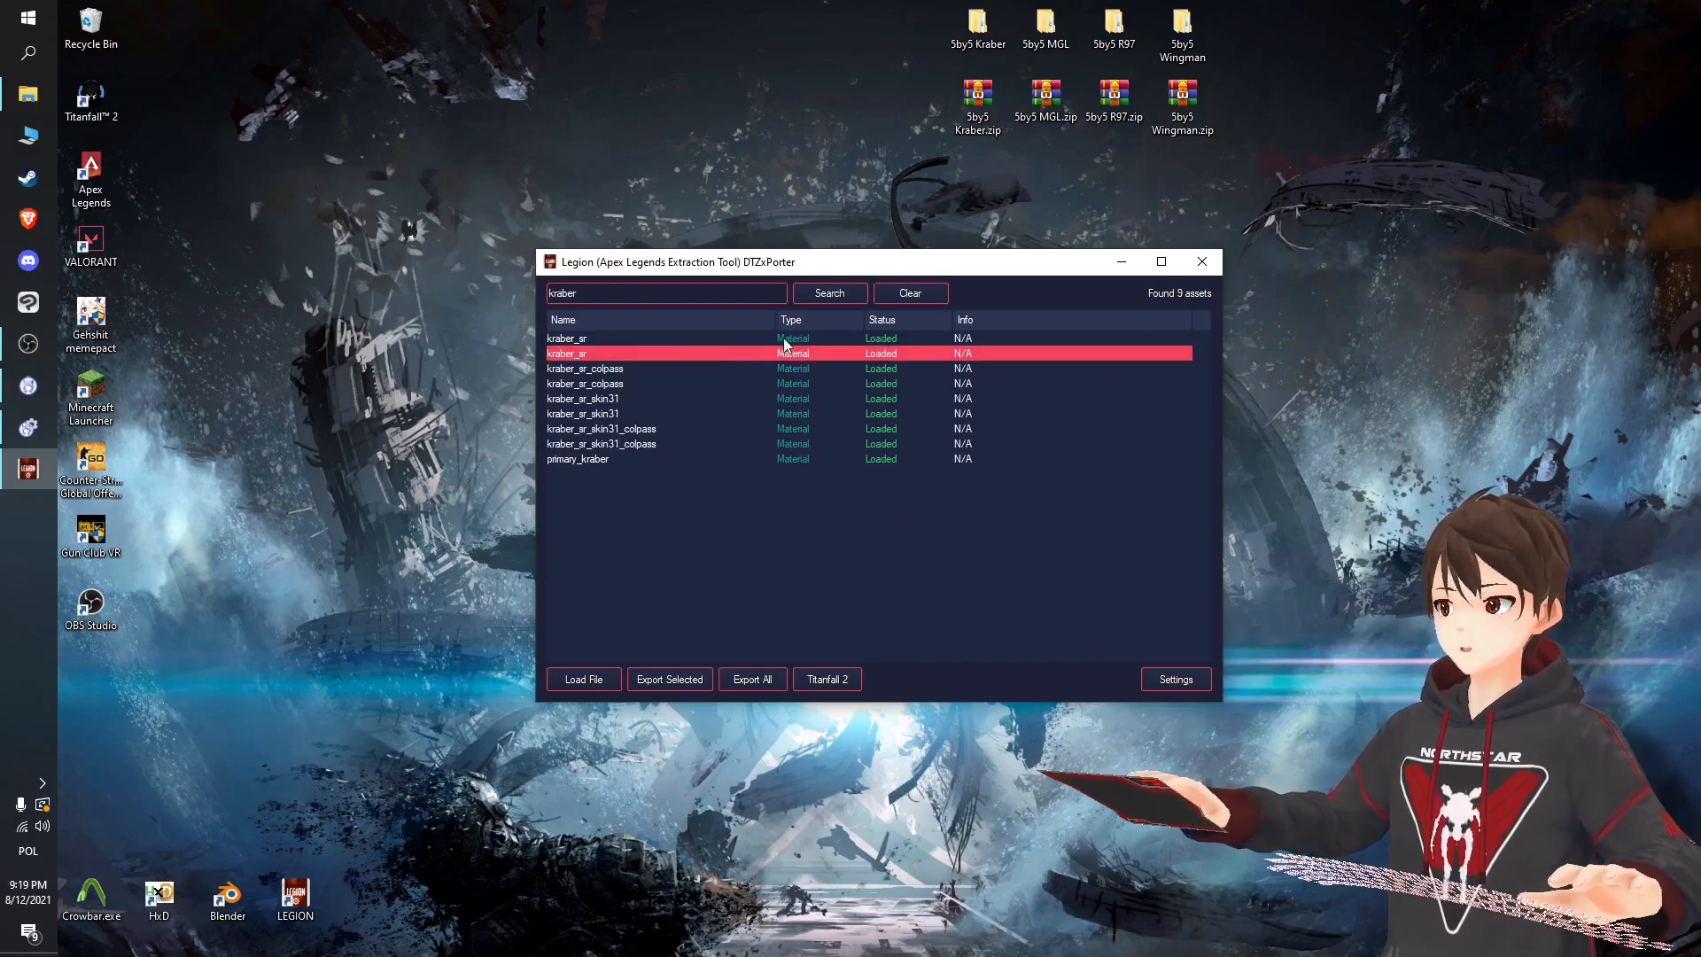
mouse_move(914, 358)
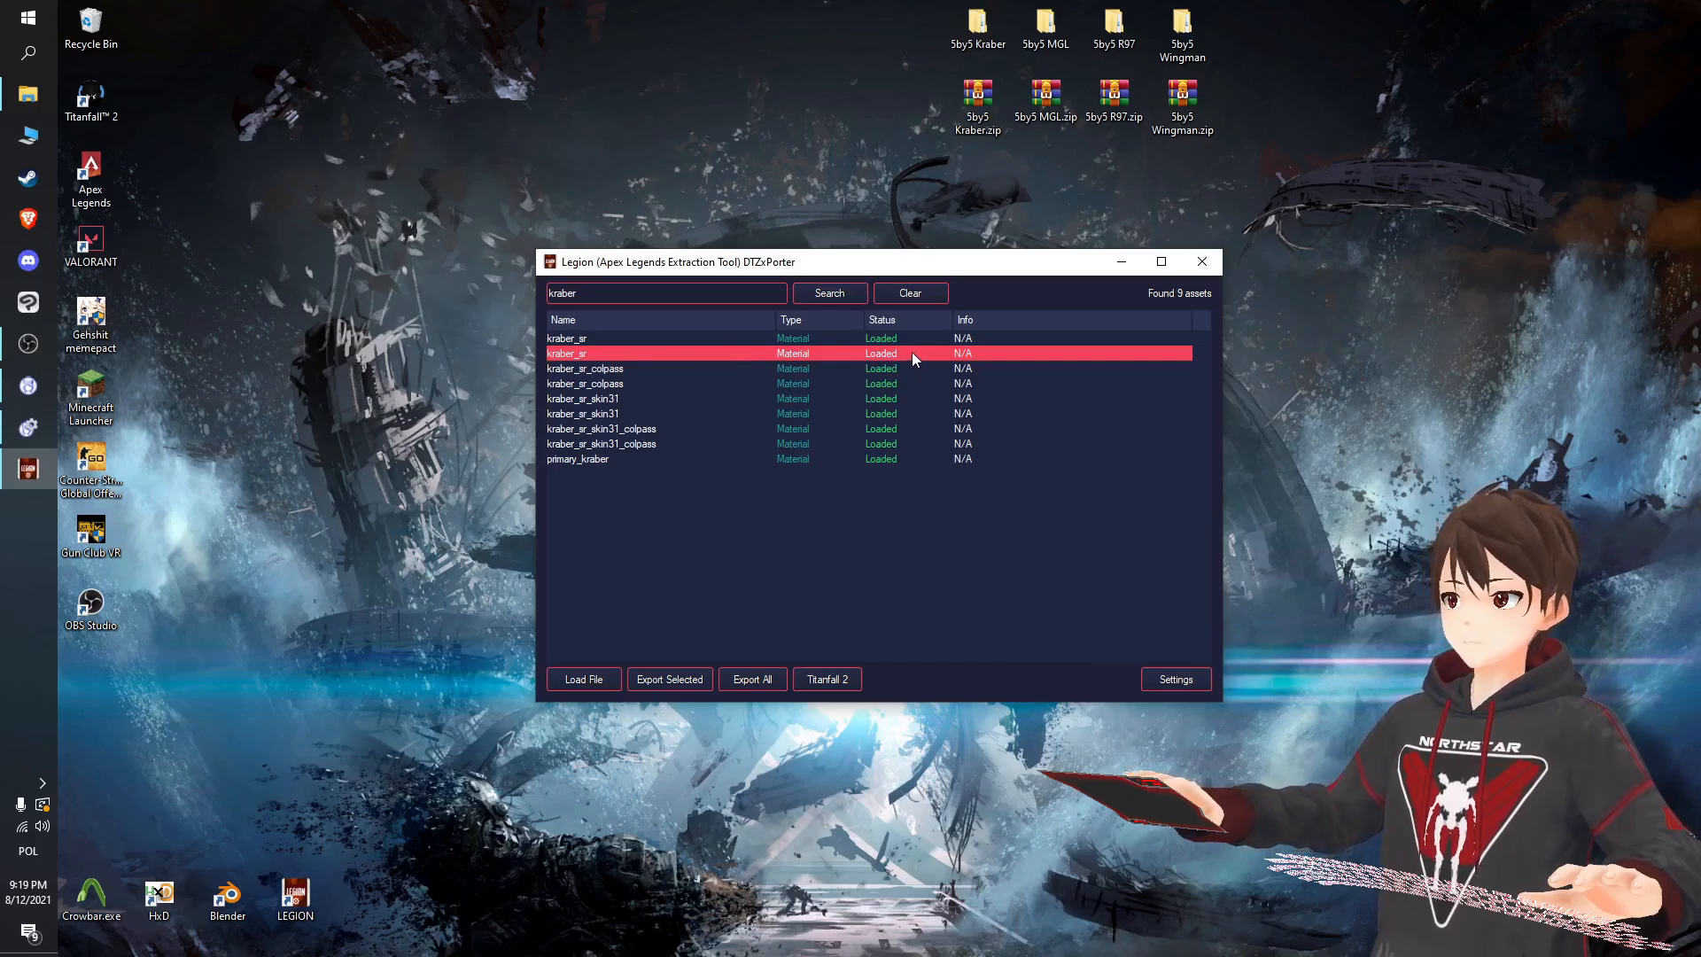
click(670, 677)
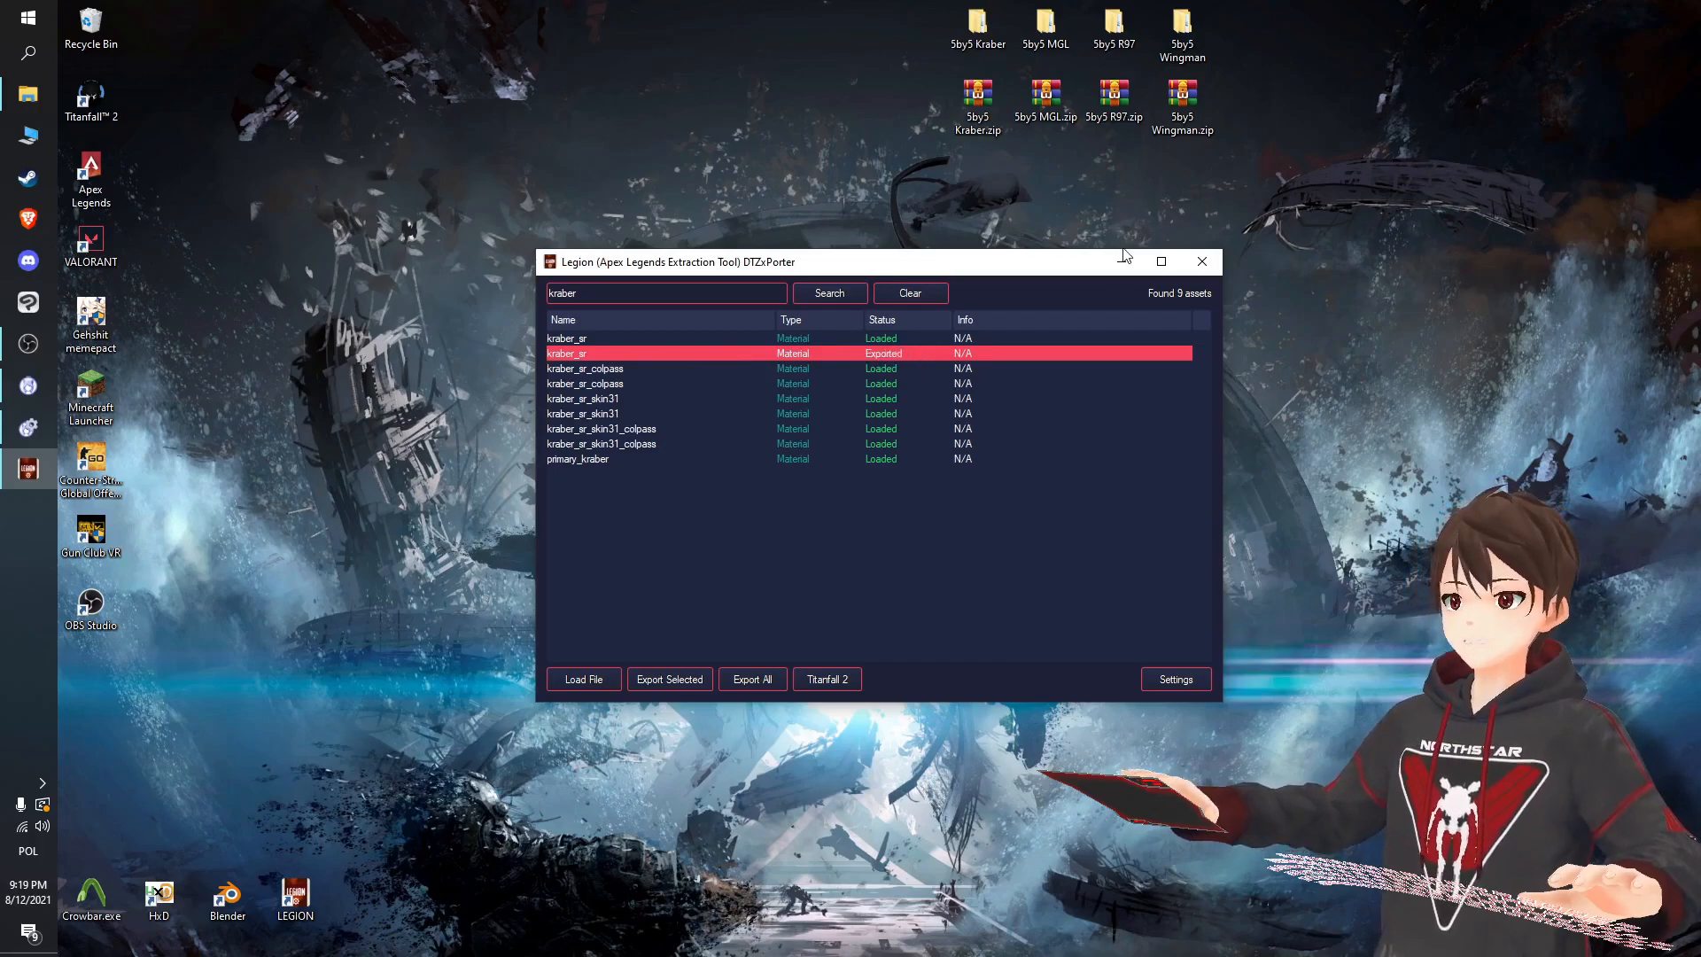
right_click(294, 900)
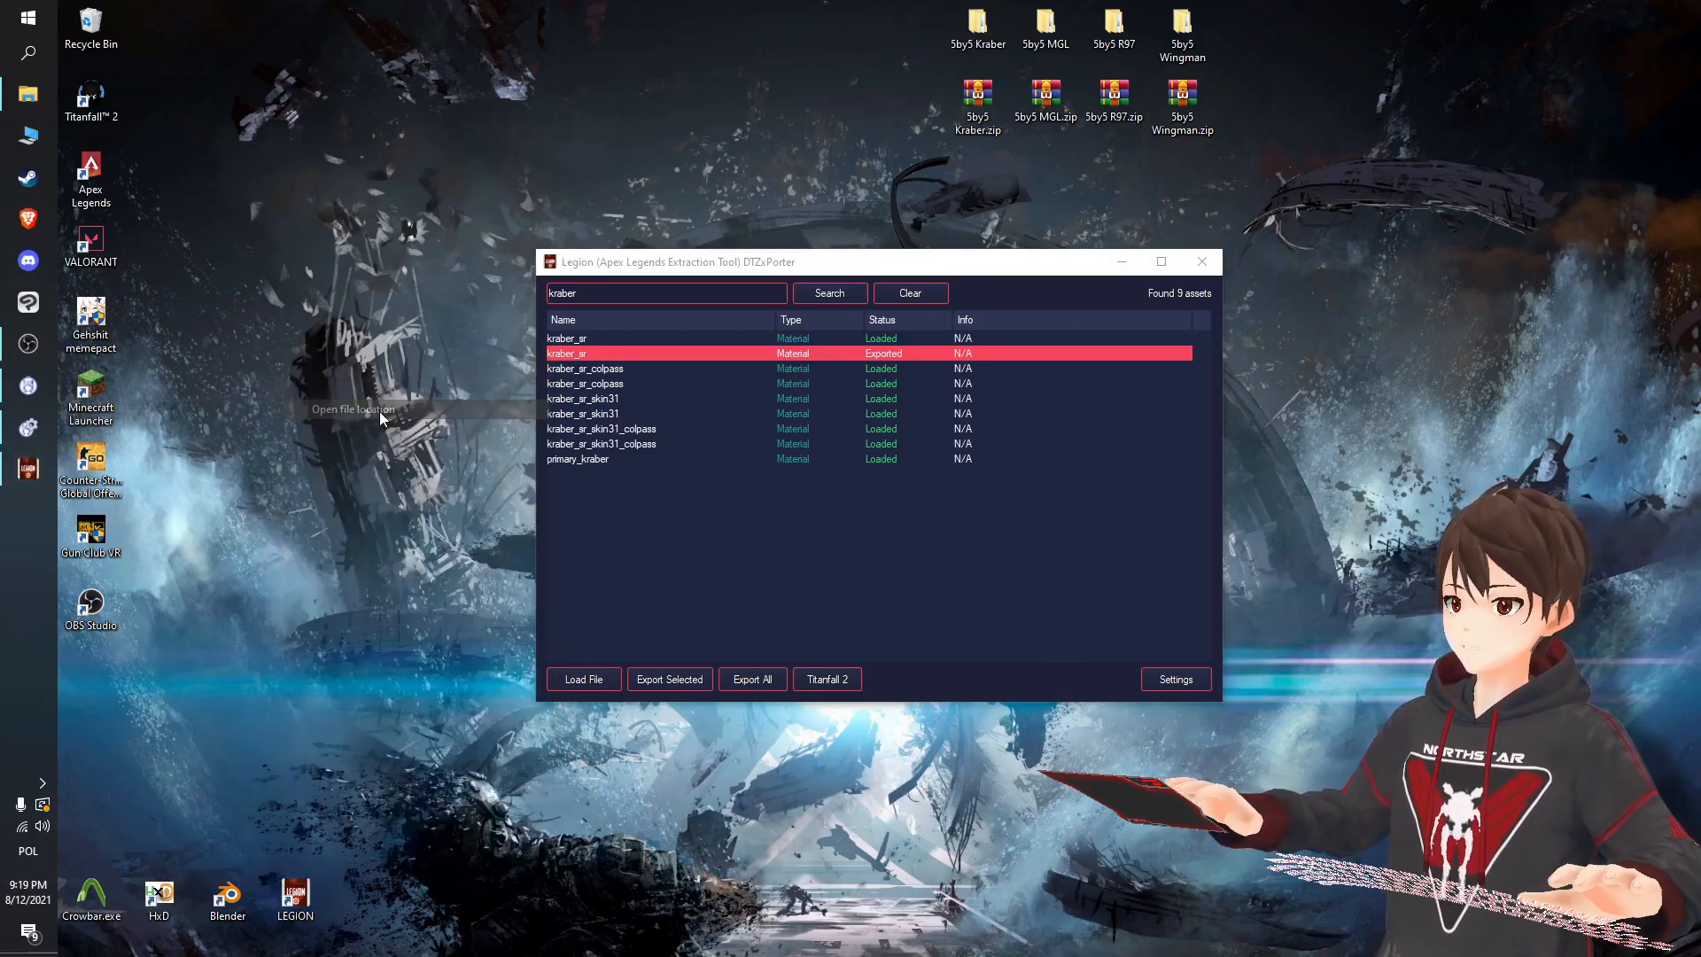
Copy two PNG textures from exported_files\materials\kraber_sr onto the desktop.
click(352, 409)
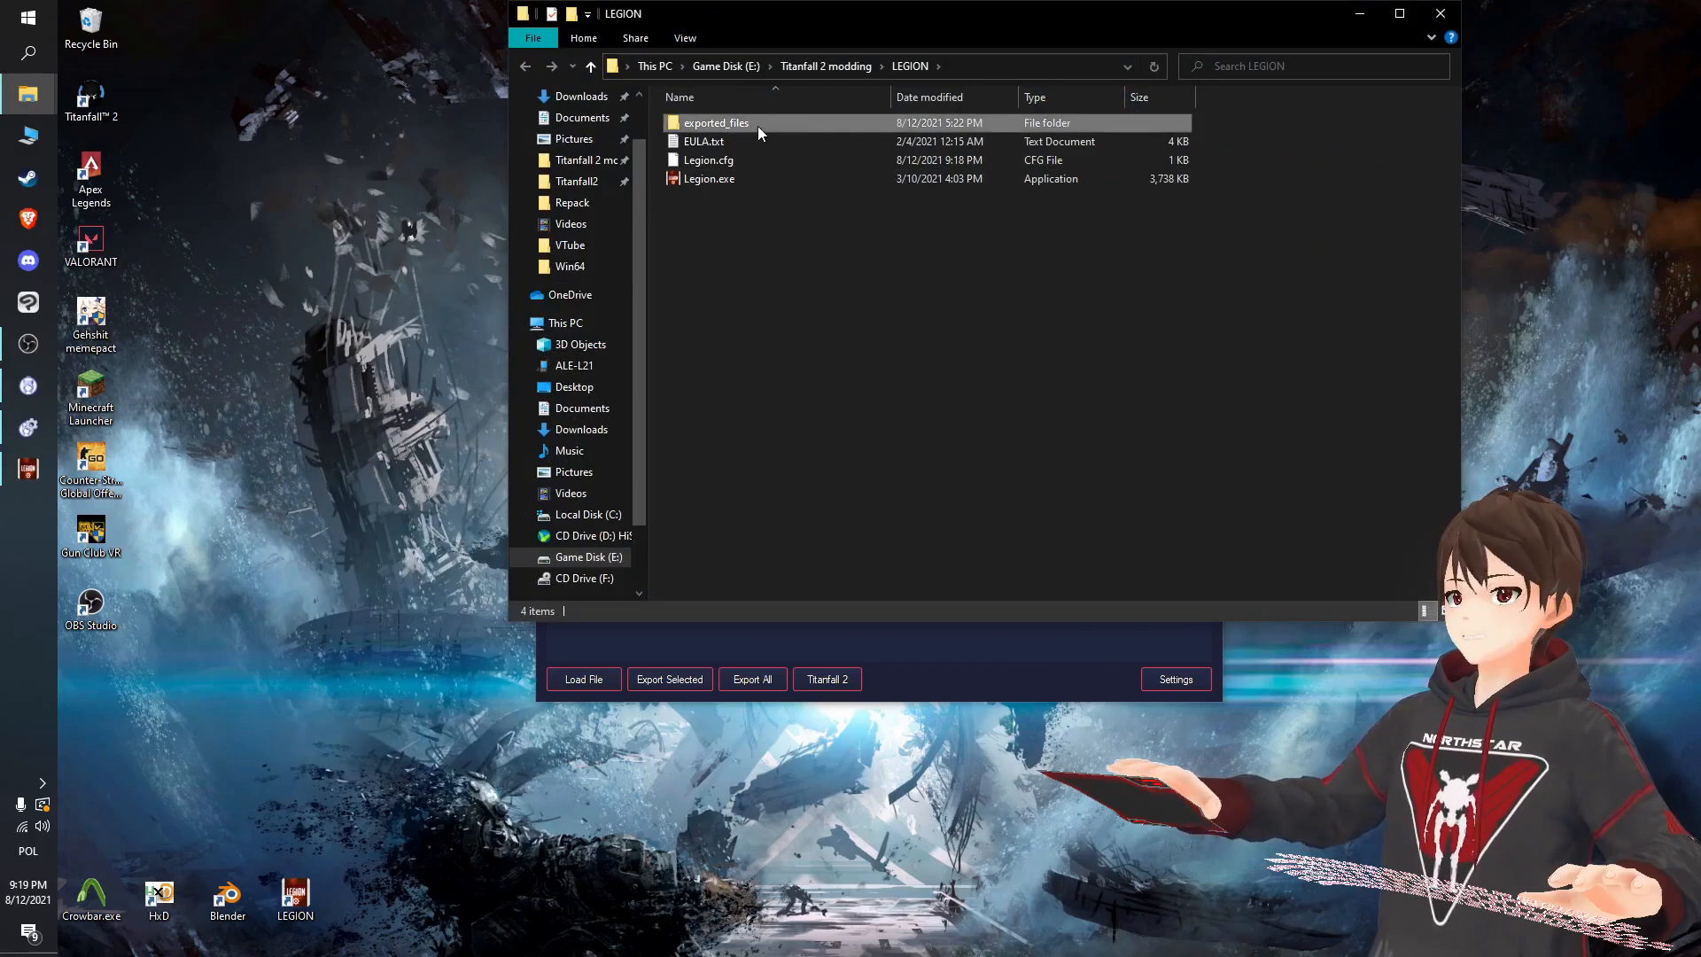
double_click(715, 121)
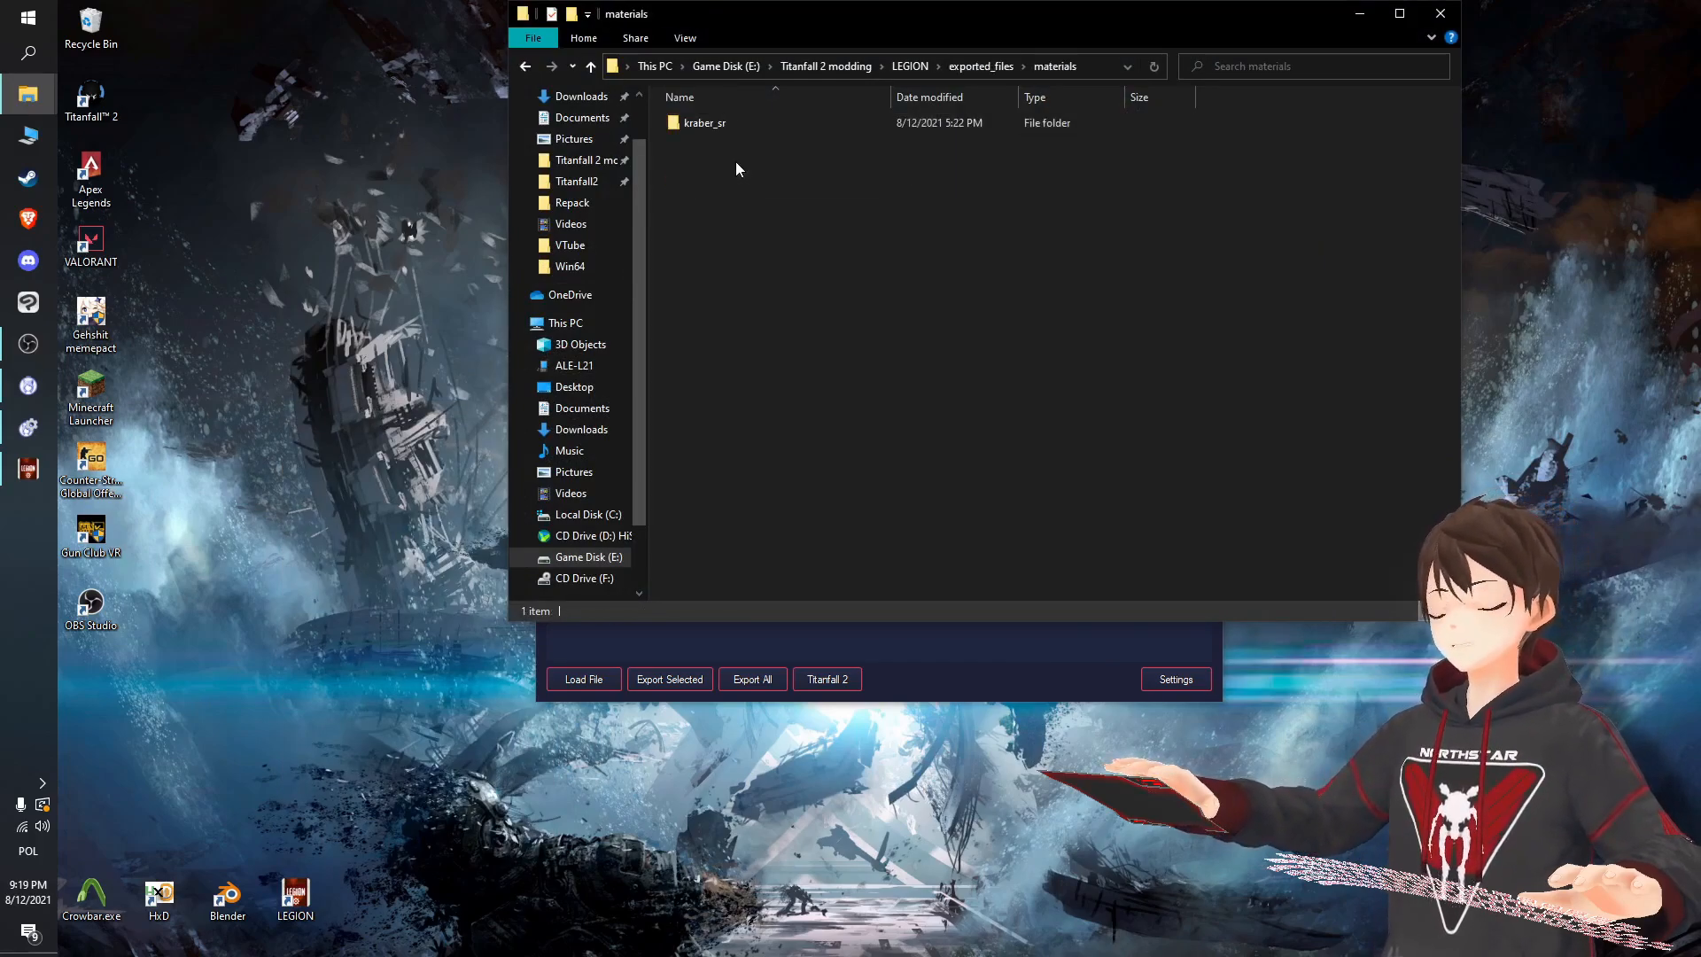
double_click(704, 122)
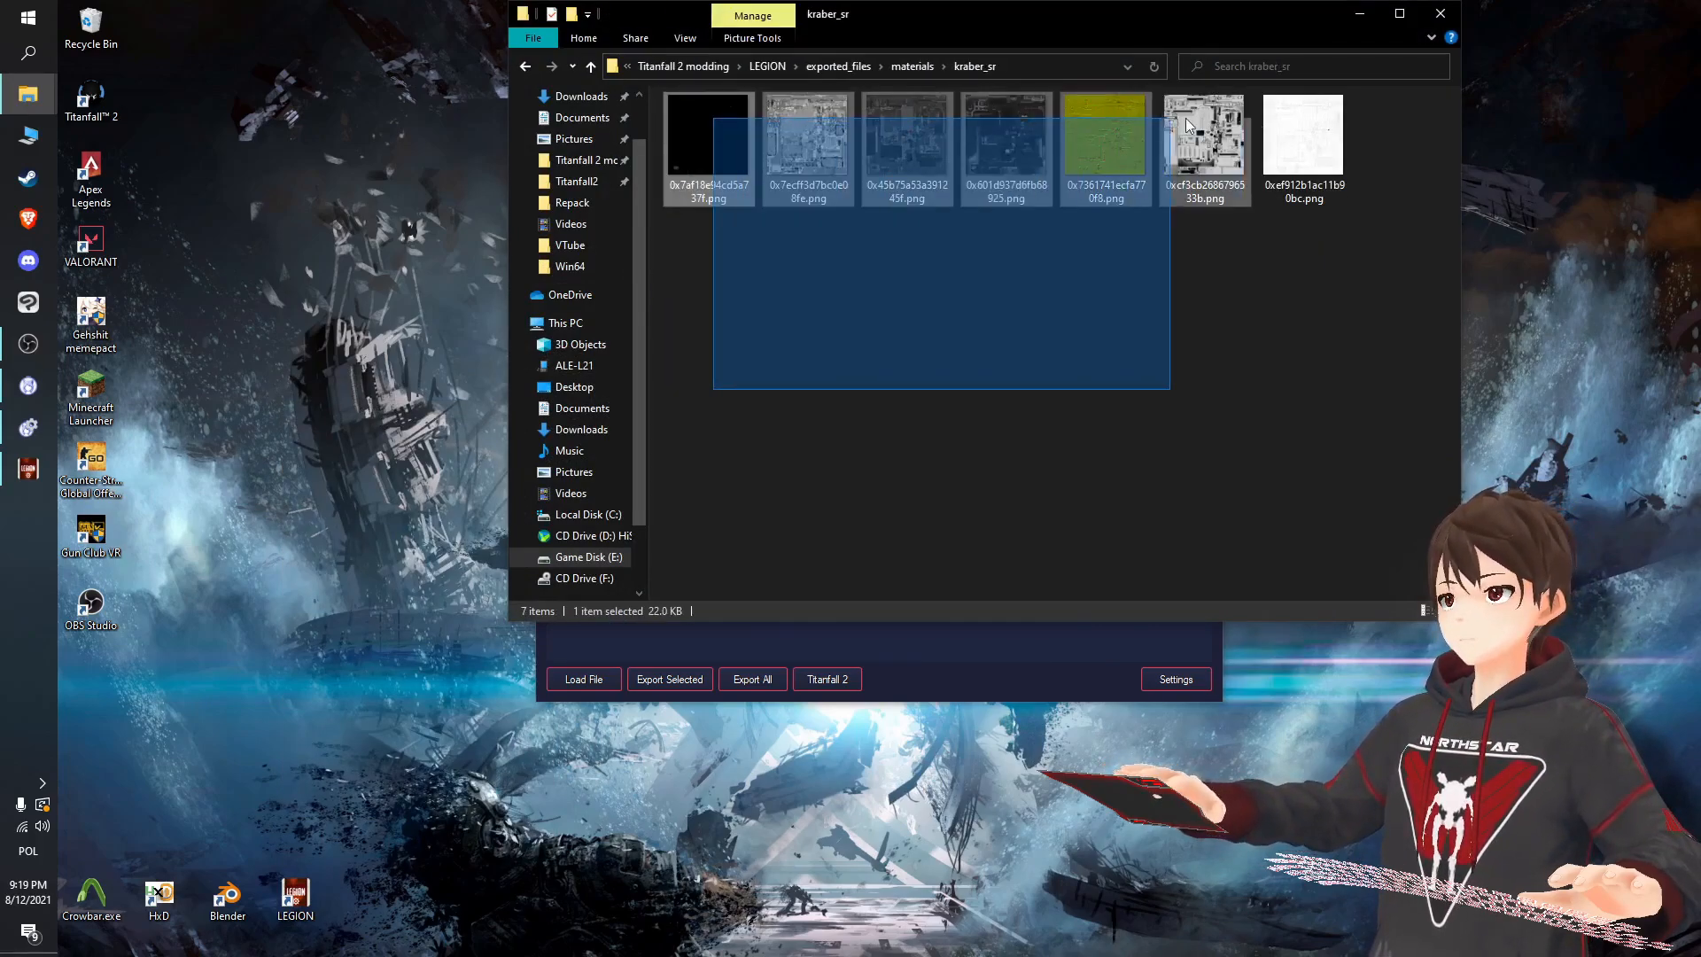
key(ctrl+a)
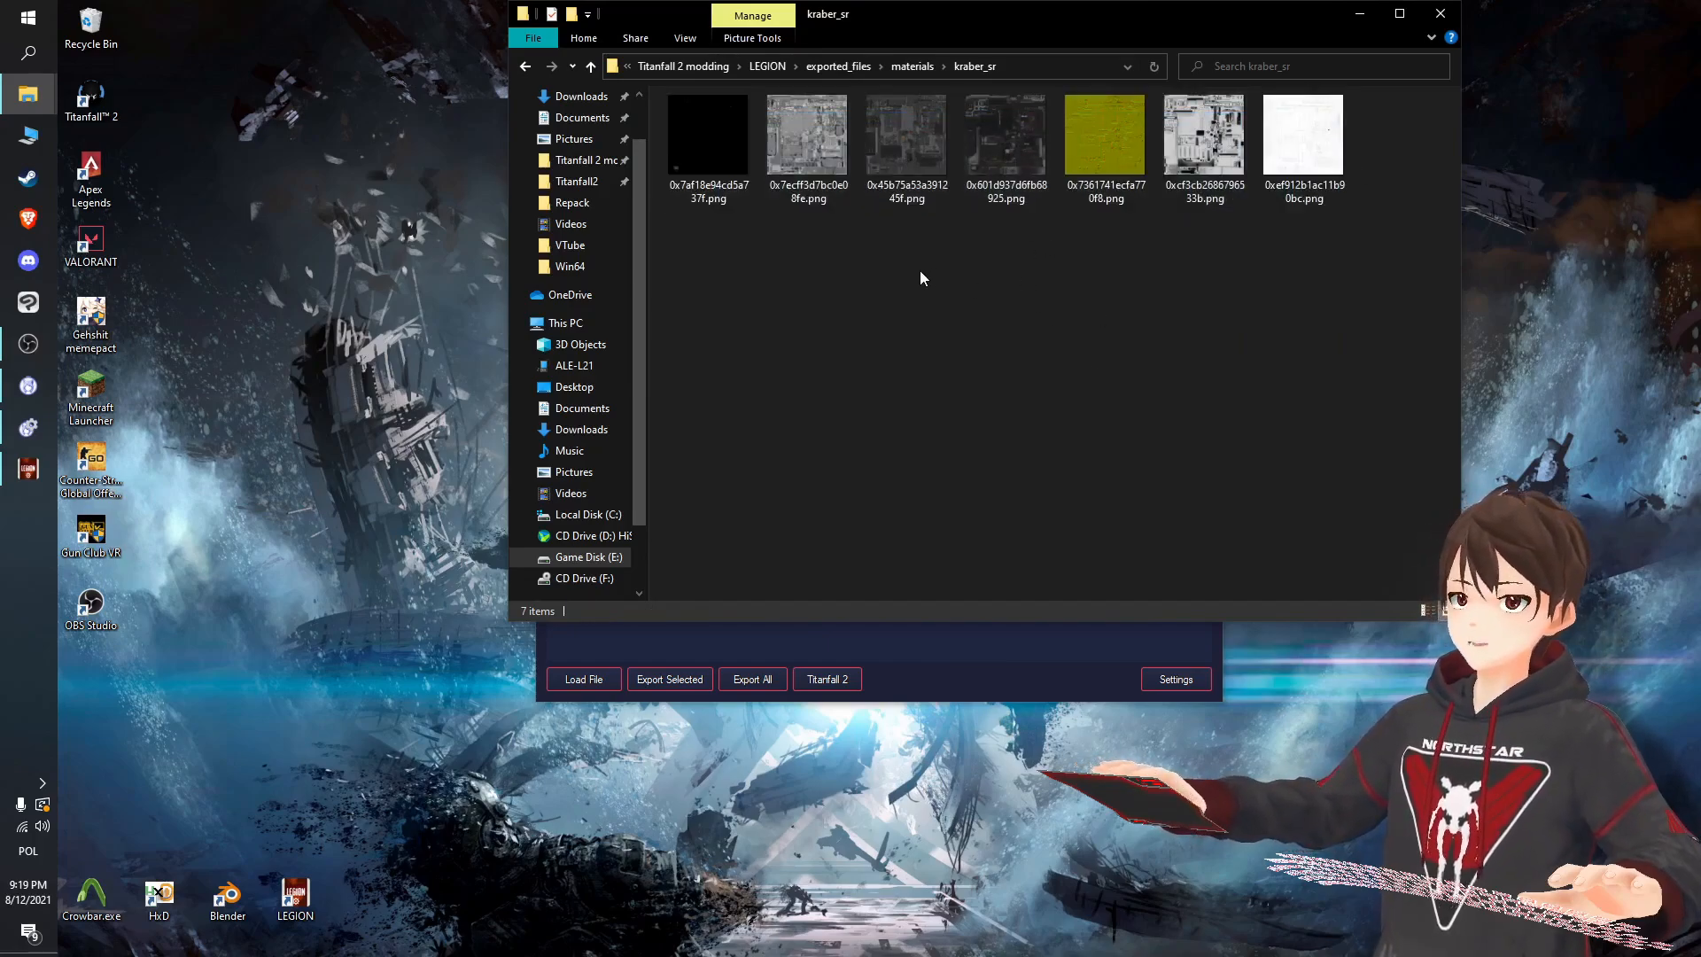
mouse_move(1024, 250)
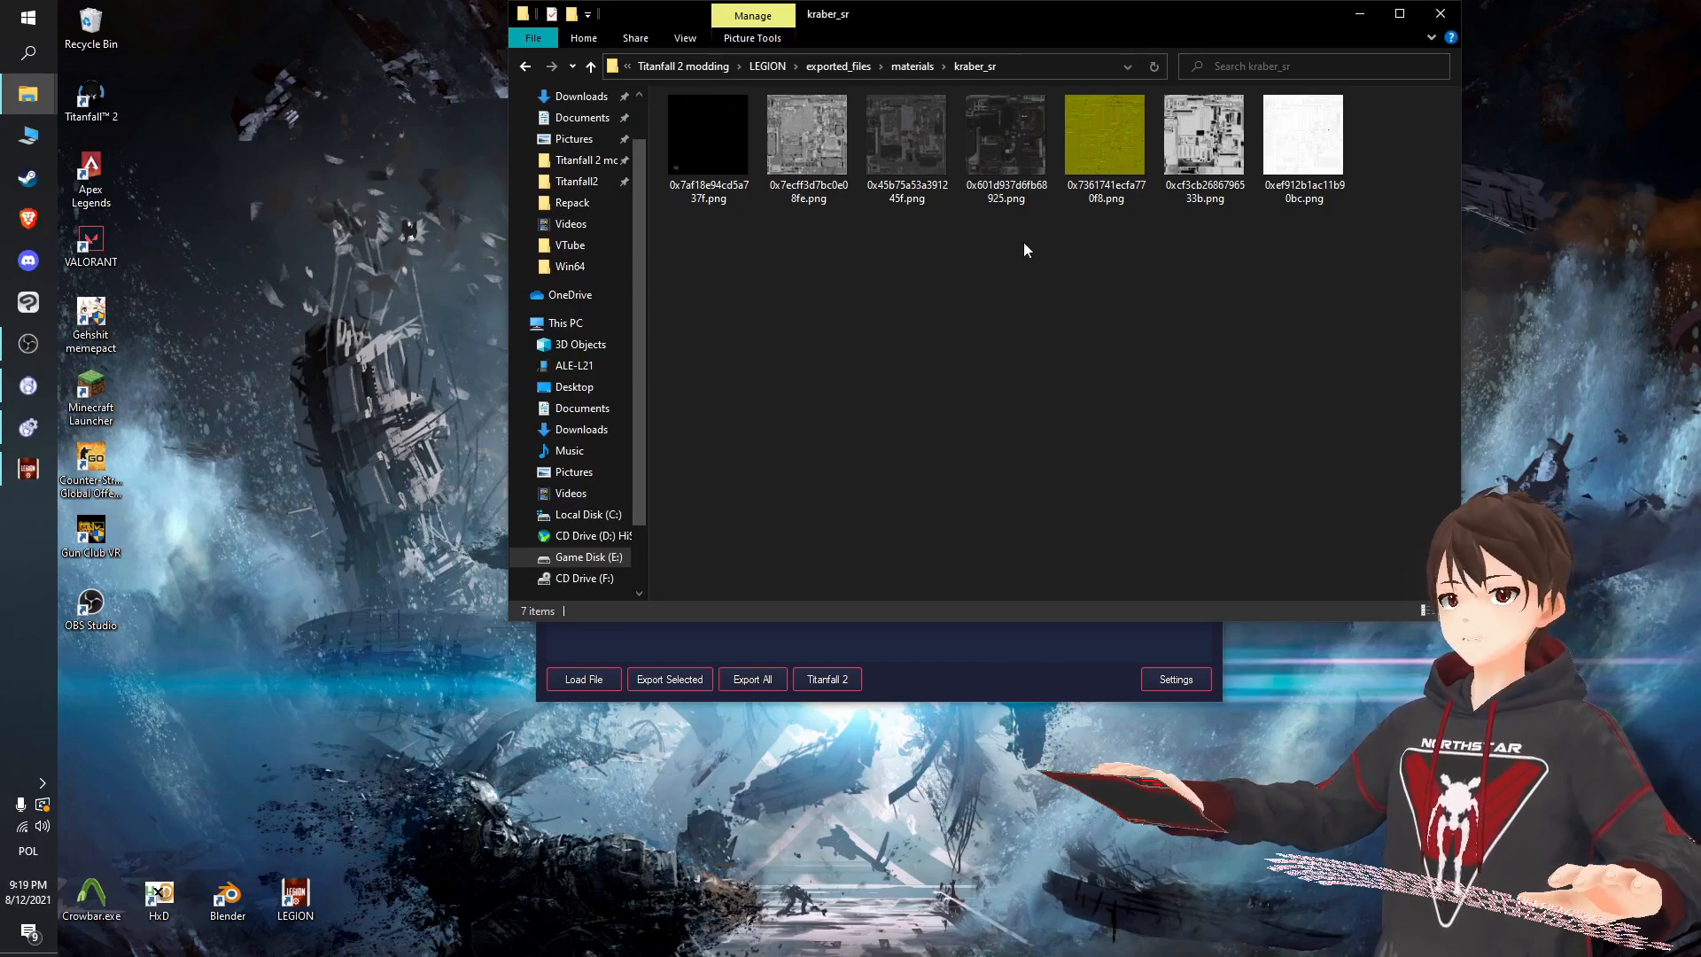
click(1004, 136)
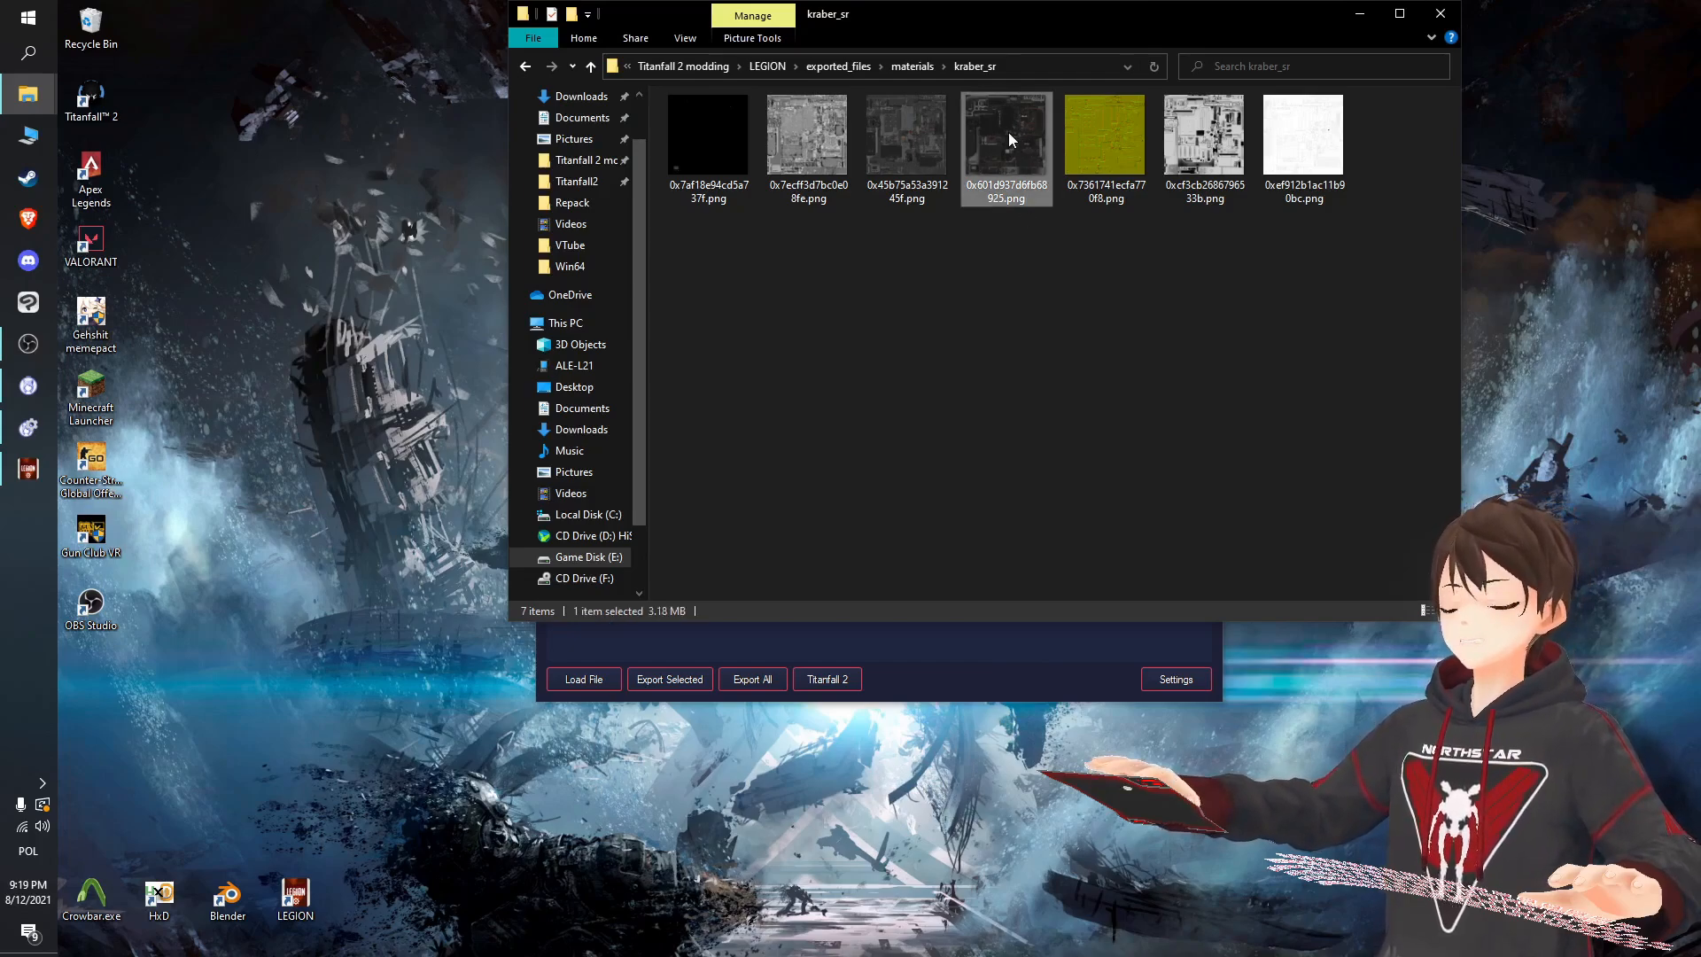
click(709, 136)
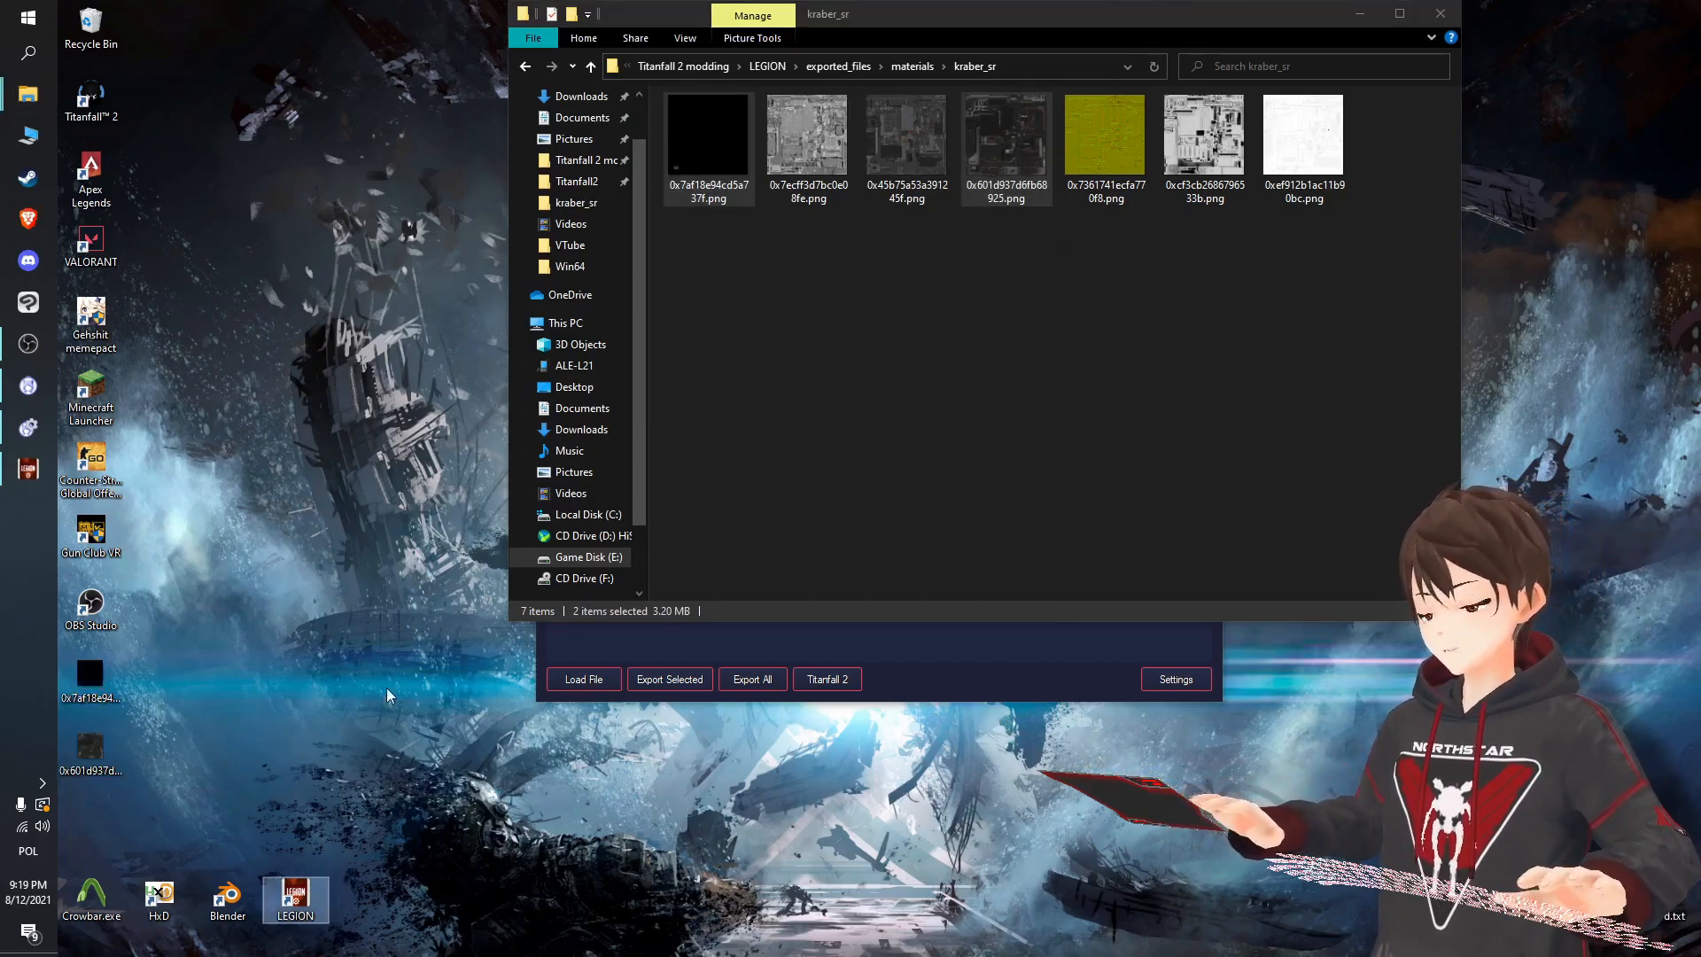
mouse_move(90, 749)
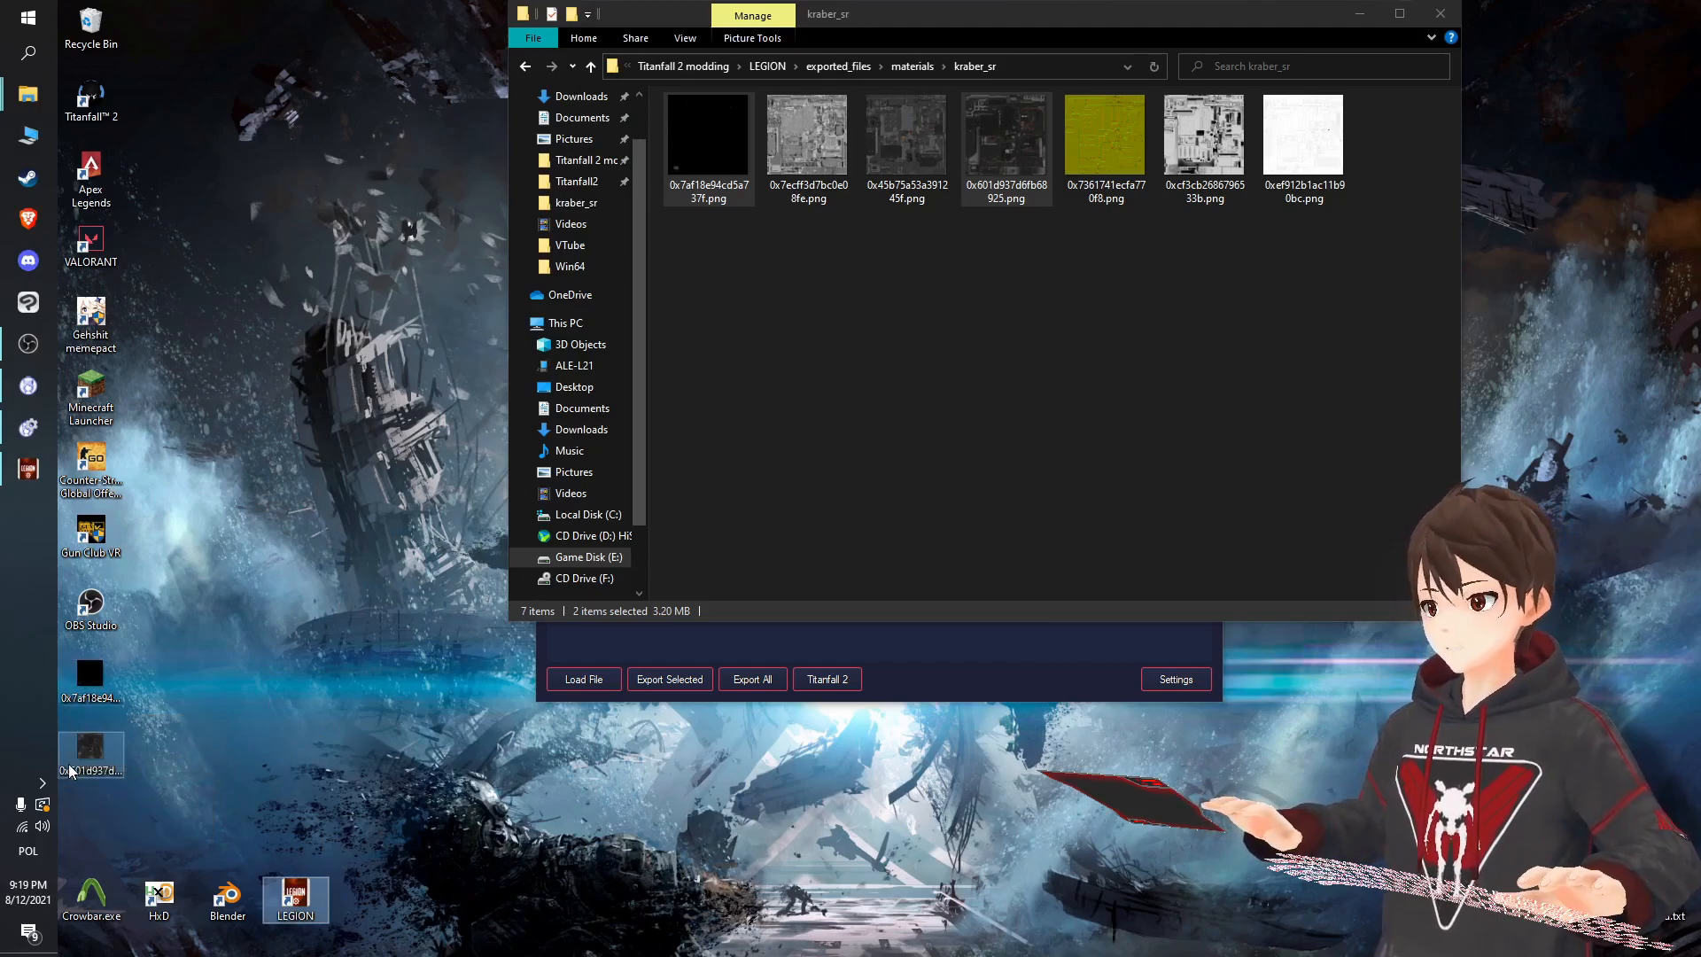
mouse_move(90, 754)
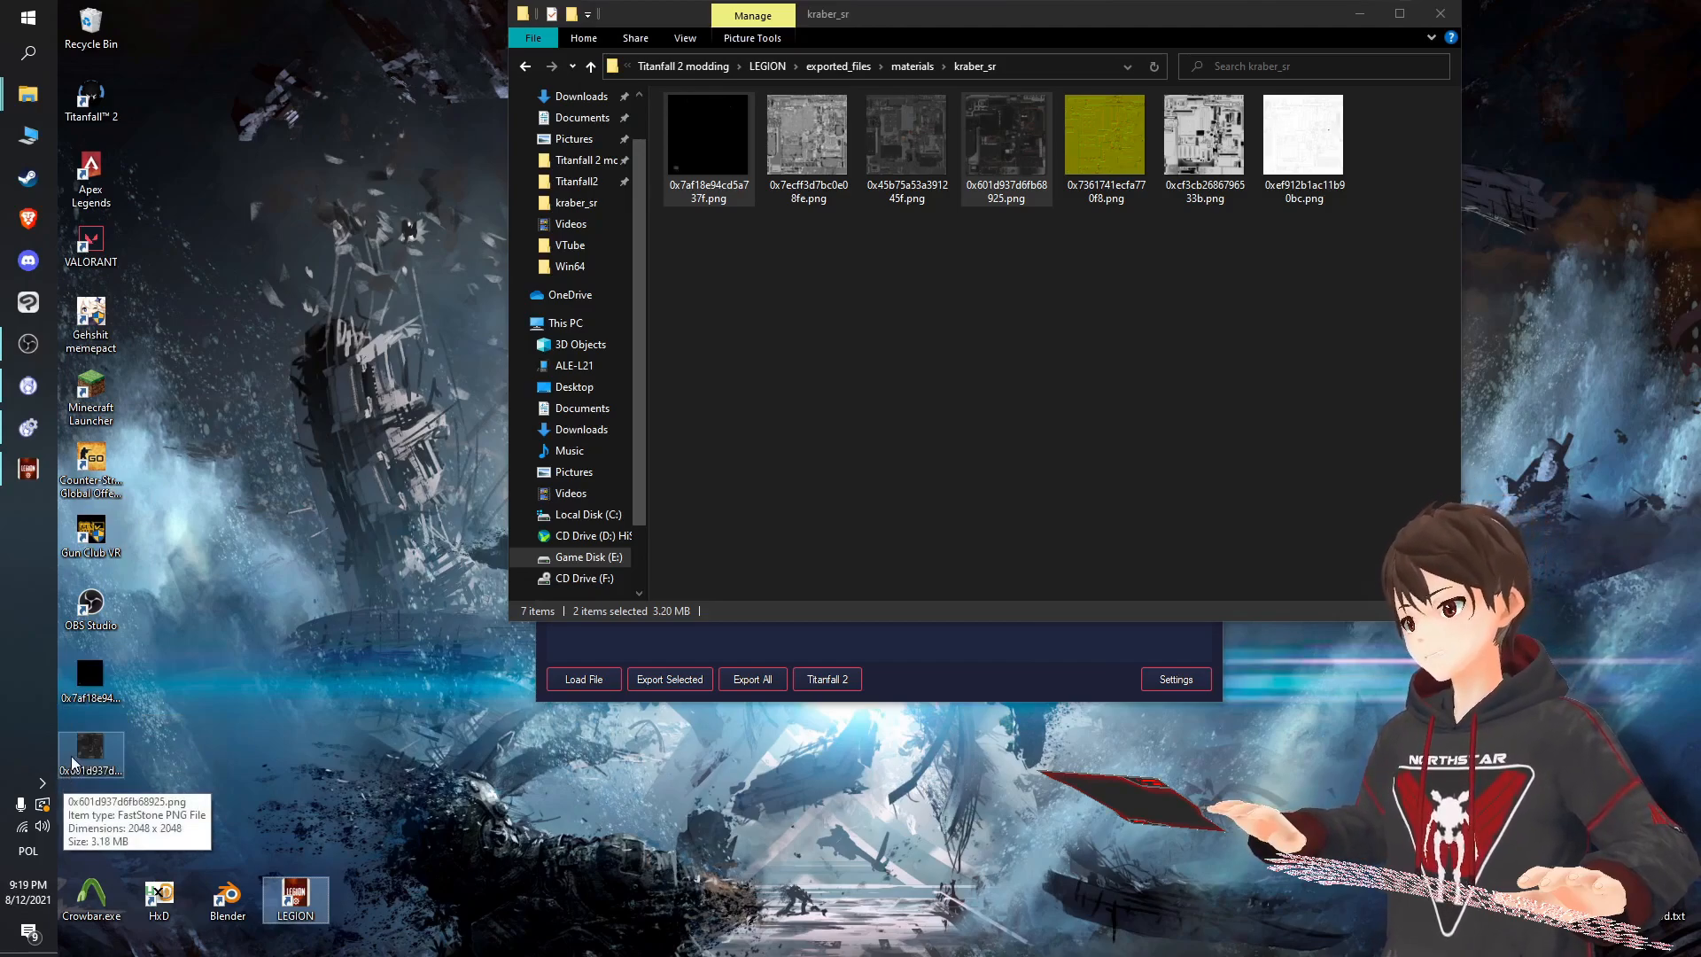
click(294, 898)
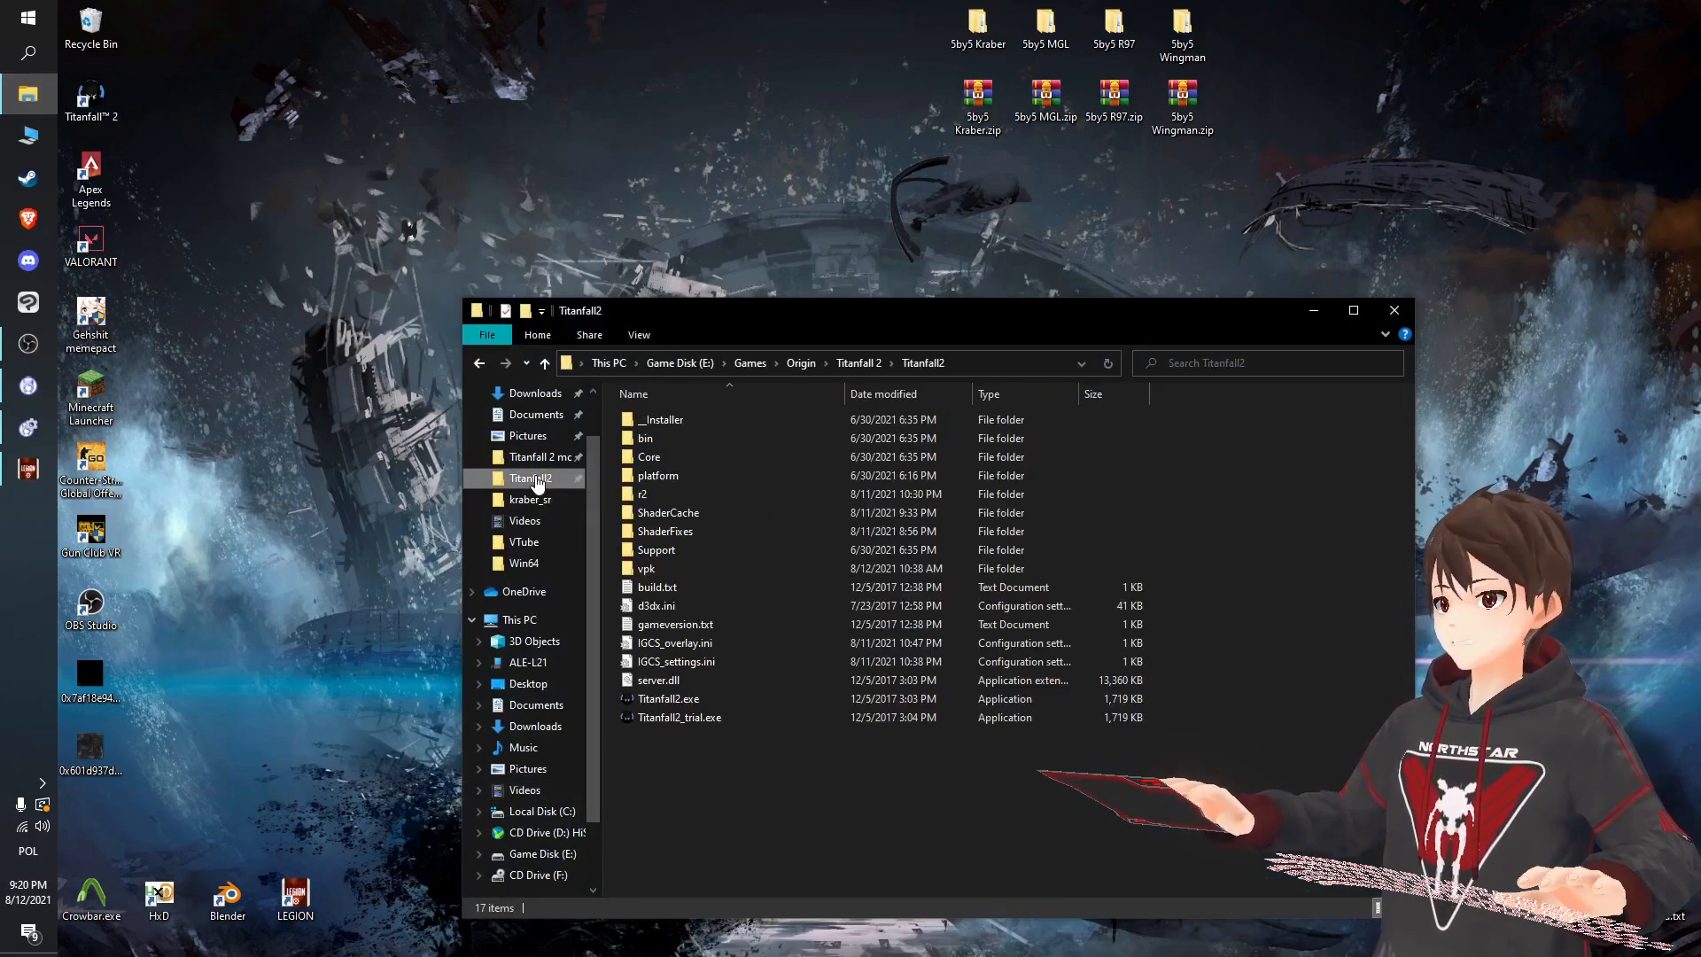
Browse englishclient_mp_common > models > weapons > at_rifle and select w_at_rifle.mdl.
click(531, 455)
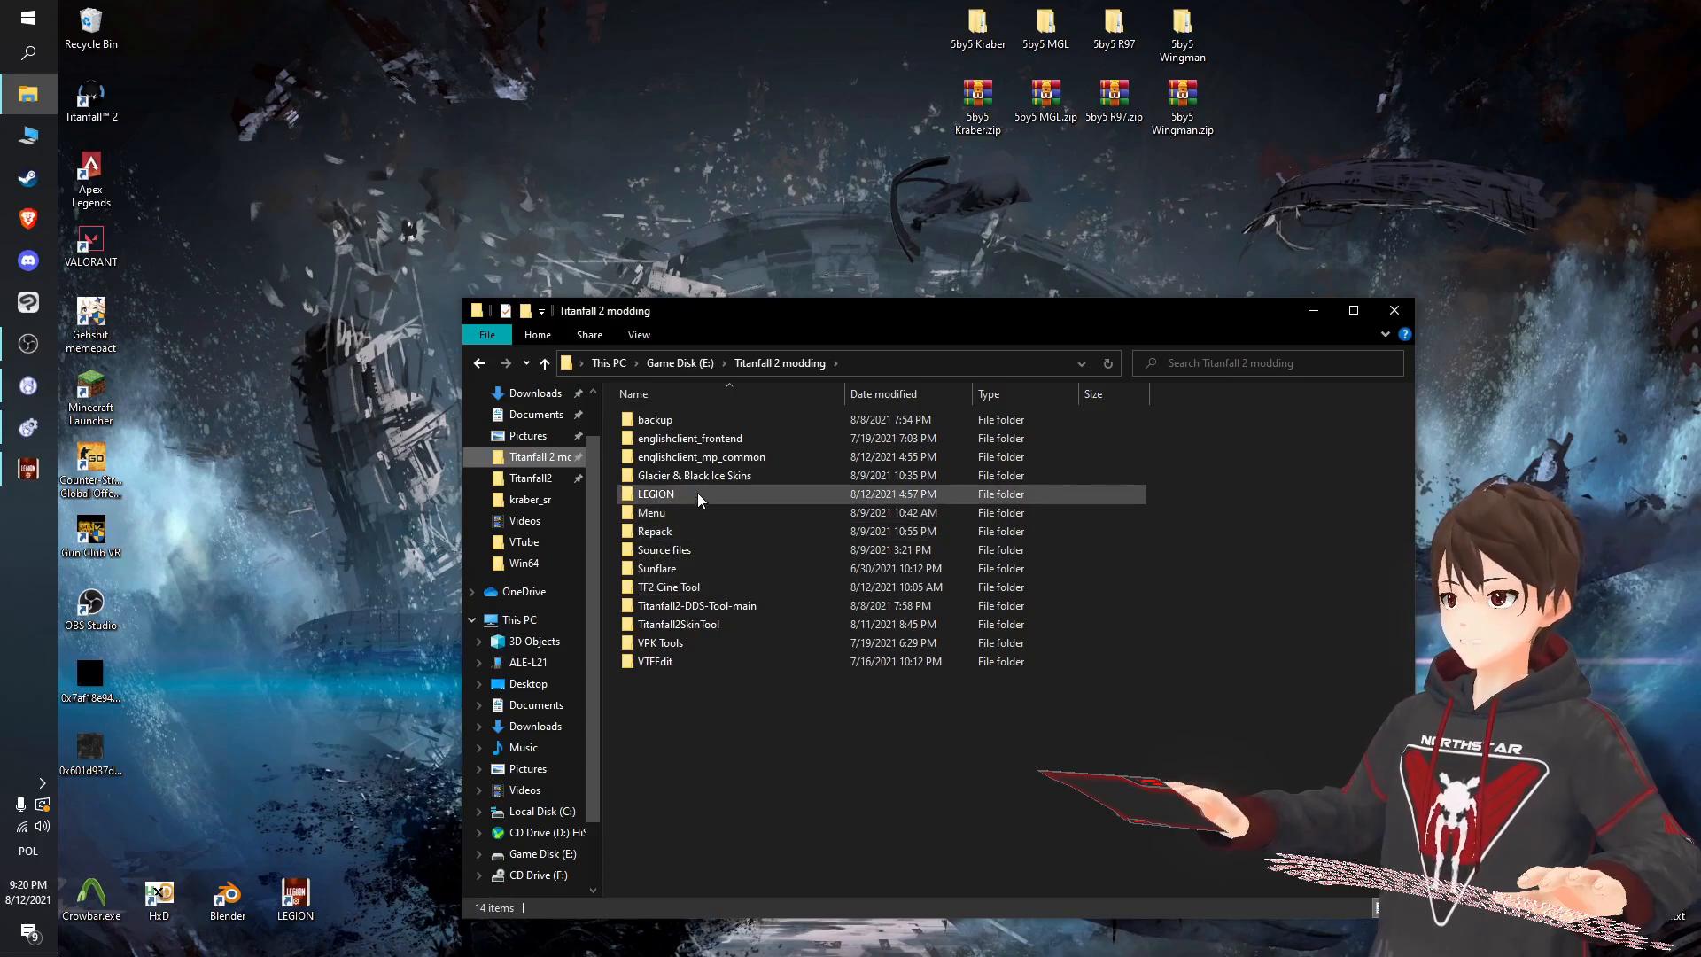
mouse_move(726, 455)
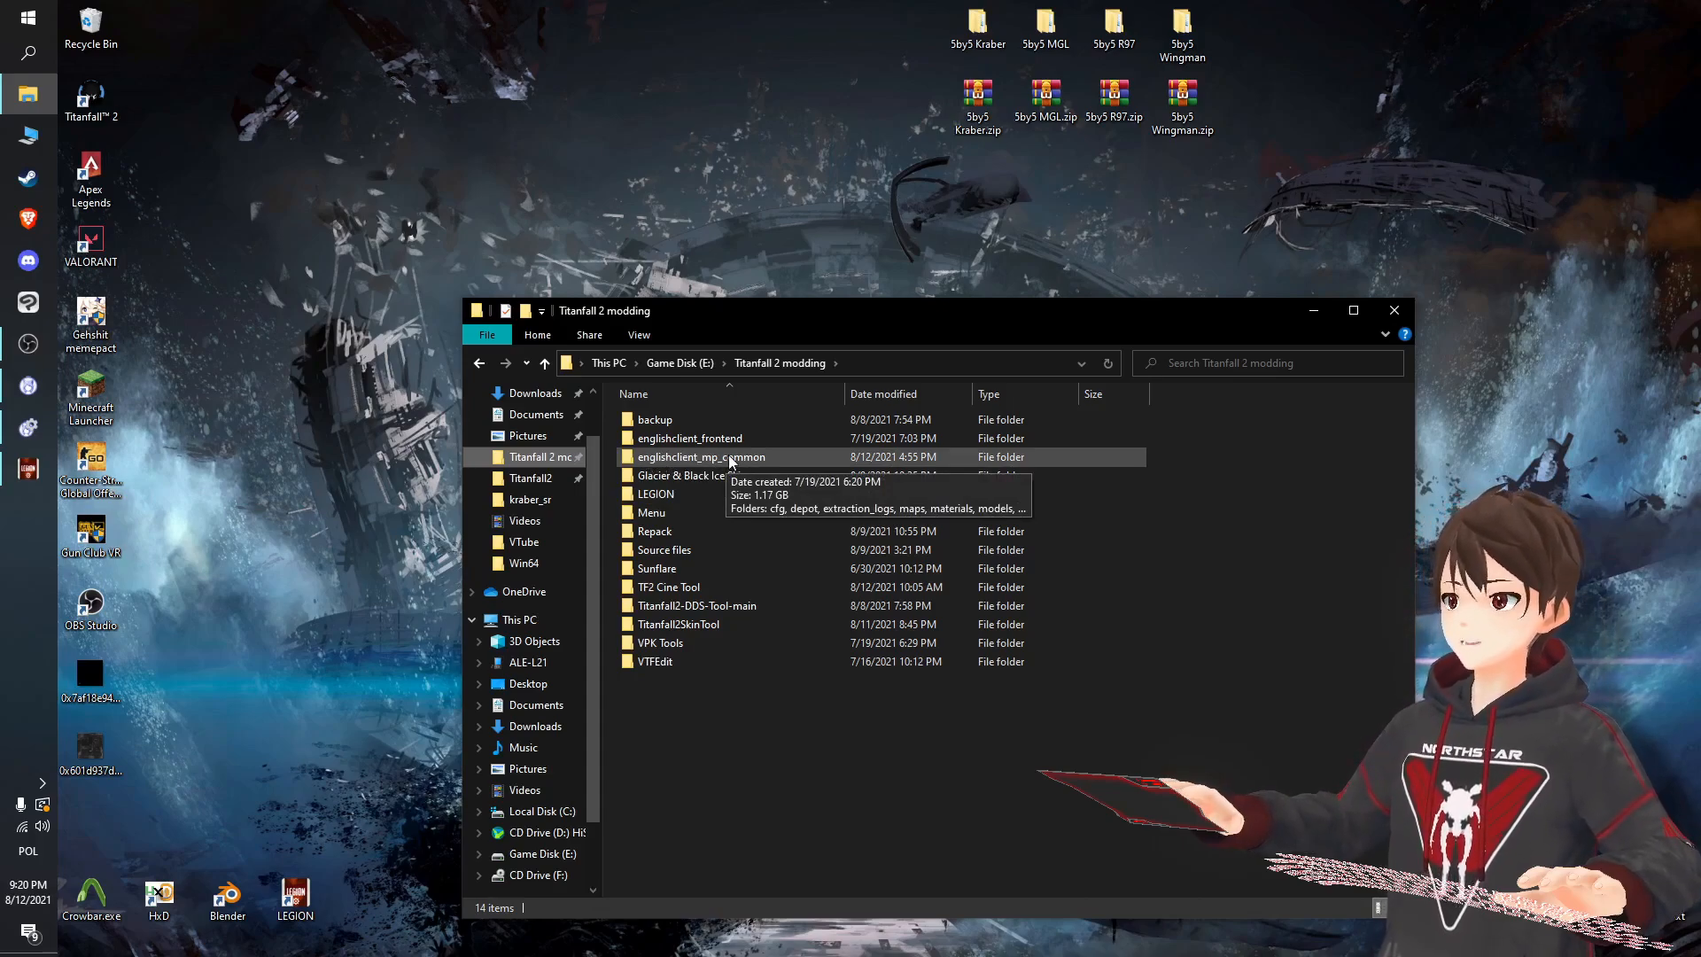
double_click(701, 457)
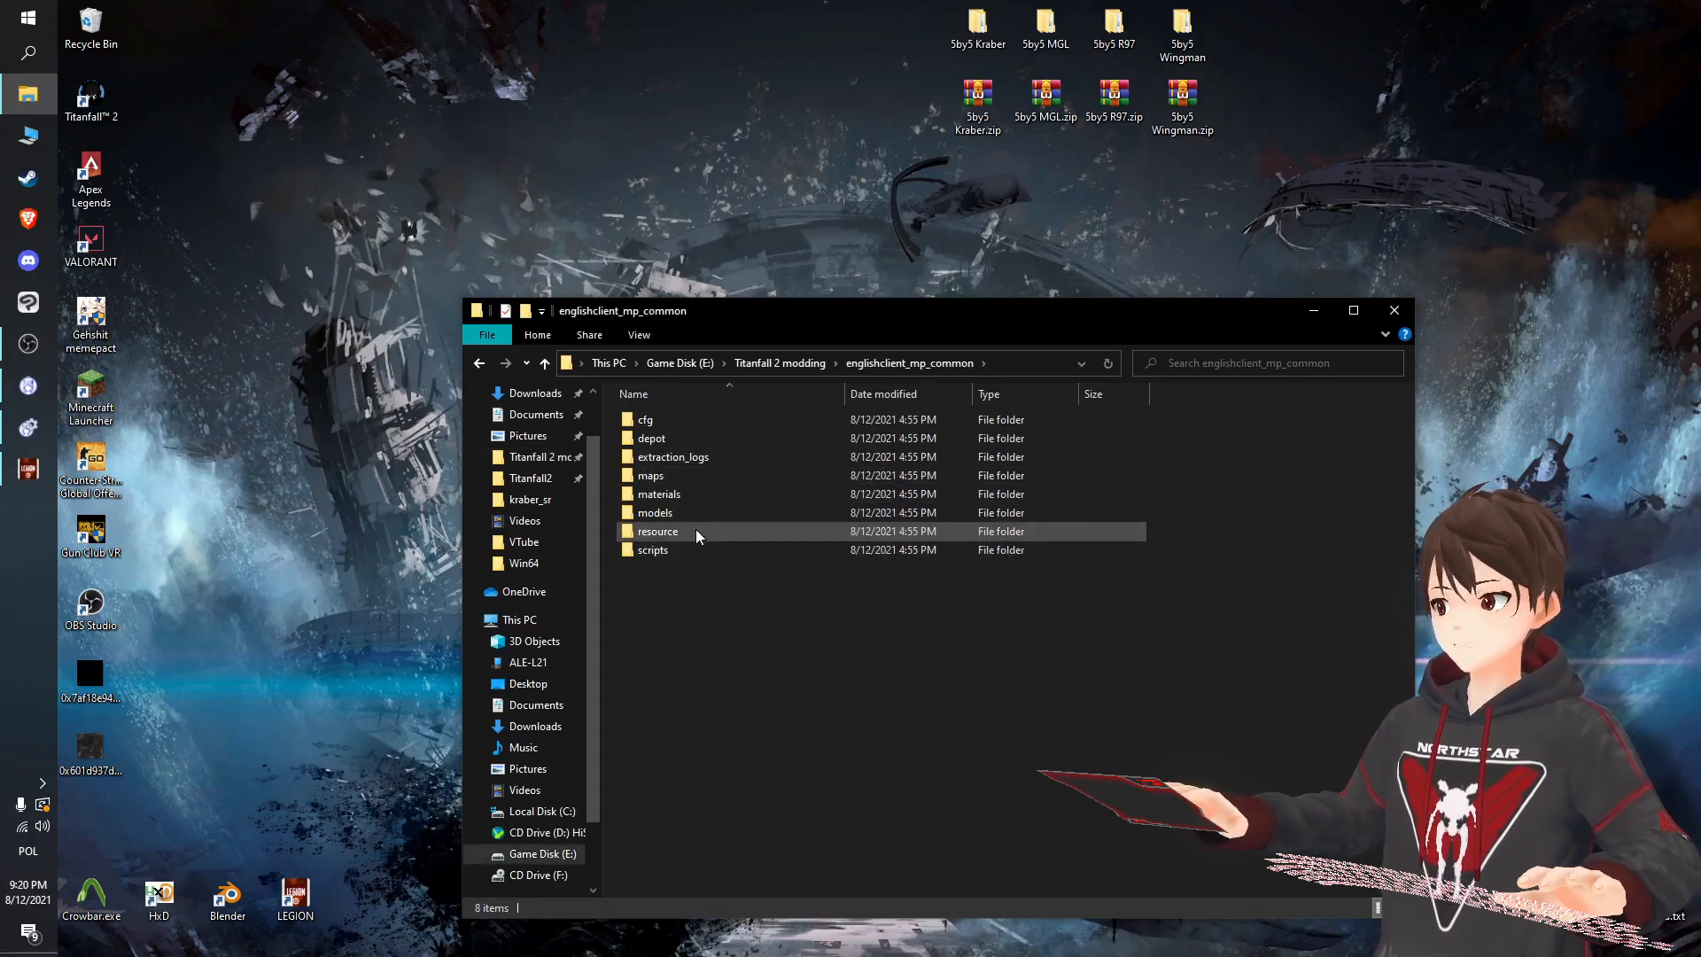
double_click(653, 512)
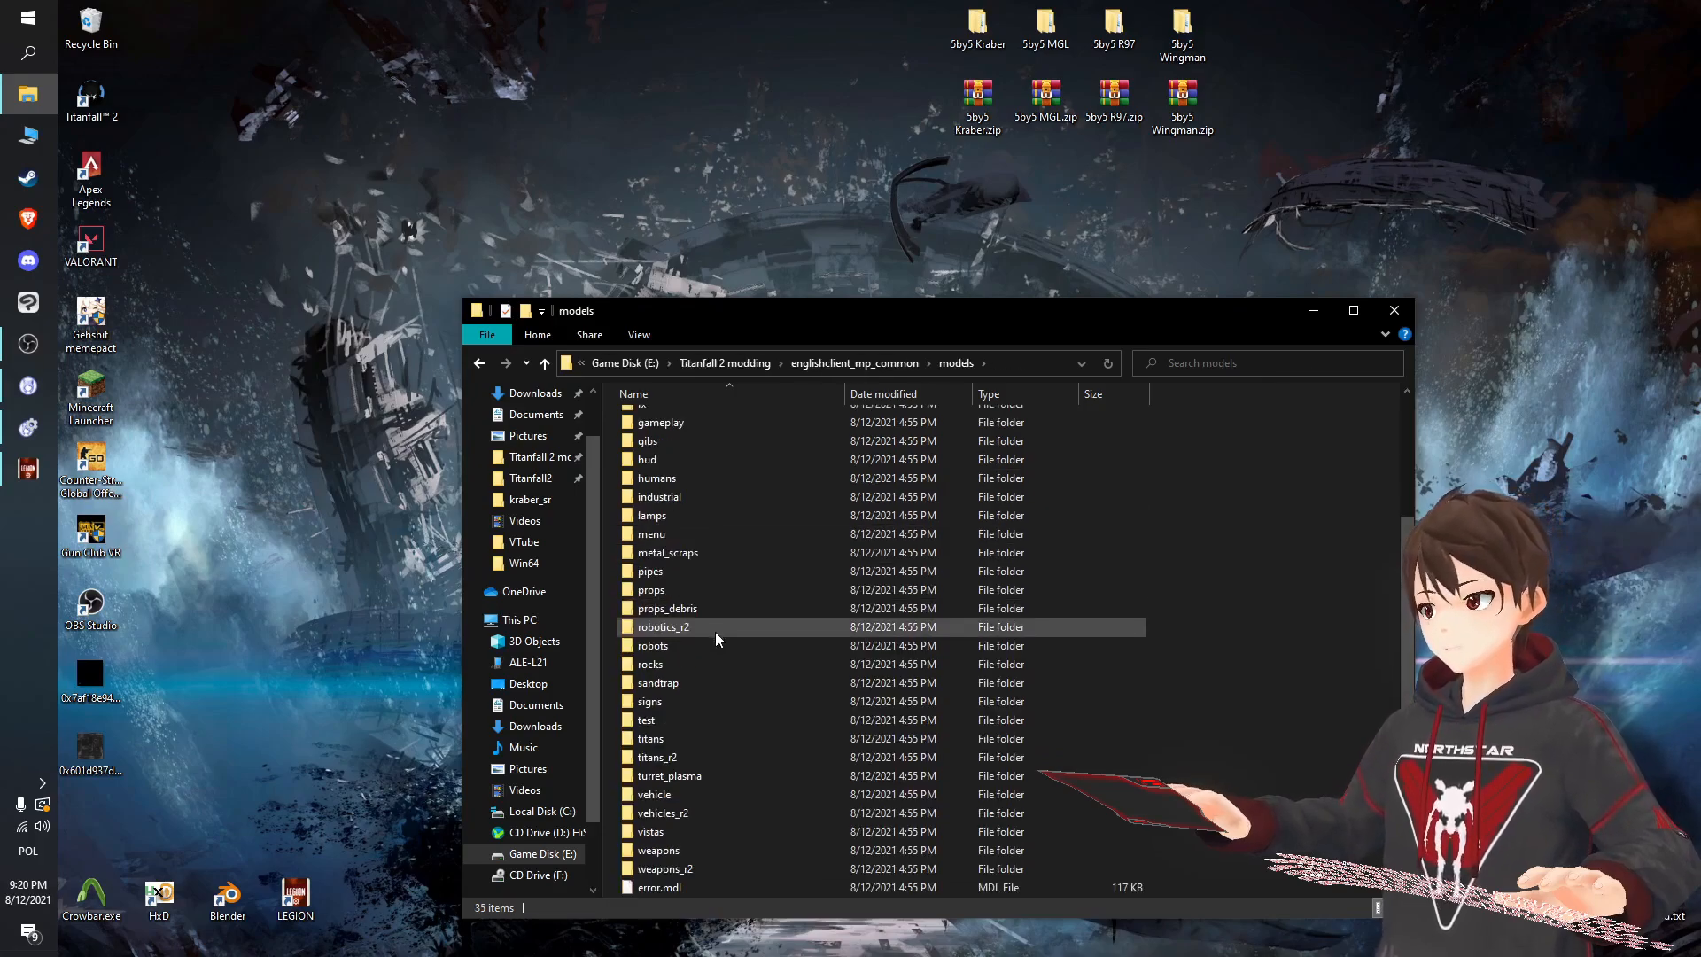
double_click(658, 849)
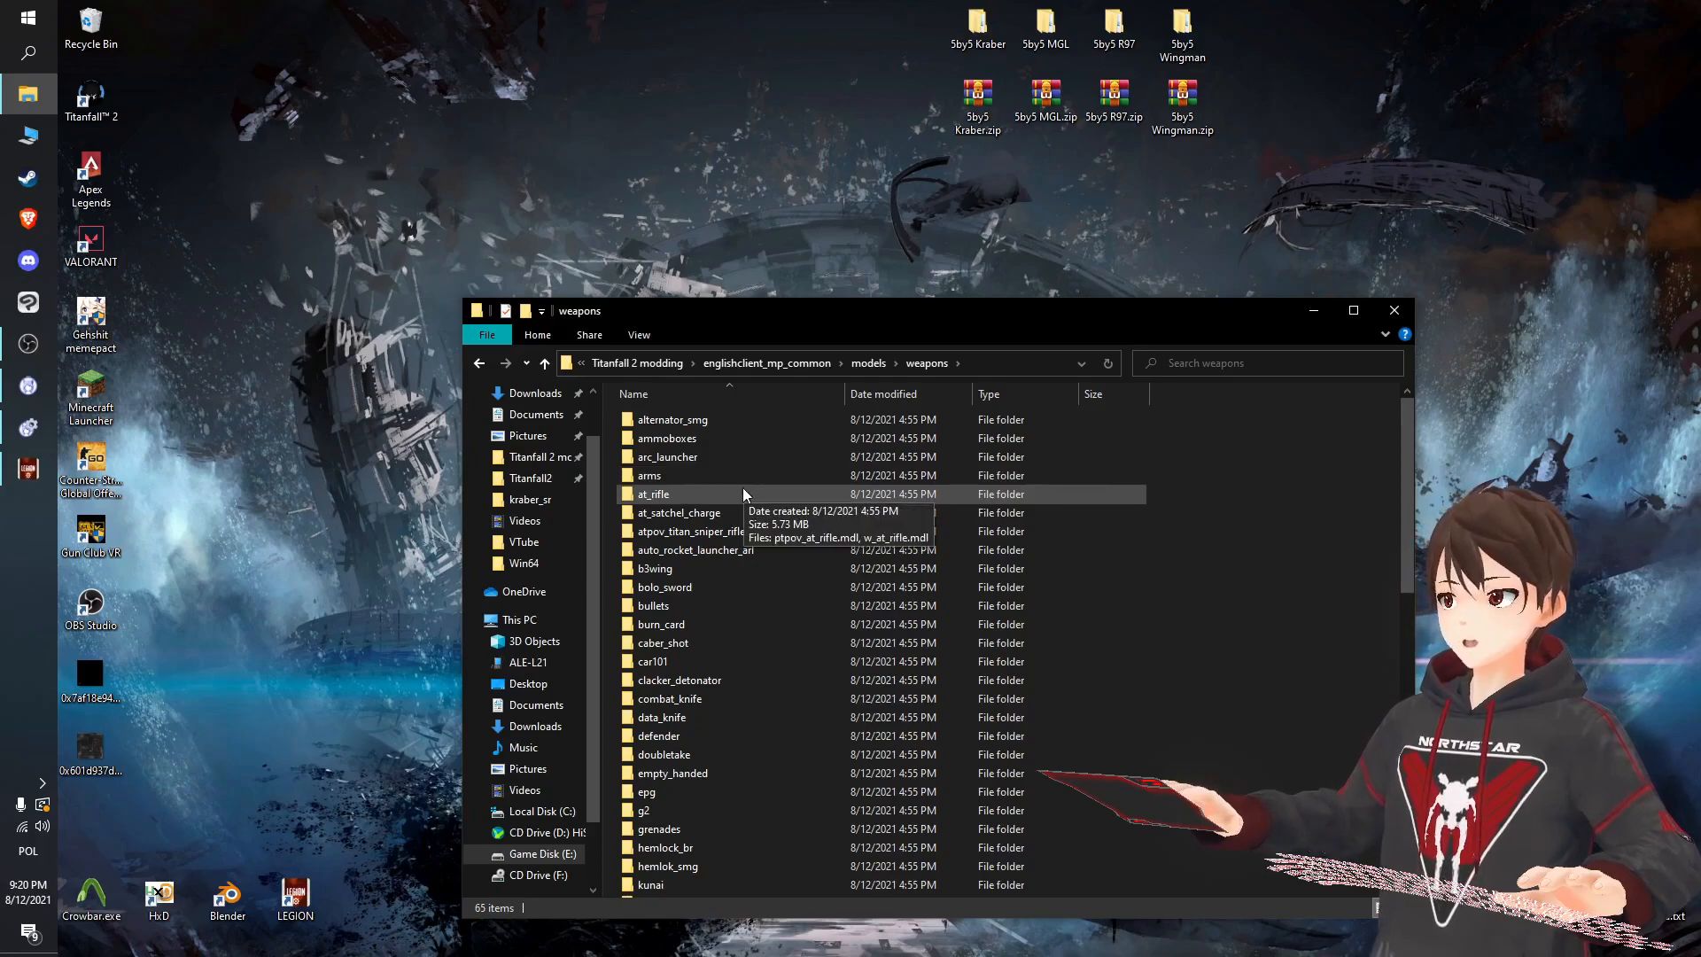
scroll(down, 3)
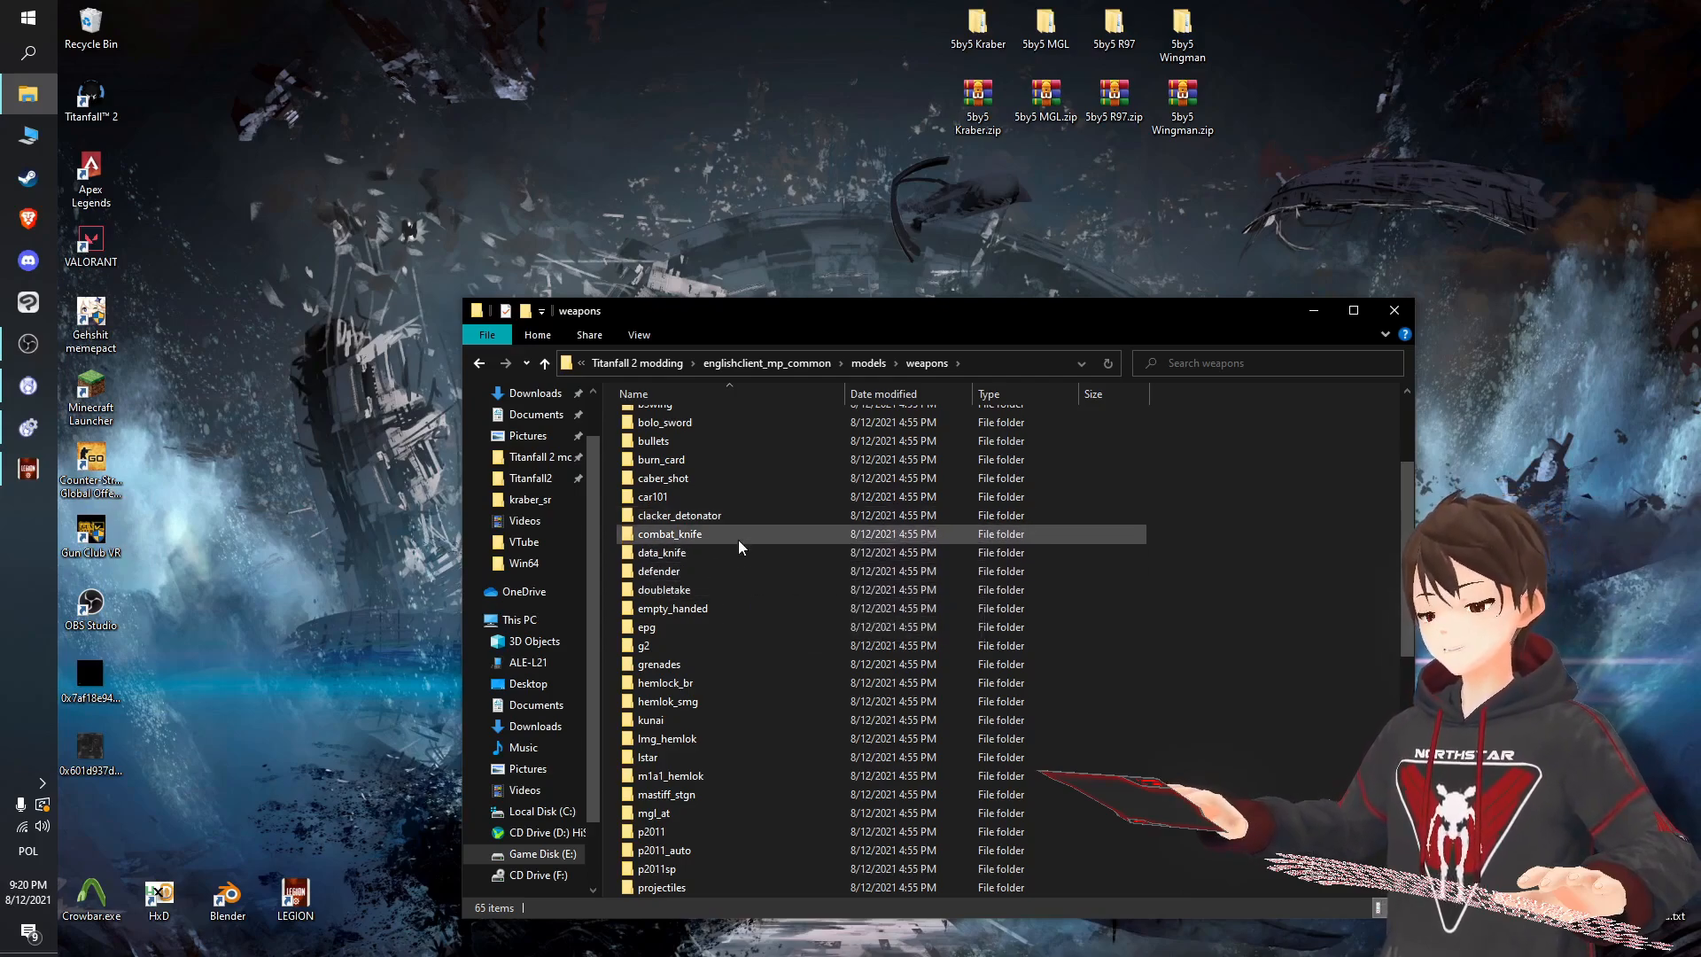
scroll(down, 3)
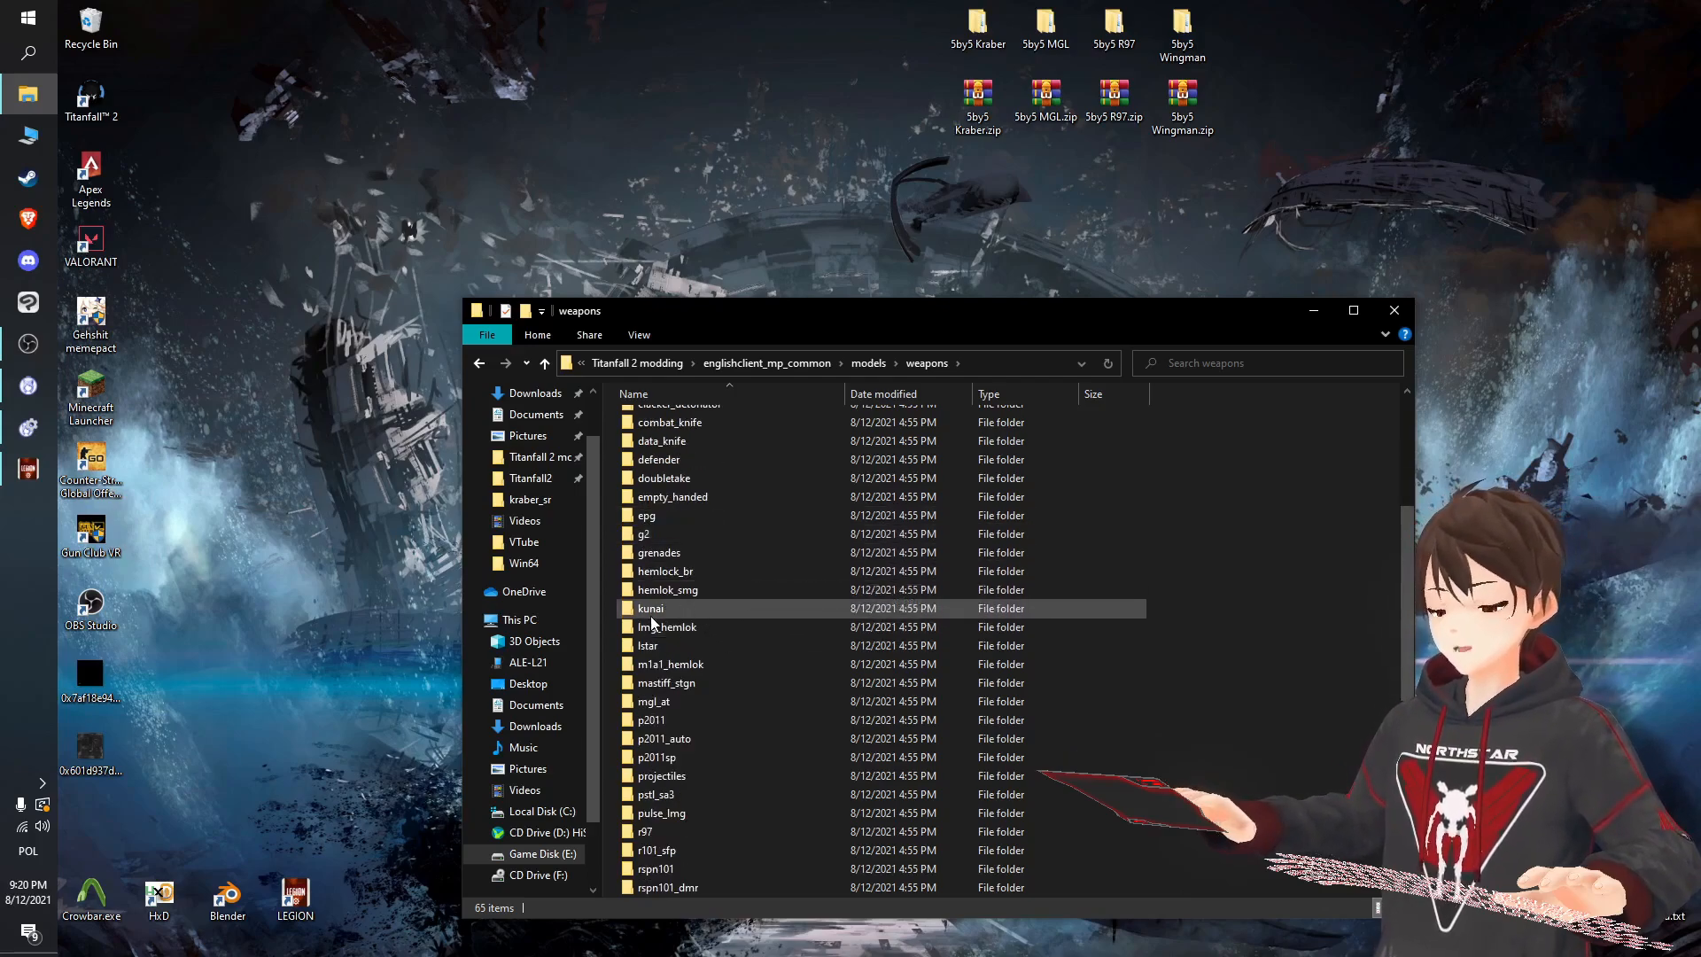
scroll(down, 3)
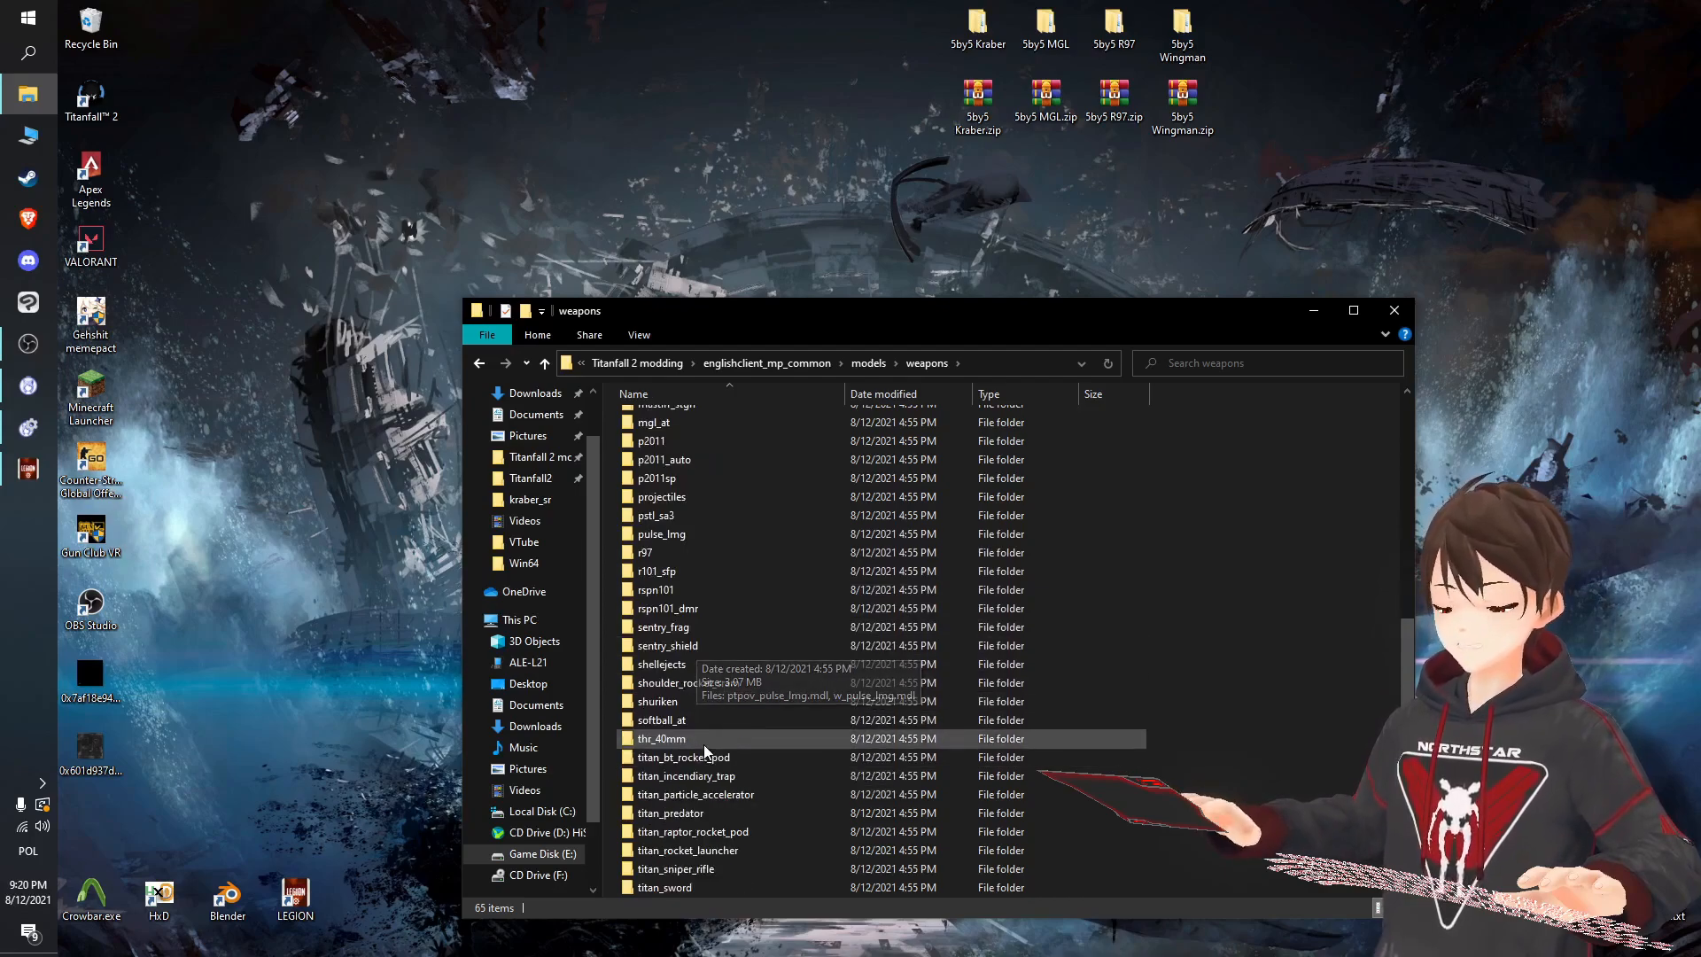
scroll(up, 3)
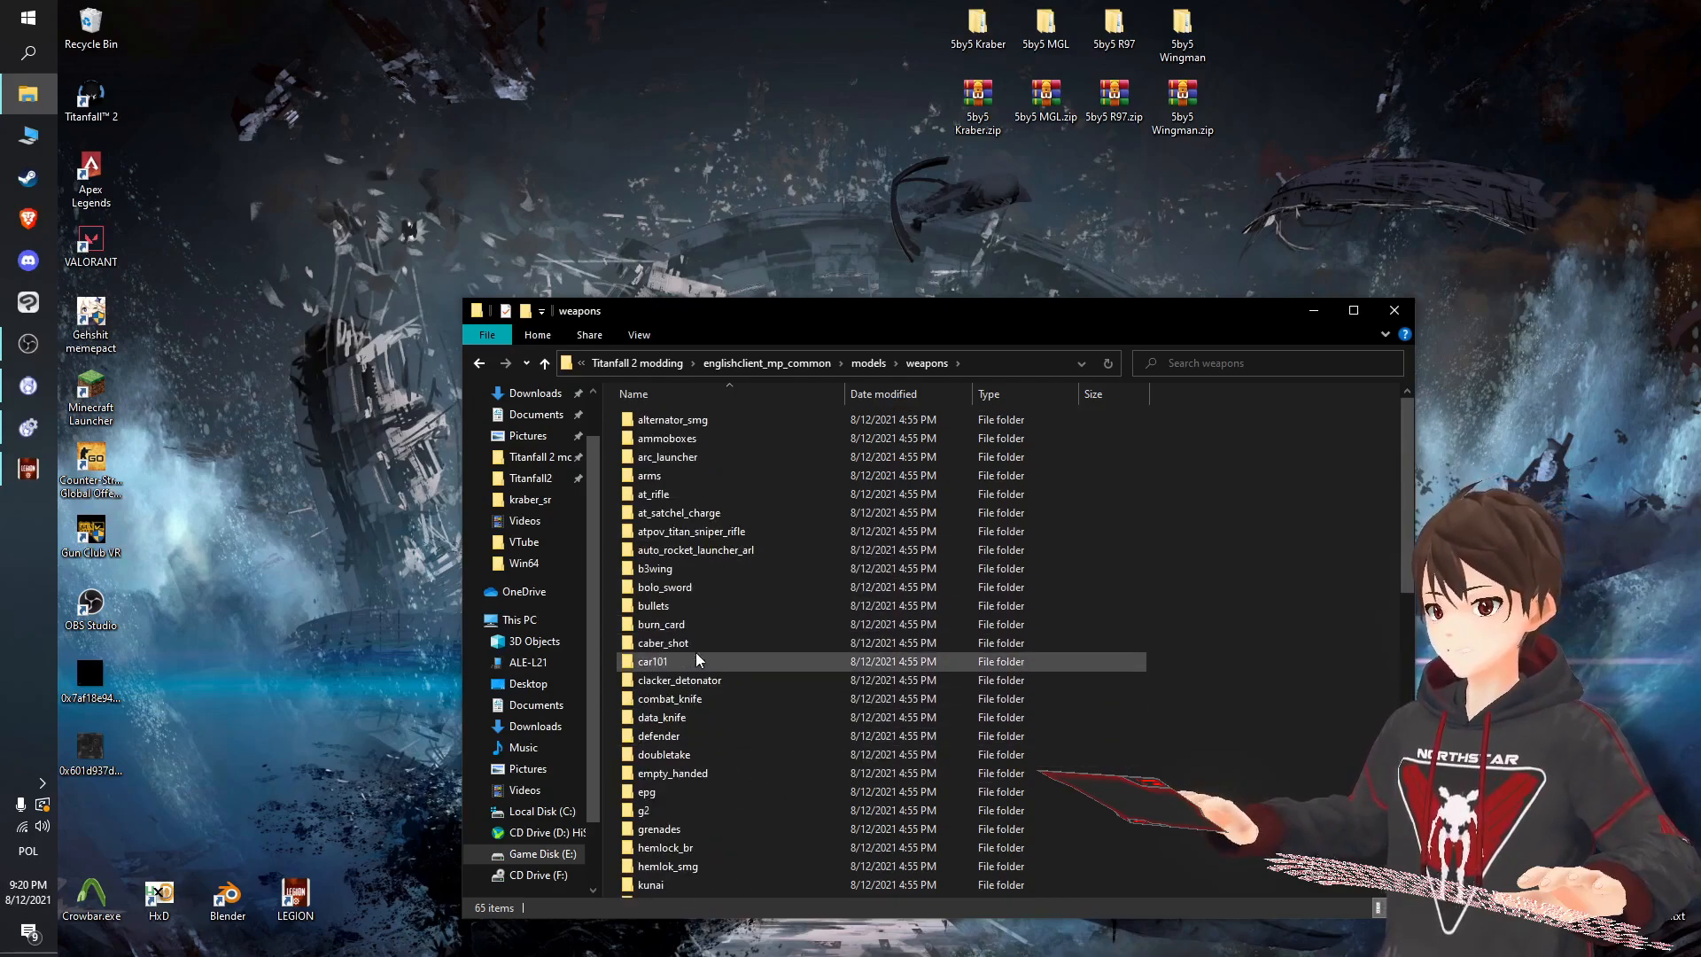
double_click(653, 493)
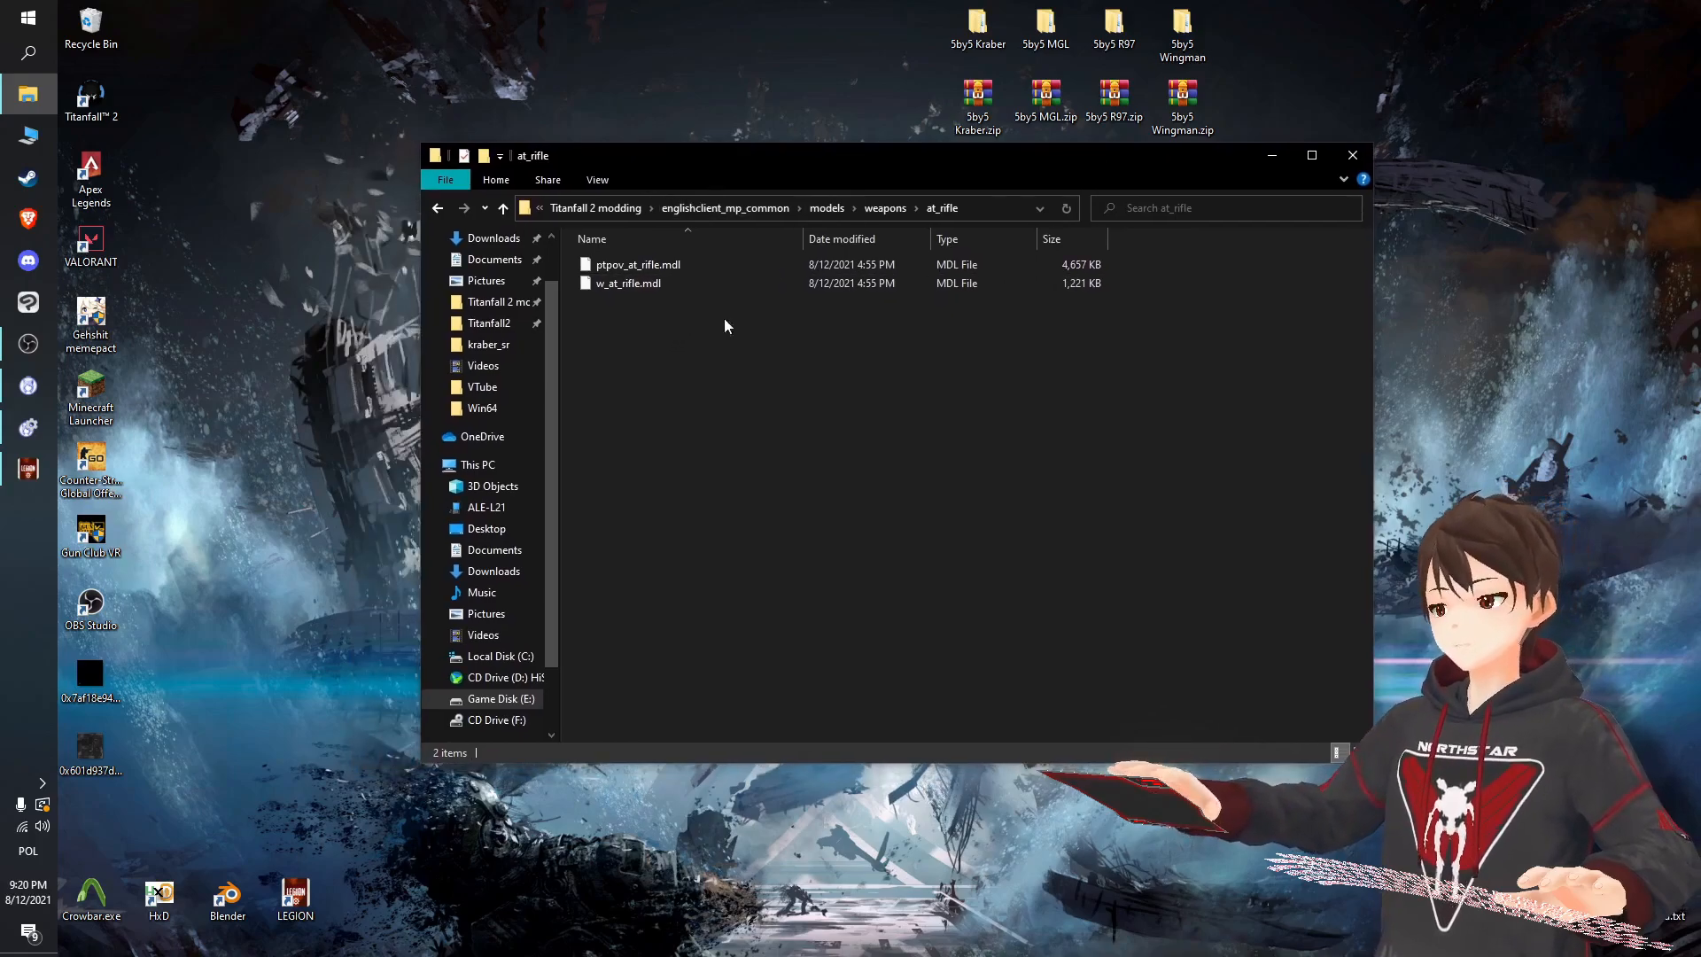
click(627, 283)
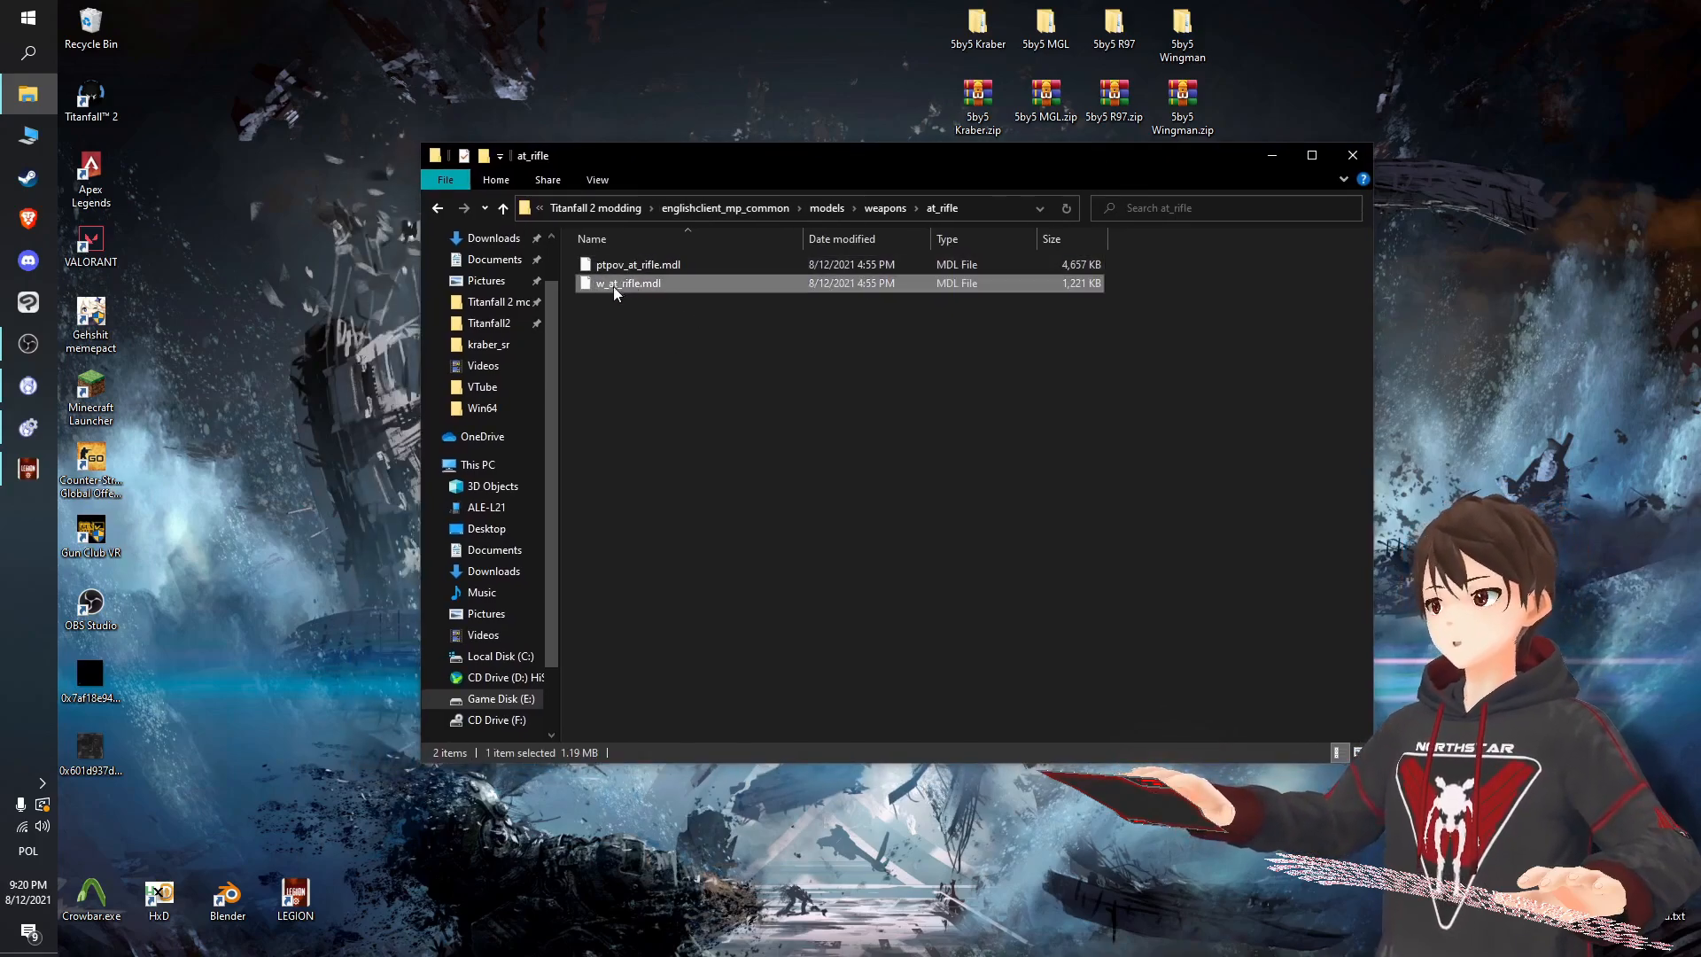
mouse_move(627, 283)
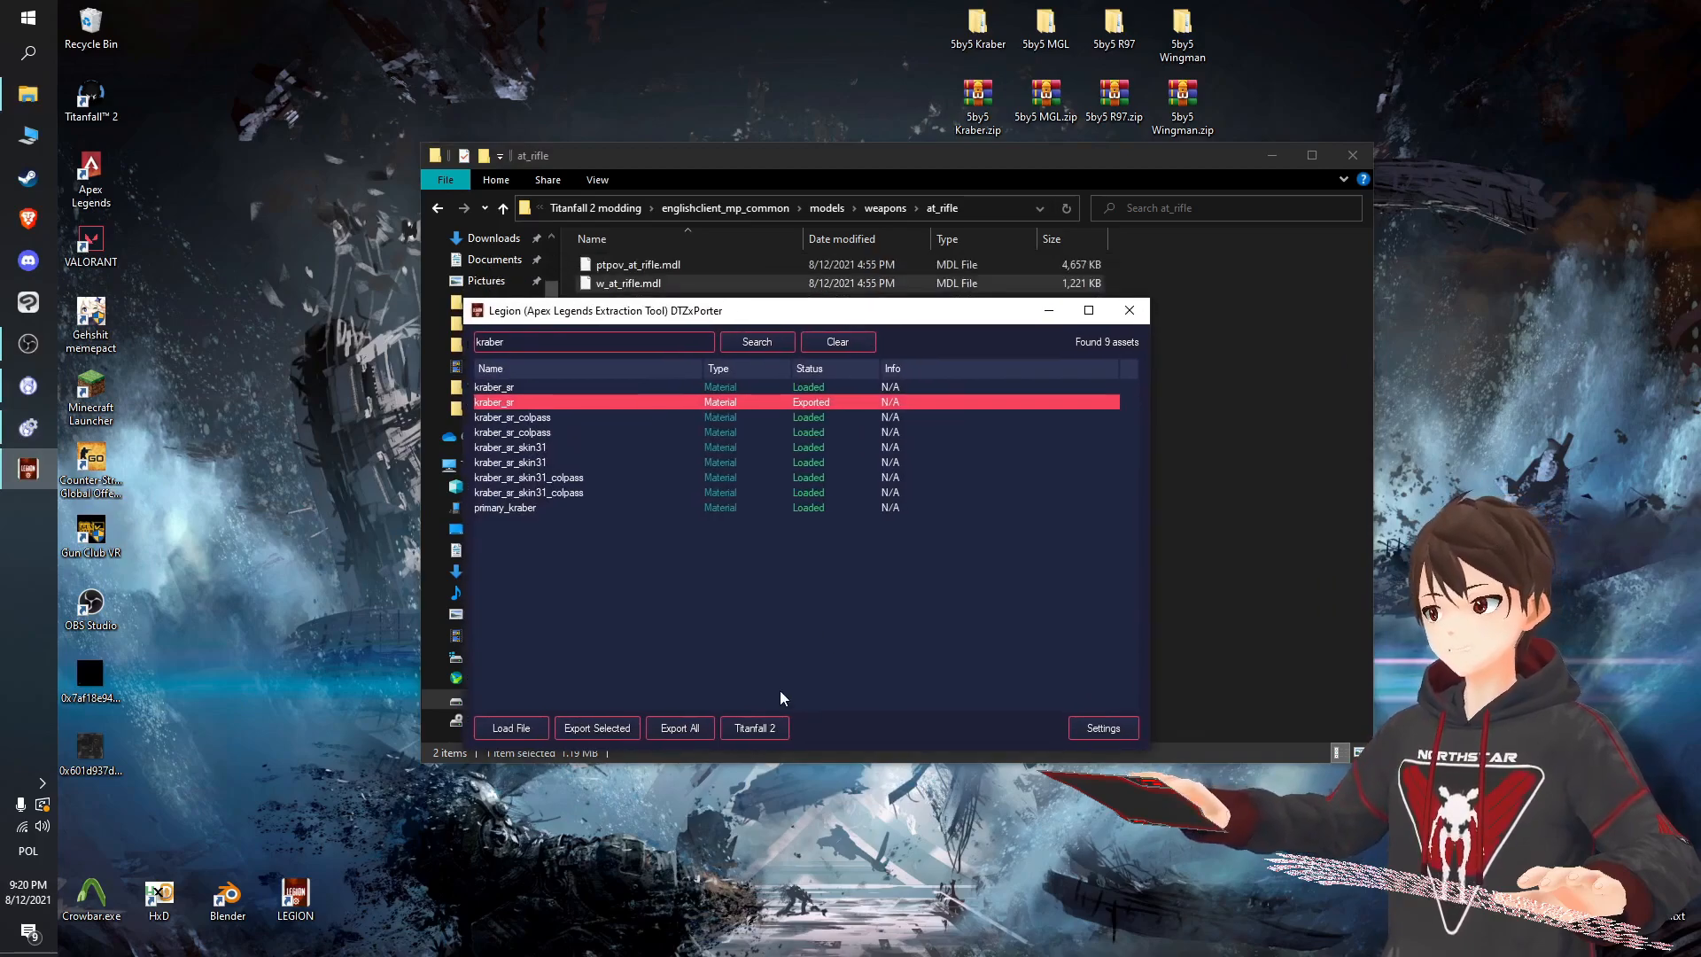
Convert w_at_rifle.mdl with Legion's Titanfall 2 converter and open exported_files\models\w_at_rifle.
click(752, 728)
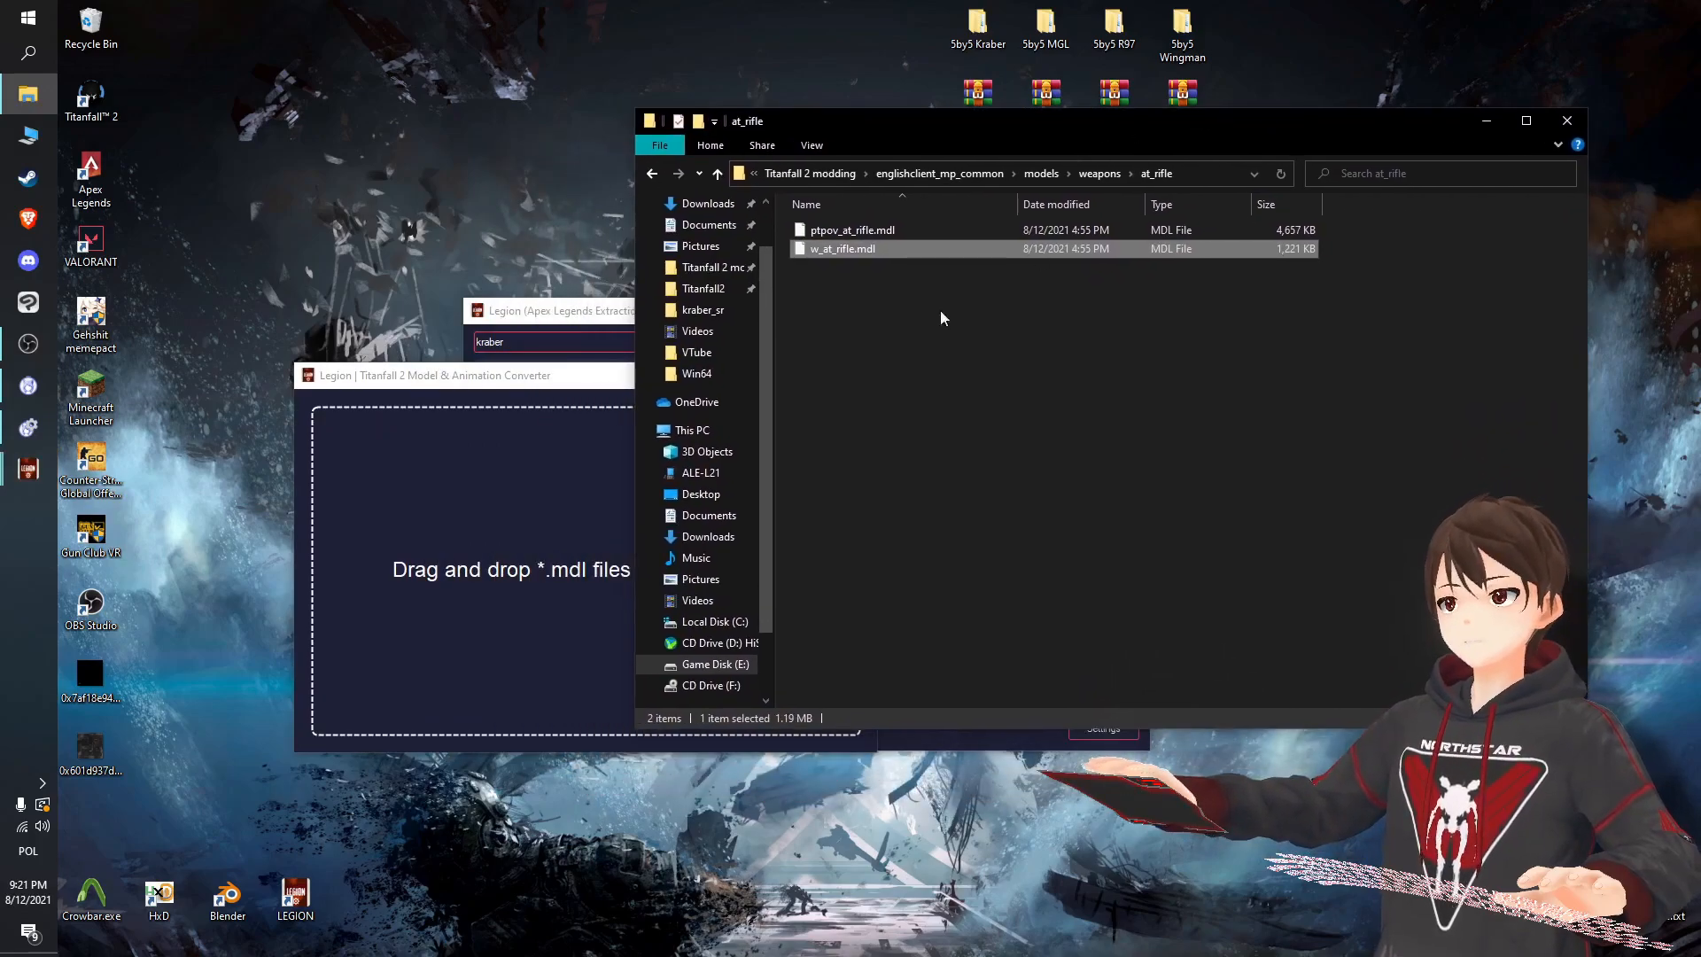
mouse_move(545, 512)
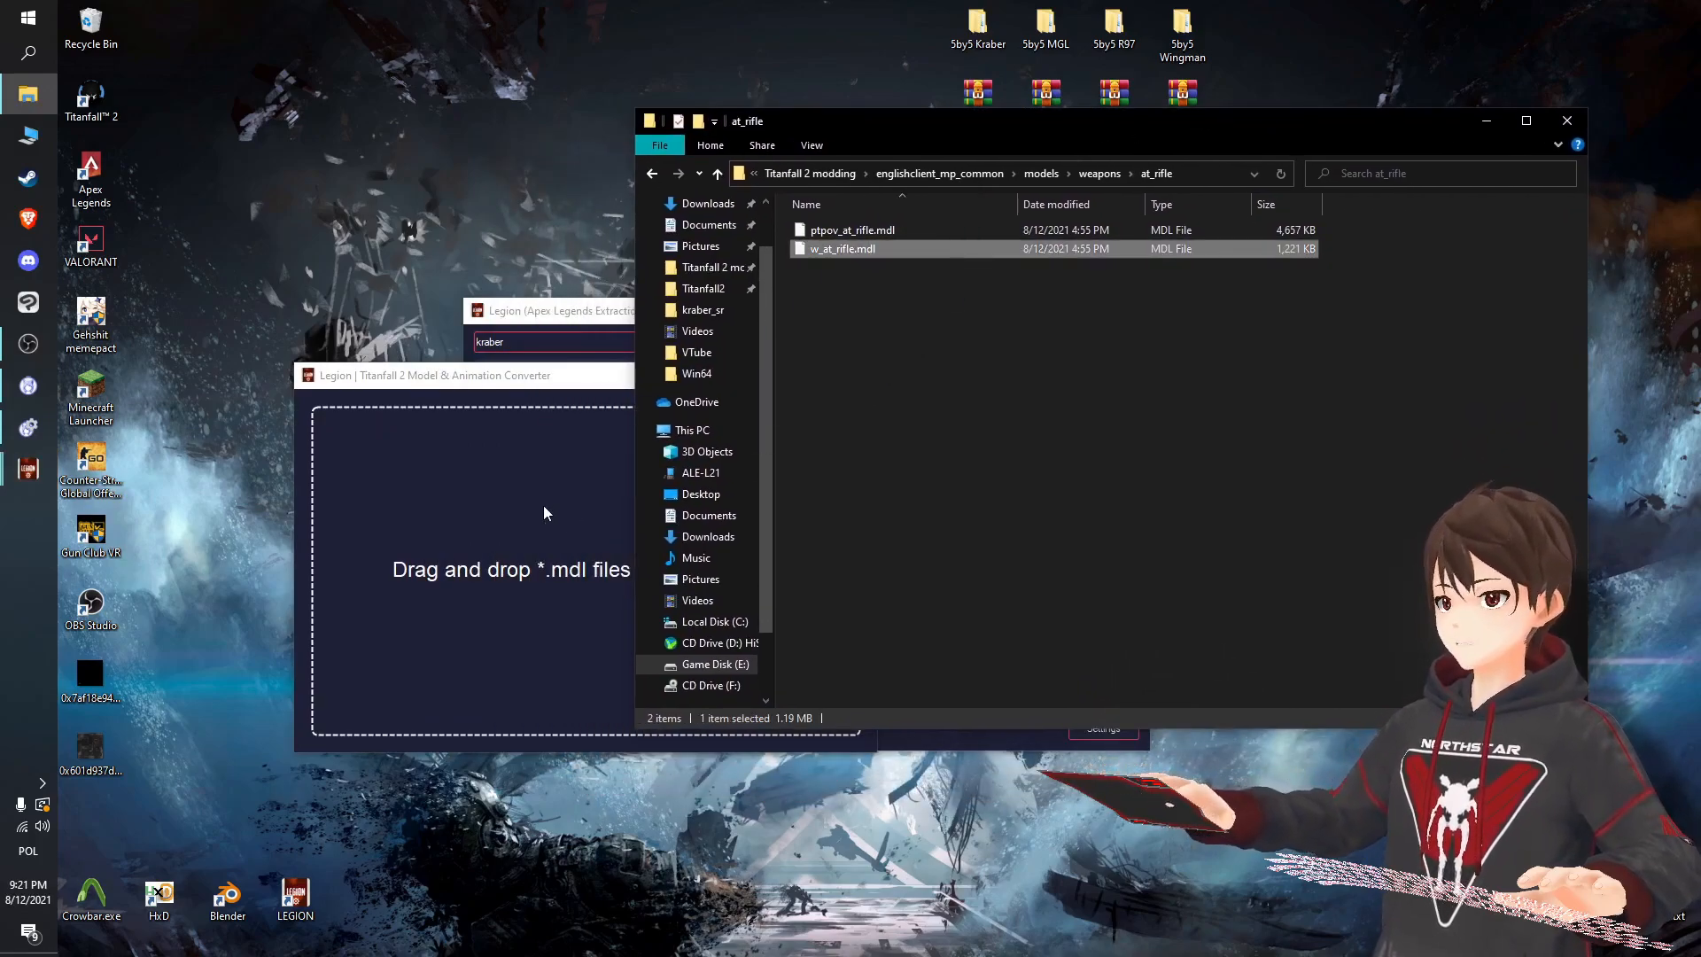
mouse_move(1470, 363)
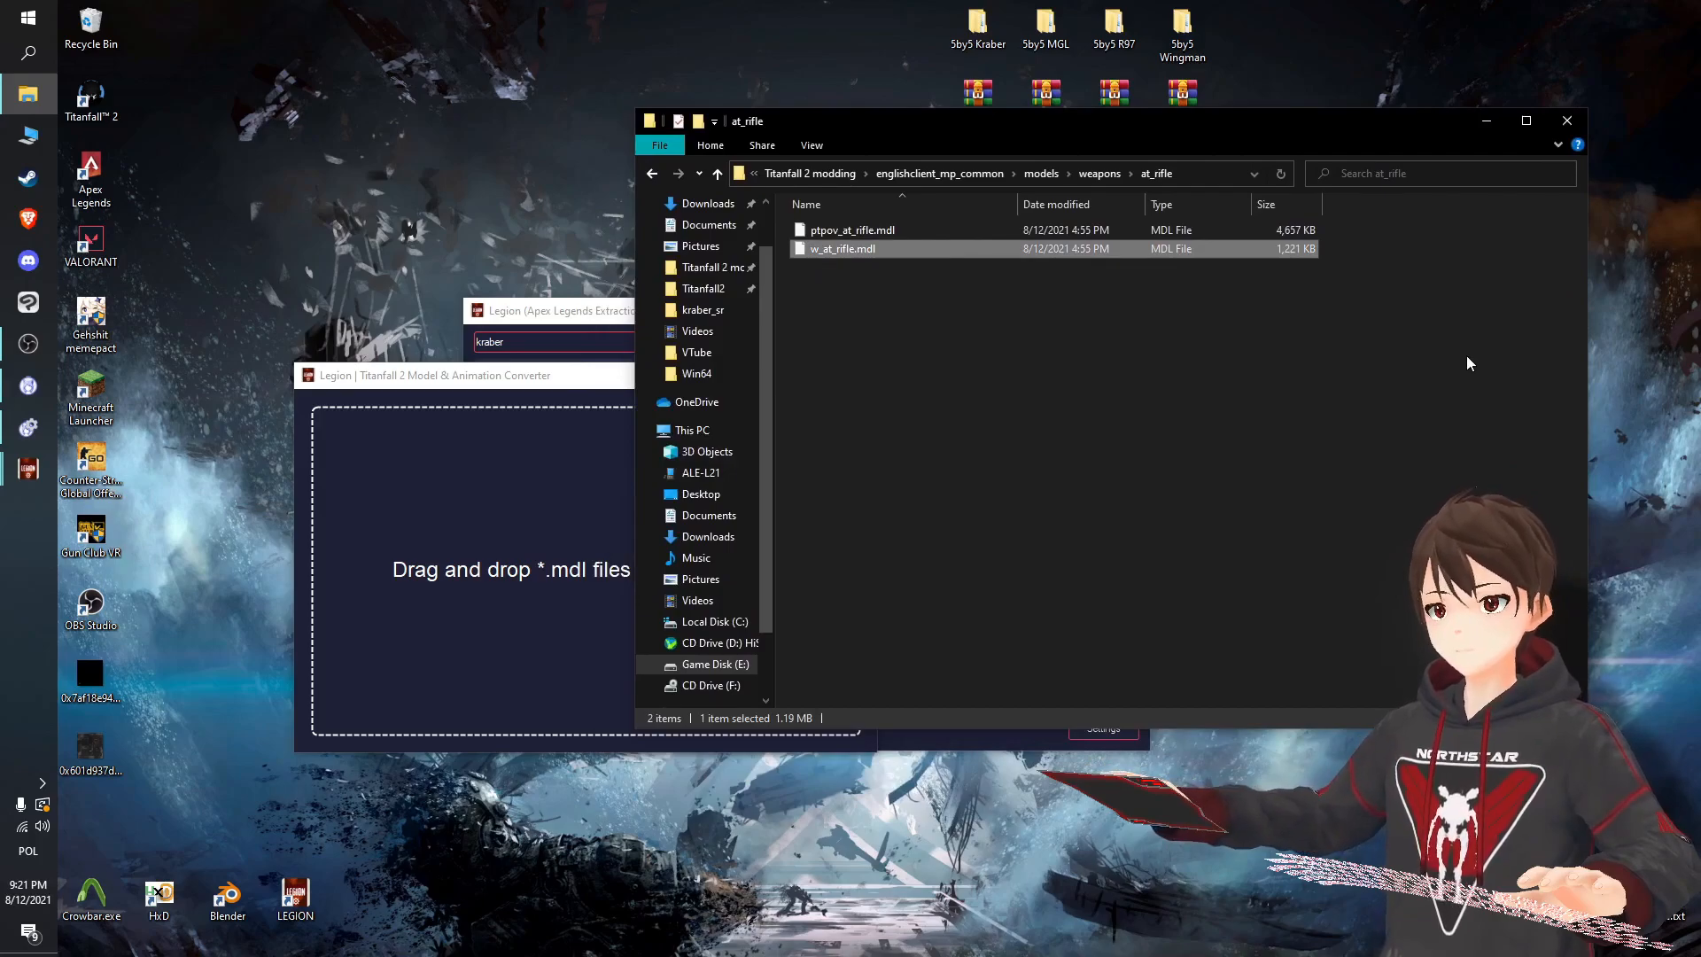
click(915, 358)
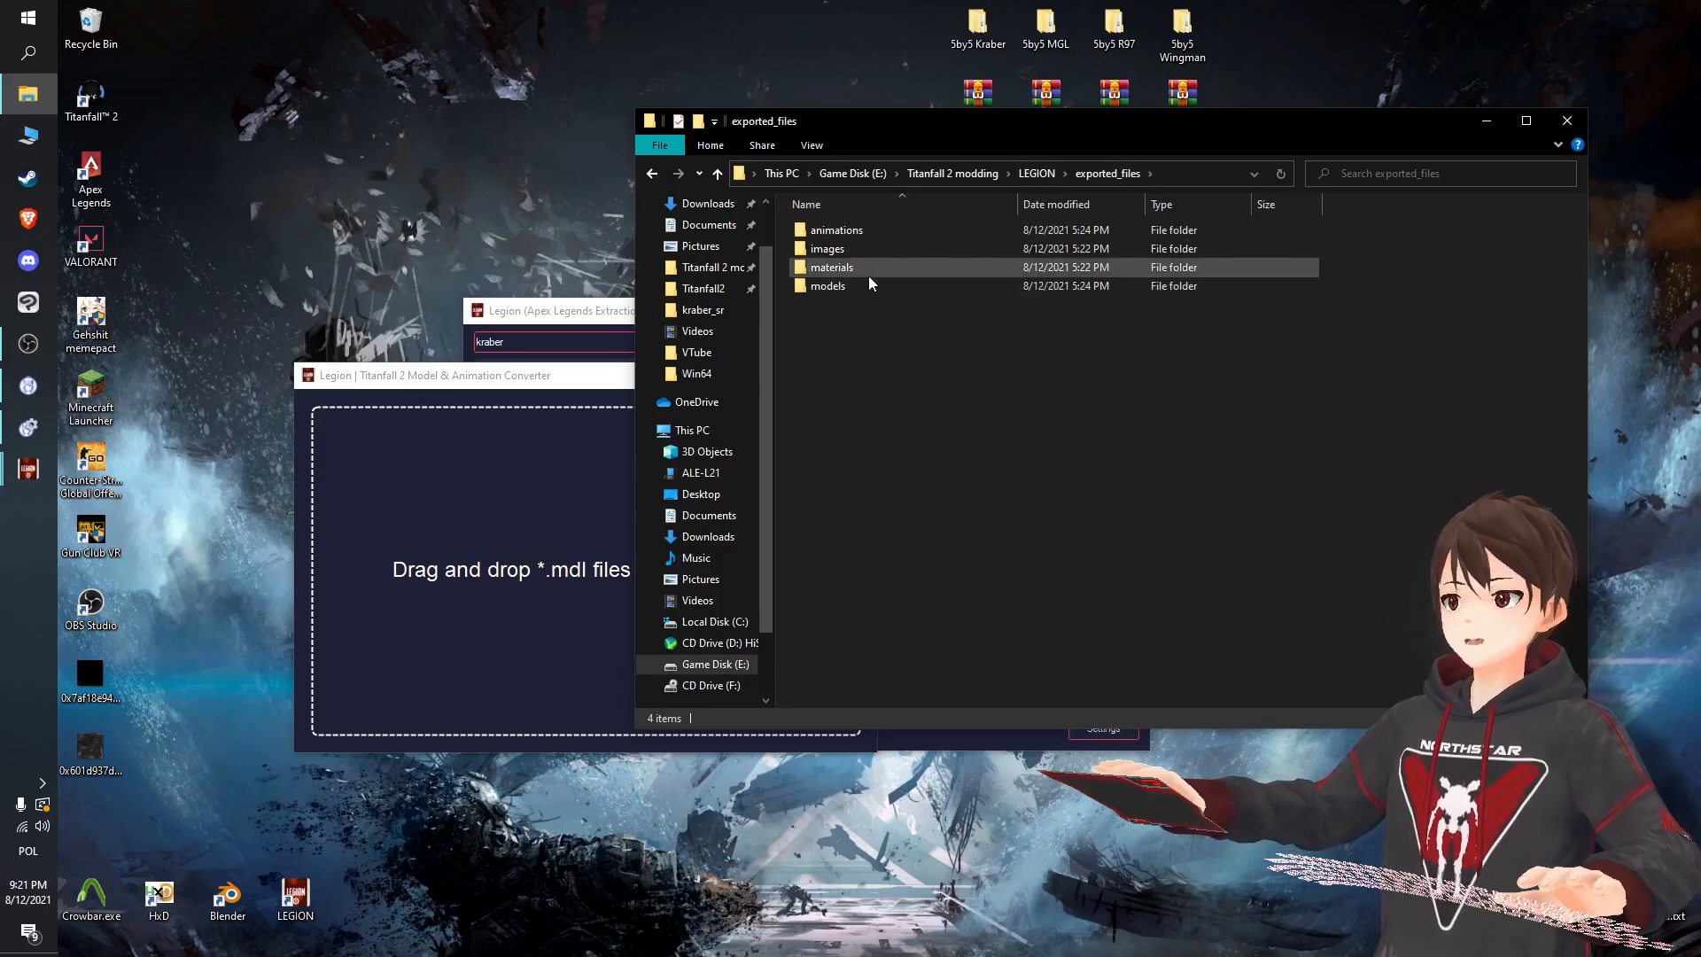
double_click(827, 285)
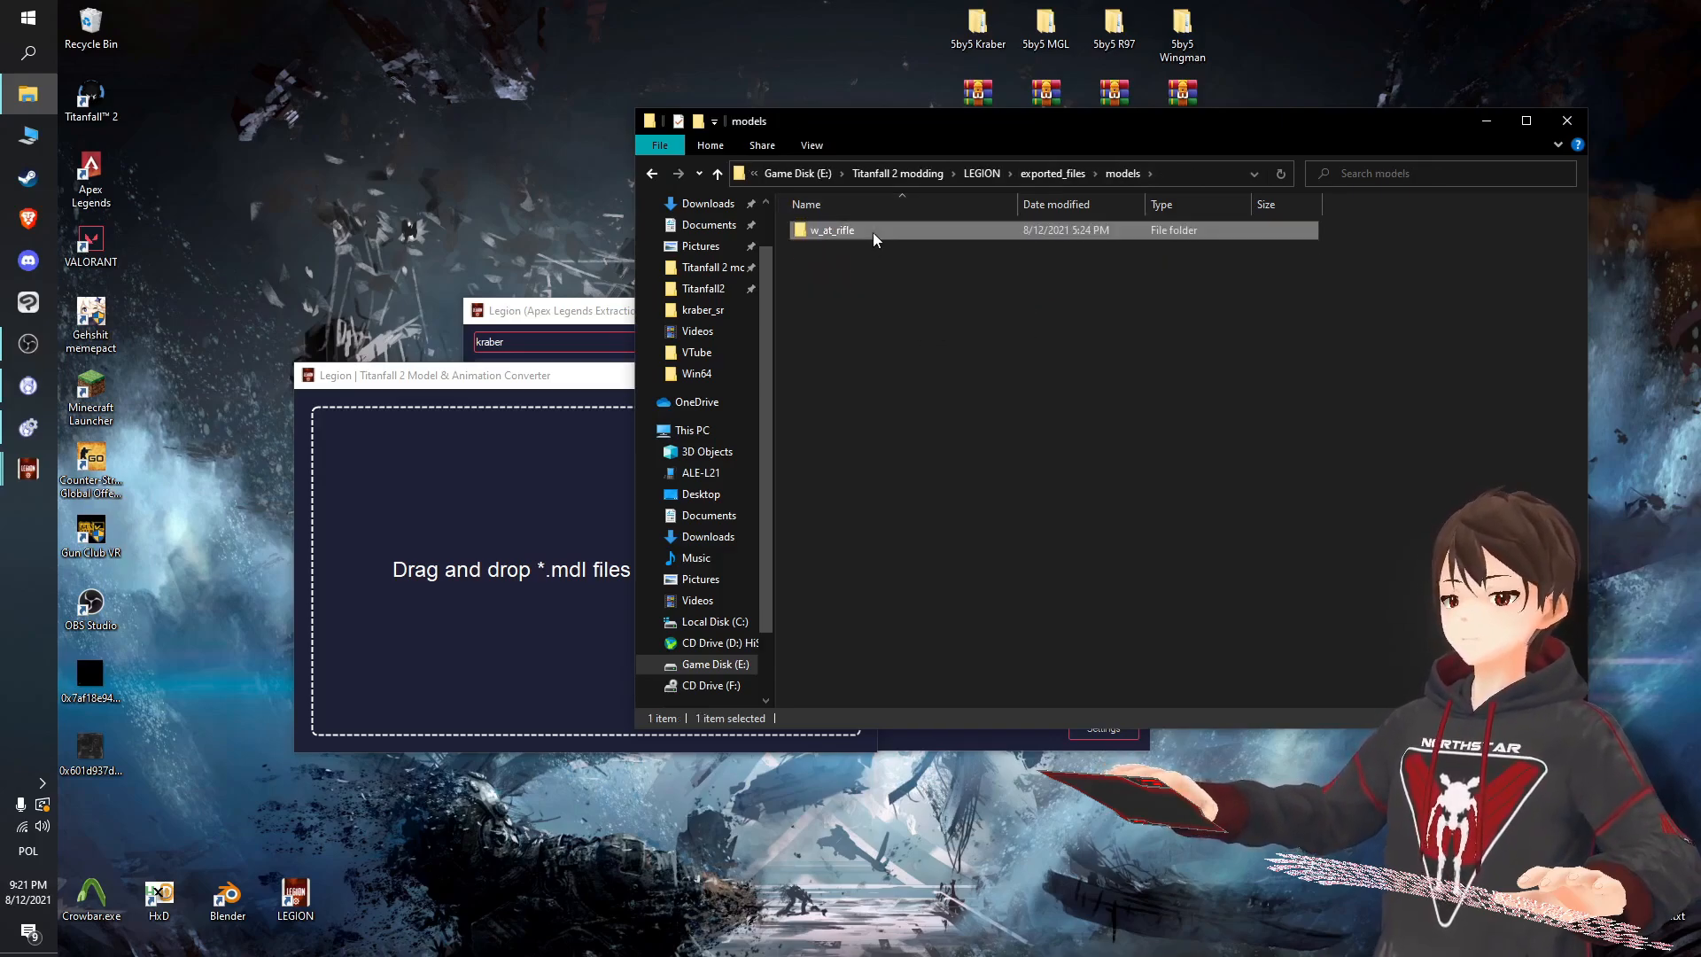
double_click(832, 231)
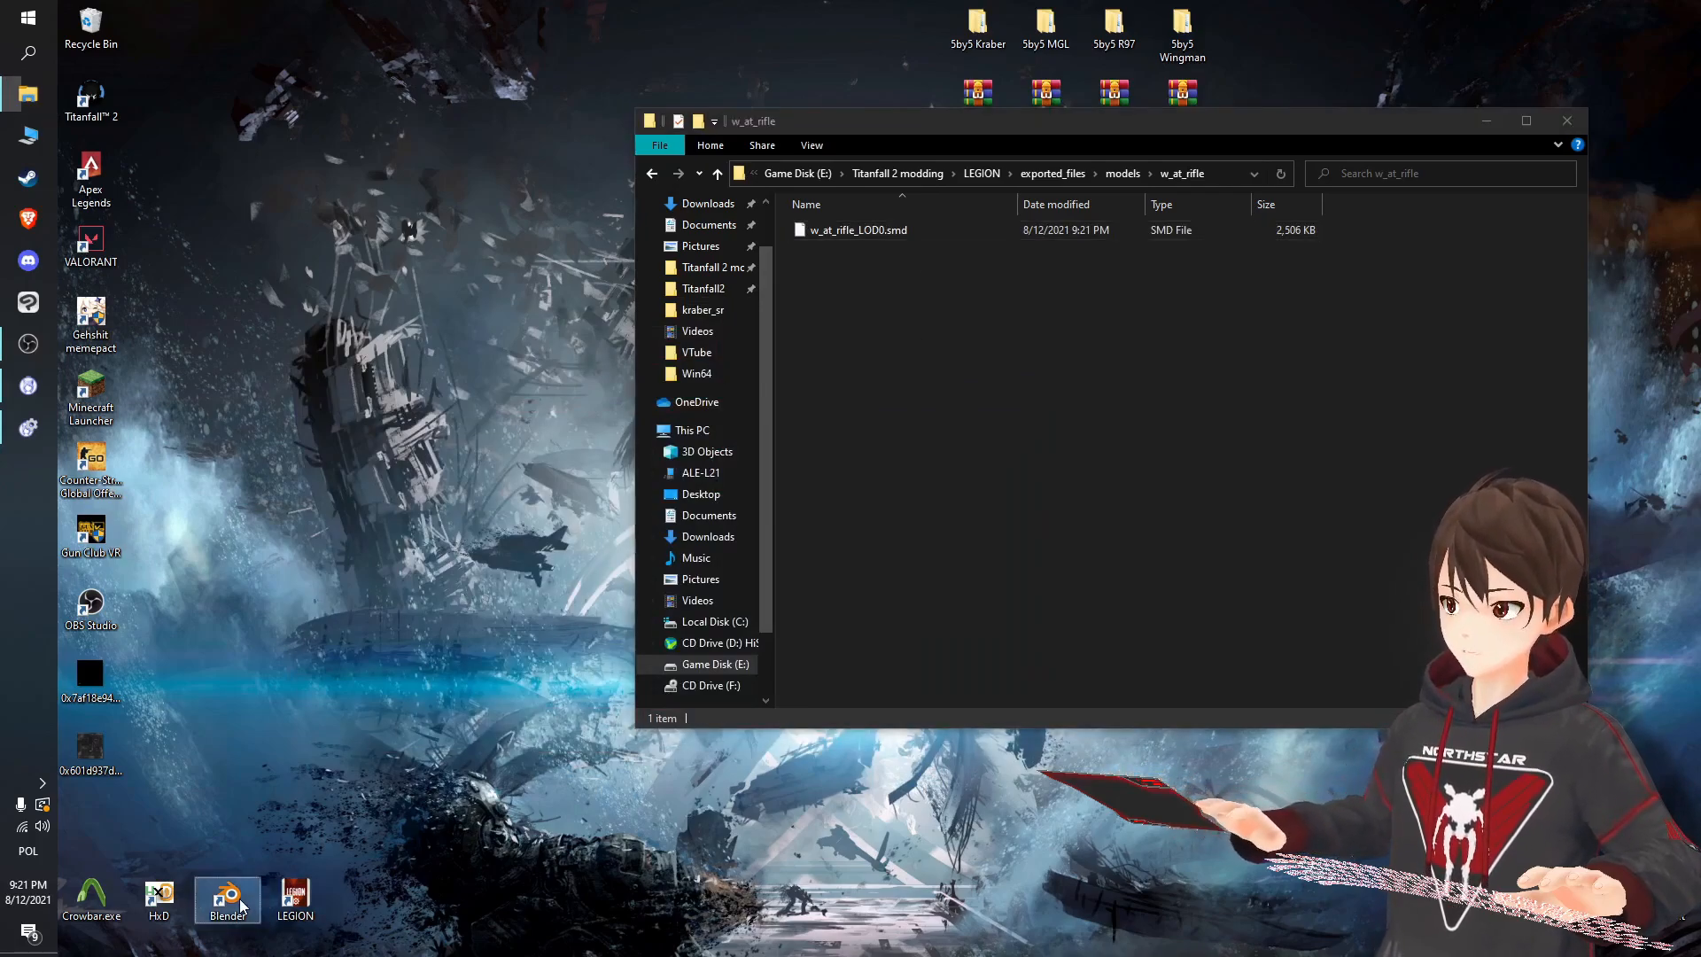
Launch Blender and import w_at_rifle_LOD0.smd from the Desktop as a Source Engine model.
click(227, 897)
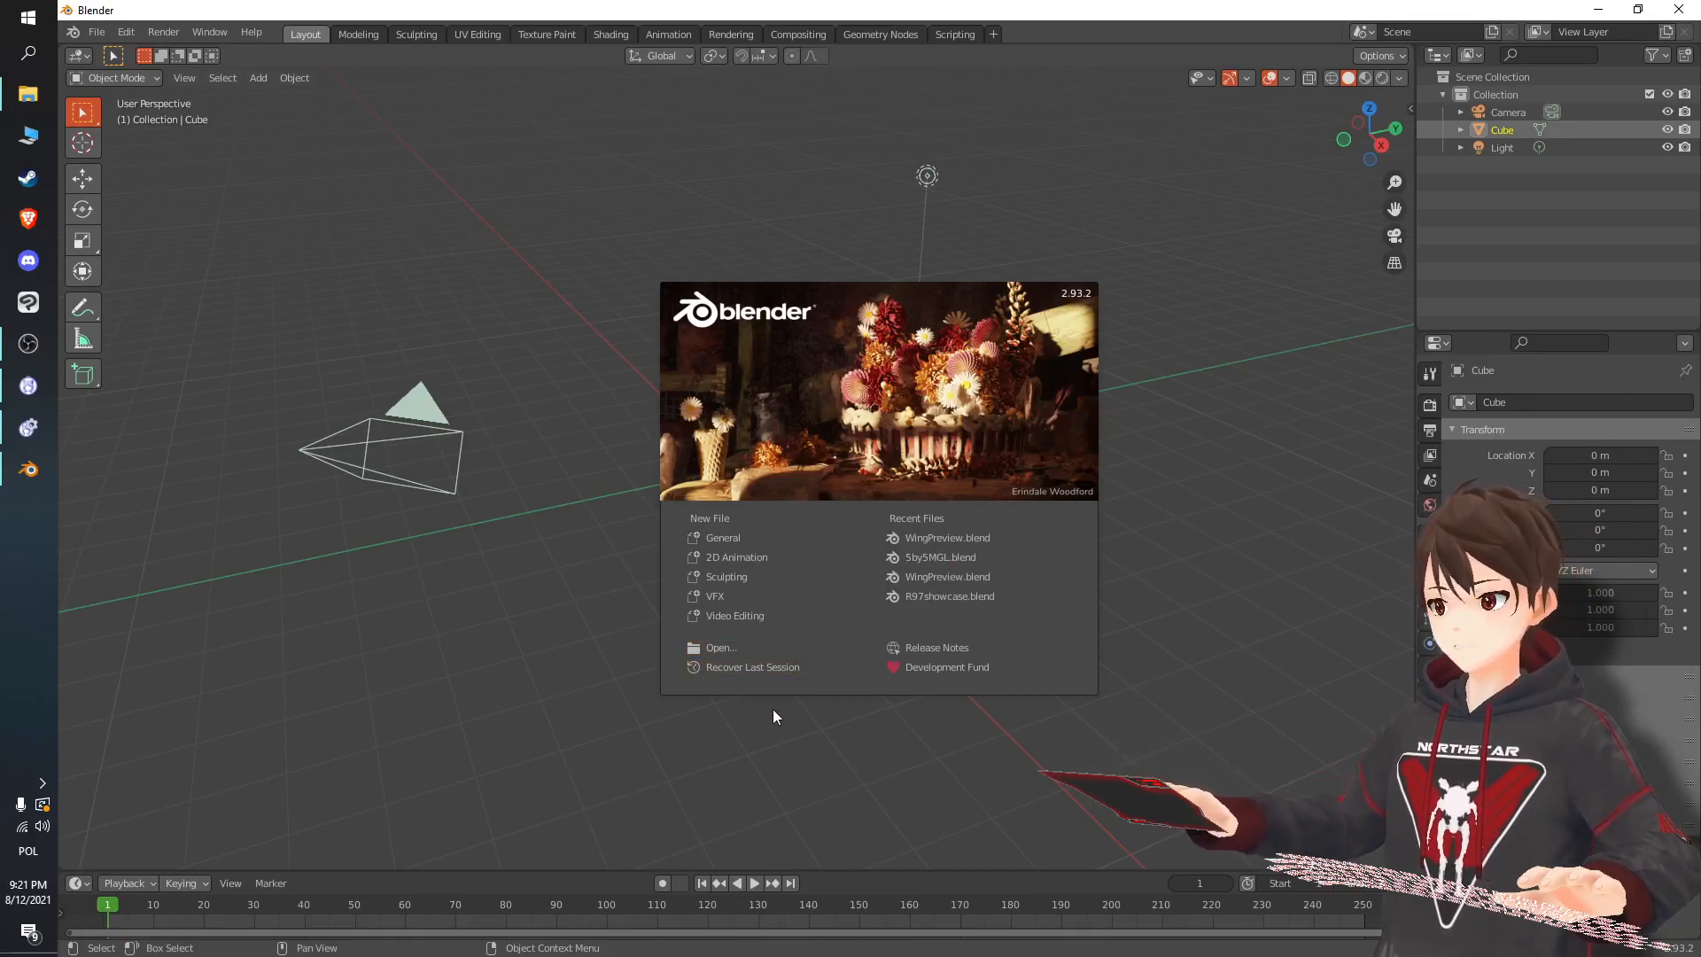
click(774, 716)
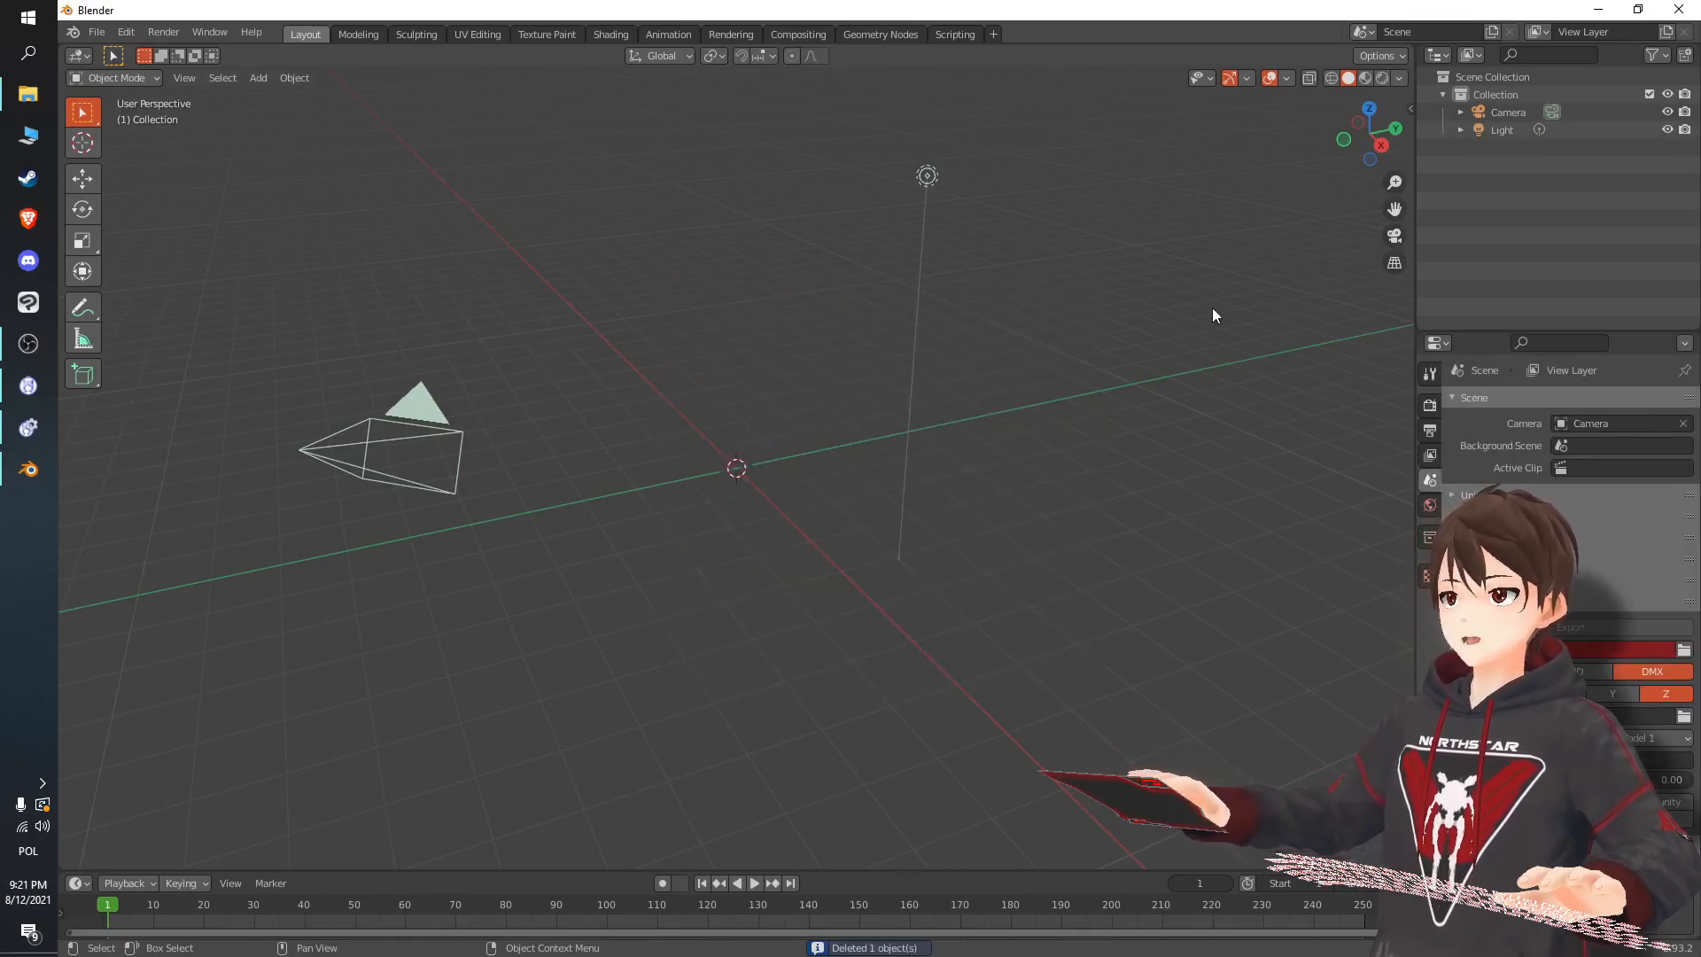
click(97, 32)
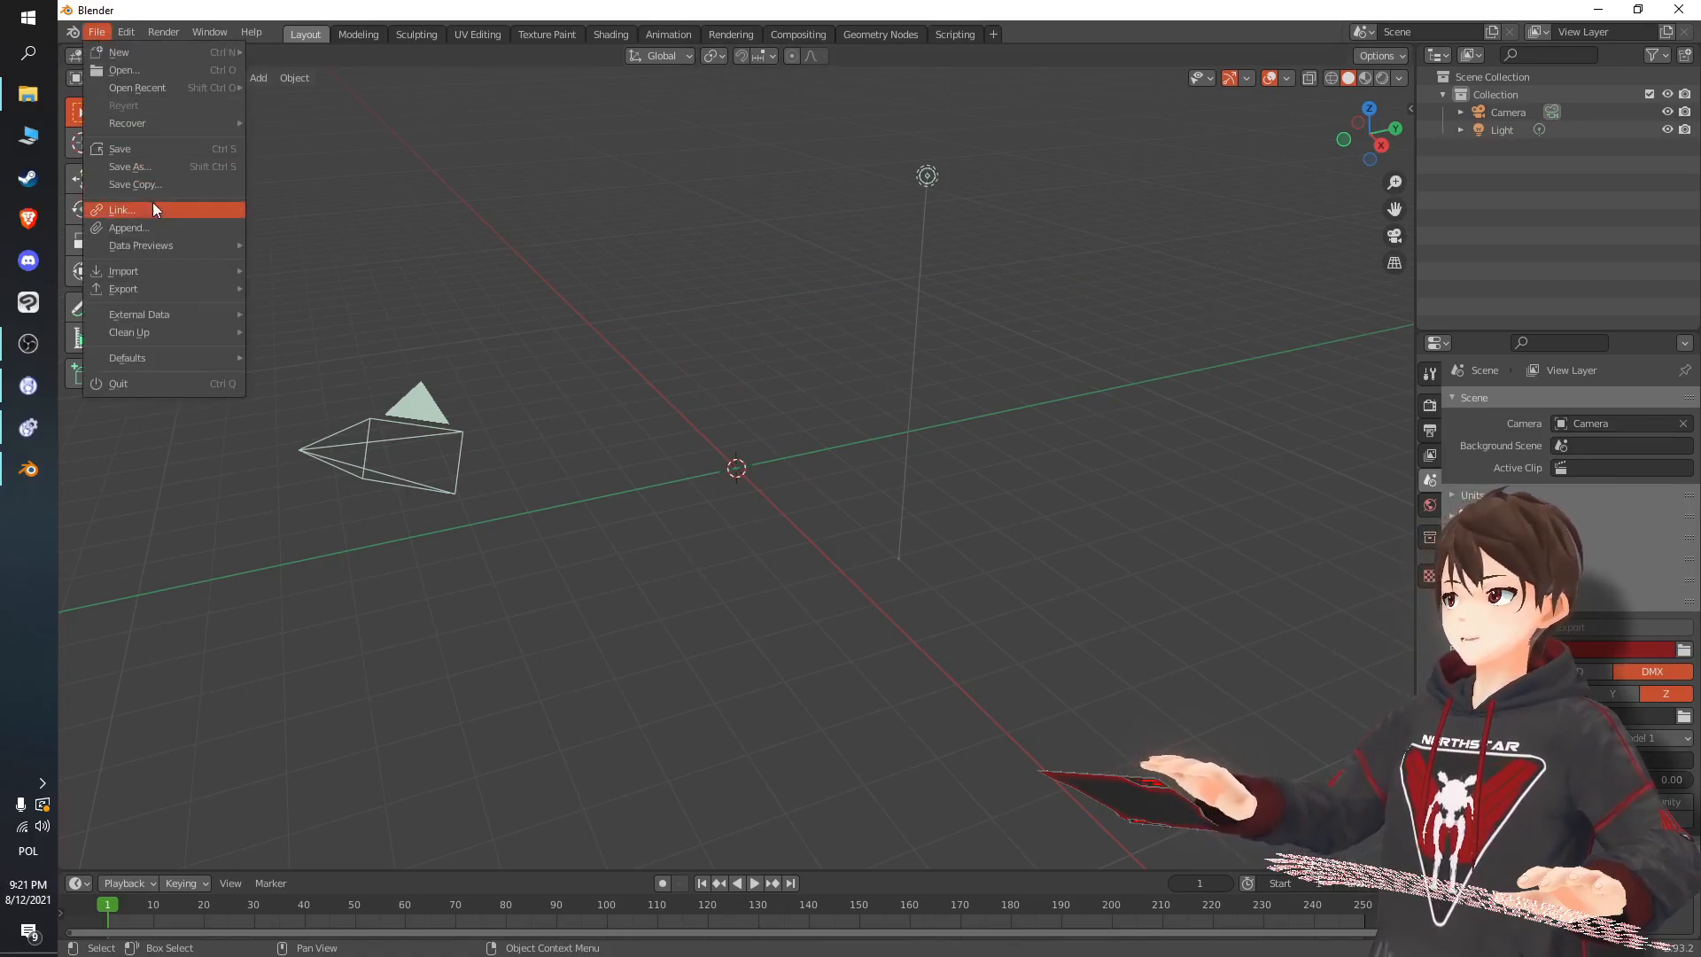
click(124, 270)
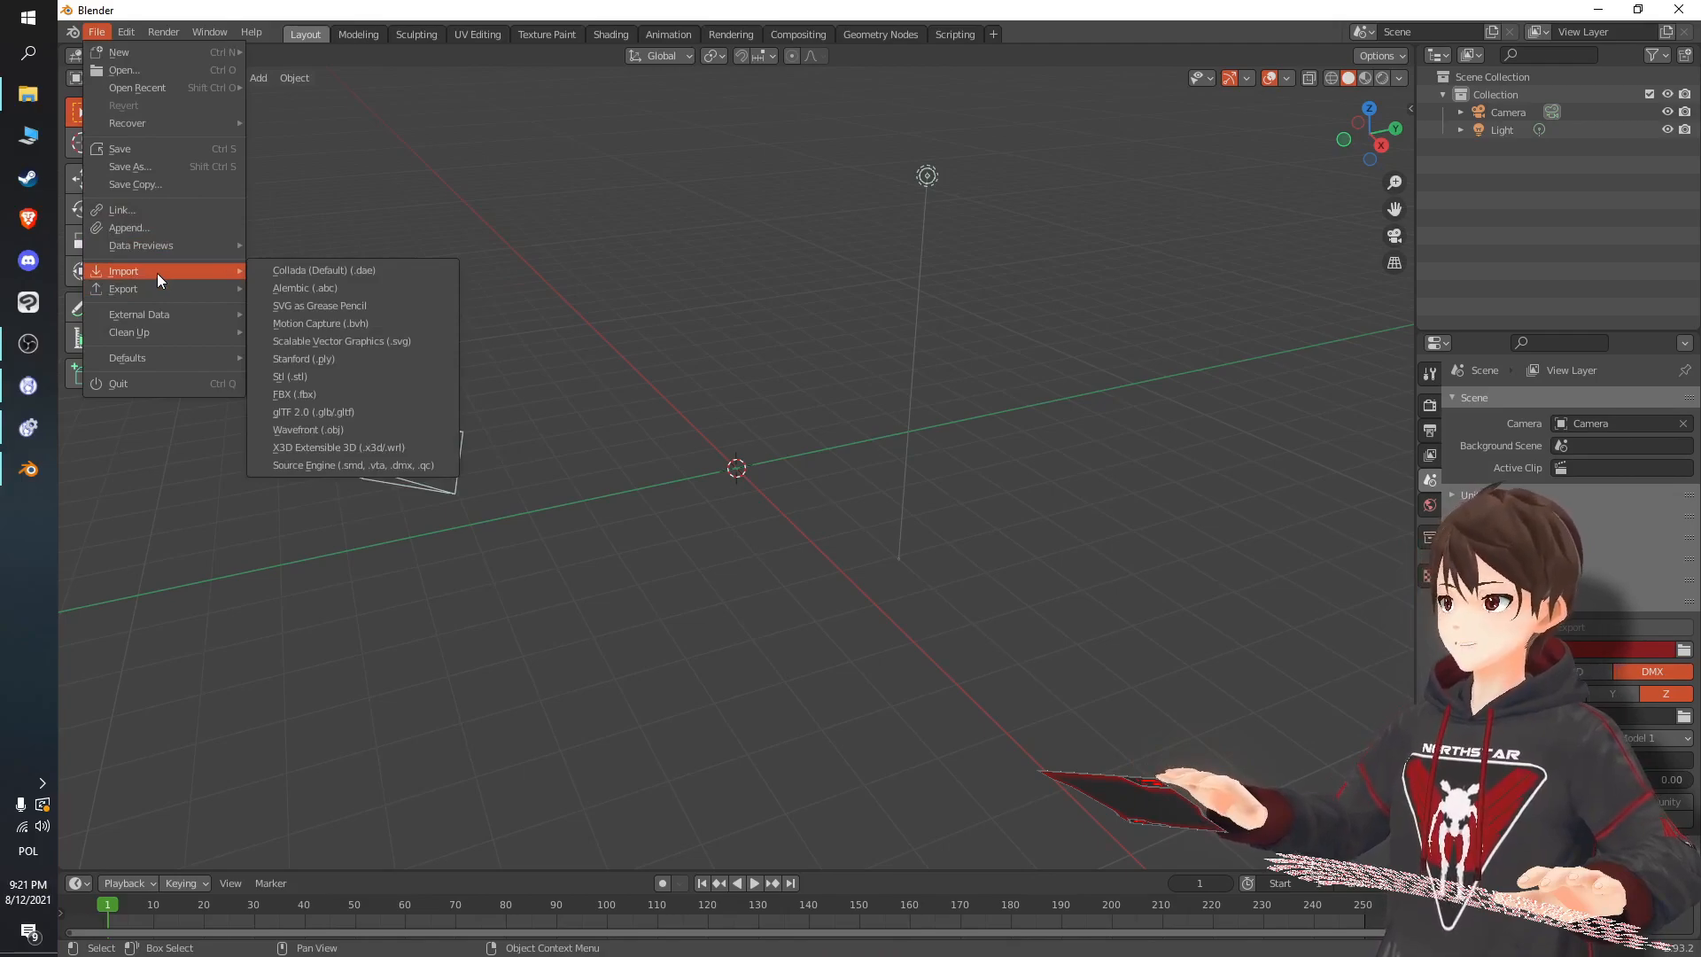
mouse_move(352, 464)
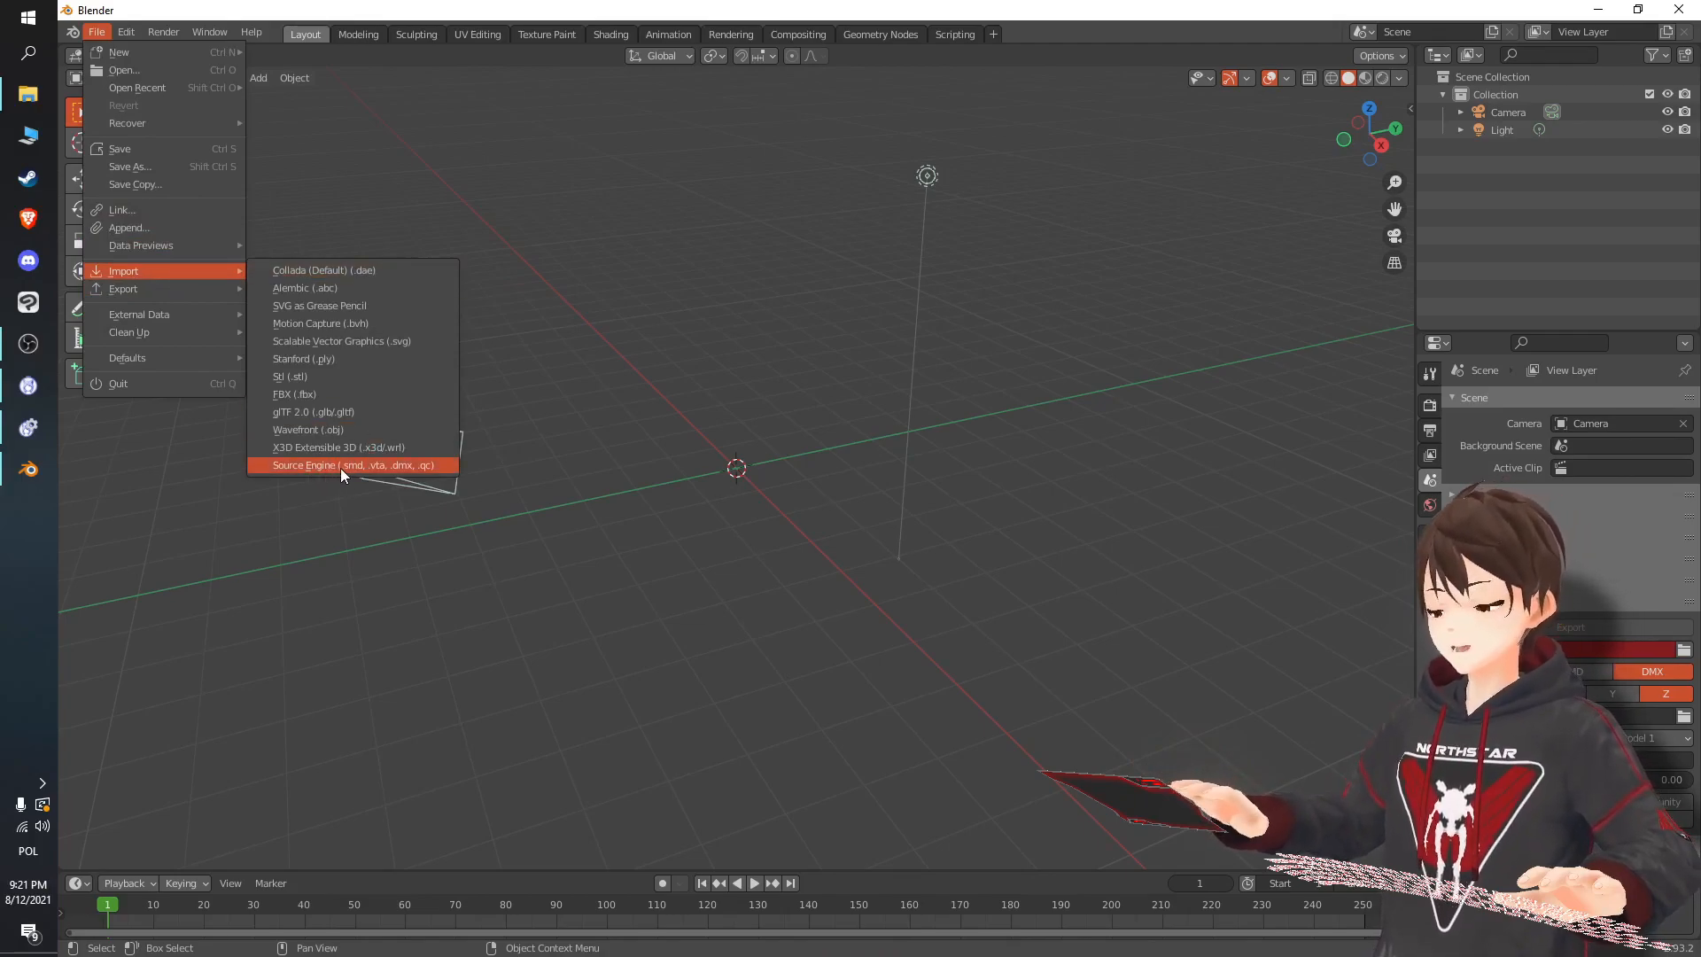
click(352, 464)
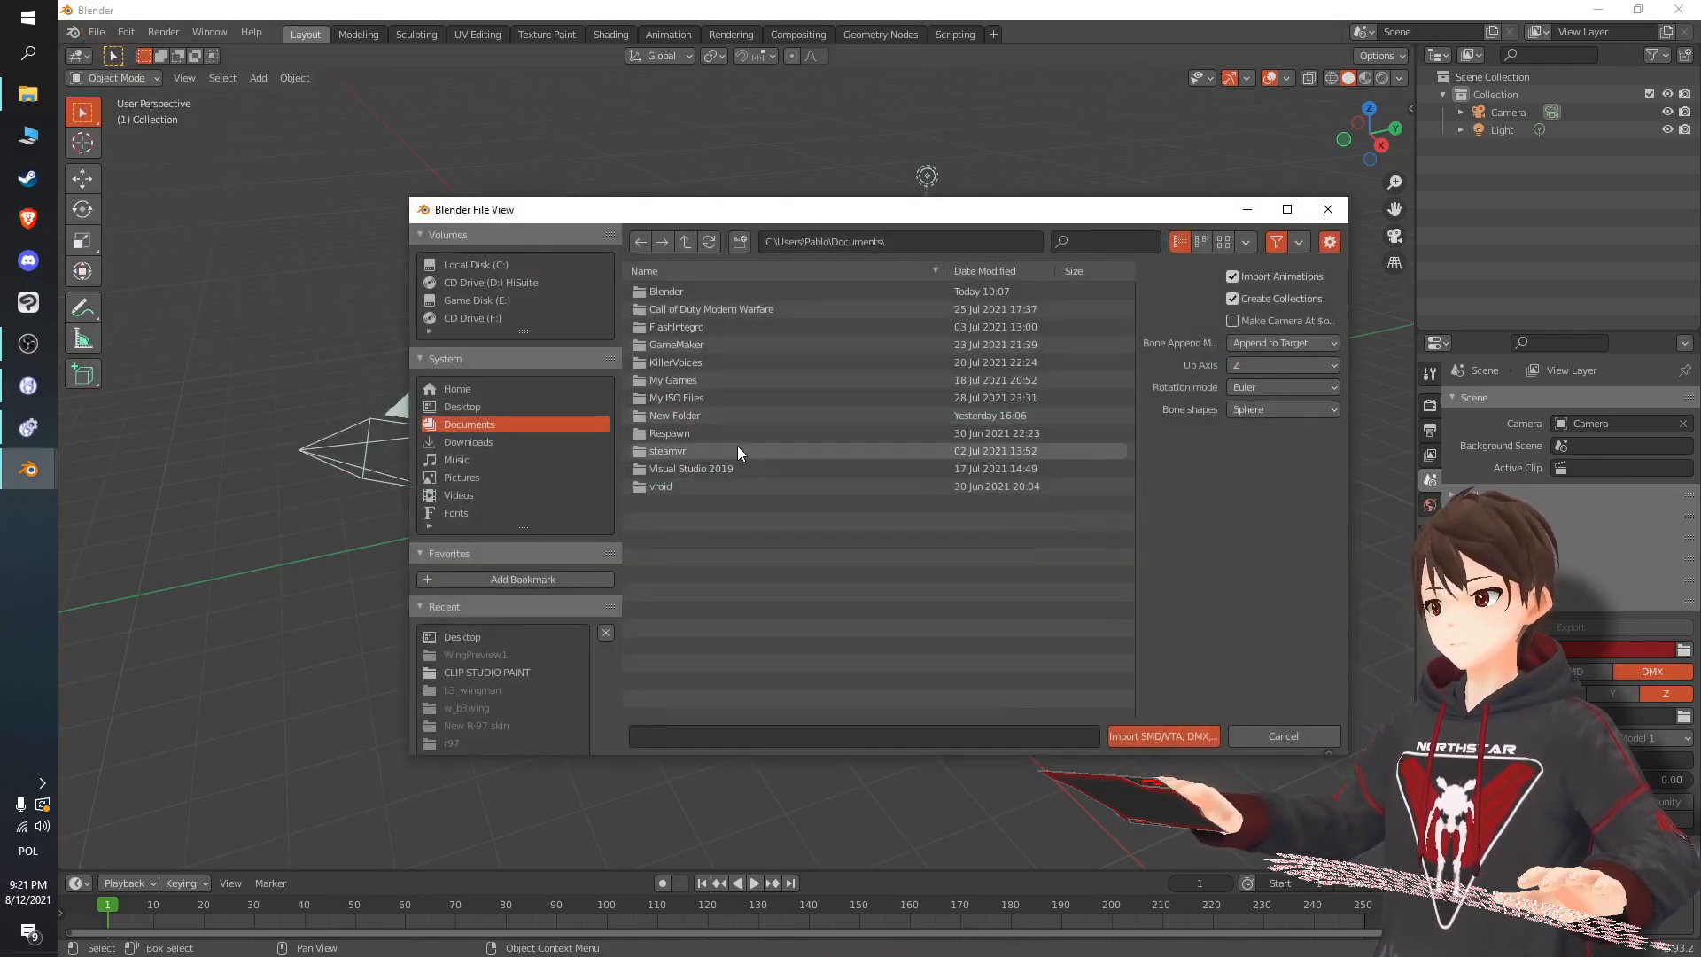
mouse_move(725, 433)
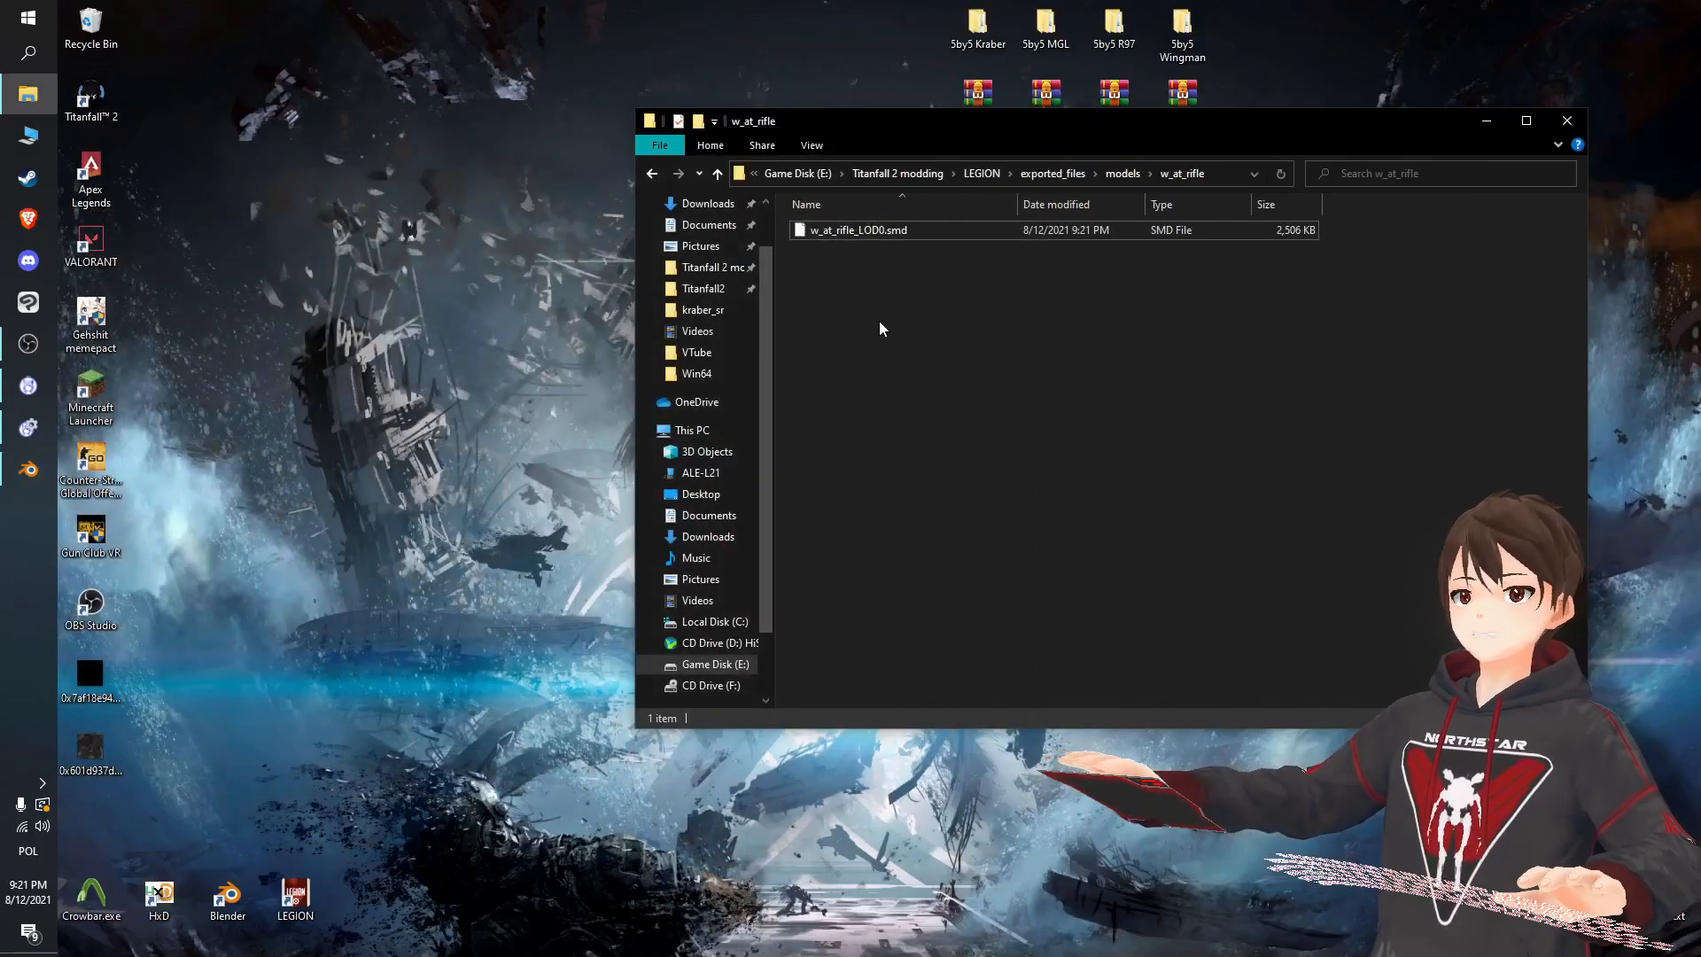
click(857, 229)
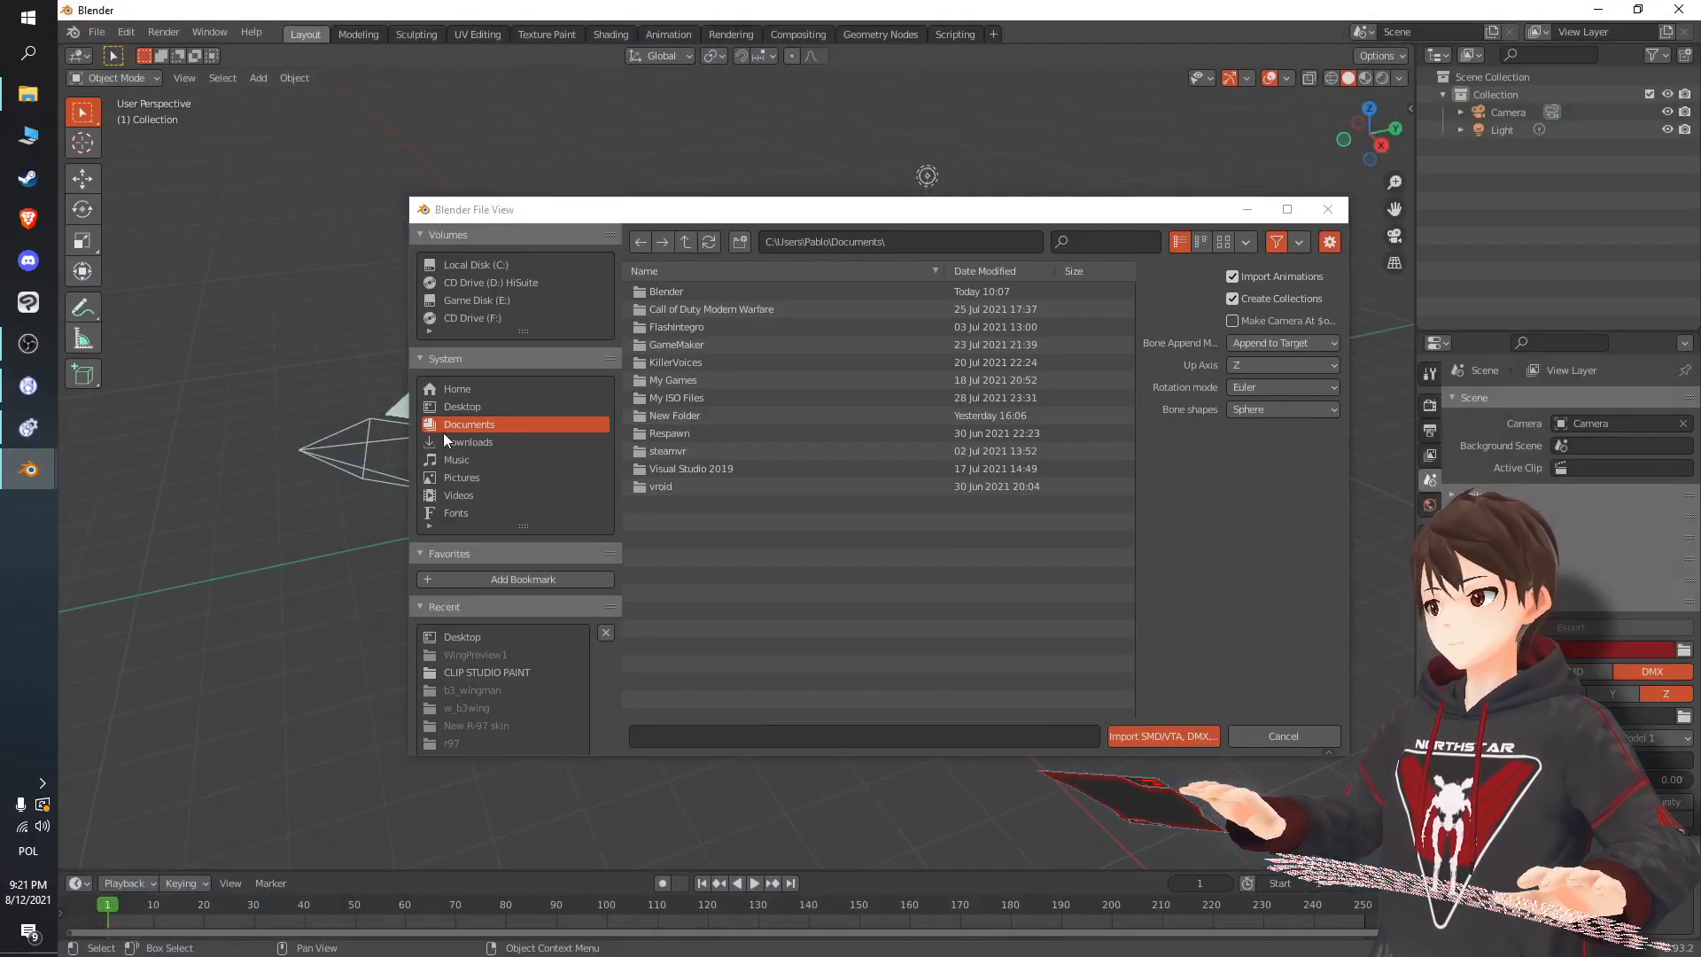
click(463, 405)
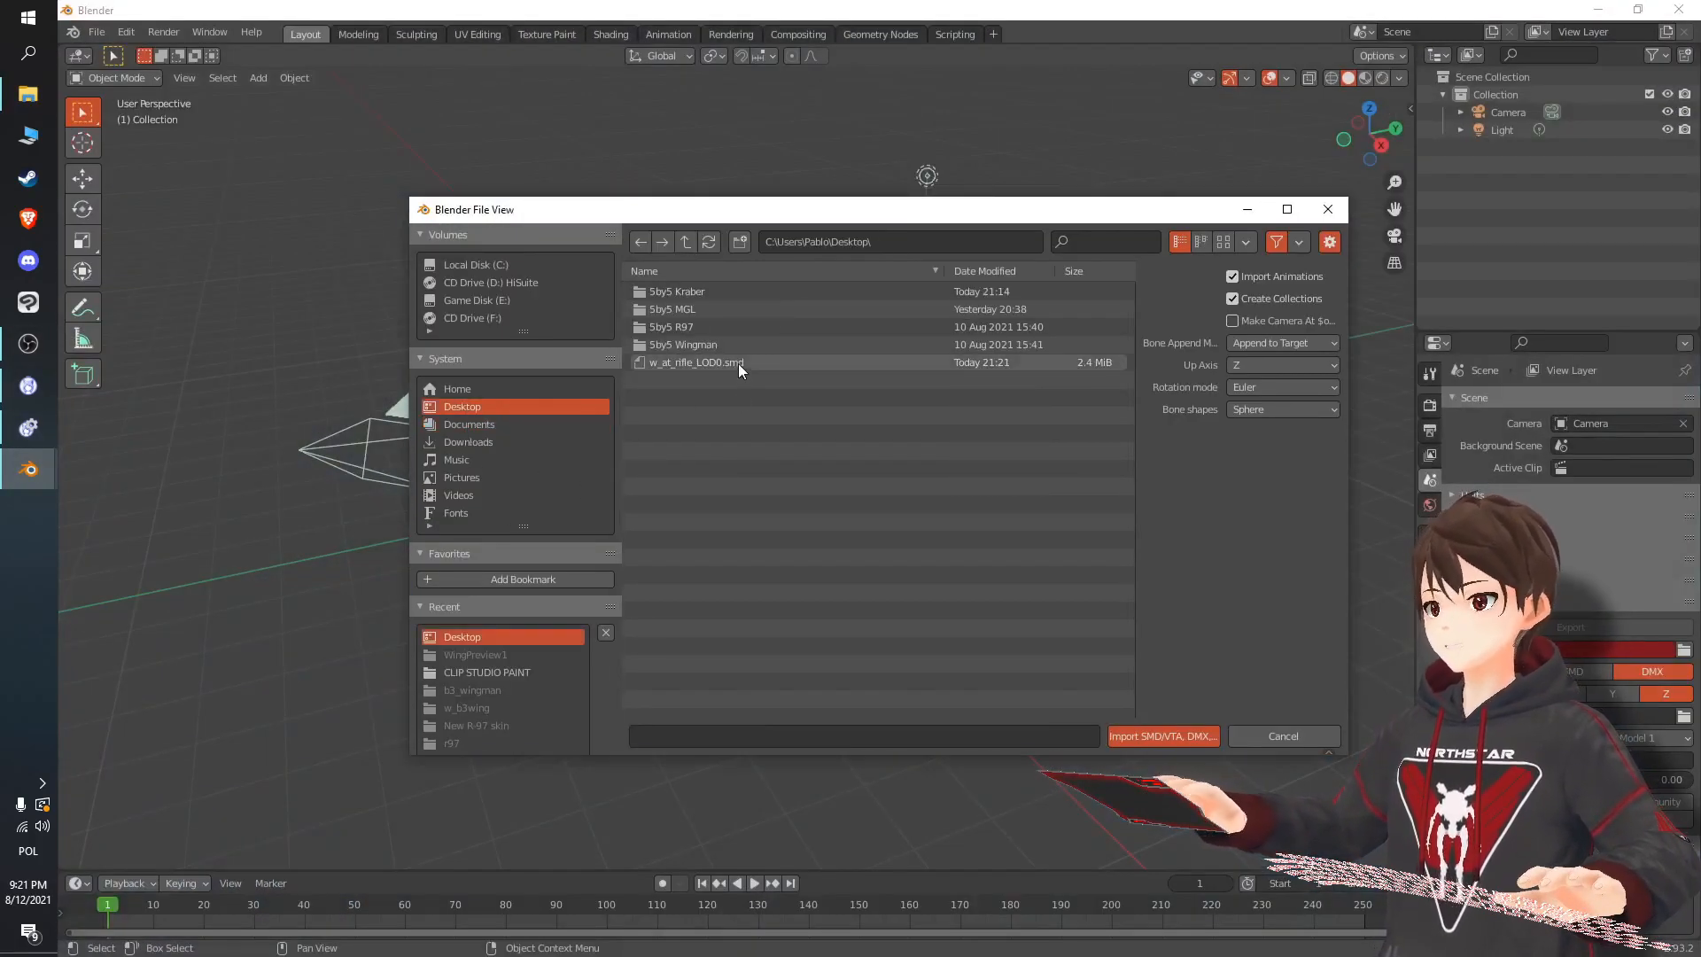
click(1160, 735)
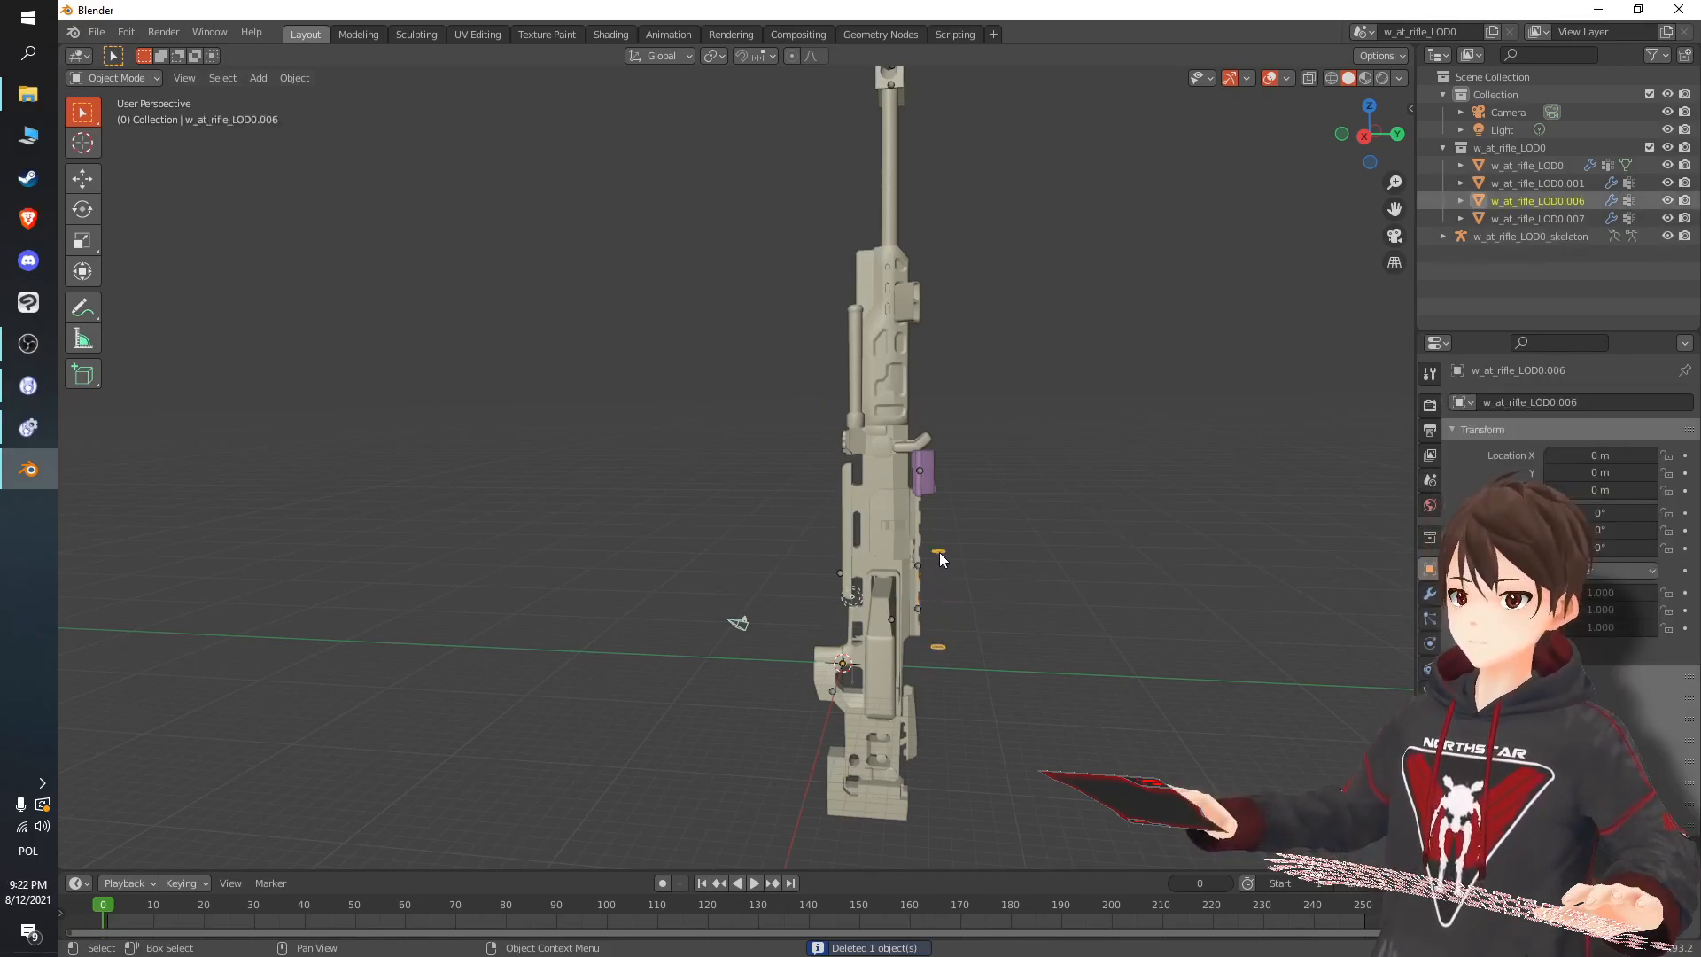
Select and delete the stray w_at_rifle_LOD0.007 piece.
click(1536, 201)
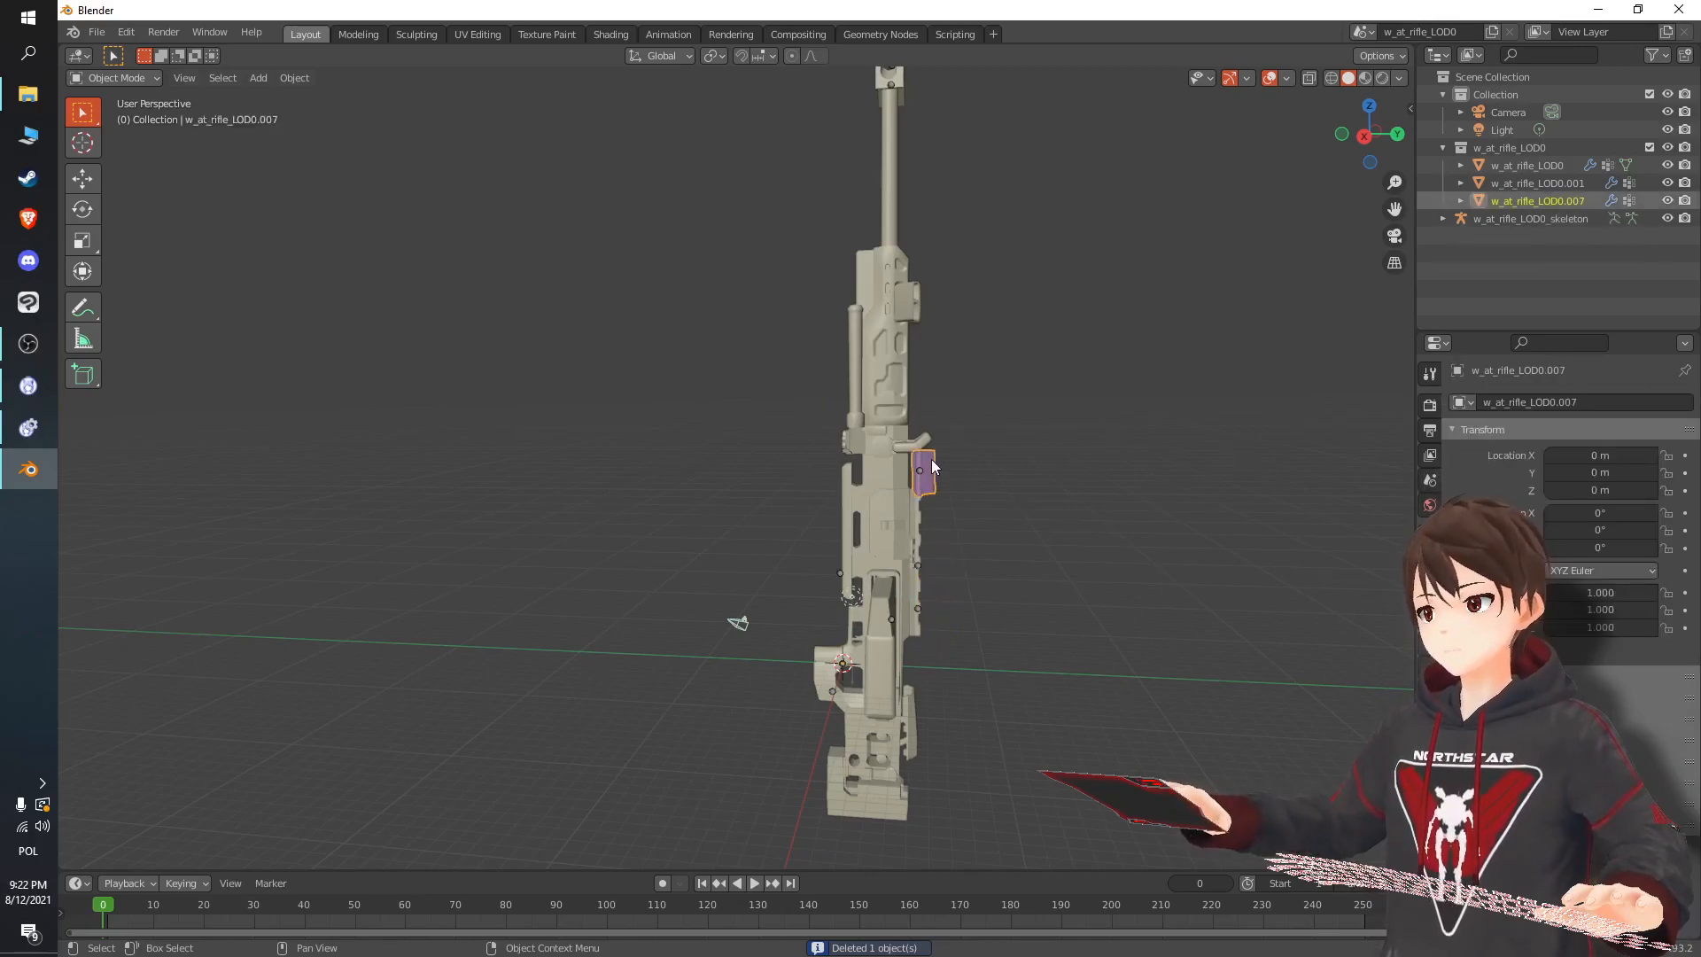
click(1529, 202)
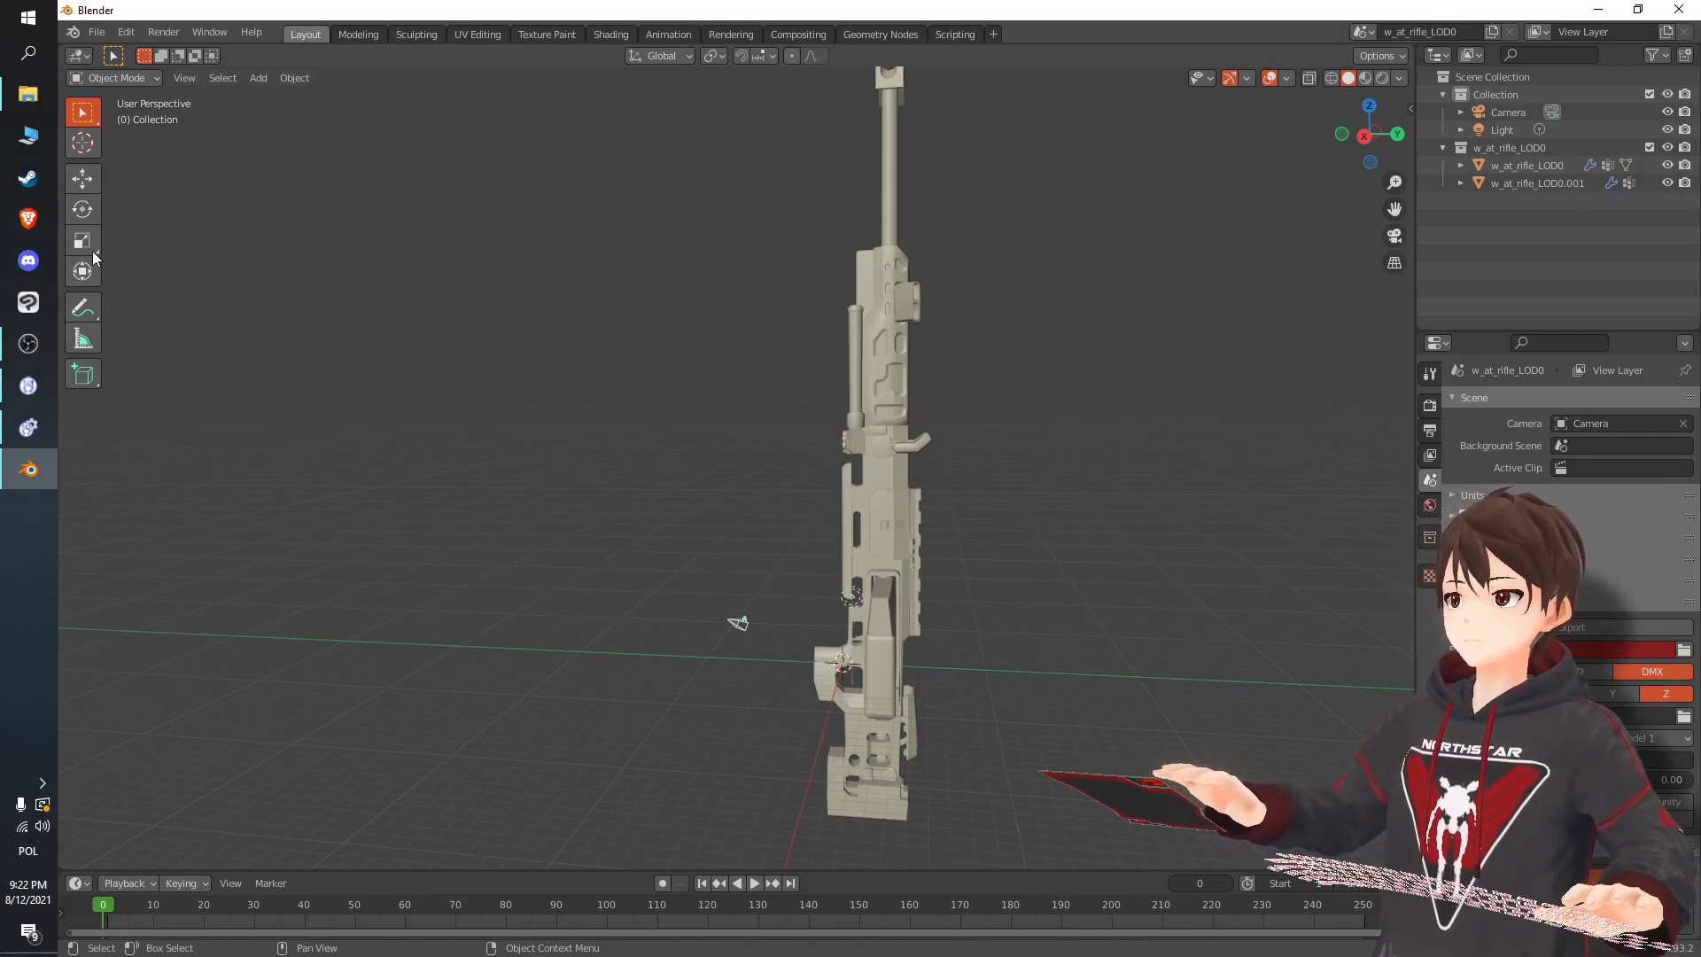
mouse_move(82, 208)
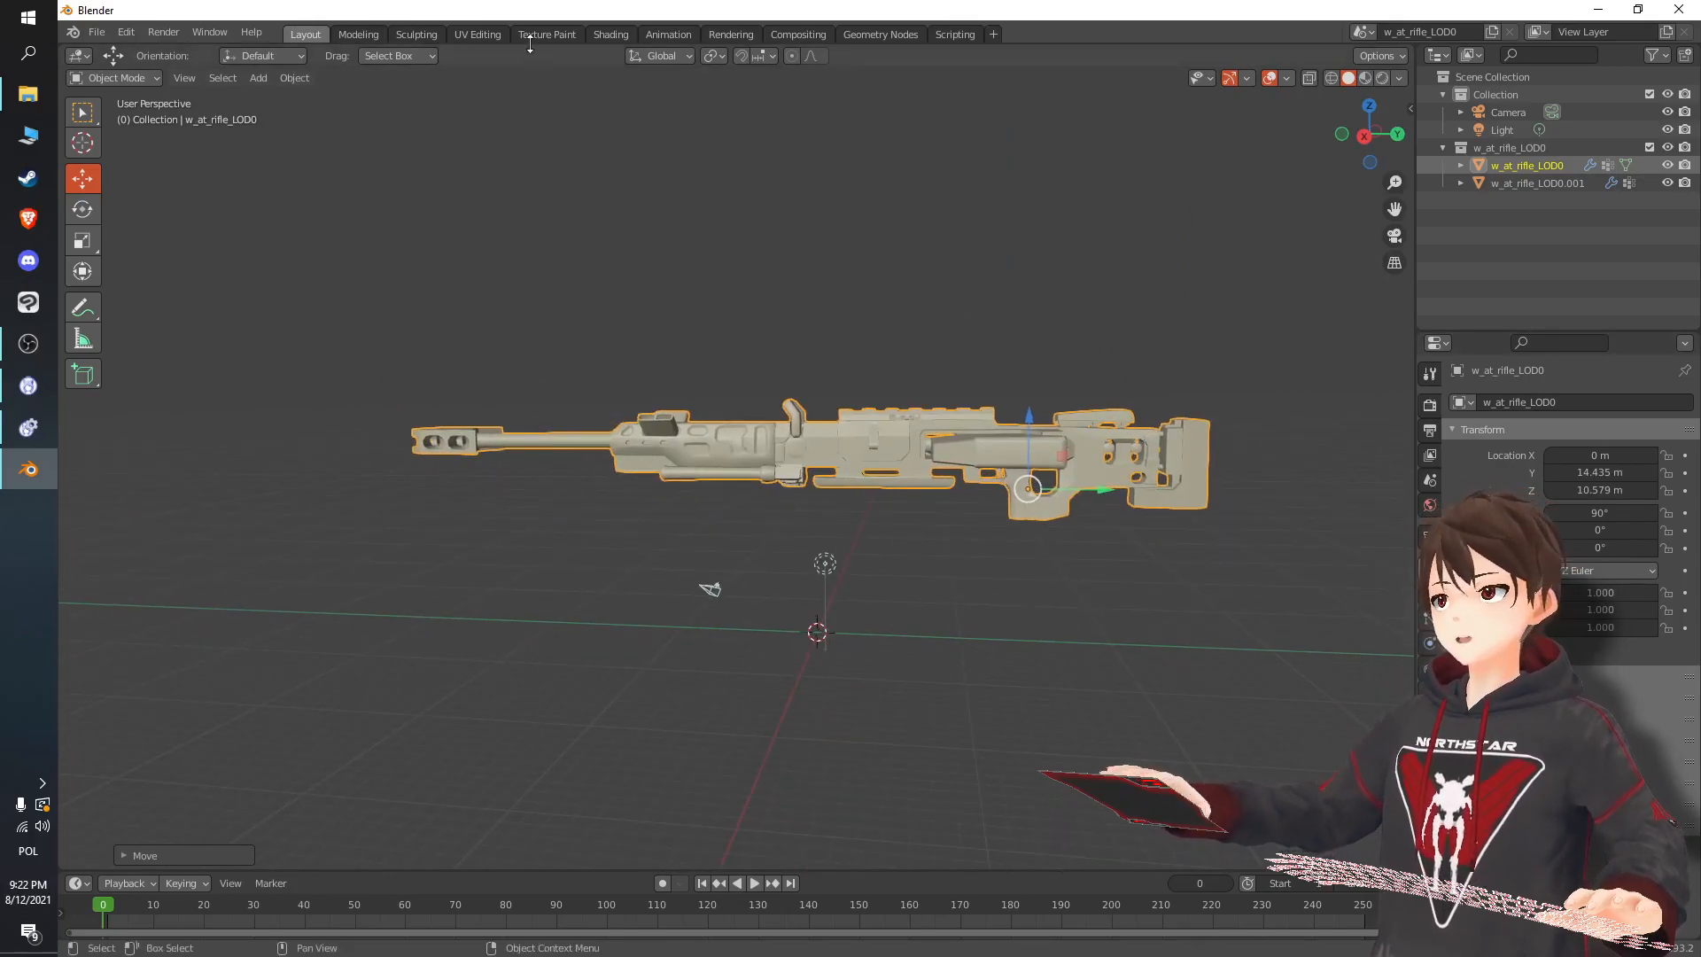
In Texture Paint, use Single Image mode and load 0x601d937d6fb68925.png.
click(546, 33)
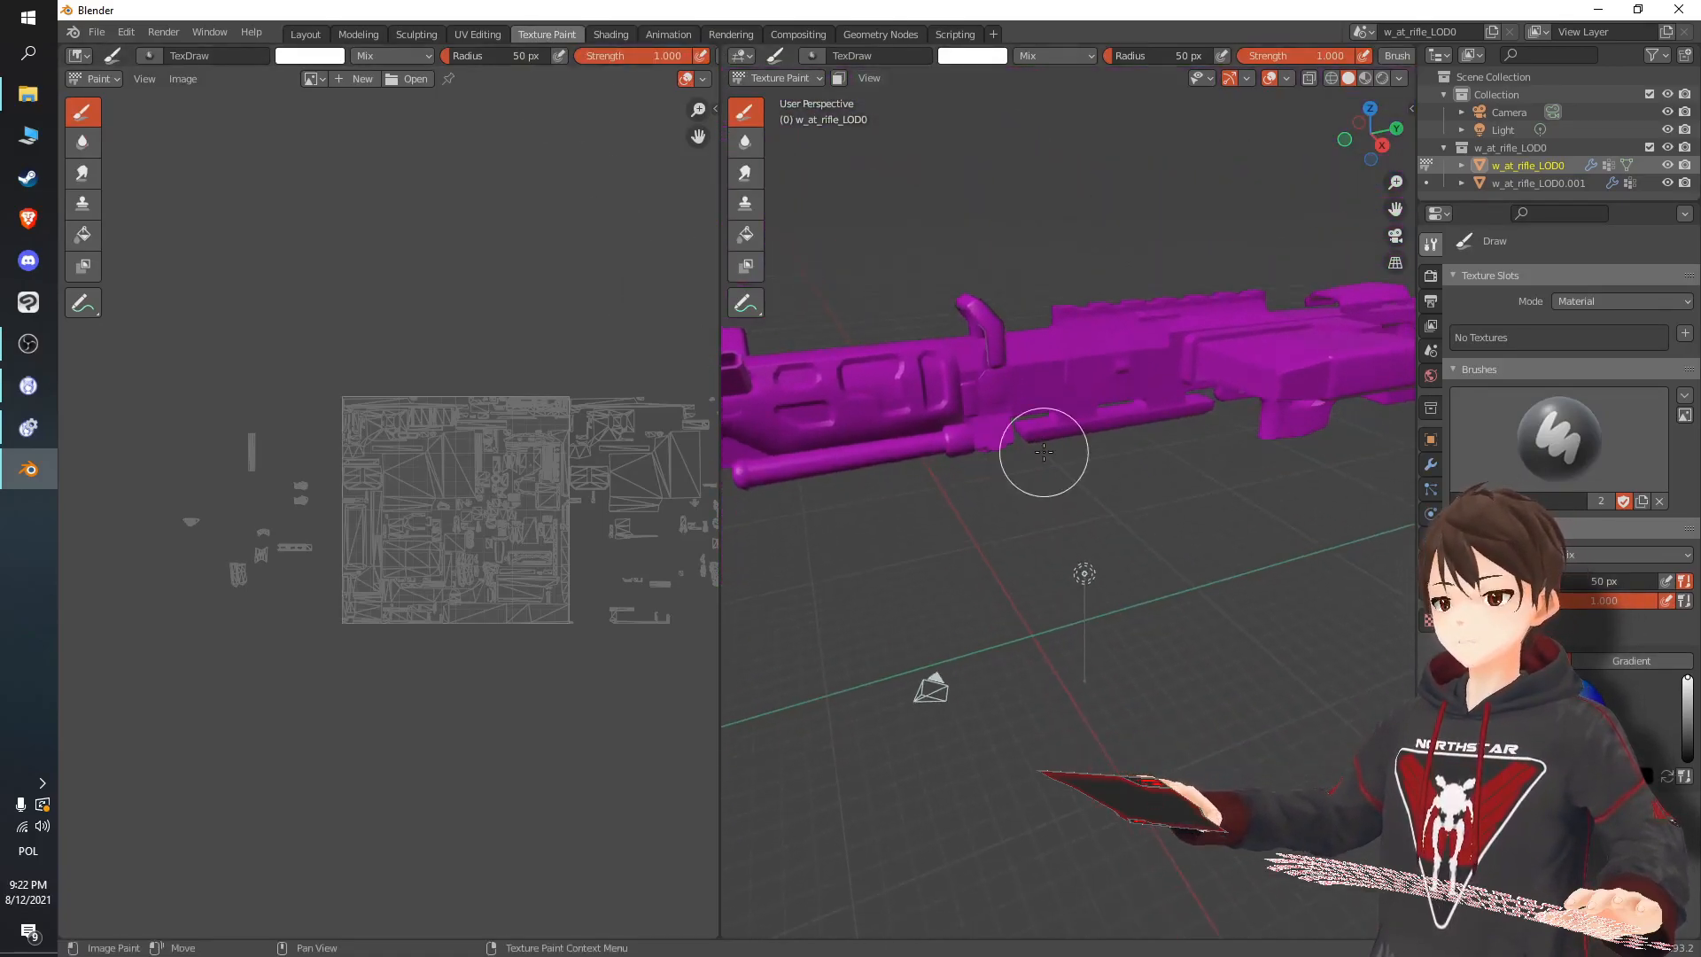
mouse_move(1165, 344)
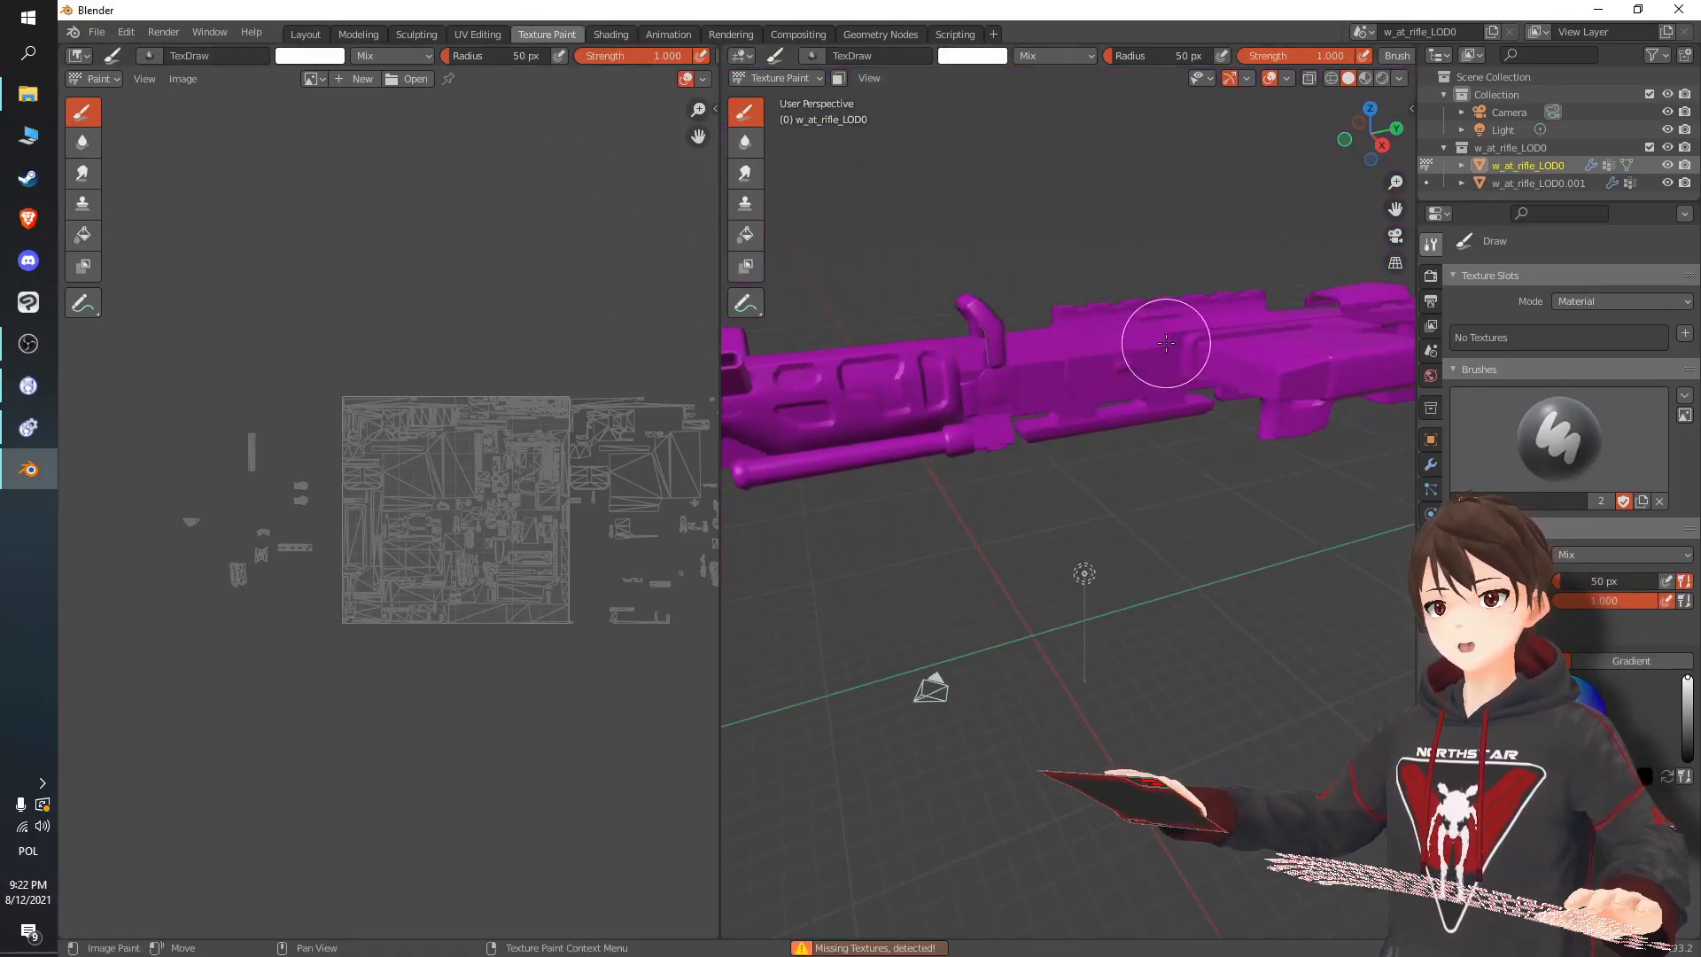
click(1616, 301)
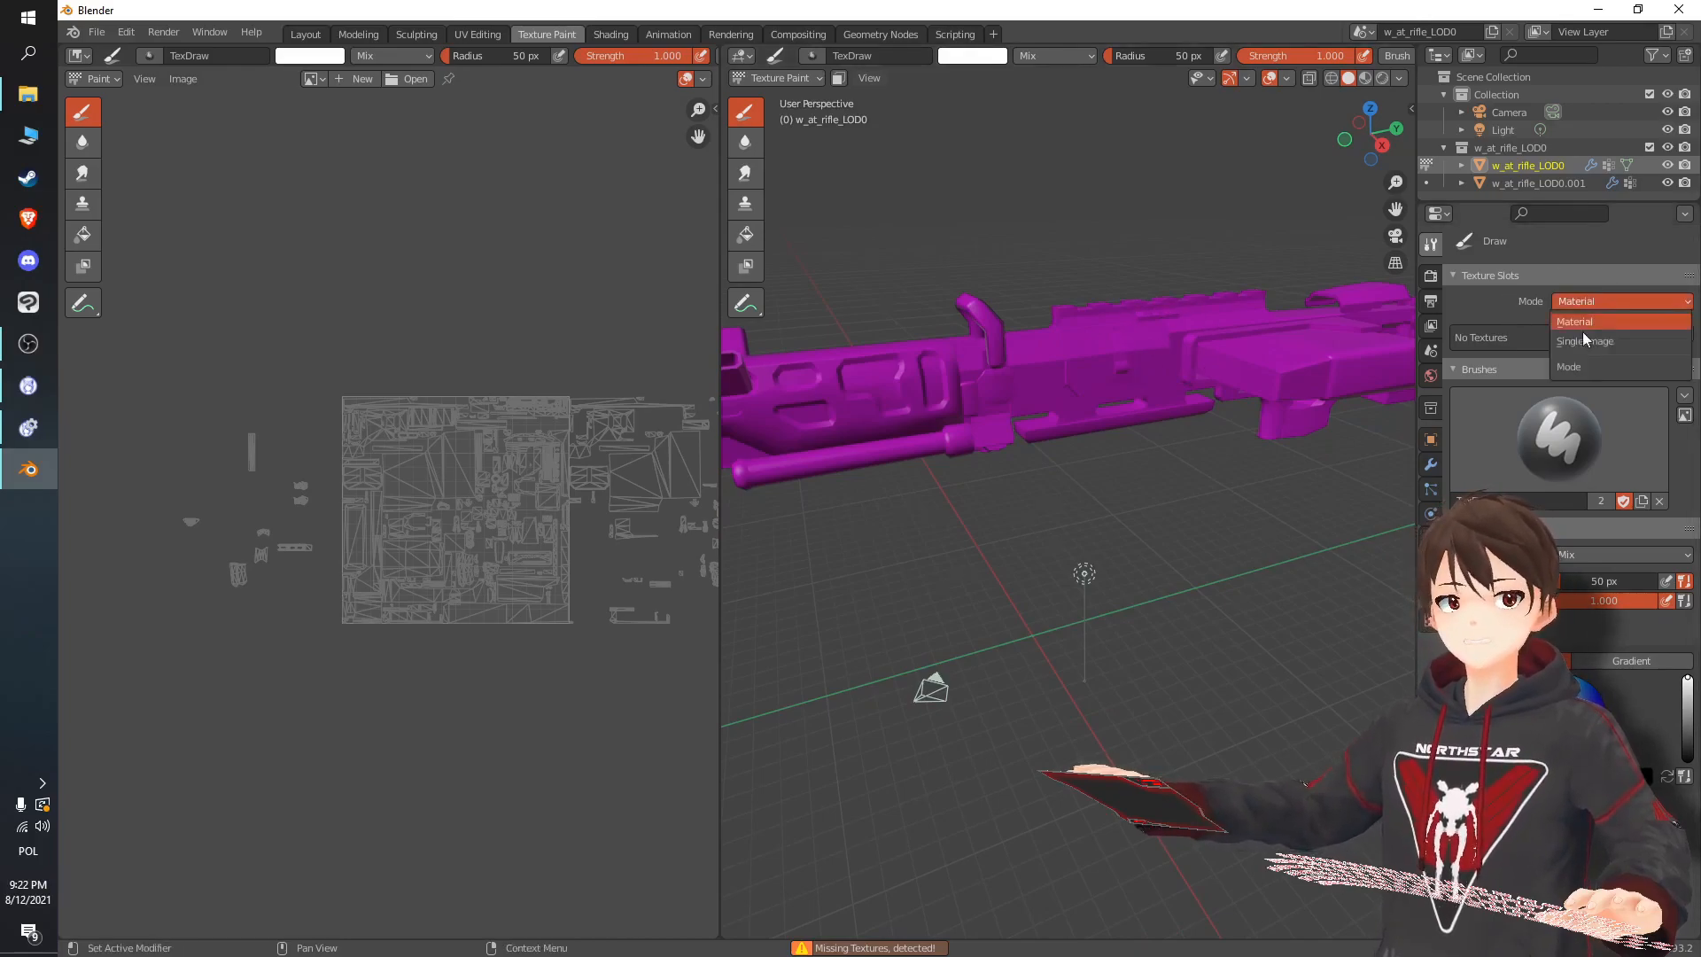
click(1586, 340)
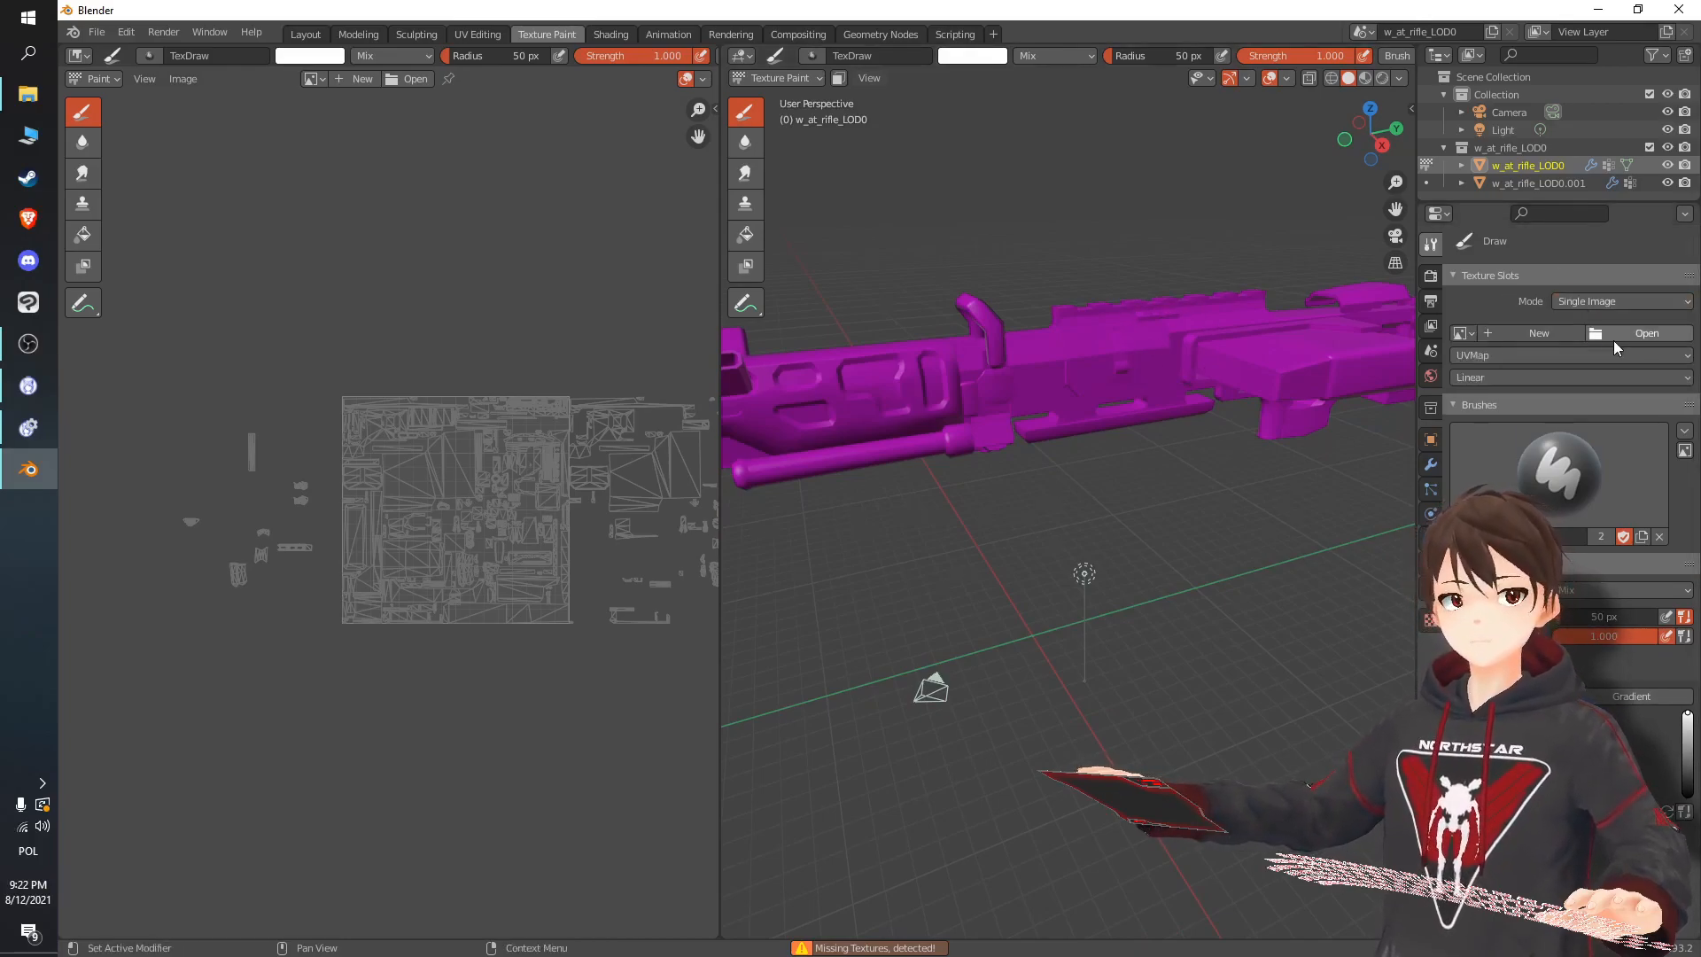
click(1646, 333)
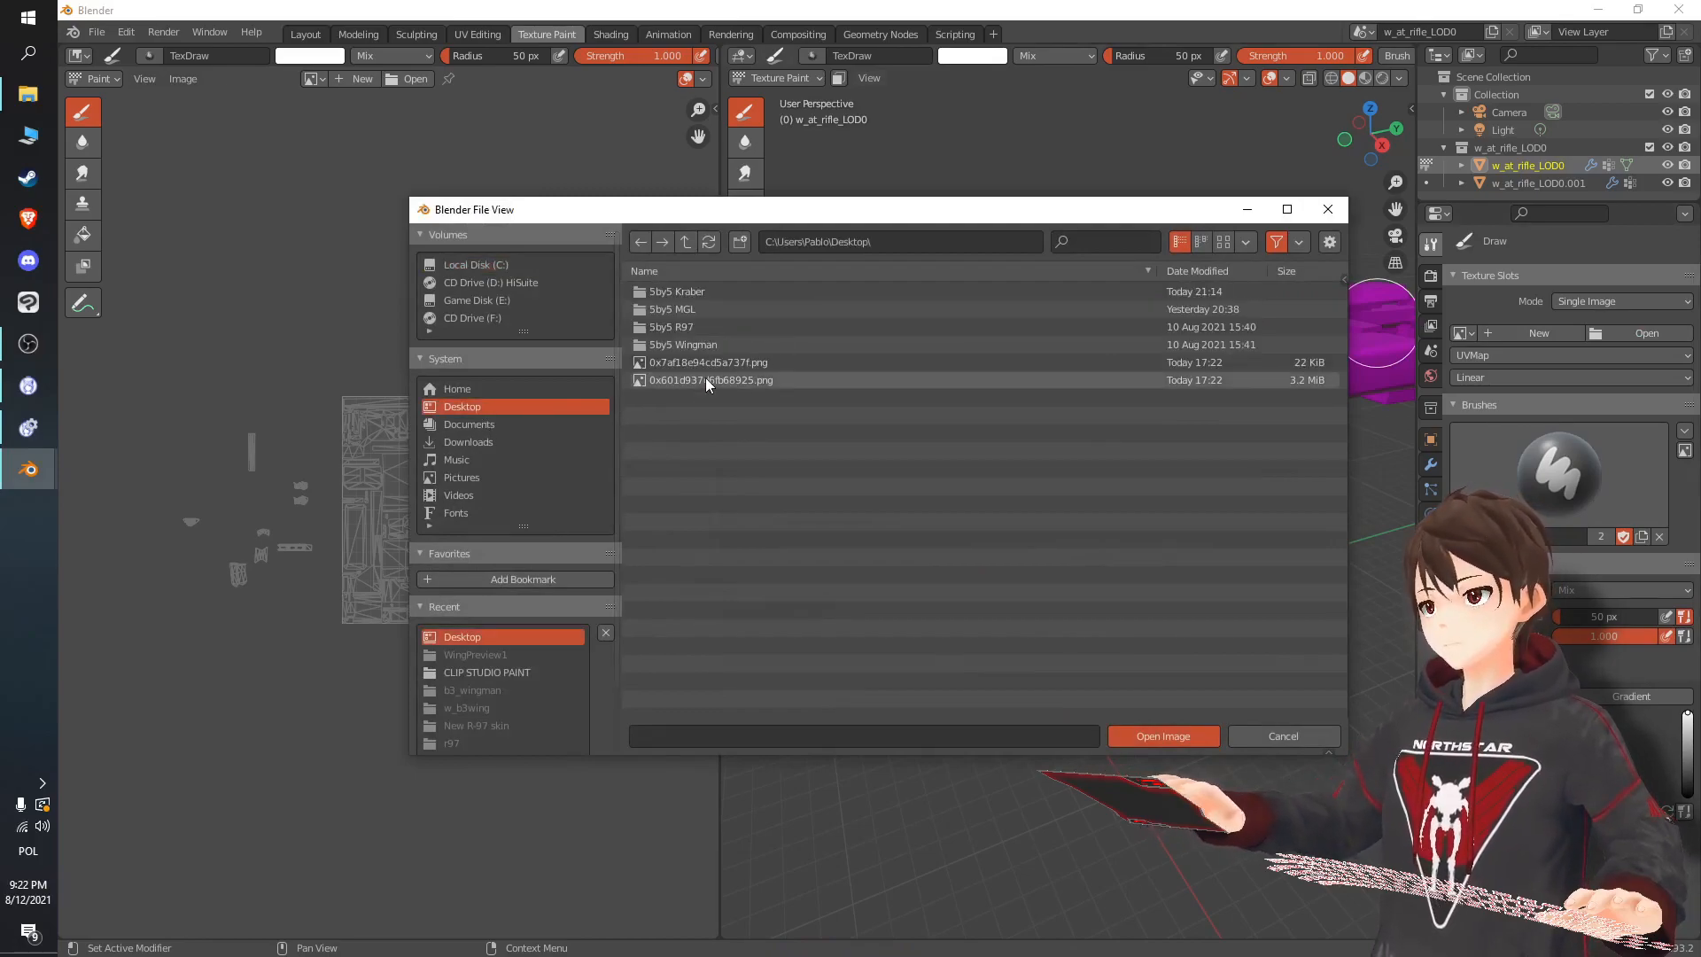
click(1160, 735)
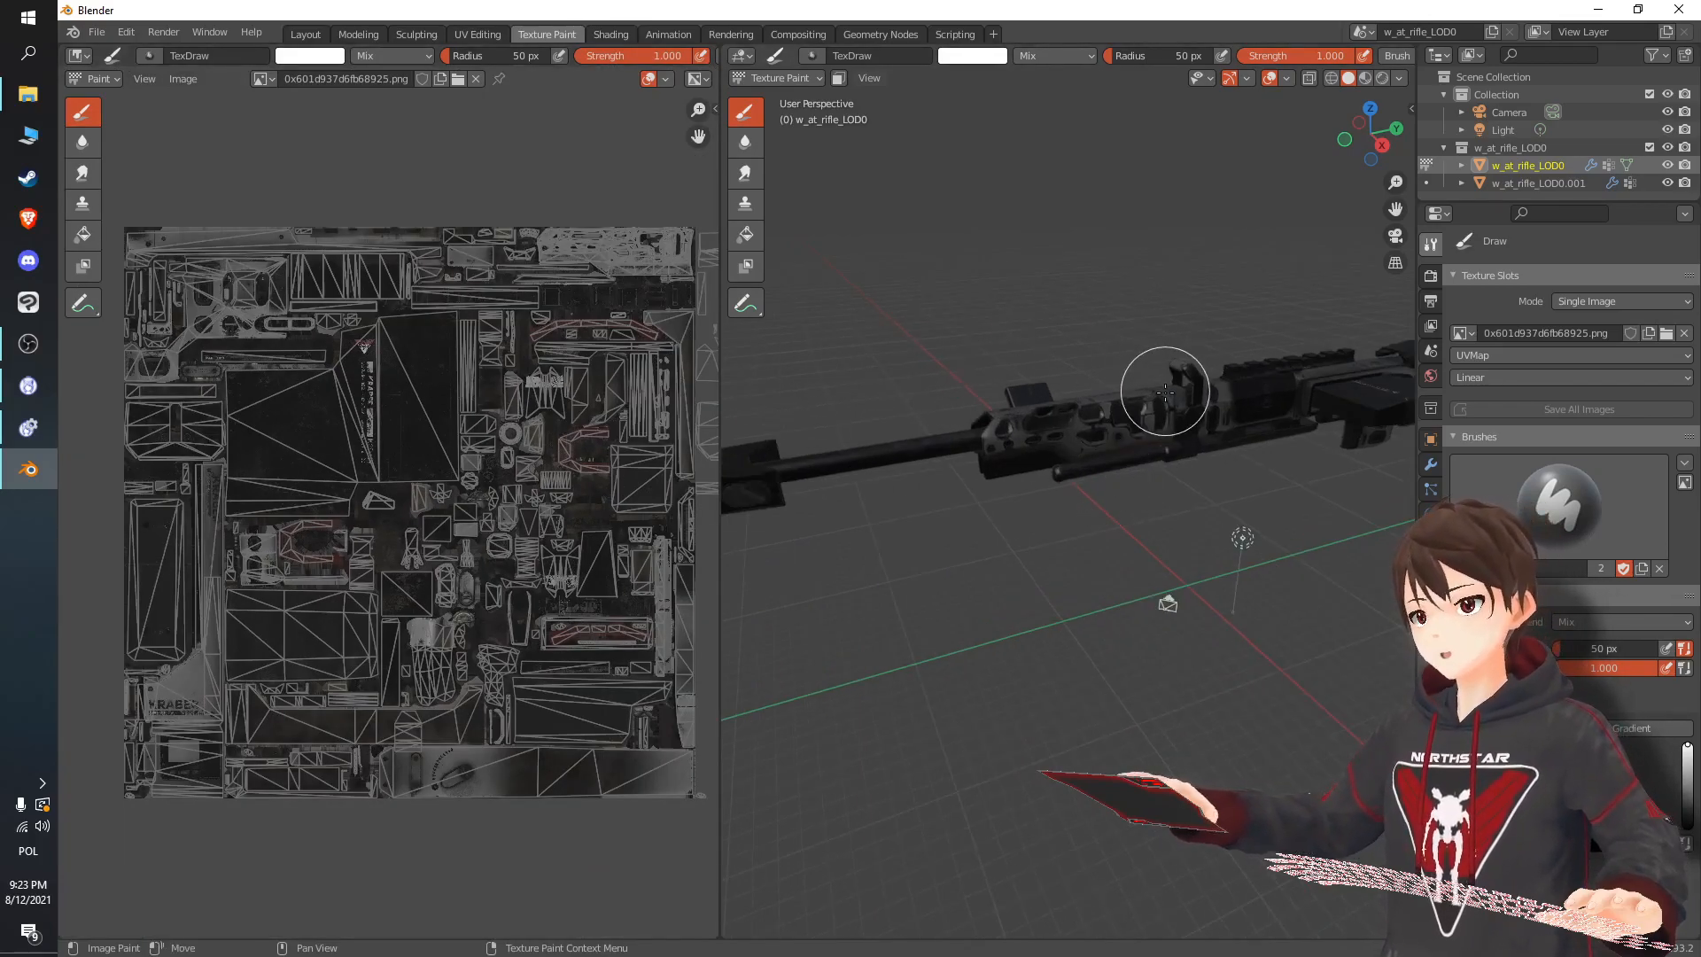
mouse_move(1188, 429)
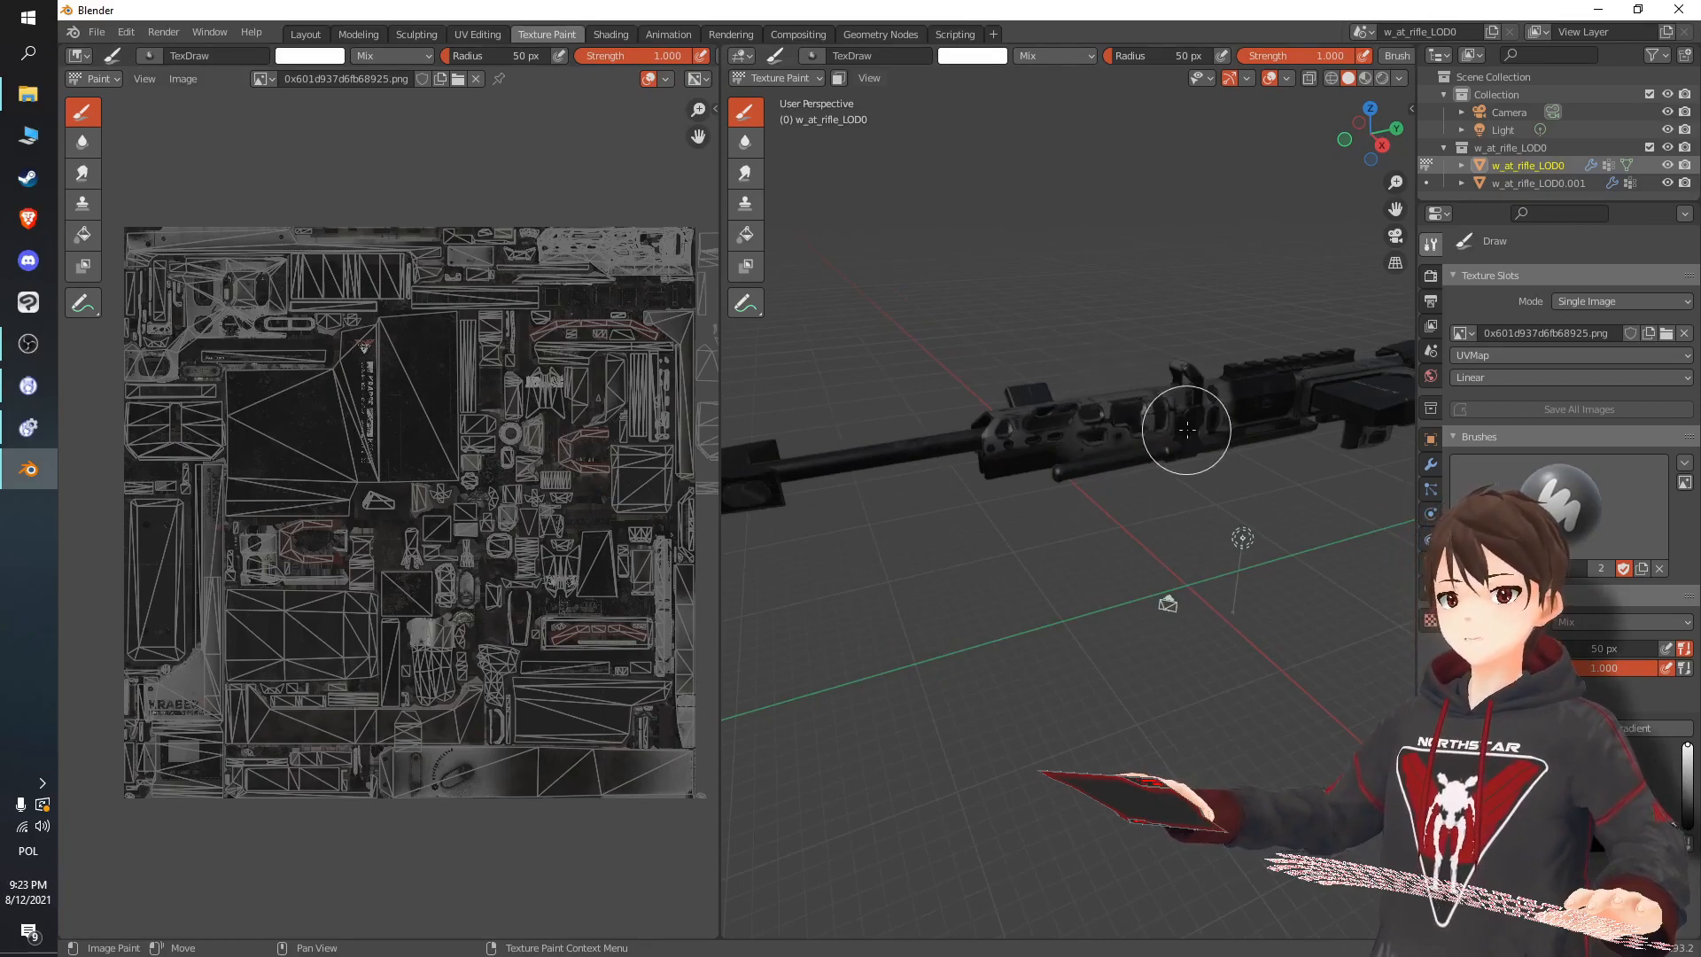
mouse_move(1091, 273)
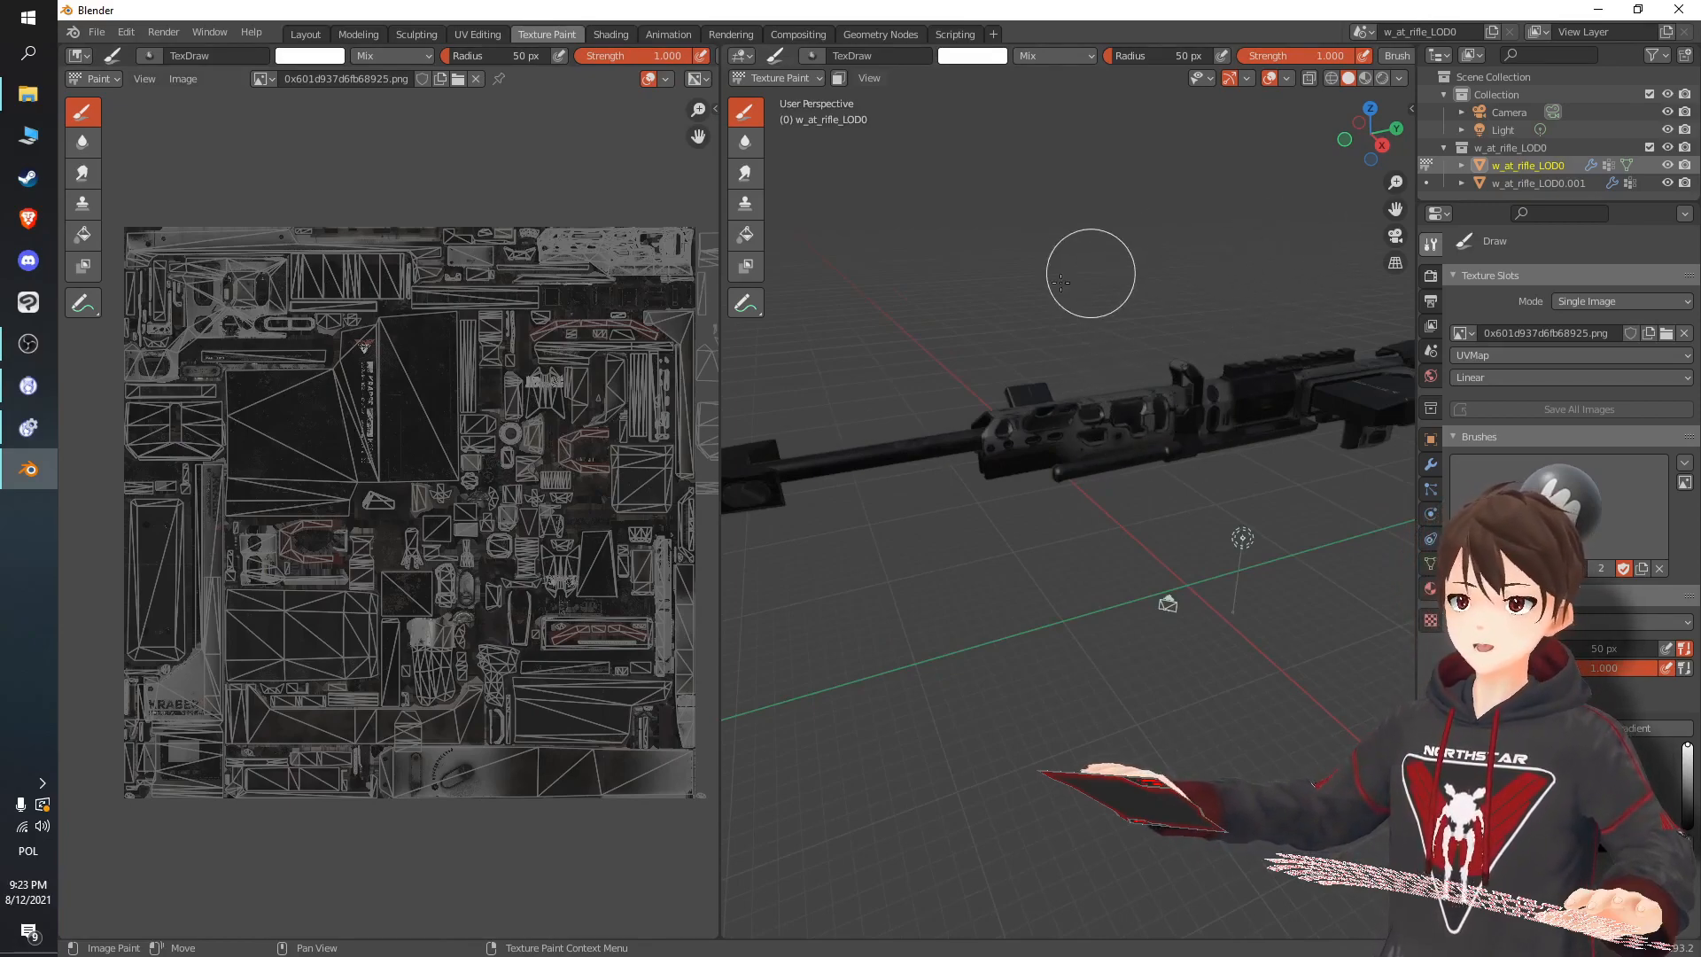
mouse_move(868, 456)
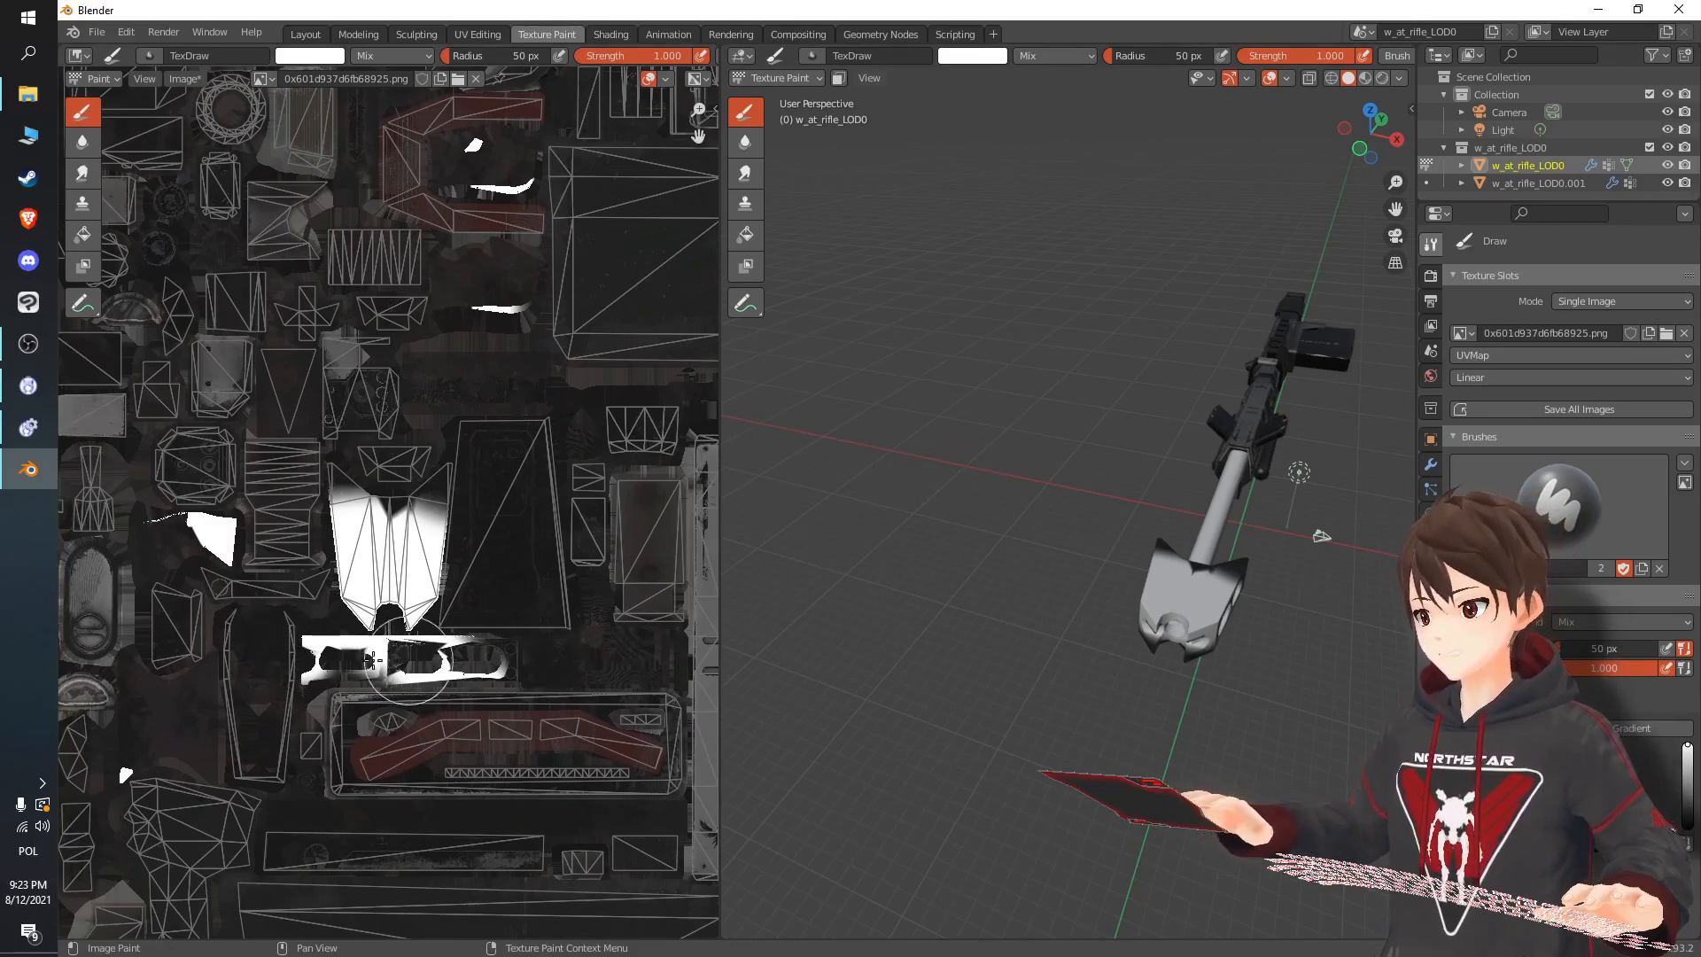
mouse_move(1024, 501)
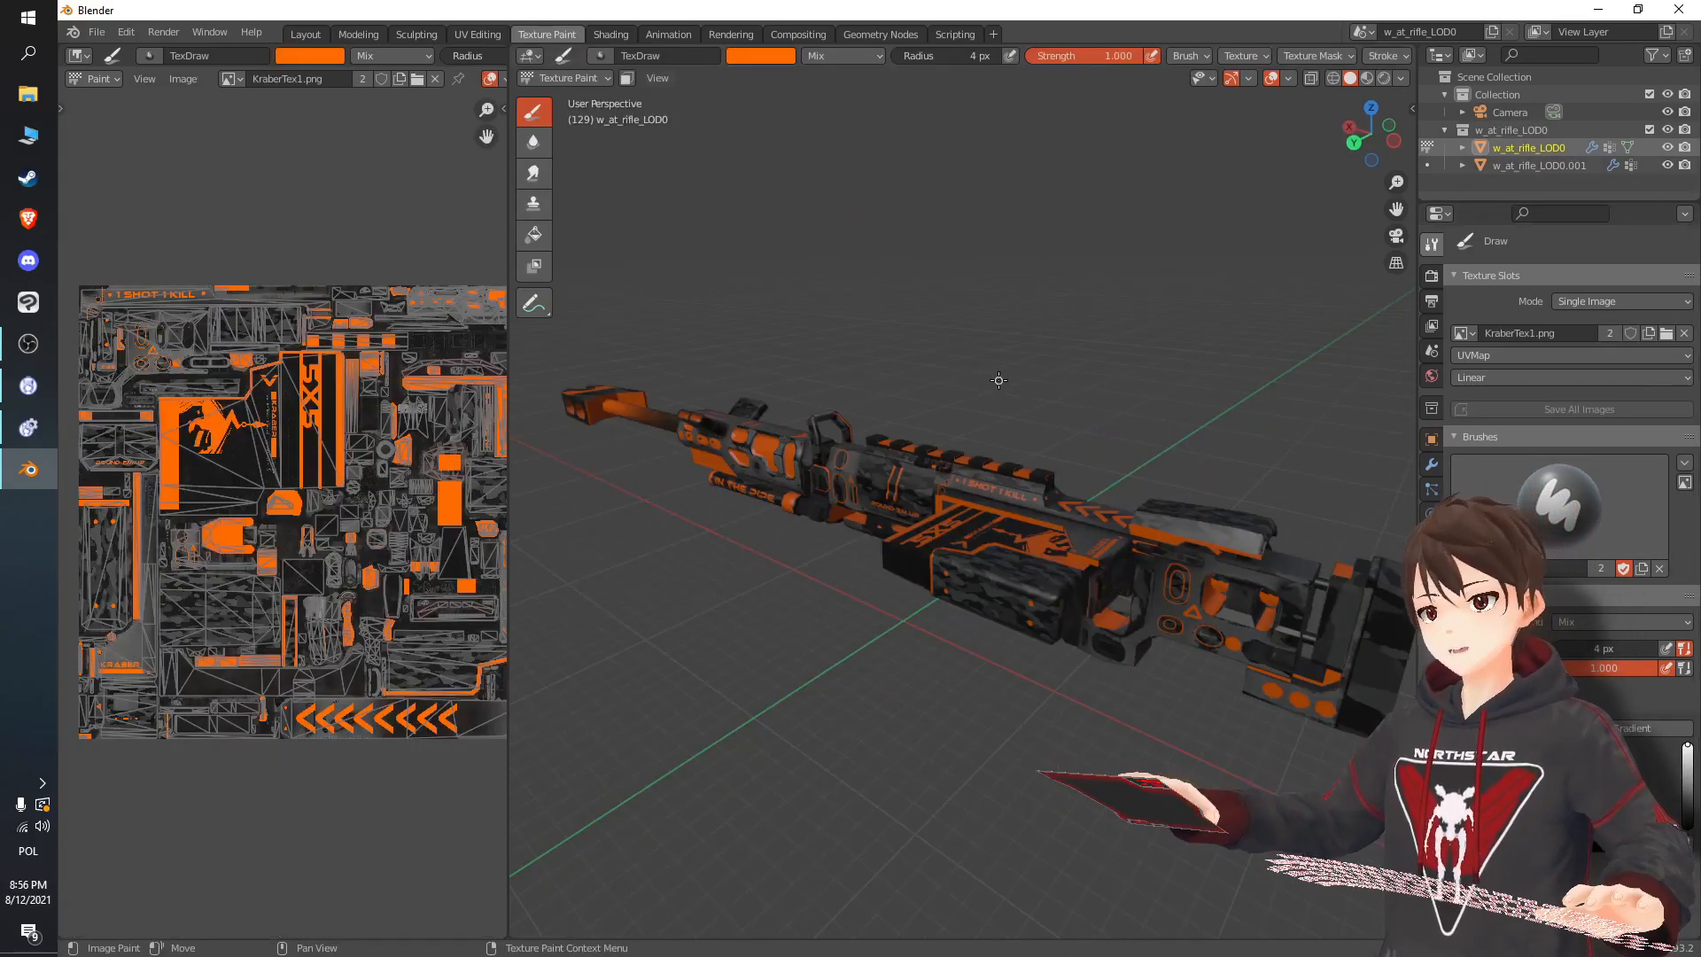
mouse_move(1071, 392)
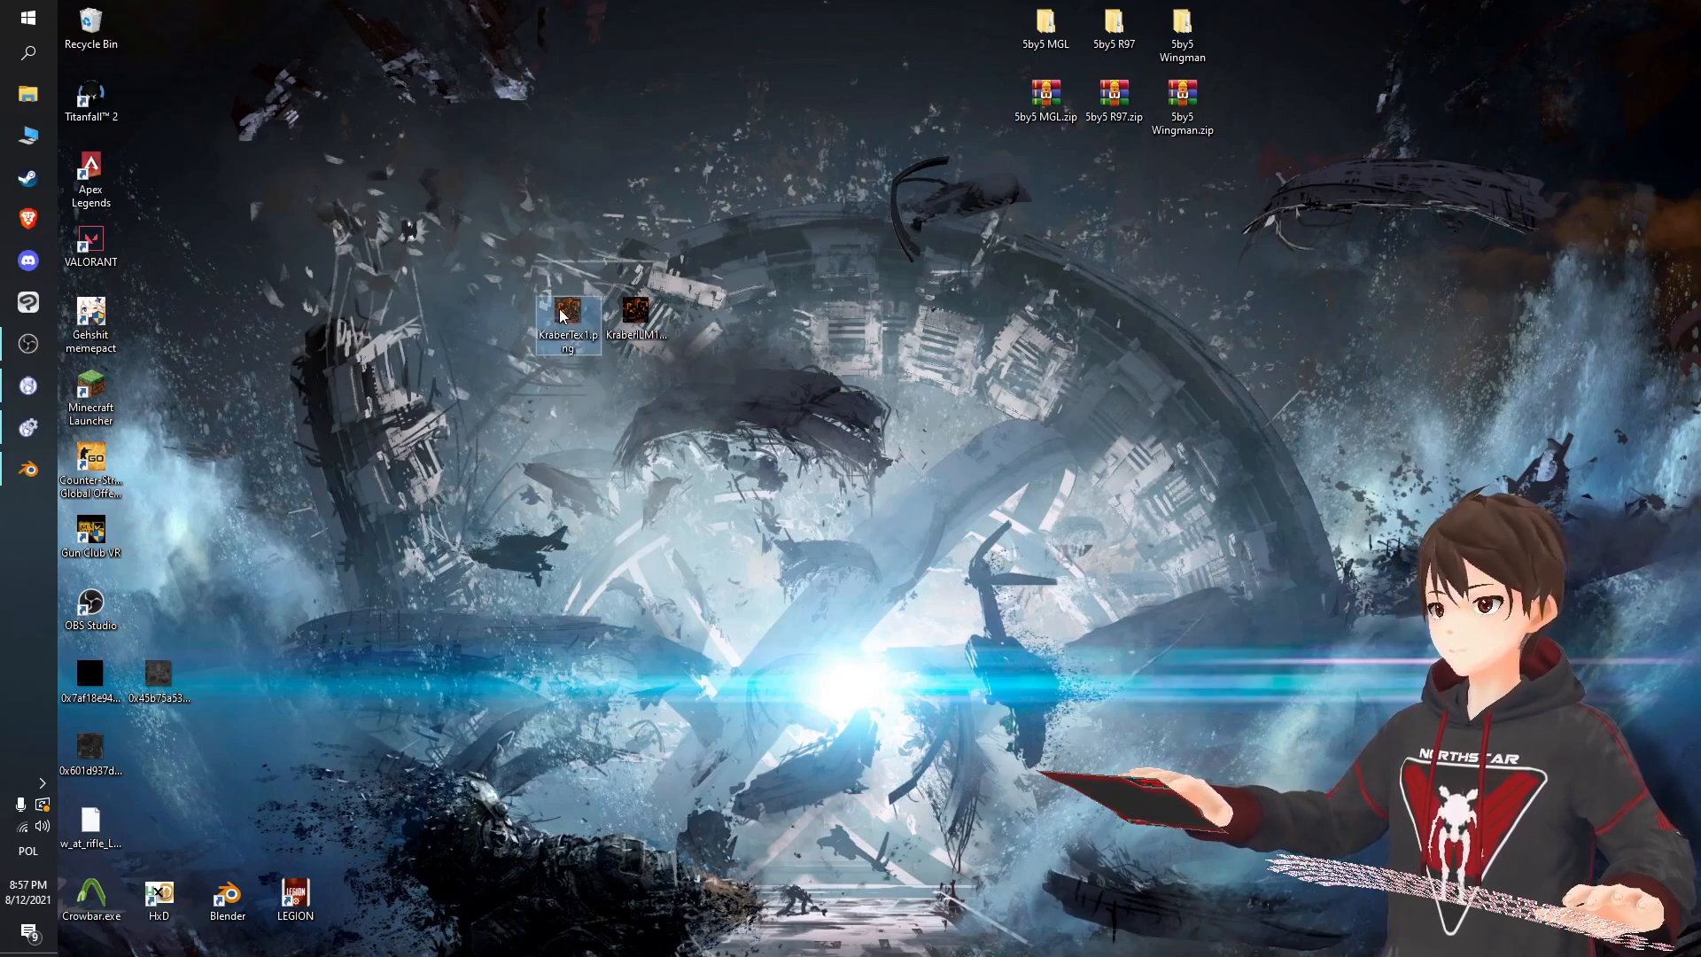
mouse_move(569, 314)
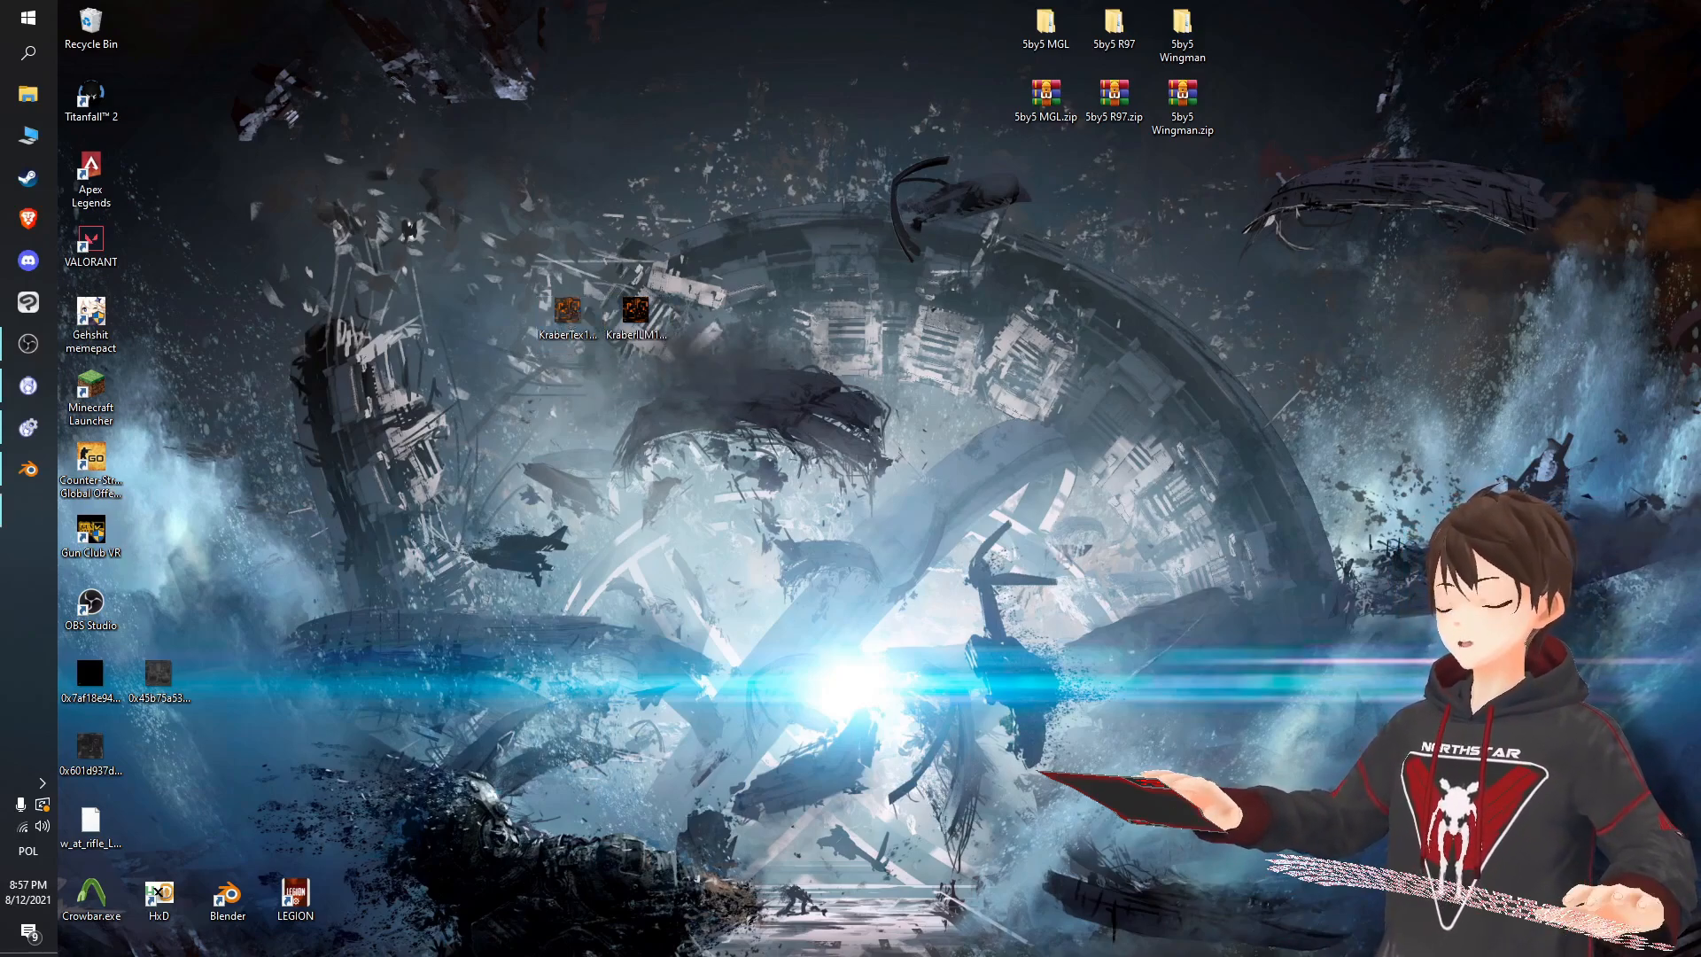
Resize KraberTex1.png to 1024x1024 and save it as KraberTex1024.png.
double_click(569, 311)
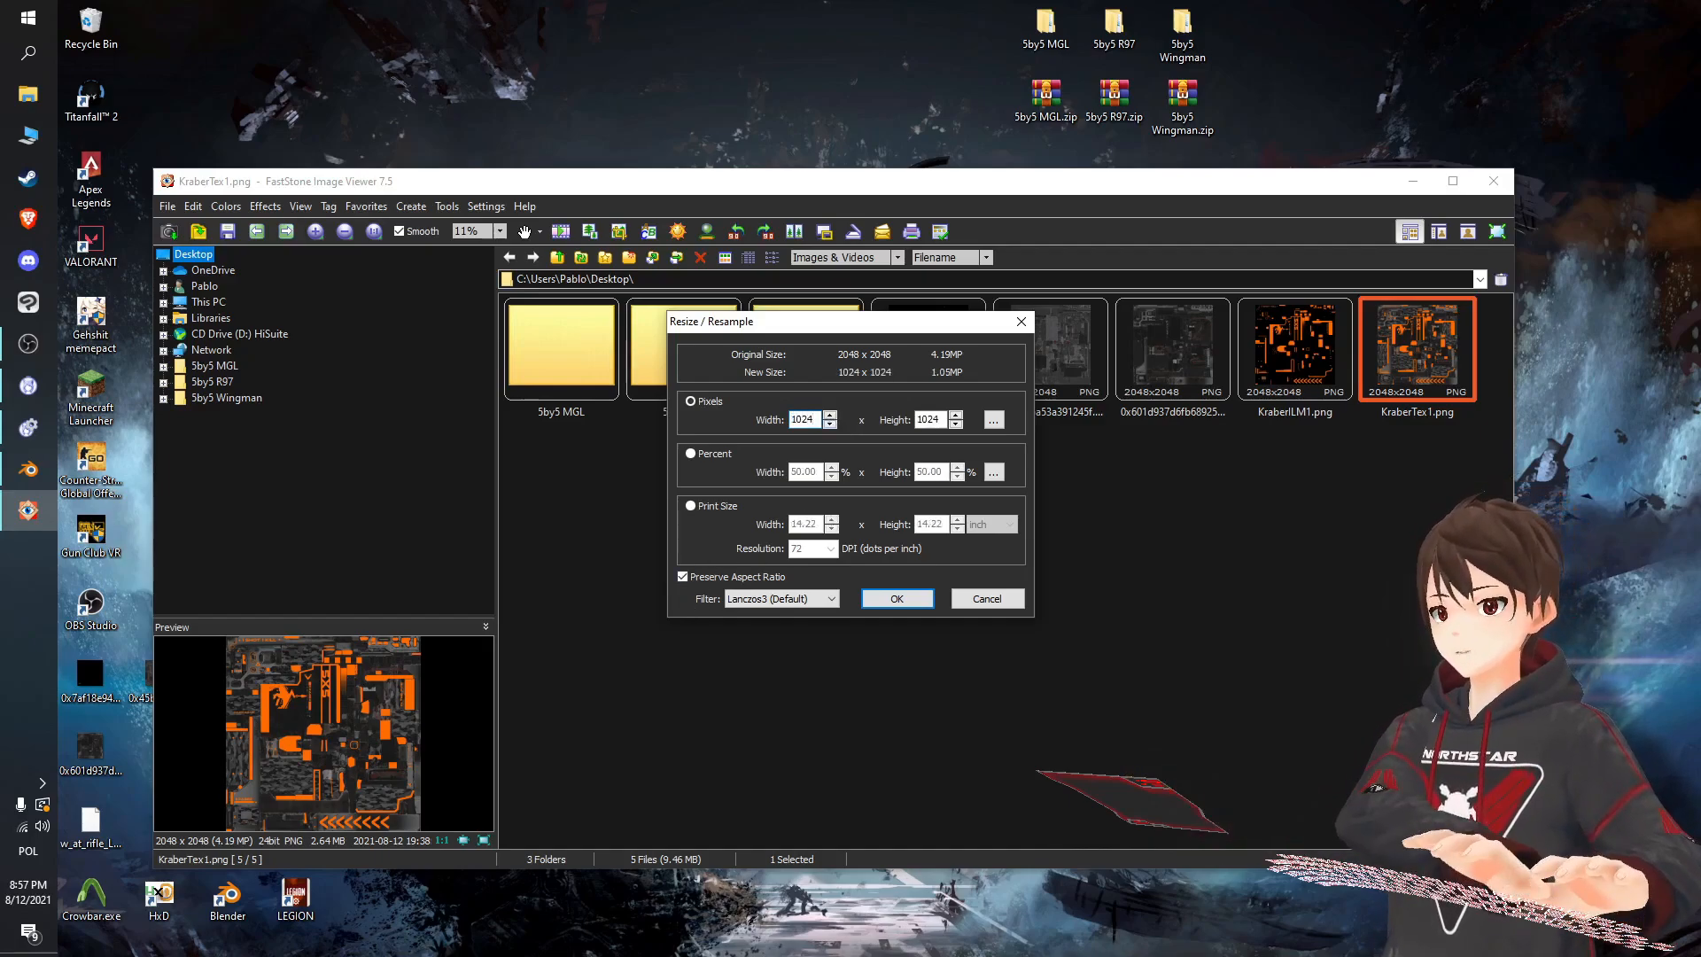
click(896, 598)
text(KraberTex1024.png)
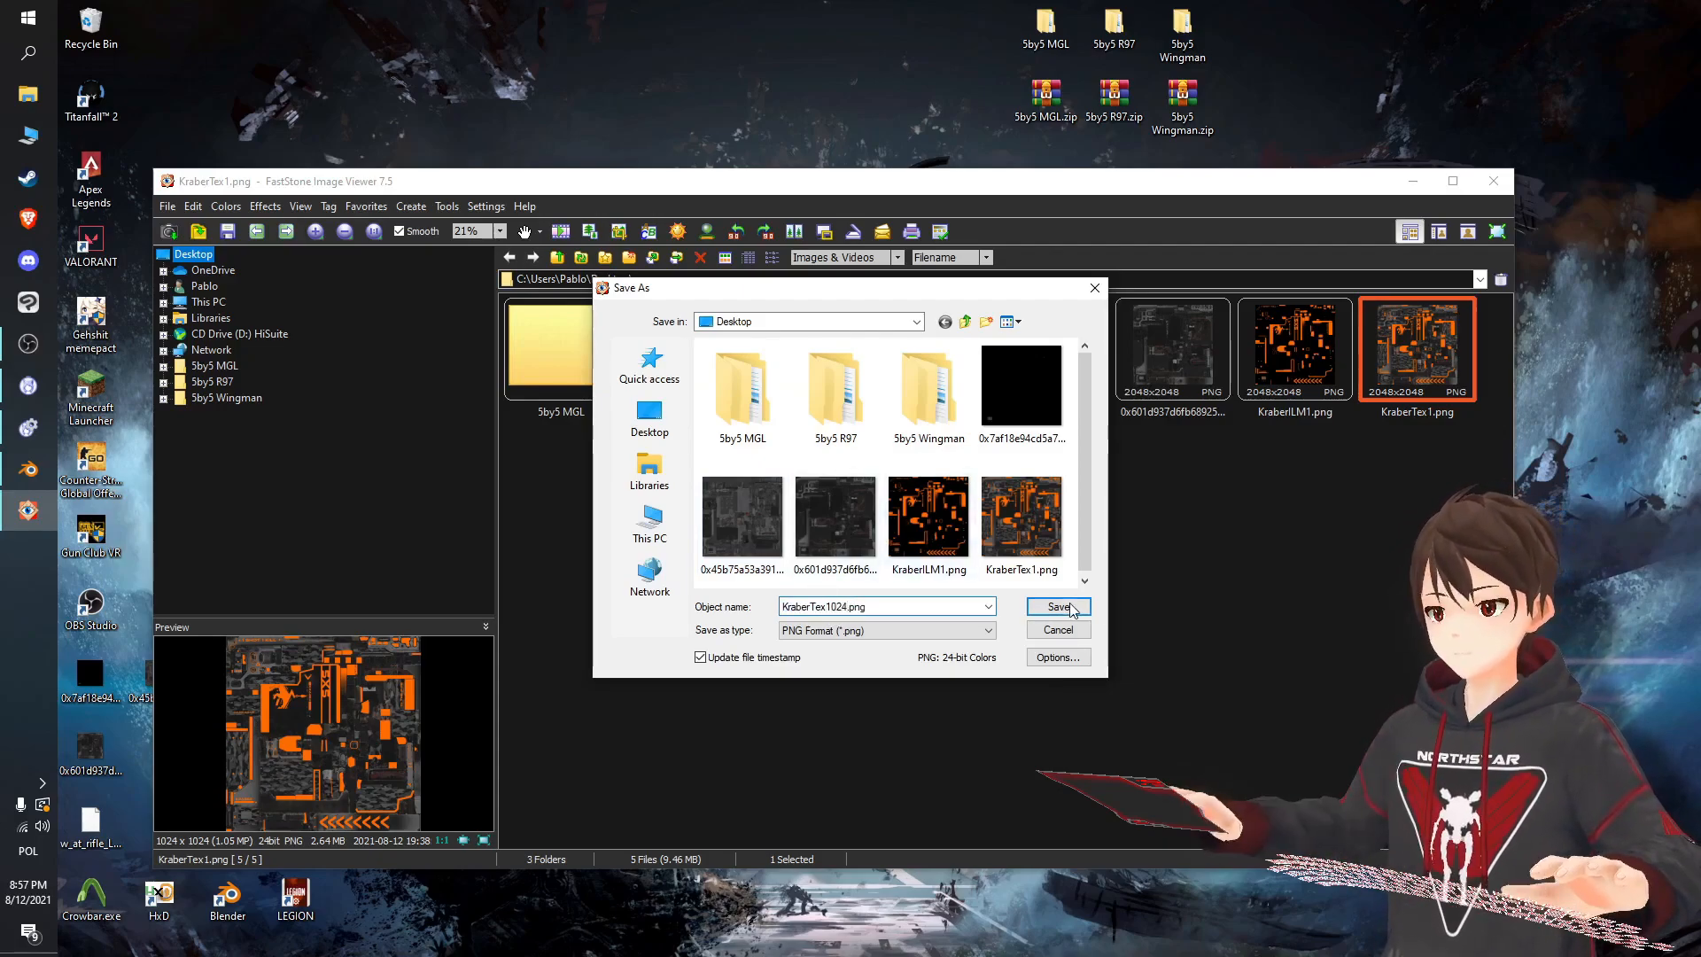
click(1054, 606)
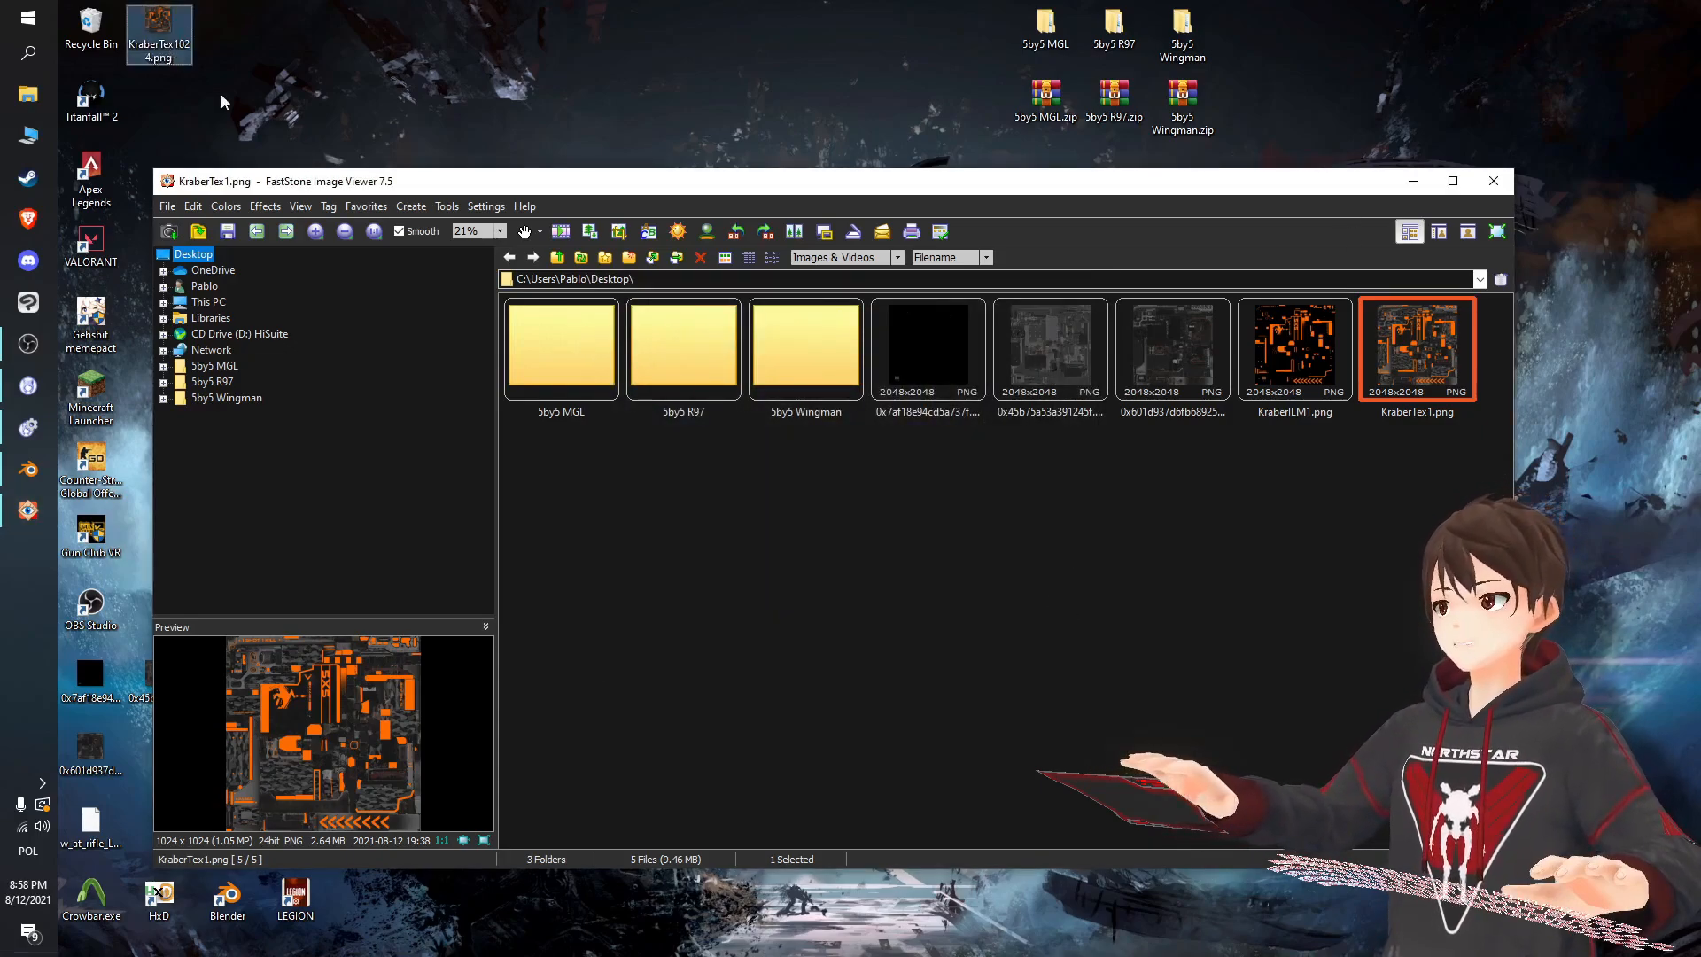
click(1493, 181)
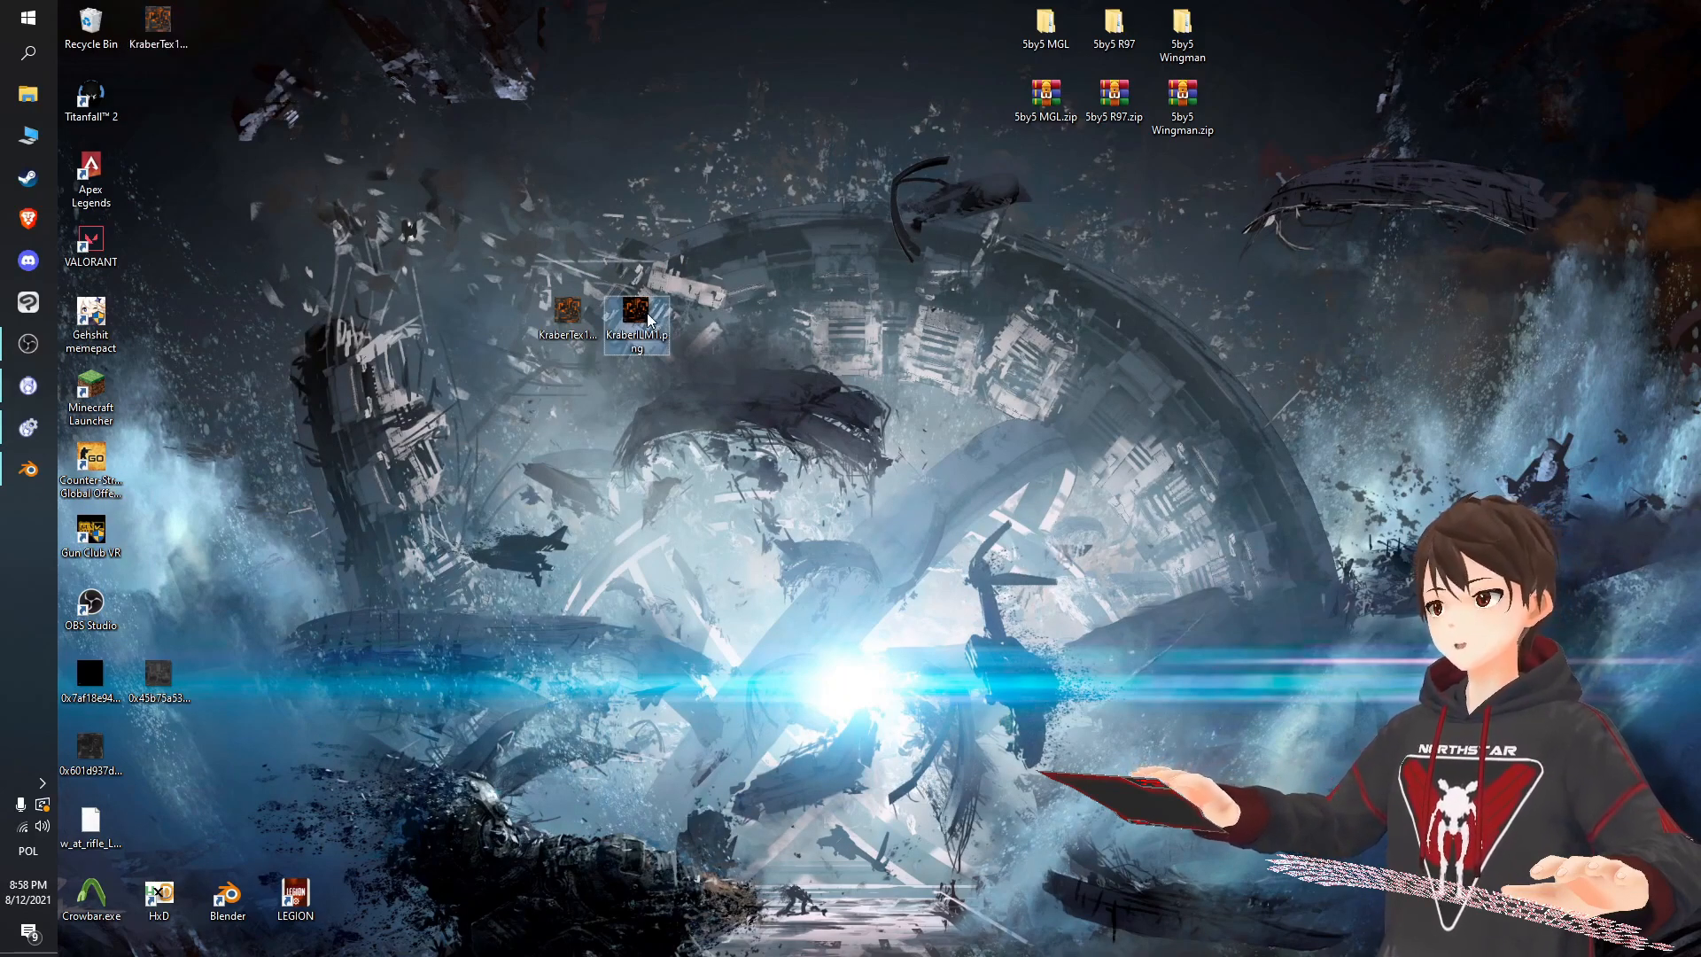
Resize KraberILM1.png to 1024x1024 and save it as KraberILM1024.png.
double_click(636, 315)
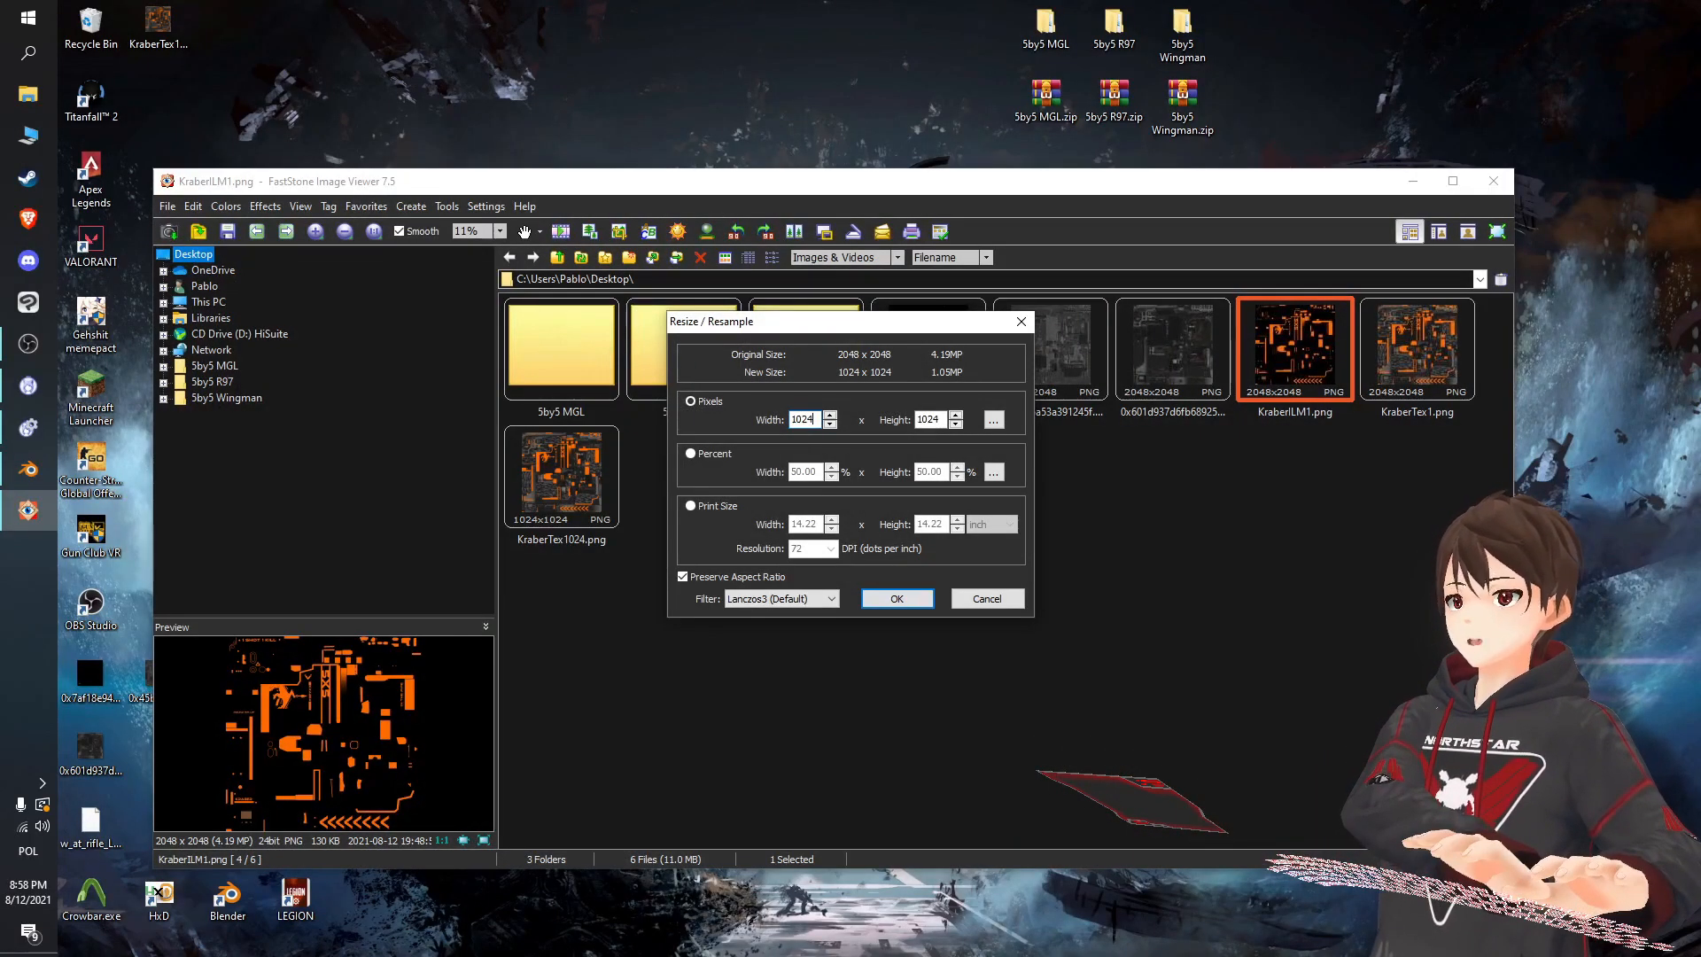
click(895, 598)
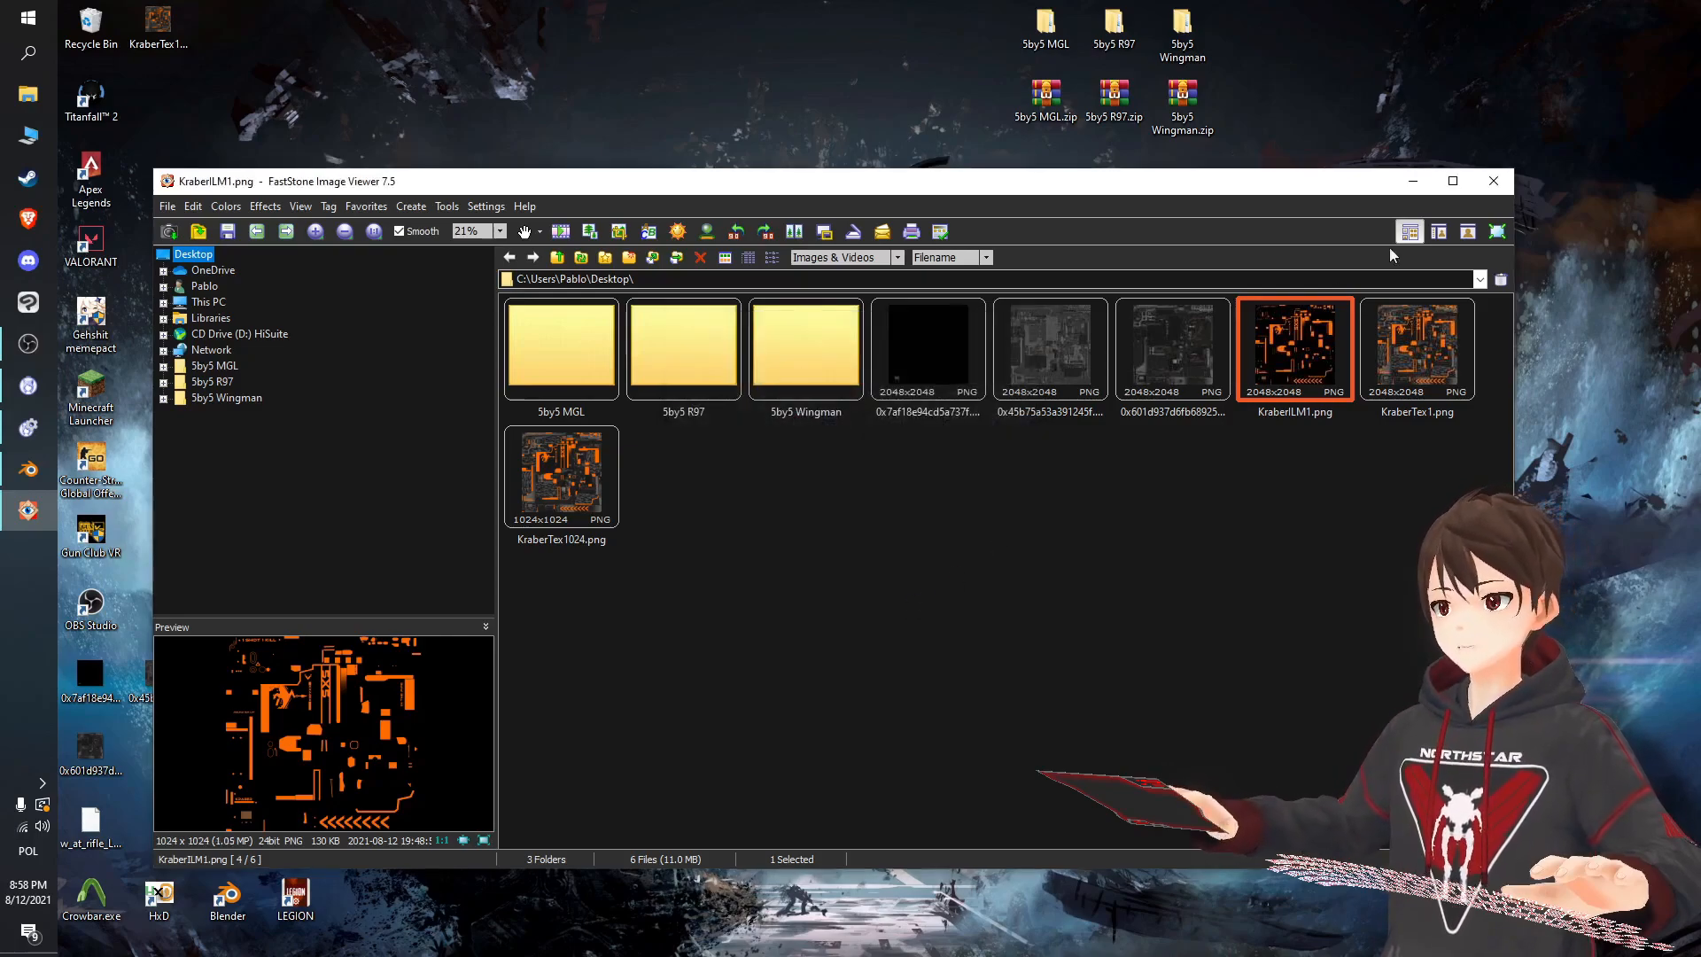
click(226, 232)
text(KraberILM102.png)
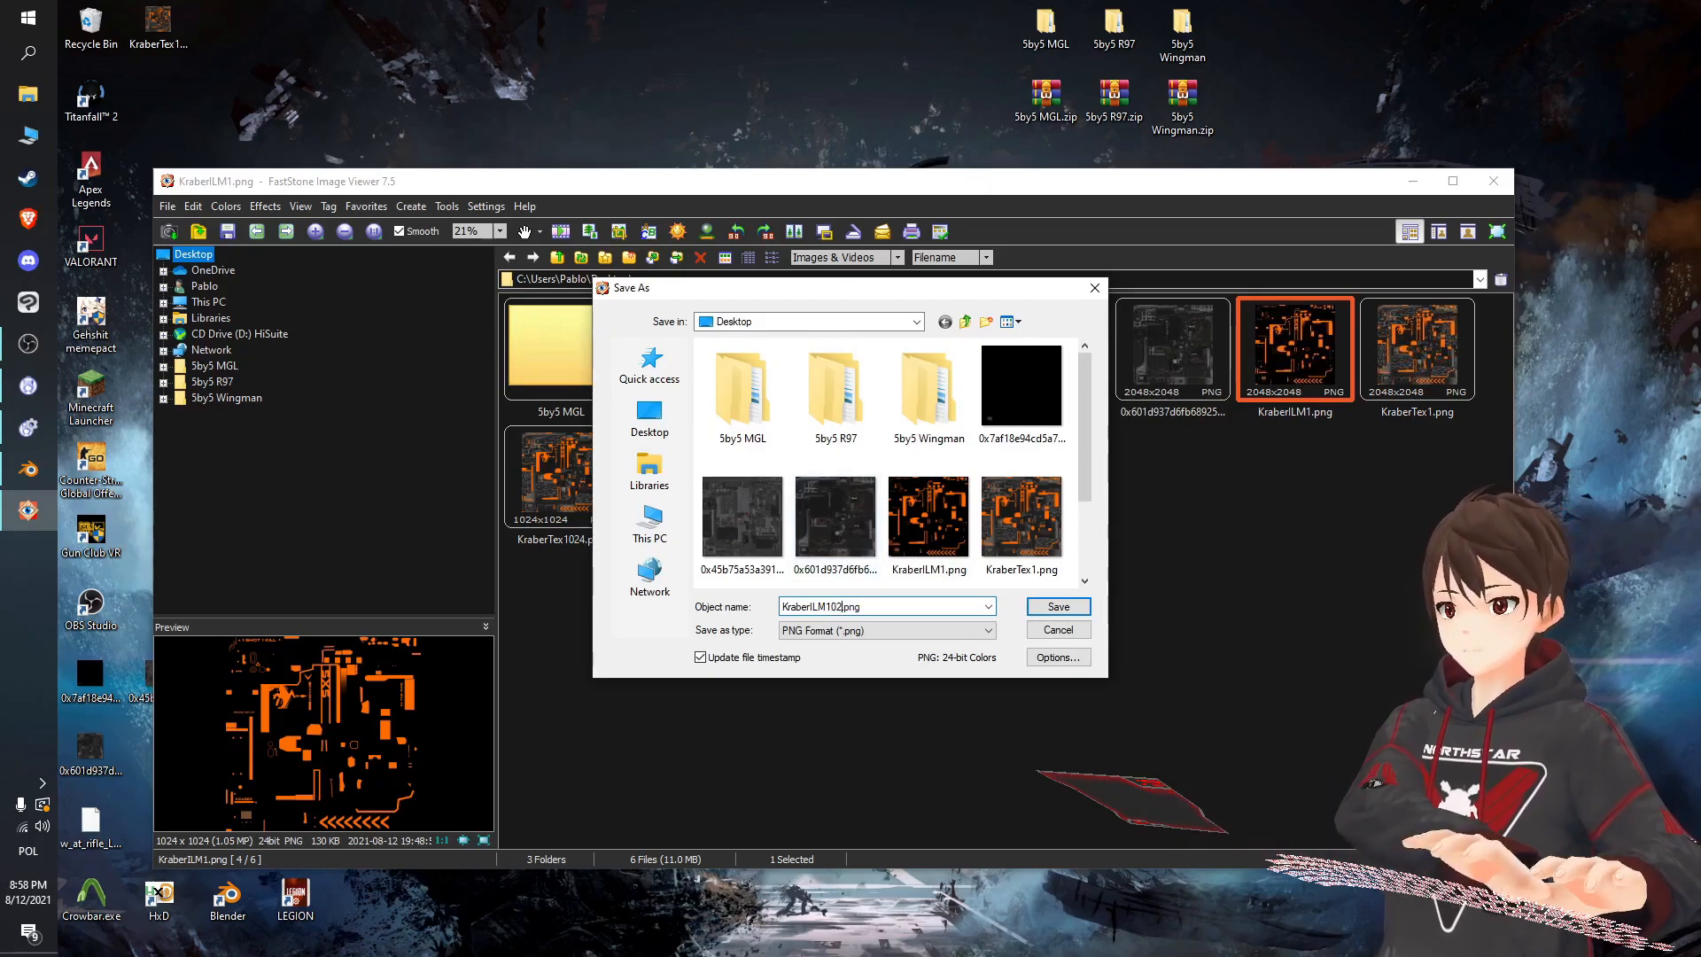
click(1055, 605)
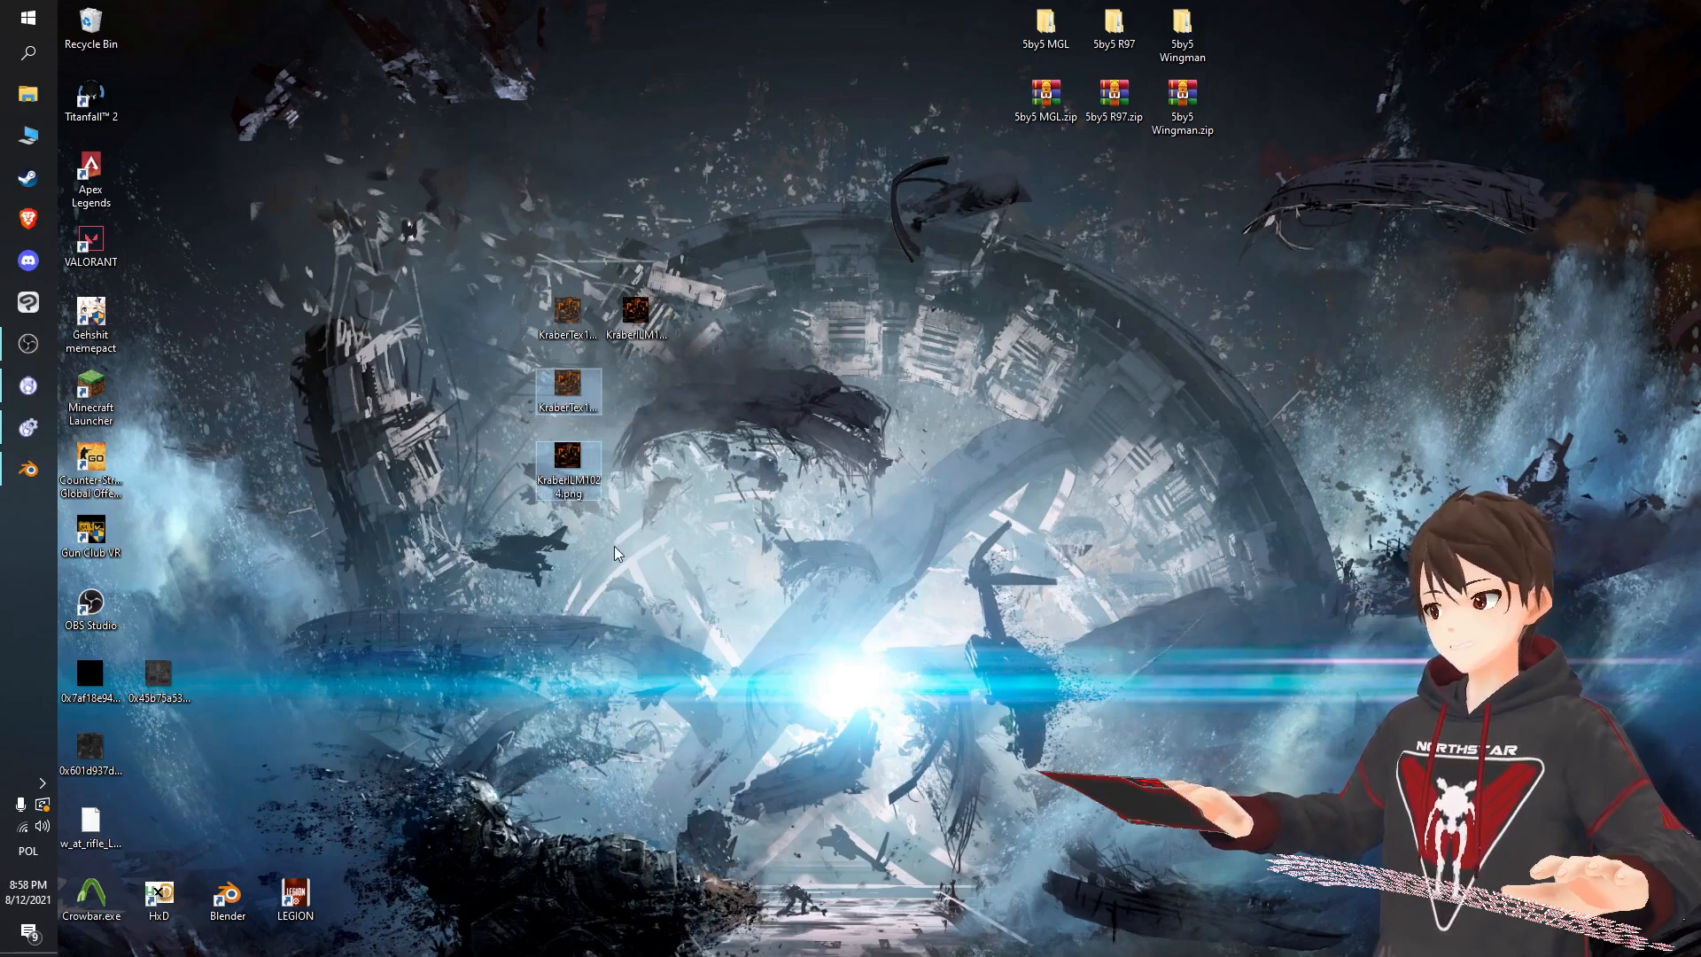
Create a '5by5 Kraber' folder on the desktop and open it.
right_click(890, 282)
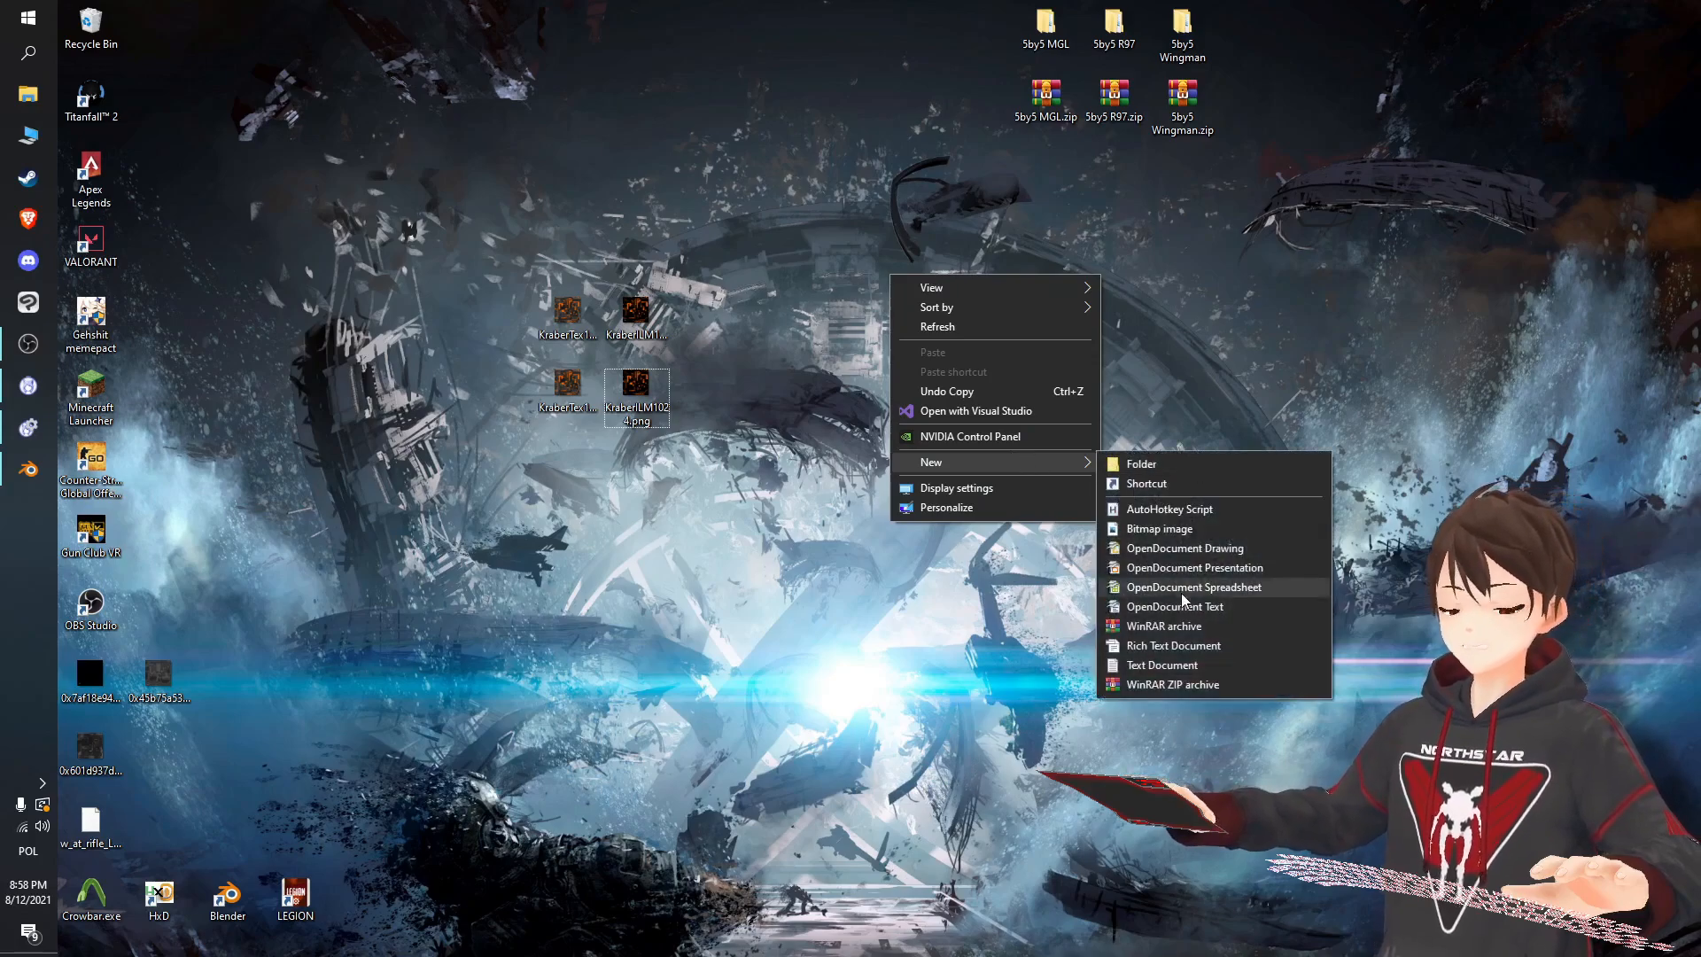
click(1141, 463)
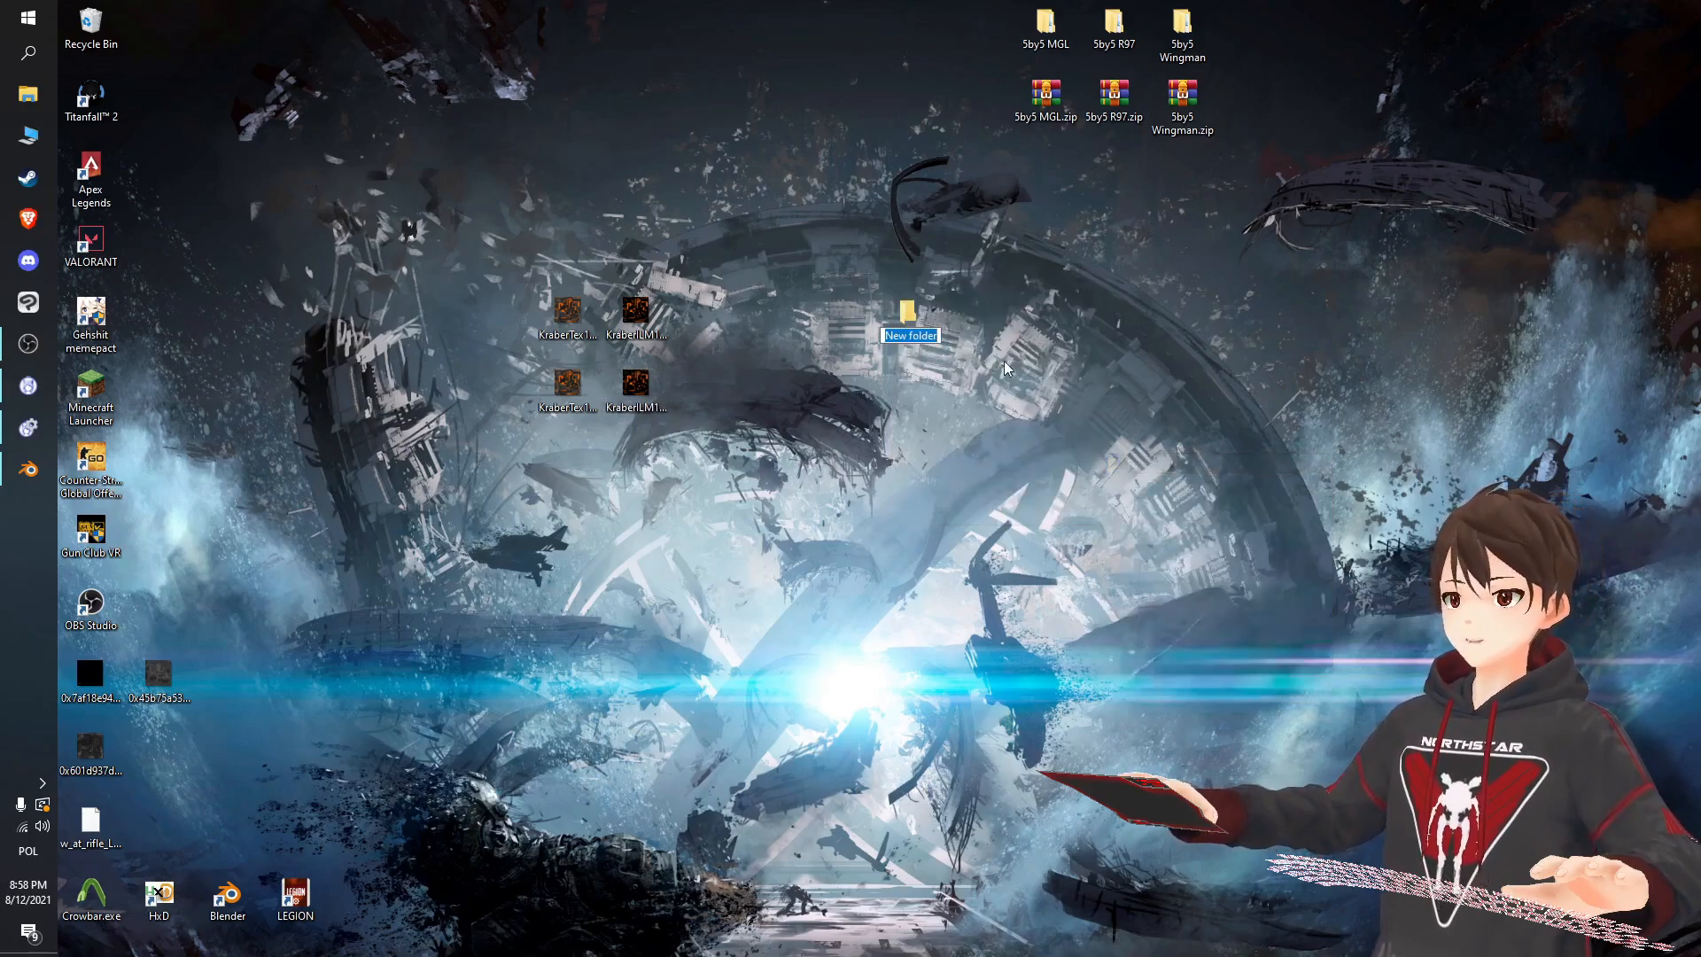
text(5by5 Kraber)
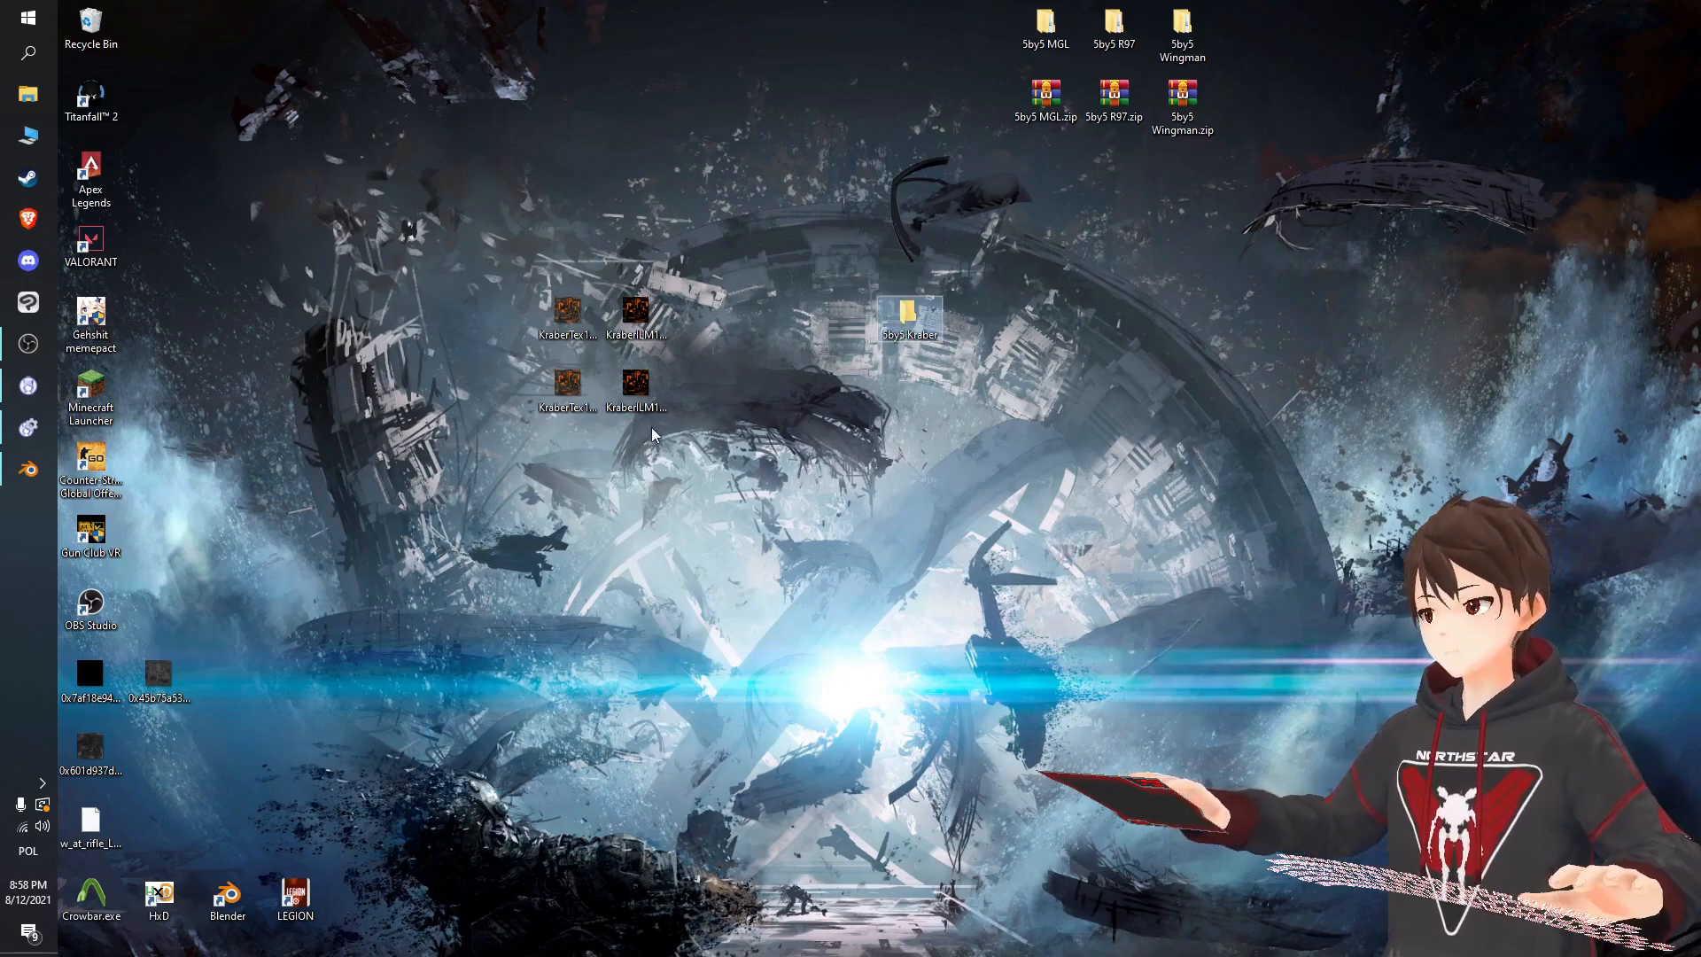
double_click(908, 308)
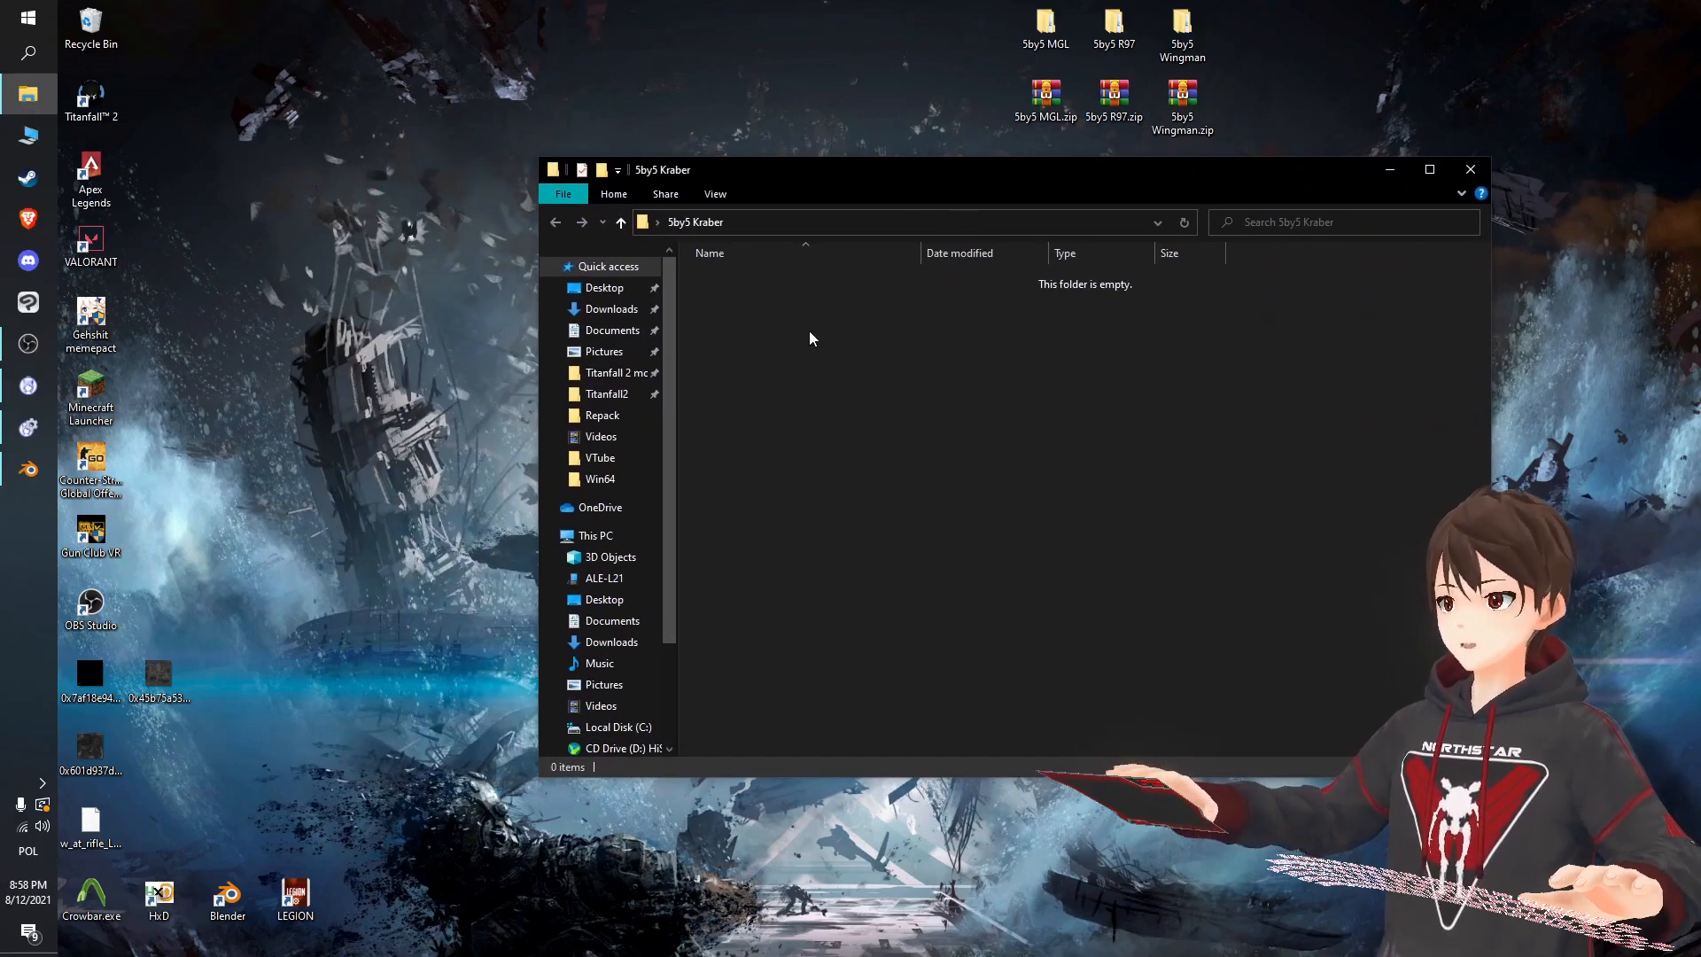
Create a 2048 subfolder inside 5by5 Kraber and open it.
right_click(808, 339)
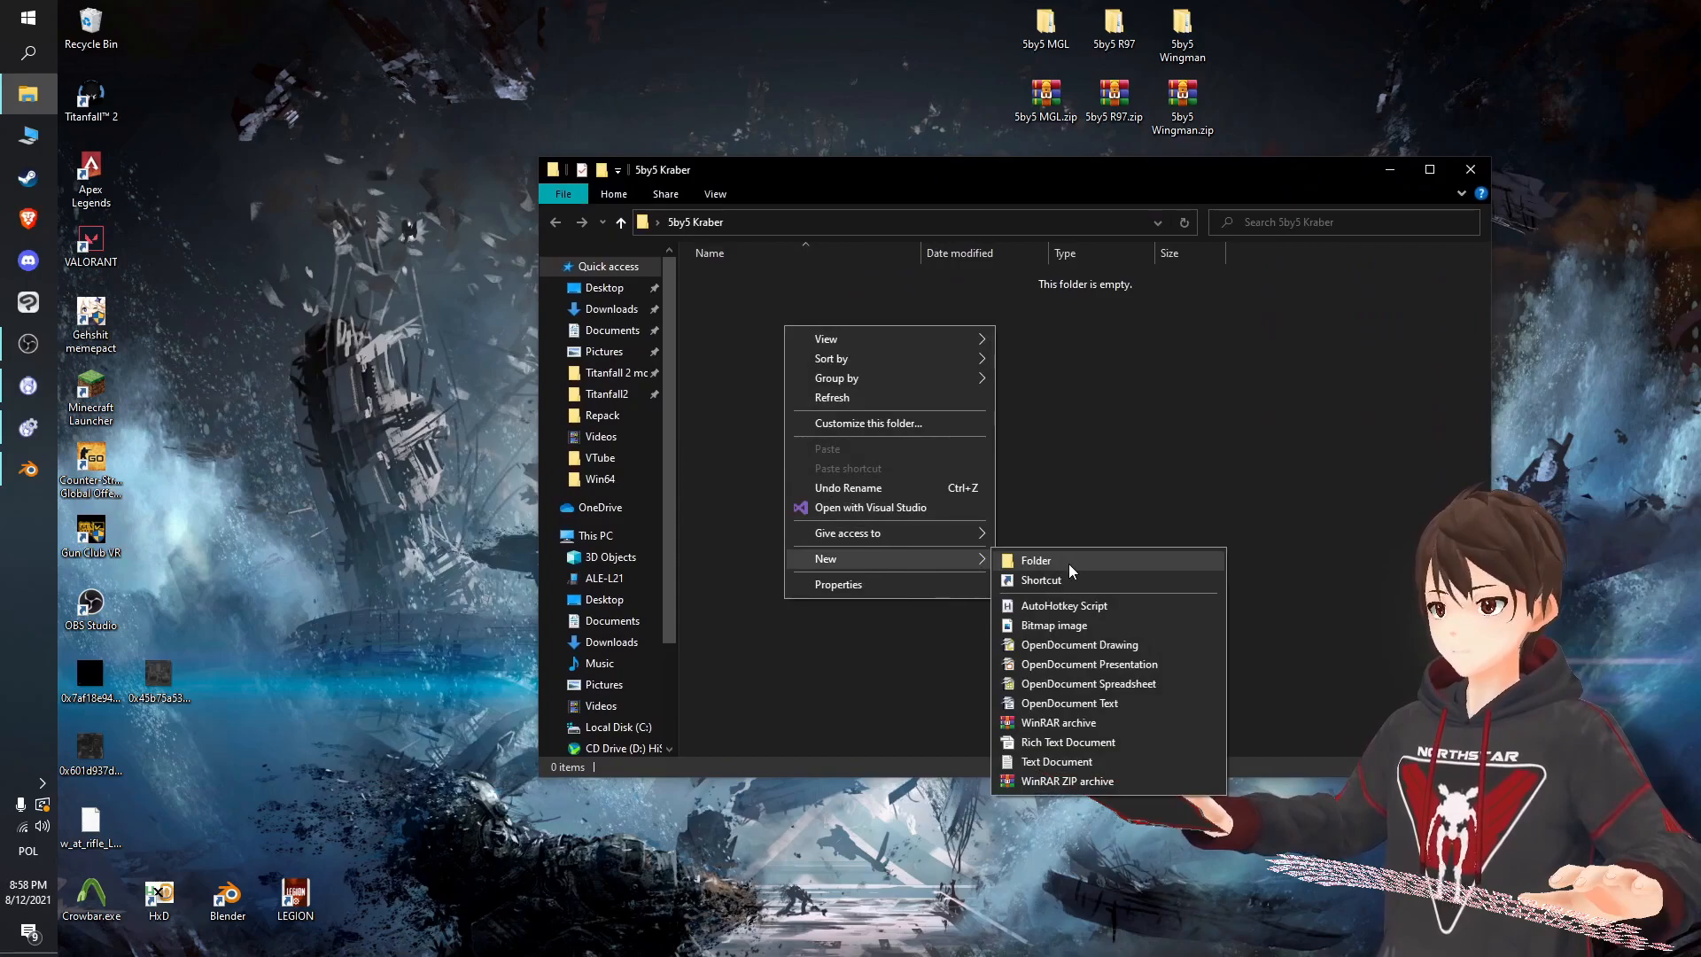
click(1035, 560)
text(1024)
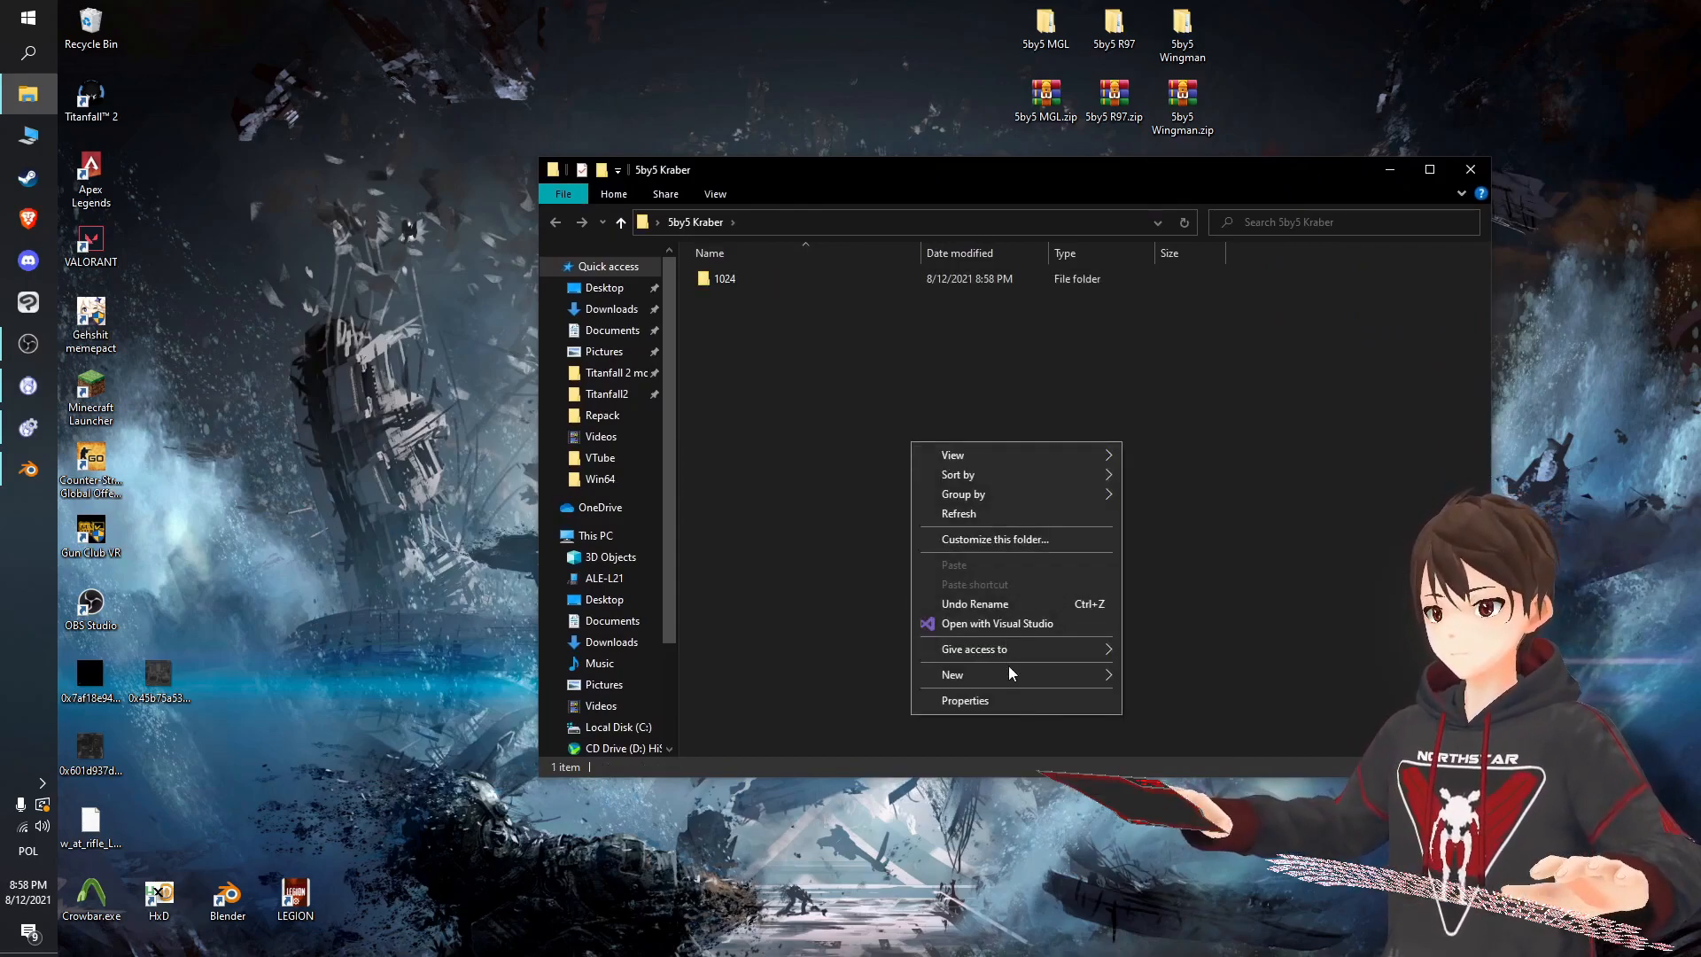
click(951, 673)
text(2048)
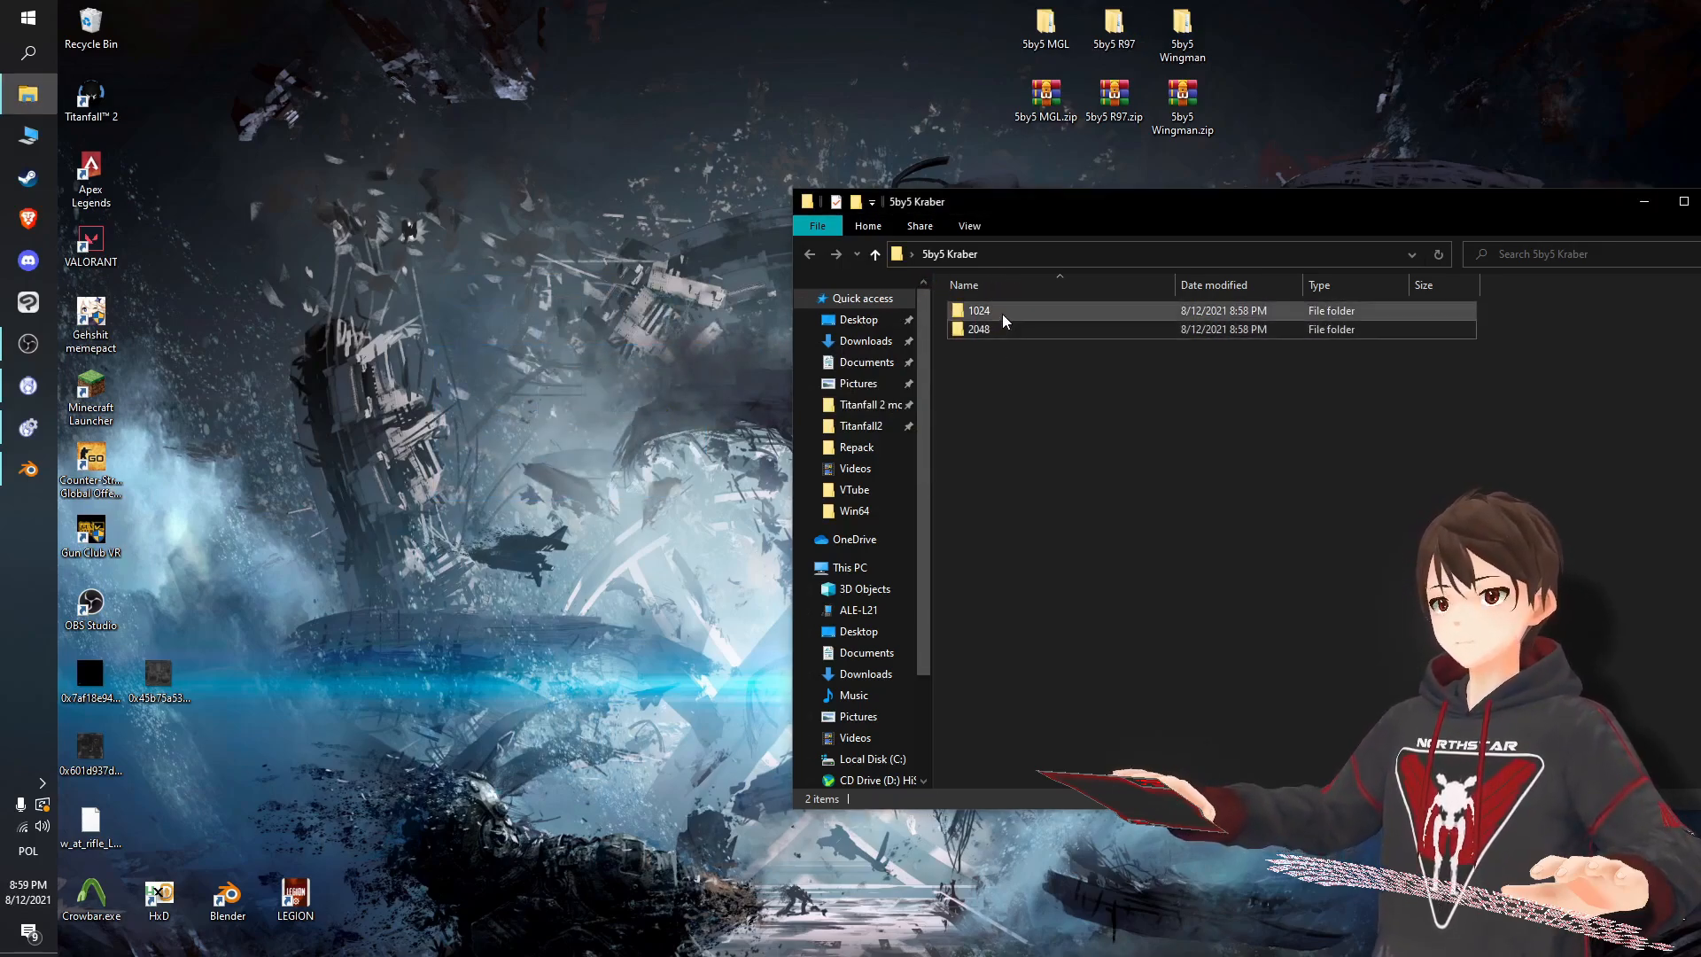
double_click(977, 328)
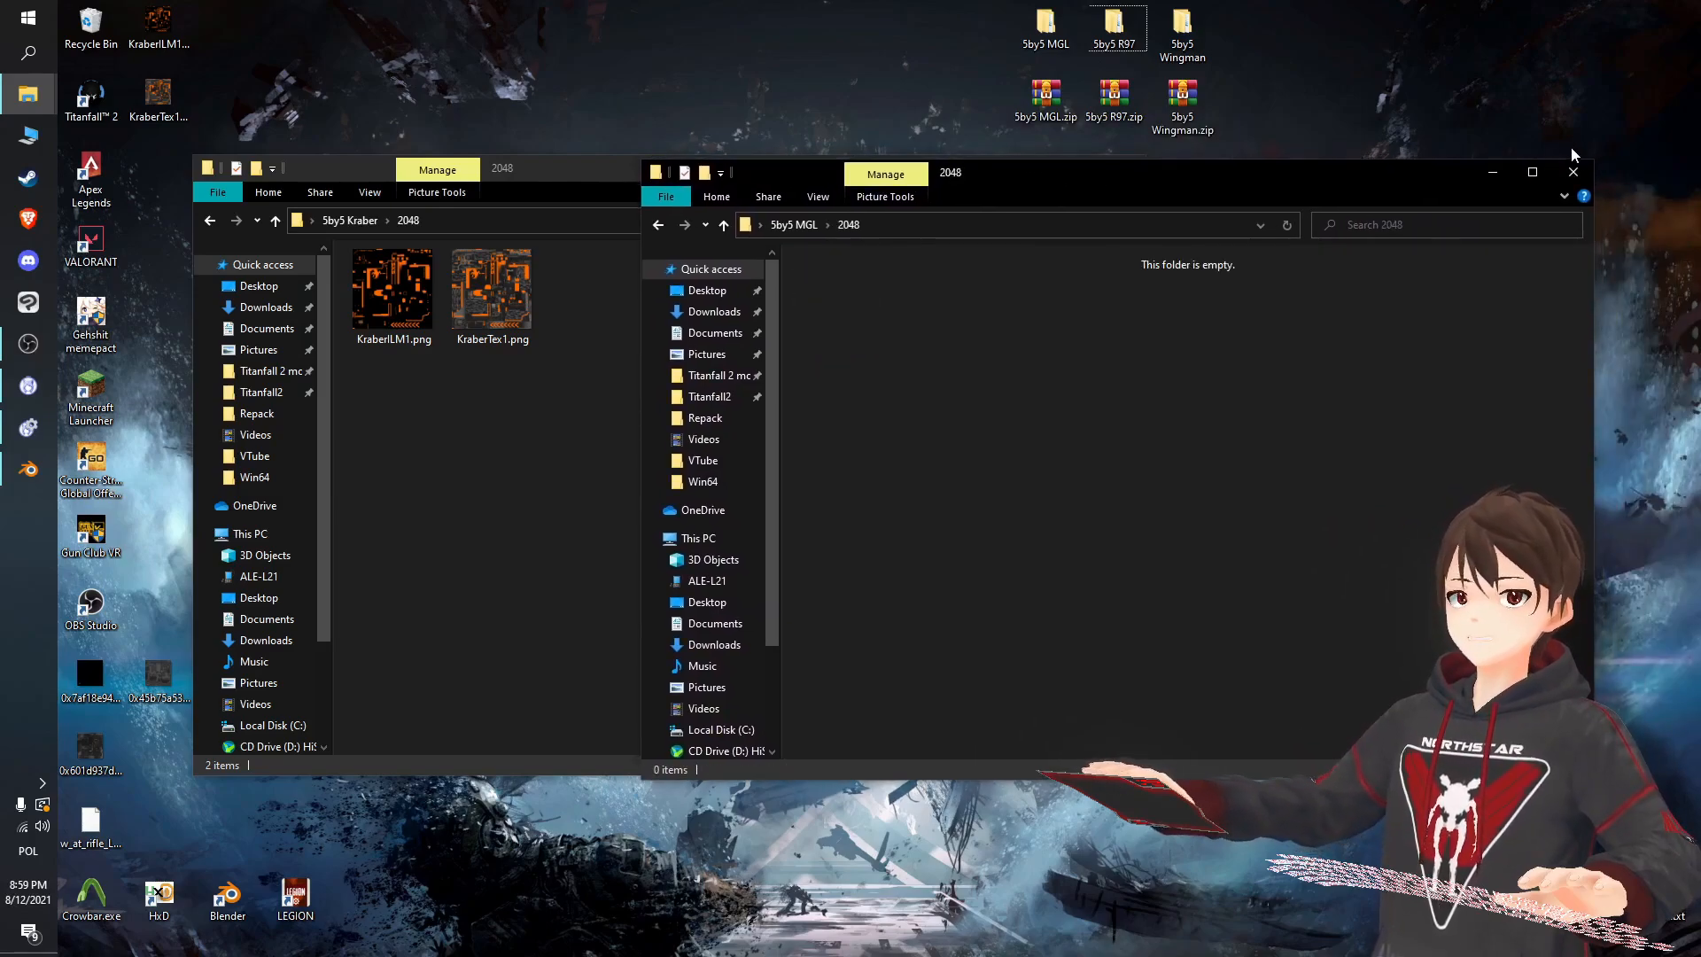
Close the MGL window, open the 5by5 R97 reference, and rename KraberILM1 to Kraber_Default.
click(1571, 171)
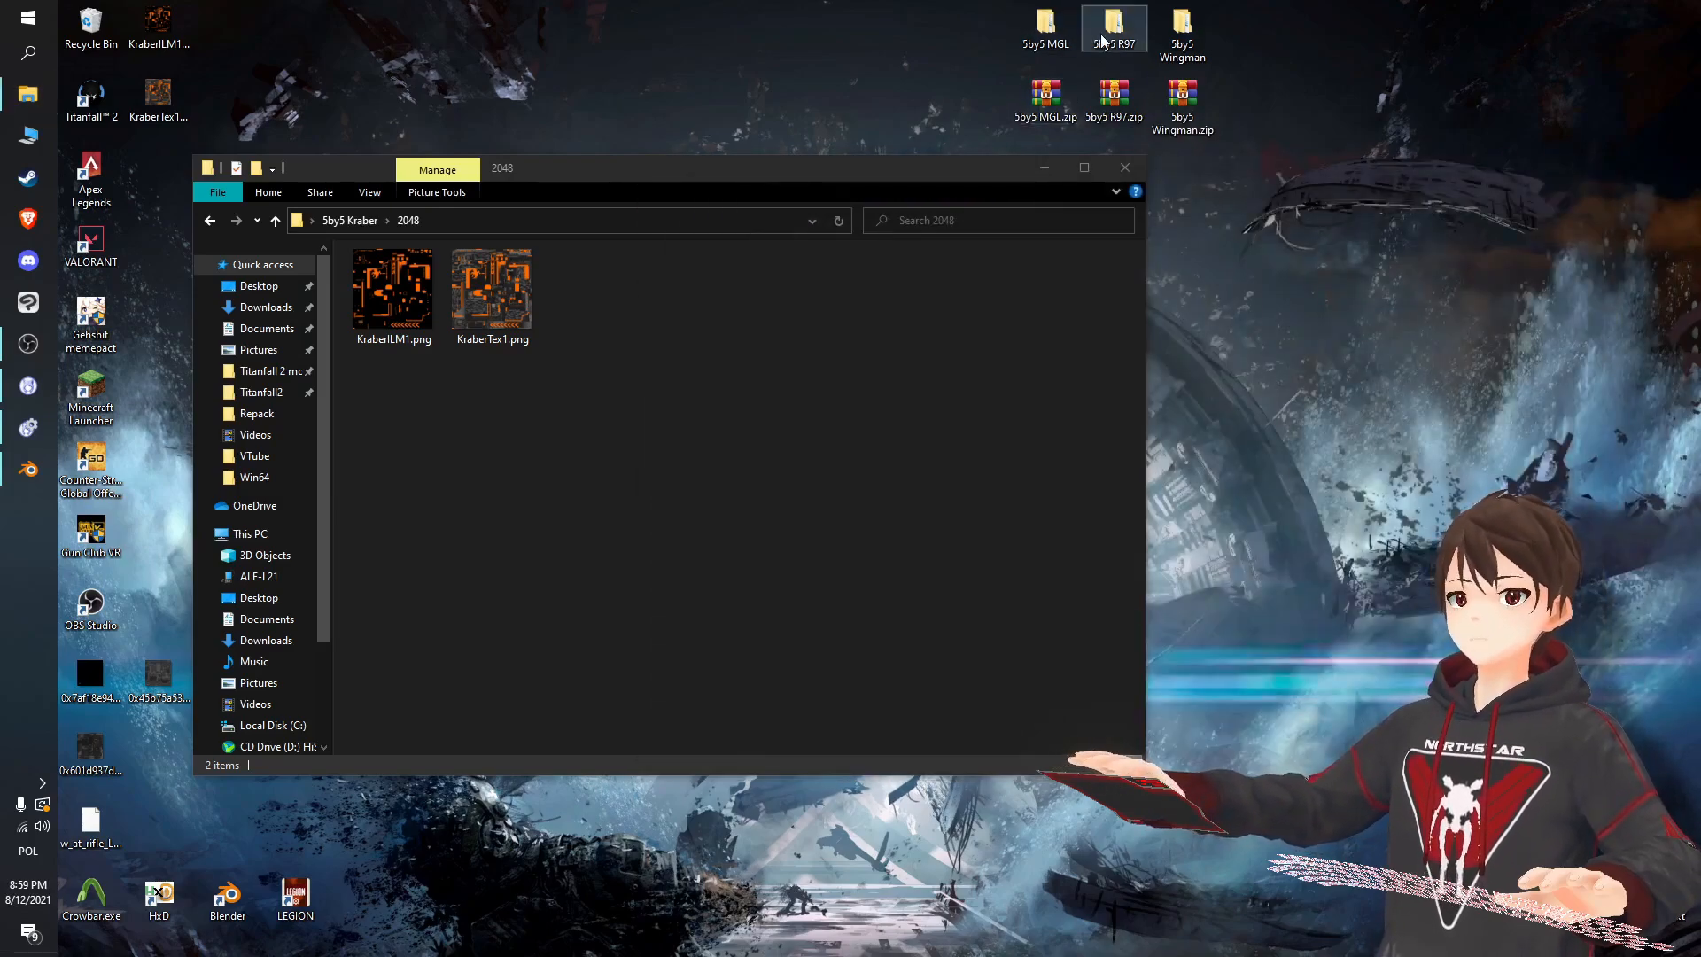
double_click(1112, 27)
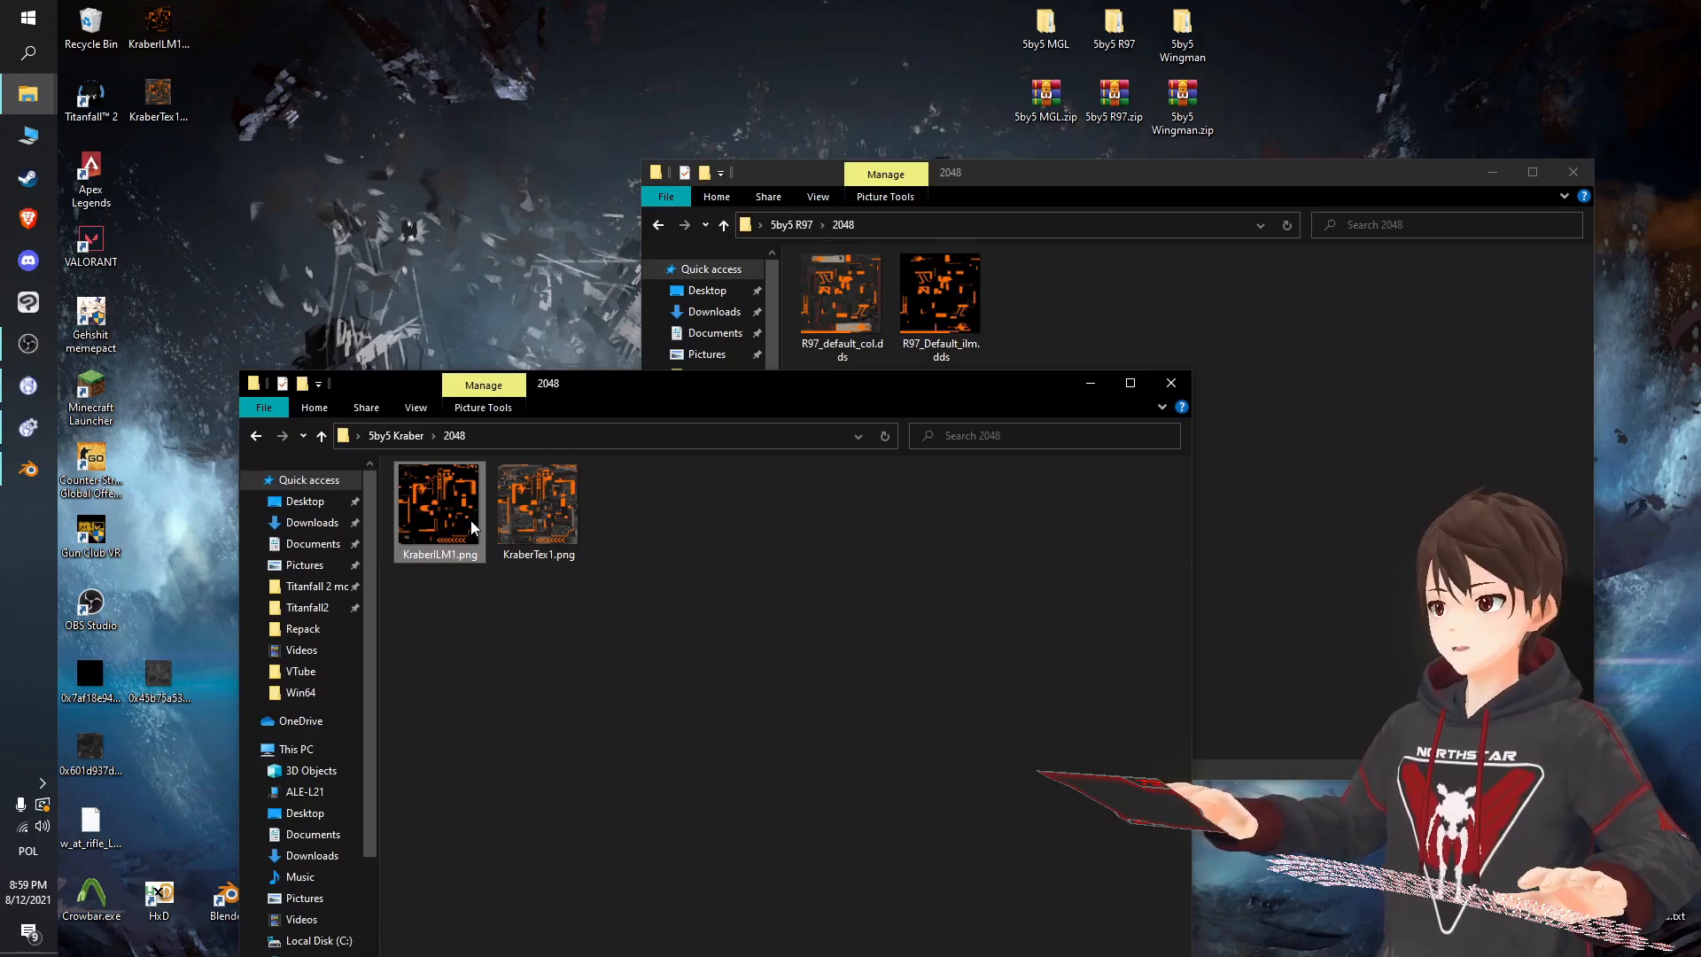
click(439, 553)
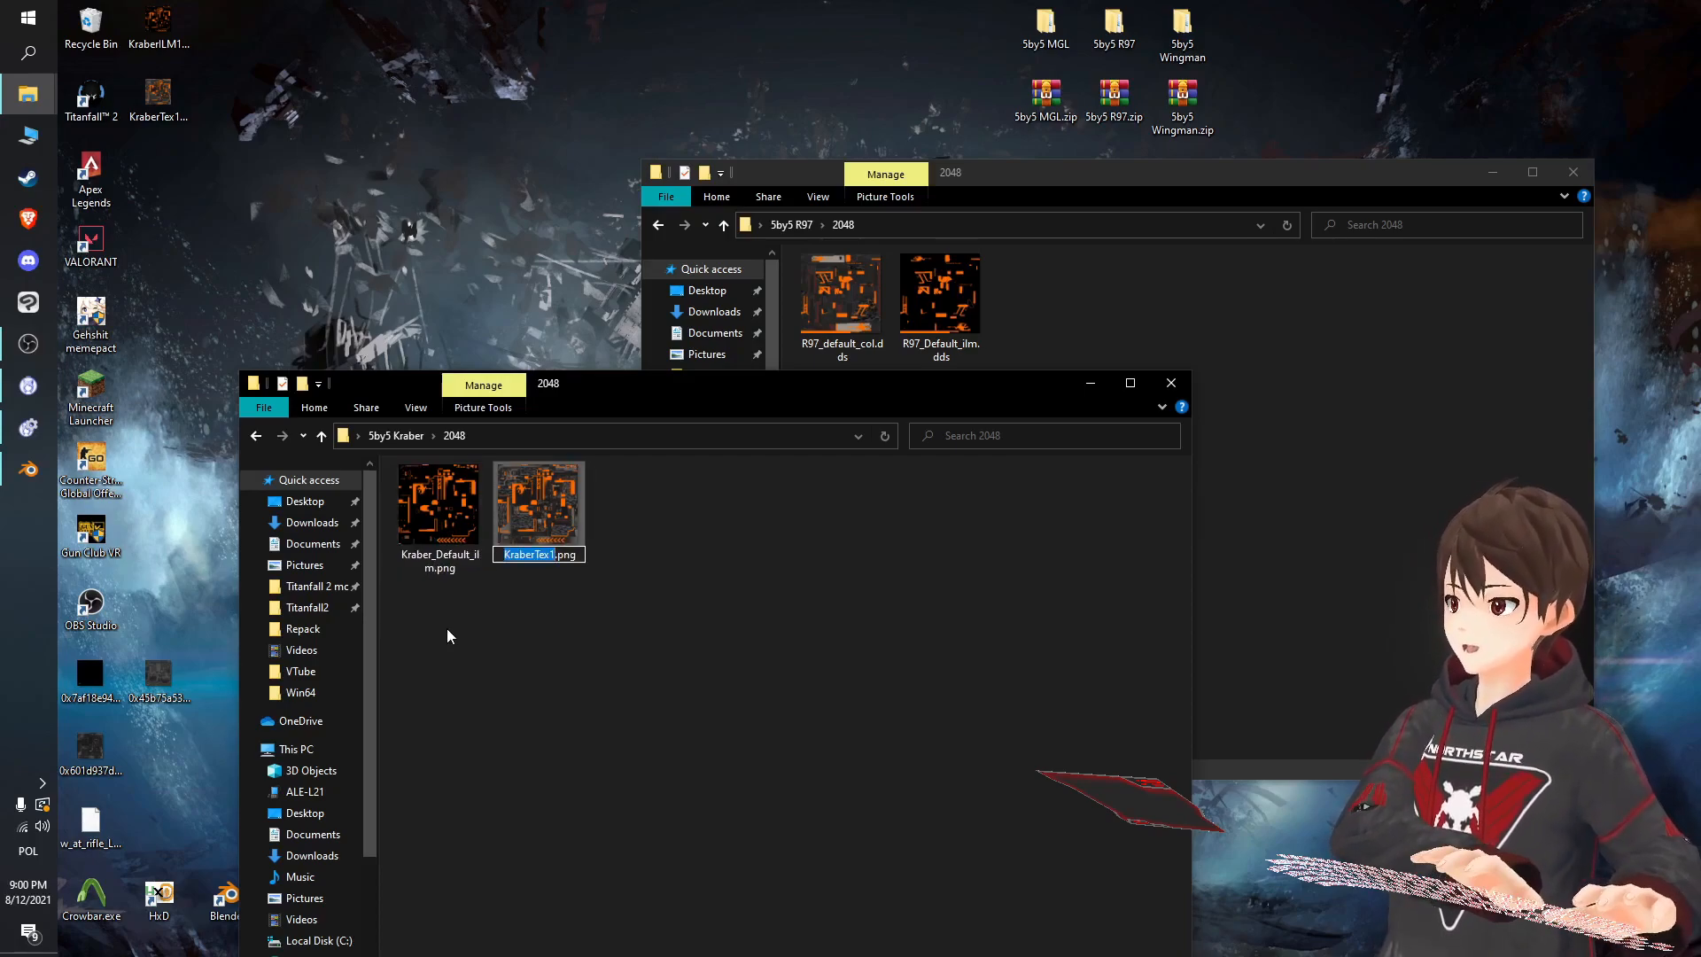
text(Kraber_Default_col)
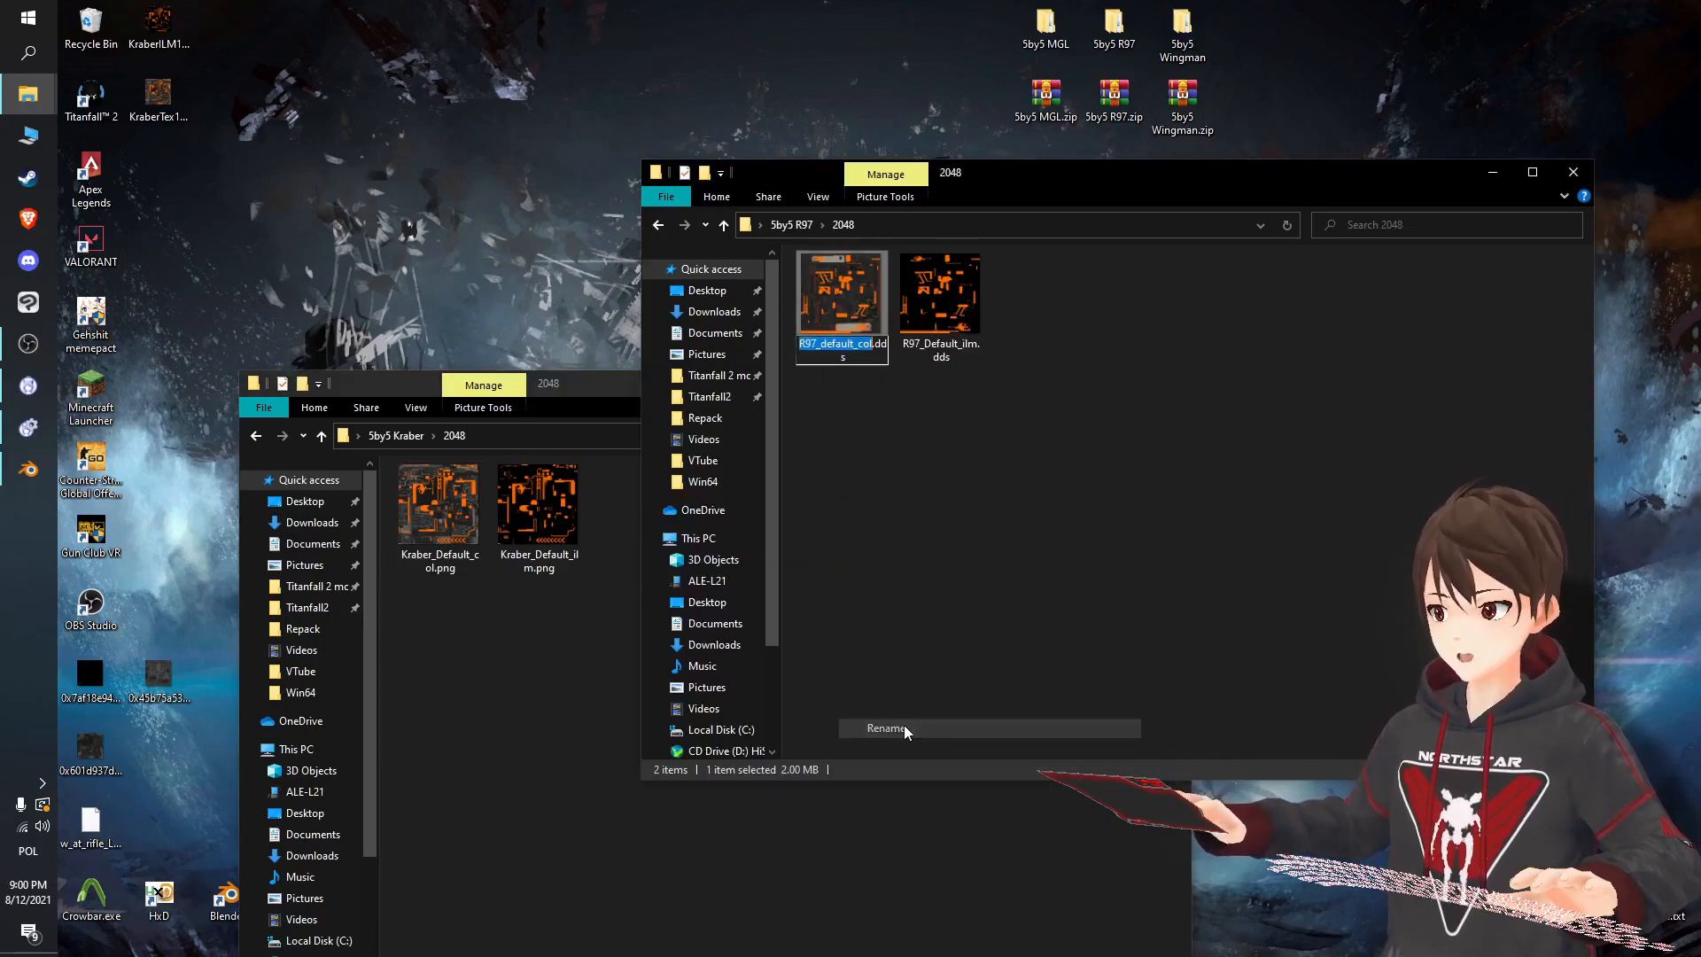
Rename the R97 colour texture and open the 1024 Kraber textures folder.
right_click(840, 293)
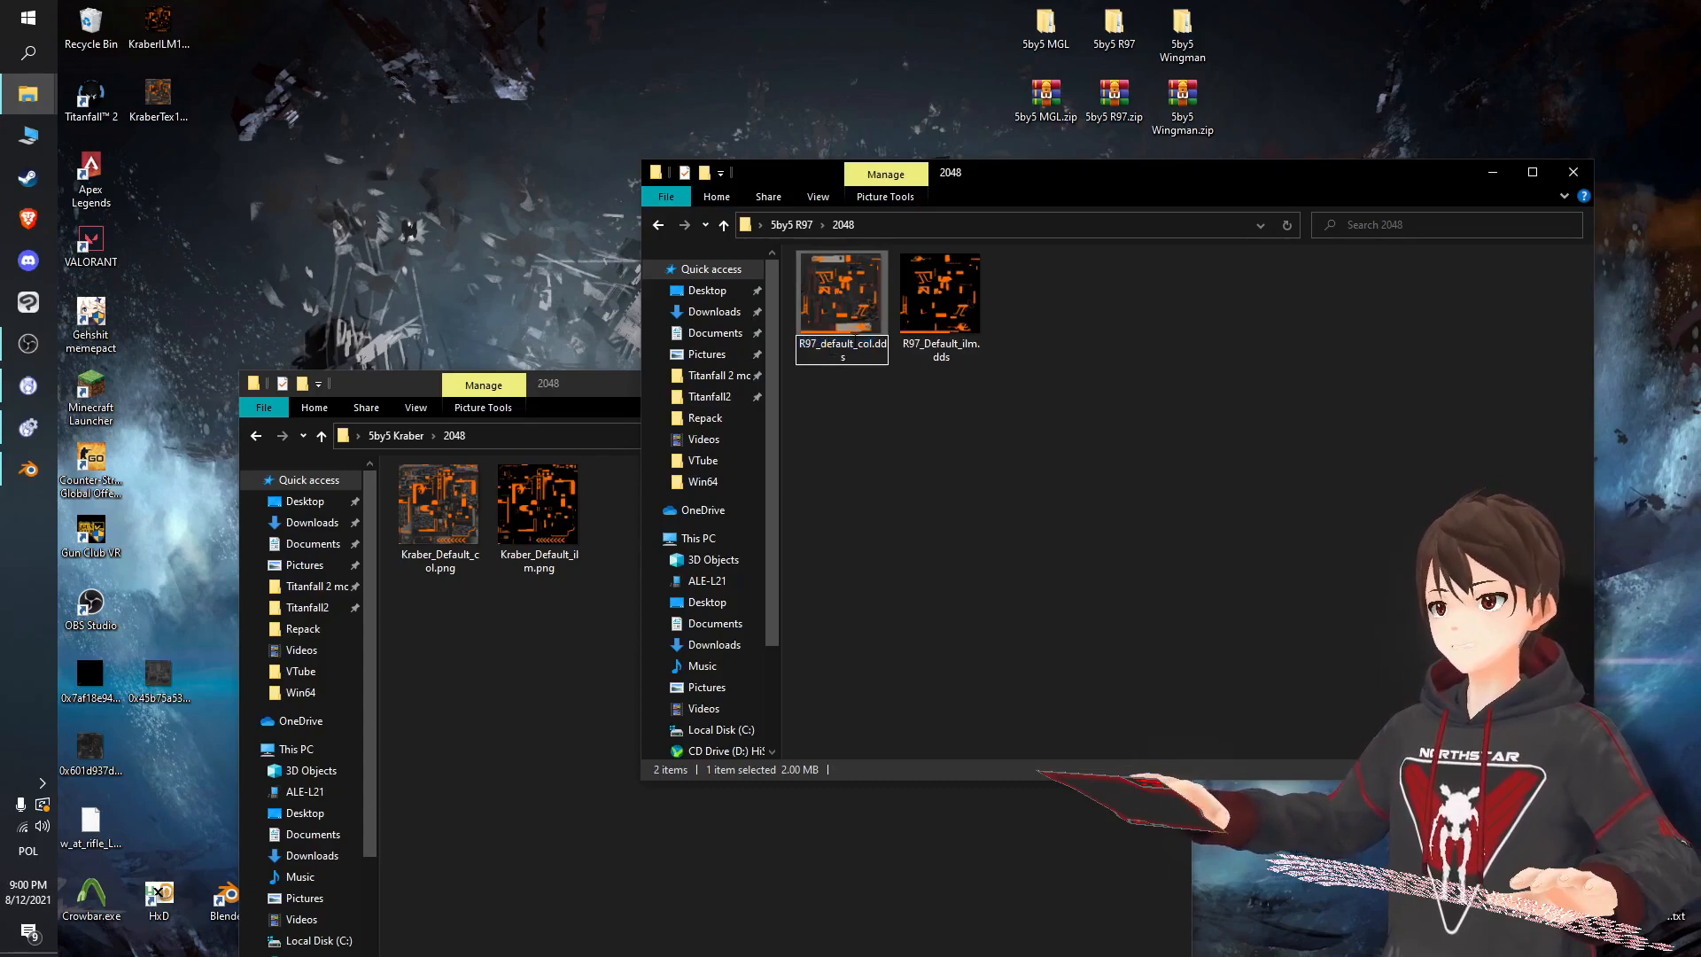
click(542, 697)
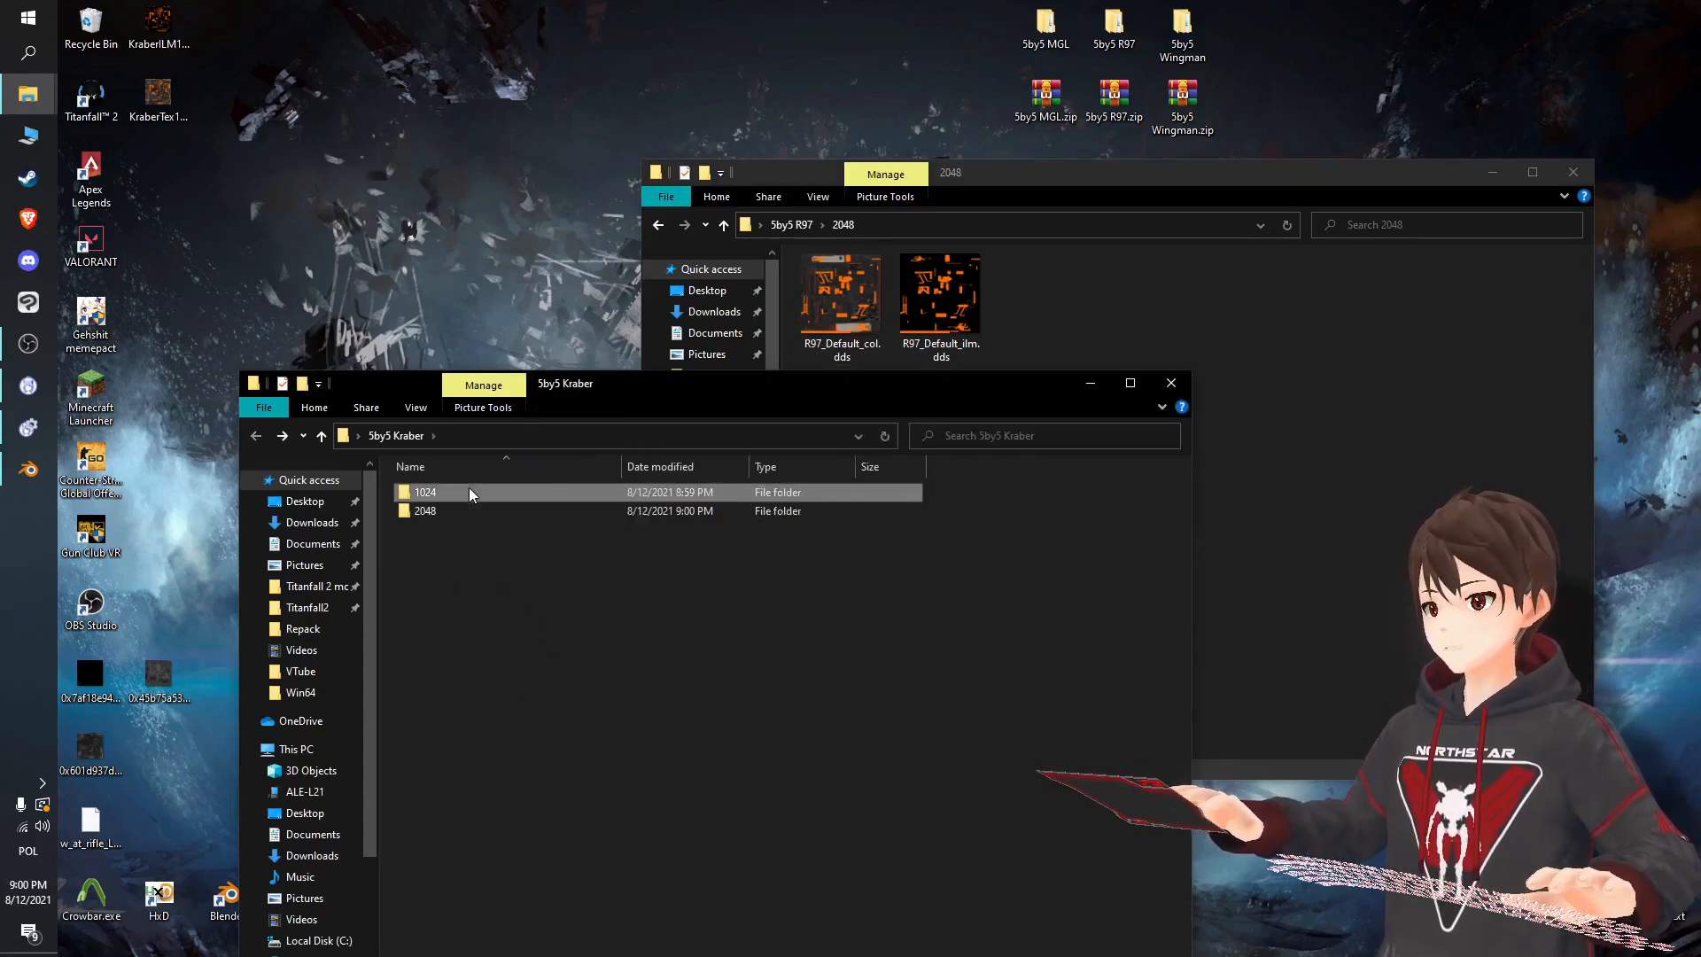
double_click(425, 491)
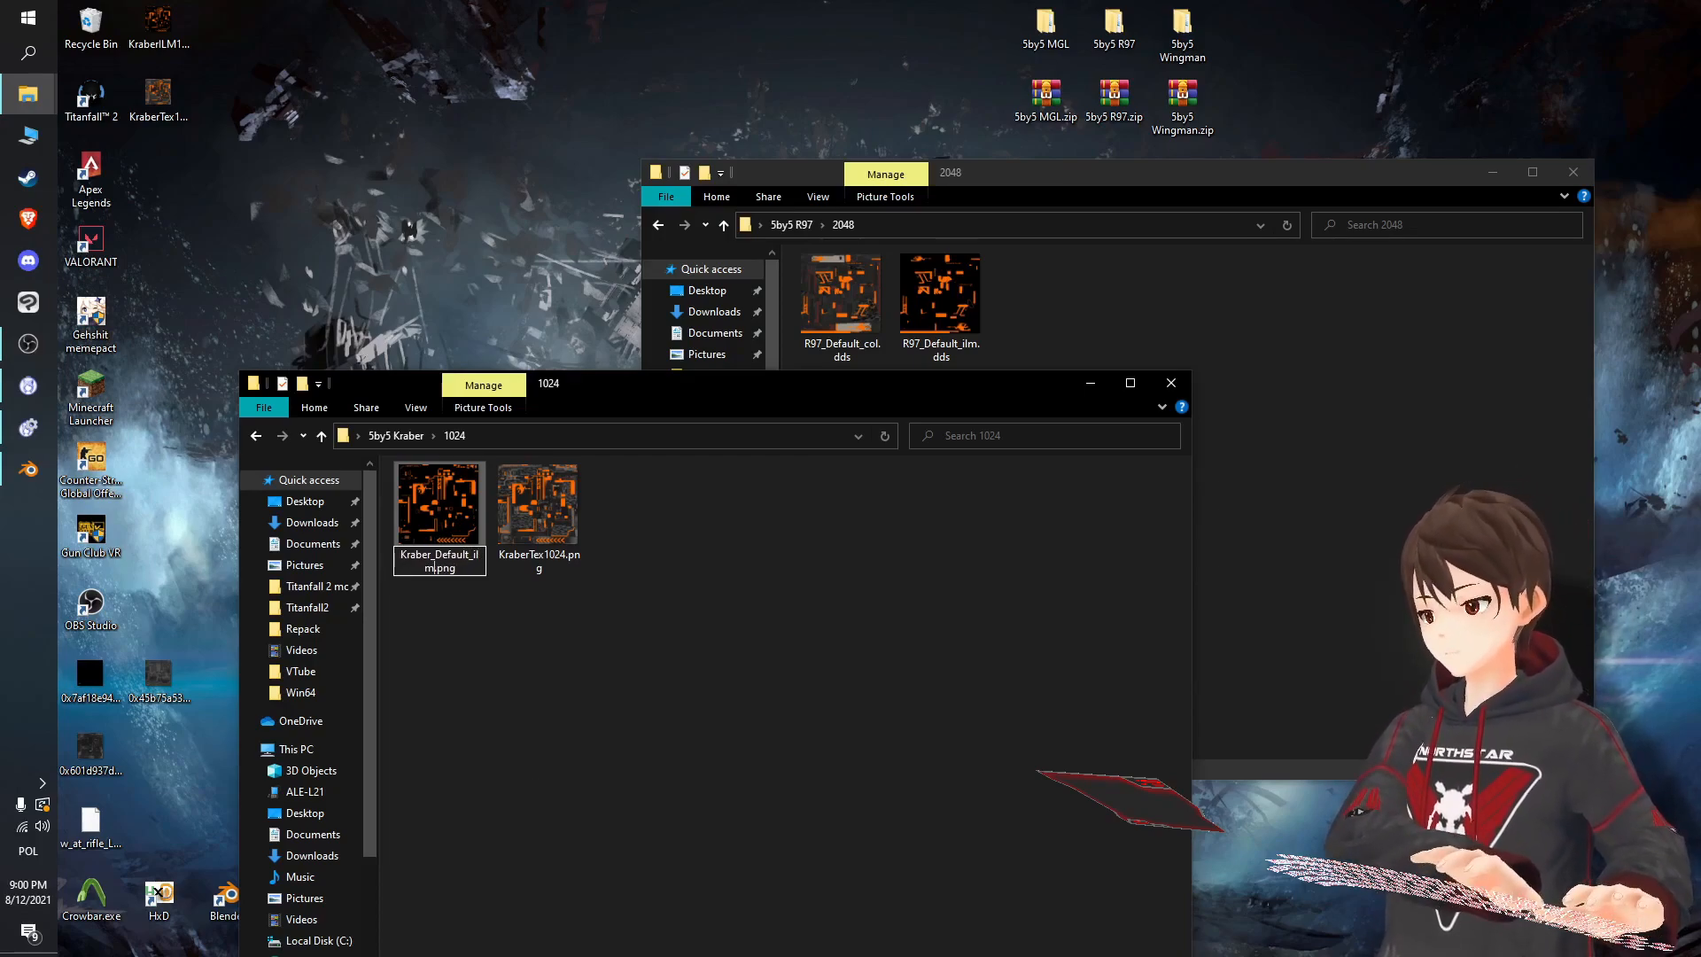
Export the 1024 colour image as Kraber_Default_col.dds using BC1 / DXT1 compression.
click(540, 502)
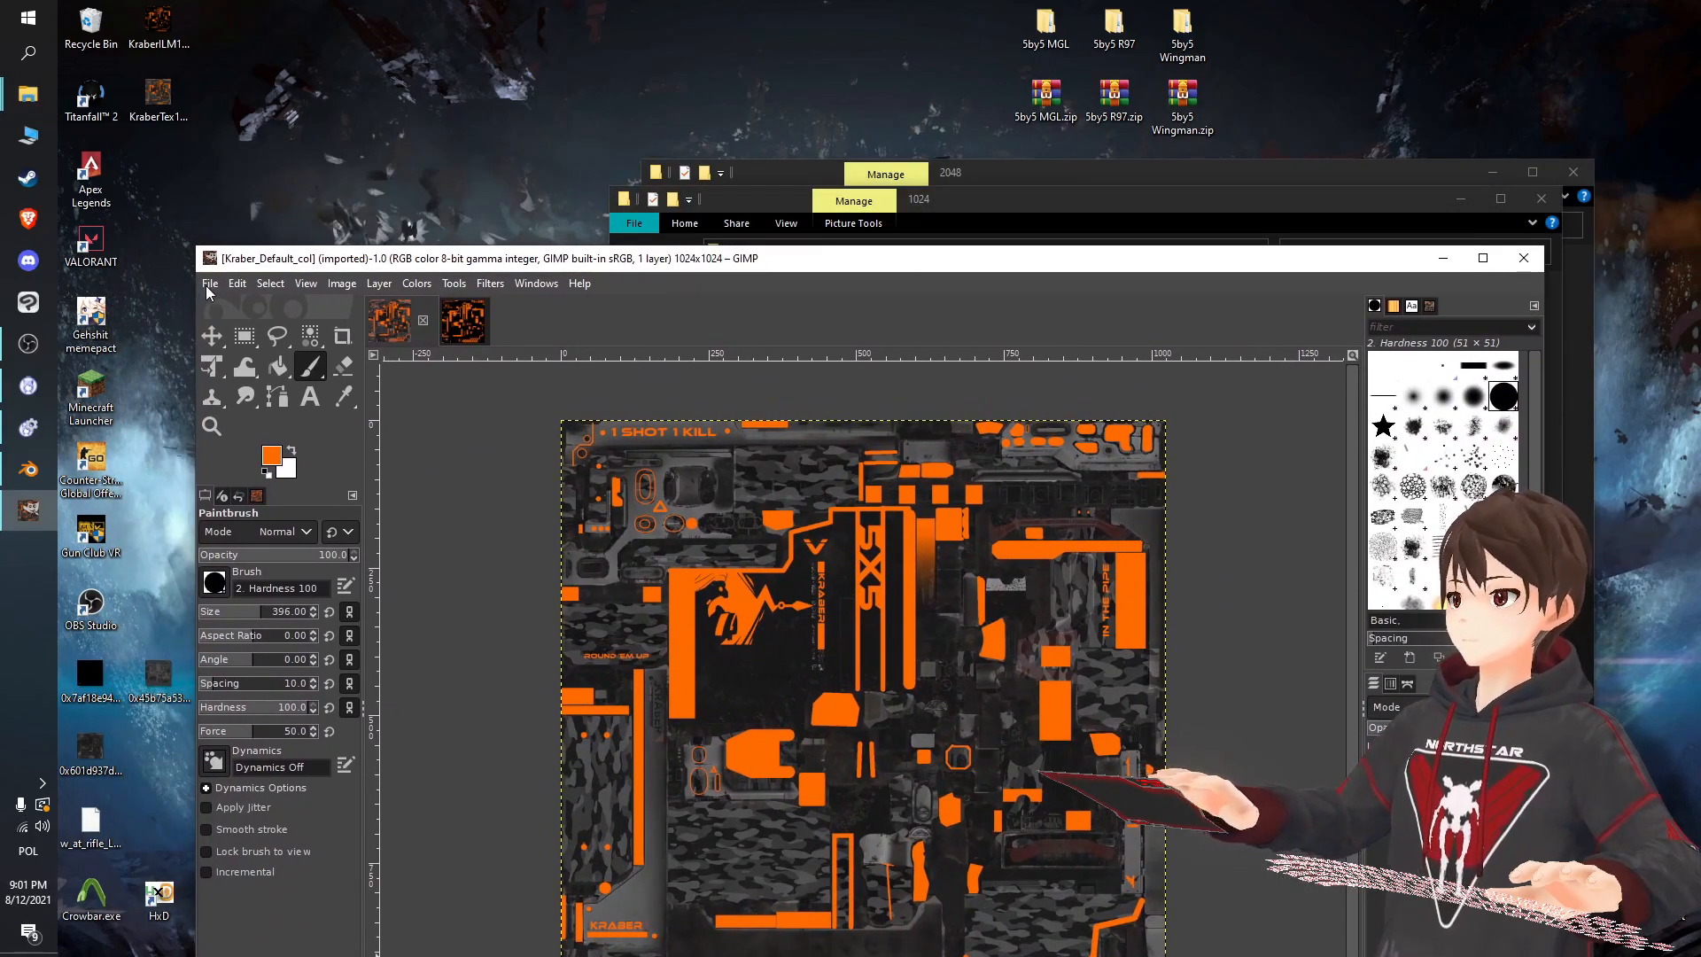
click(415, 283)
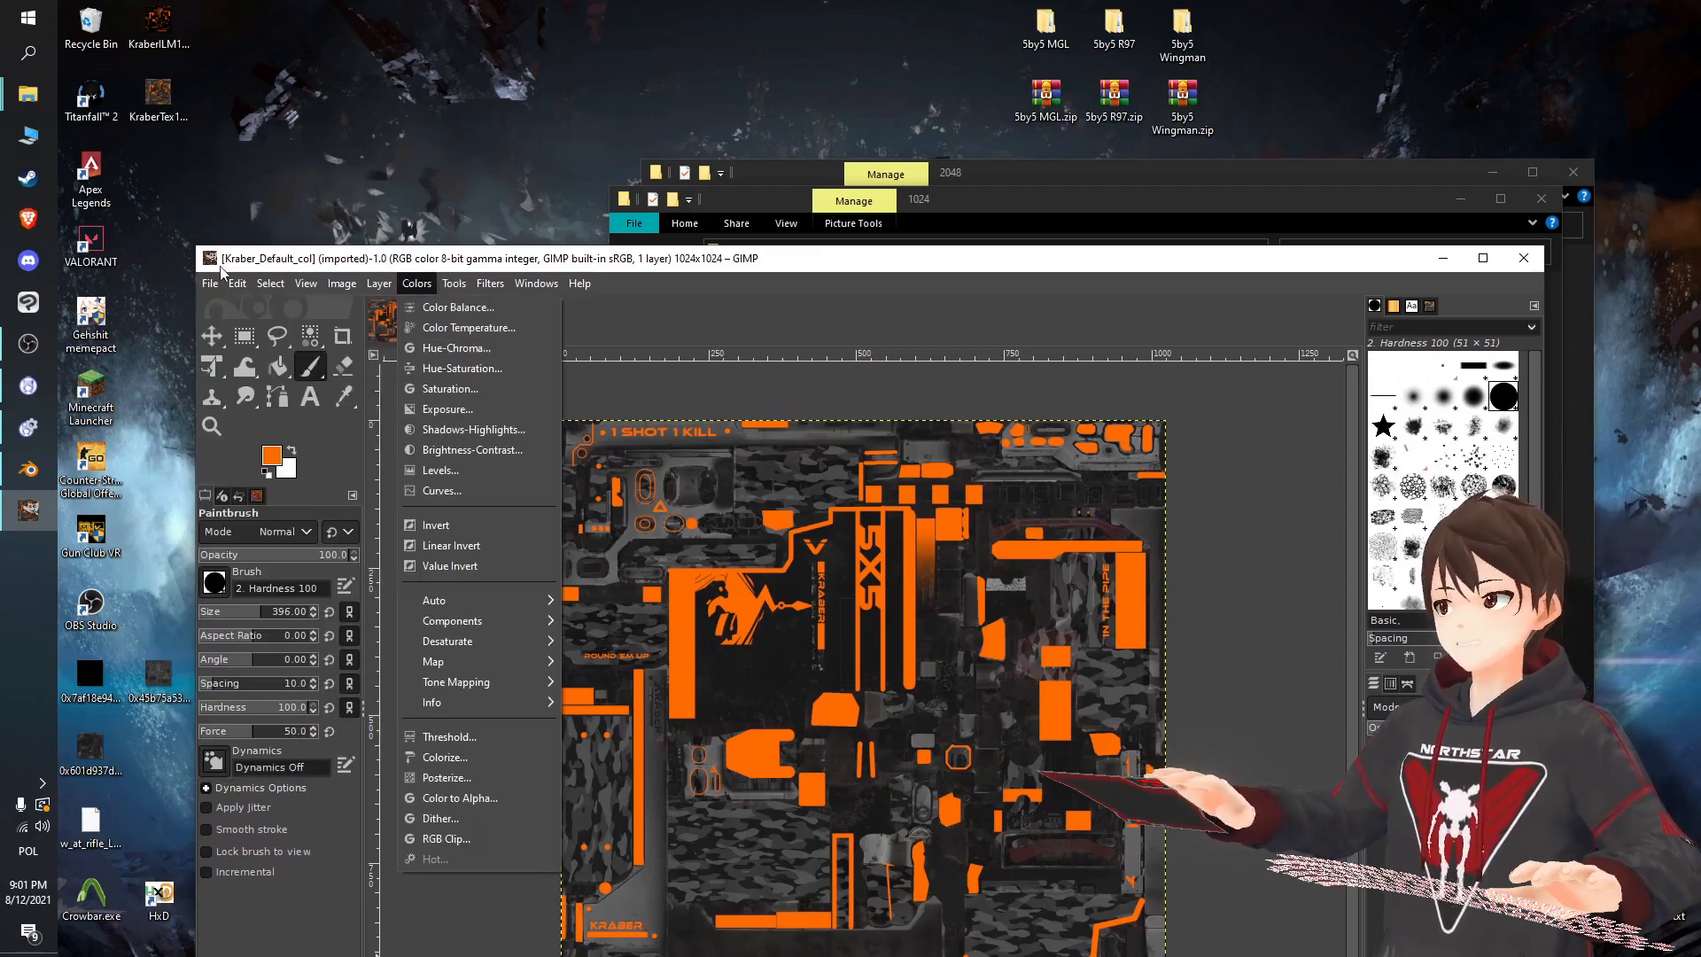
click(209, 284)
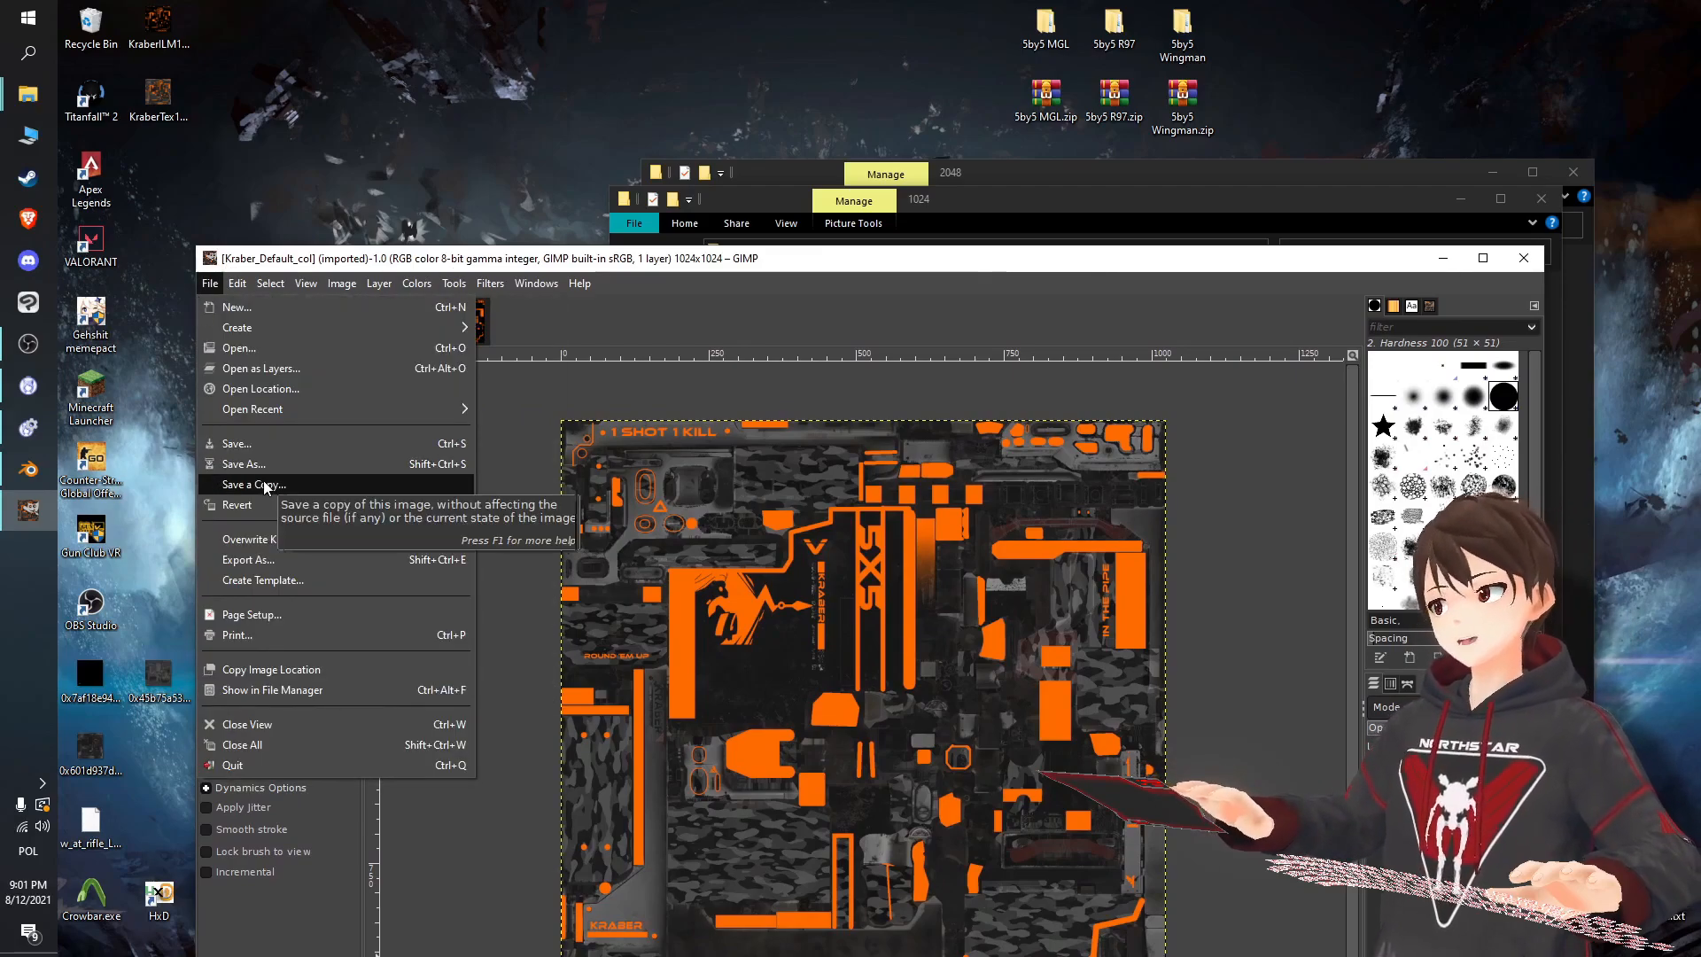
mouse_move(264, 580)
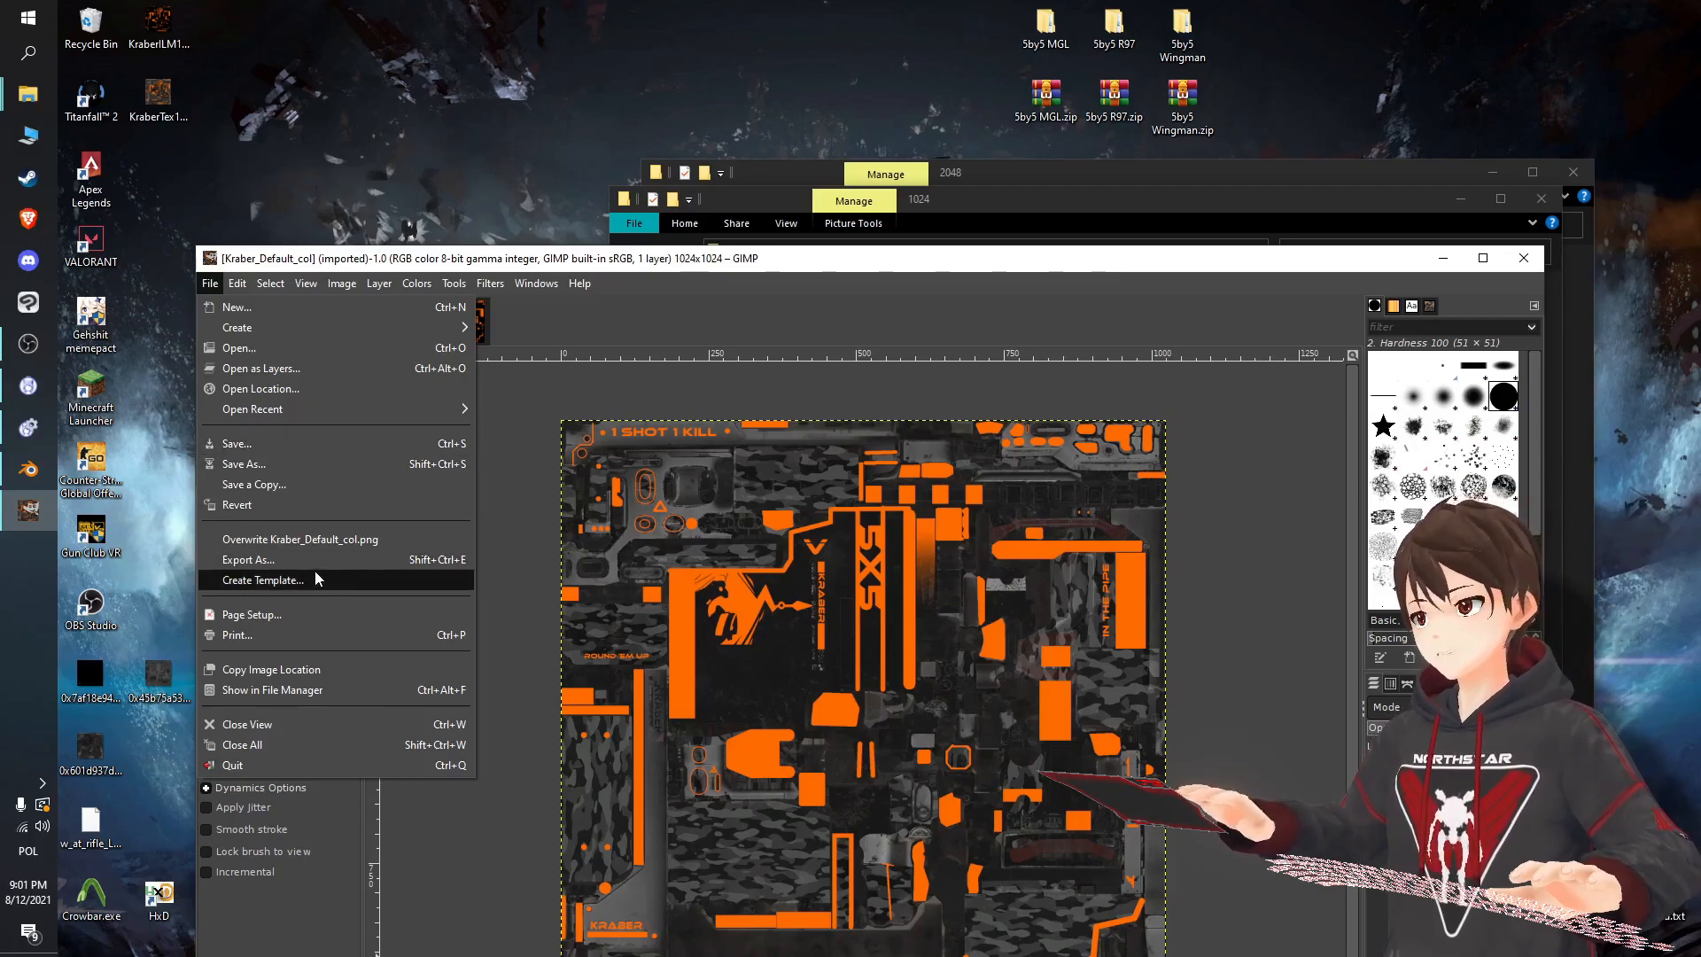
click(248, 559)
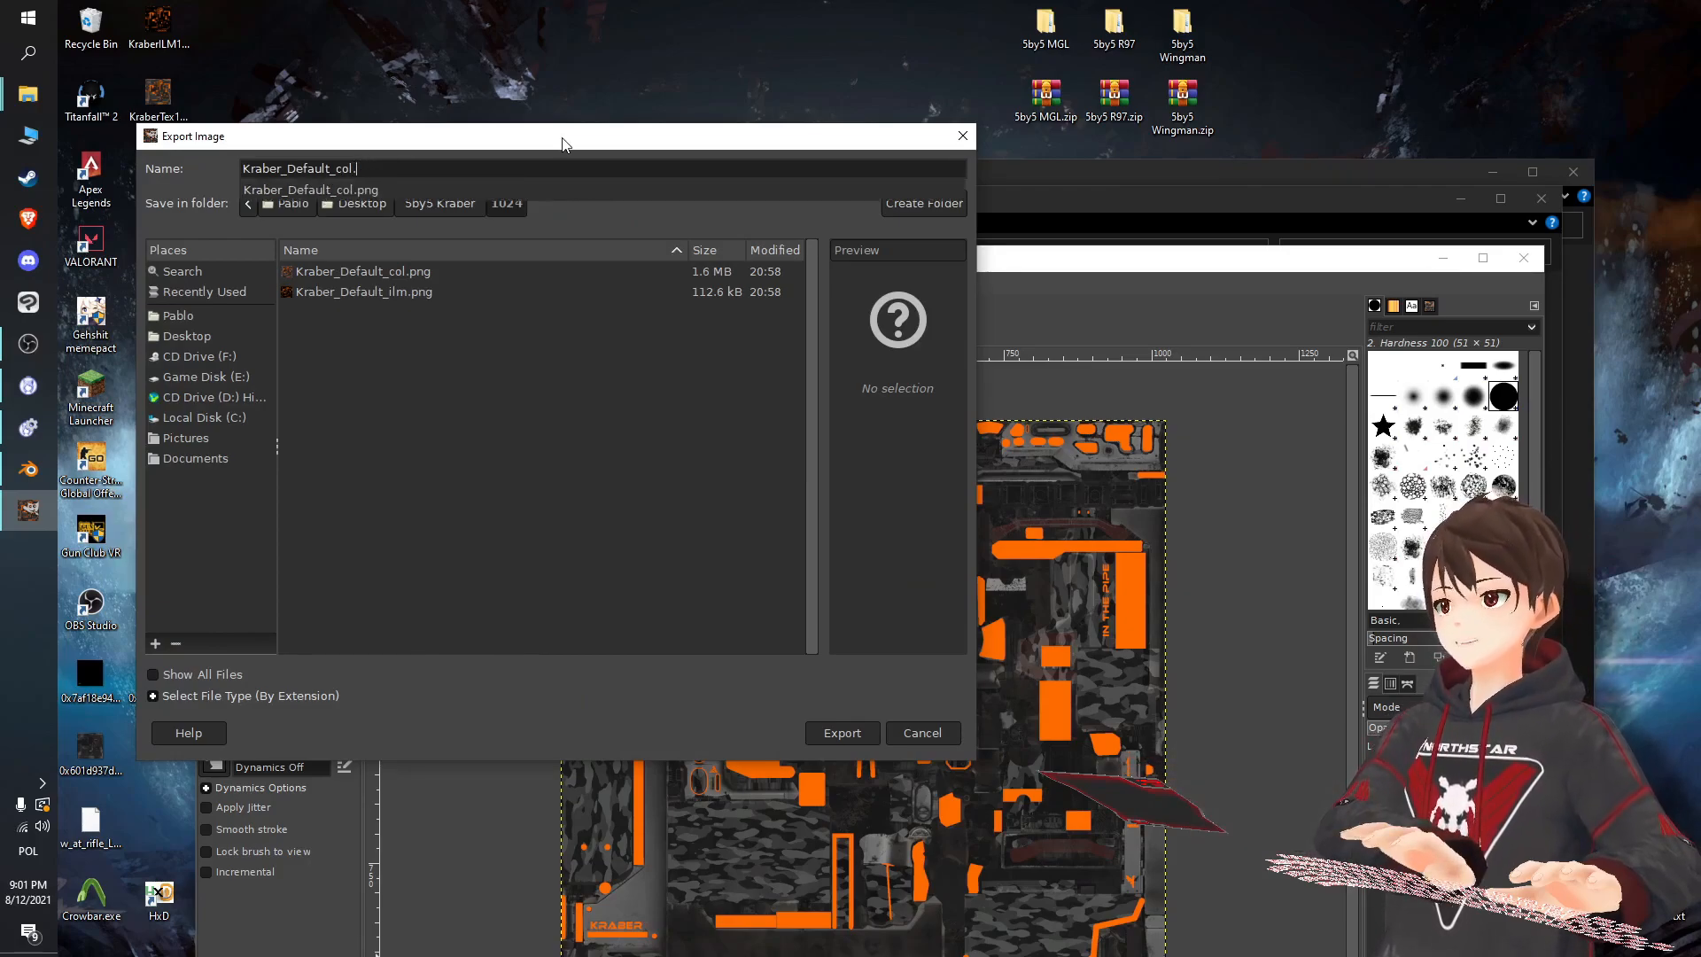
text(dds)
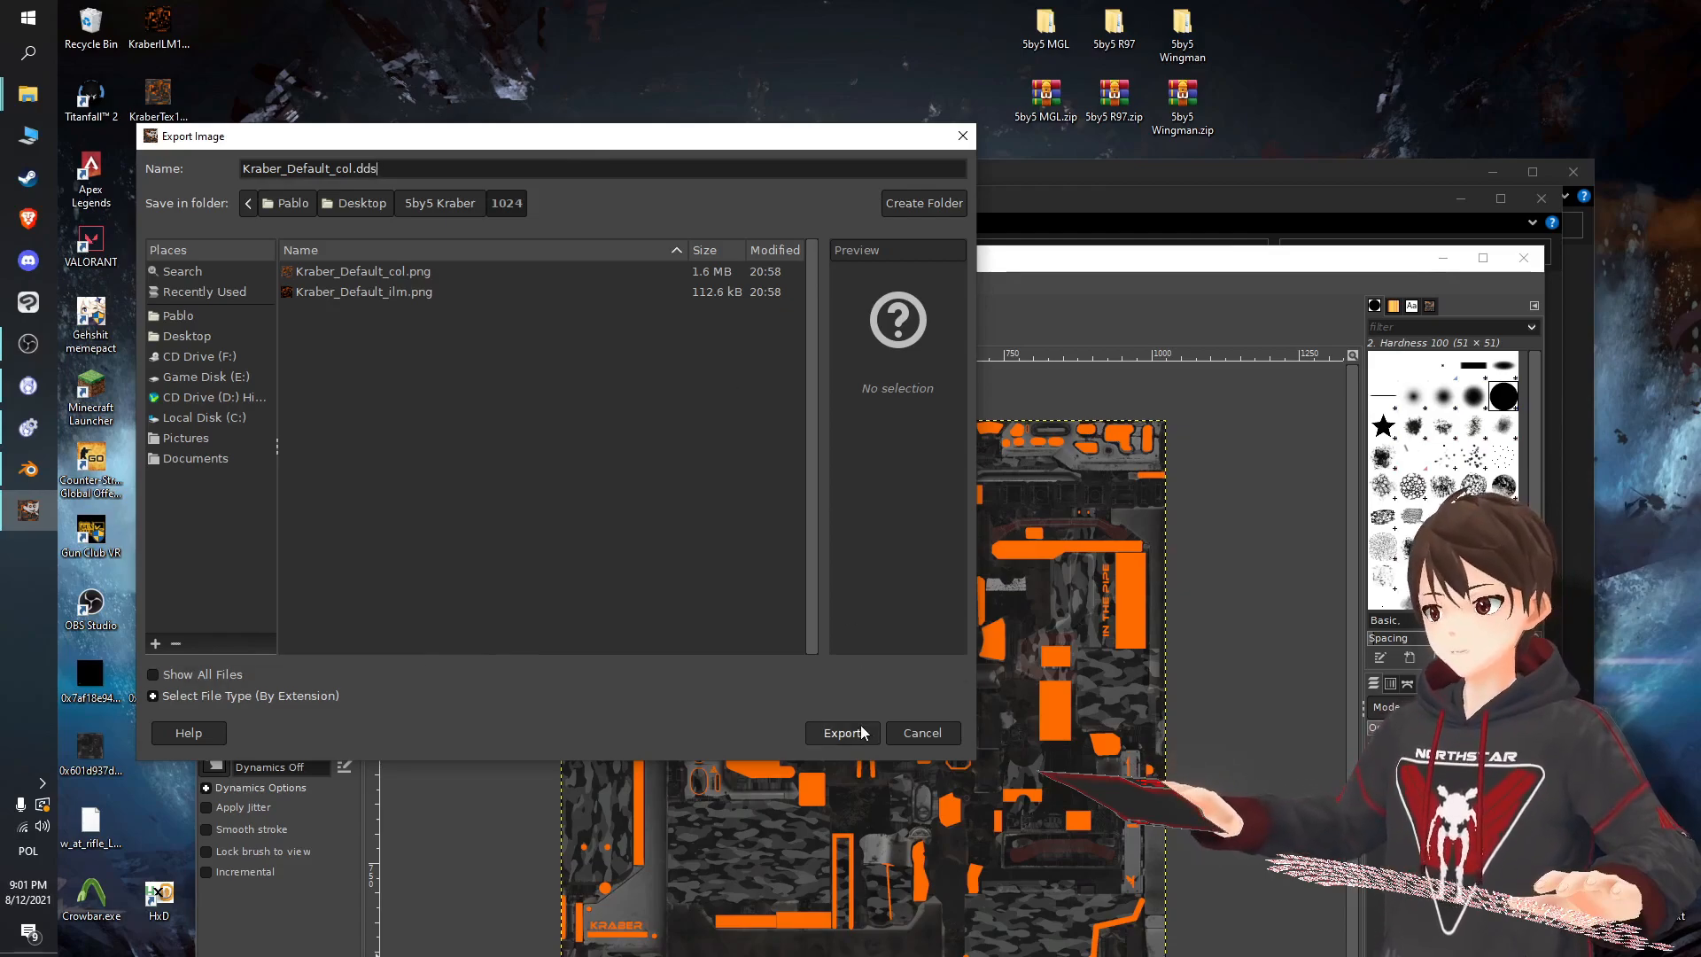
click(842, 732)
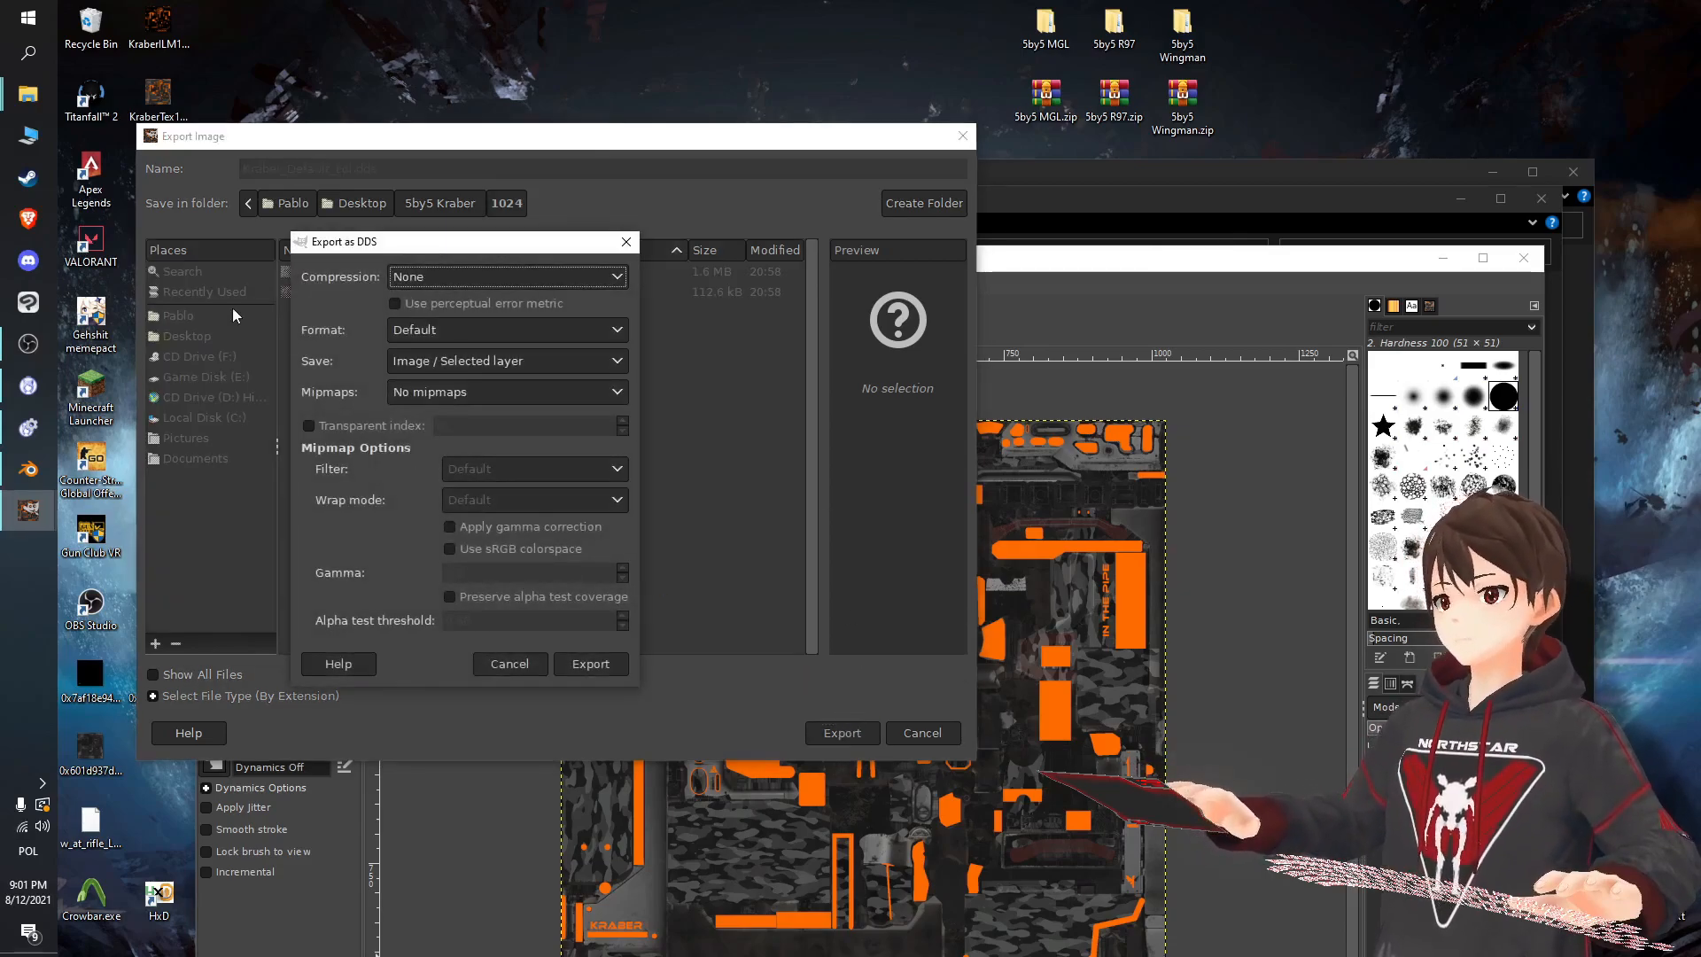
click(614, 277)
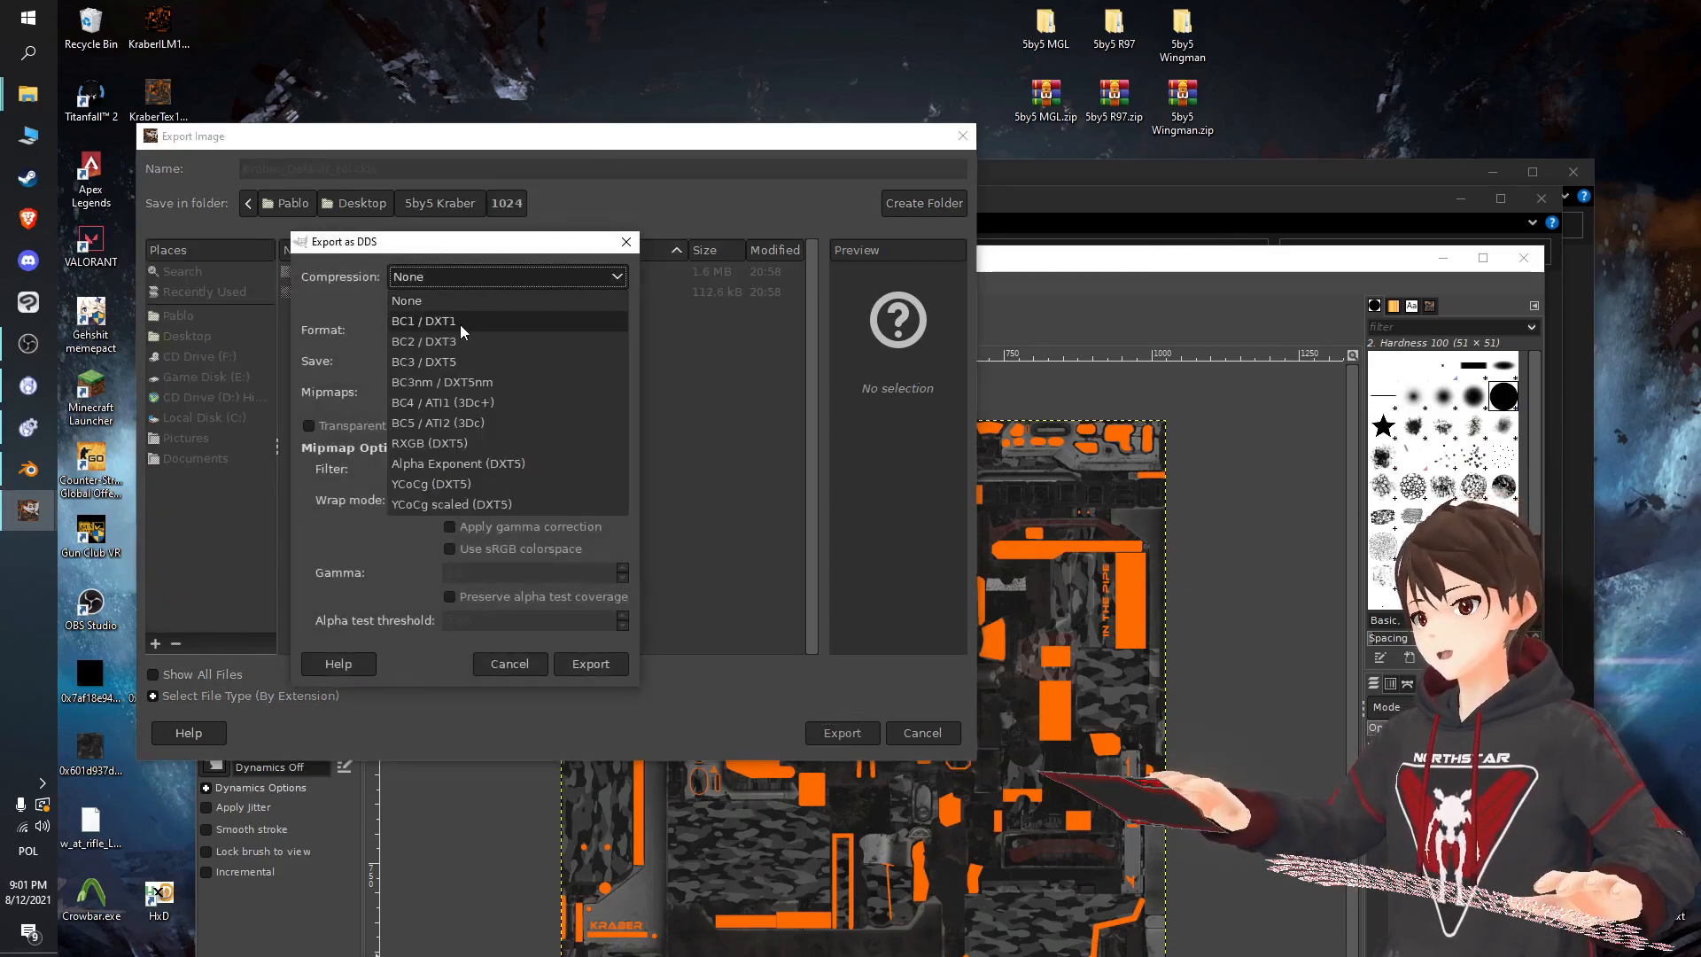
click(423, 320)
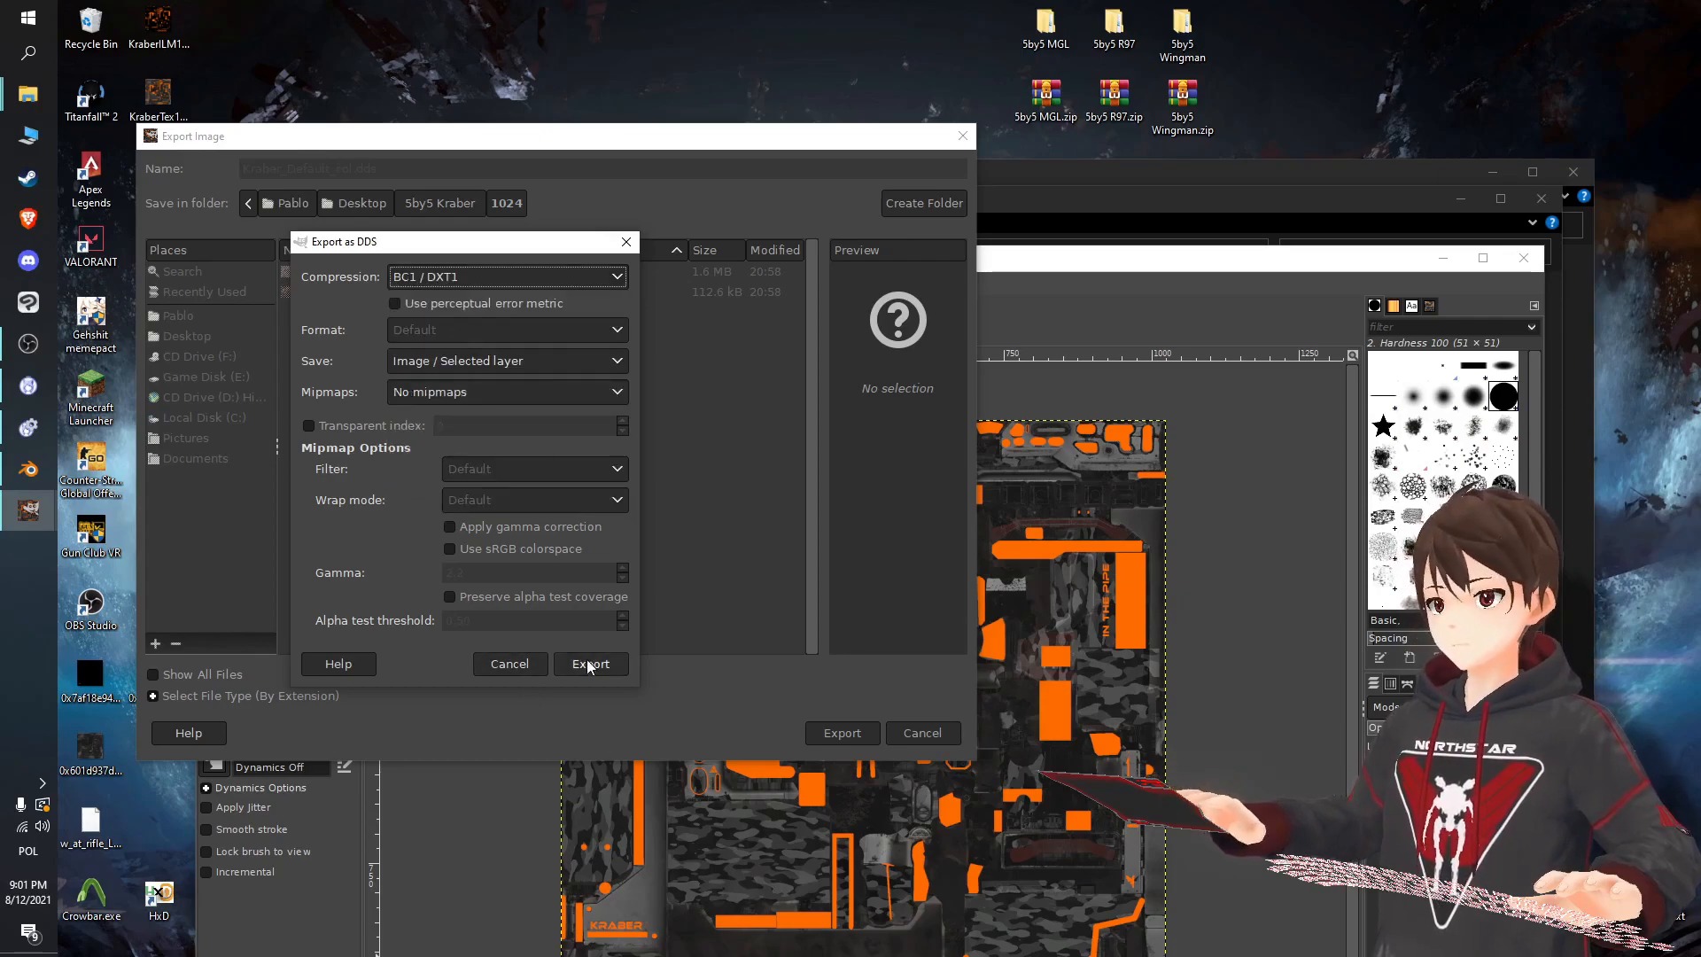
click(590, 662)
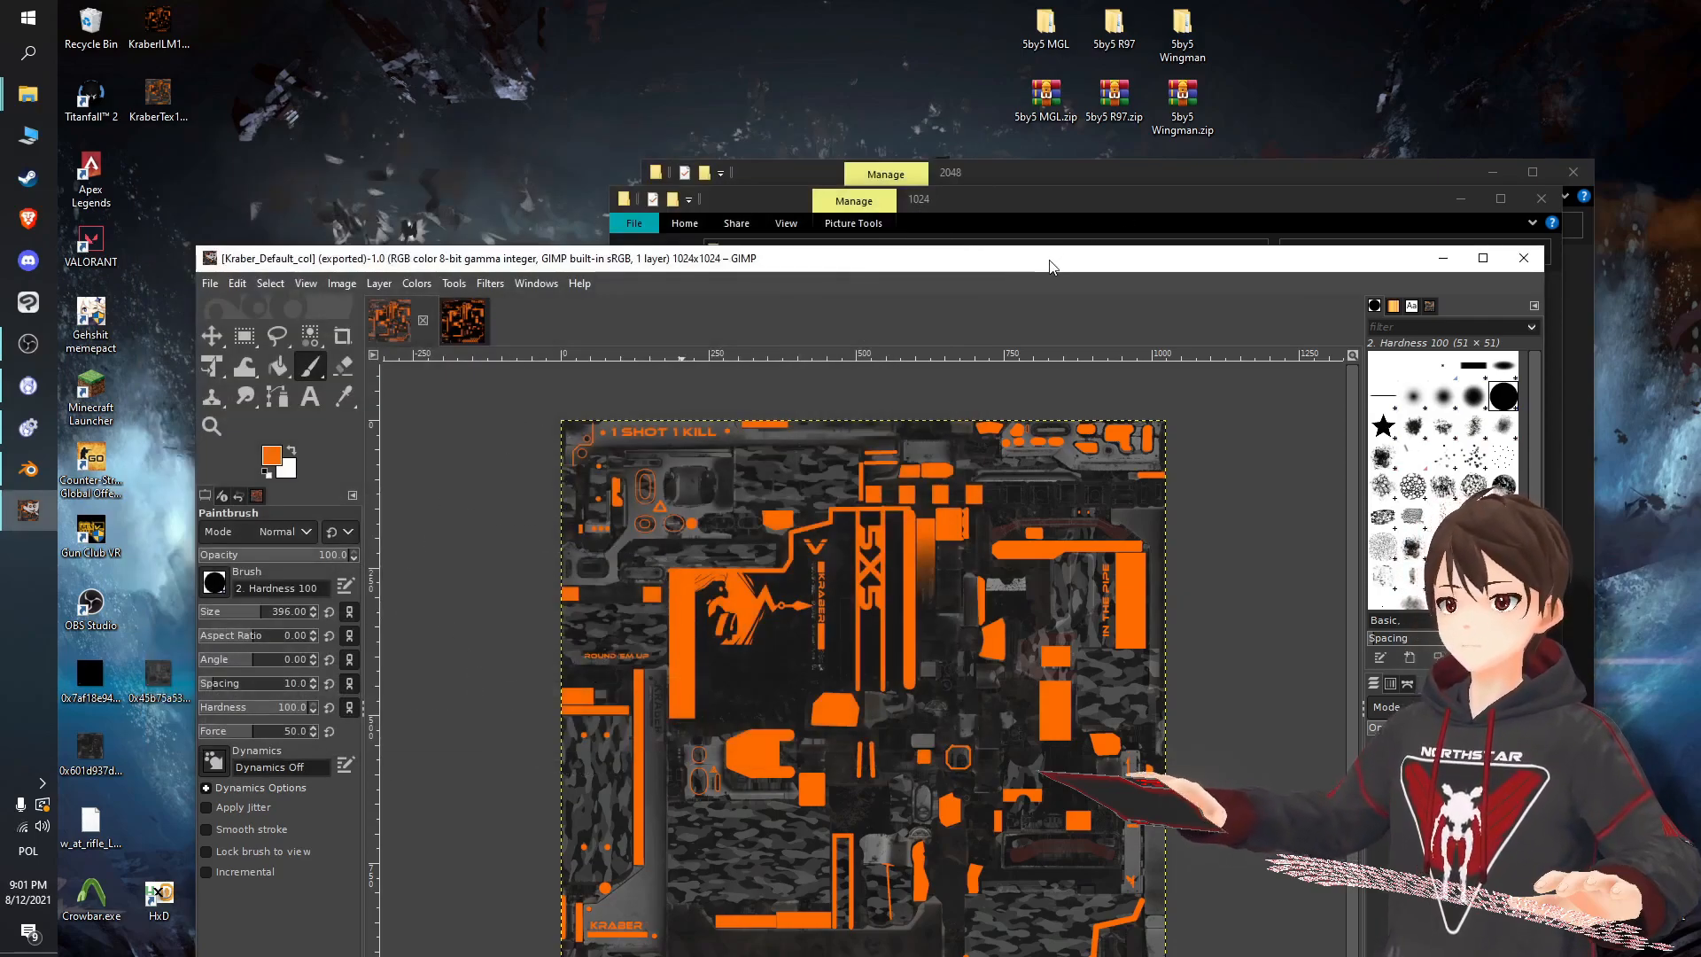
click(912, 199)
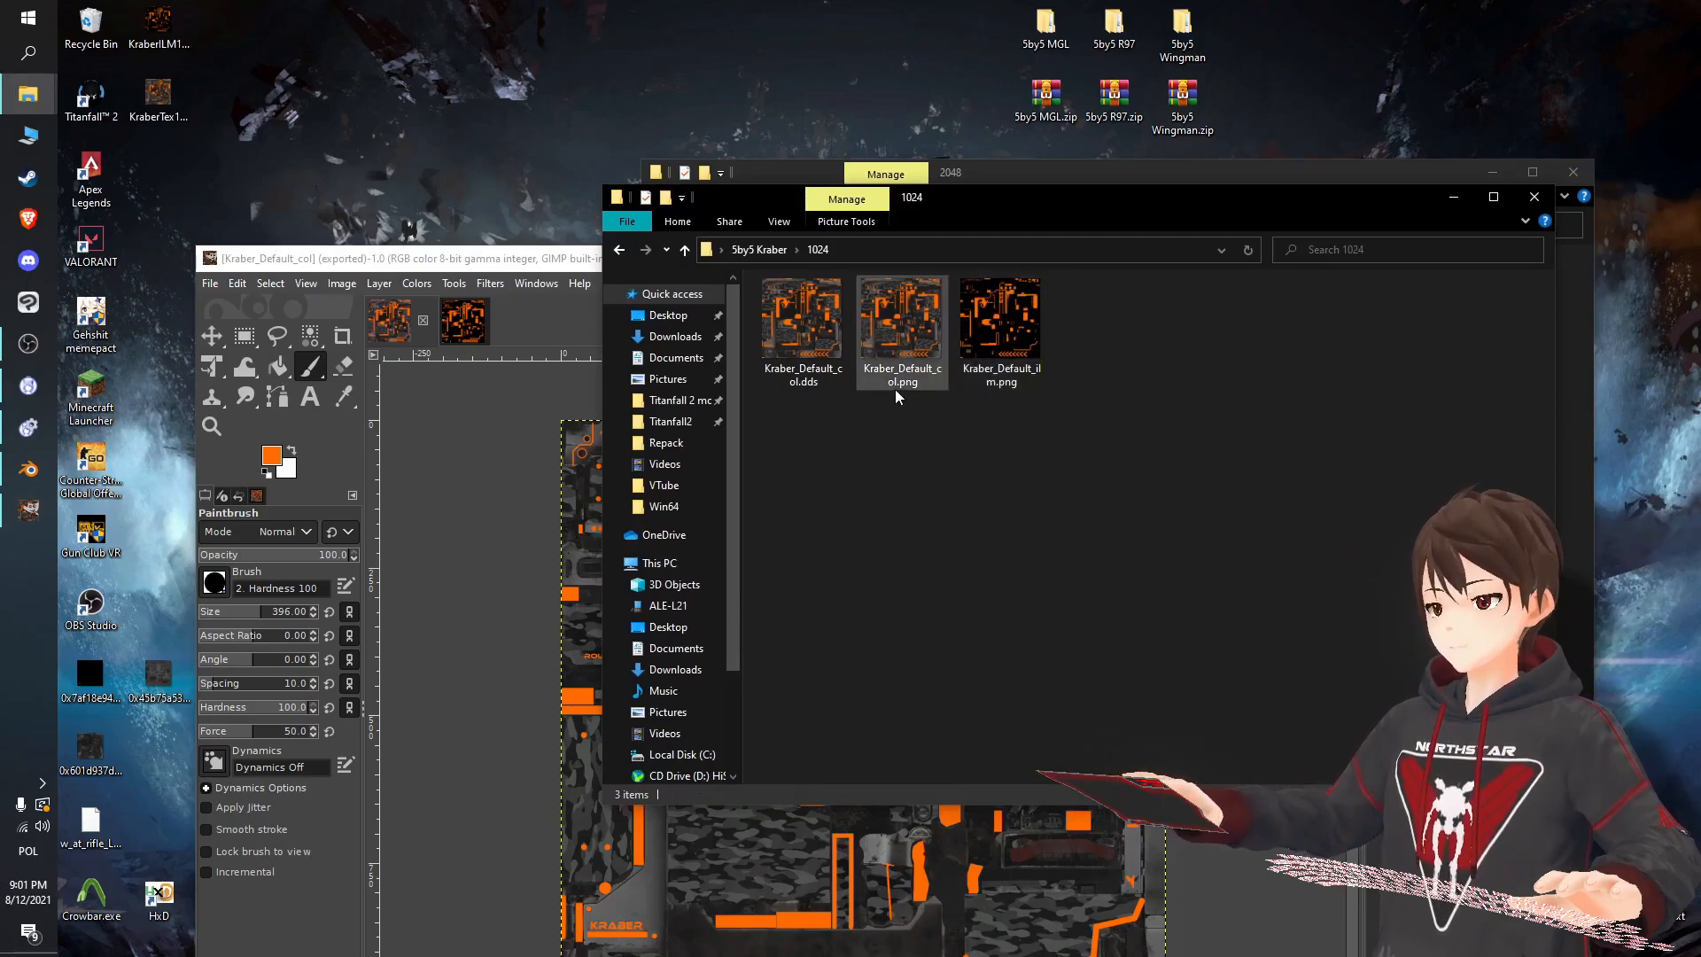
Switch to the Kraber_Default_ilm image and export it as a BC1/DXT1 .dds file.
click(802, 320)
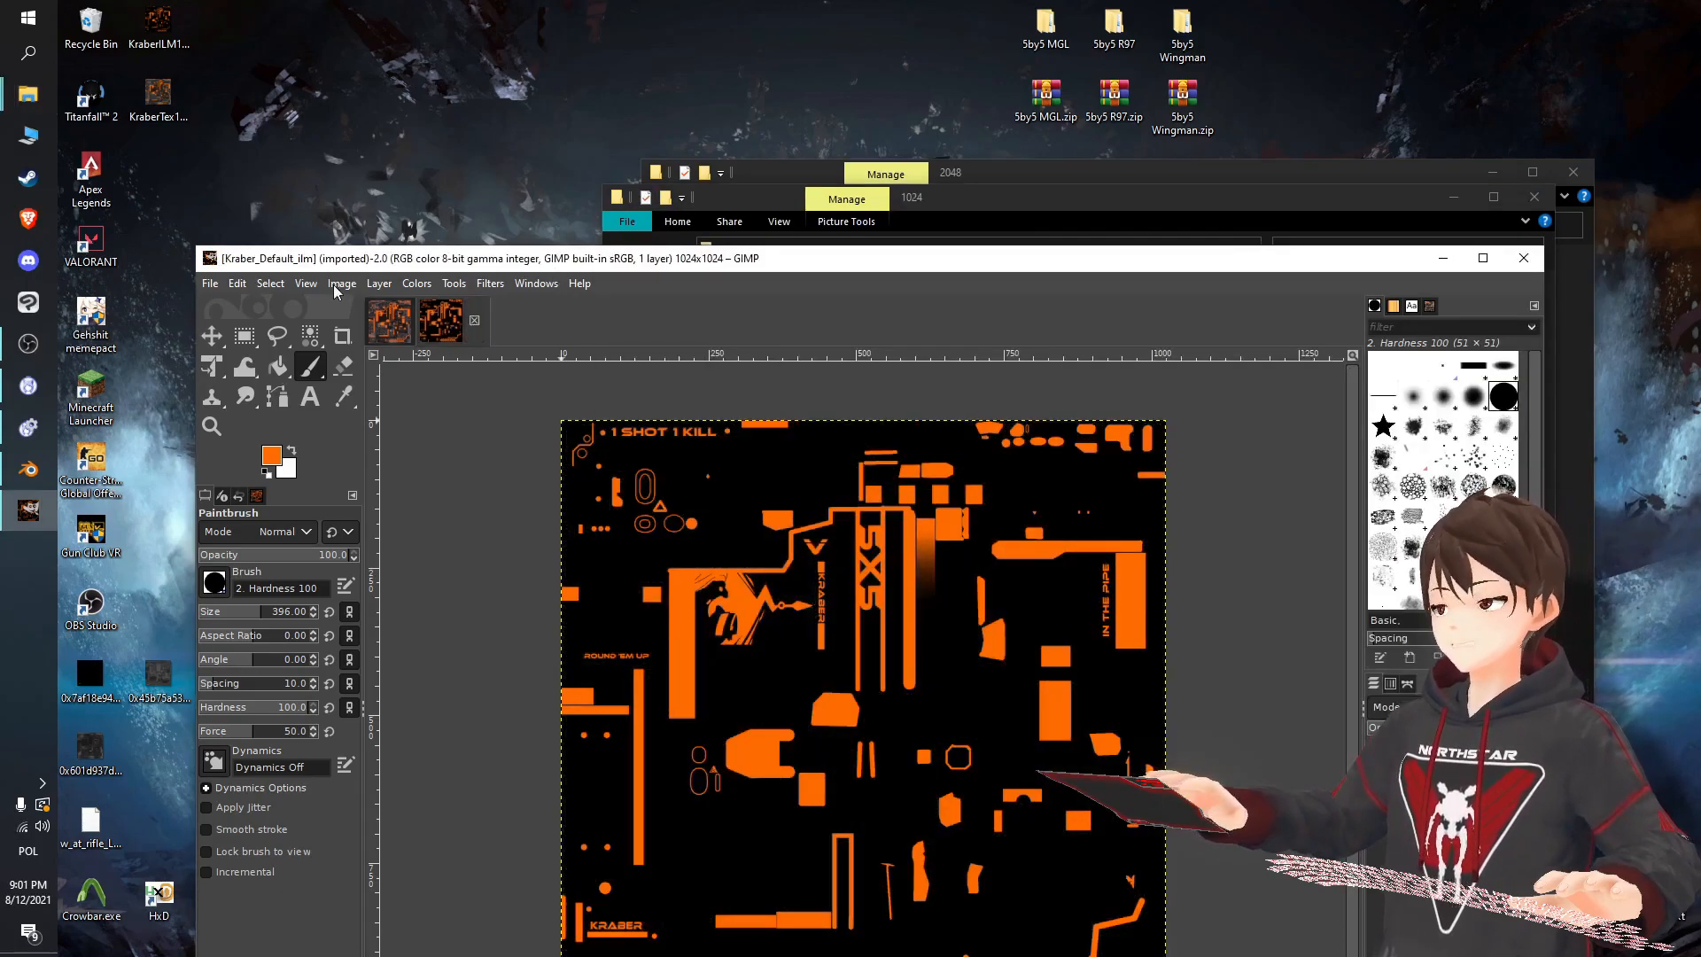
click(210, 283)
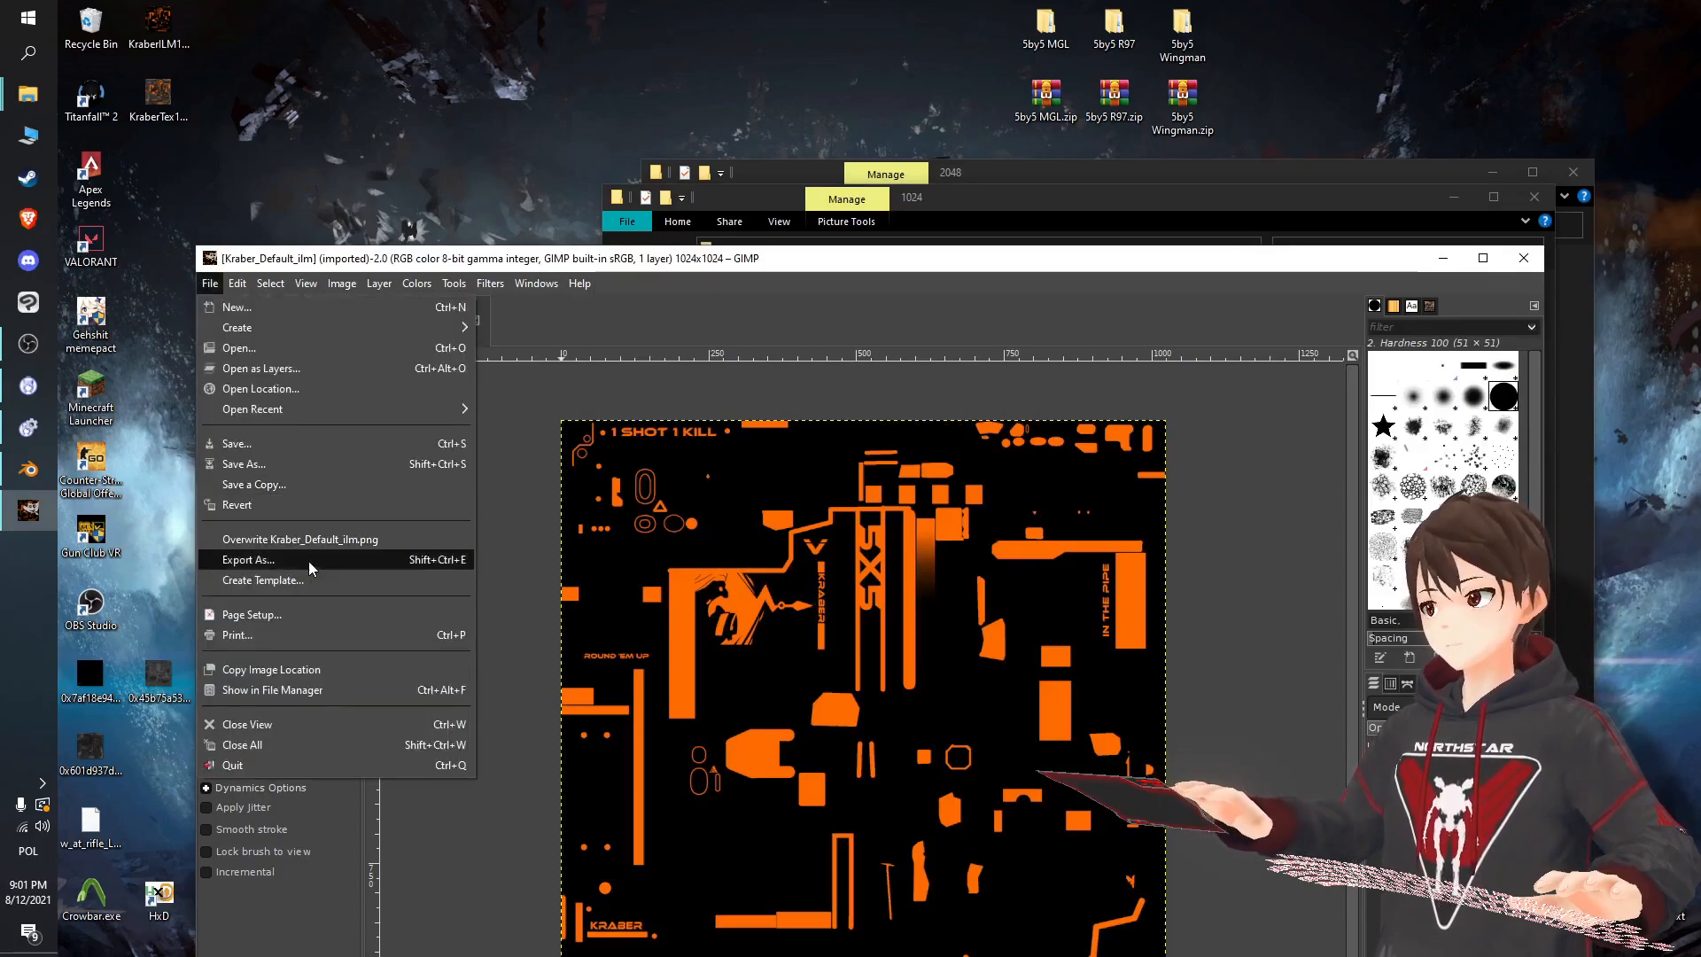
click(247, 559)
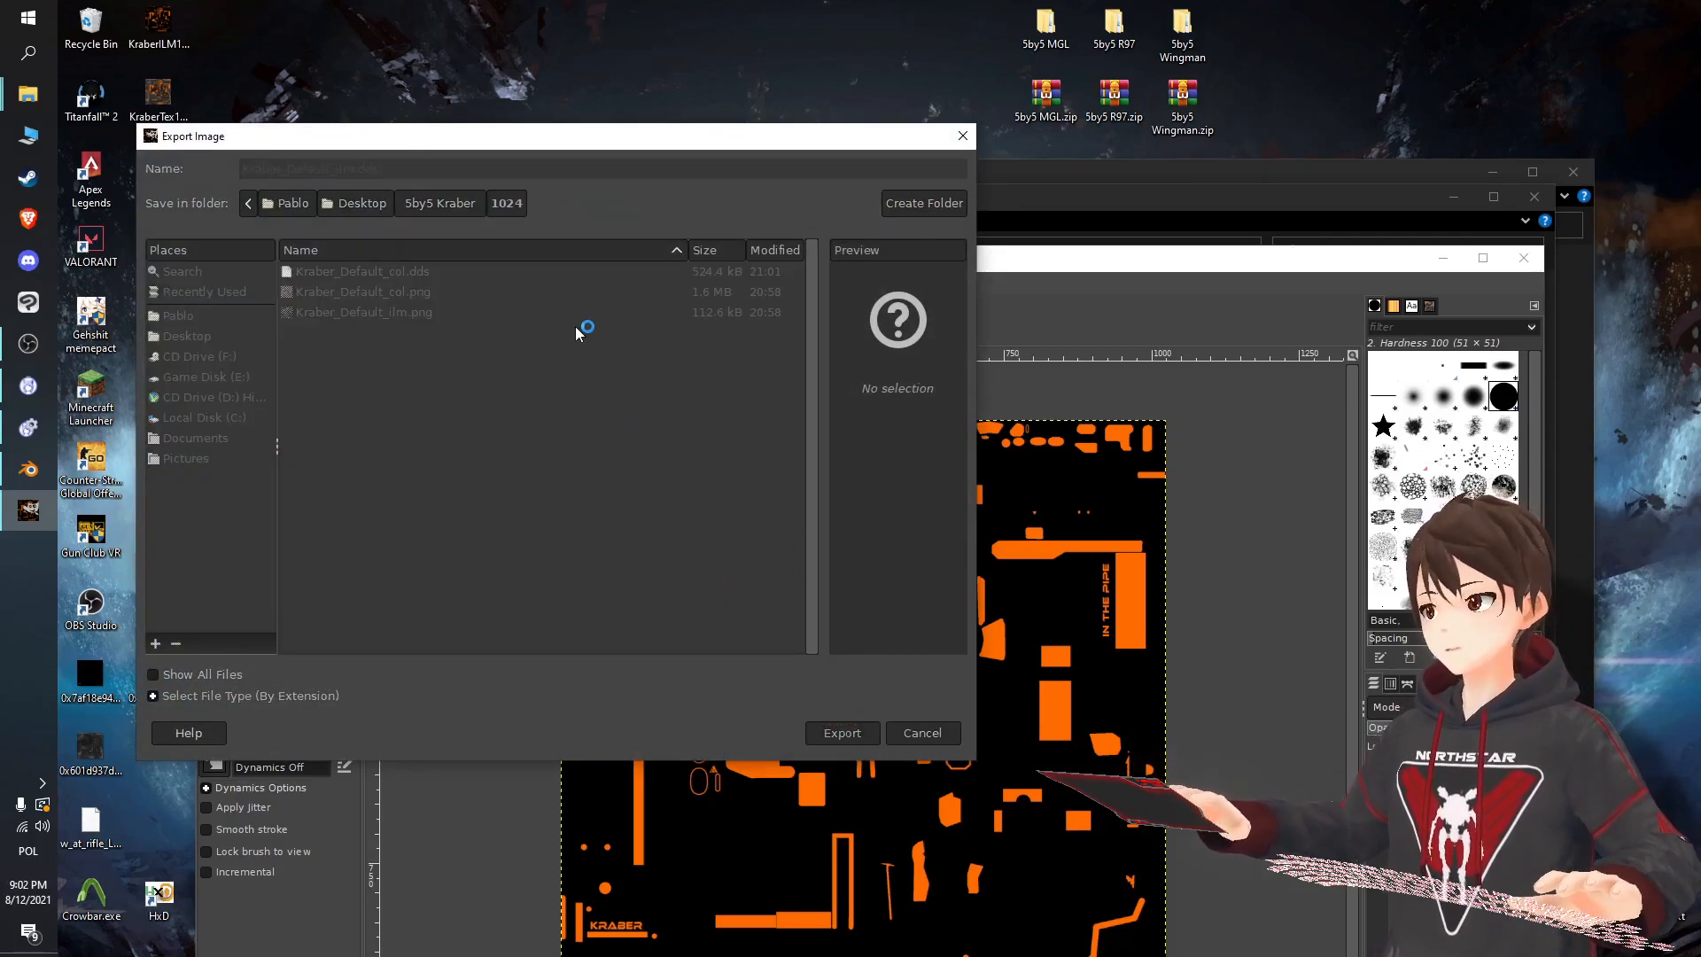
click(840, 732)
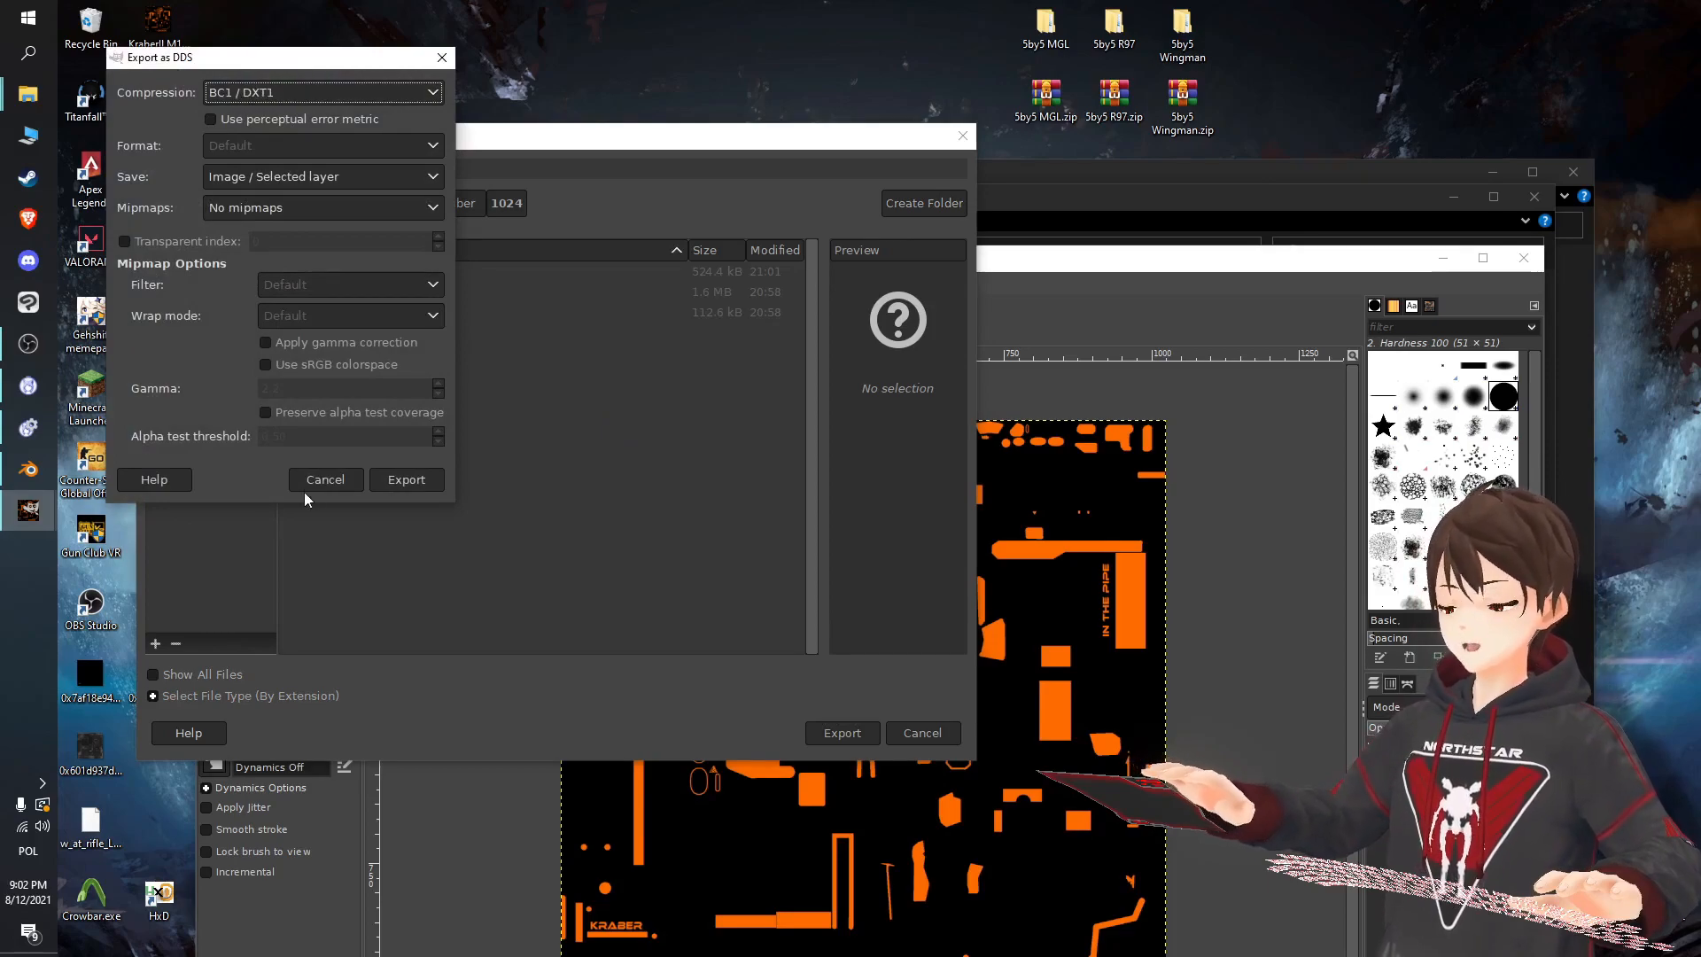
click(406, 479)
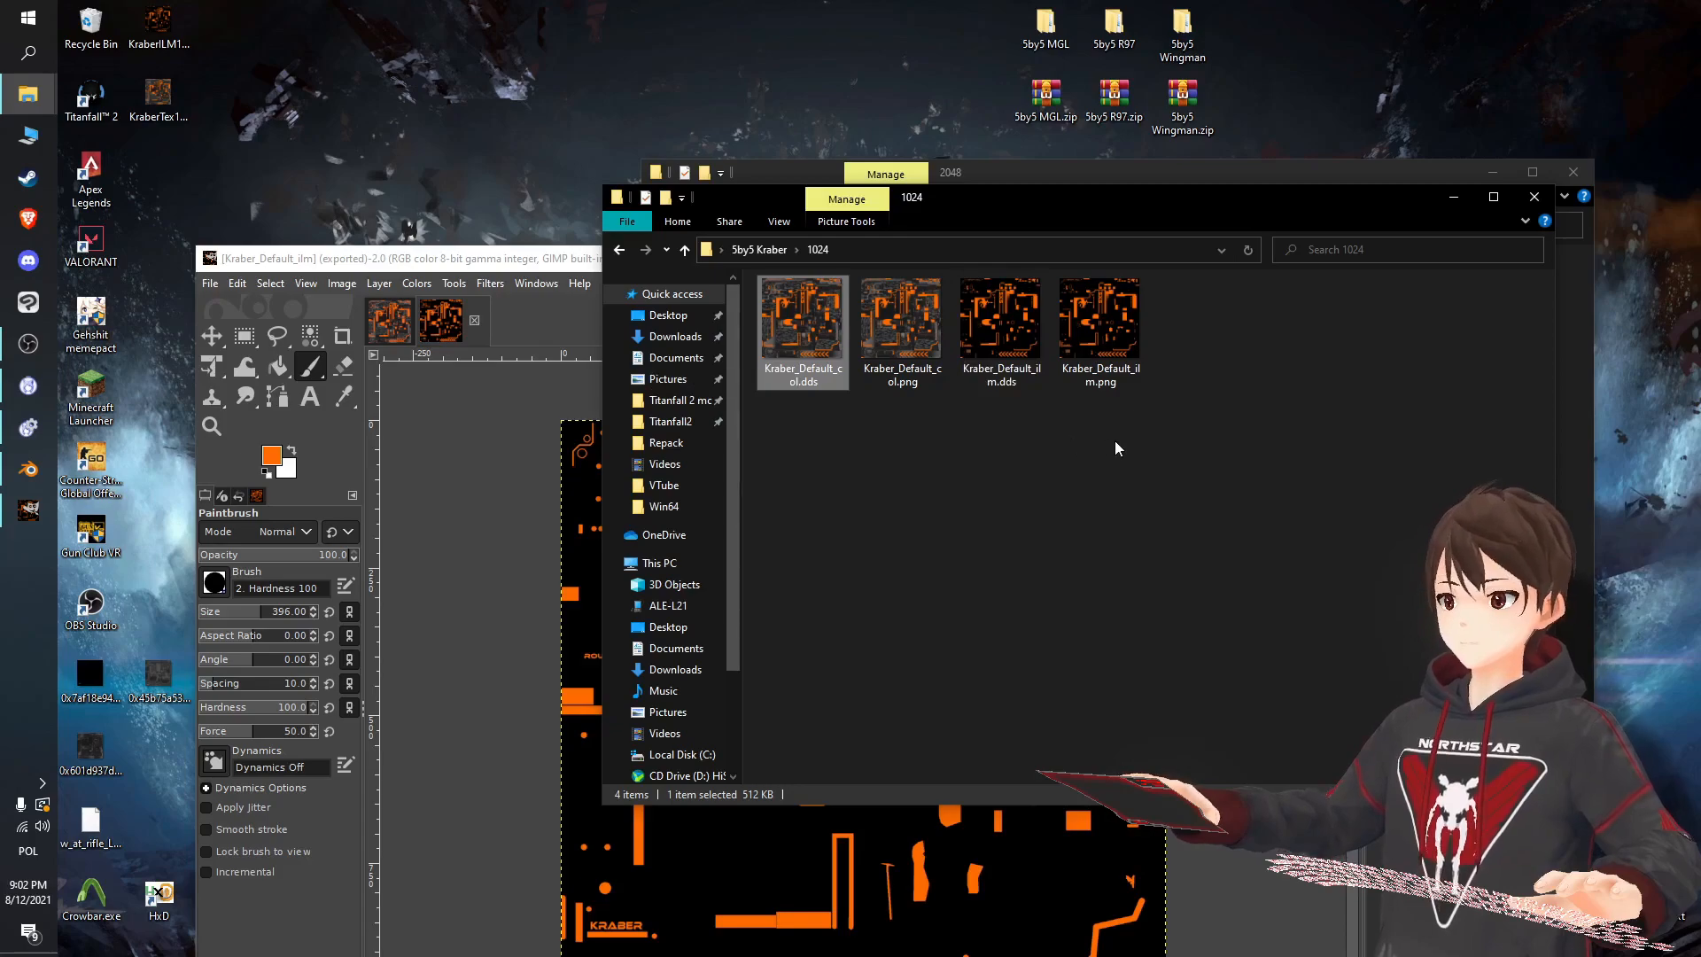
click(999, 320)
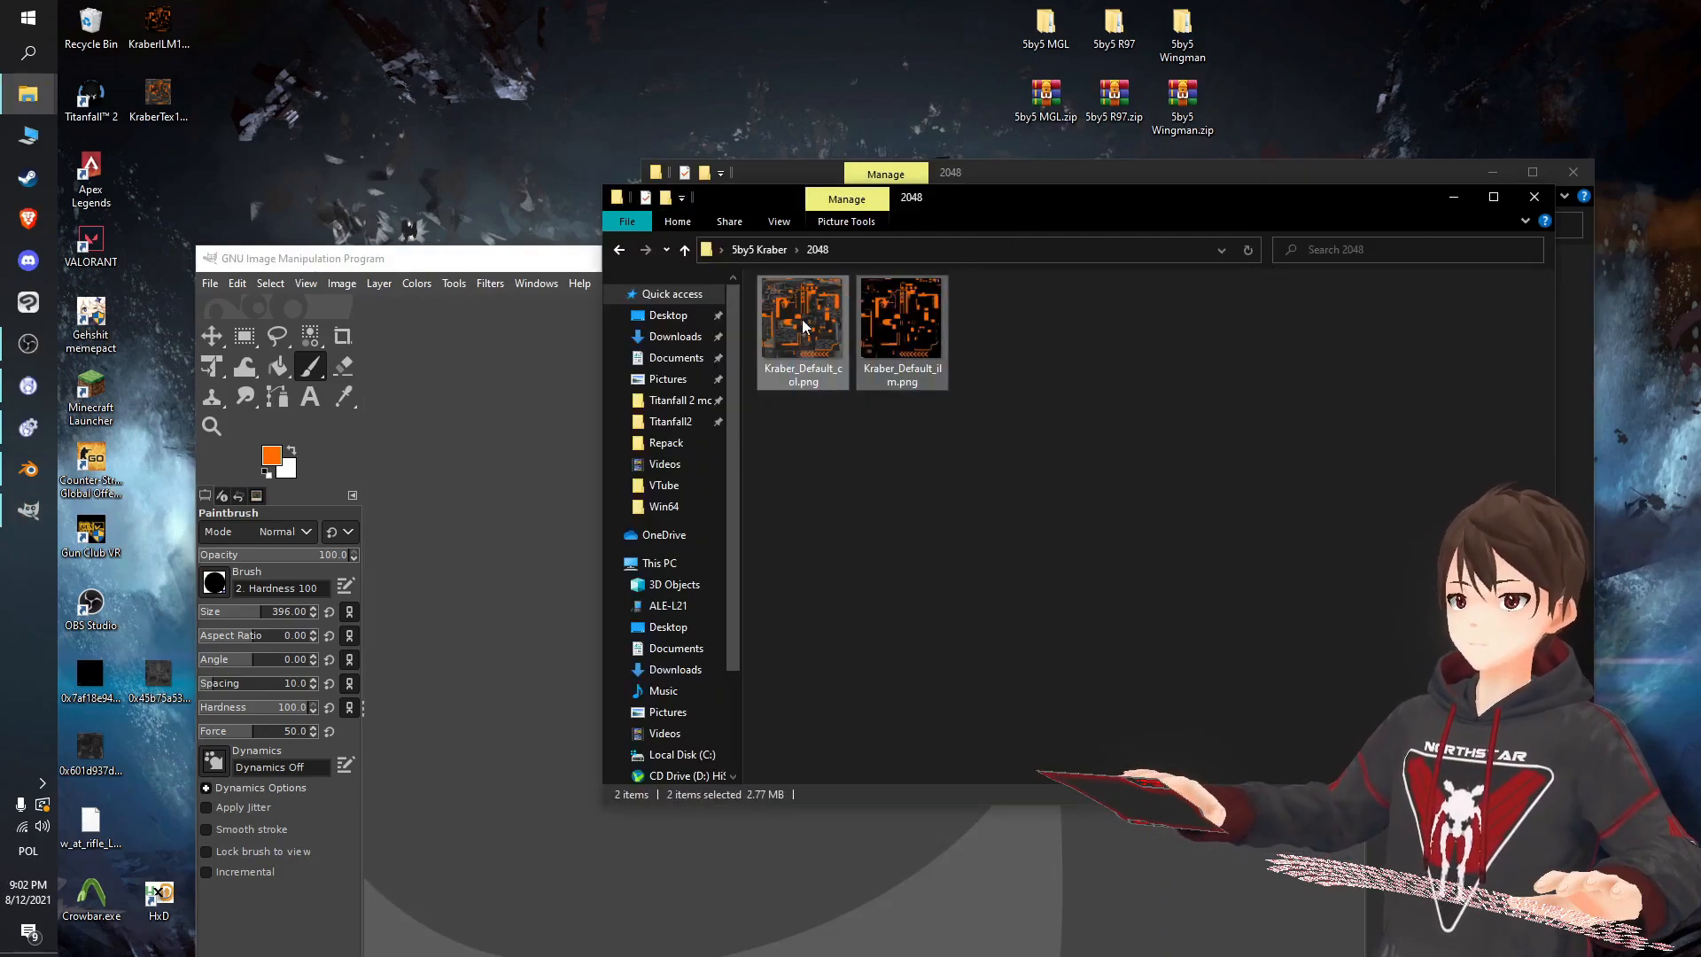
Export the 2048 Kraber_Default_col image as a BC1/DXT1 DDS into the 2048 folder.
double_click(801, 317)
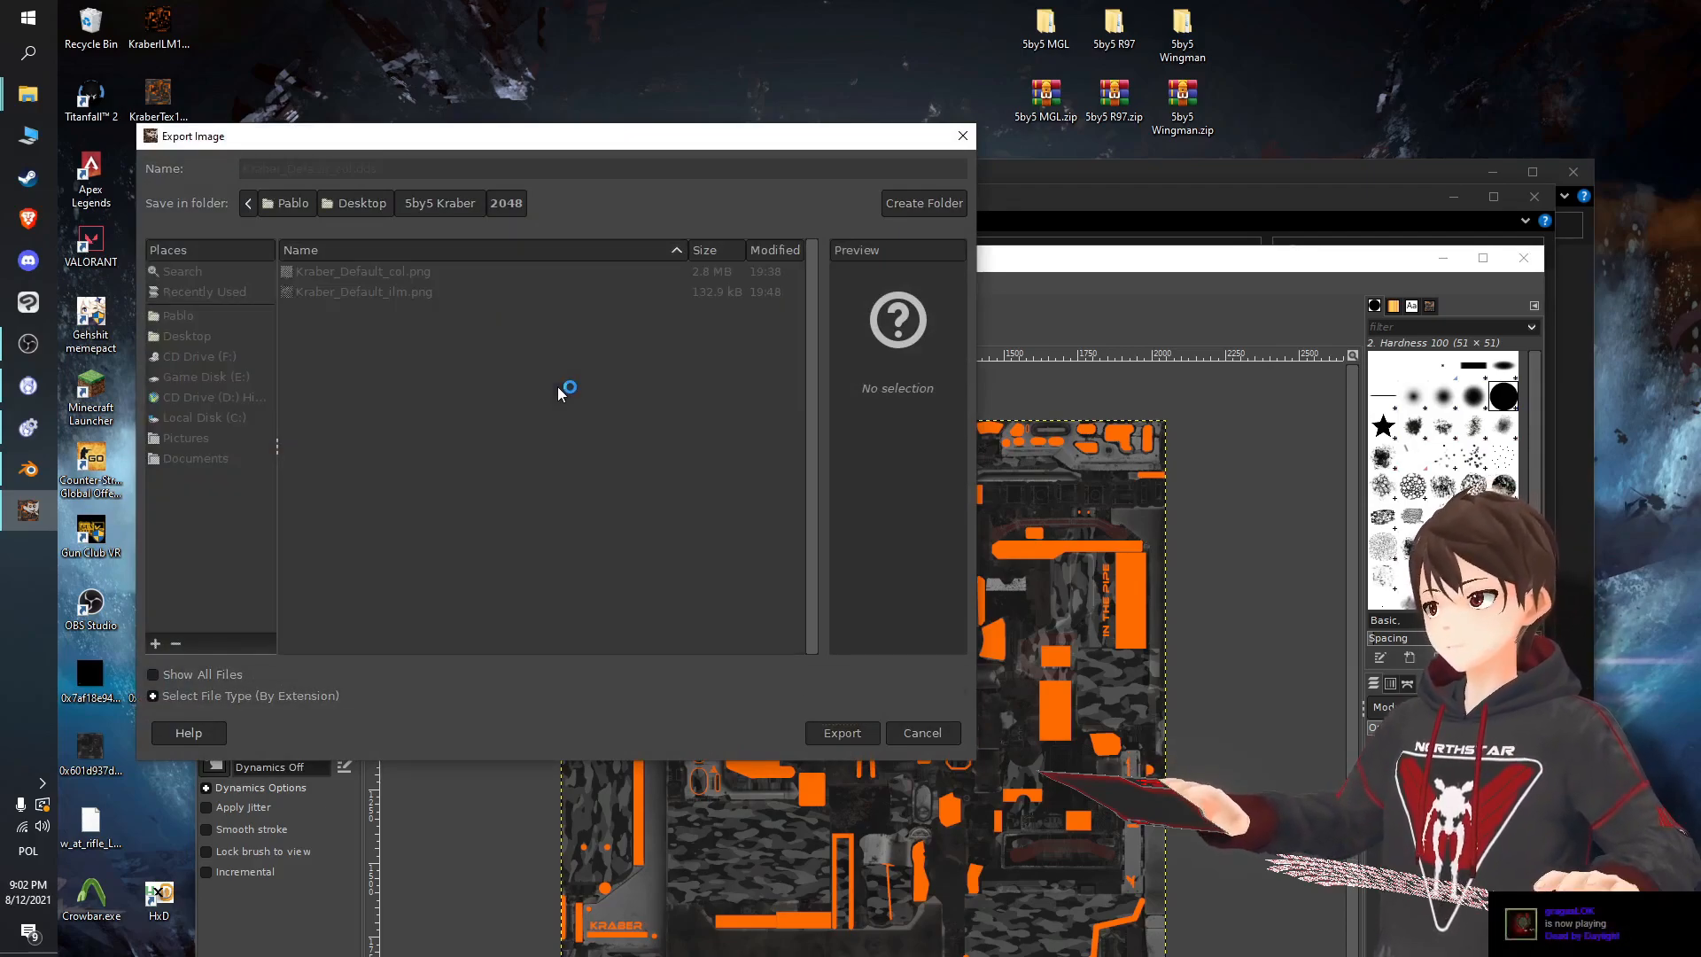
click(841, 733)
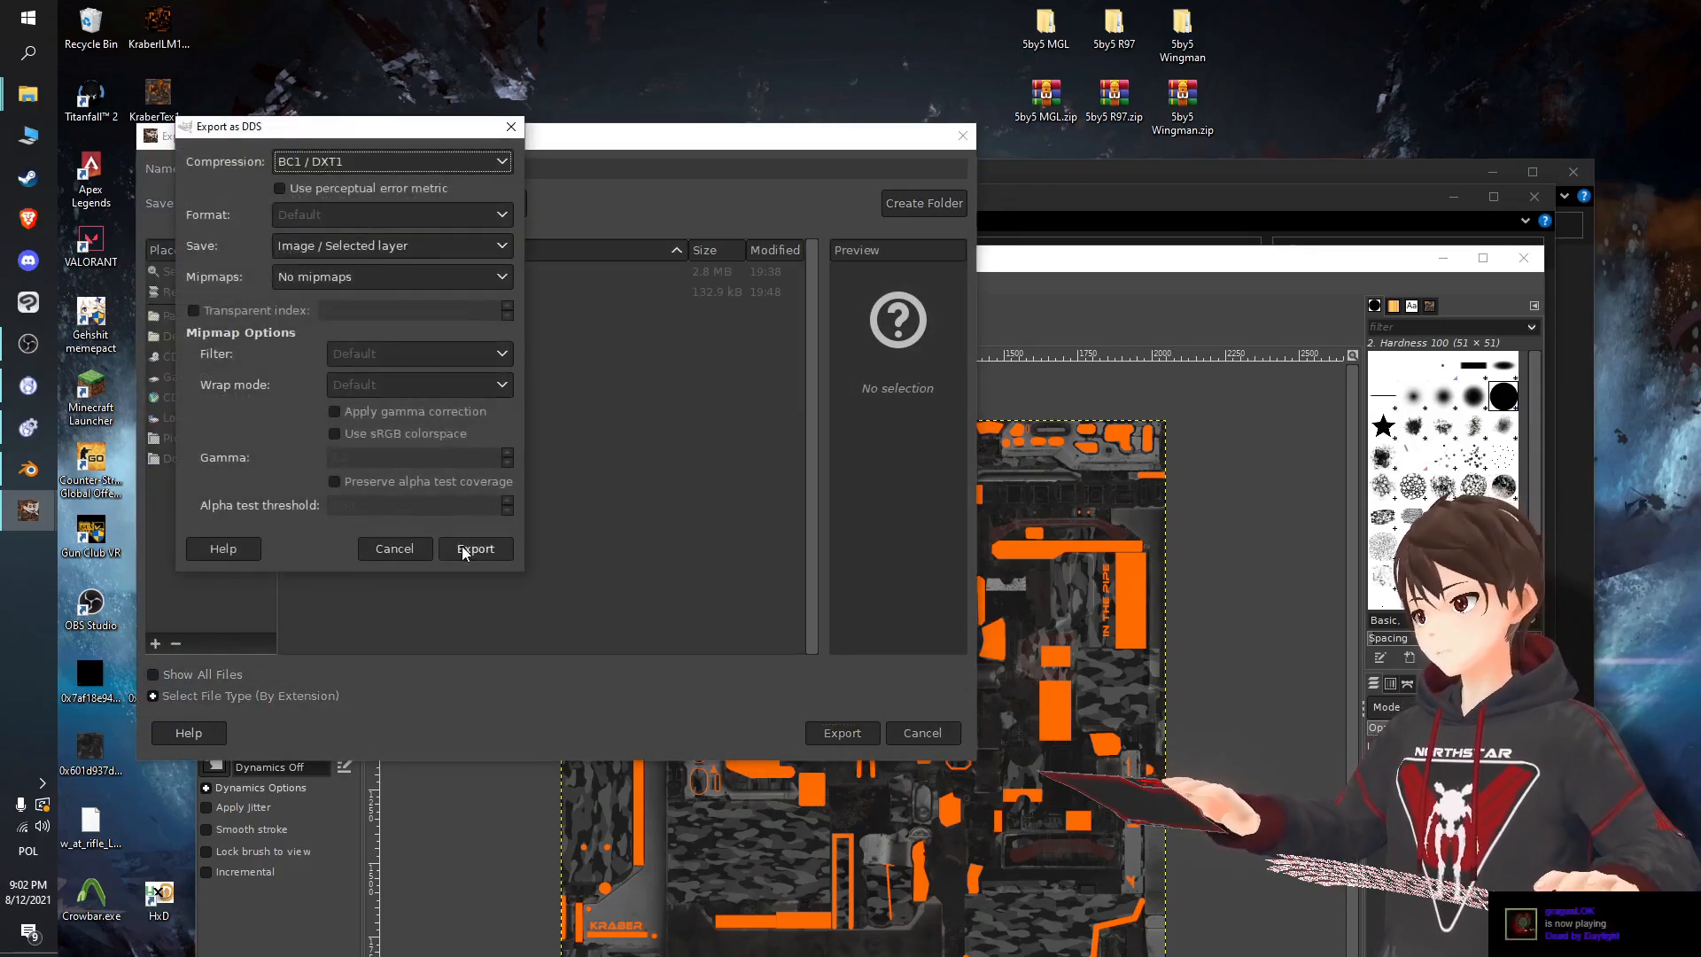
click(474, 548)
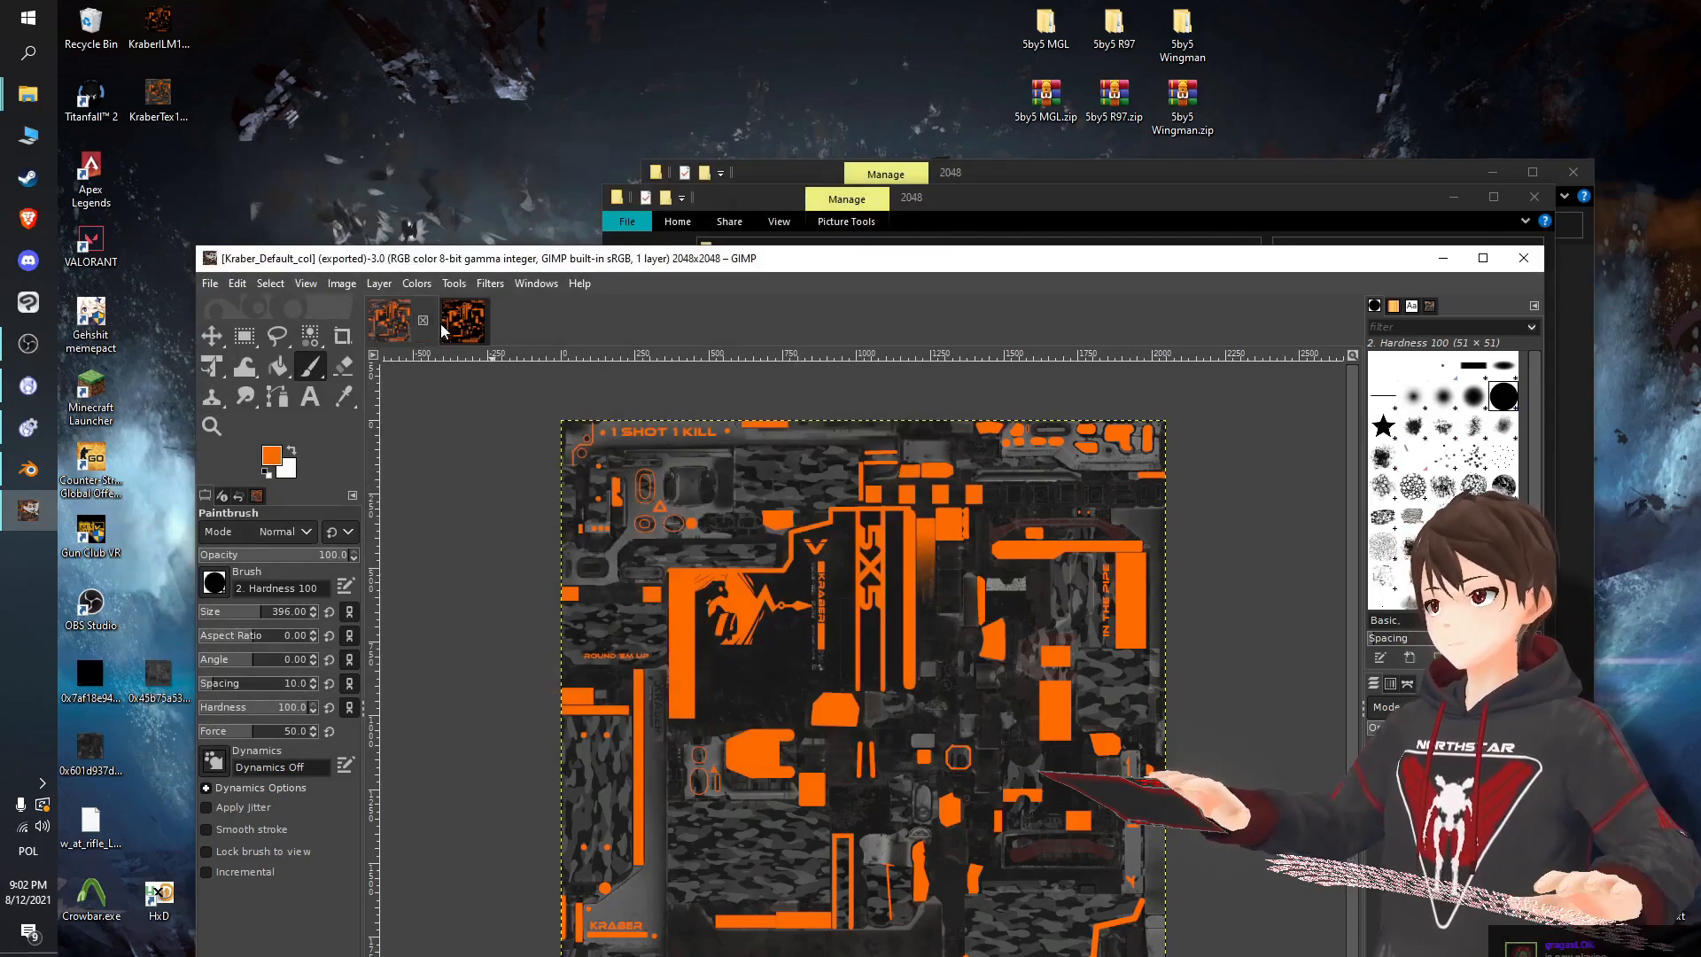
Export the 2048 Kraber_Default_ilm image as a BC1/DXT1 DDS into the 2048 folder.
click(209, 283)
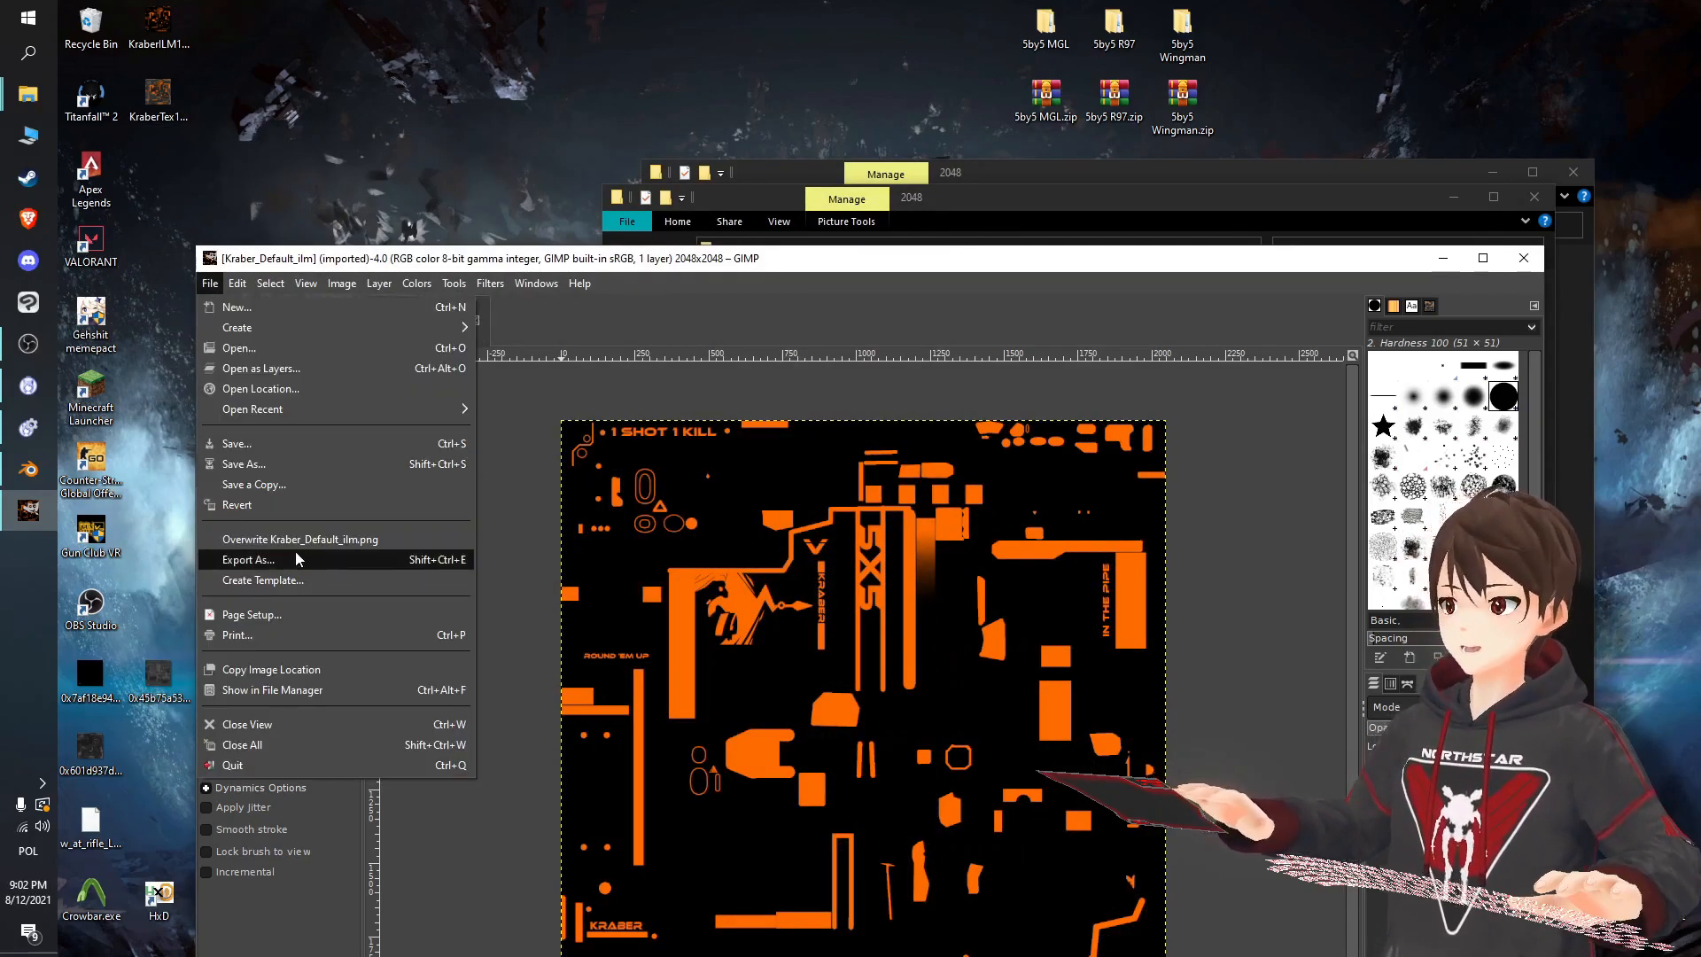
click(248, 559)
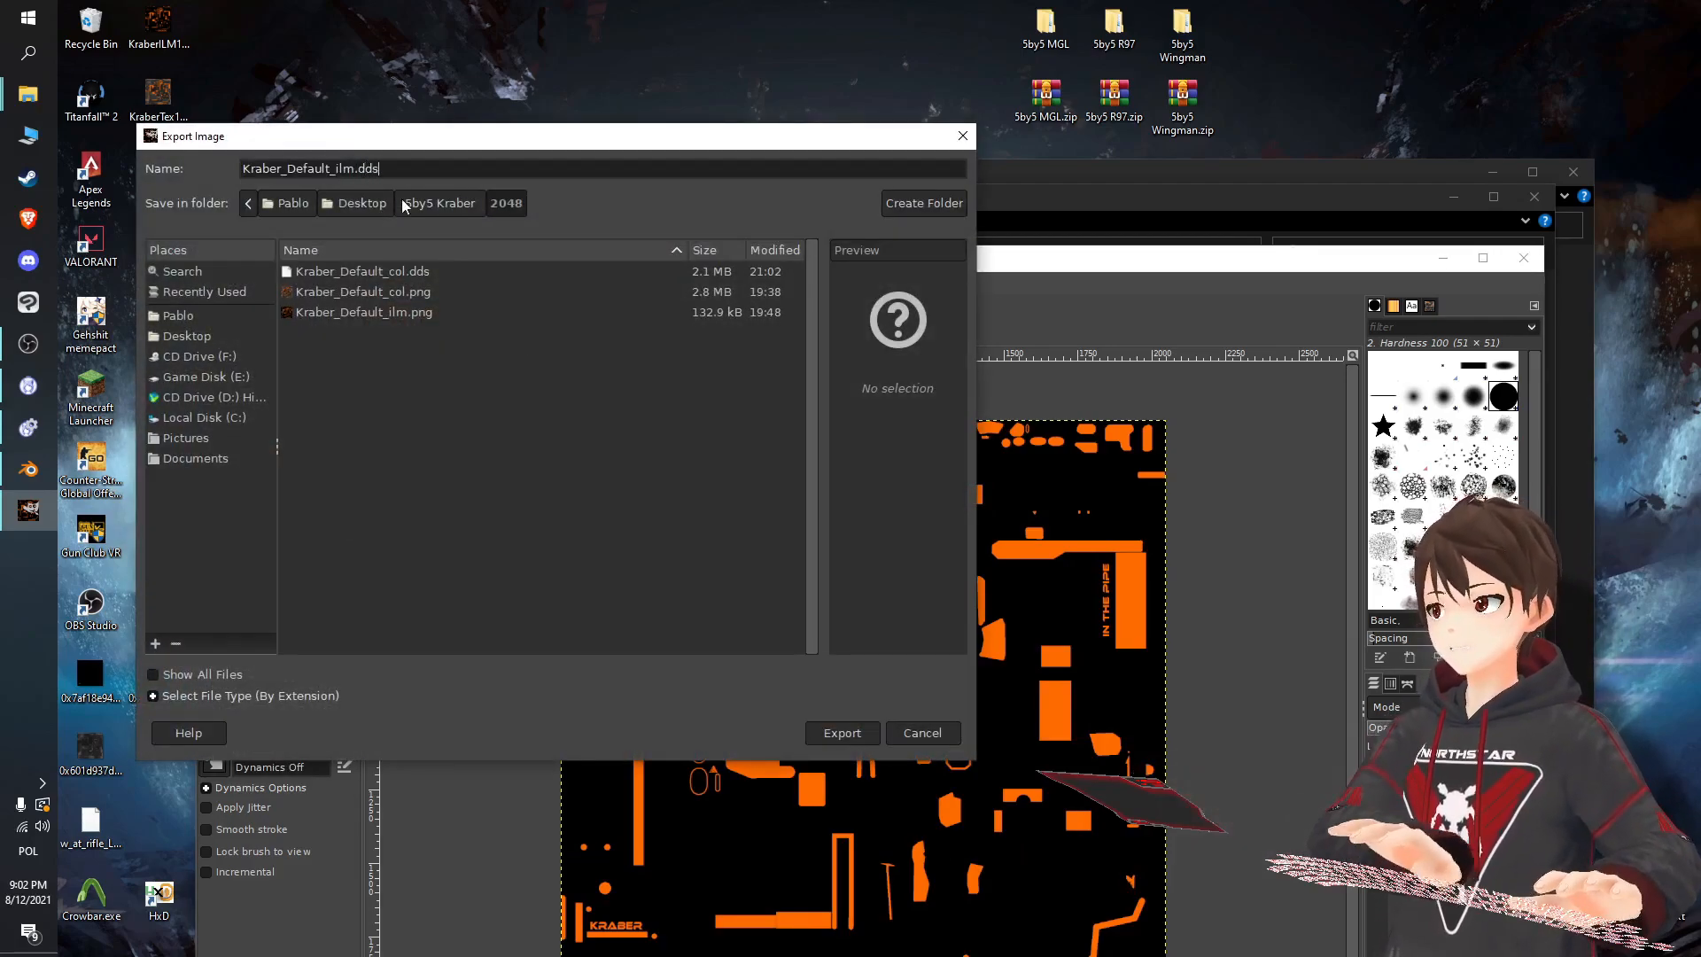
click(840, 733)
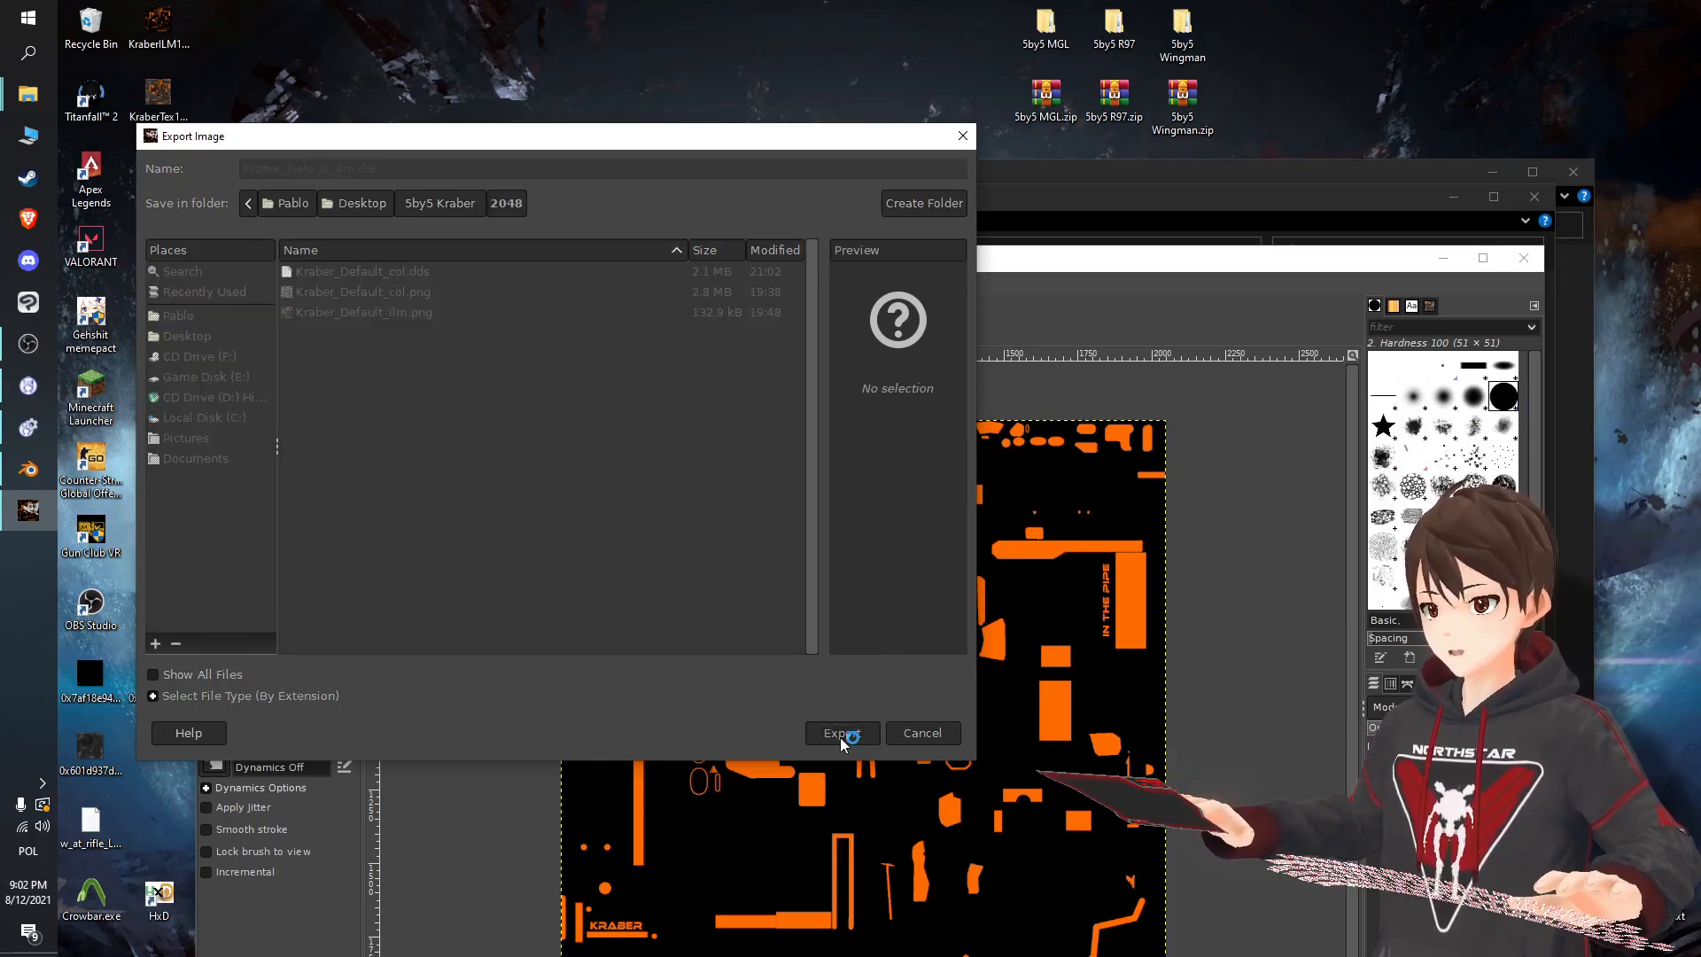
click(841, 732)
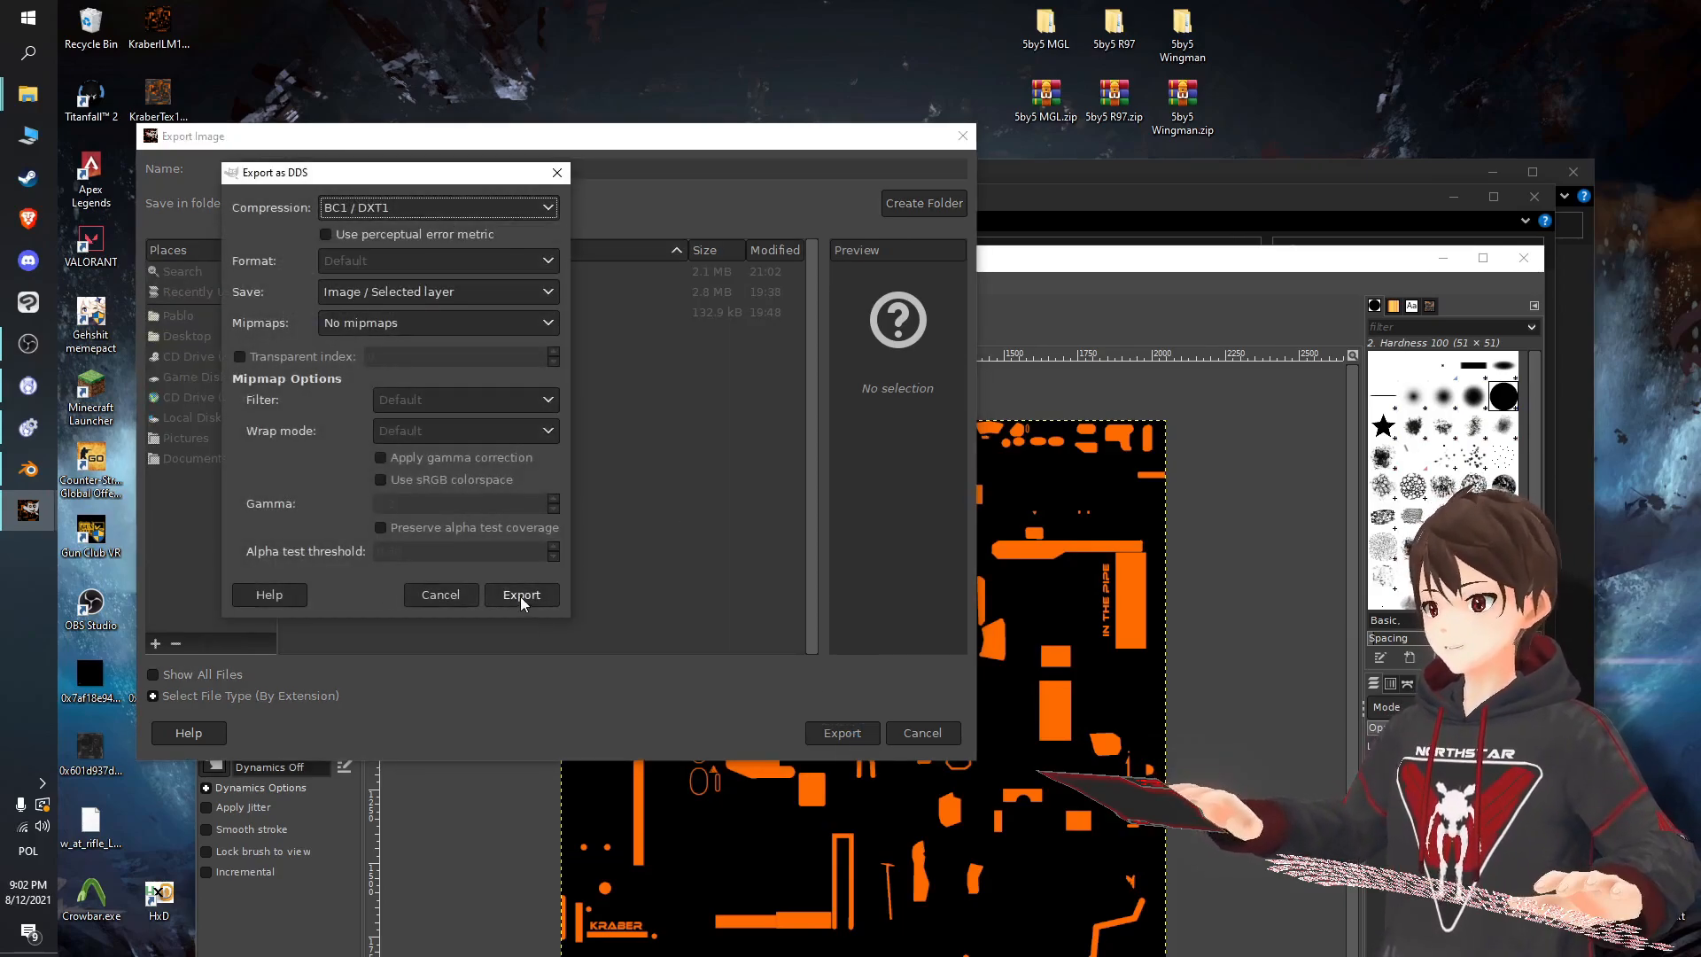
click(521, 594)
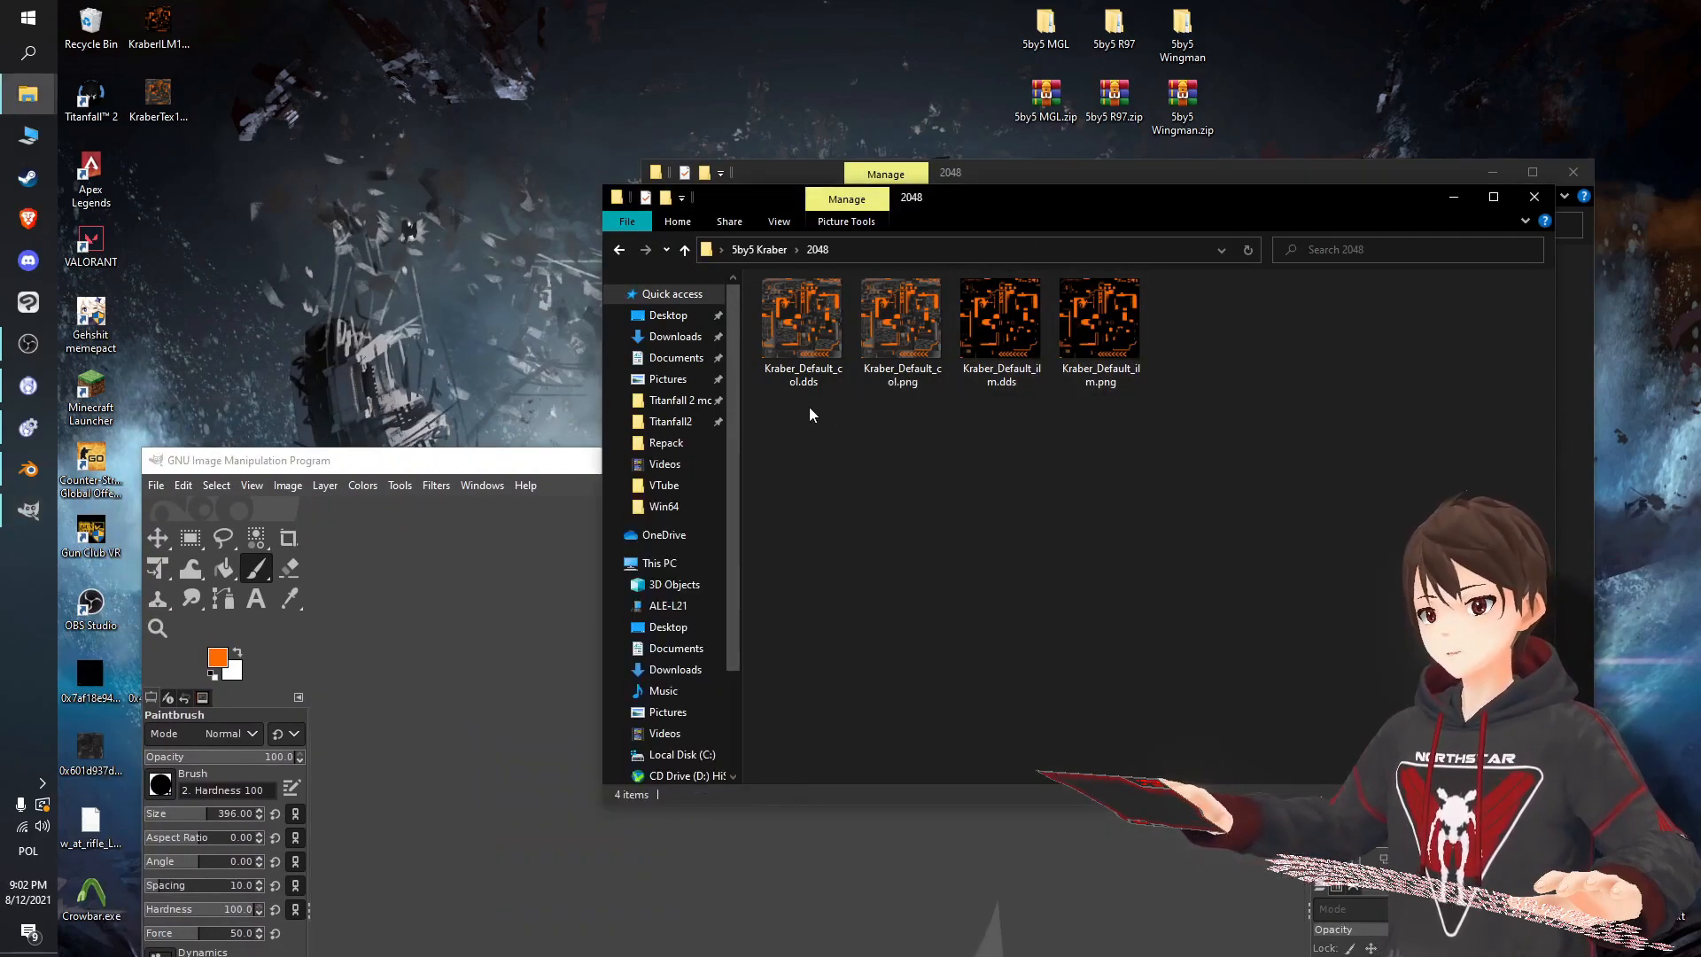
Select the col and ilm PNG files in the 2048 folder.
click(1100, 314)
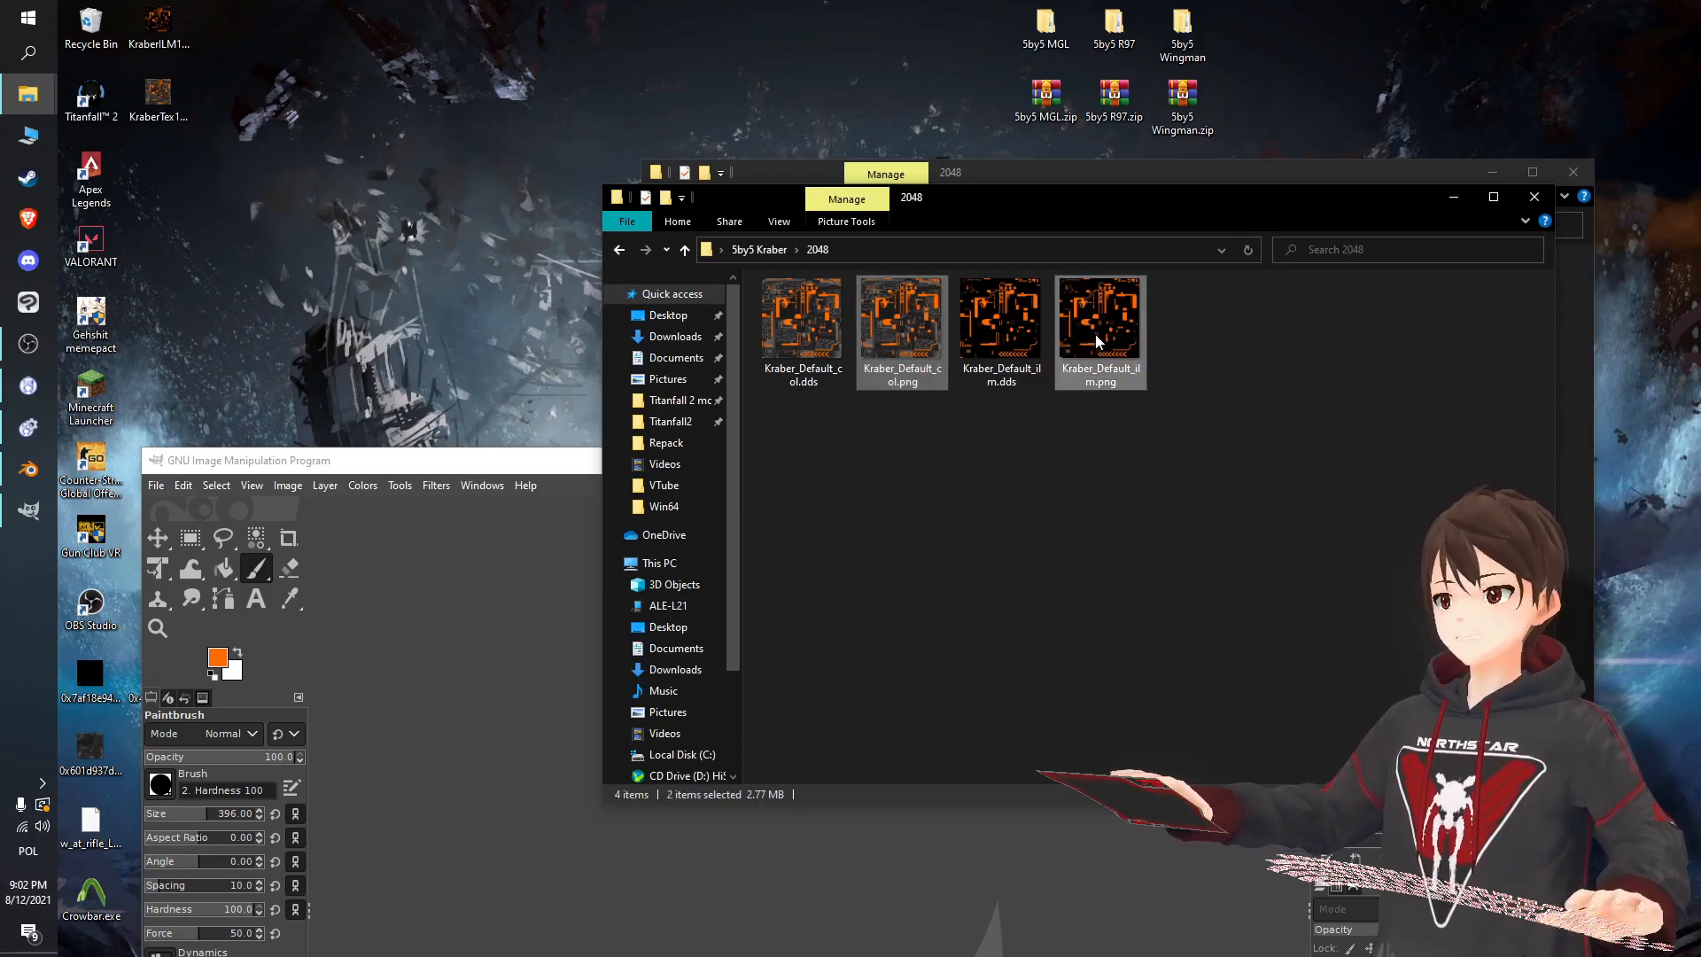
click(683, 250)
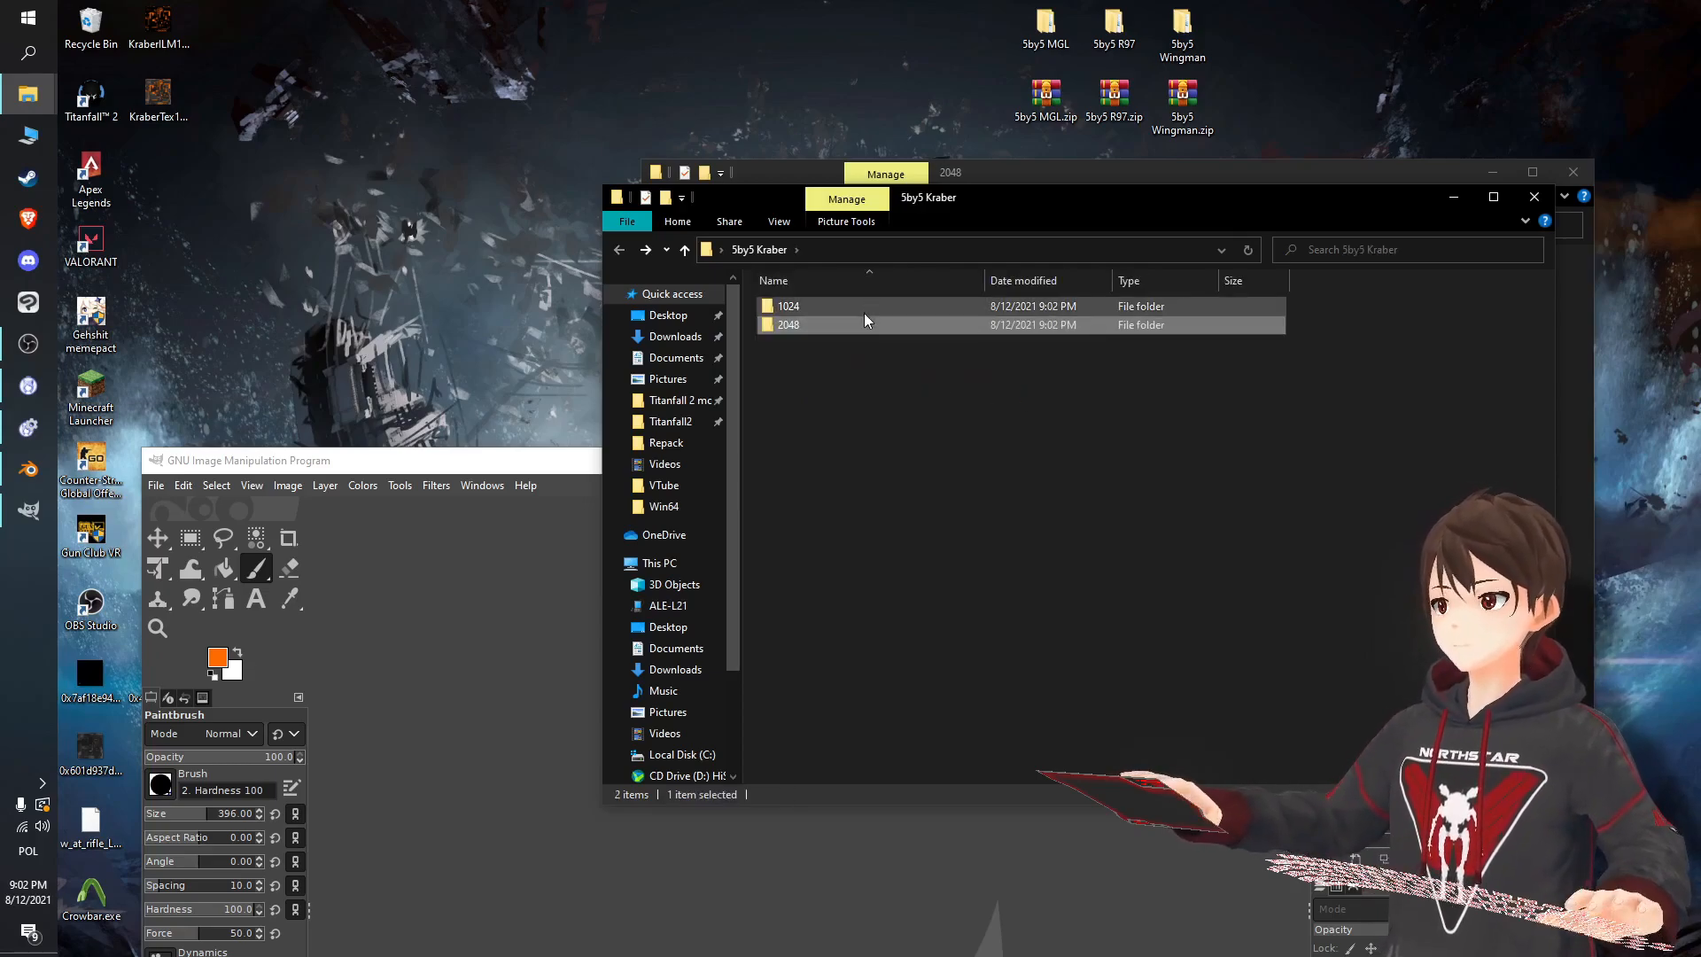
double_click(788, 304)
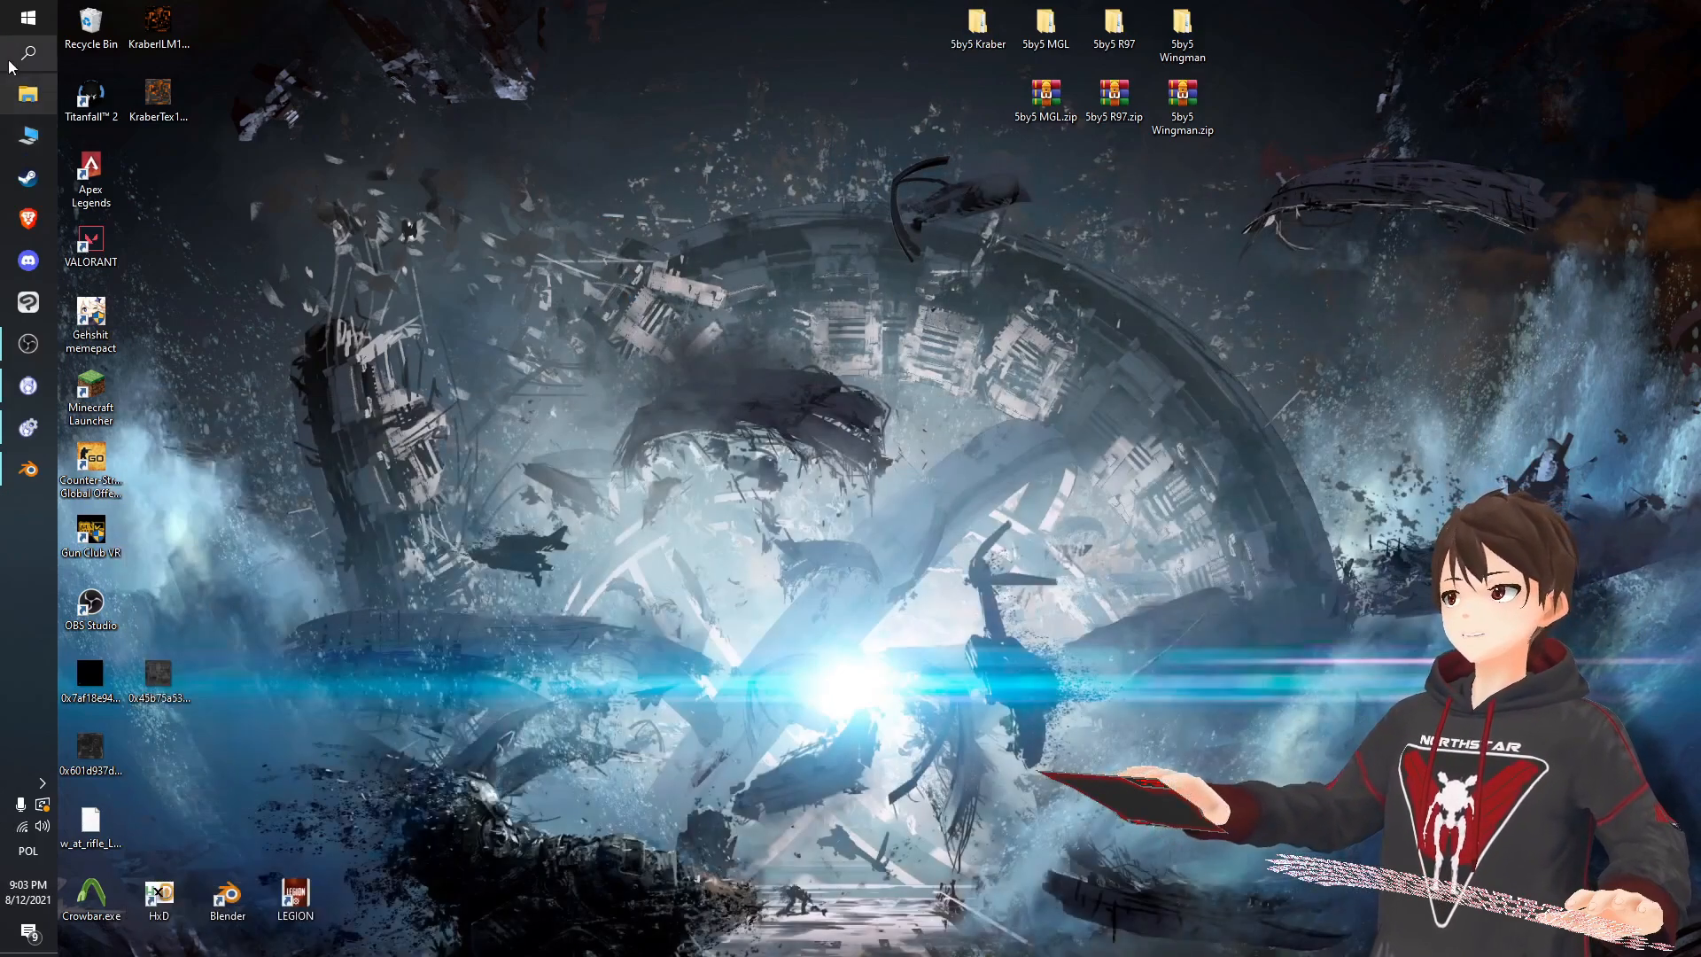
Launch 7-Zip and archive the 5by5 Kraber folder as 5by5 Kraber.zip in zip format.
text(7zip)
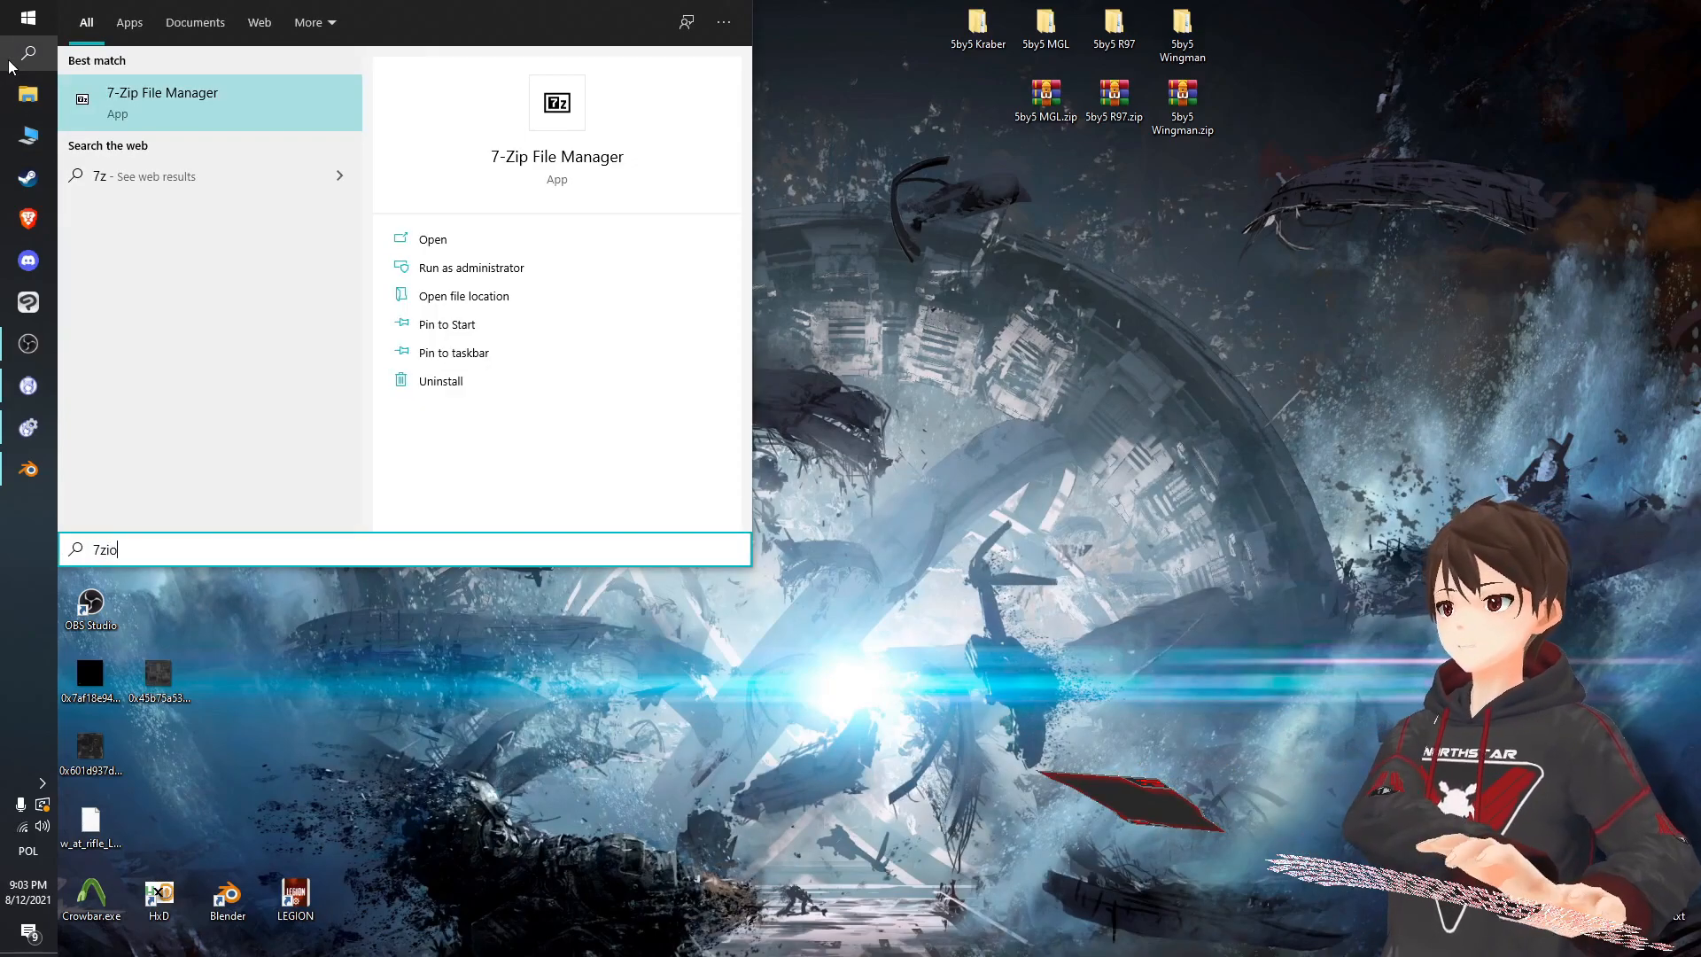
click(432, 239)
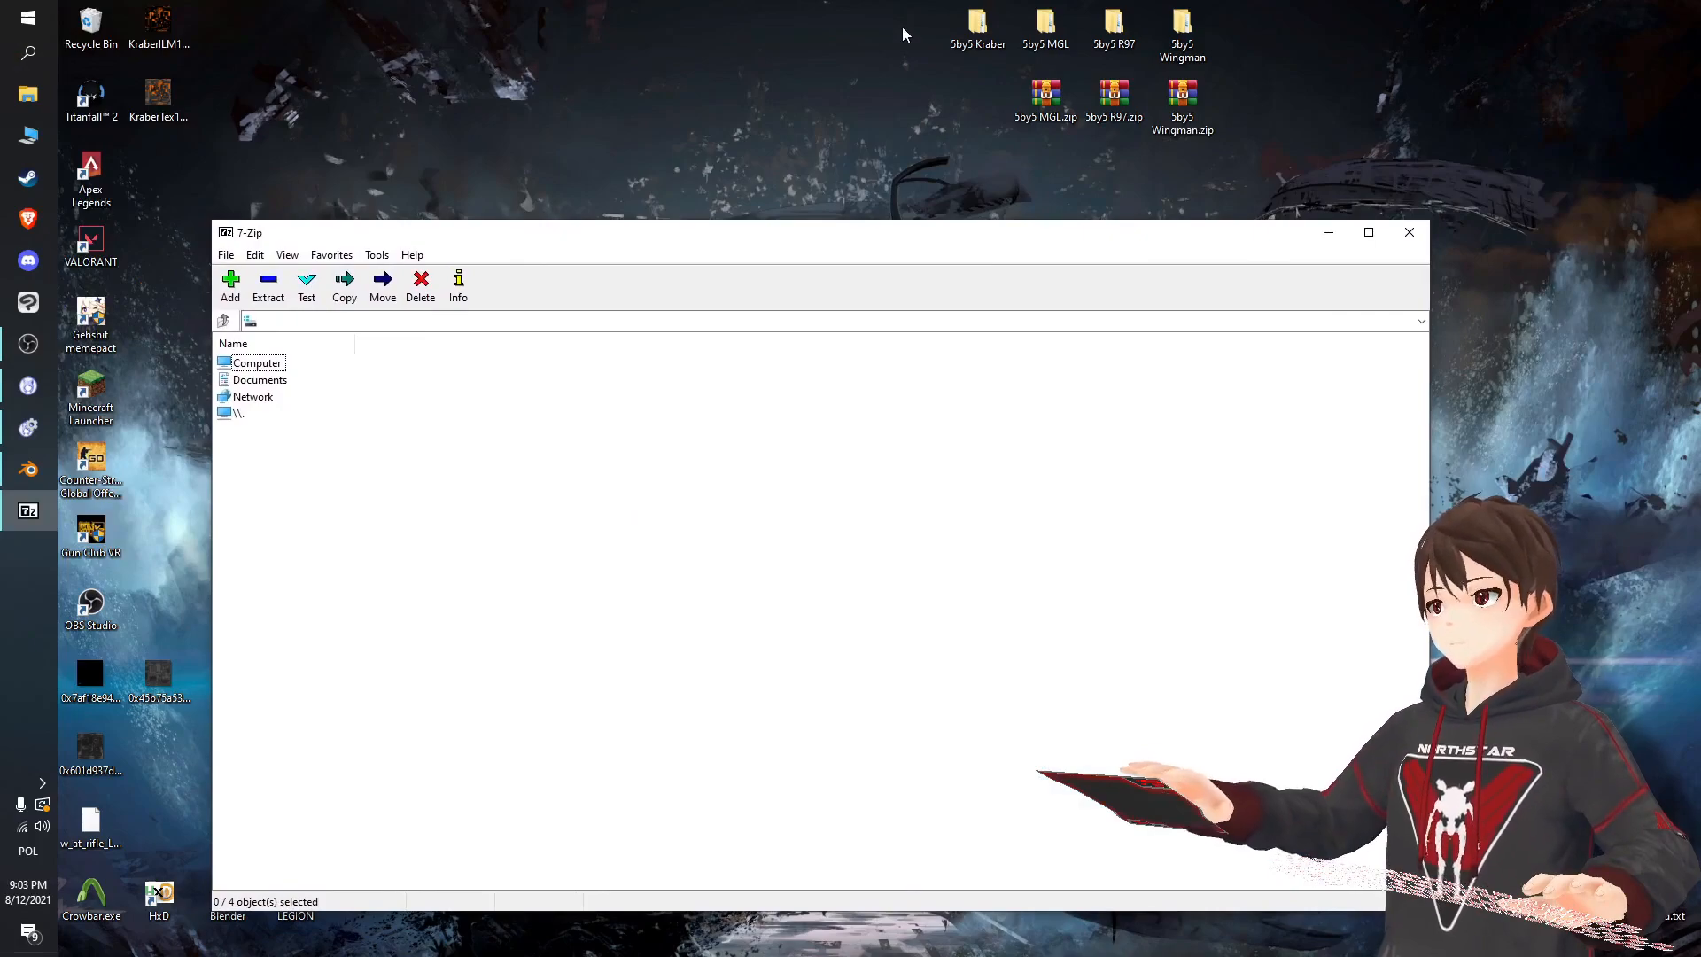
click(231, 286)
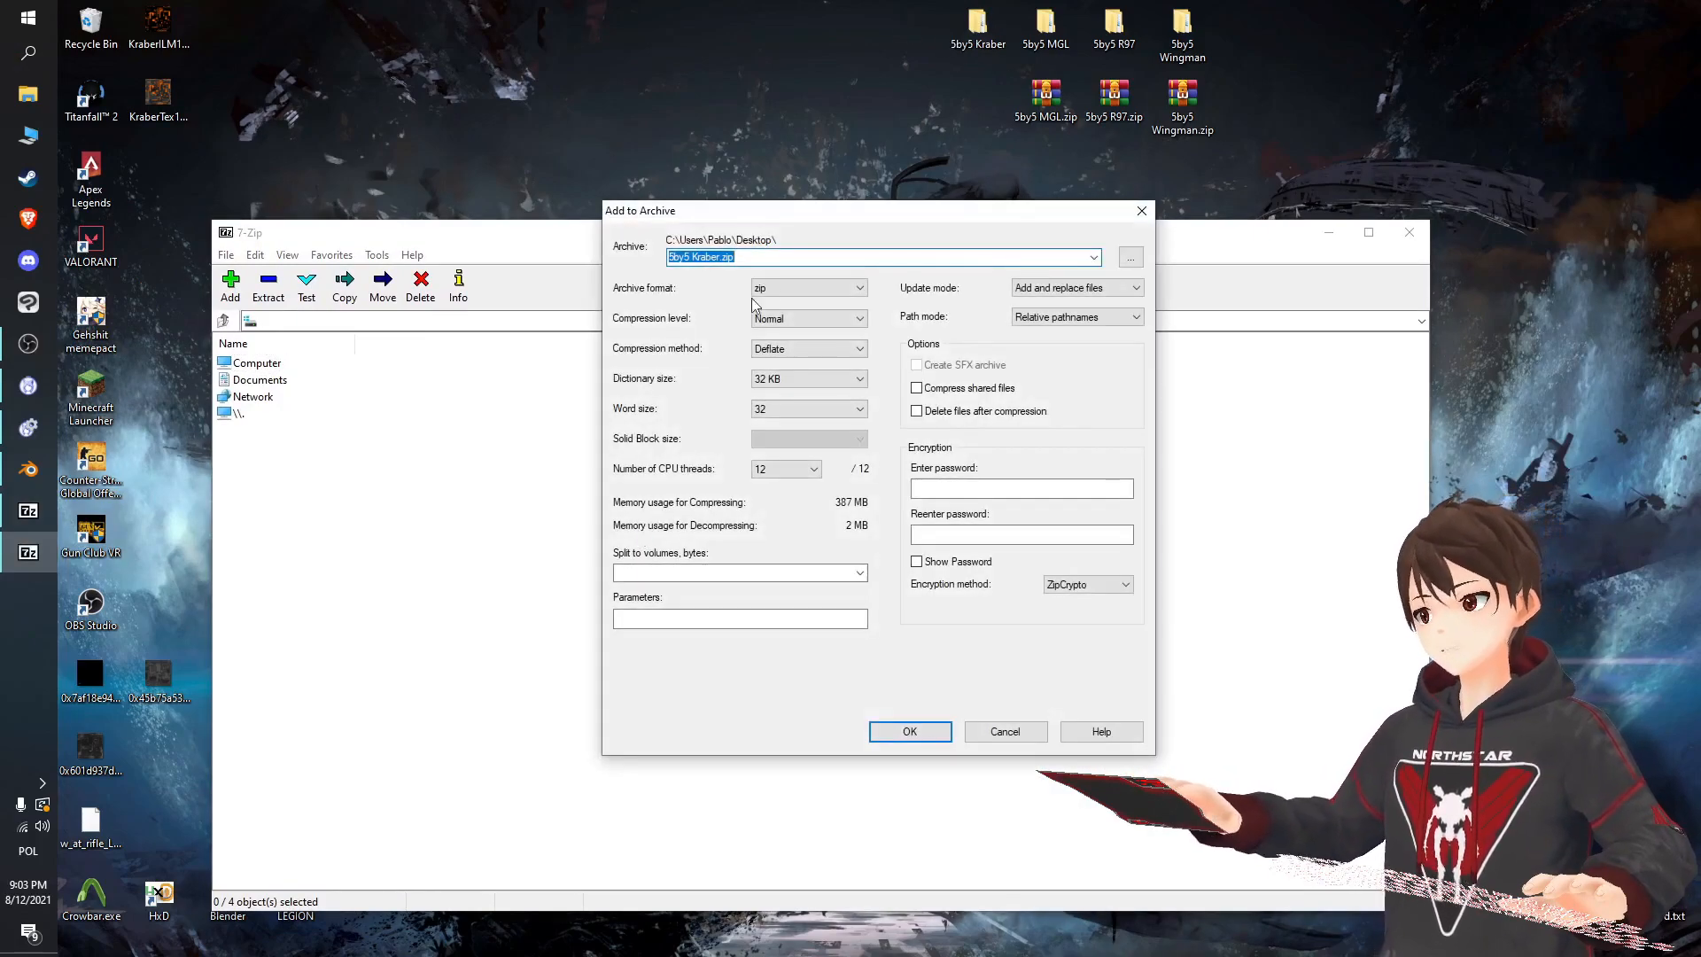
click(908, 731)
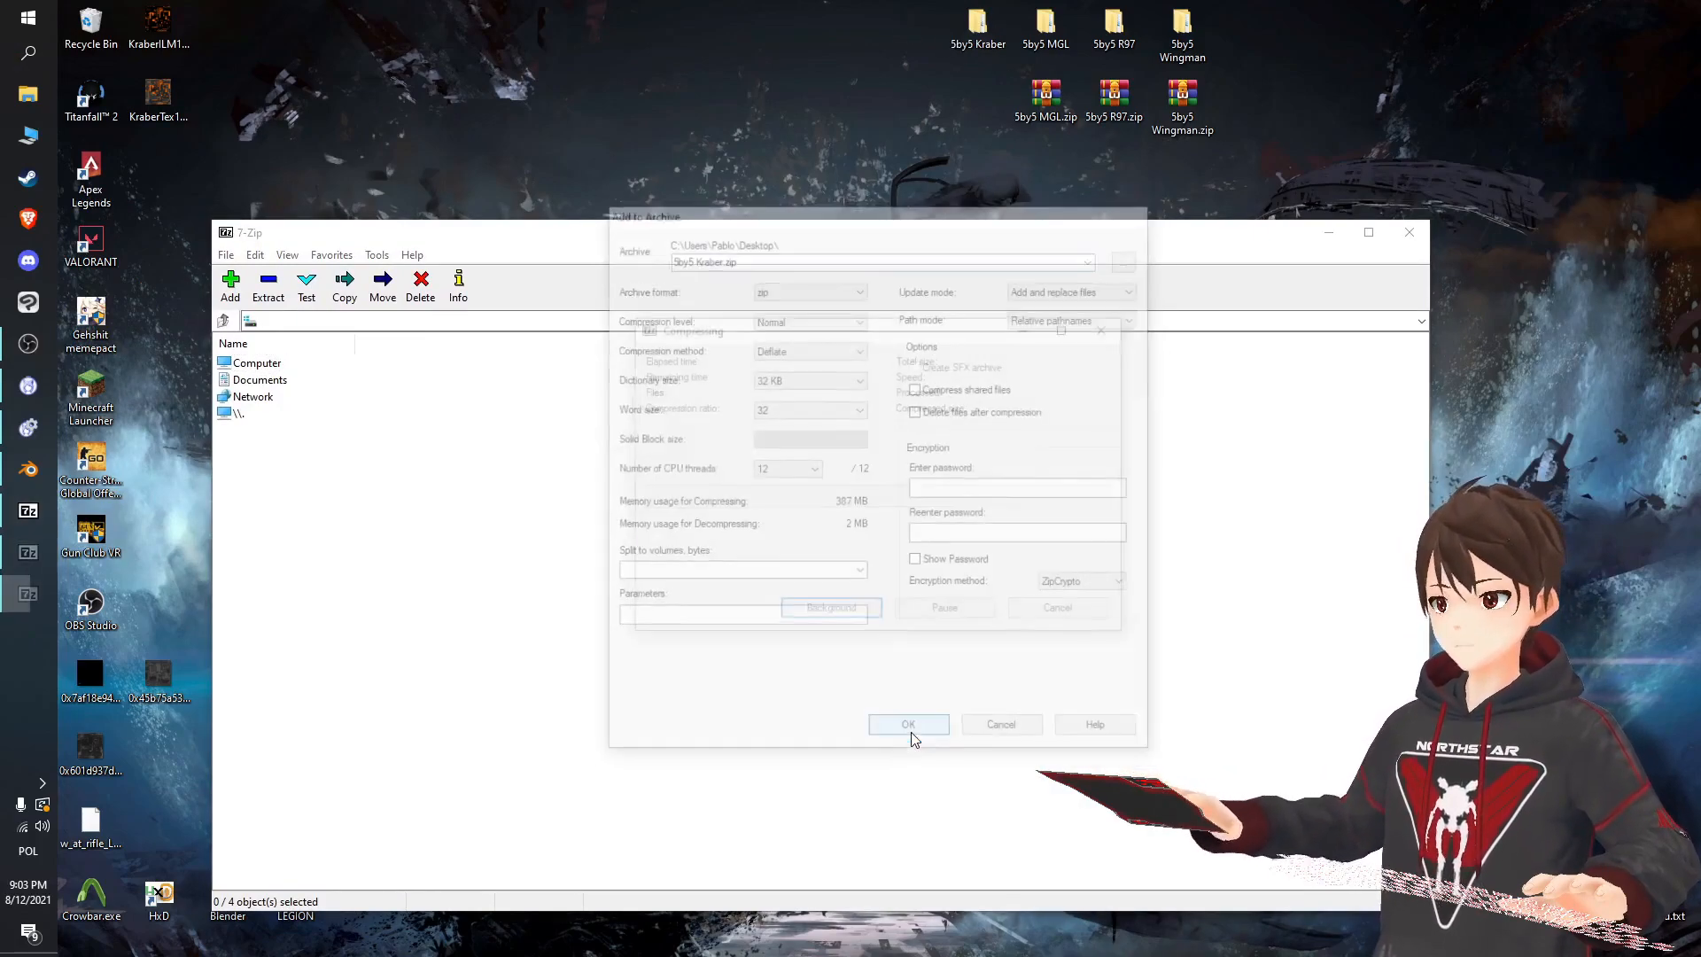
click(908, 724)
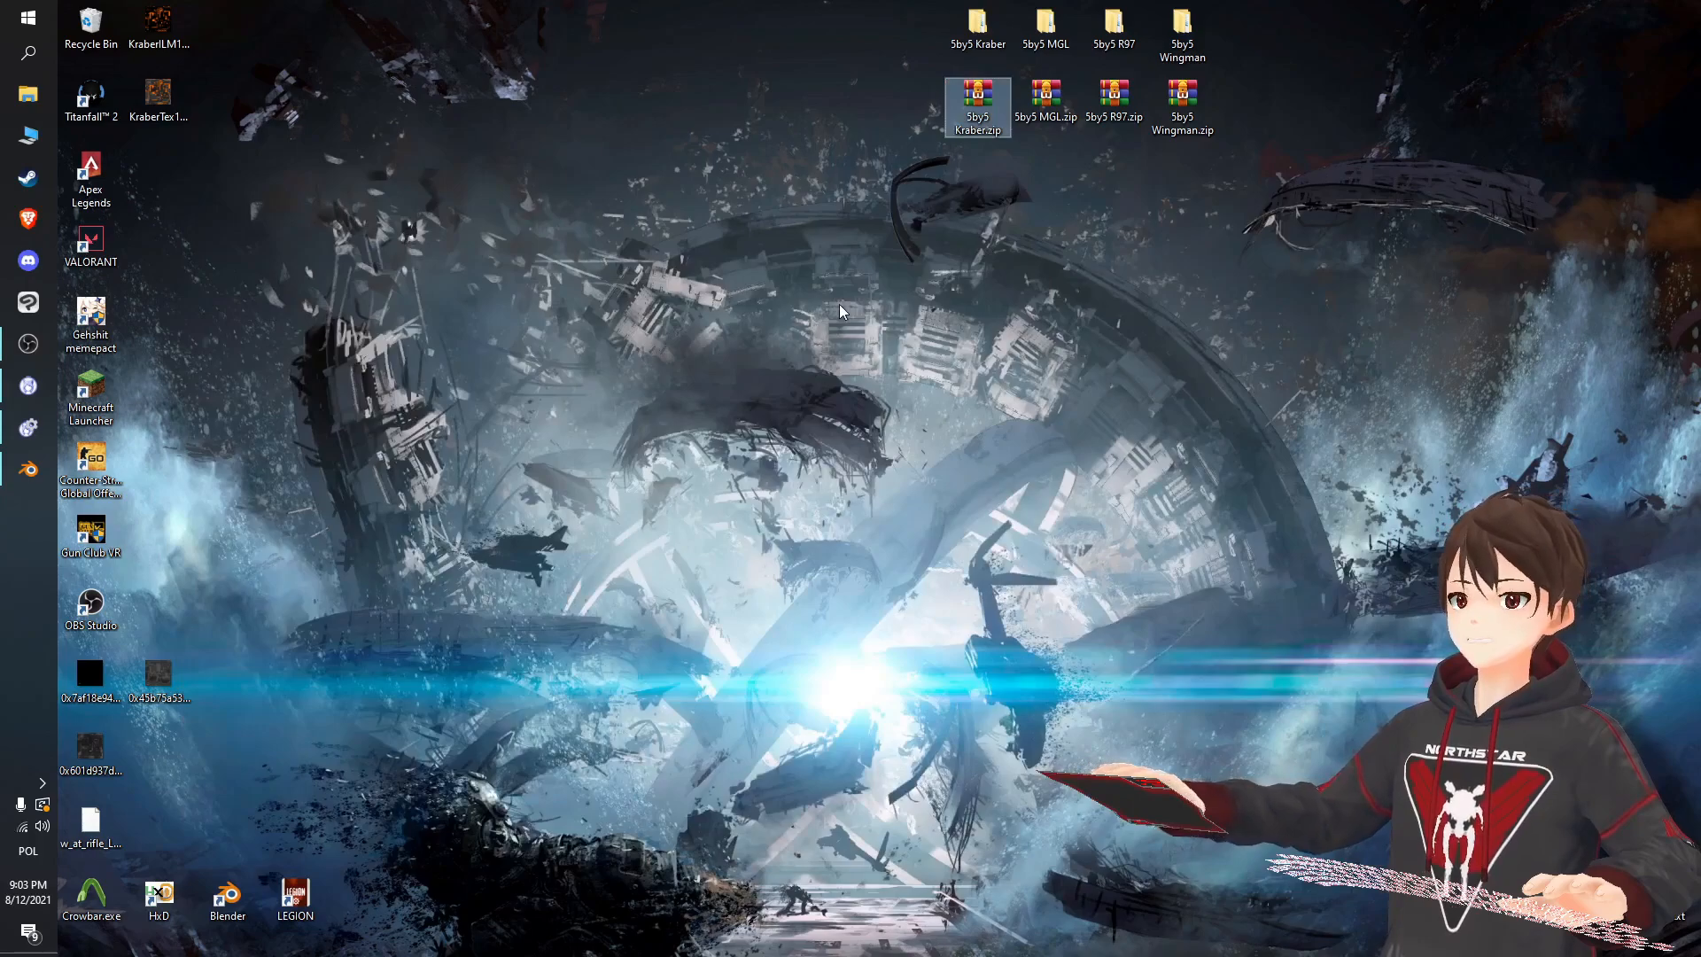
mouse_move(9, 96)
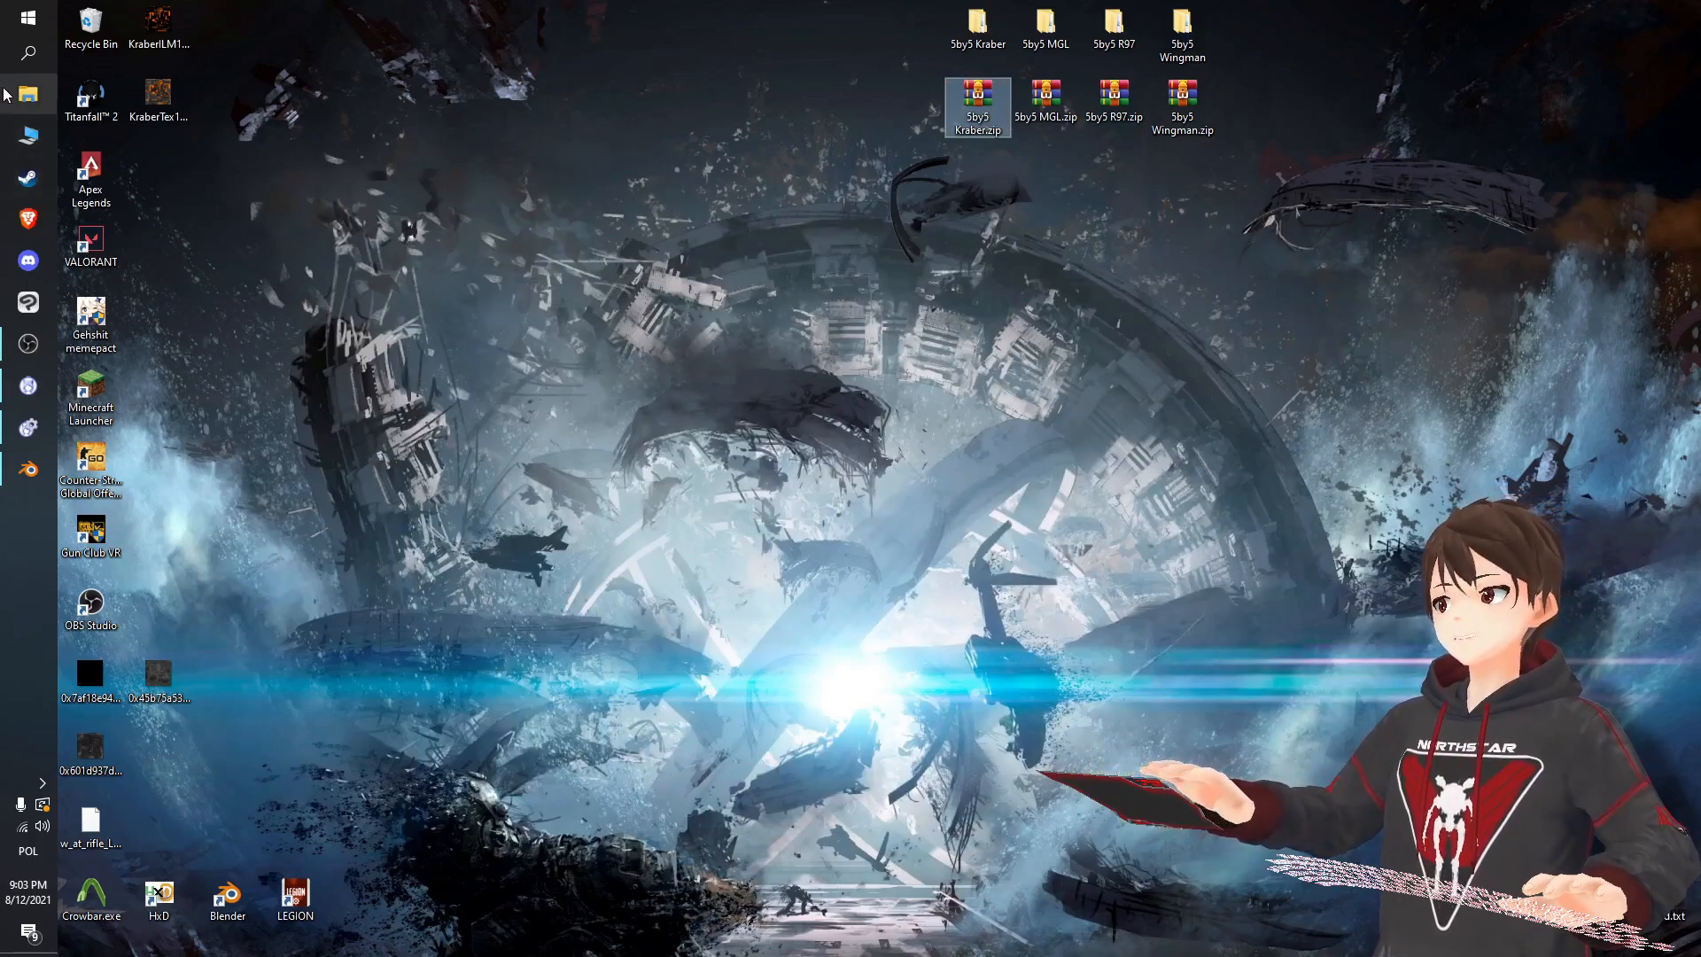
Go to E:\Titanfall 2 modding\Titanfall2SkinTool and run Titanfall2-SkinTool.exe.
click(27, 94)
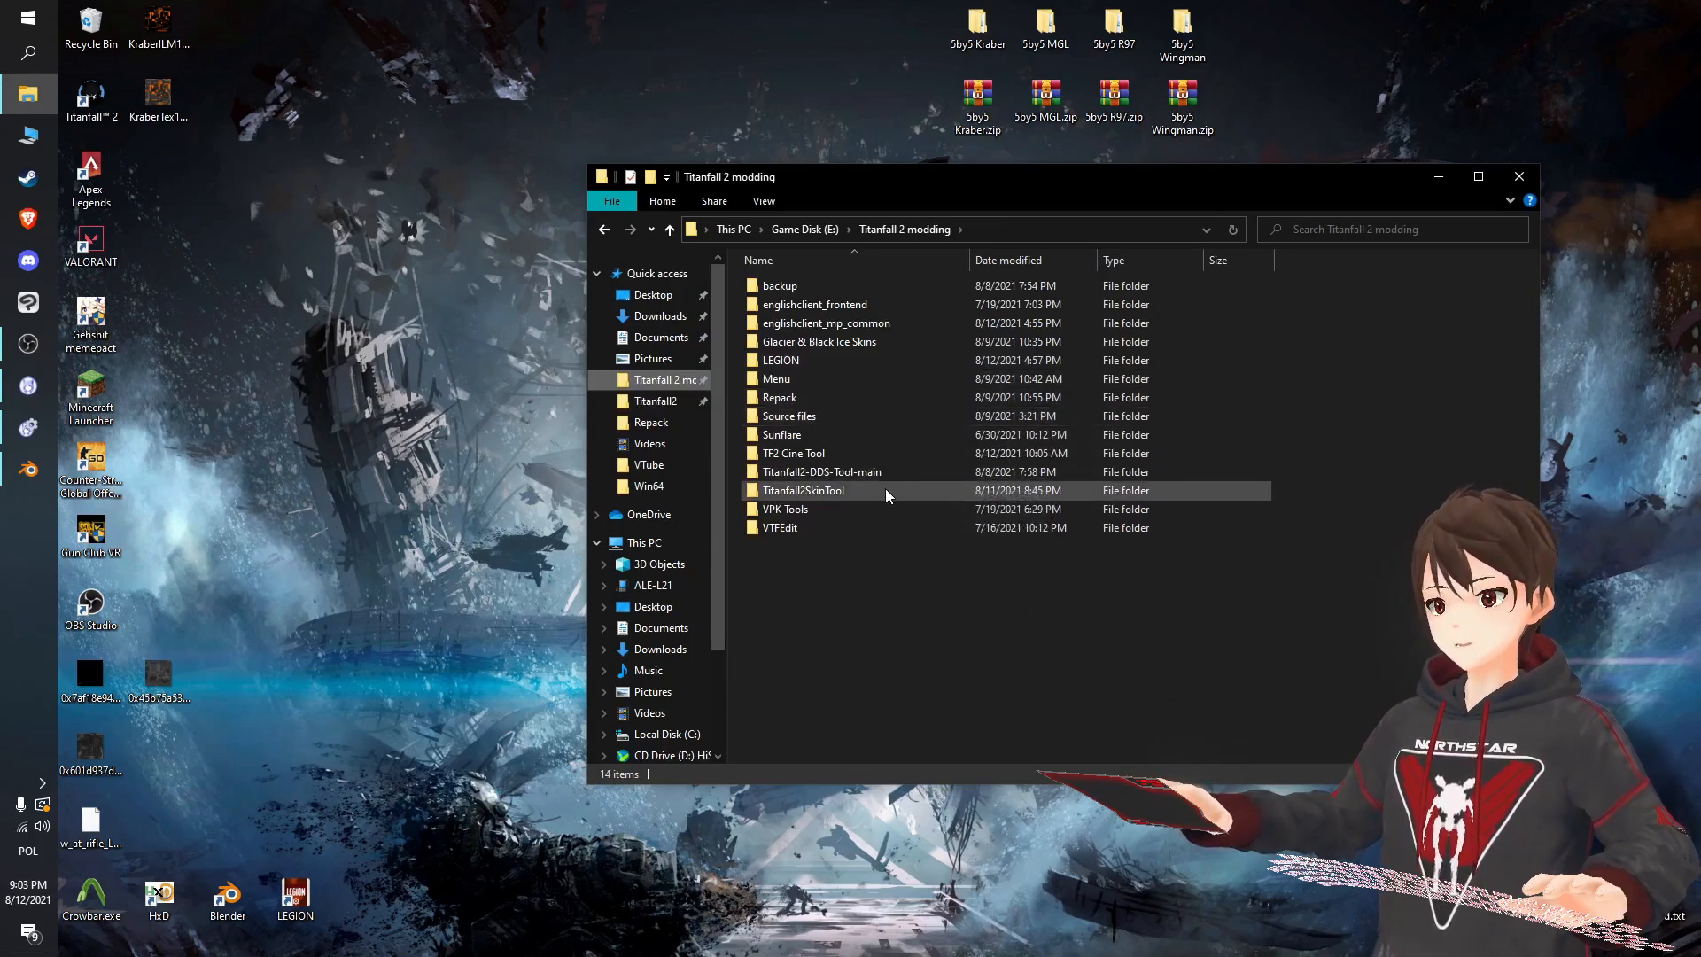
mouse_move(802, 489)
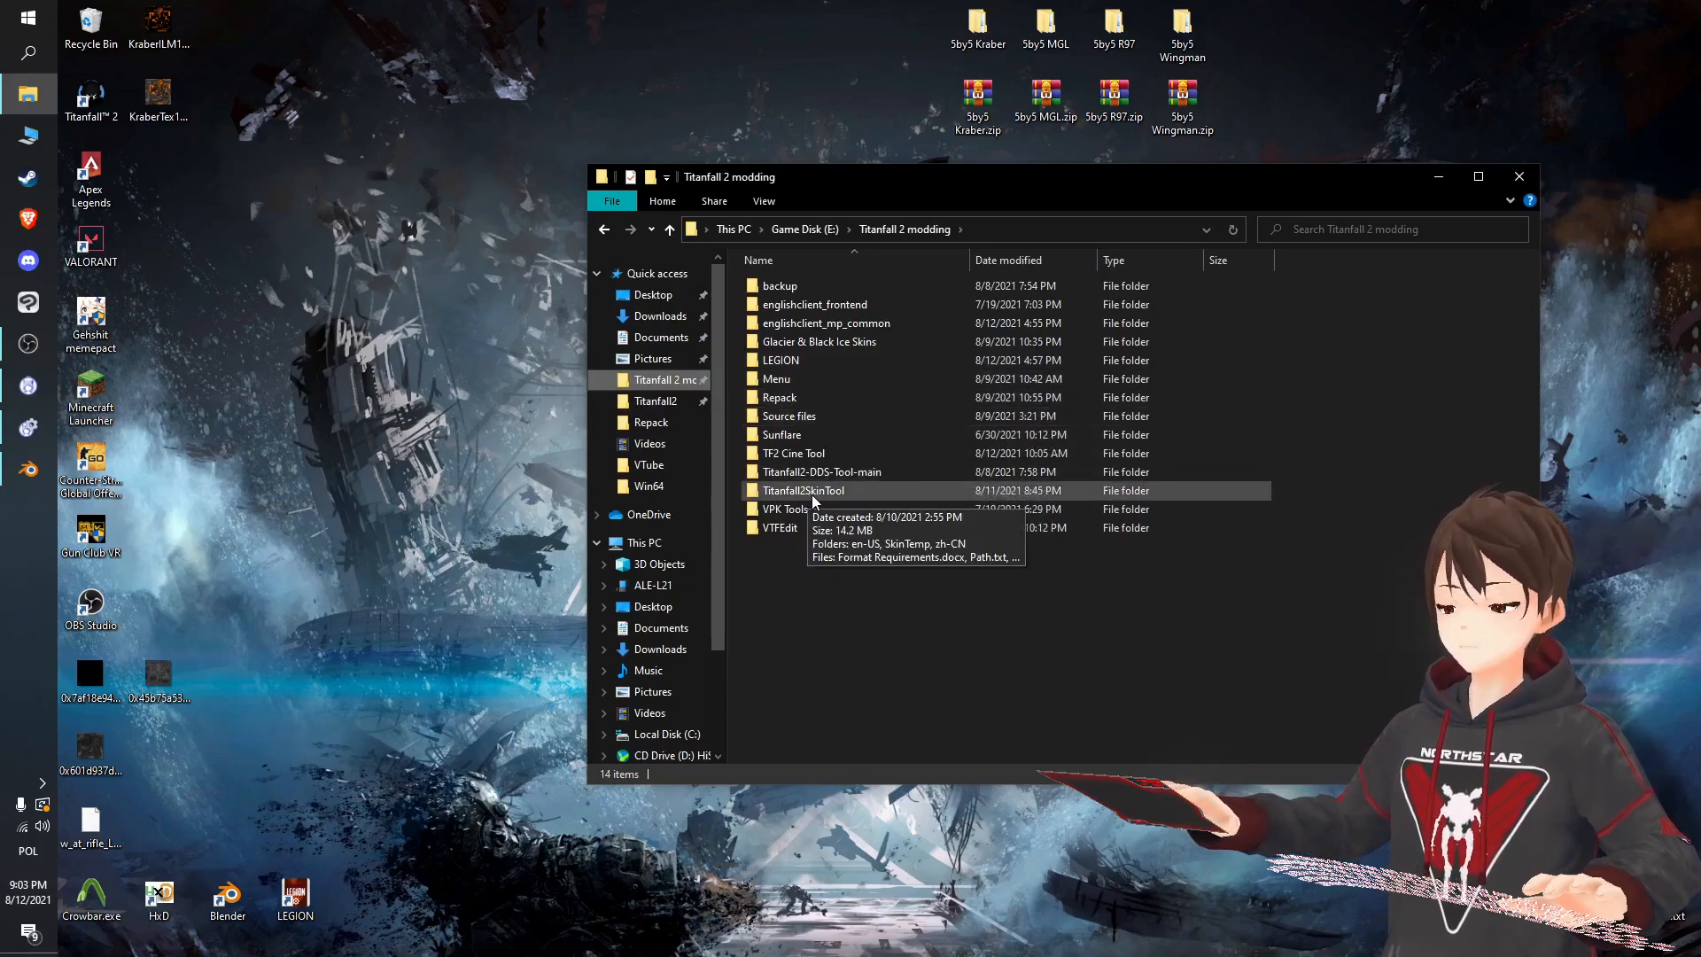
double_click(803, 490)
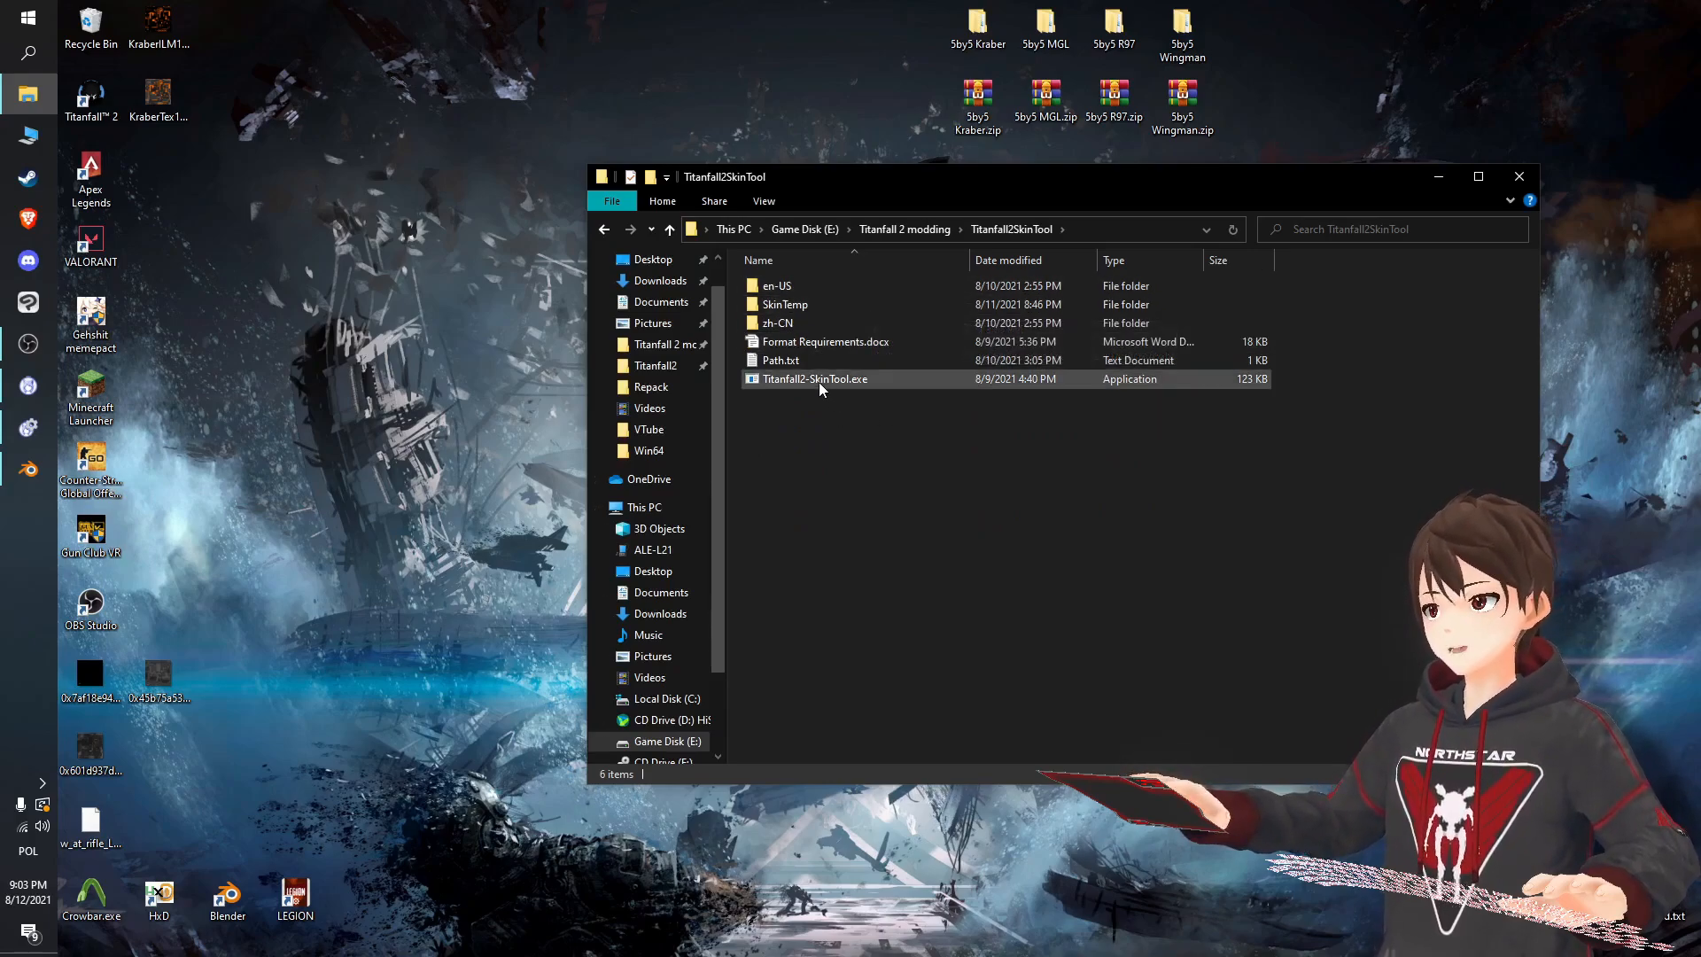
double_click(814, 378)
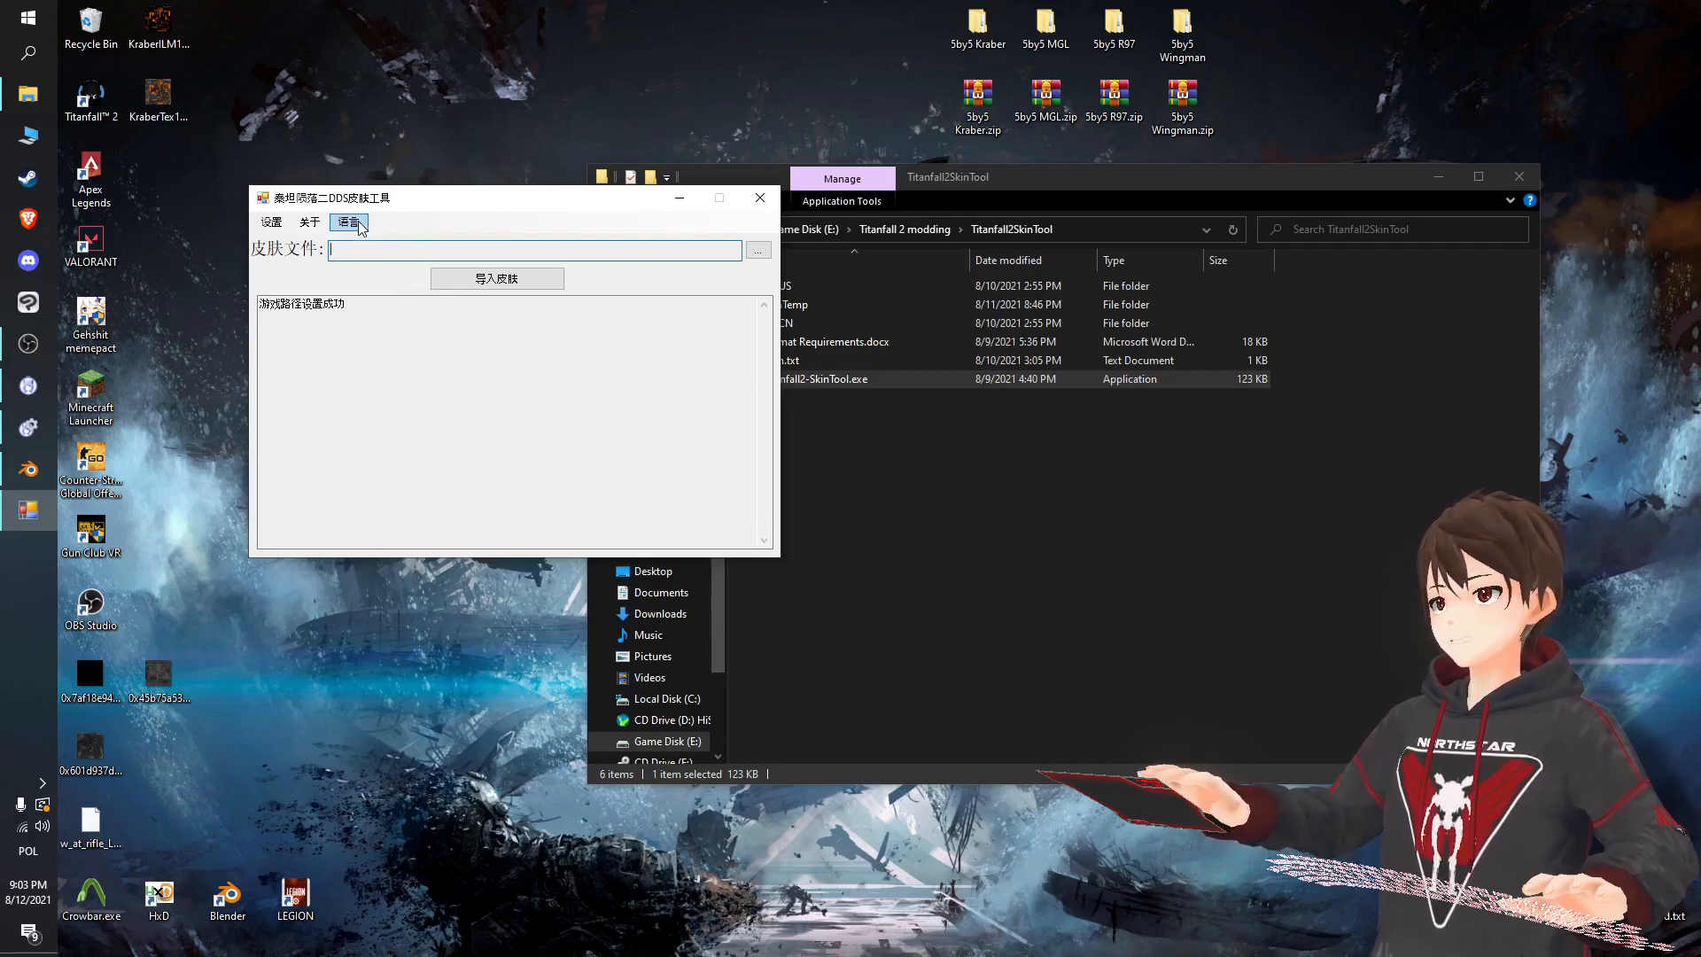
Switch the skin tool's interface language to English.
click(347, 223)
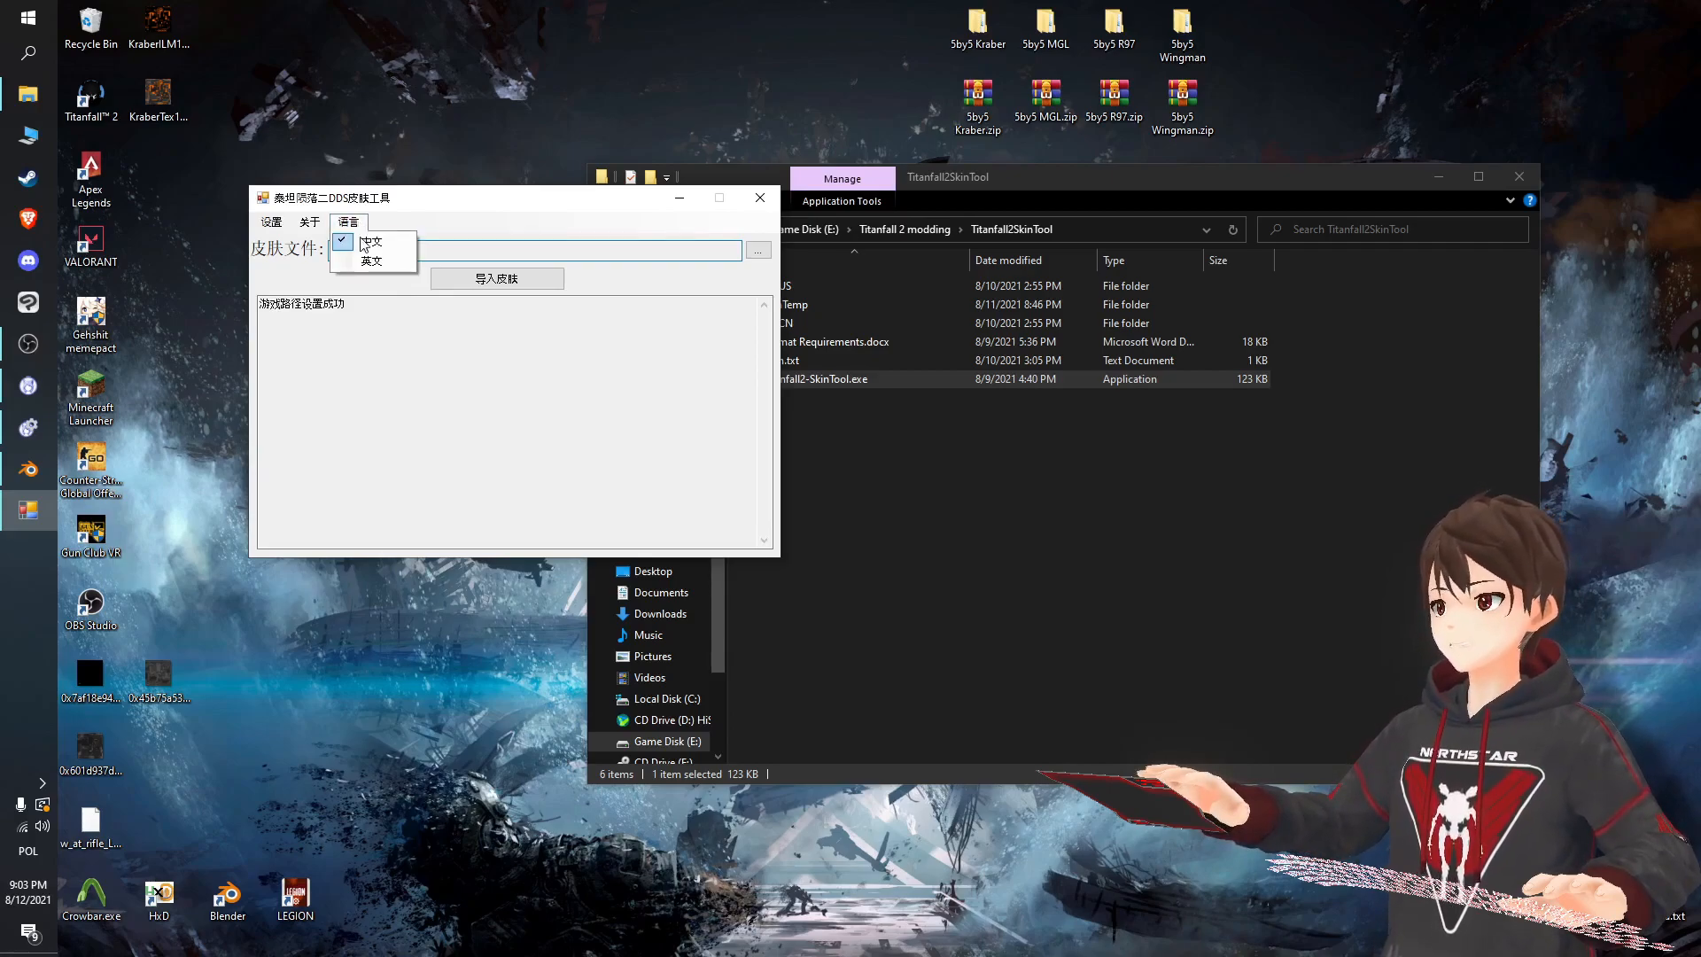
click(371, 260)
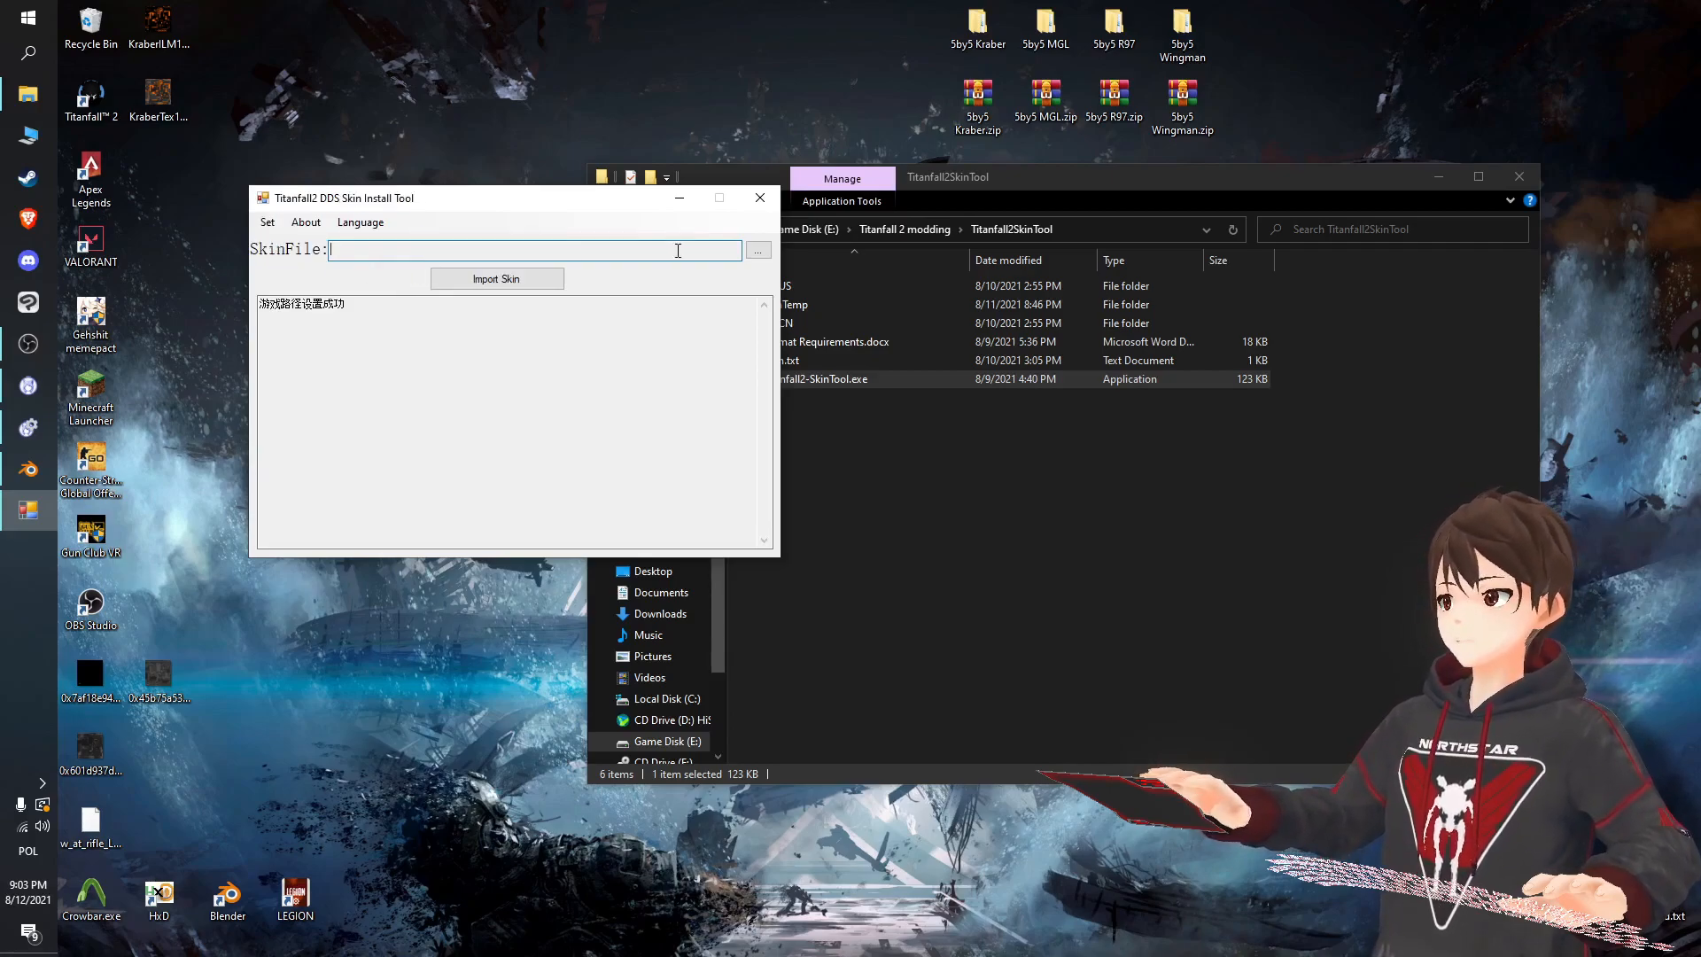
click(266, 222)
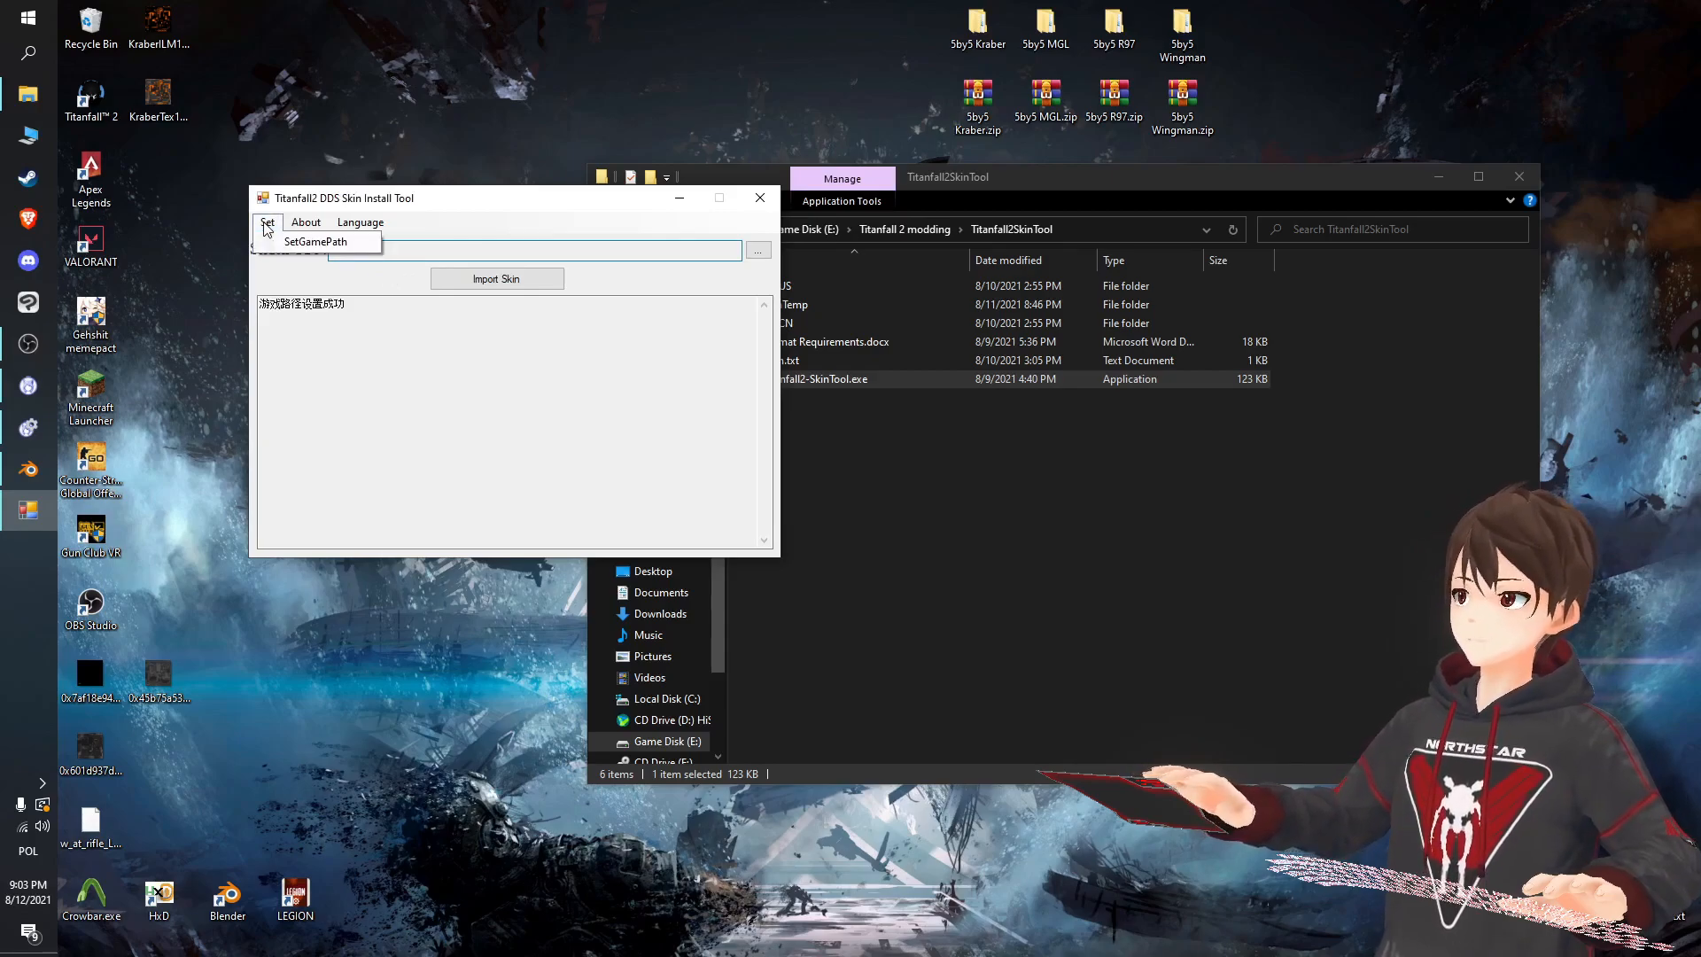
click(267, 221)
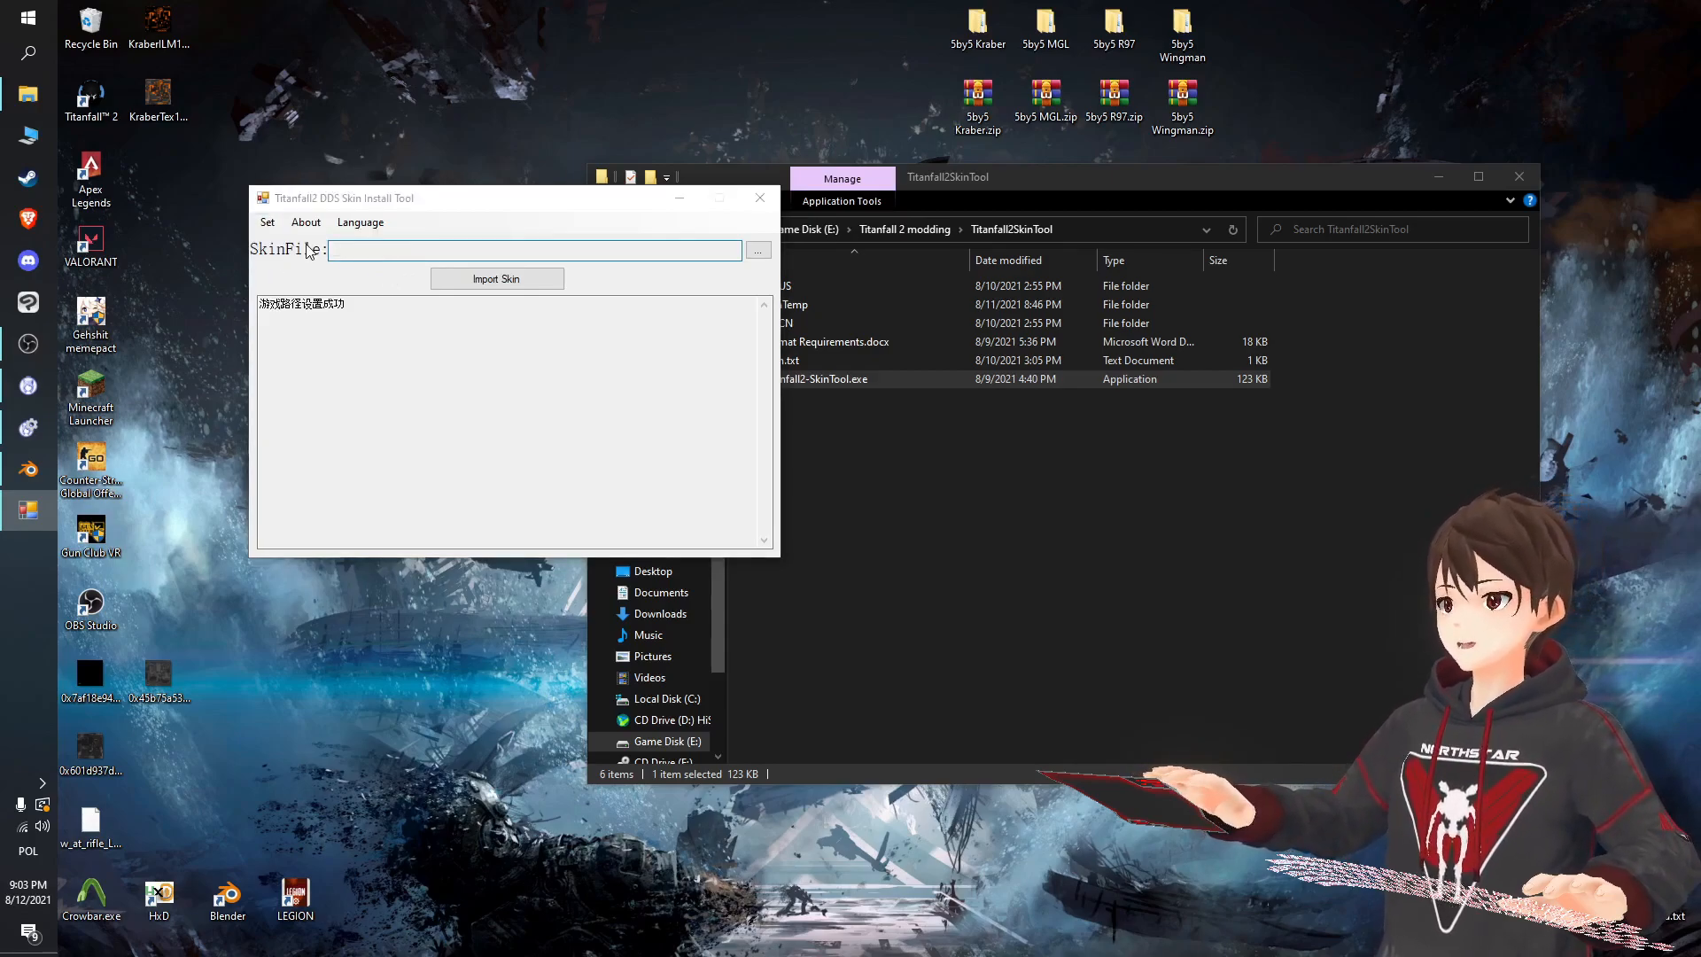
Browse to Titanfall2.exe in the Titanfall 2 game folder and confirm it as game path.
click(758, 250)
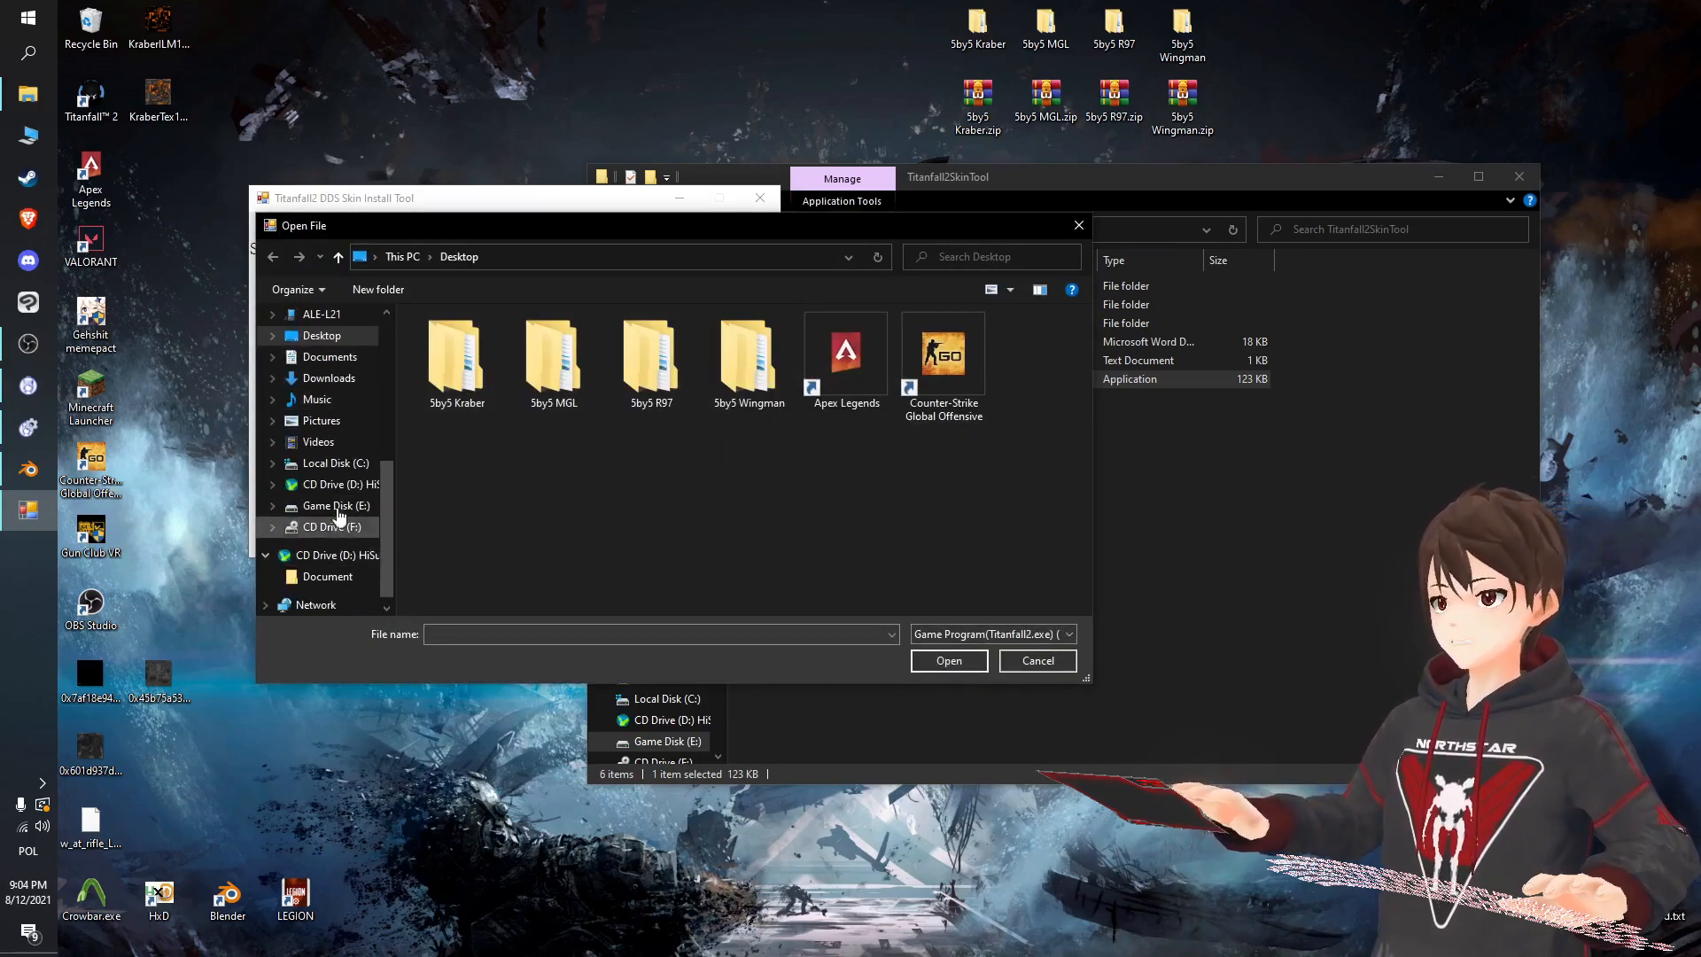
click(334, 506)
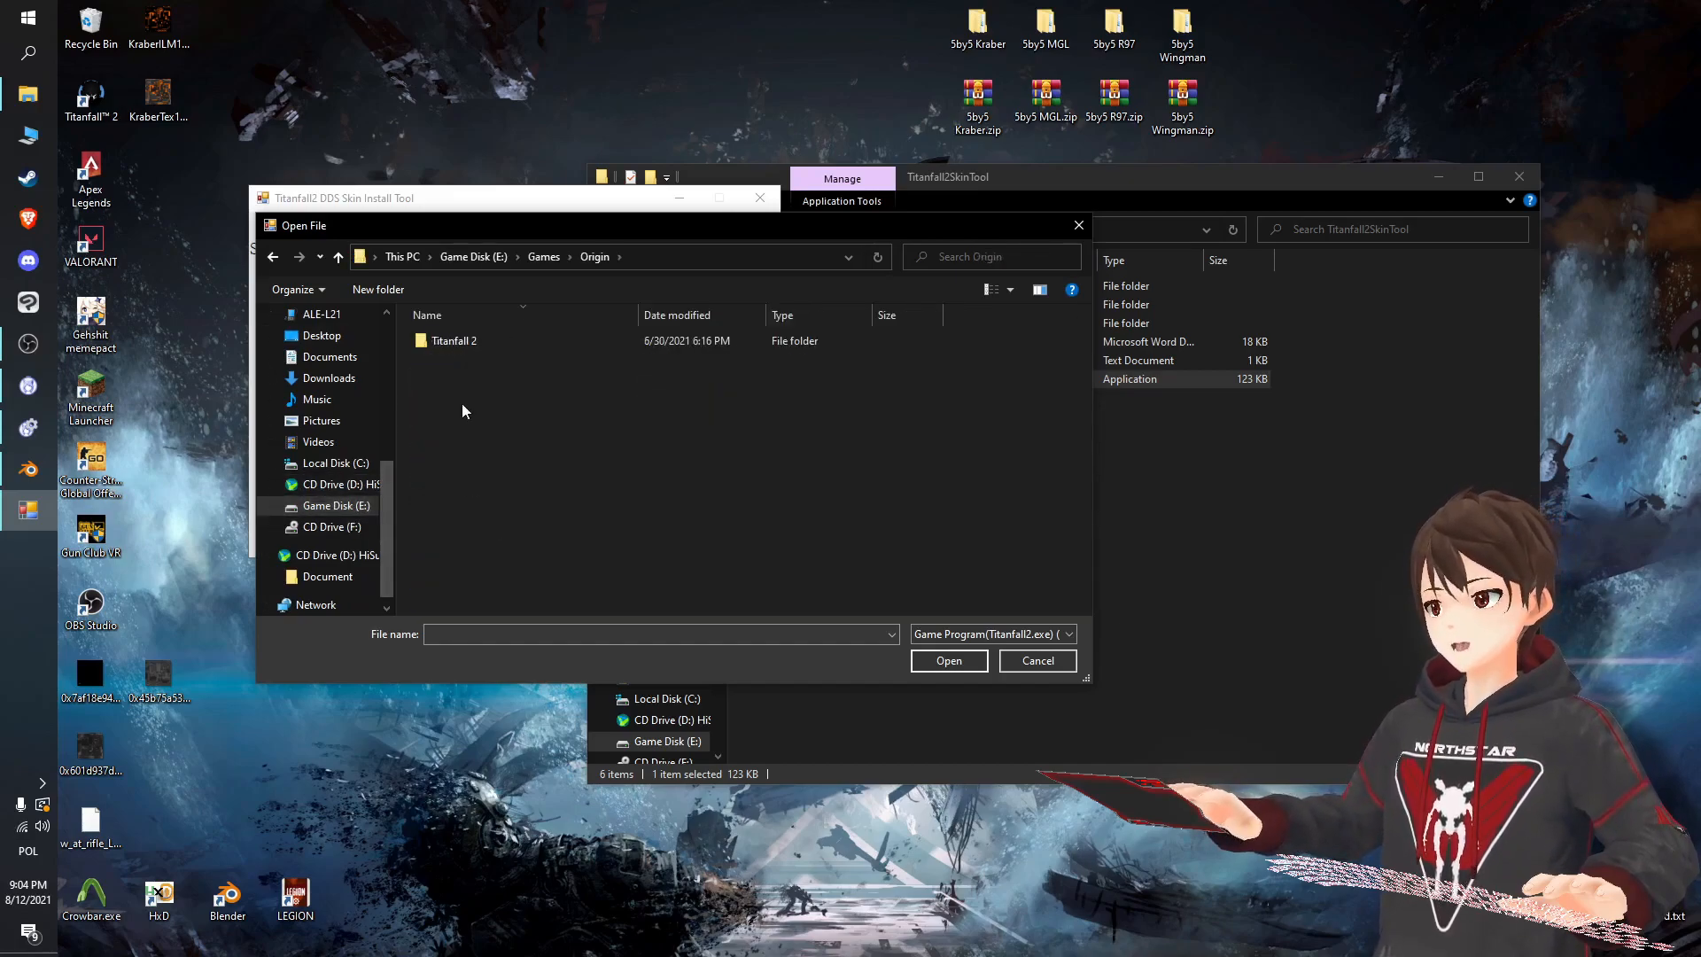
double_click(453, 339)
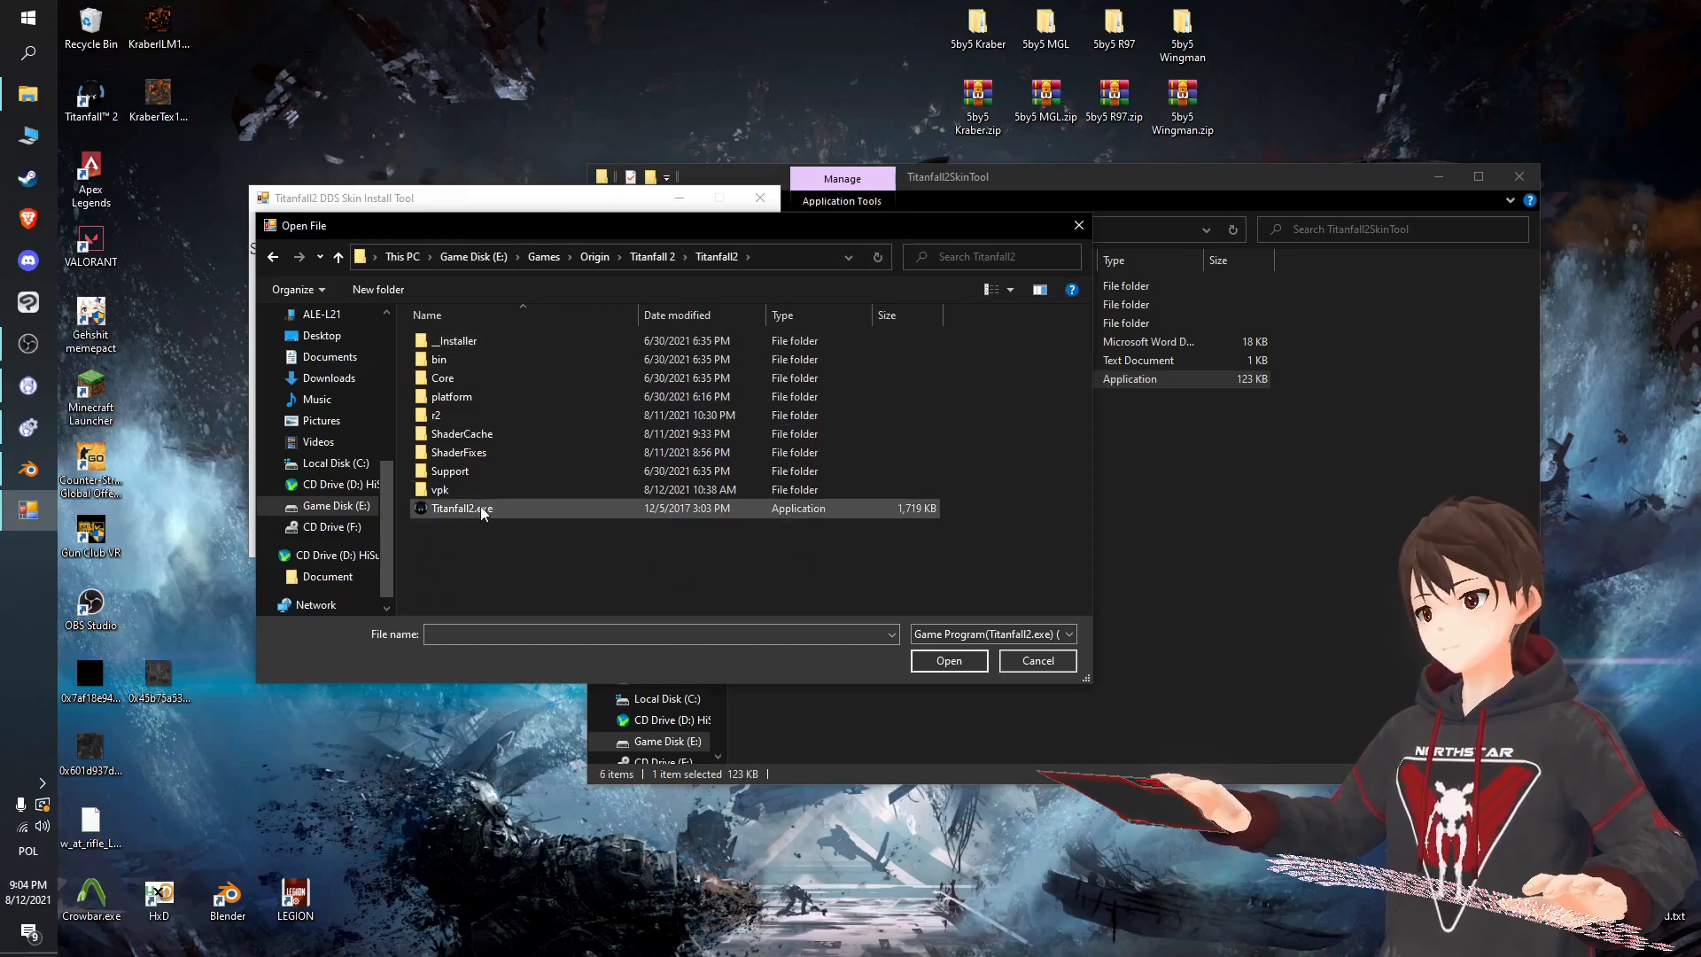
click(461, 508)
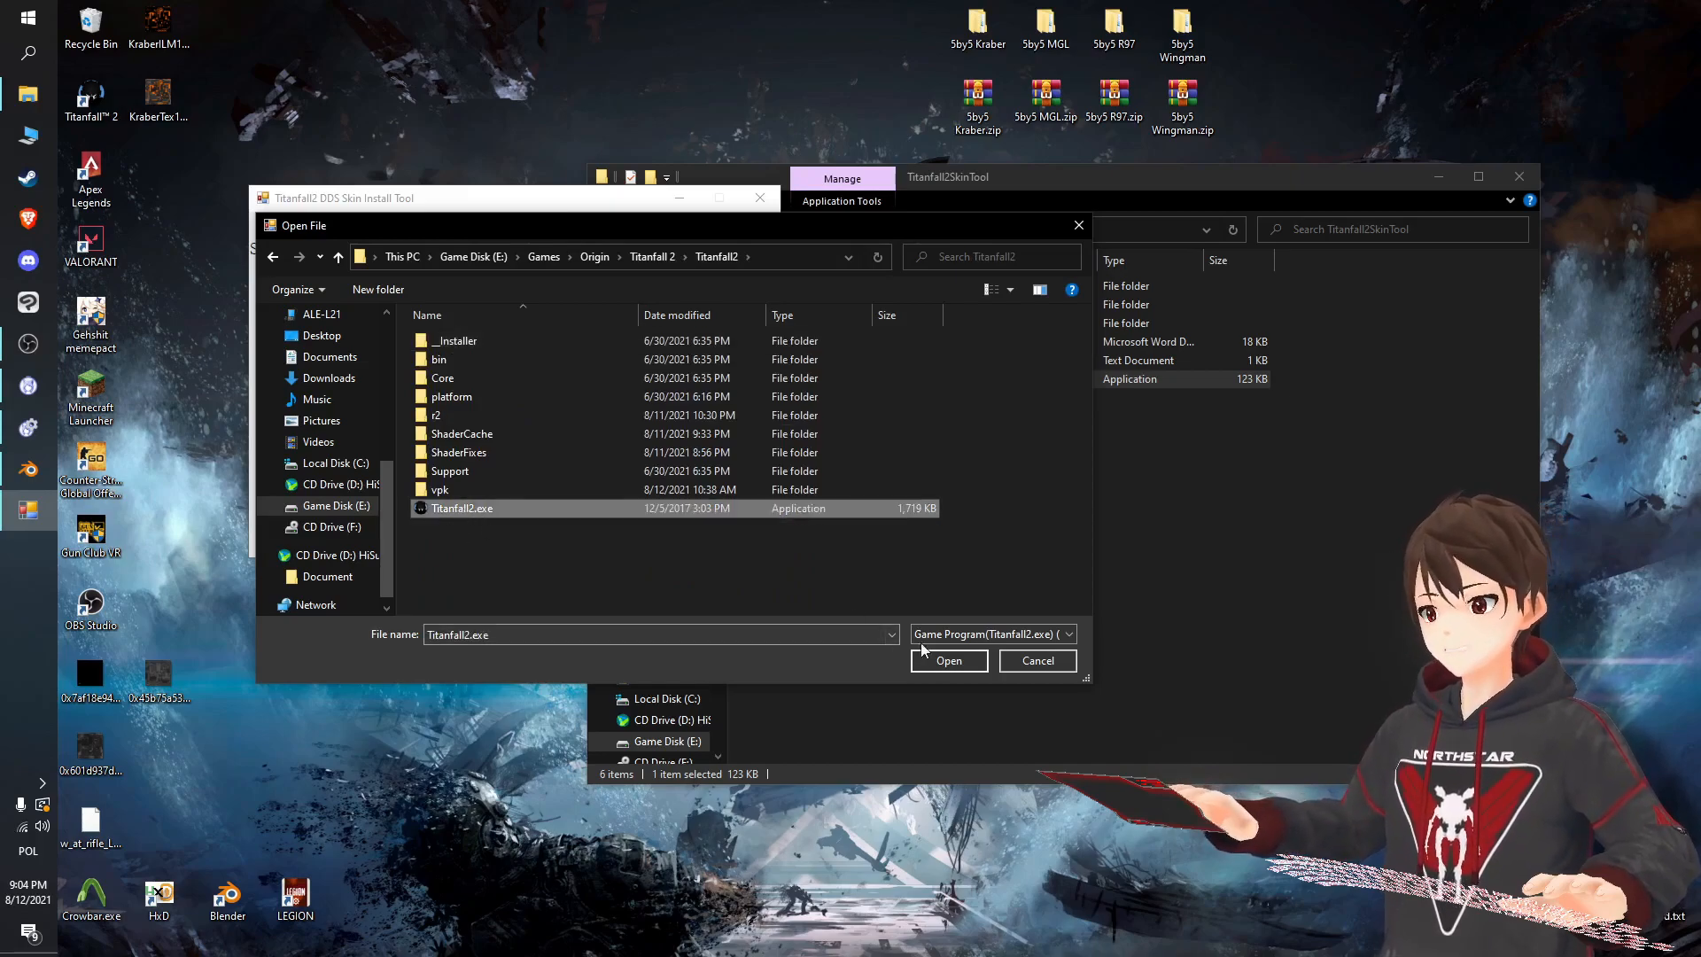
click(947, 661)
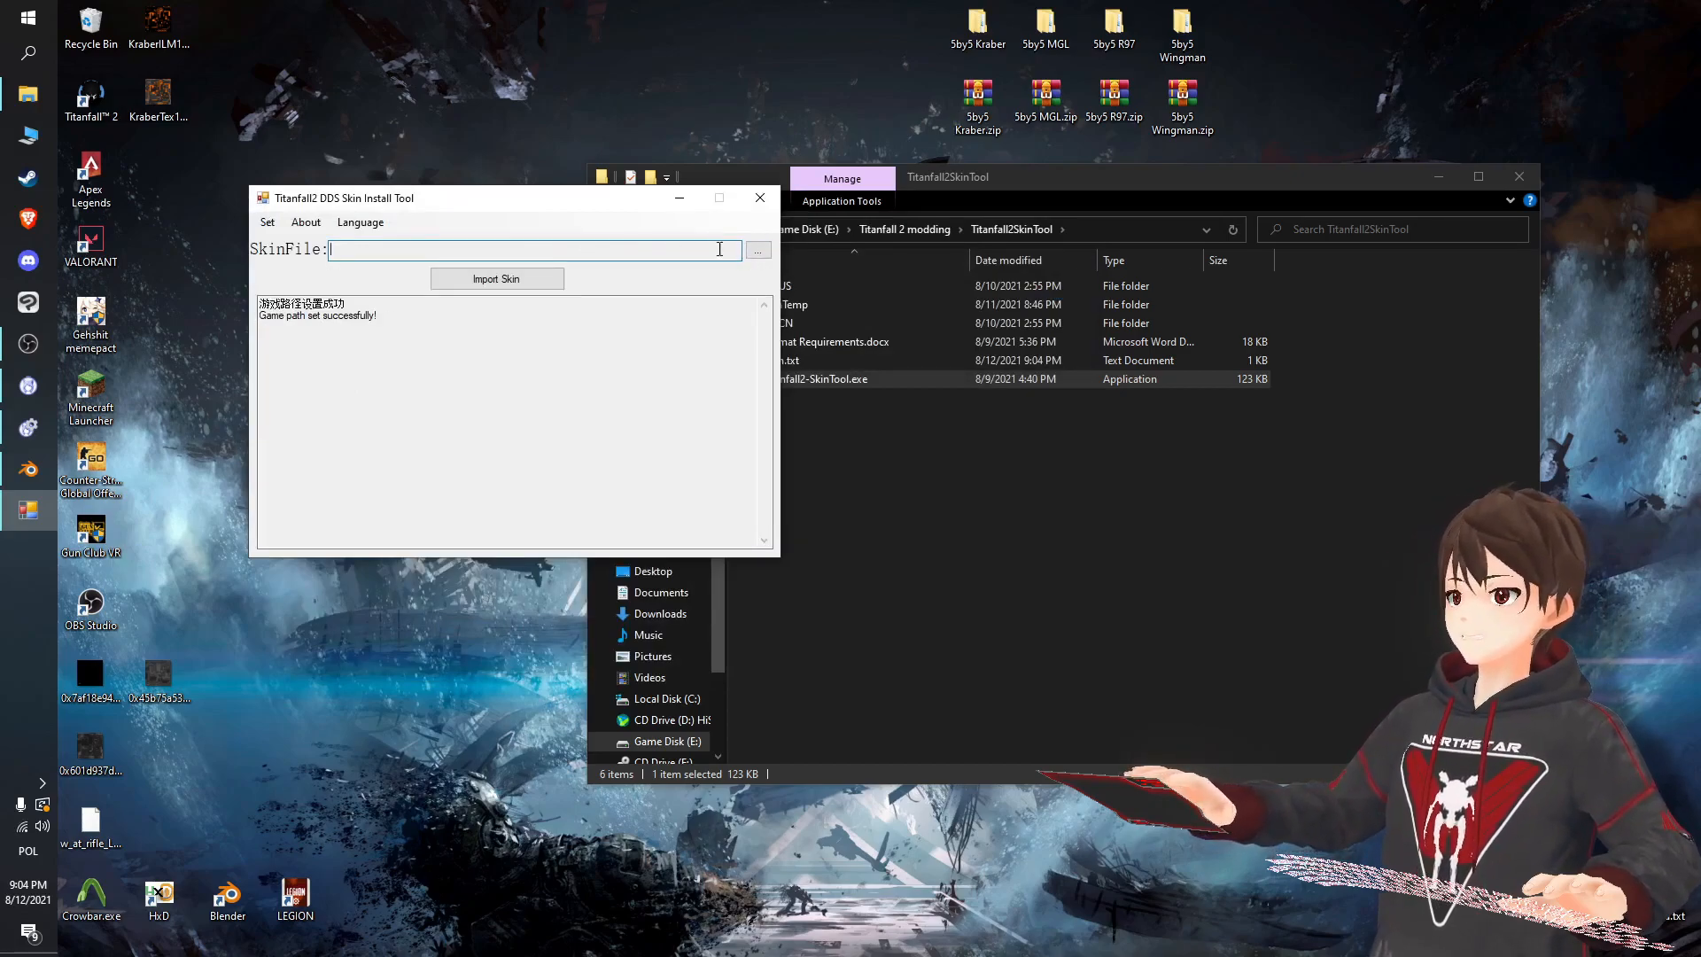
Choose 5by5 Kraber.zip from the Desktop, import the skin, and acknowledge the success message.
click(758, 248)
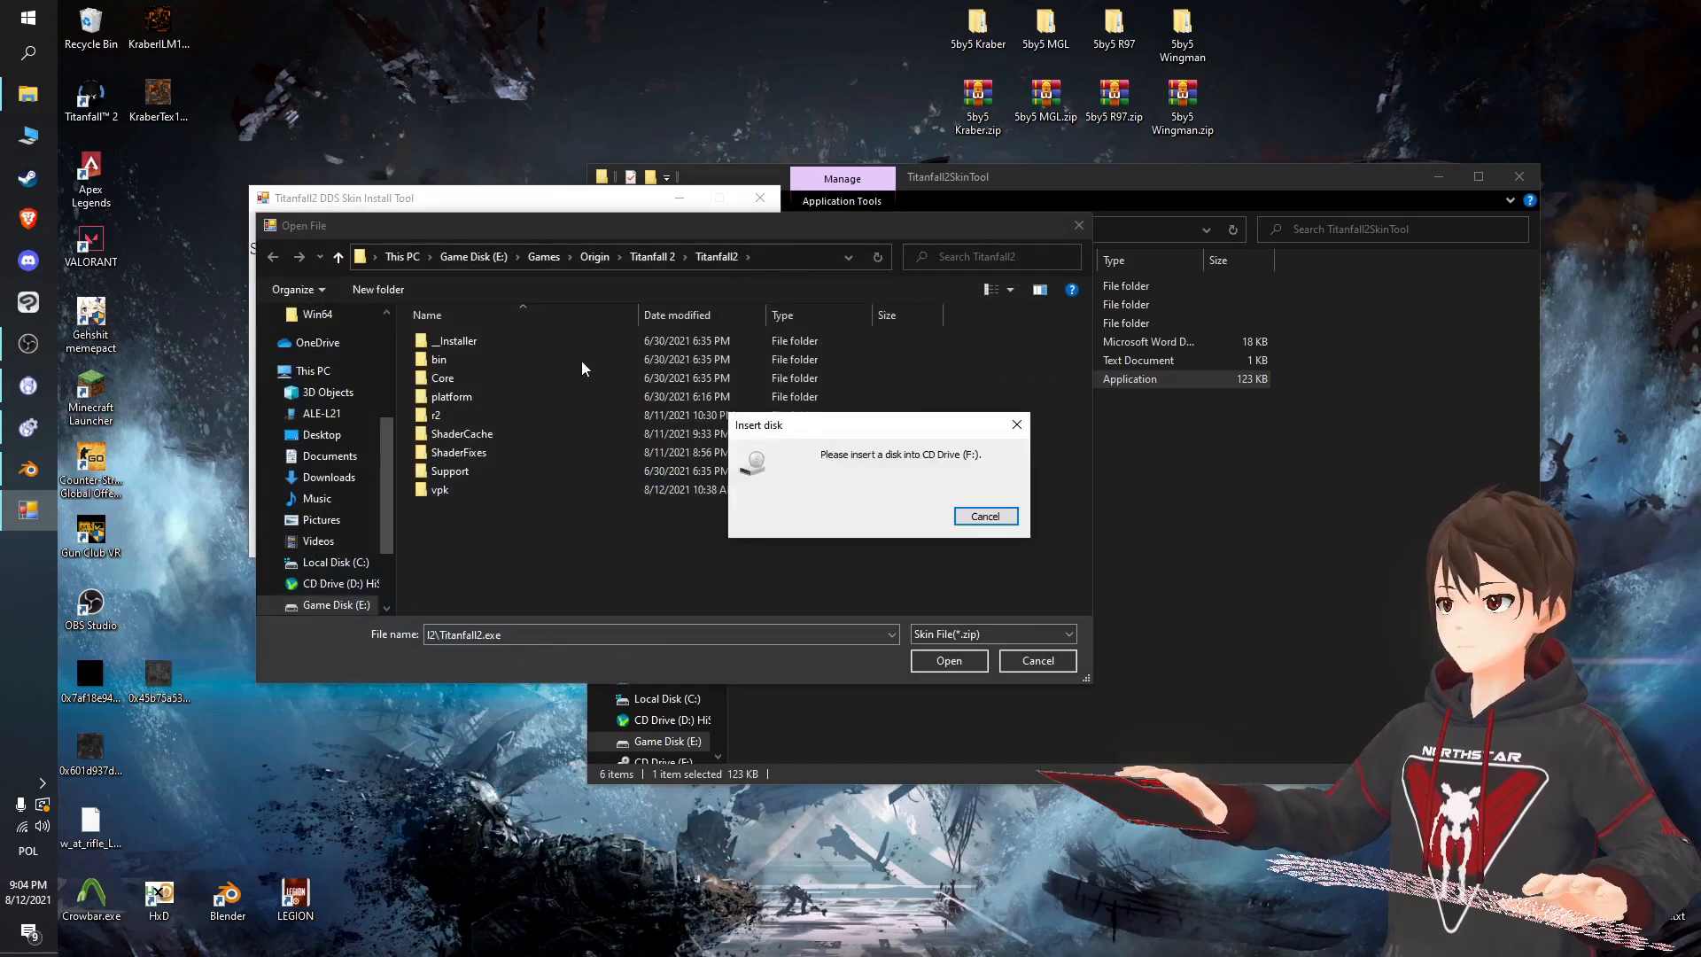
click(984, 516)
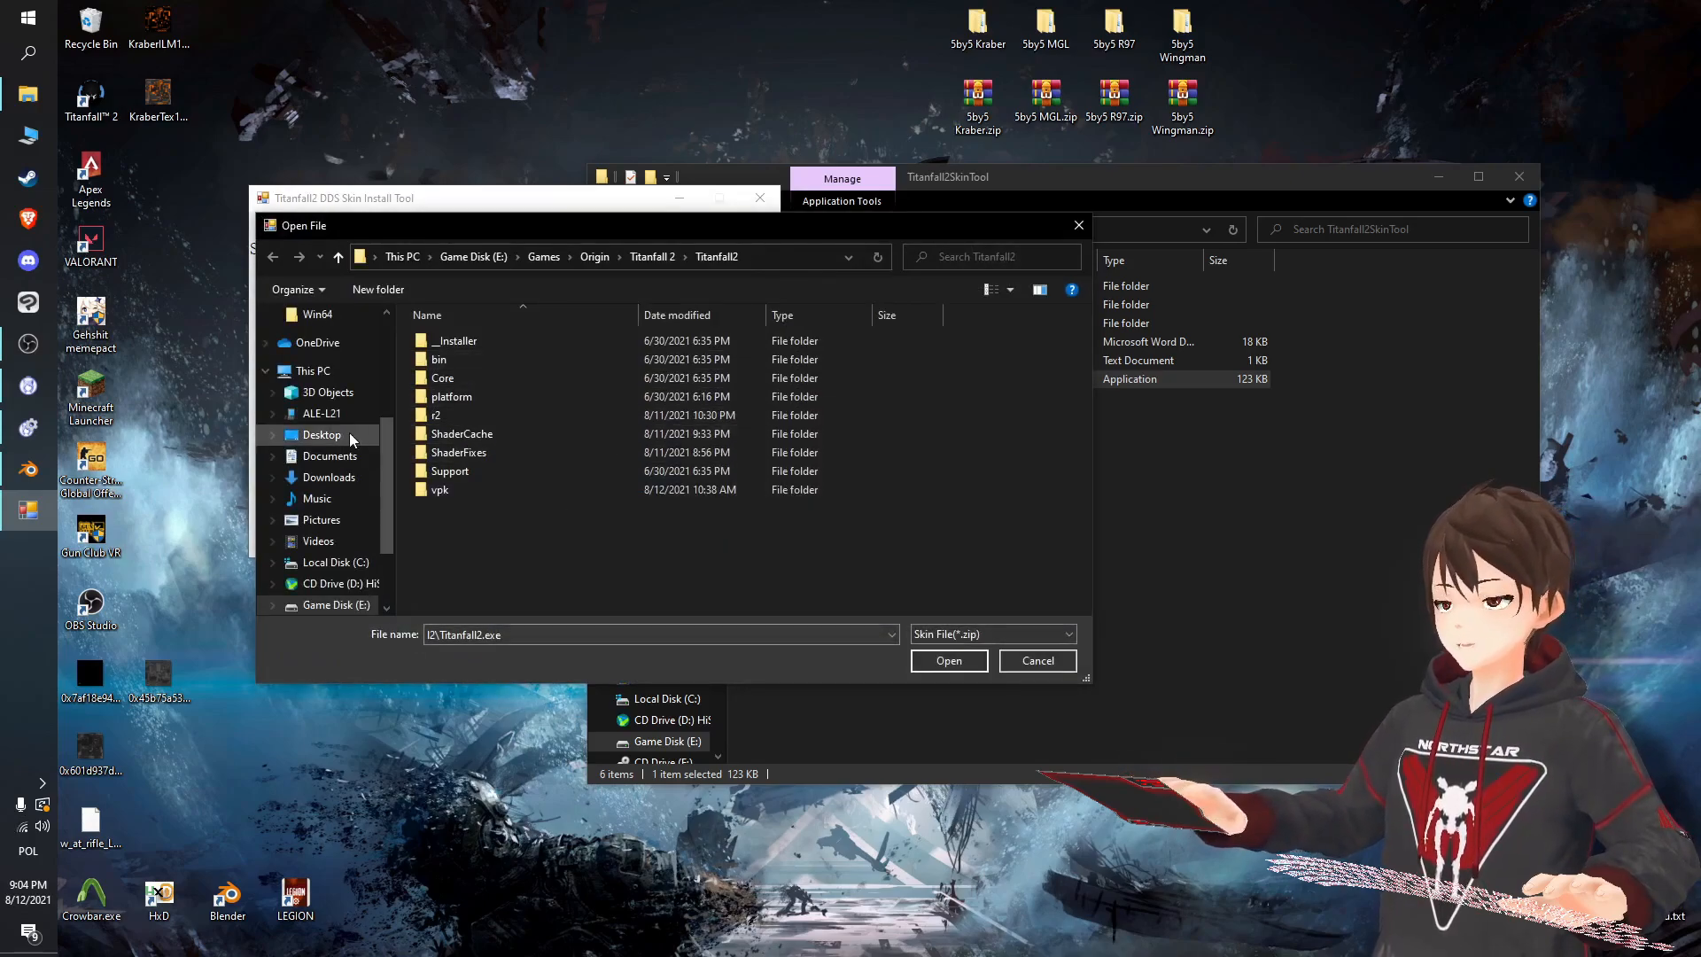
click(321, 434)
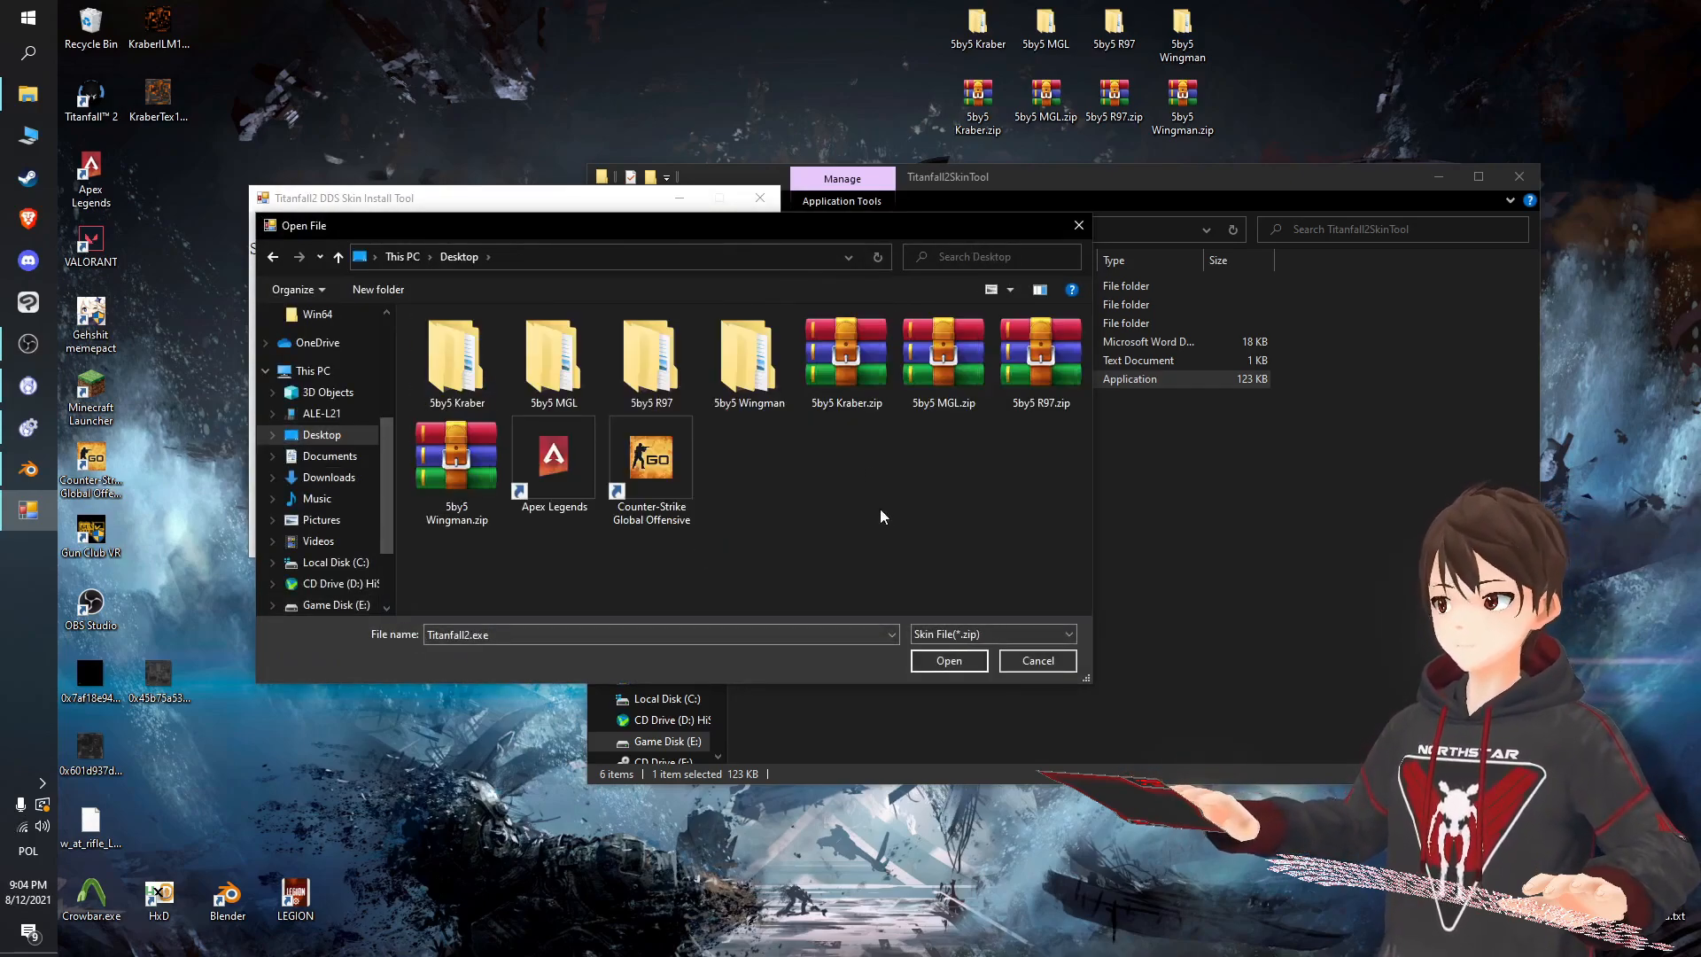
click(947, 660)
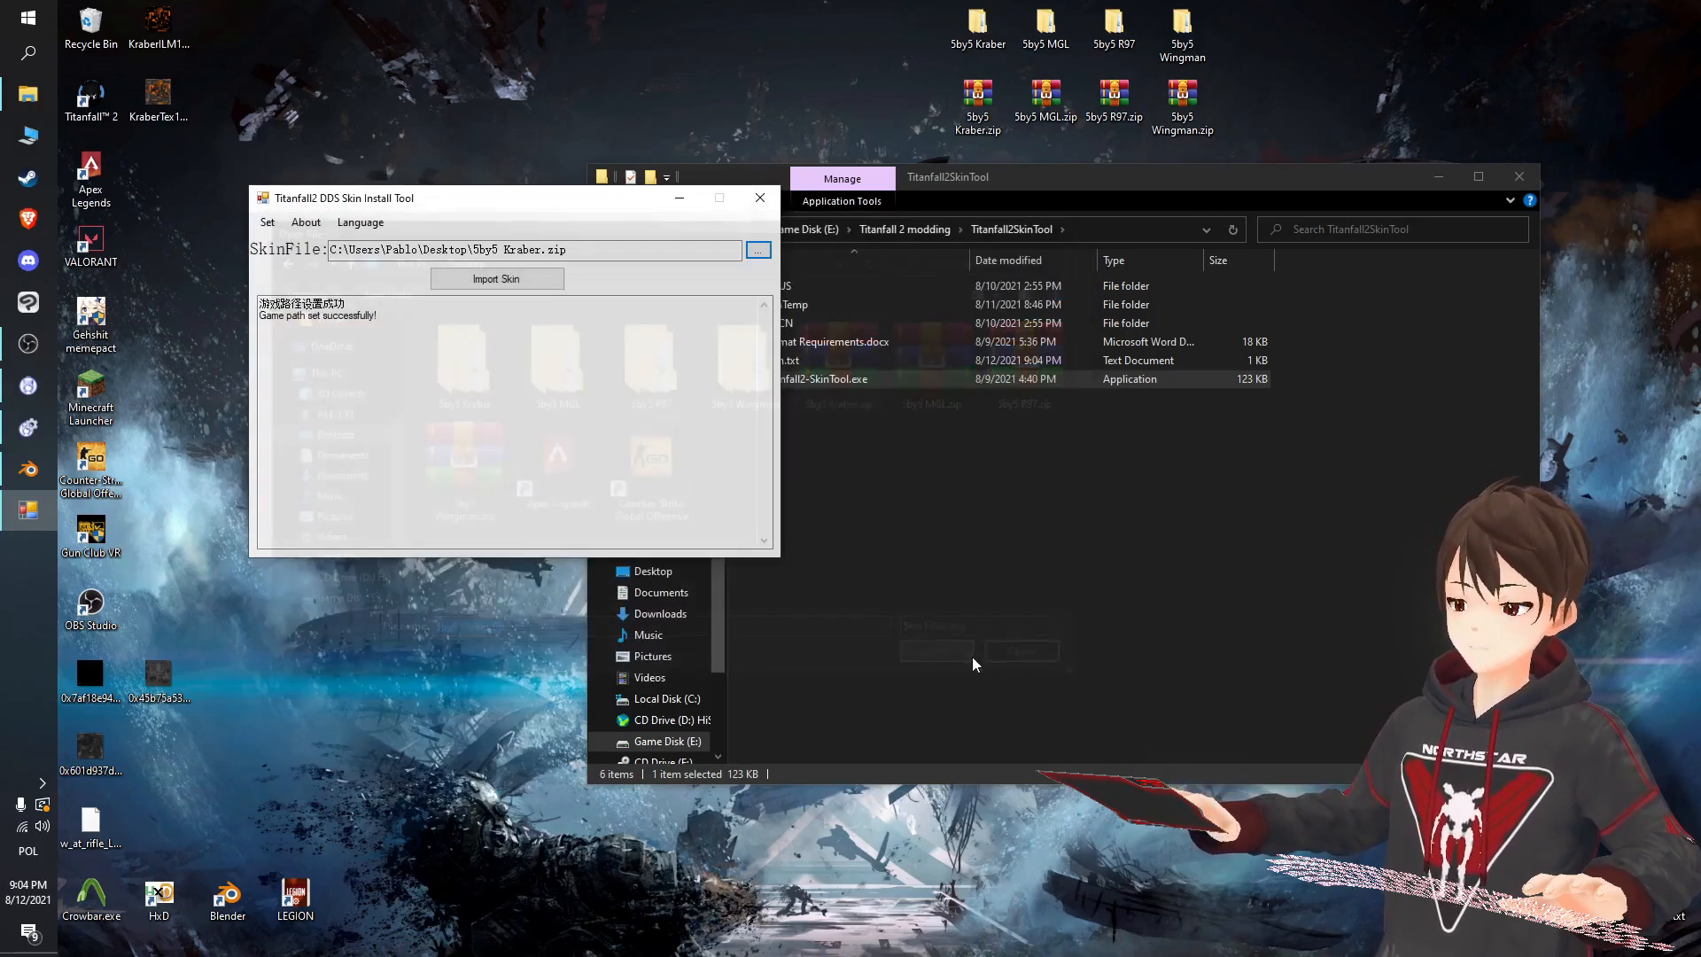
click(496, 279)
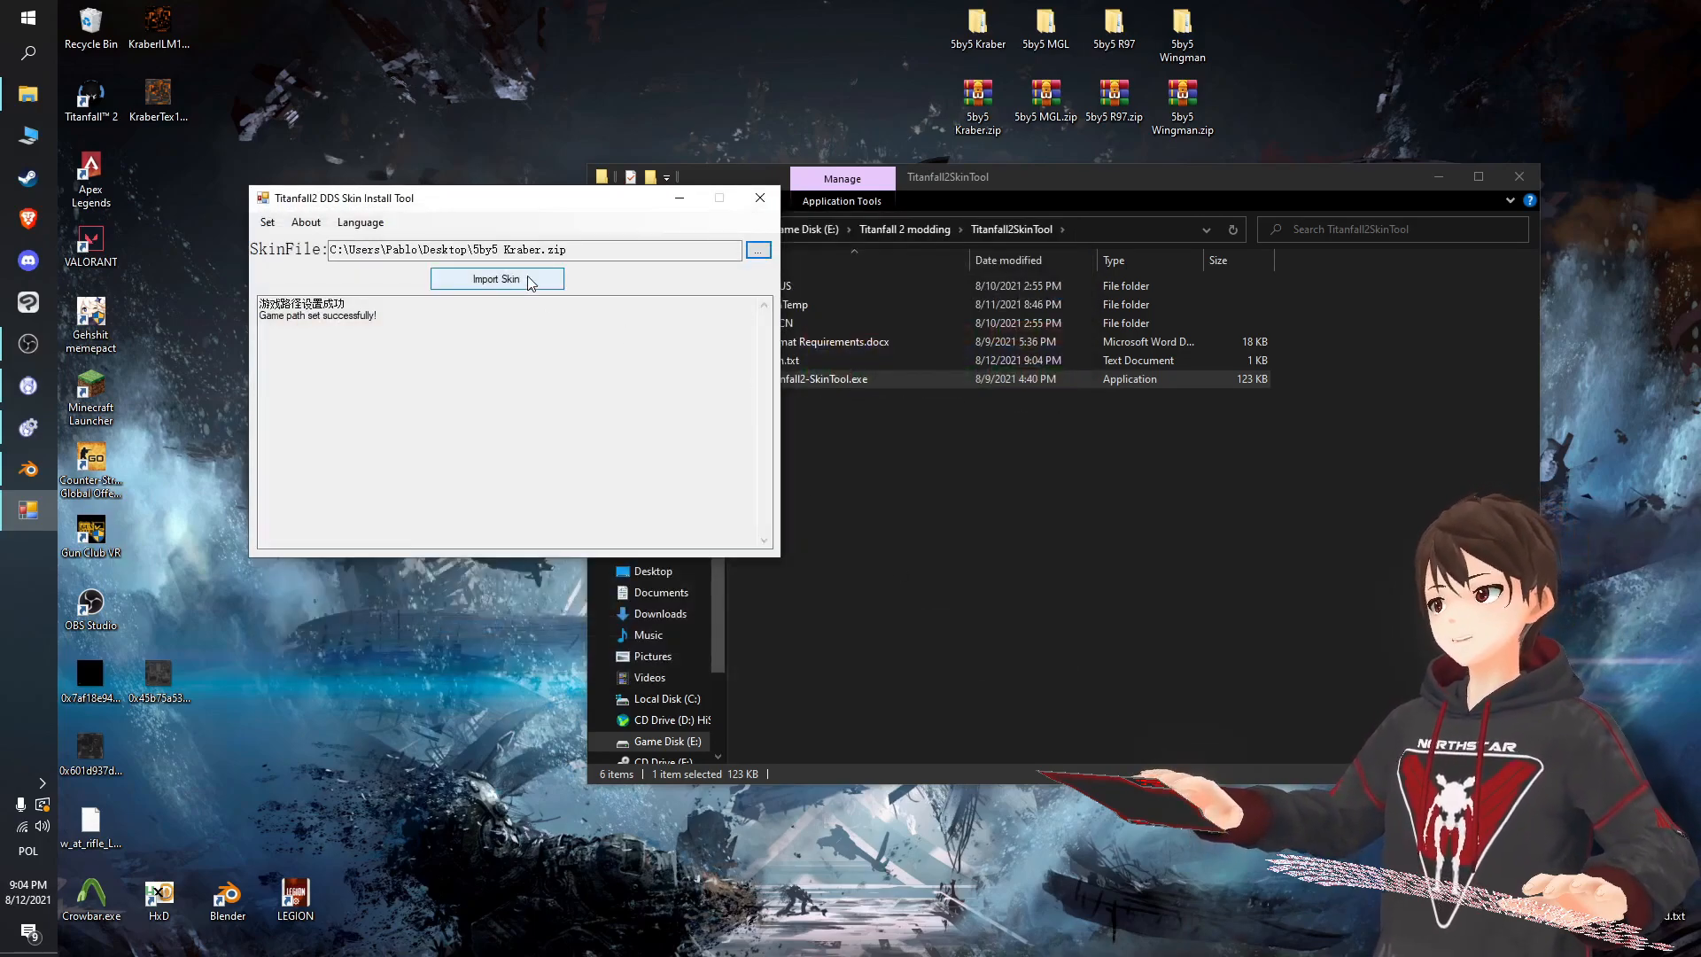
click(496, 279)
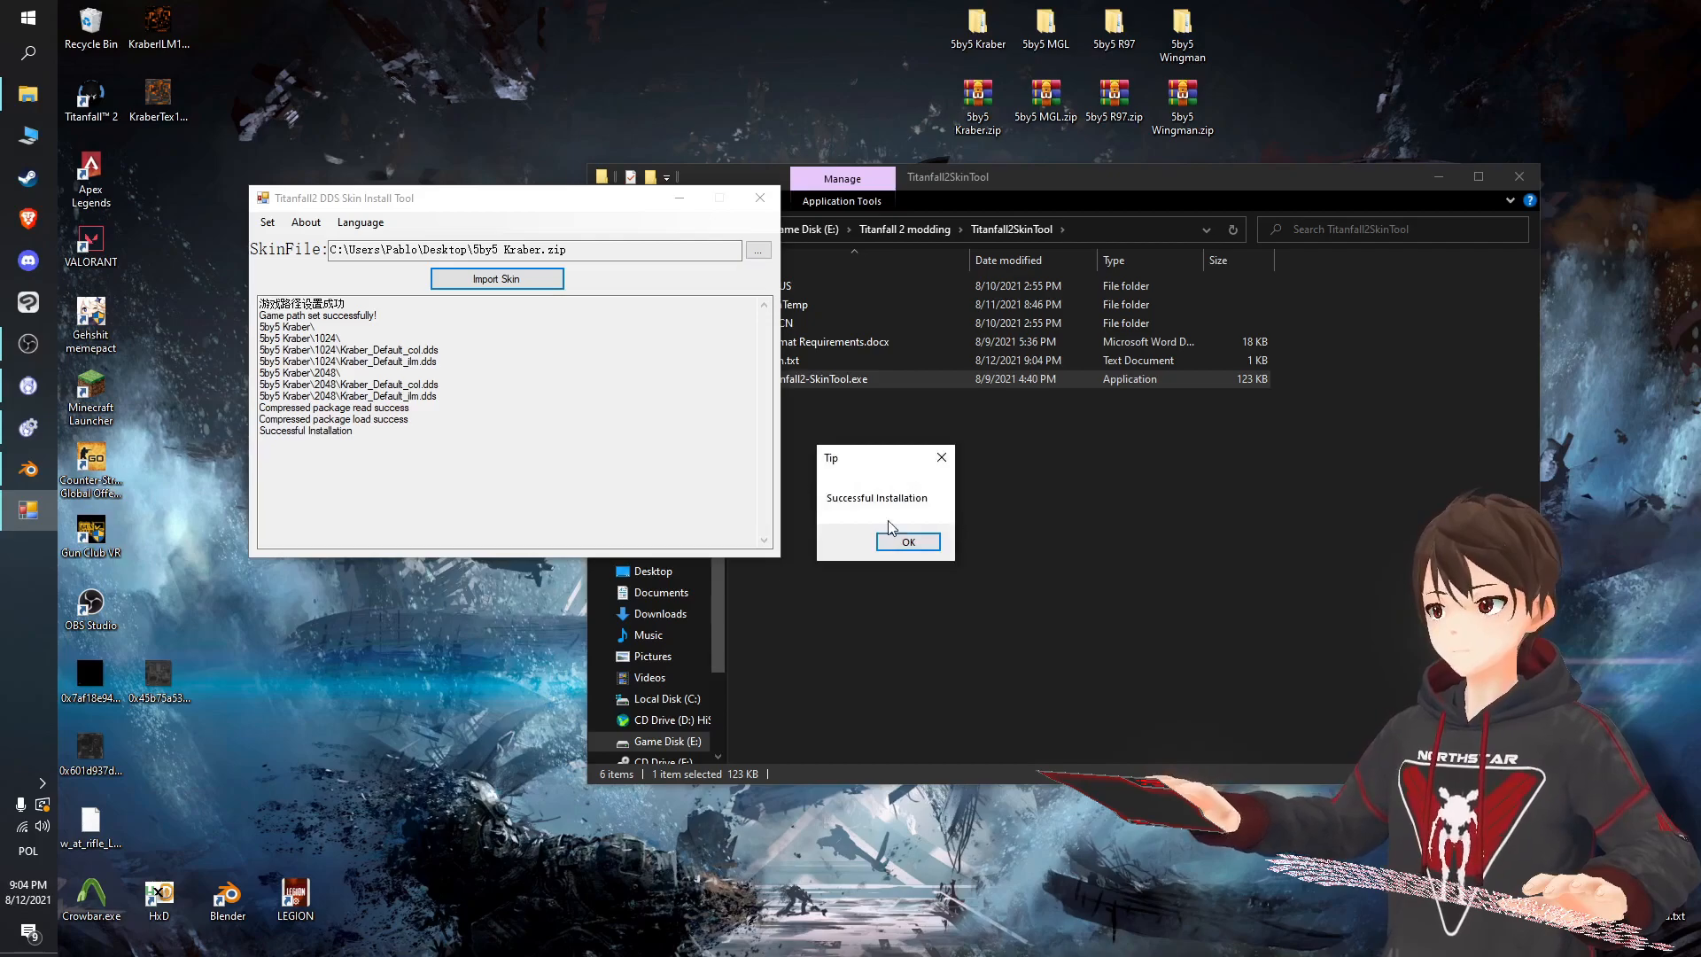
click(908, 541)
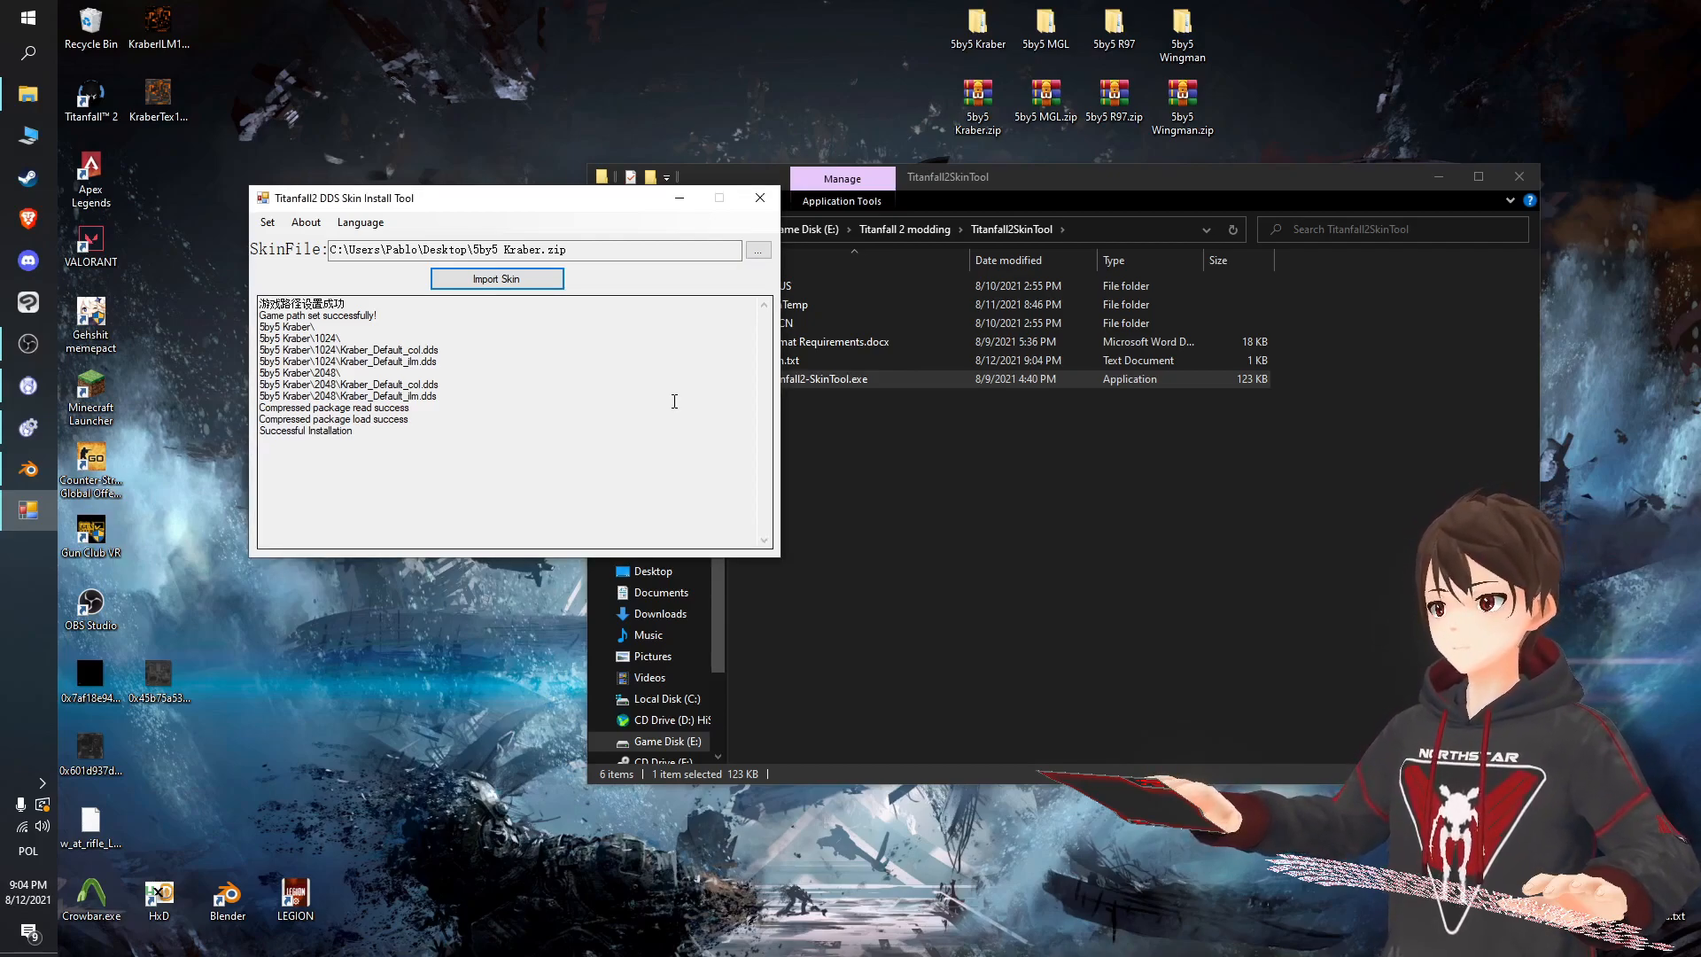
click(759, 197)
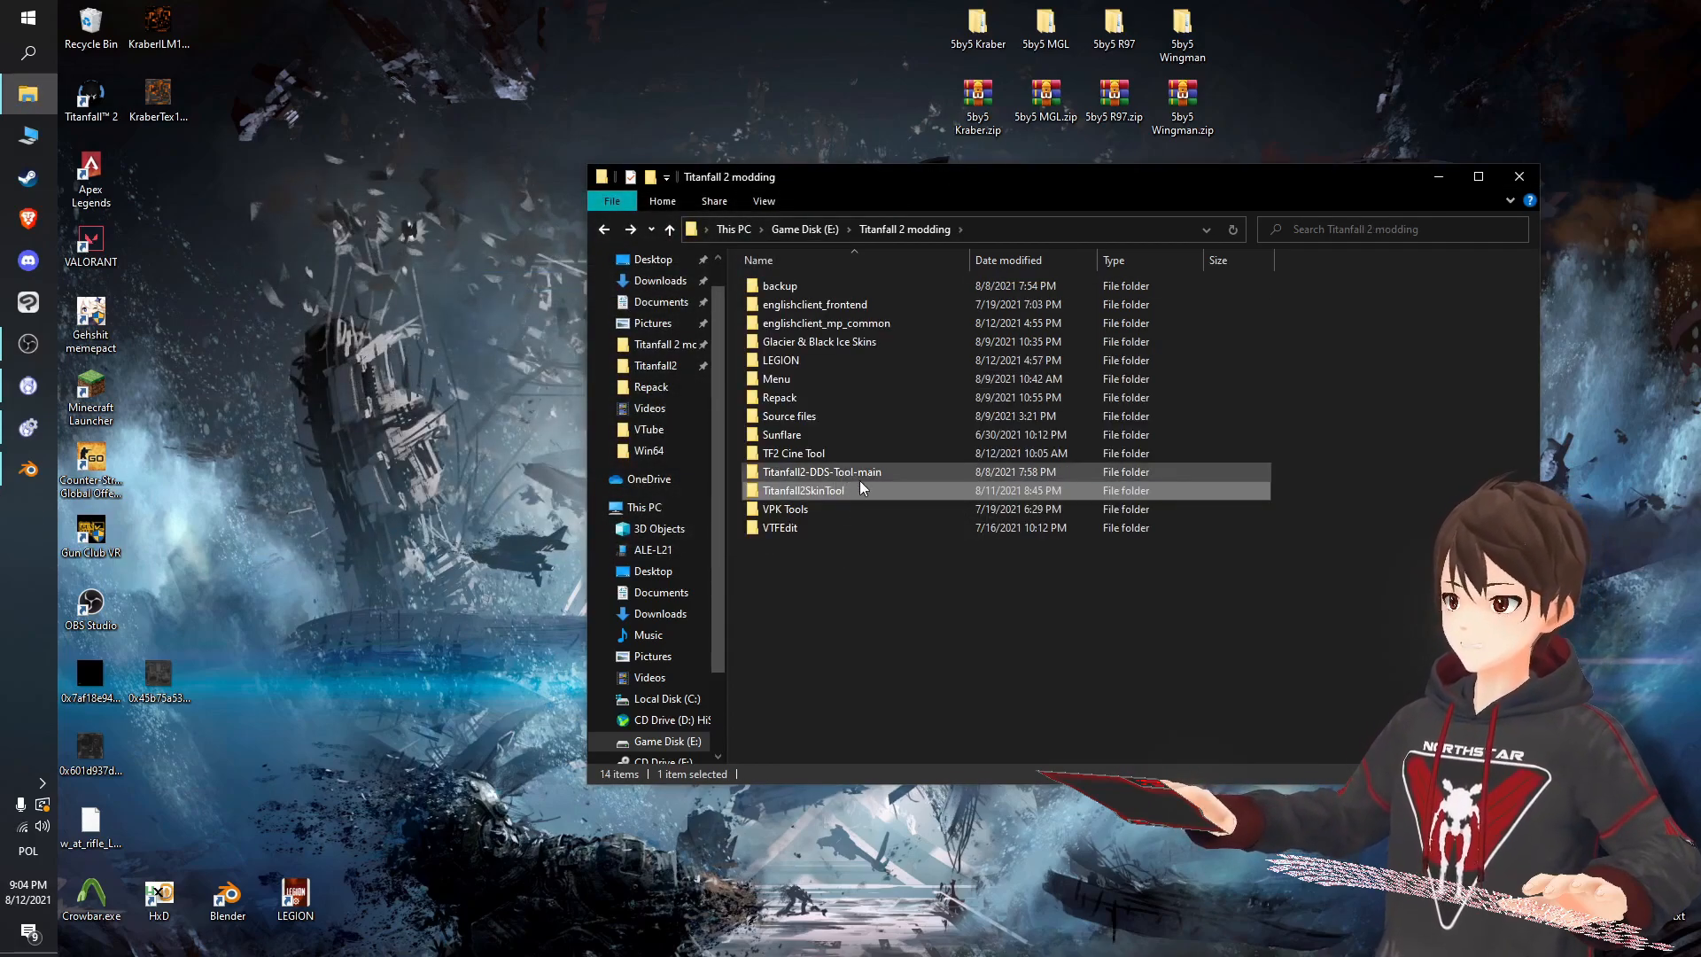
Open Titanfall2-DDS-Tool-main > Titanfall2 DDS Tools 1.2 and inspect its dds folders.
double_click(821, 472)
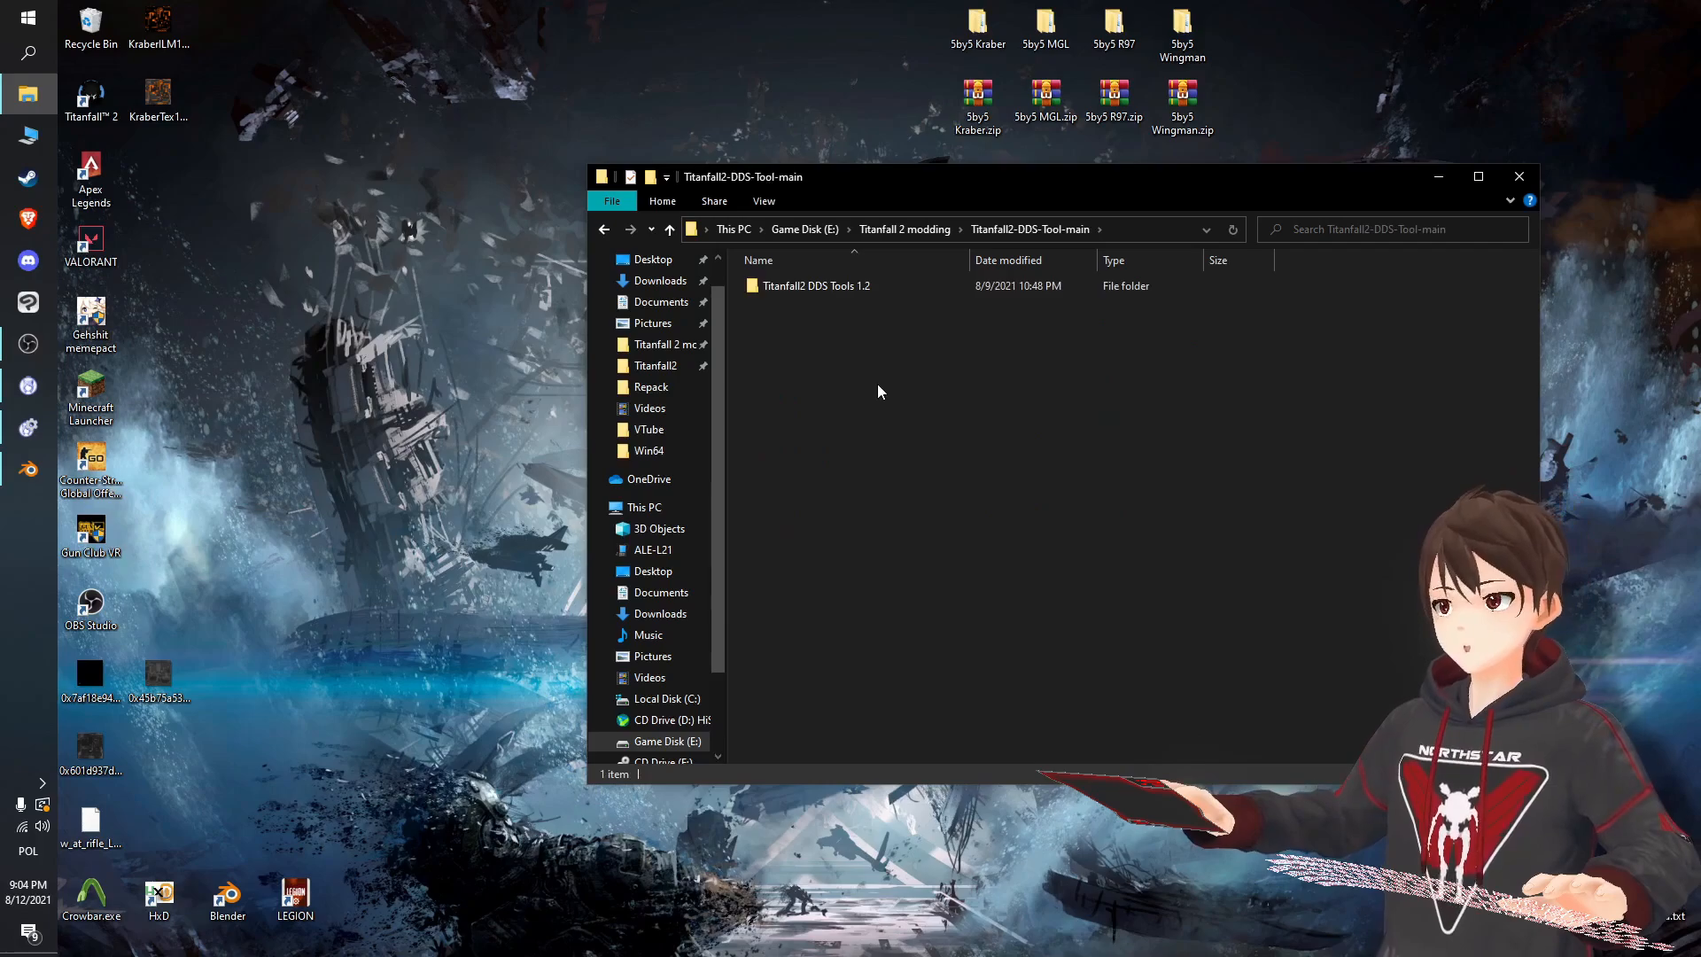
double_click(817, 286)
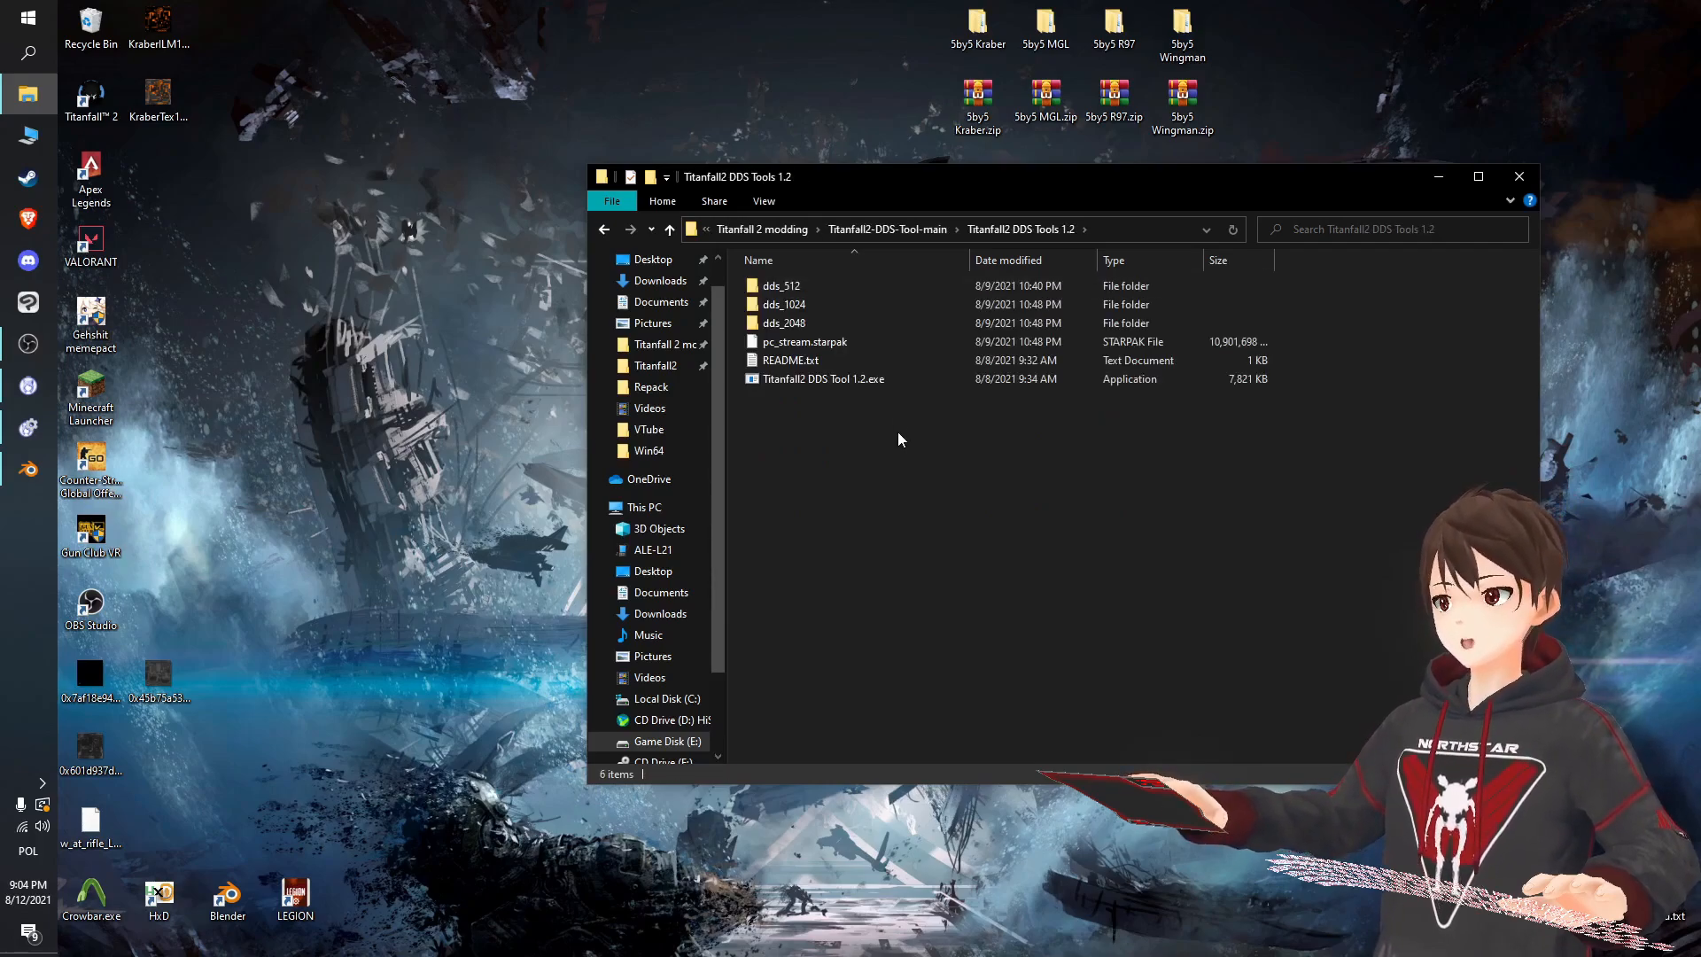
mouse_move(889, 436)
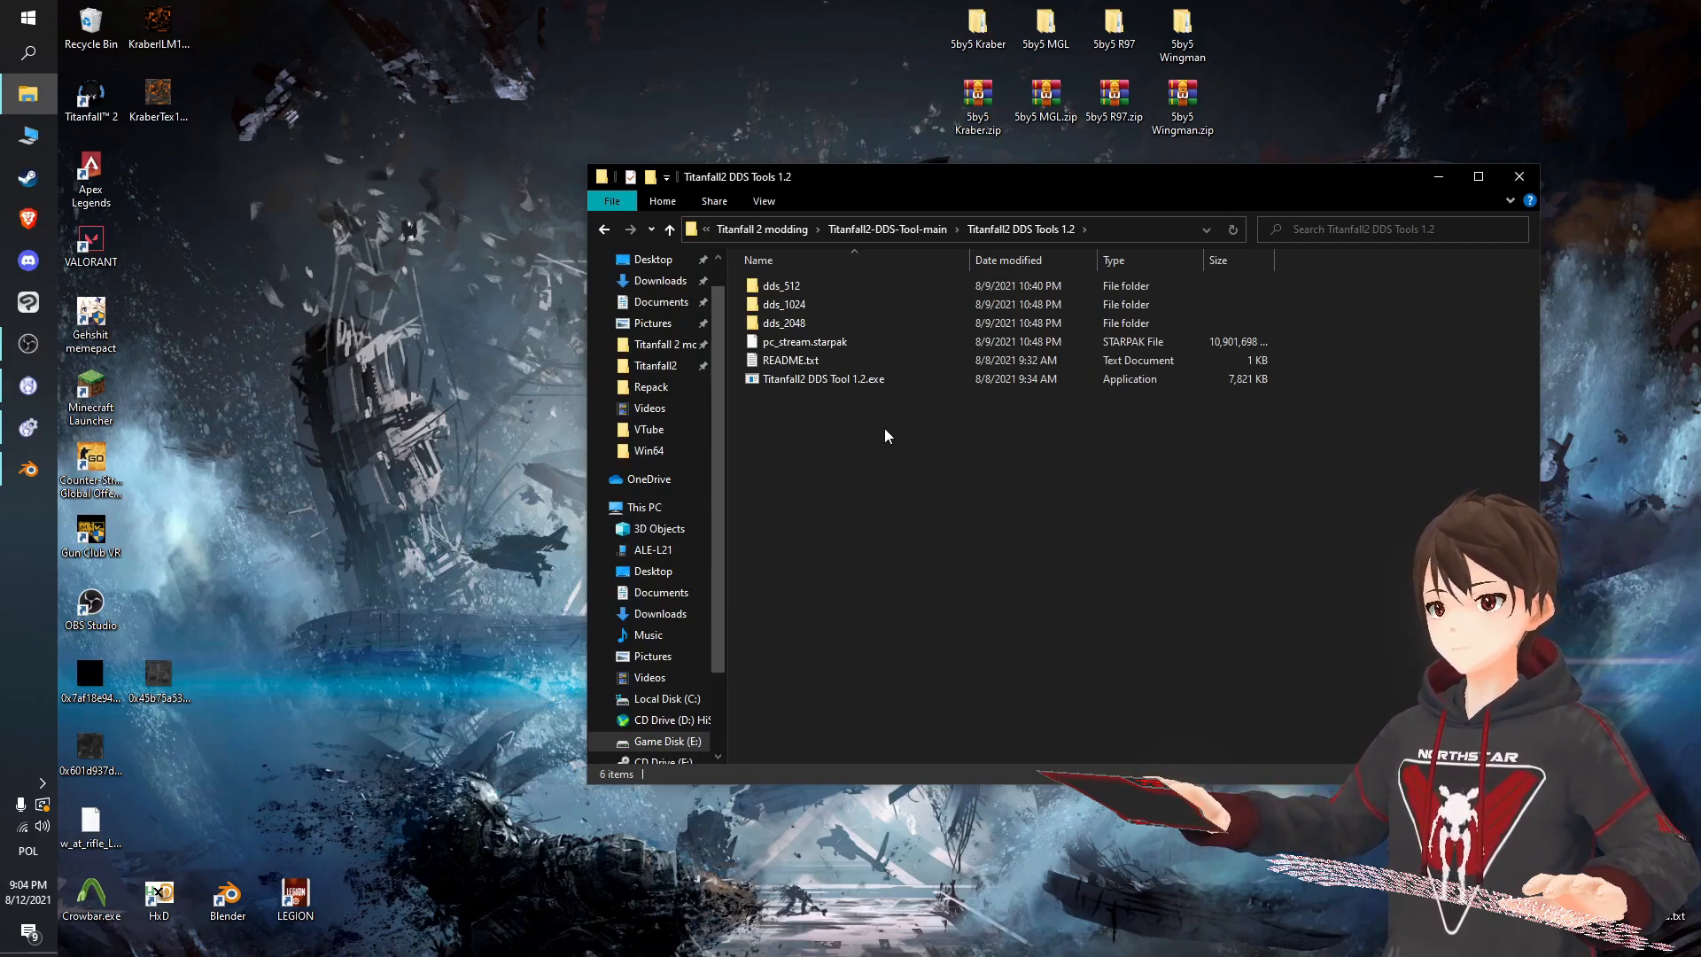
mouse_move(1092, 160)
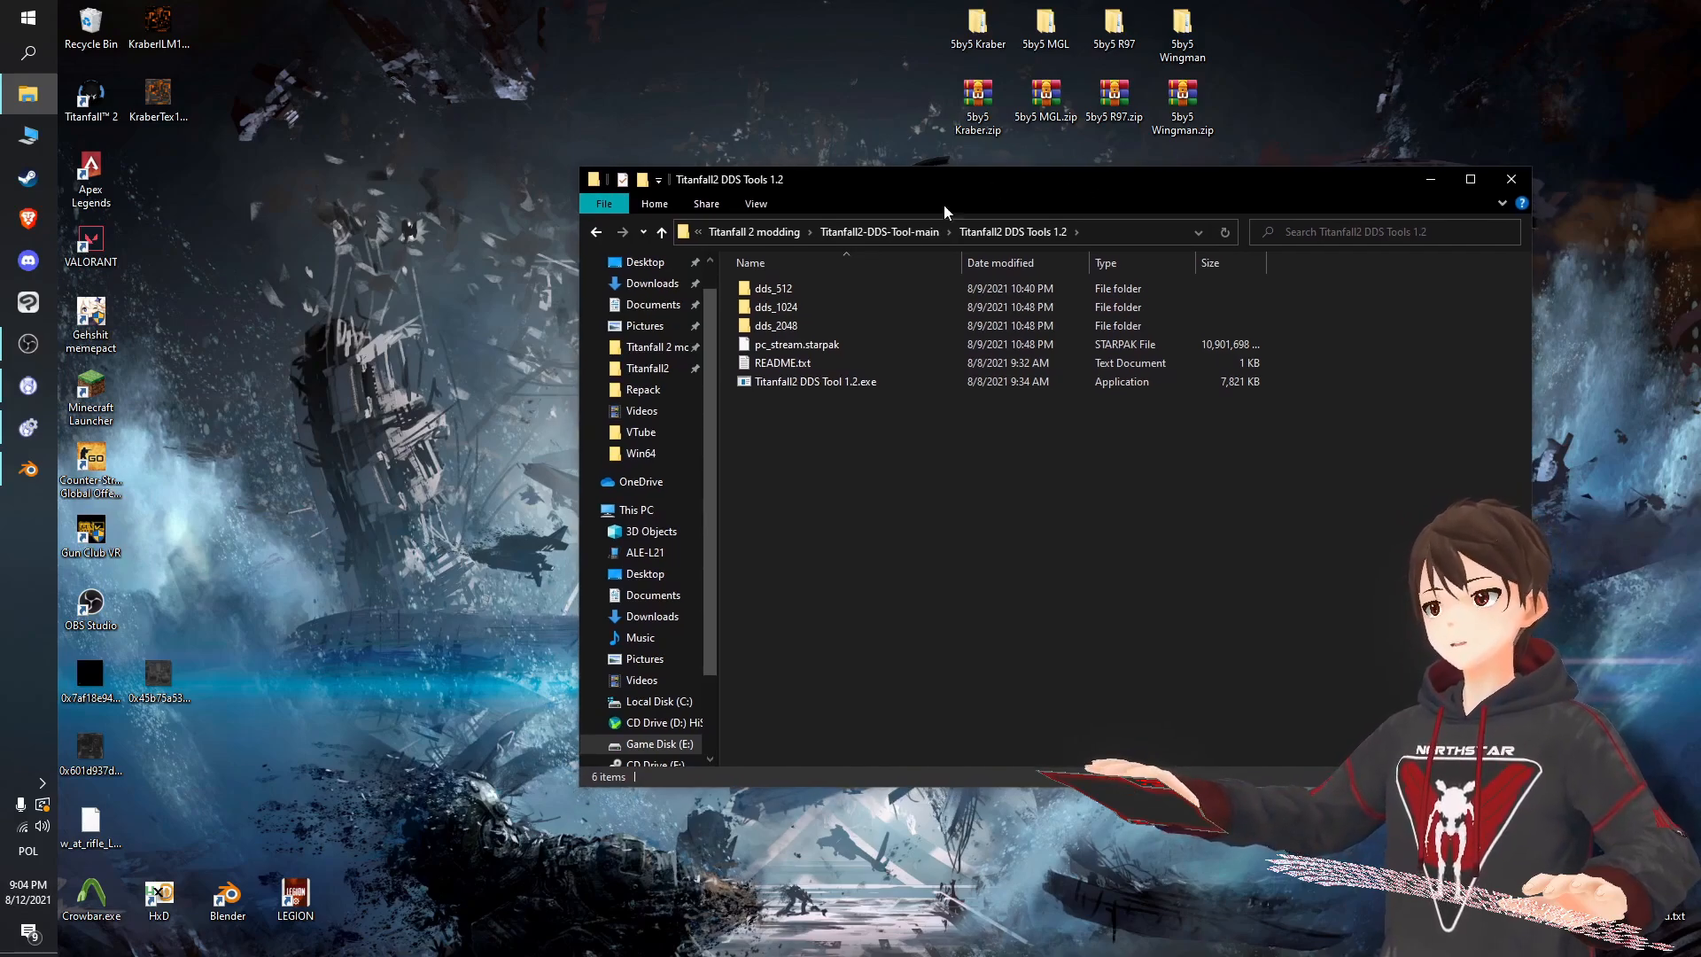
click(773, 287)
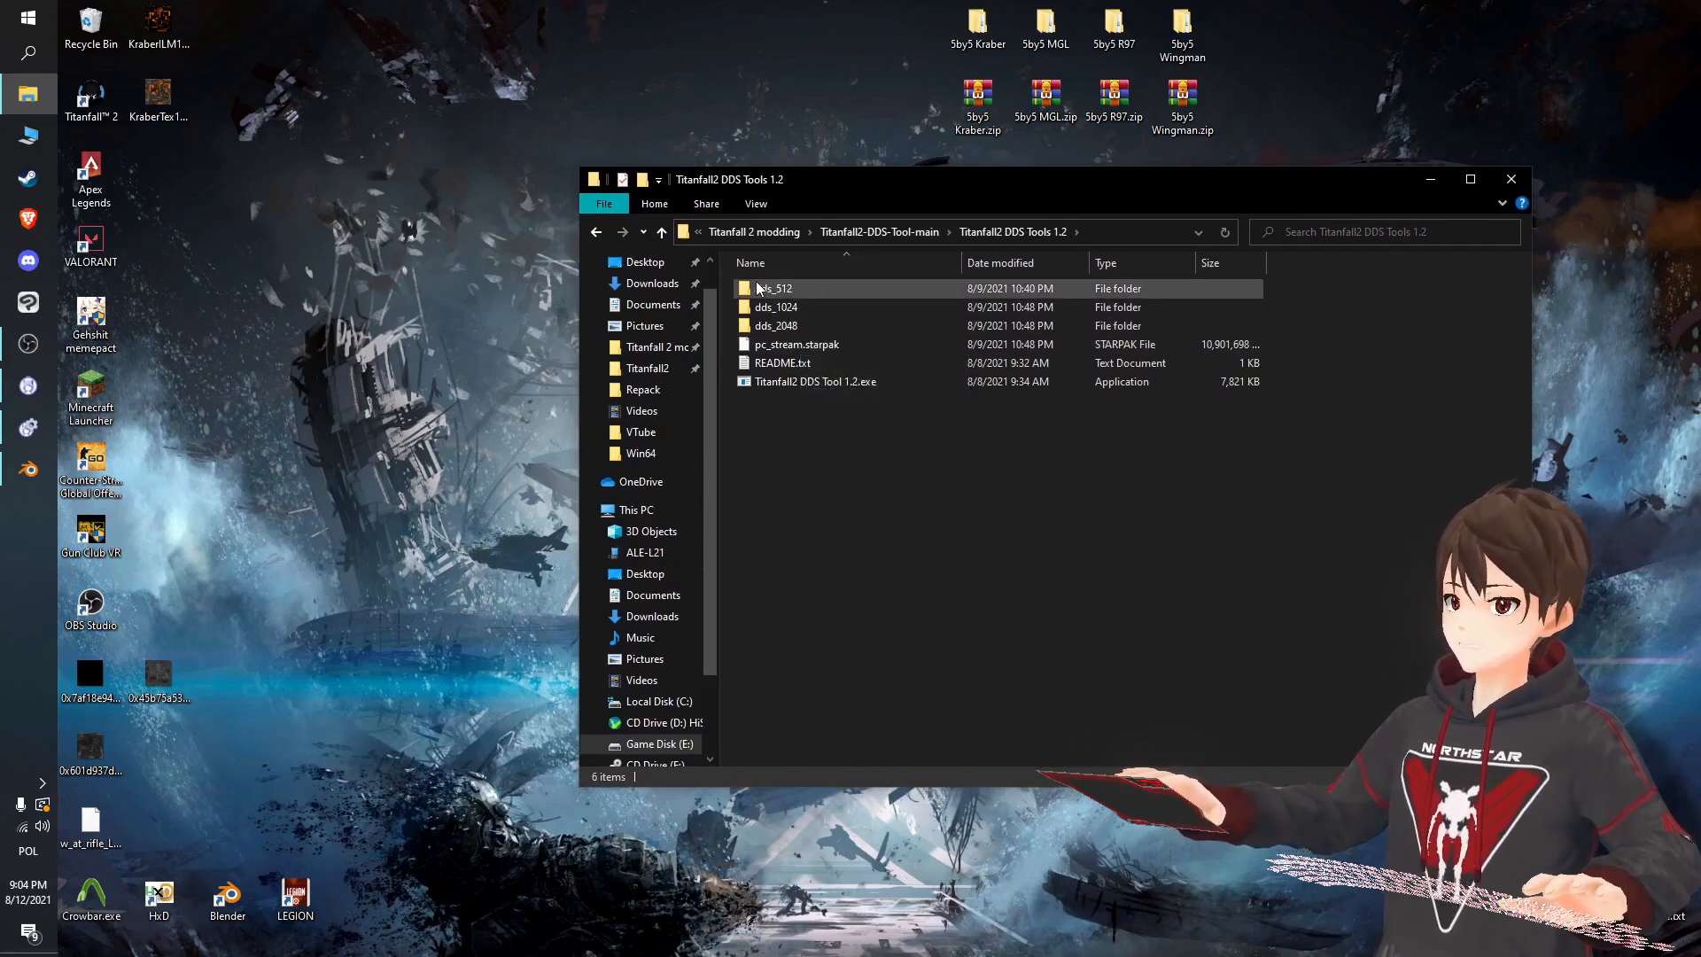
mouse_move(773, 289)
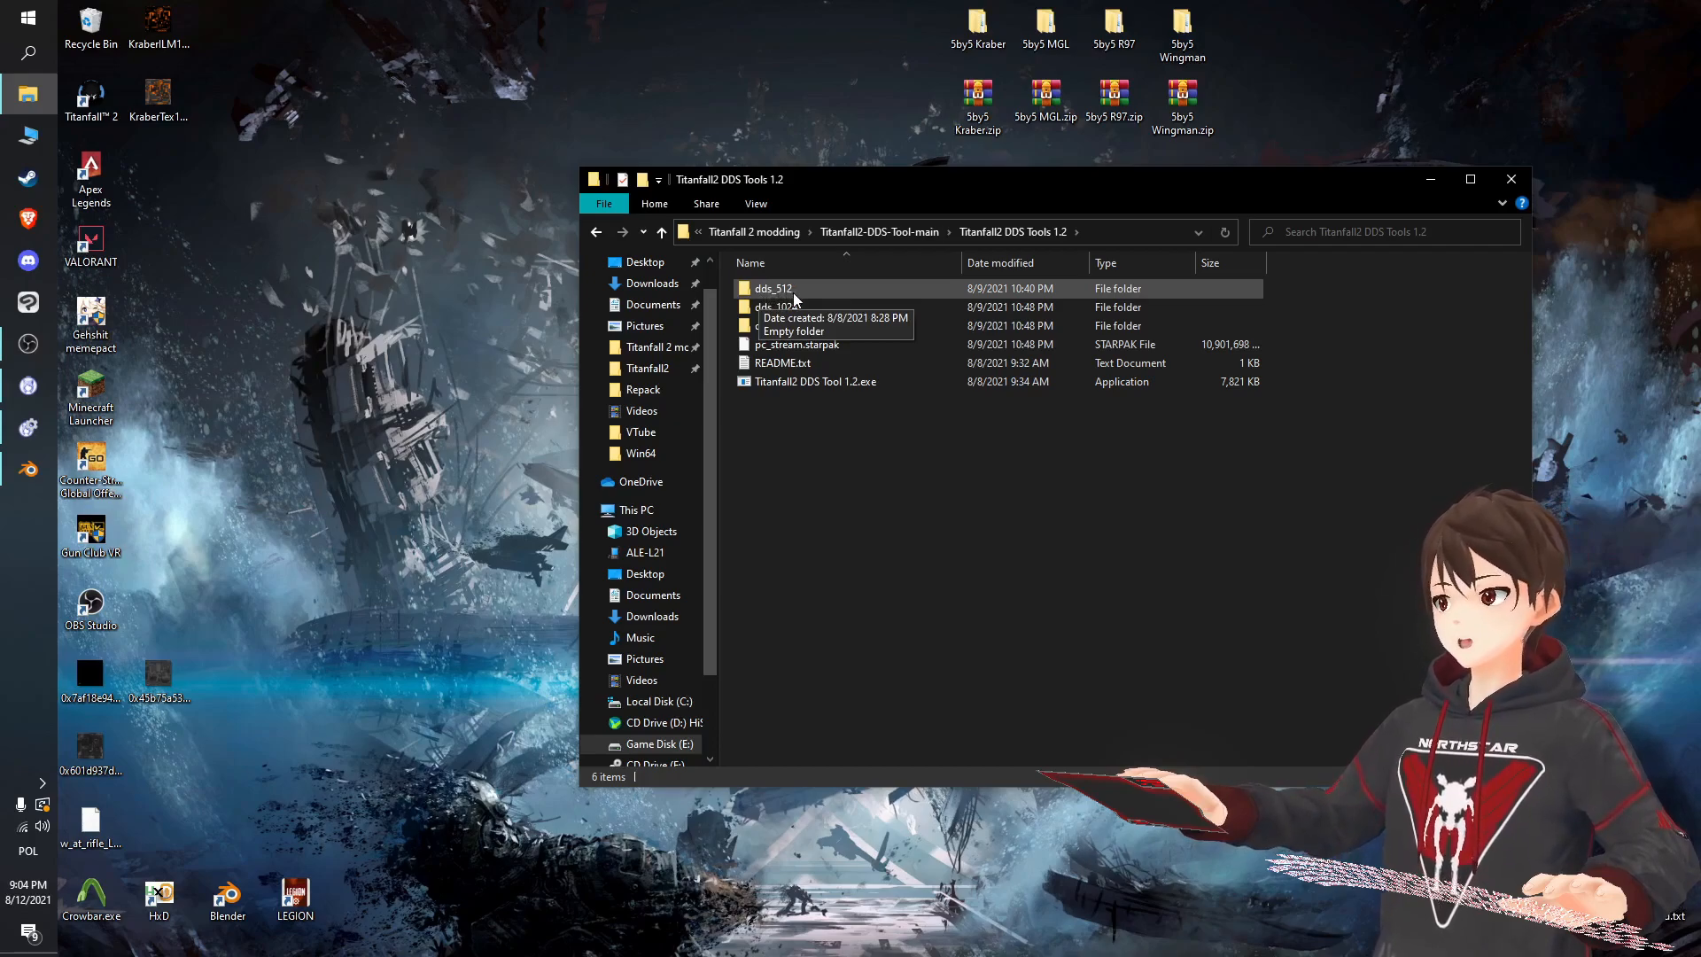
mouse_move(776, 308)
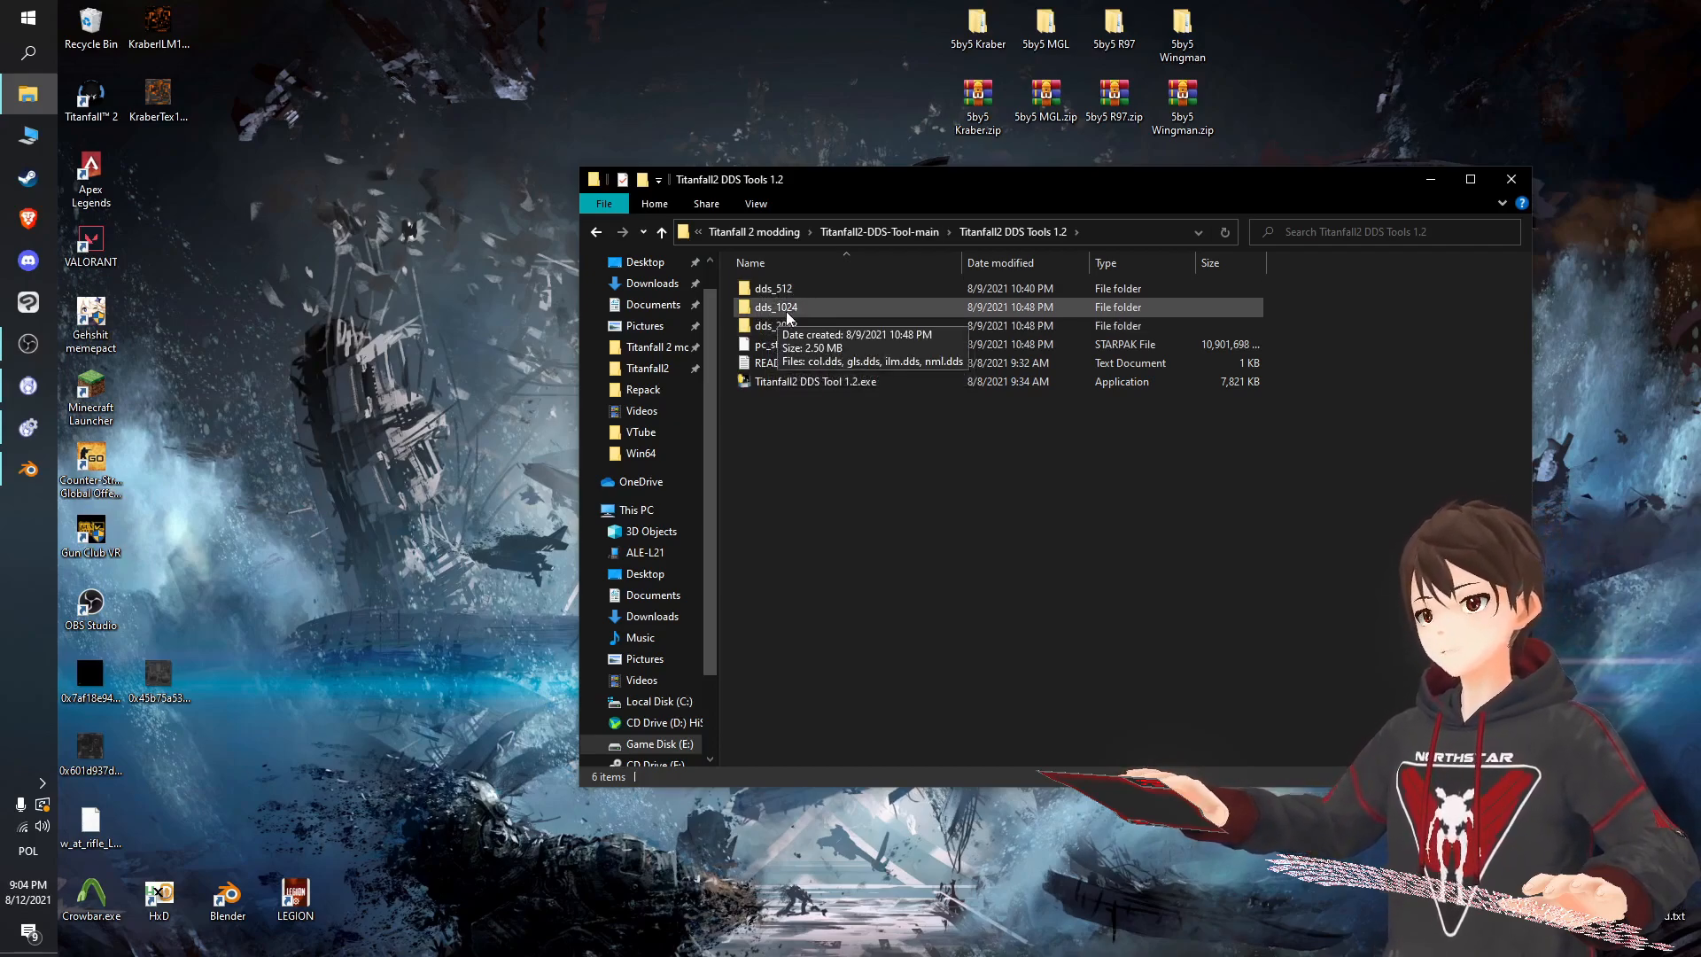
mouse_move(776, 325)
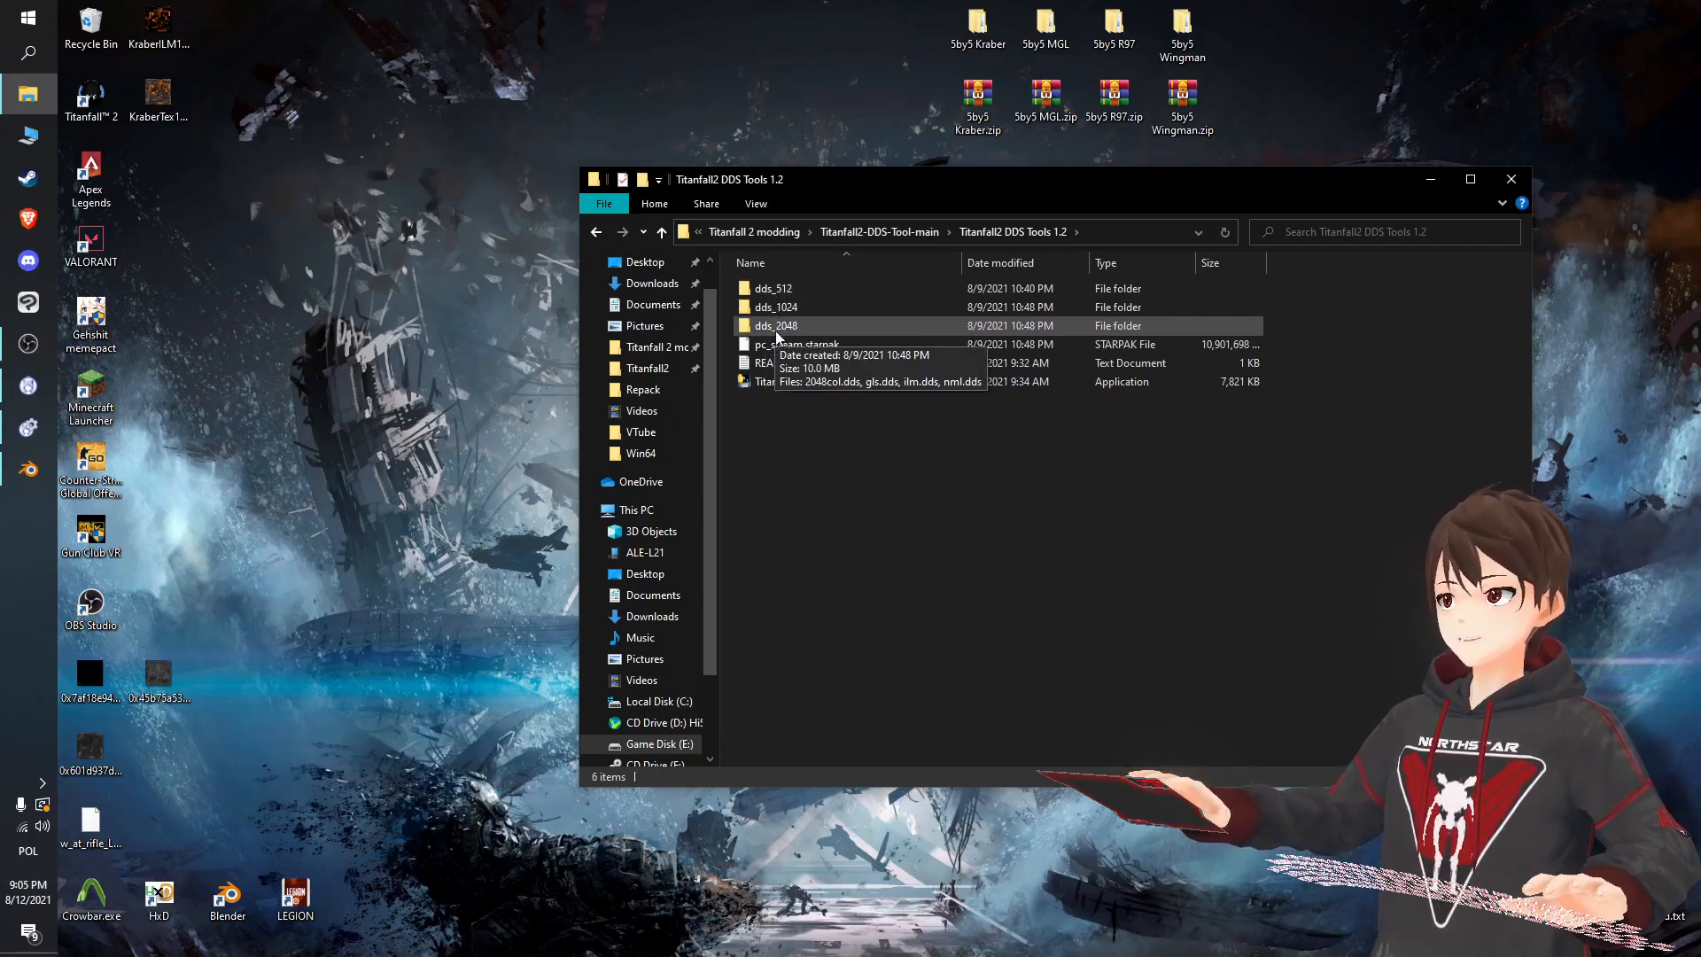
mouse_move(792, 328)
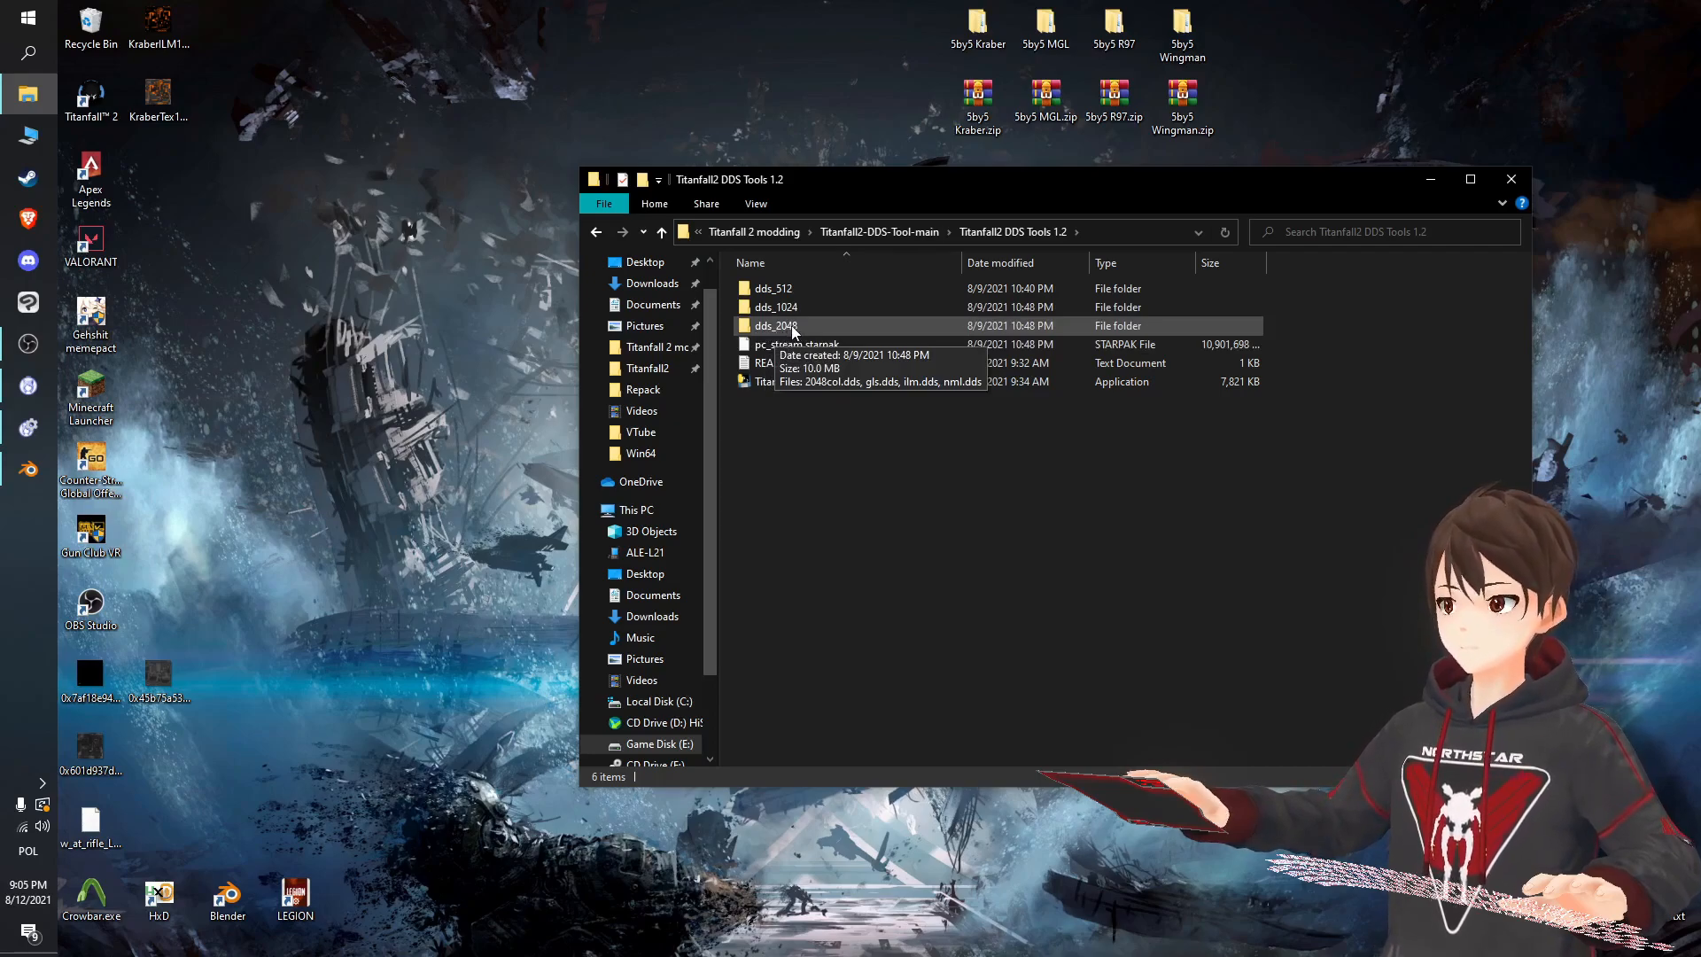
mouse_move(773, 287)
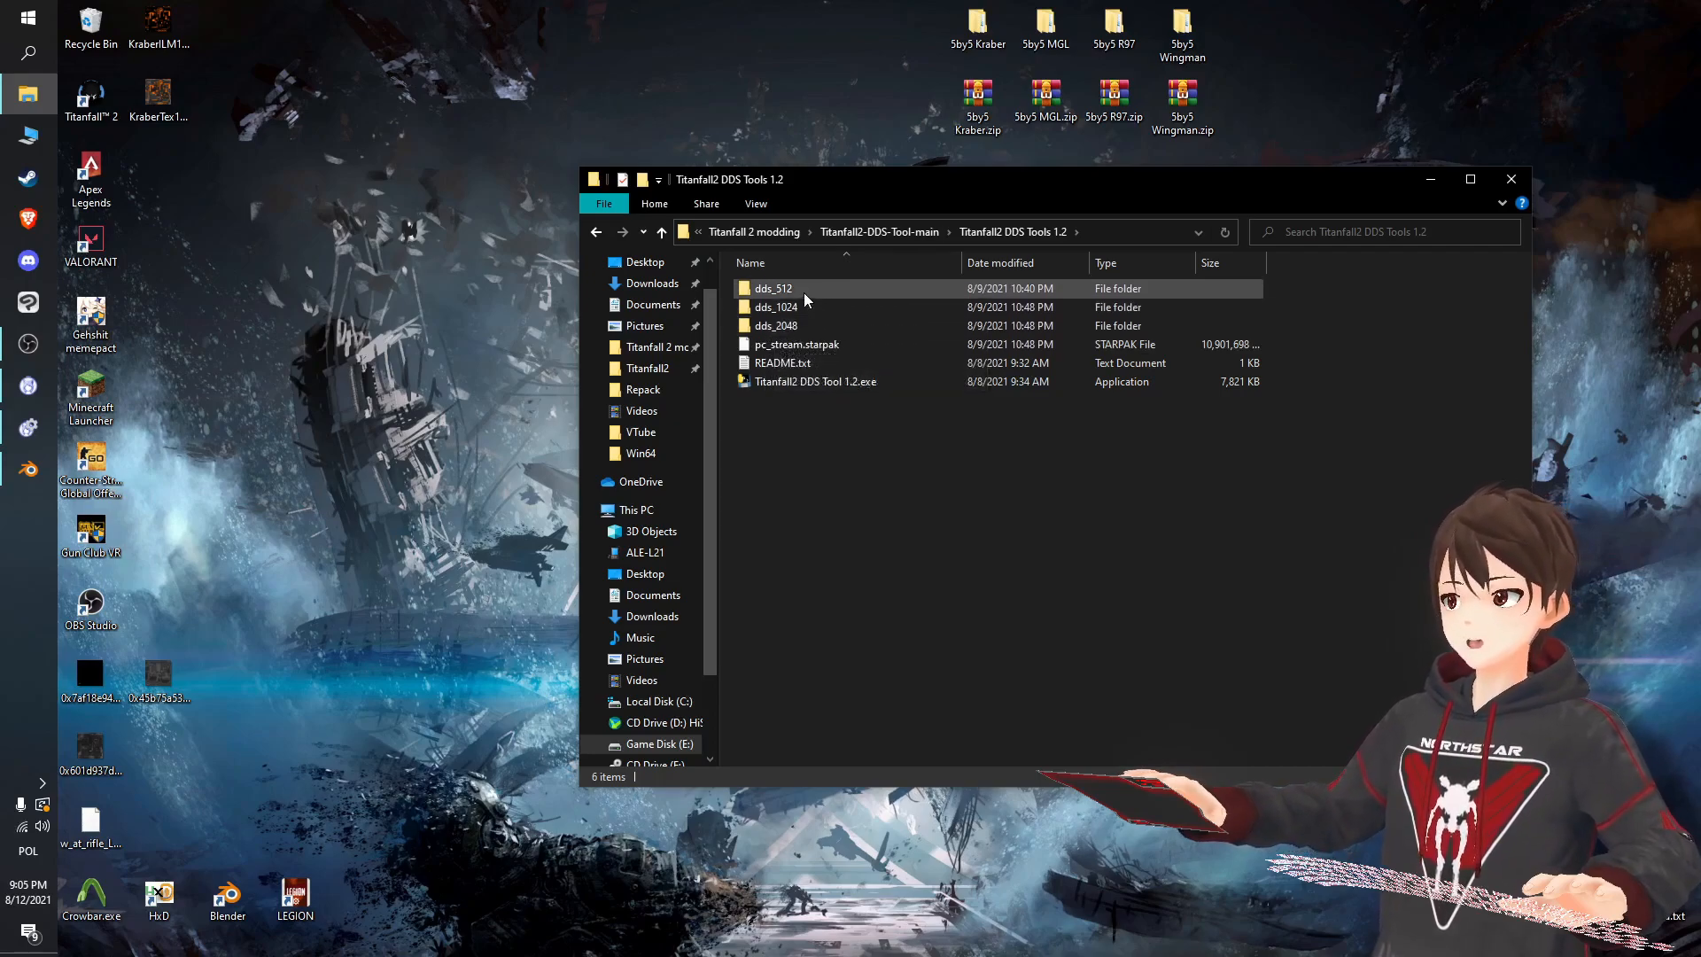
double_click(775, 308)
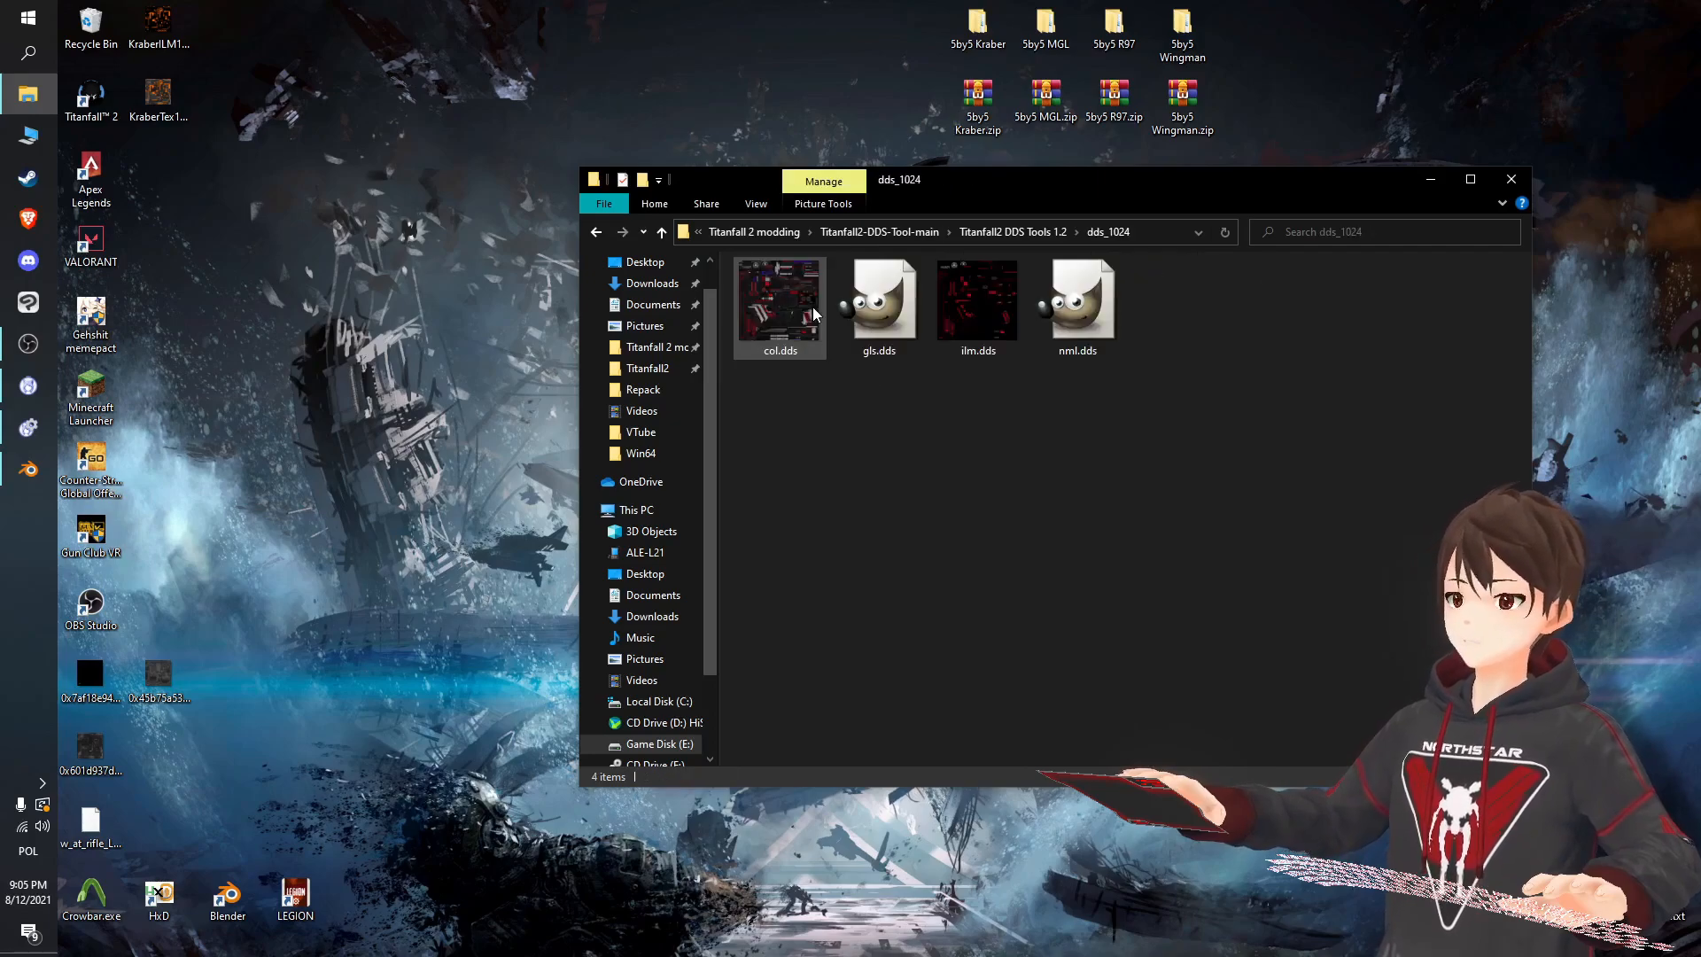
click(660, 232)
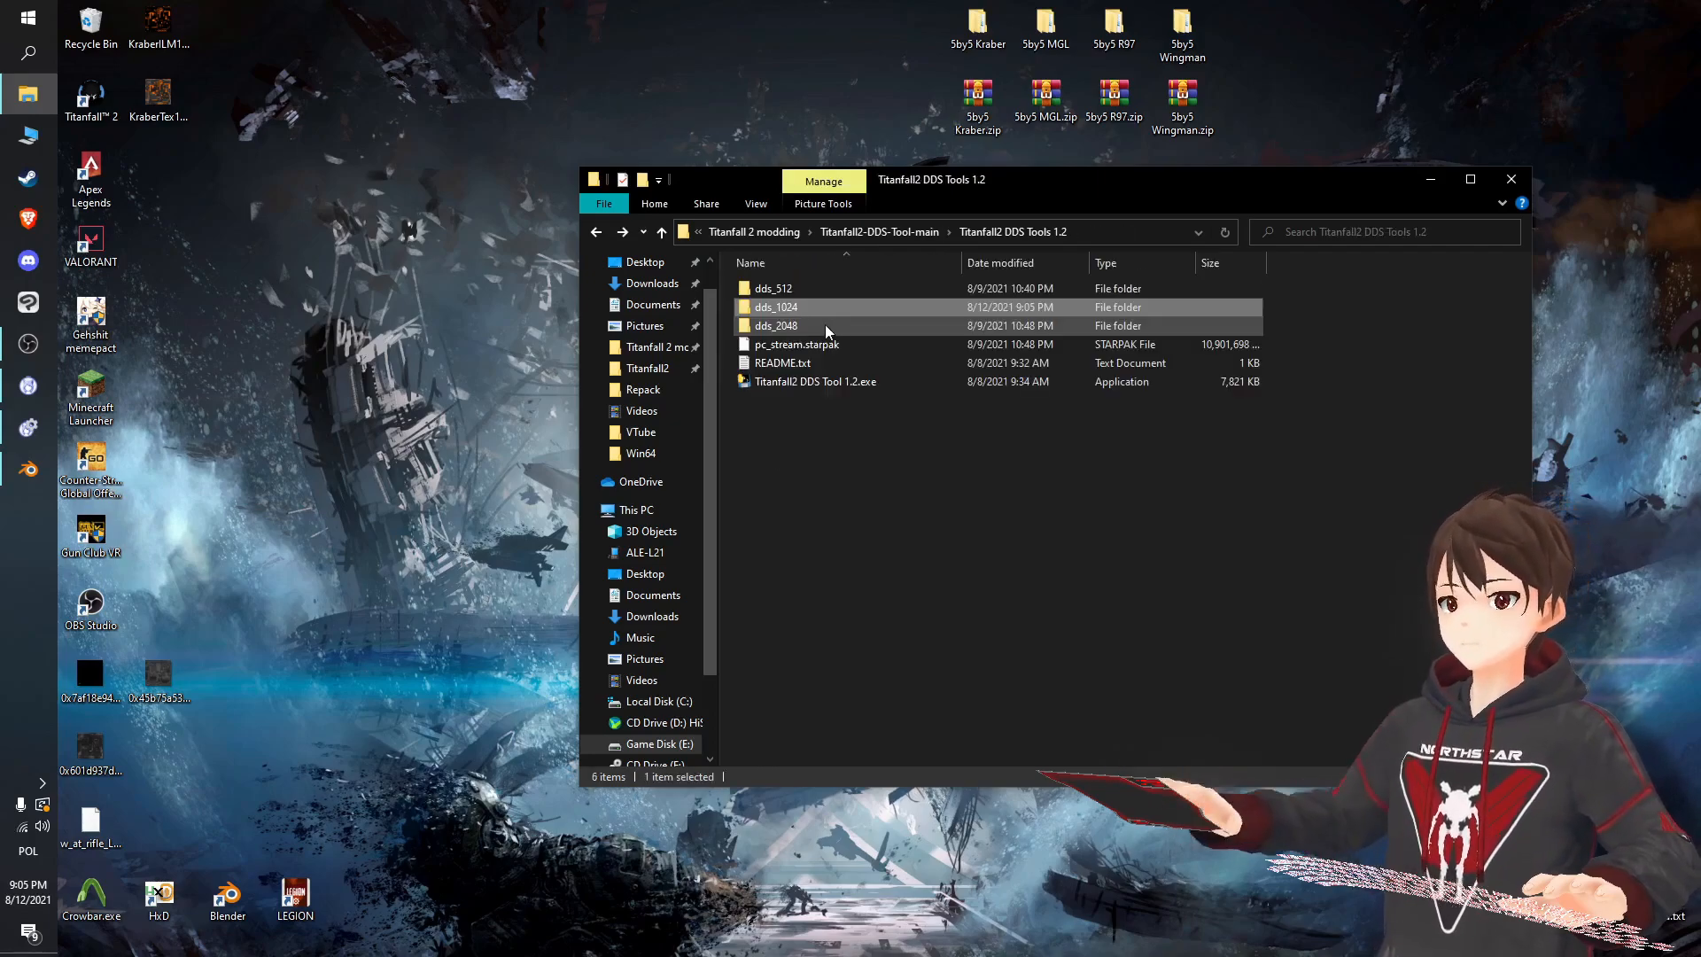
double_click(776, 325)
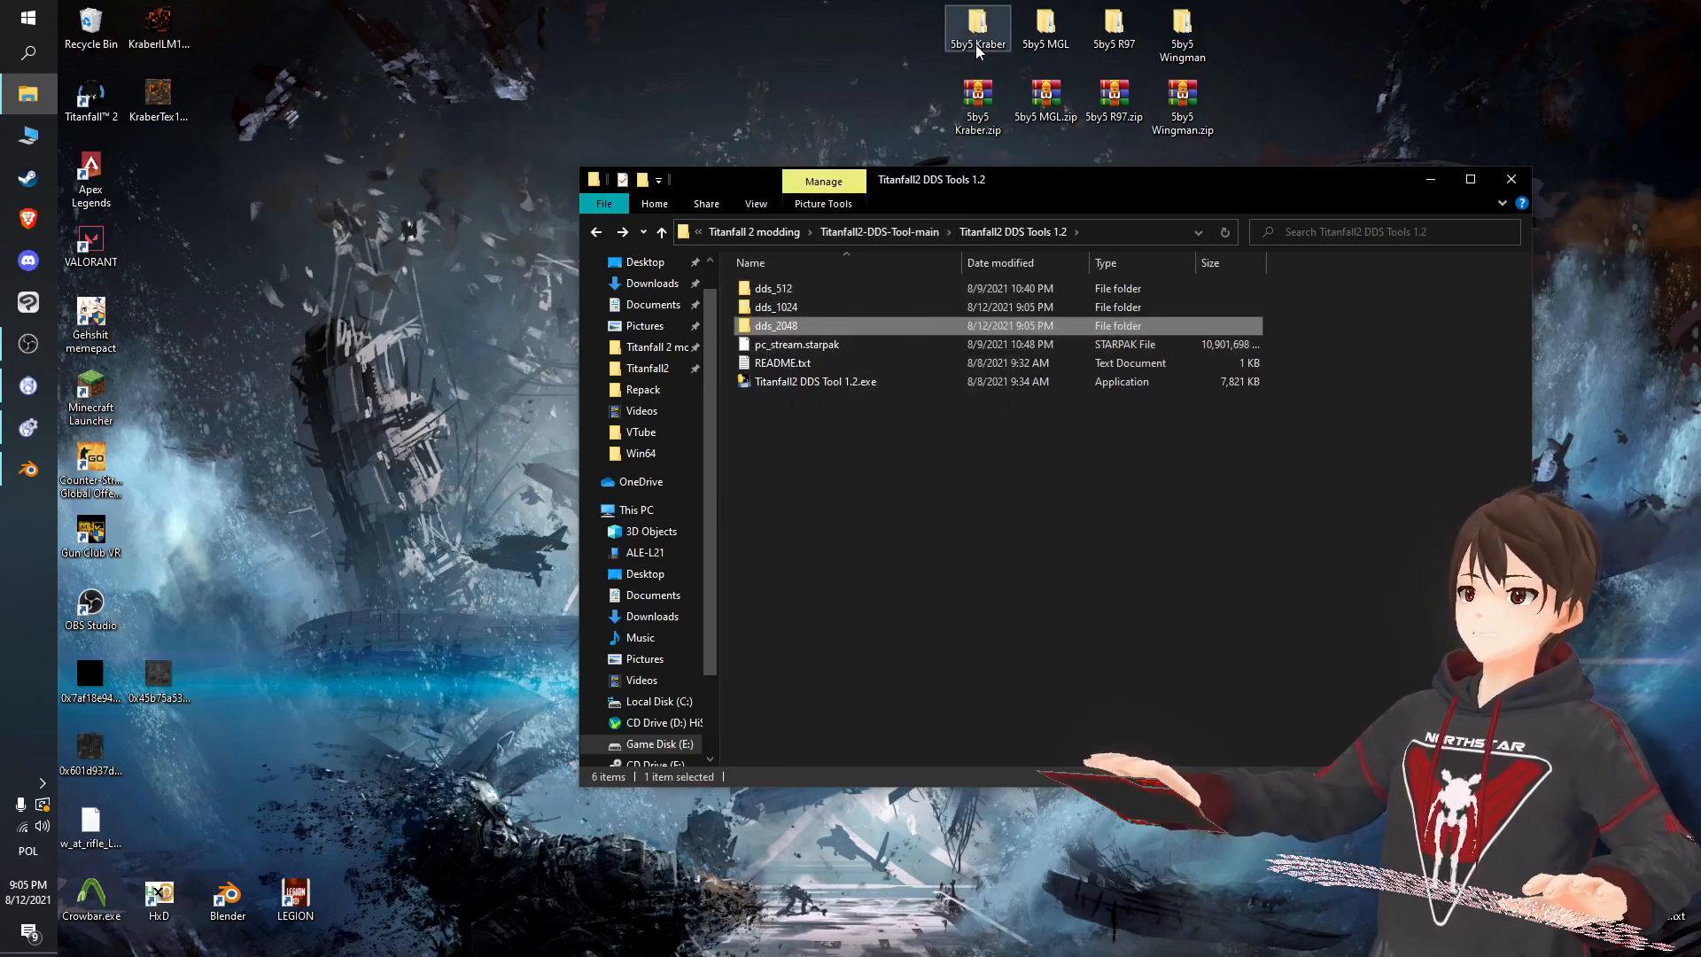
Compare with the 5by5 Kraber 2048 and 1024 texture folders on the Desktop.
double_click(977, 27)
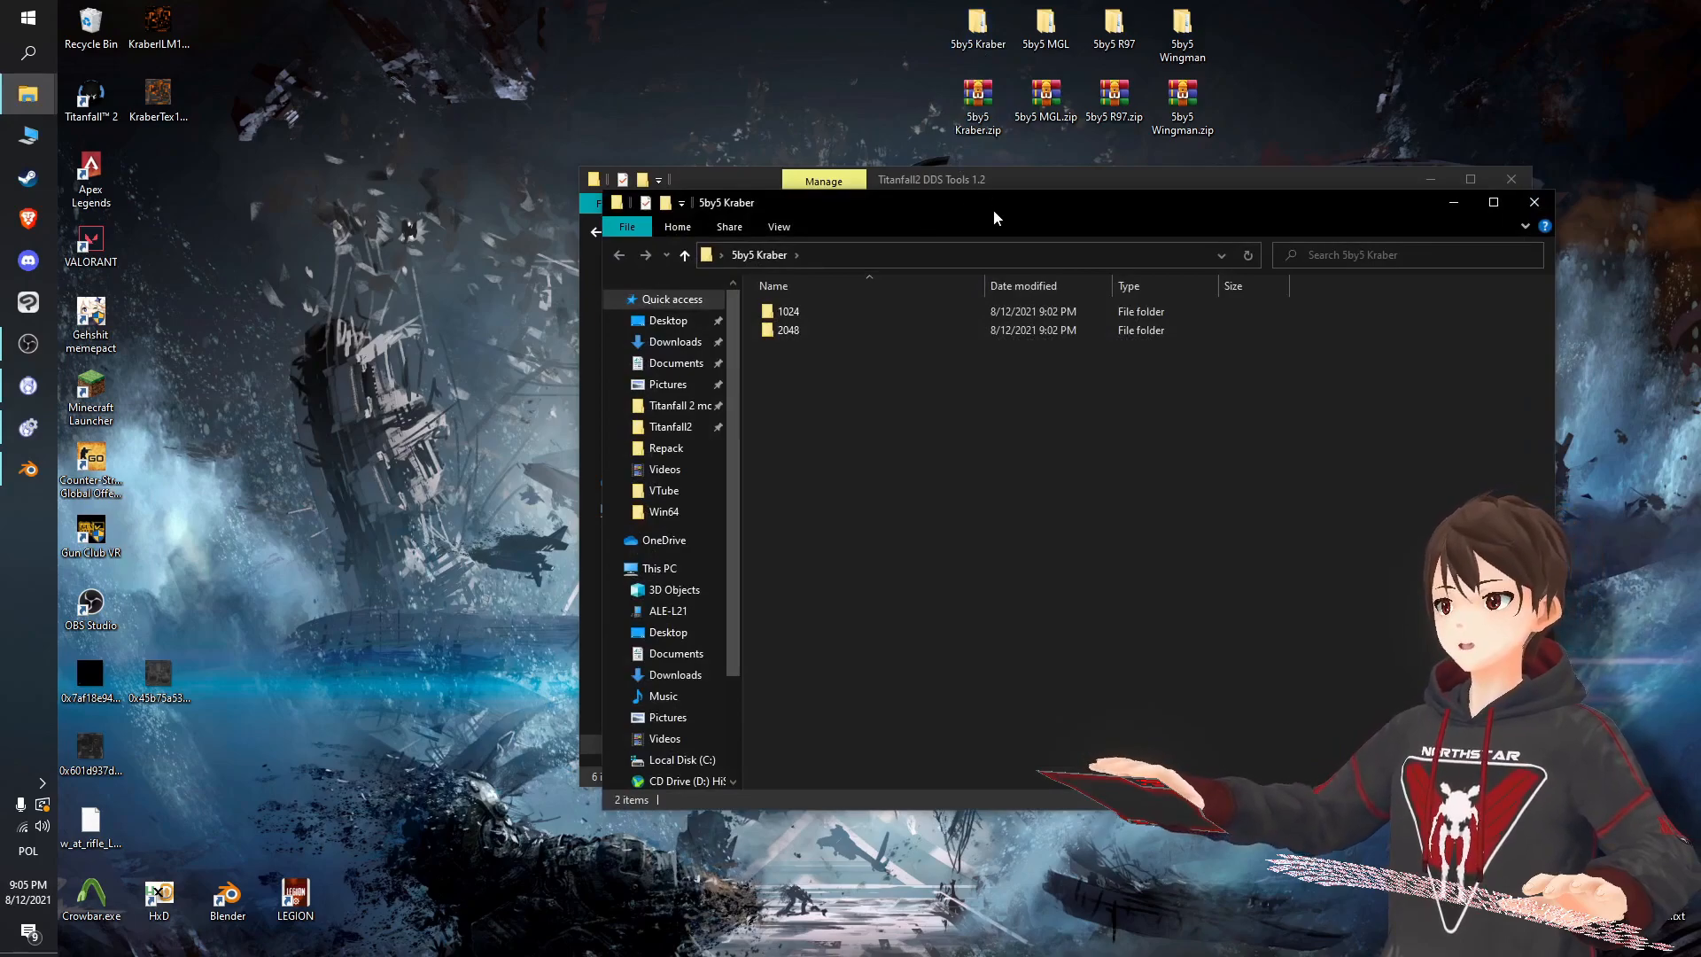
double_click(787, 329)
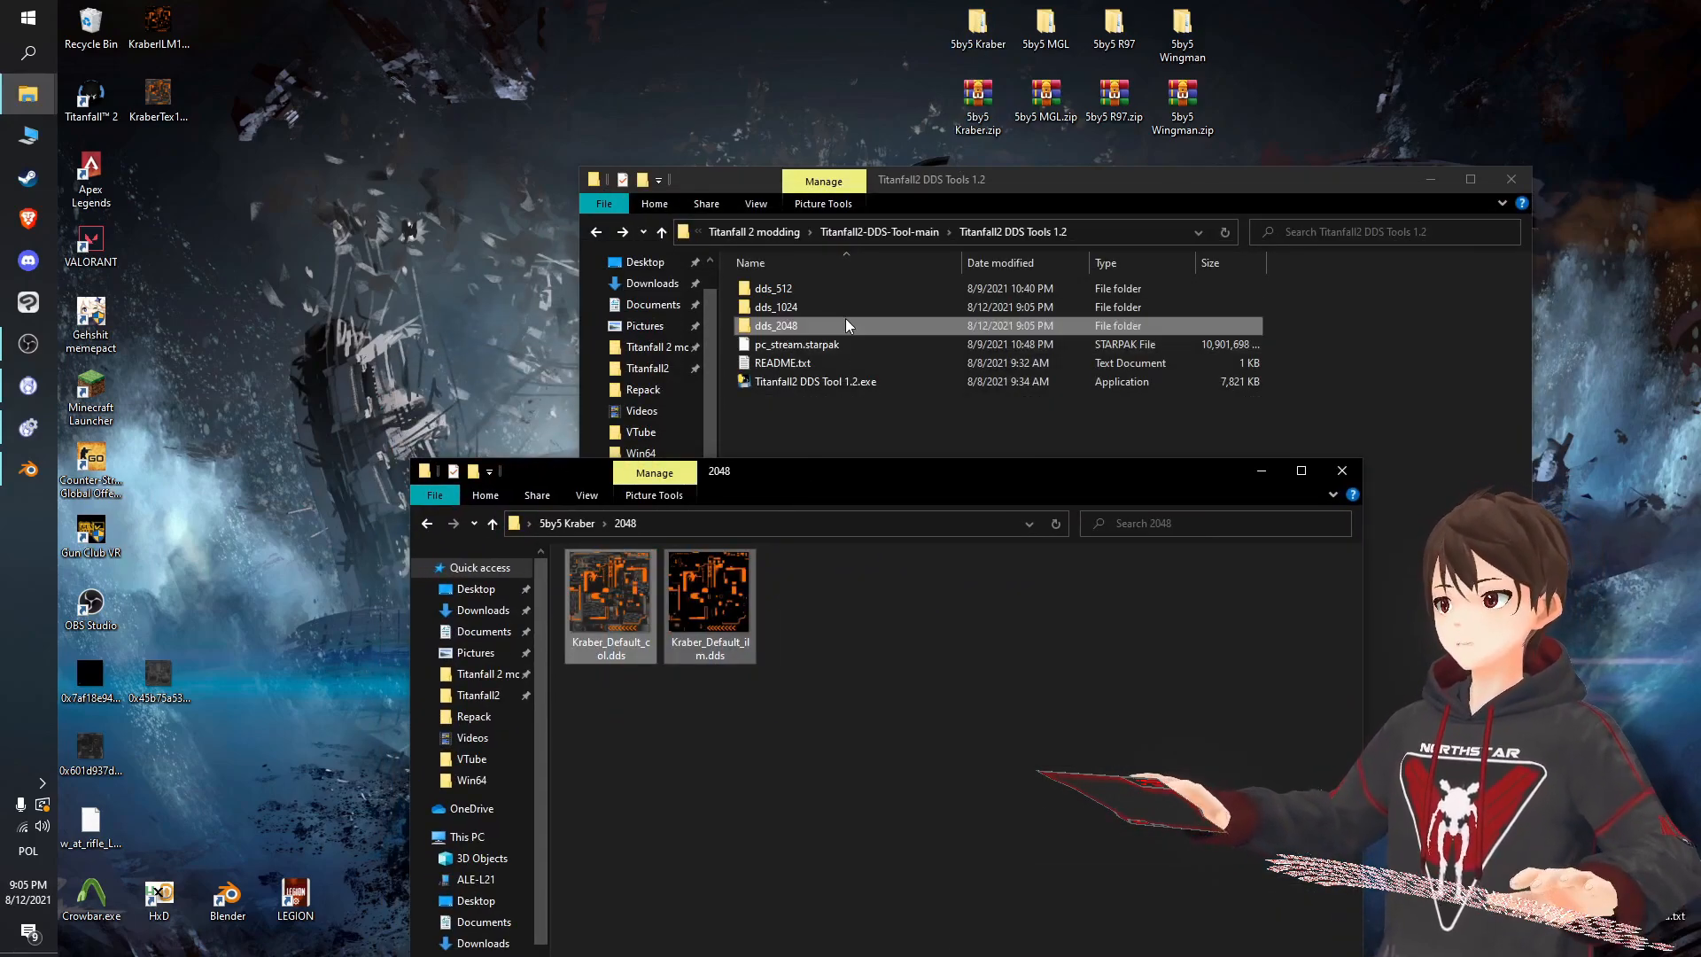
double_click(774, 325)
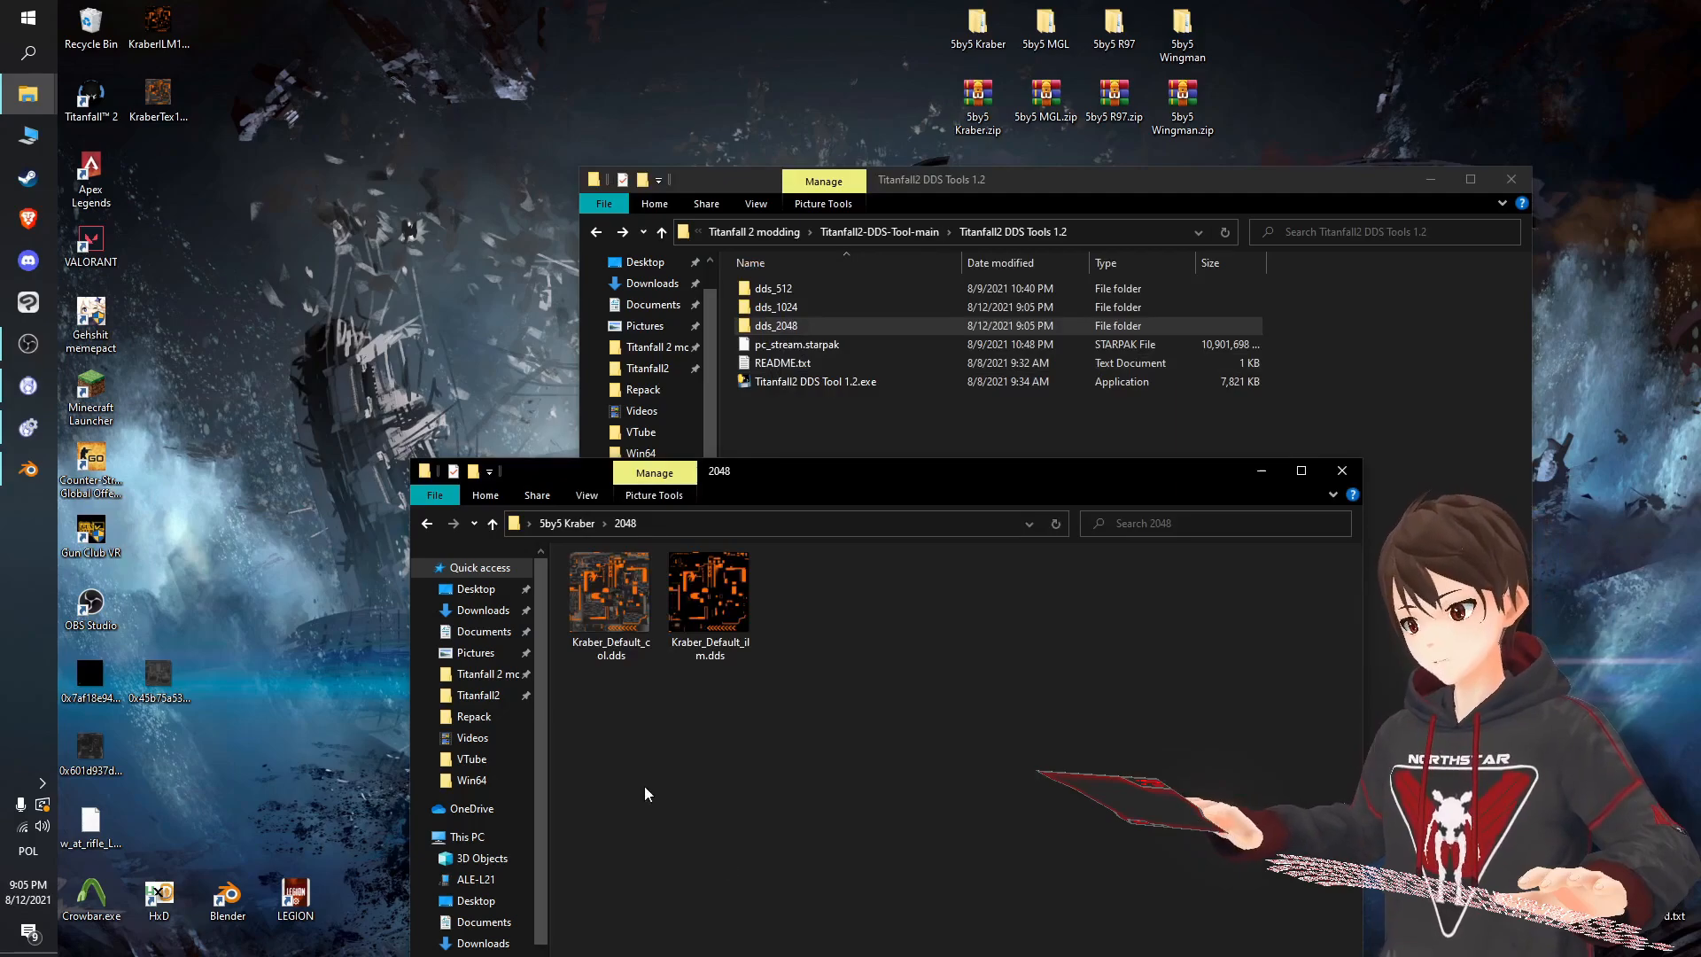
click(490, 523)
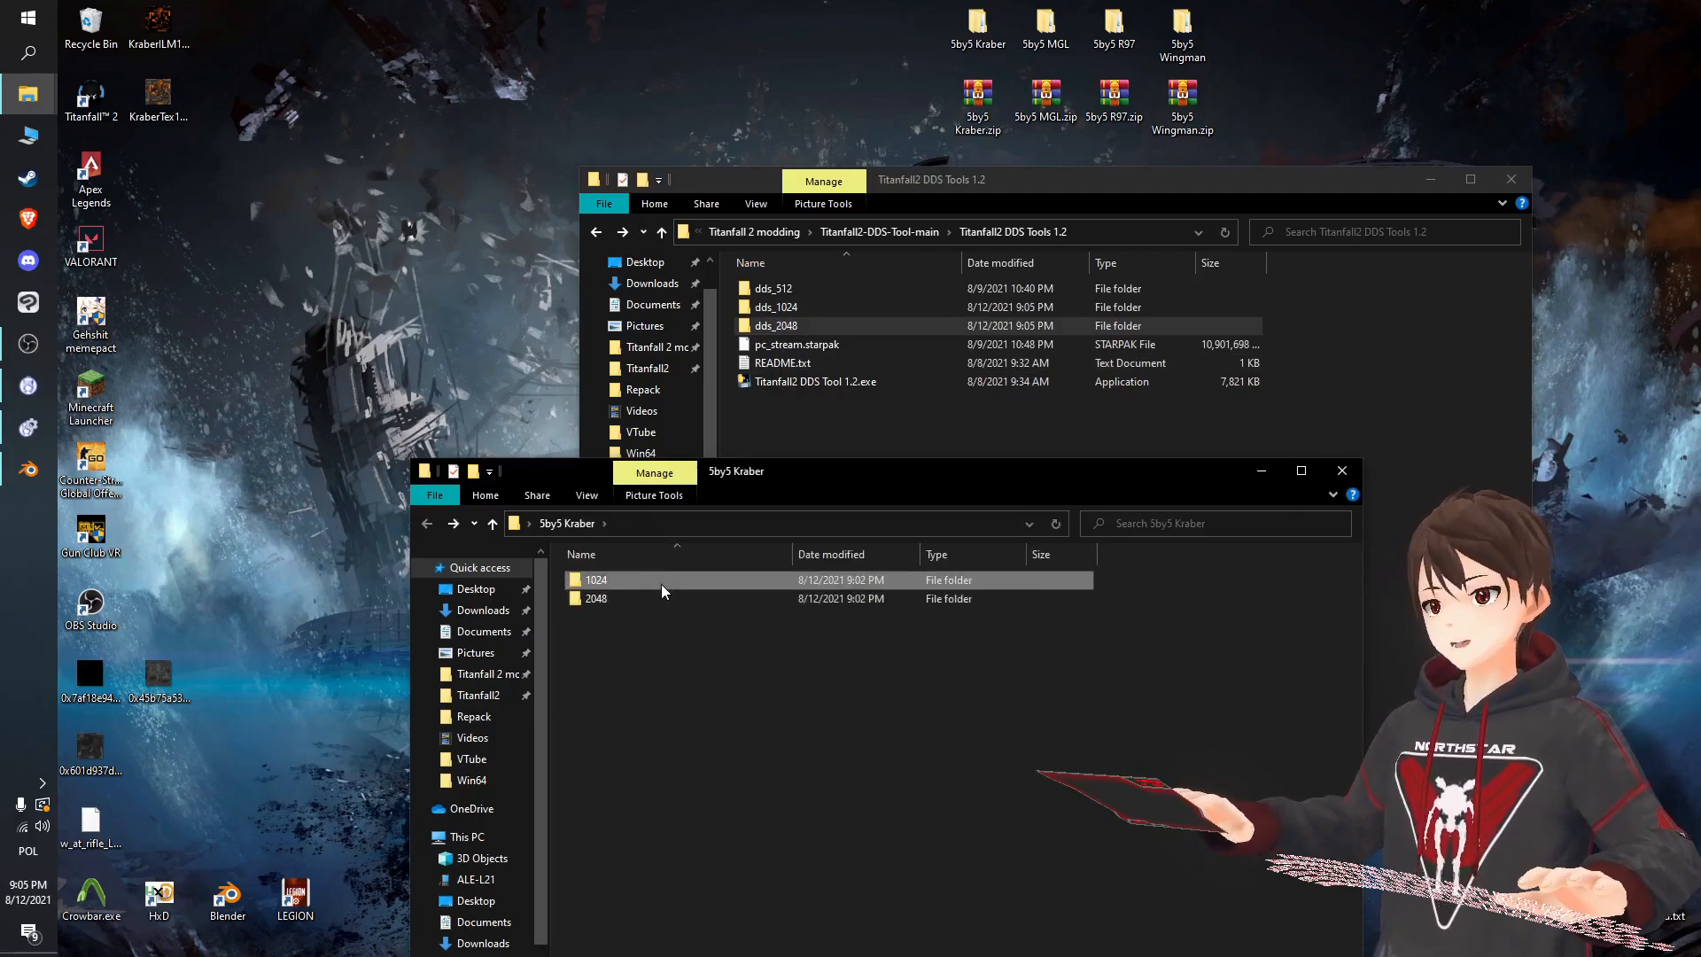
double_click(595, 579)
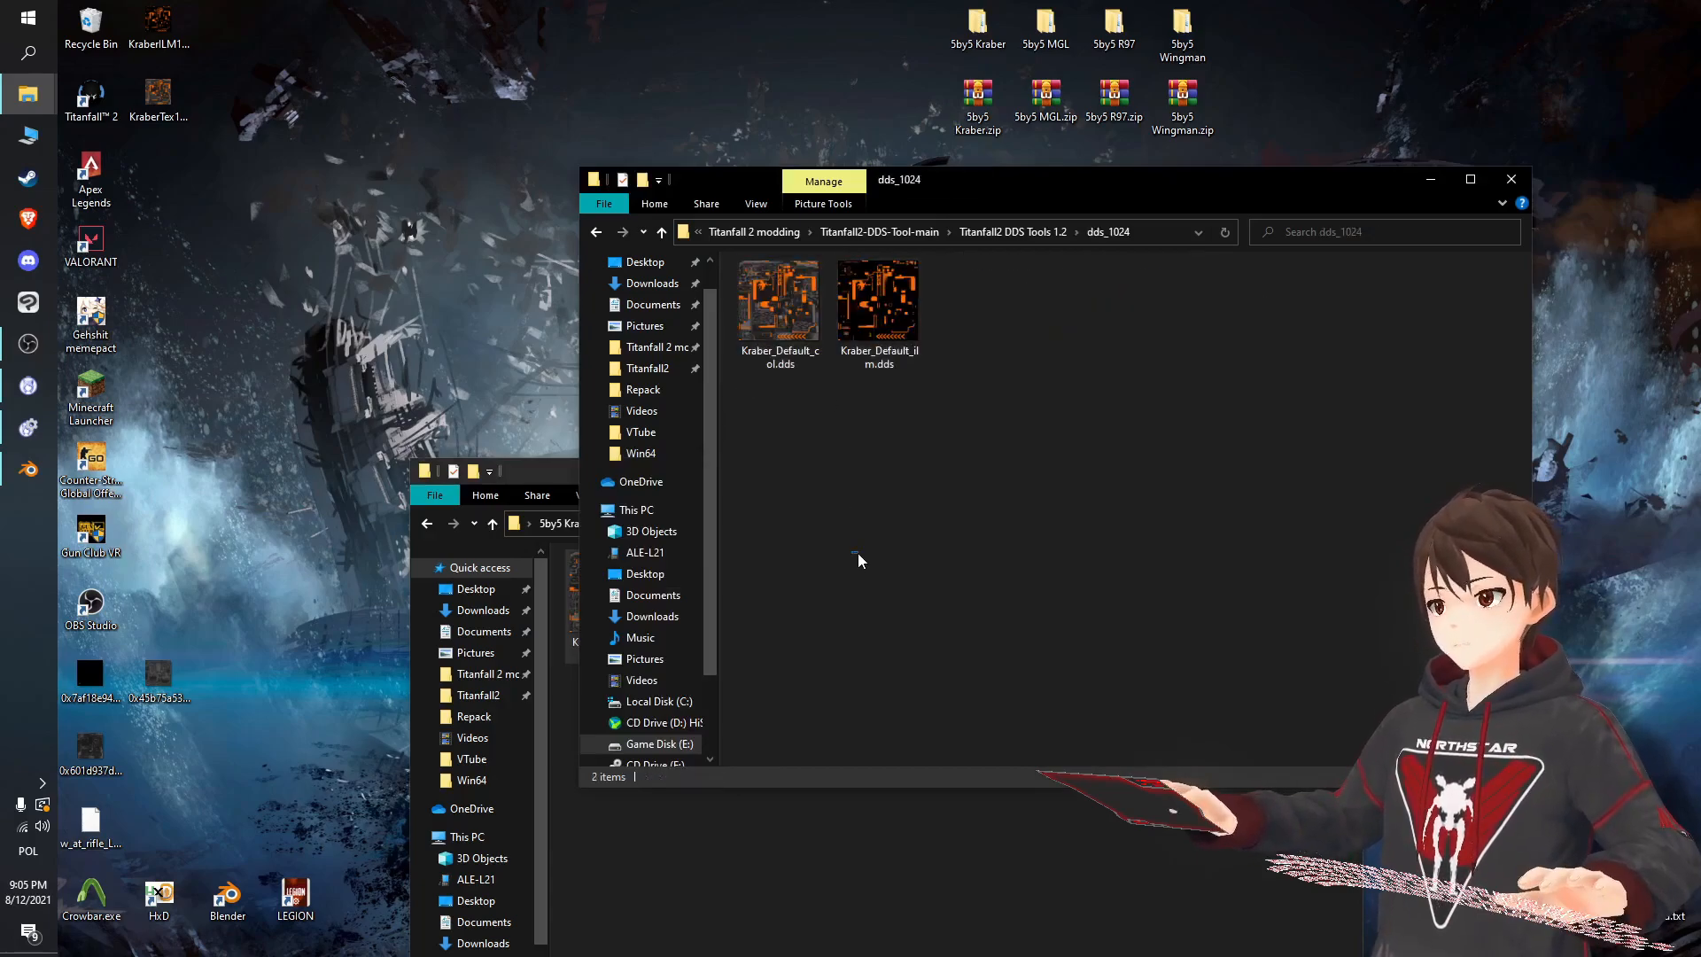
Check the DDS Tools pc_stream.starpak, then locate the game's own copy in r2/paks/Win64.
click(660, 231)
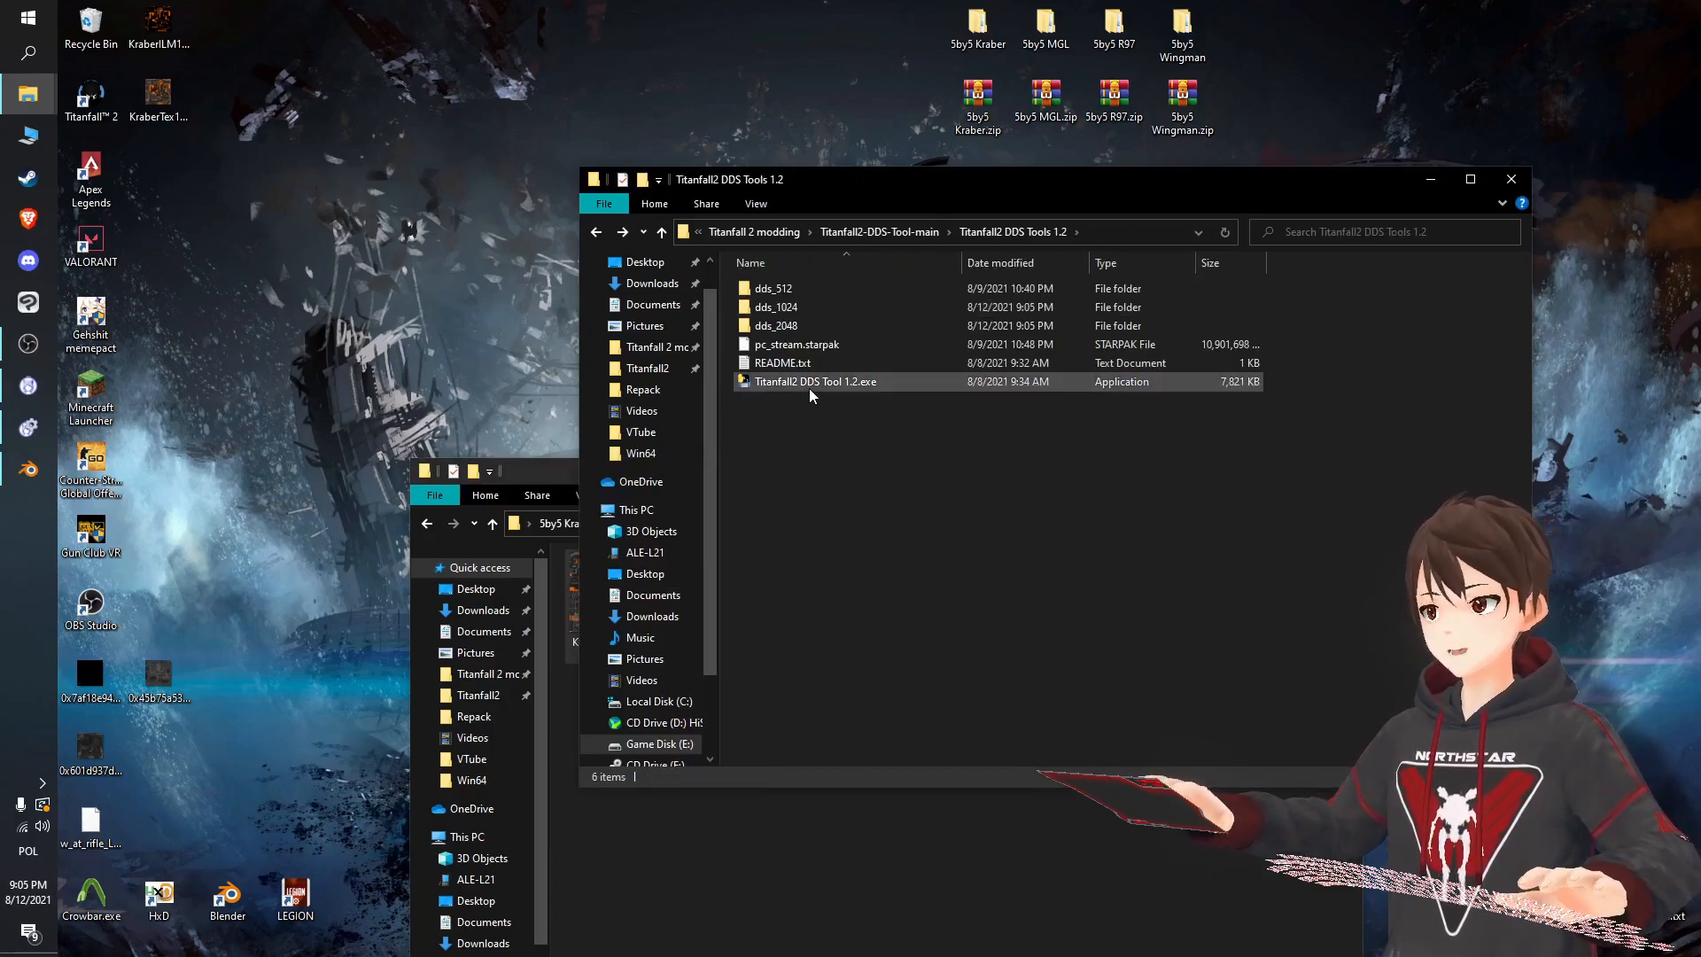
mouse_move(897, 594)
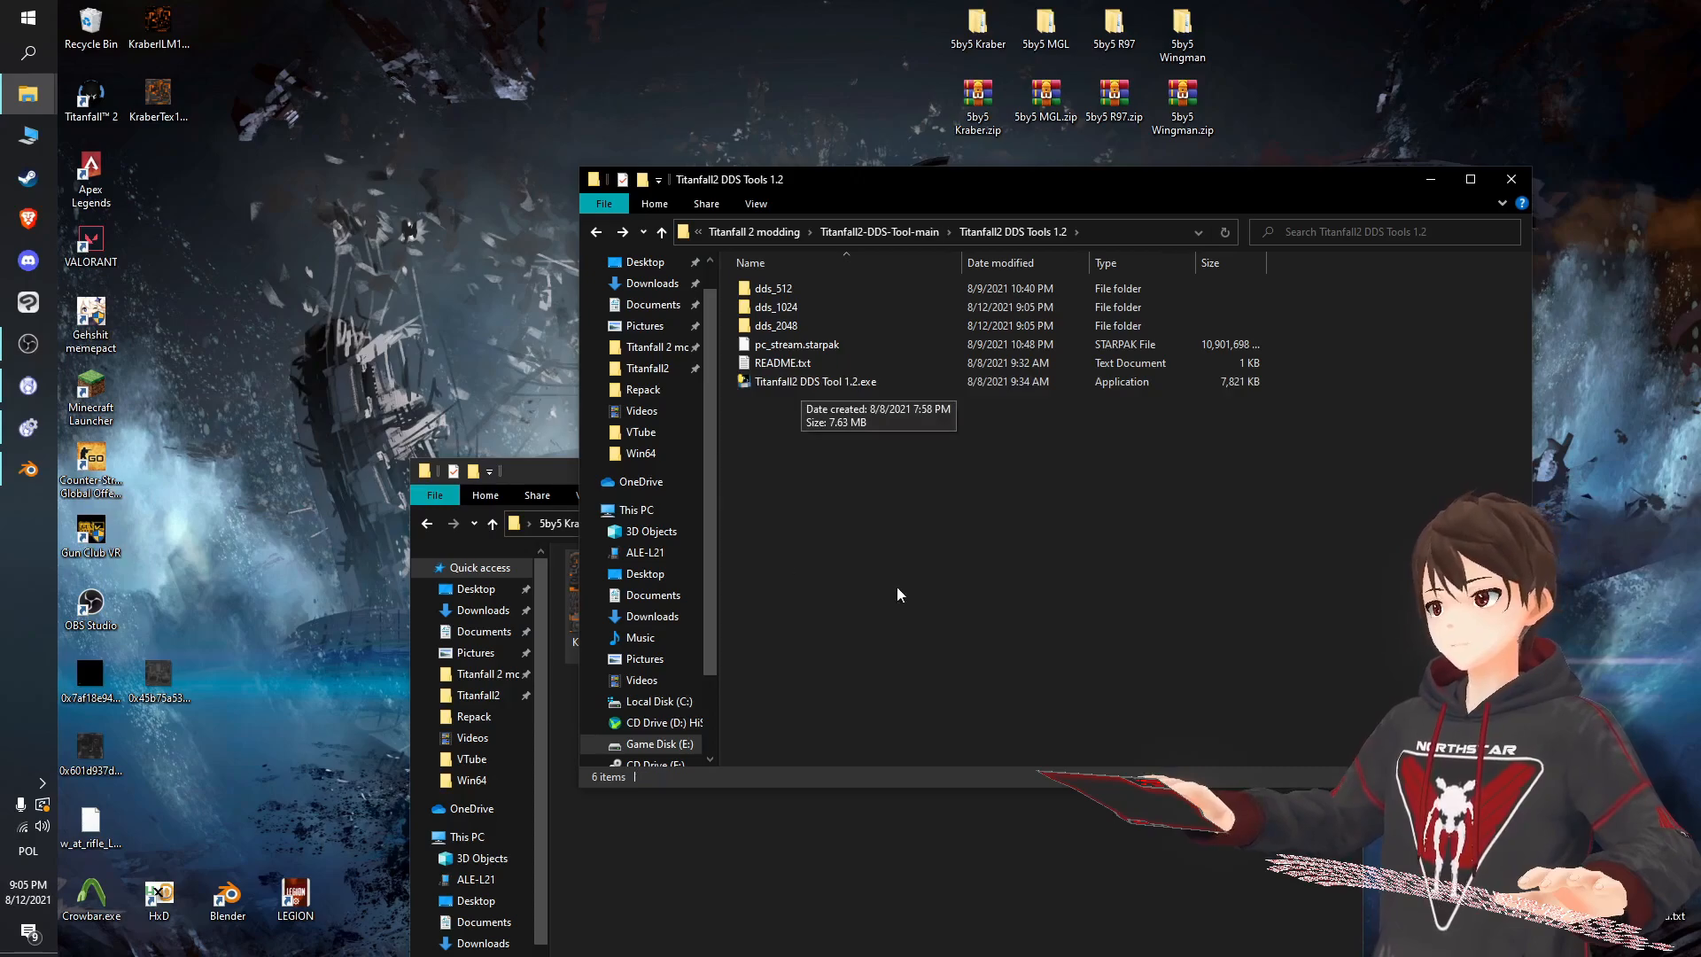
click(795, 344)
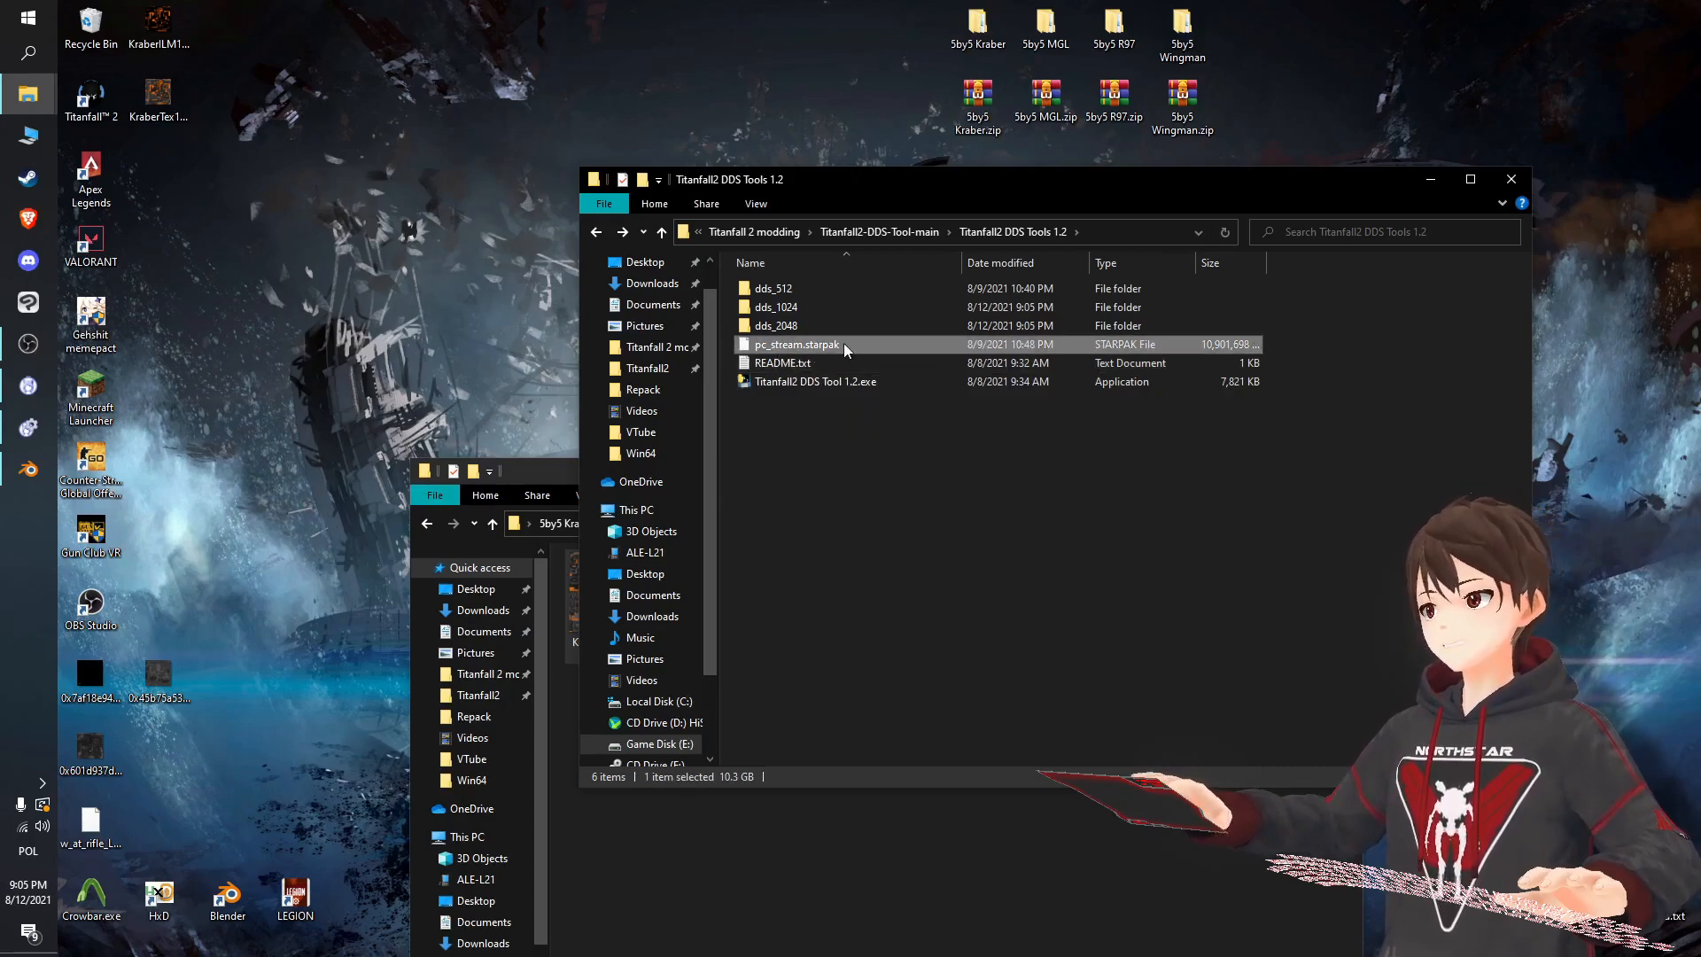
mouse_move(830, 347)
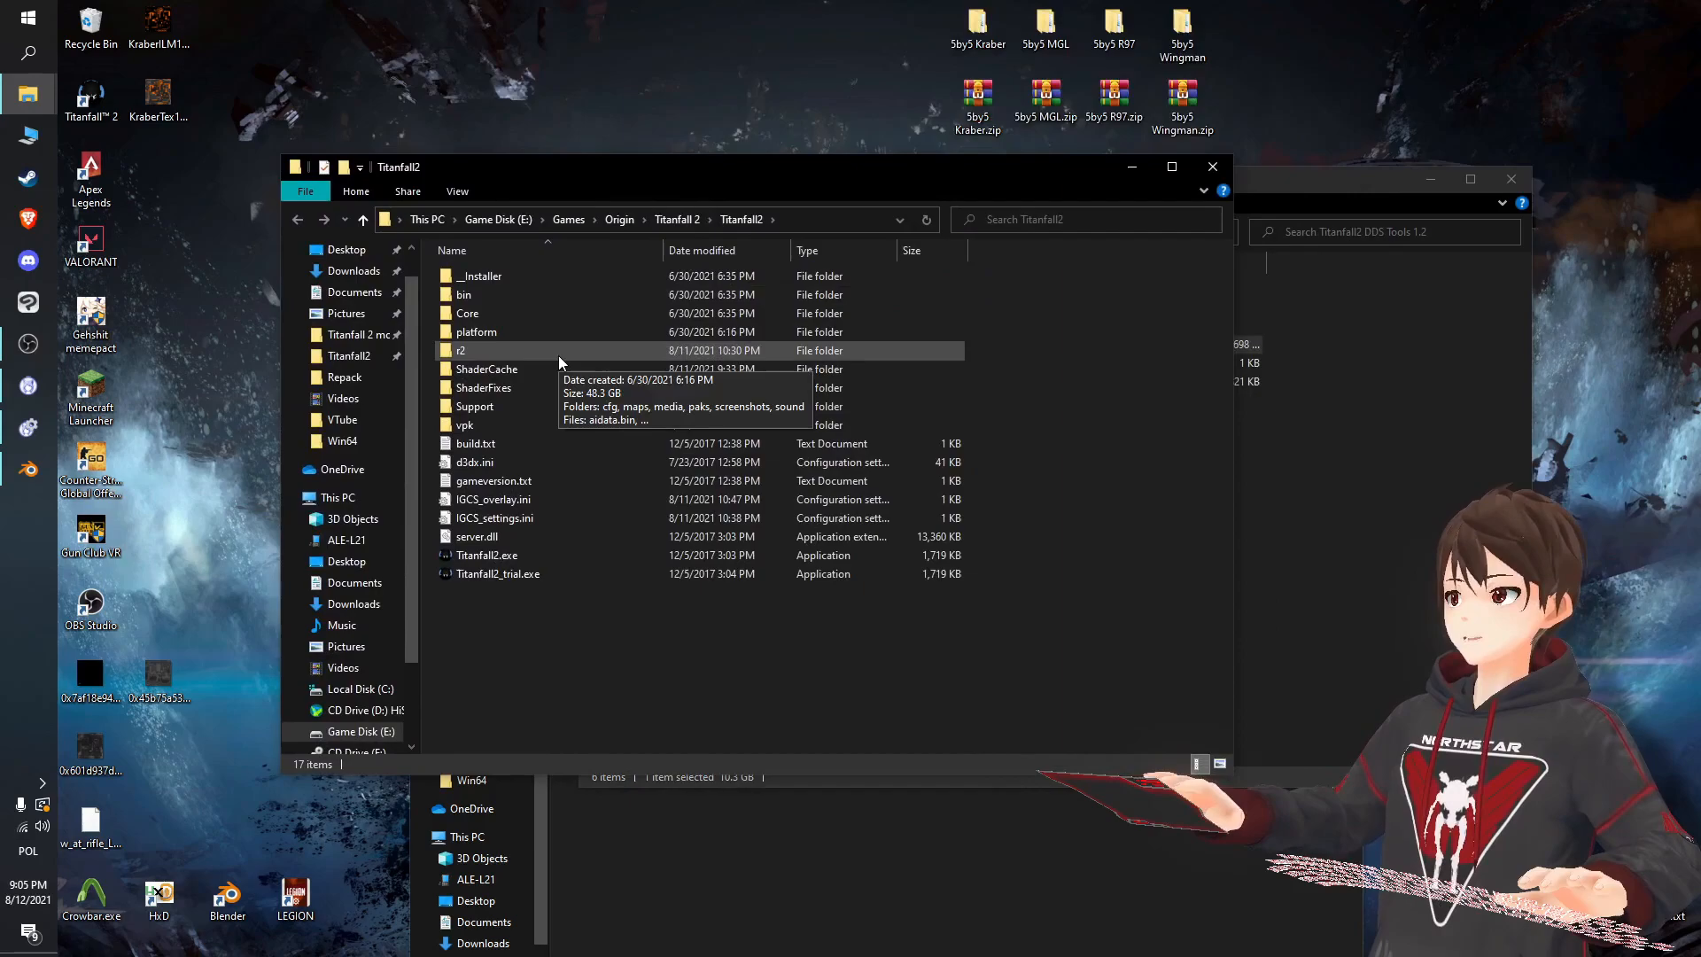
double_click(460, 349)
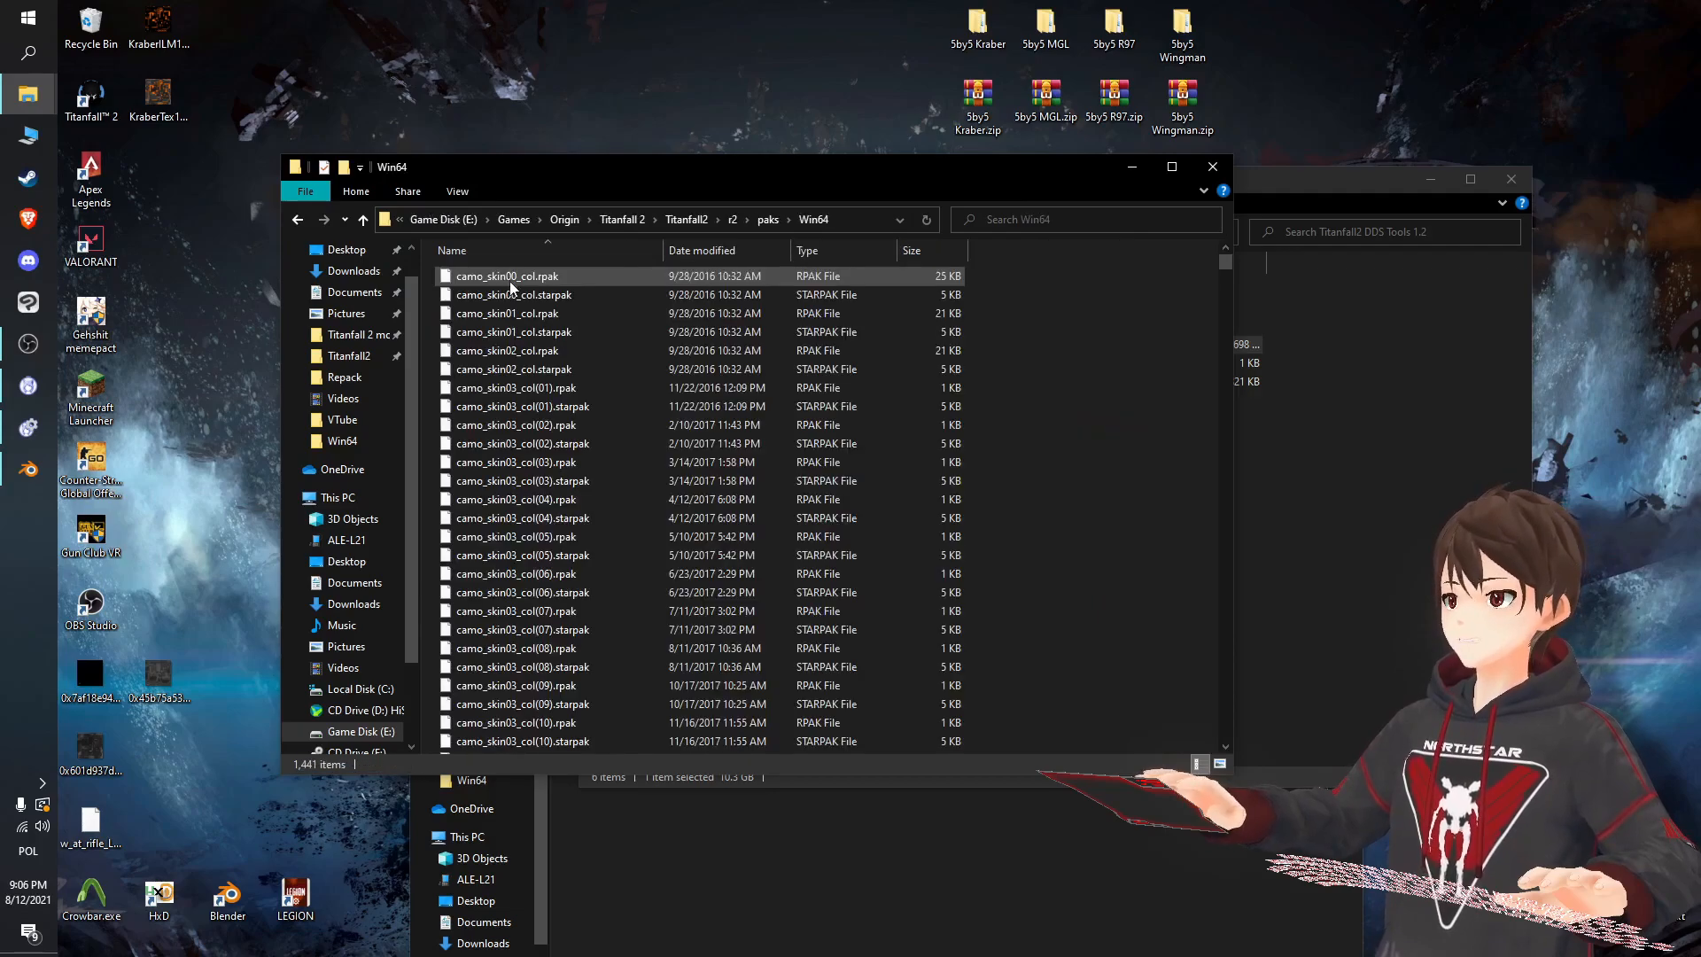
scroll(down, 3)
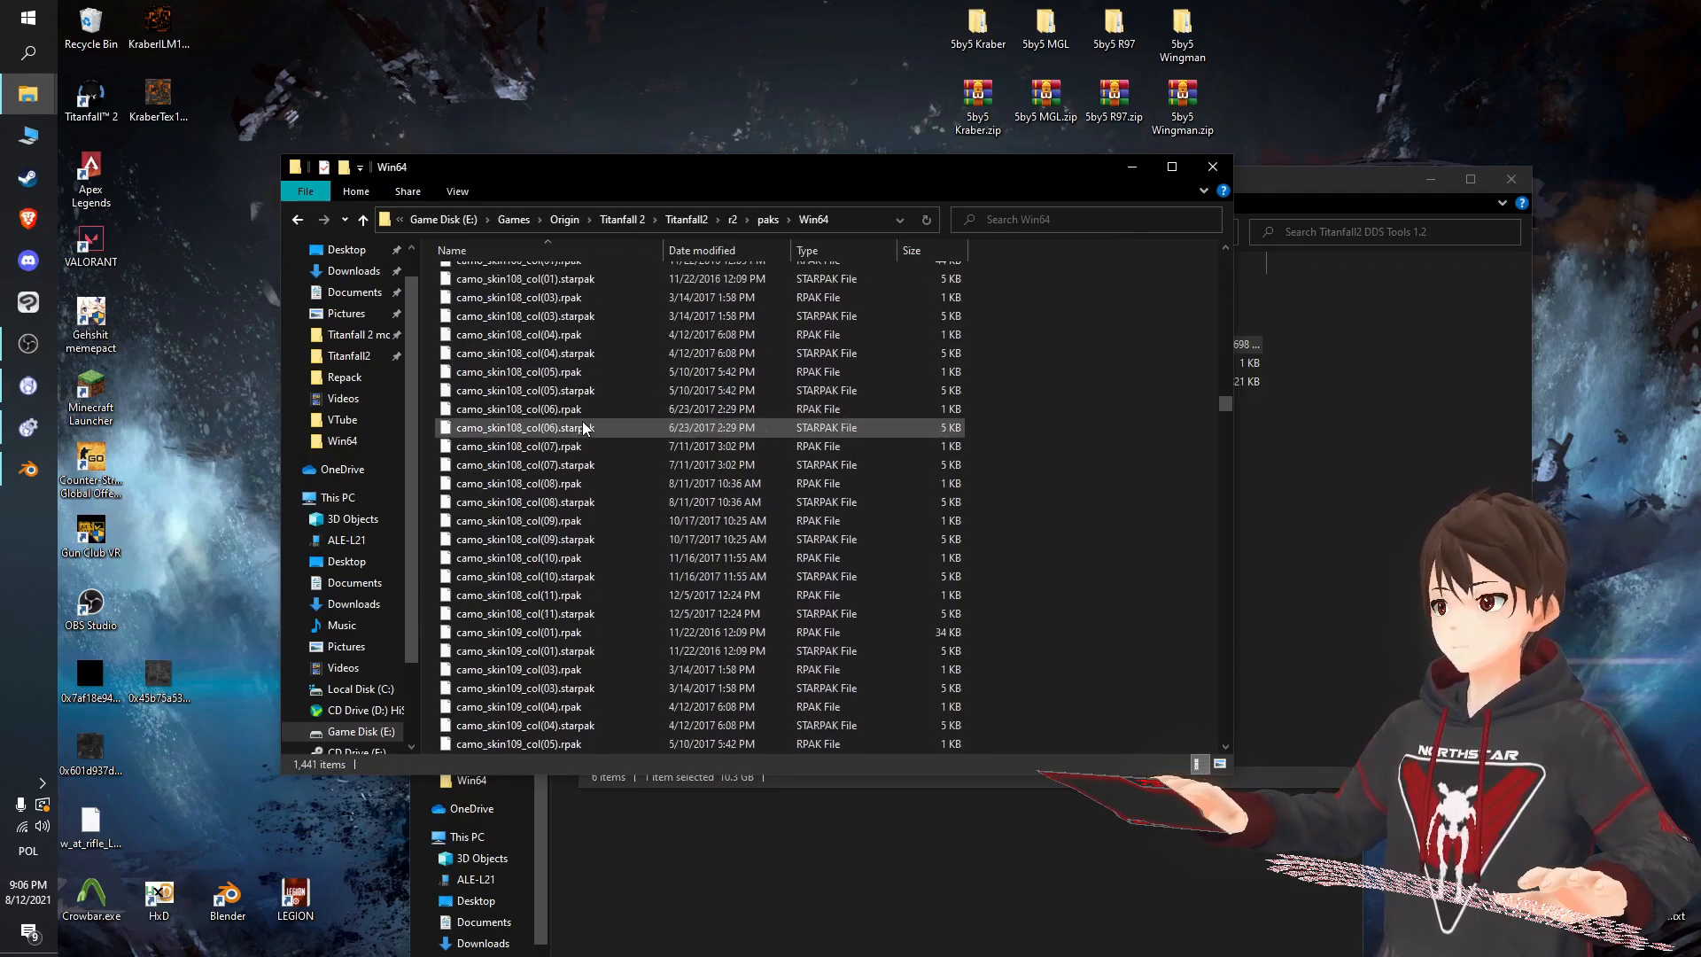
scroll(down, 3)
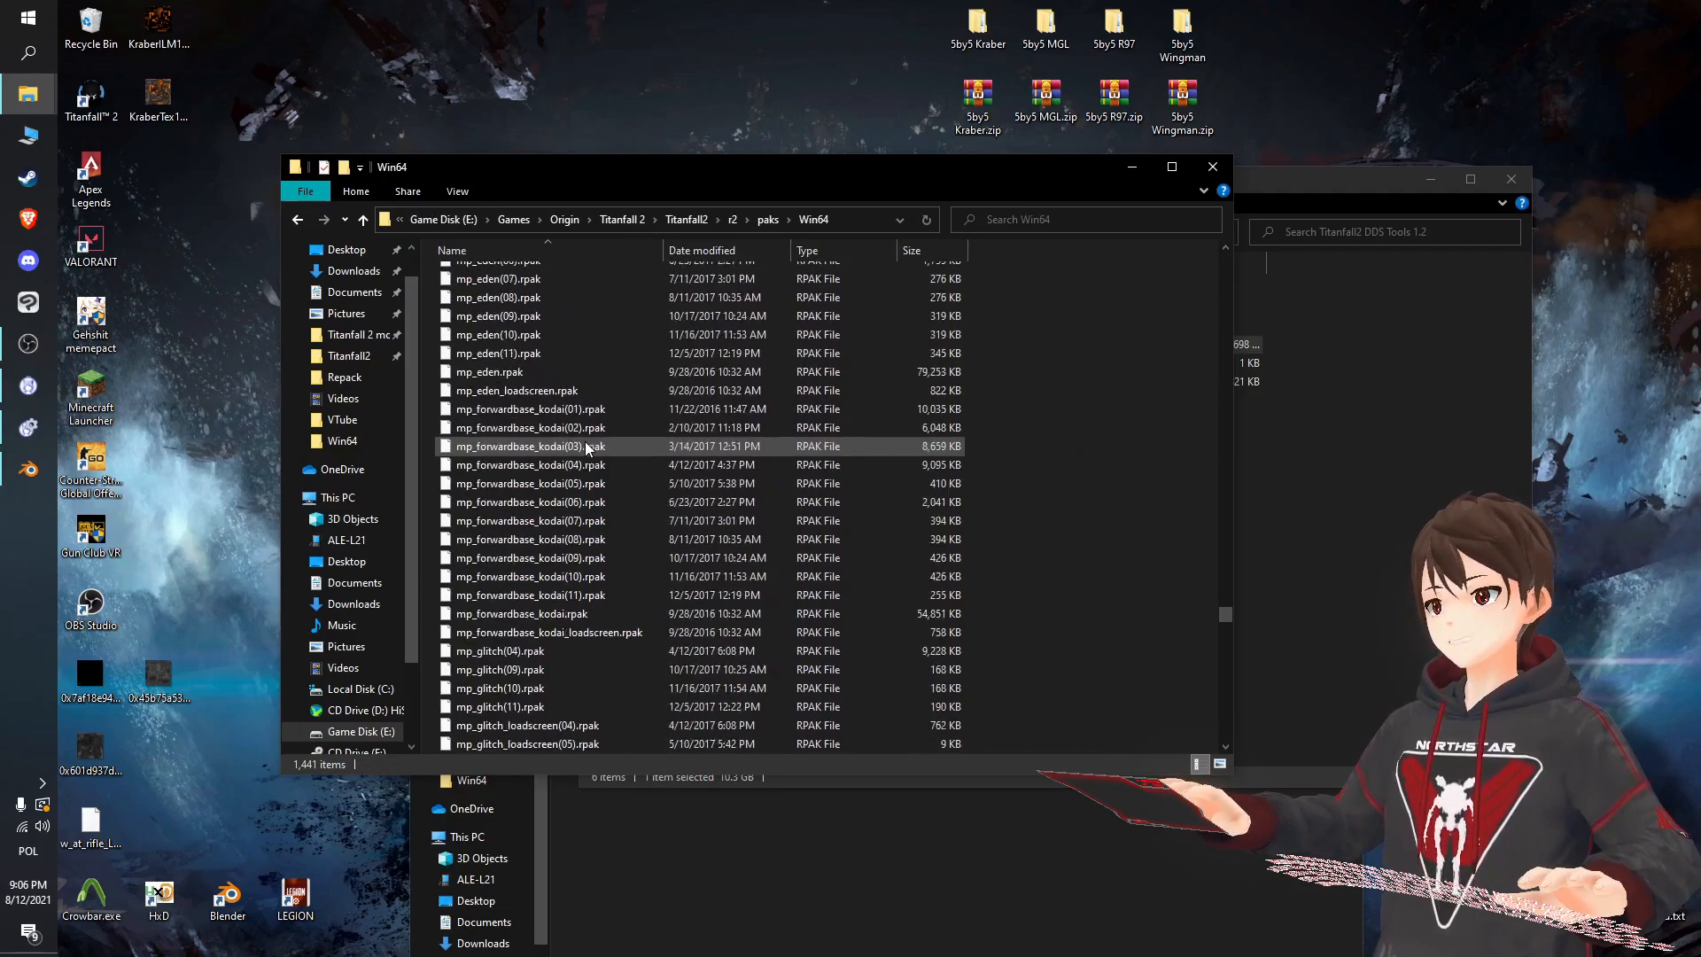
scroll(down, 3)
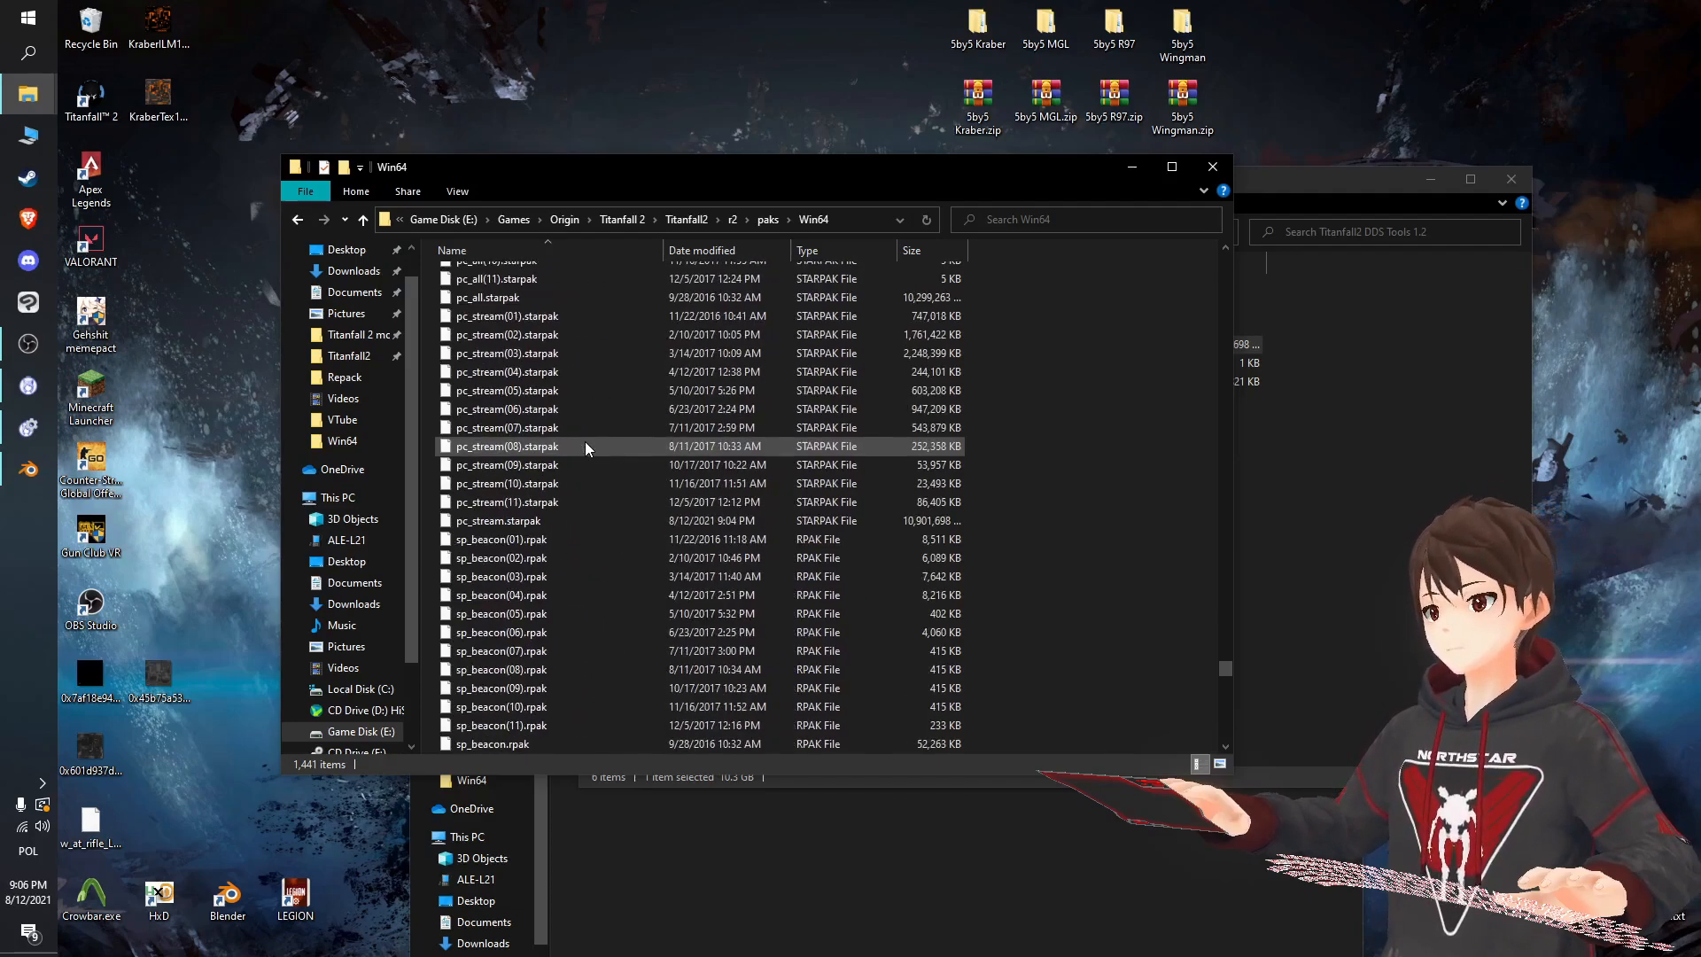
click(498, 520)
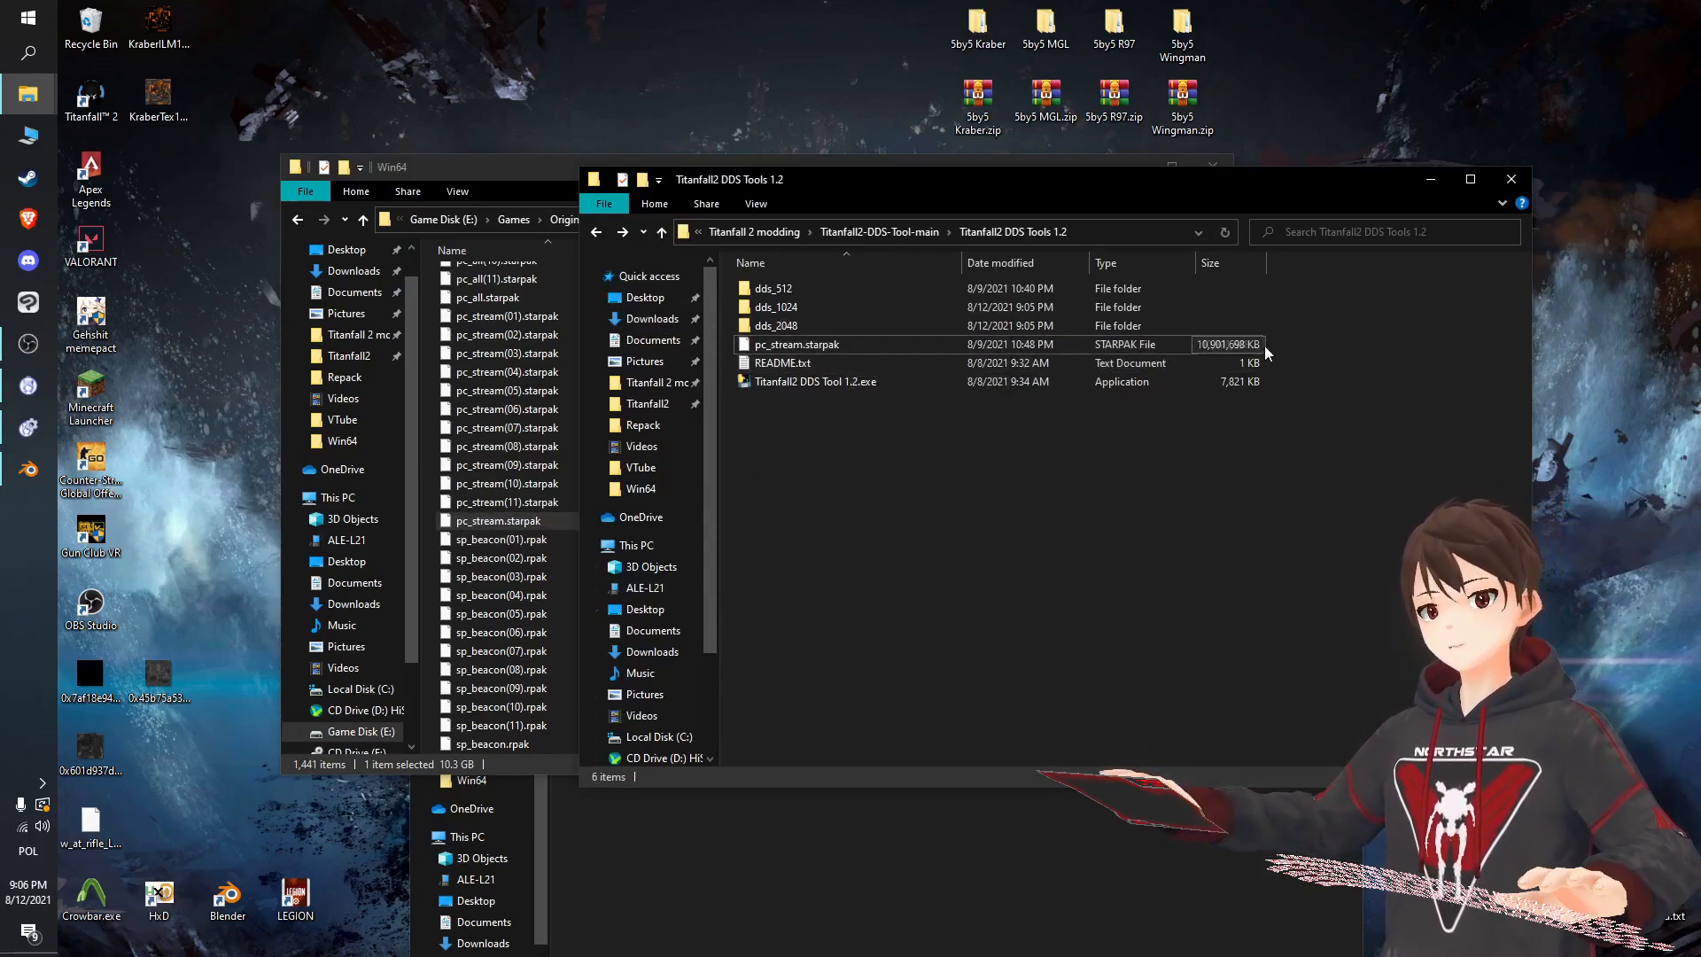
mouse_move(1207, 358)
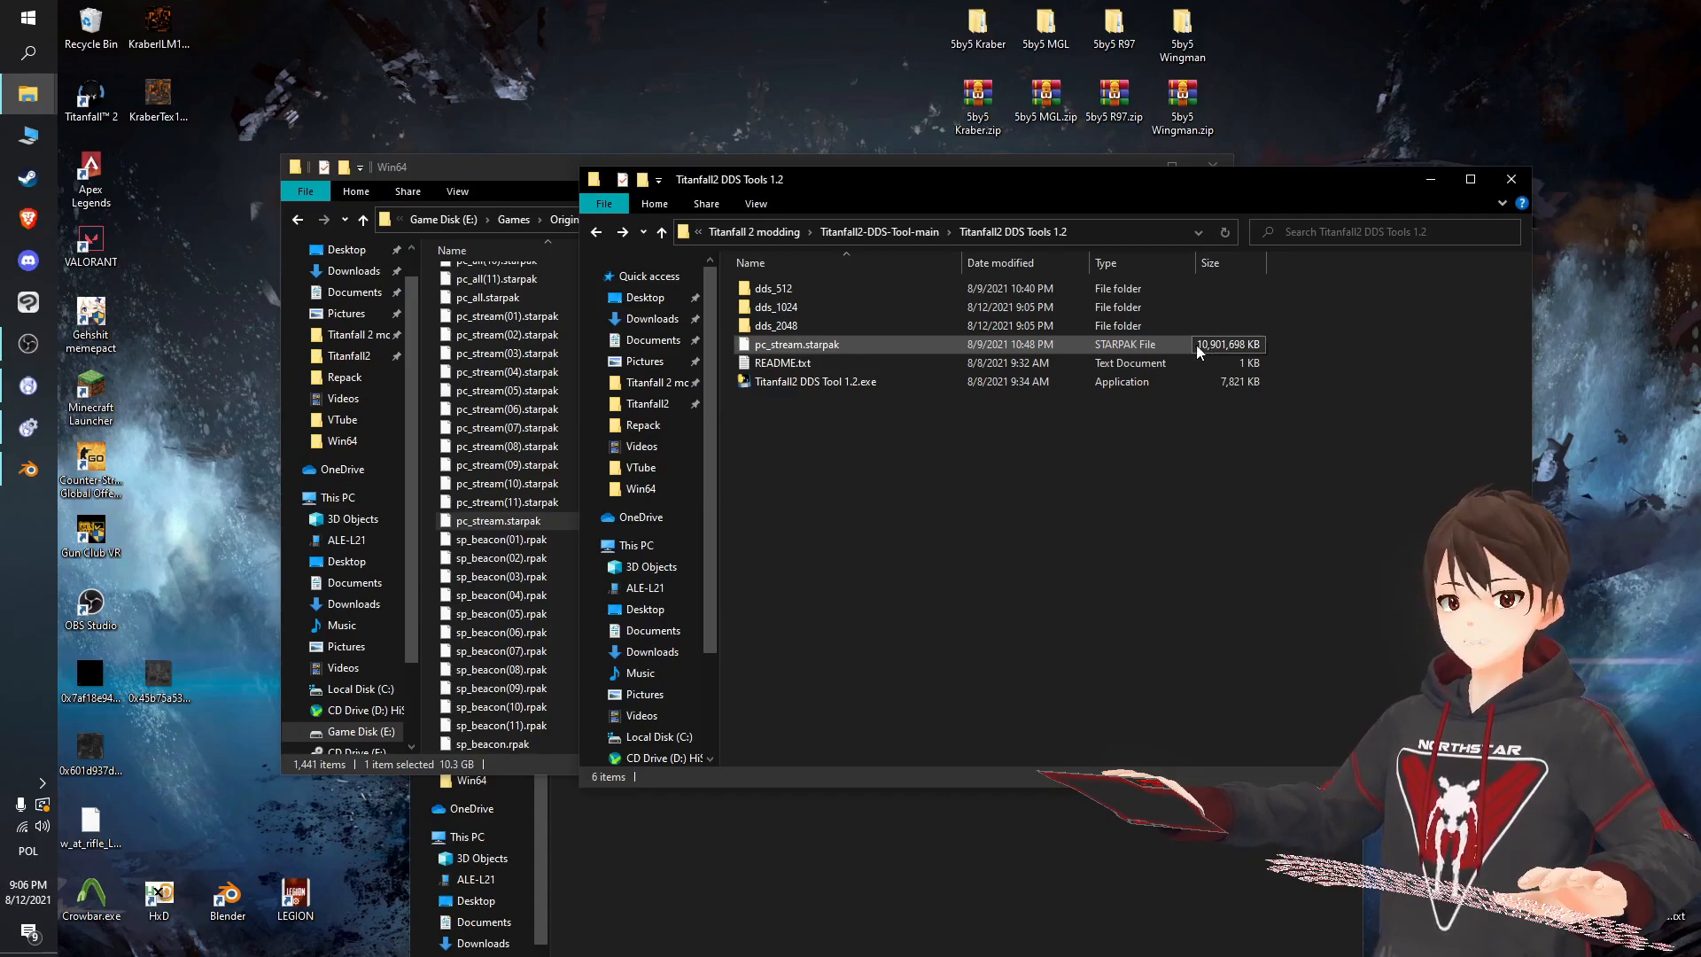
Run Titanfall2 DDS Tool 1.2, choose weapon 13 (Kraber), and confirm applying its DDS files.
double_click(815, 380)
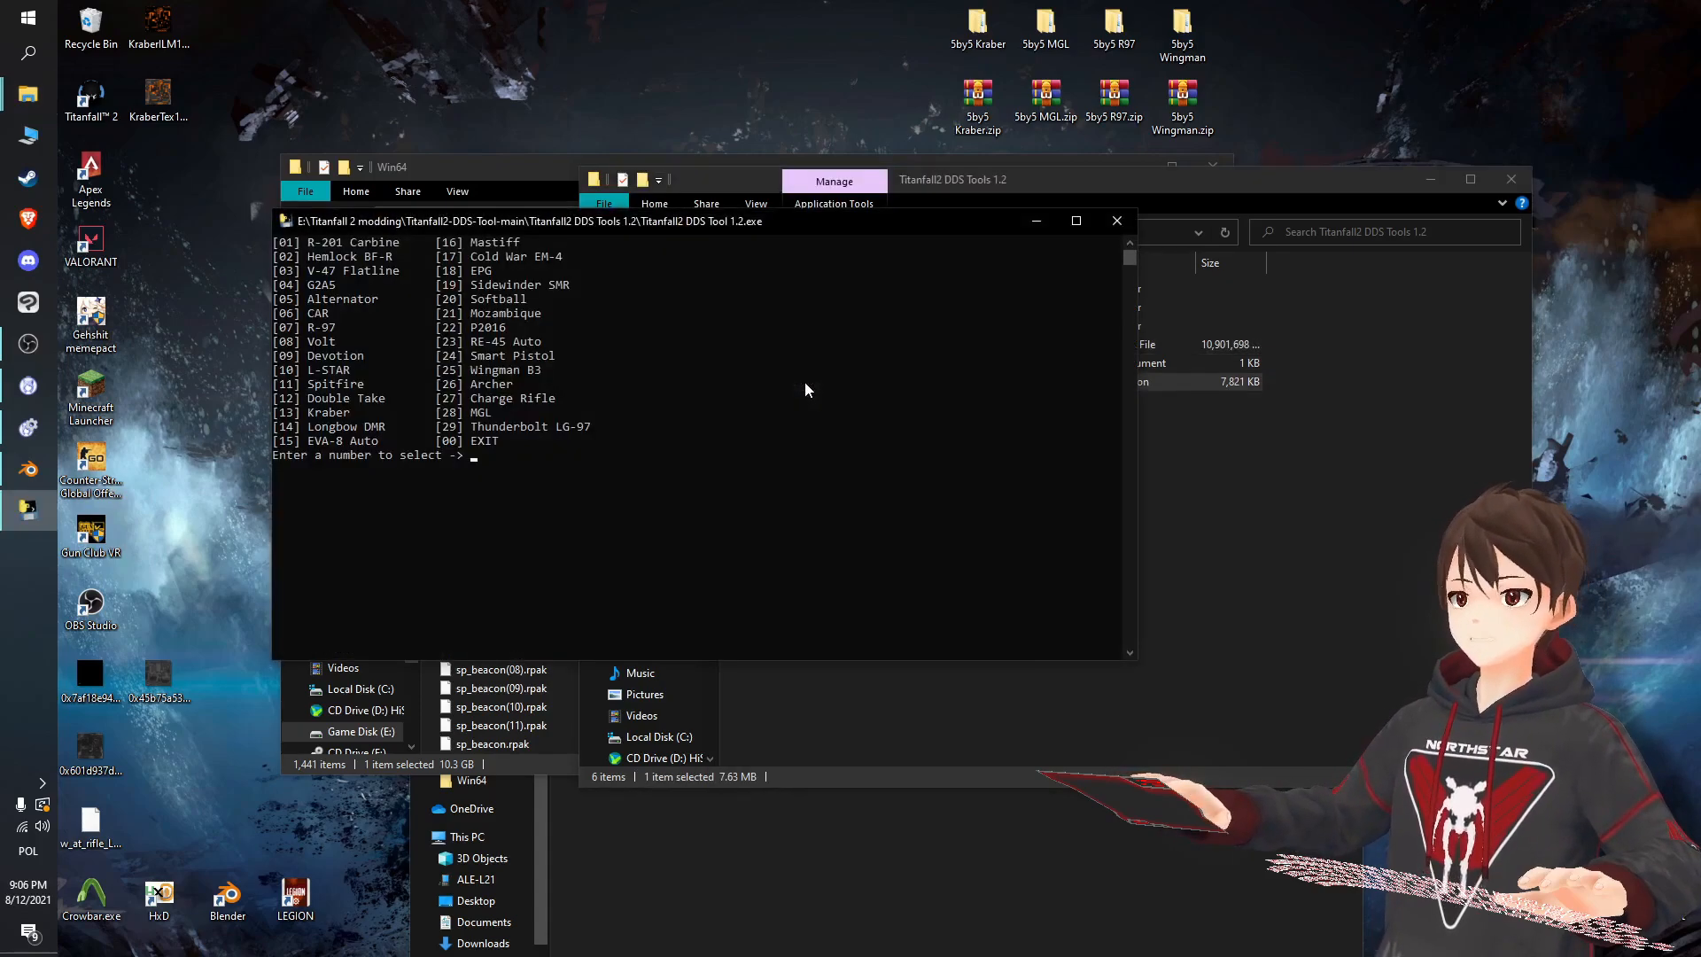
mouse_move(768, 359)
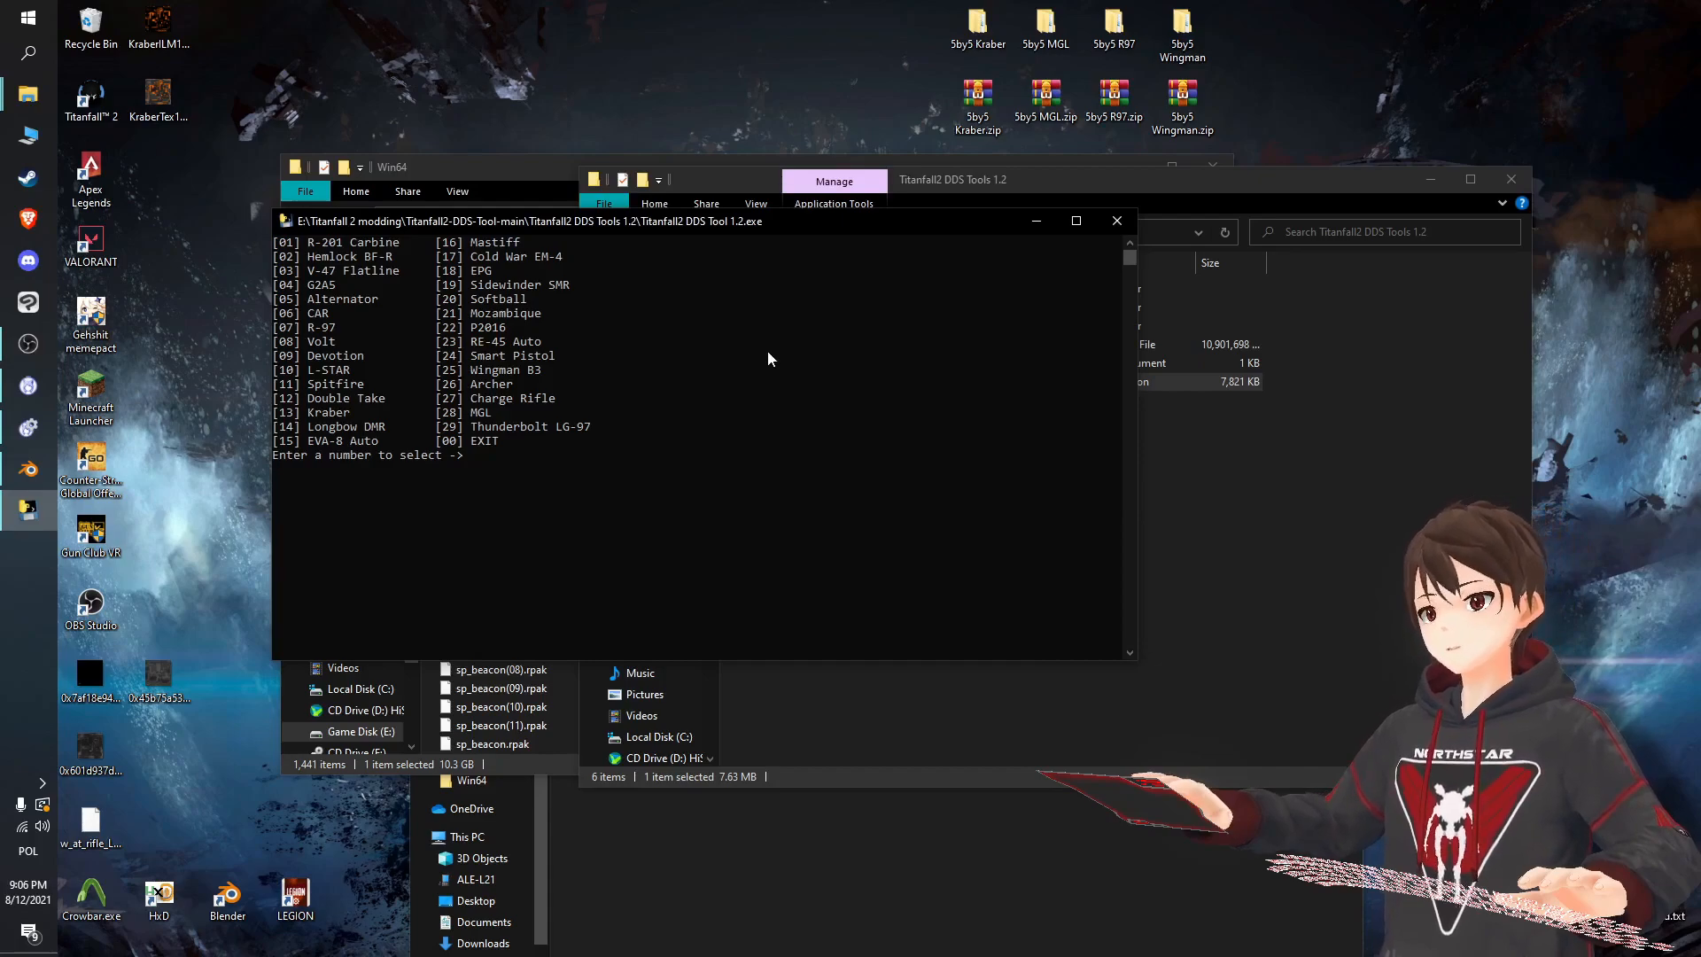
mouse_move(573, 230)
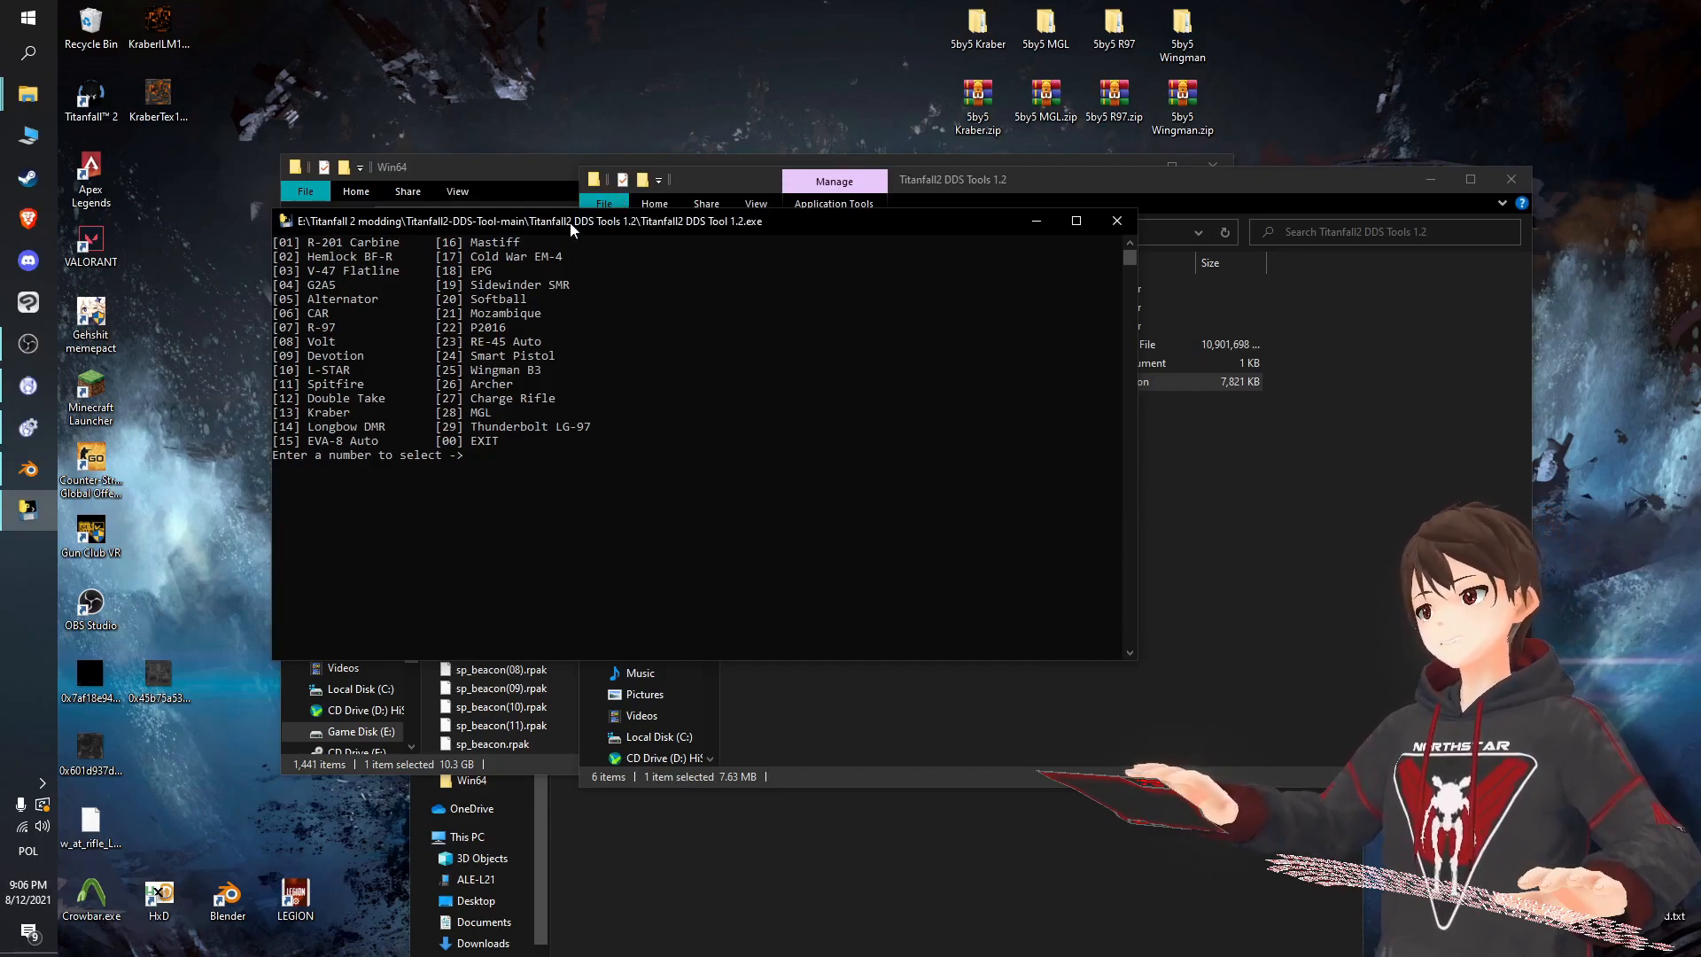
mouse_move(605, 401)
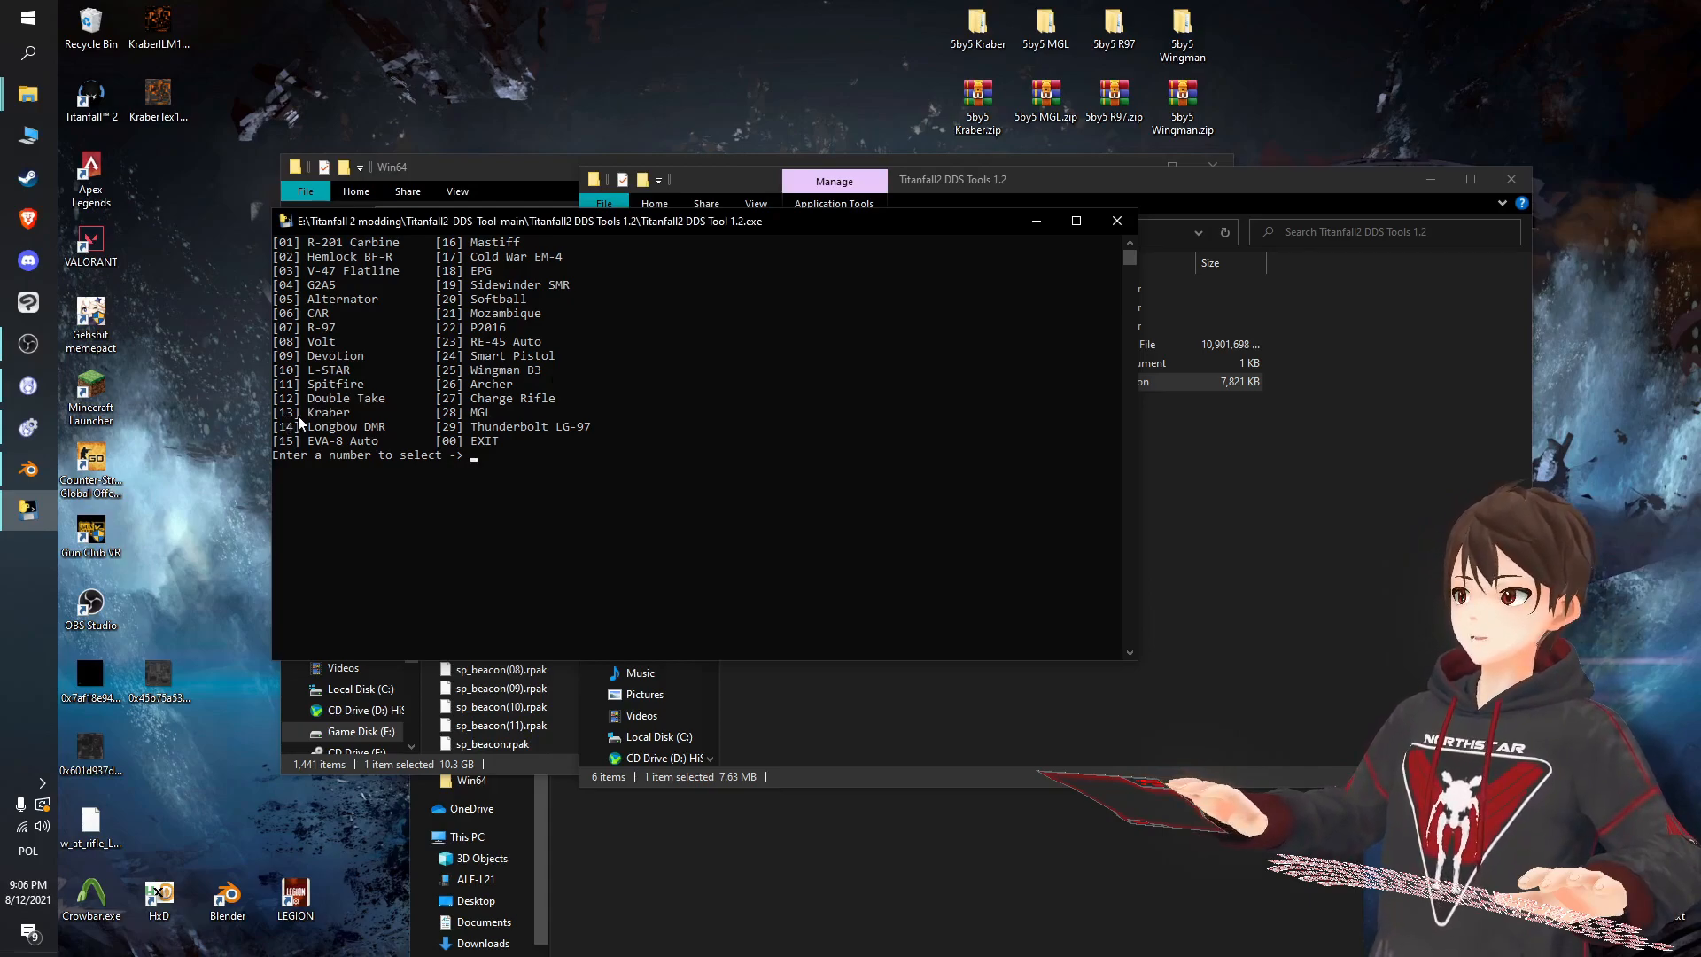
text(13)
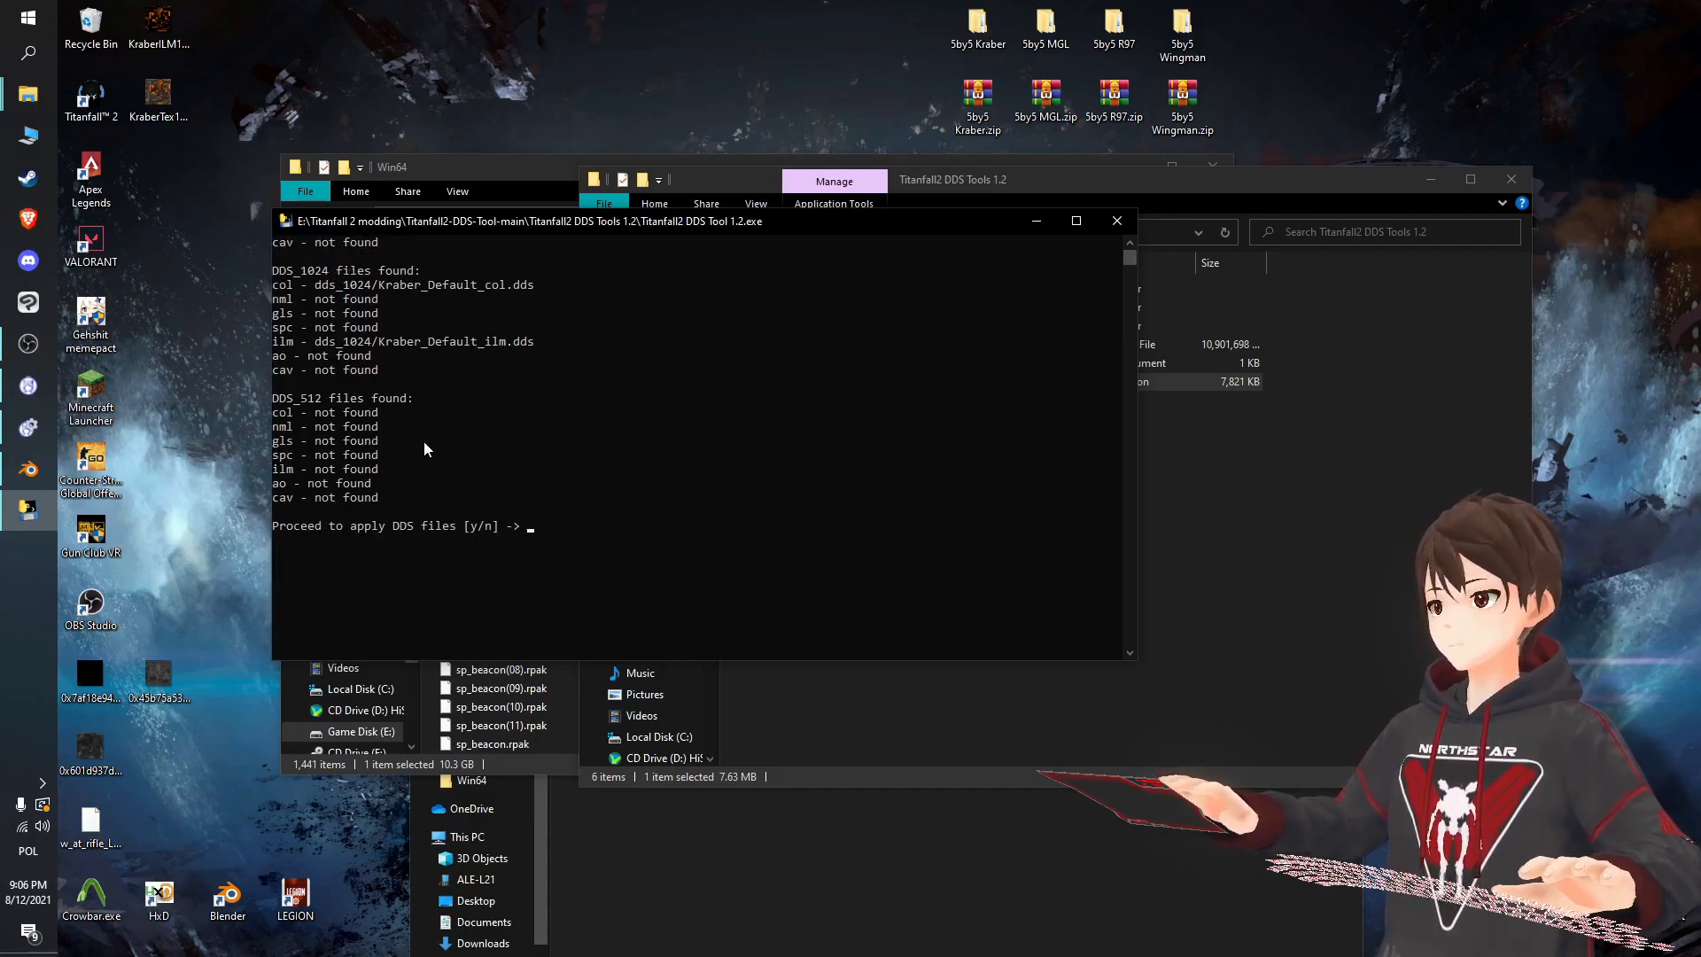
text(y)
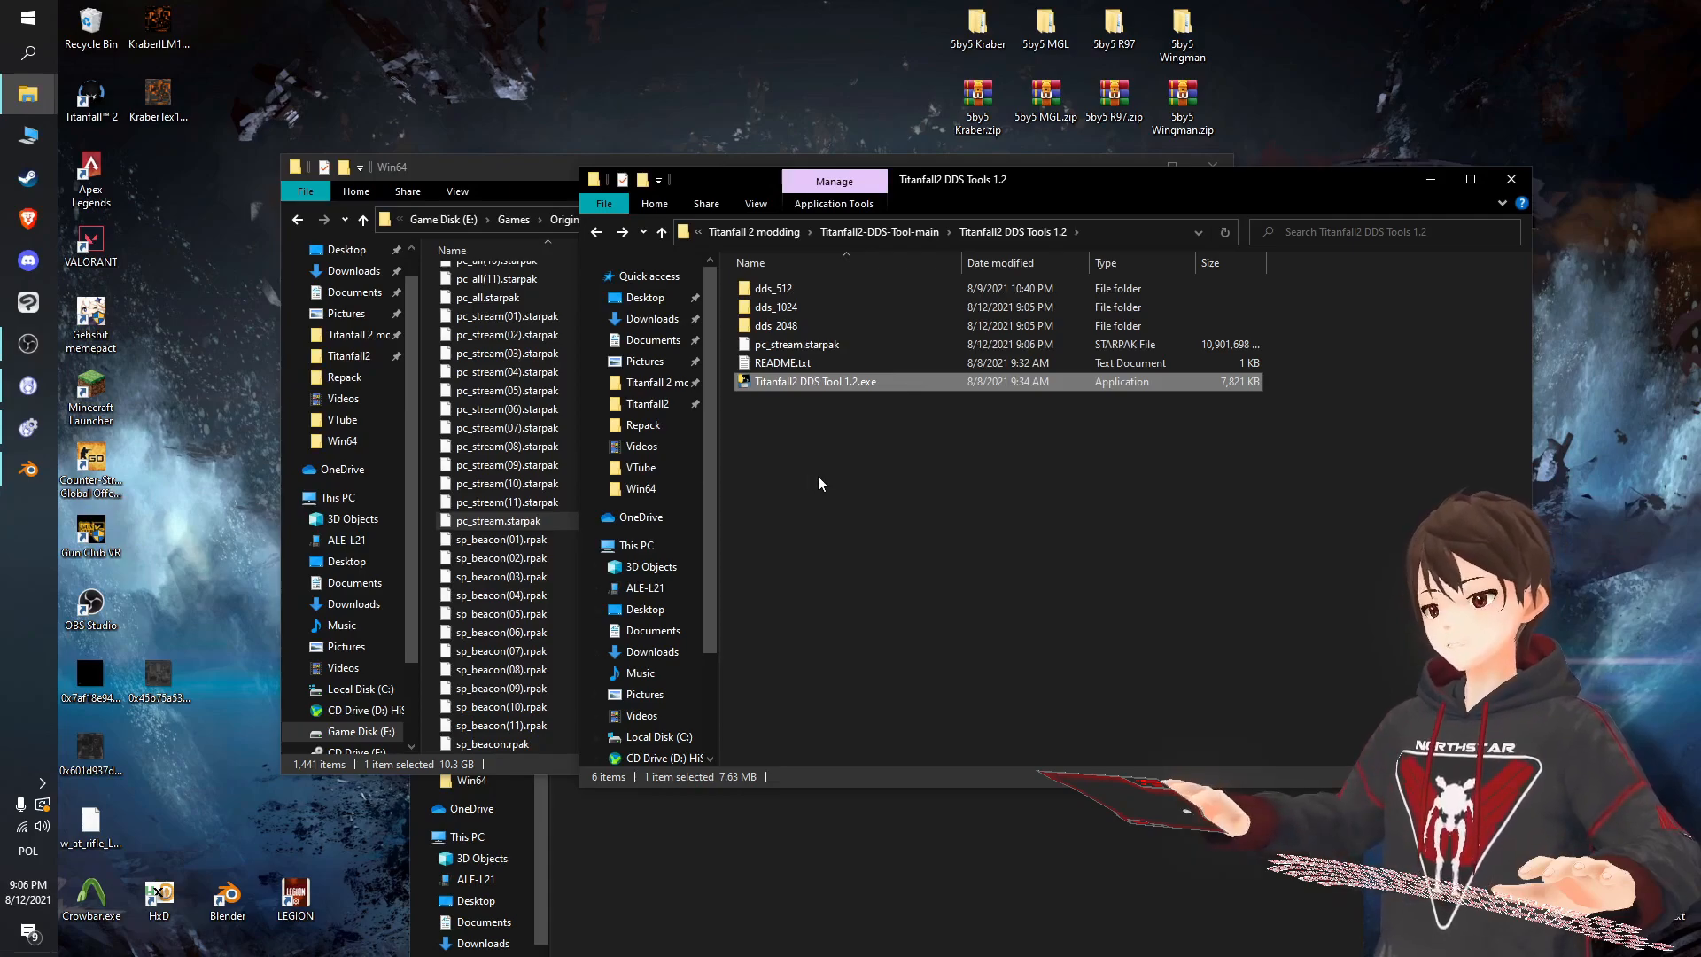
Verify pc_stream.starpak shows a 9:06 PM modified time, then close the Win64 and DDS Tools folders.
click(795, 344)
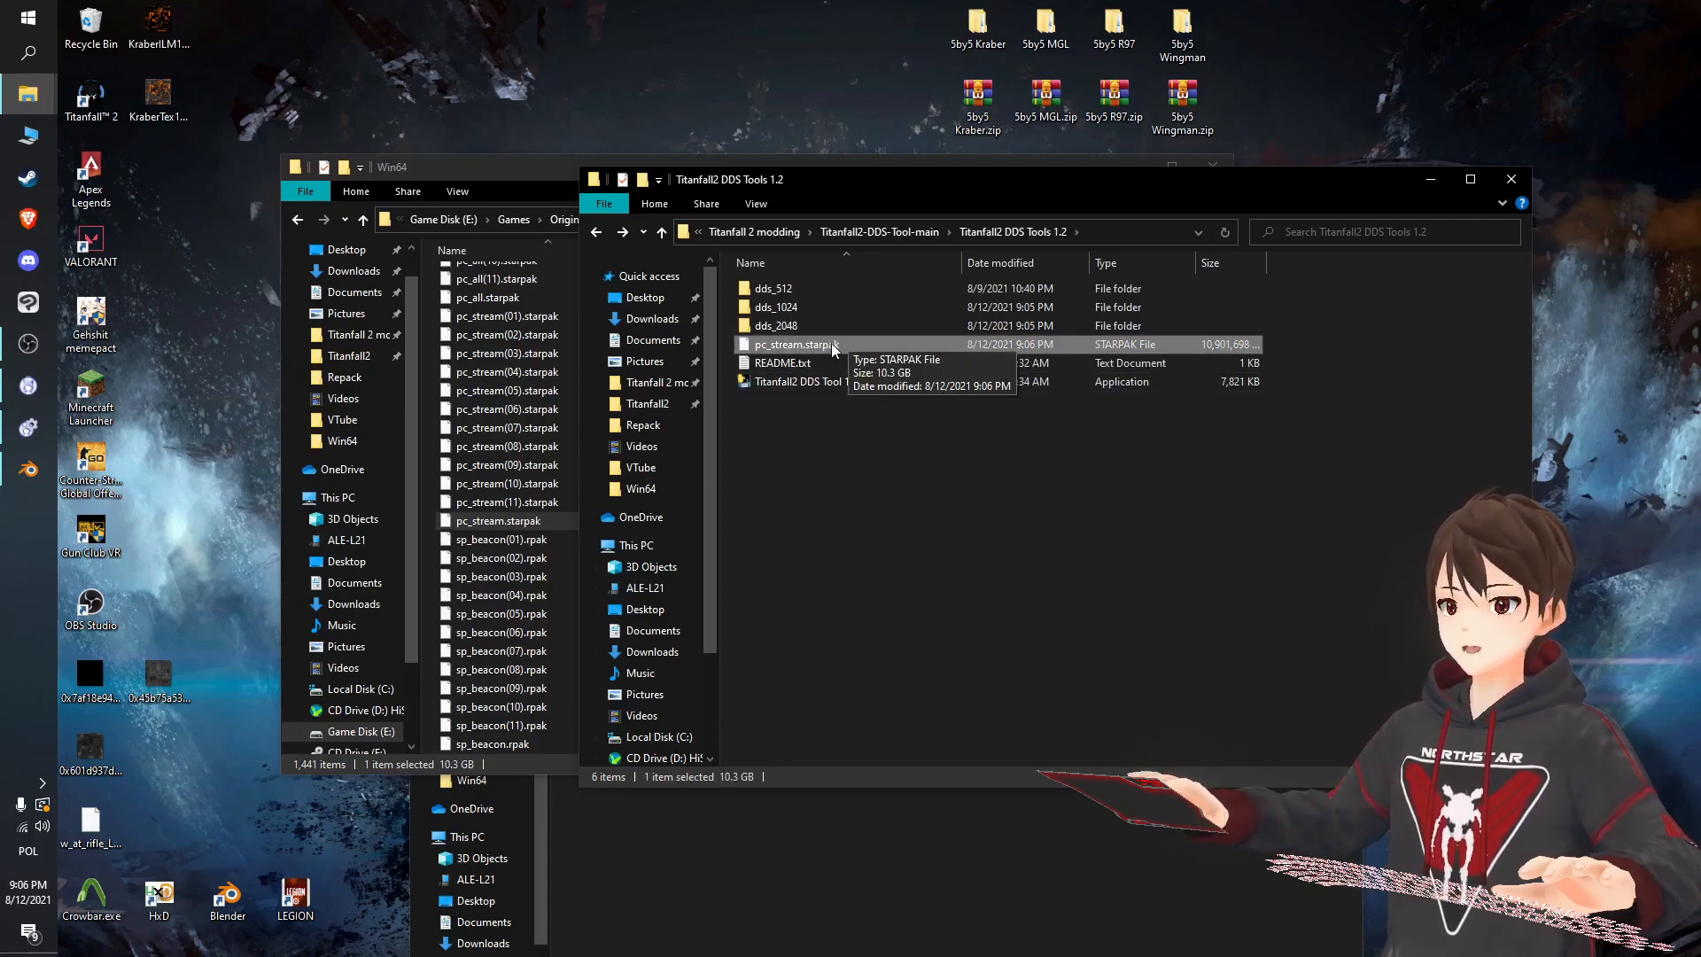
mouse_move(516, 138)
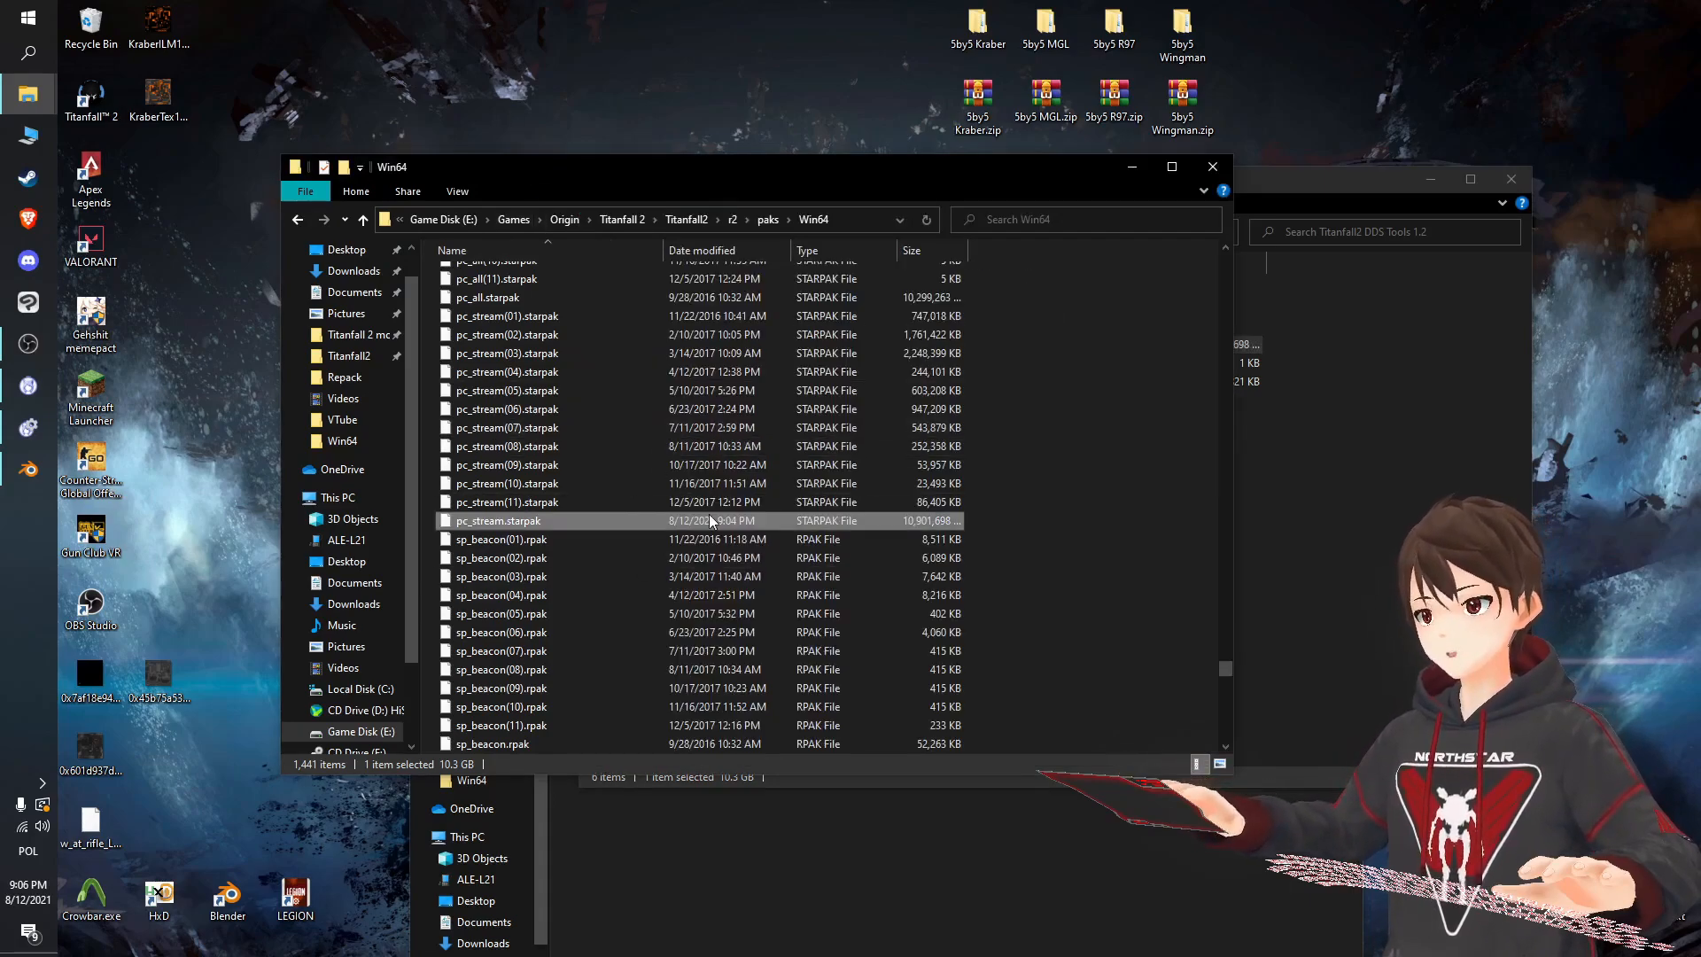
mouse_move(1071, 446)
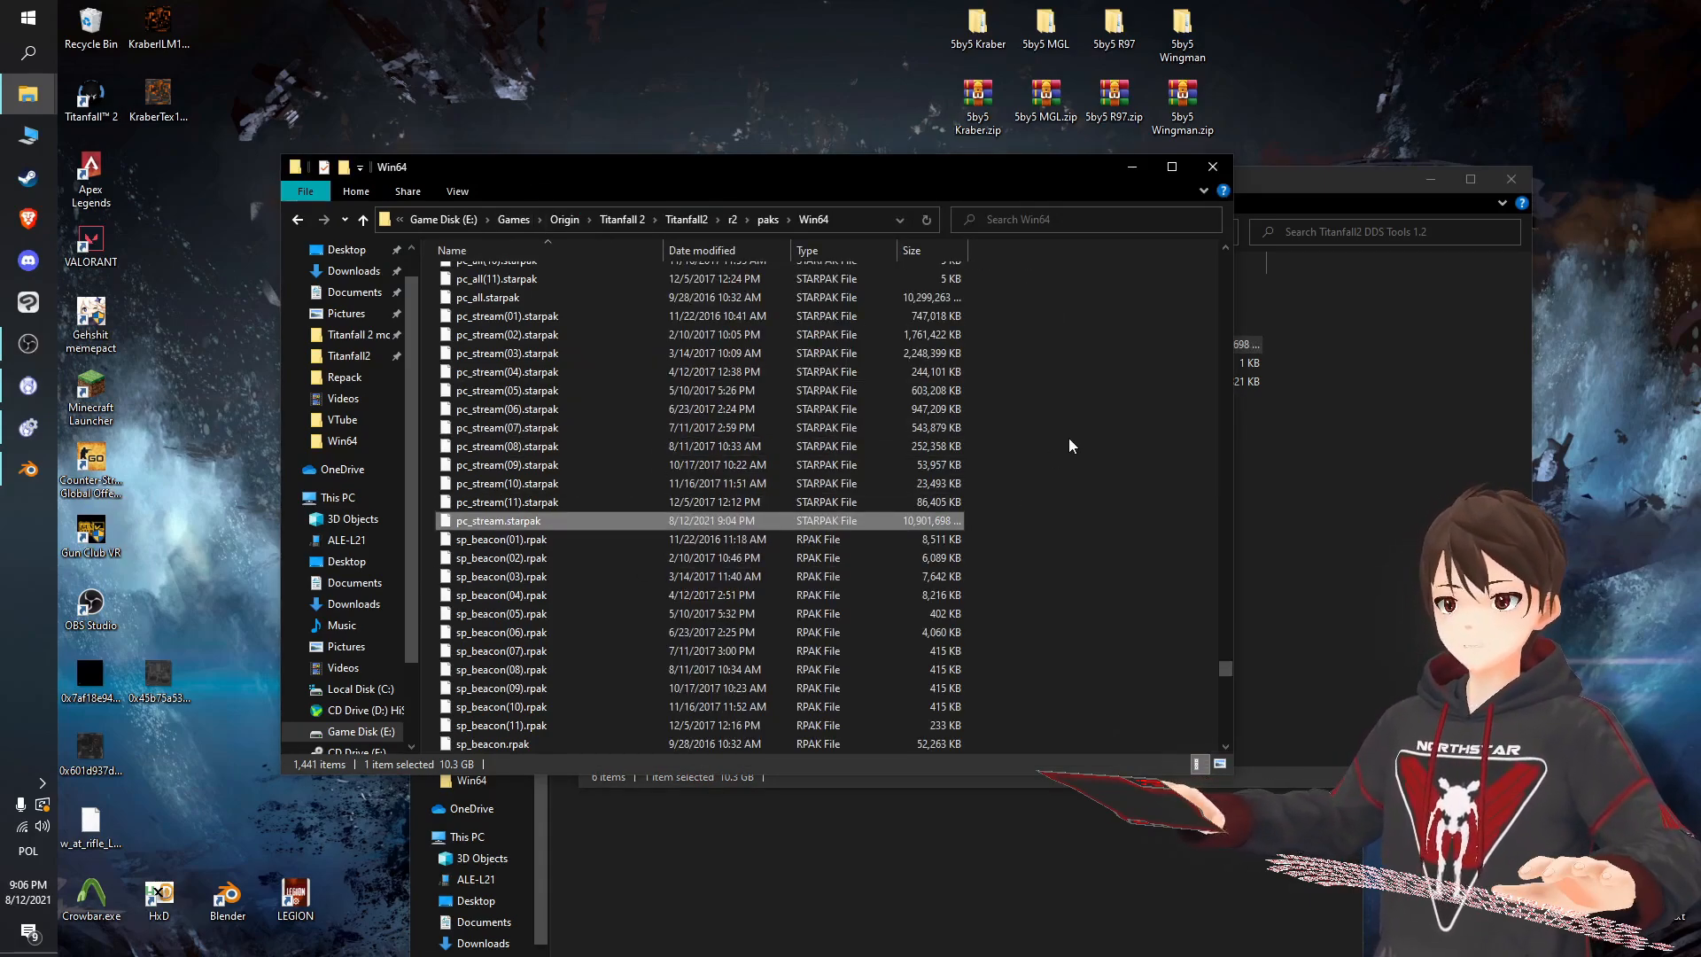
mouse_move(1307, 374)
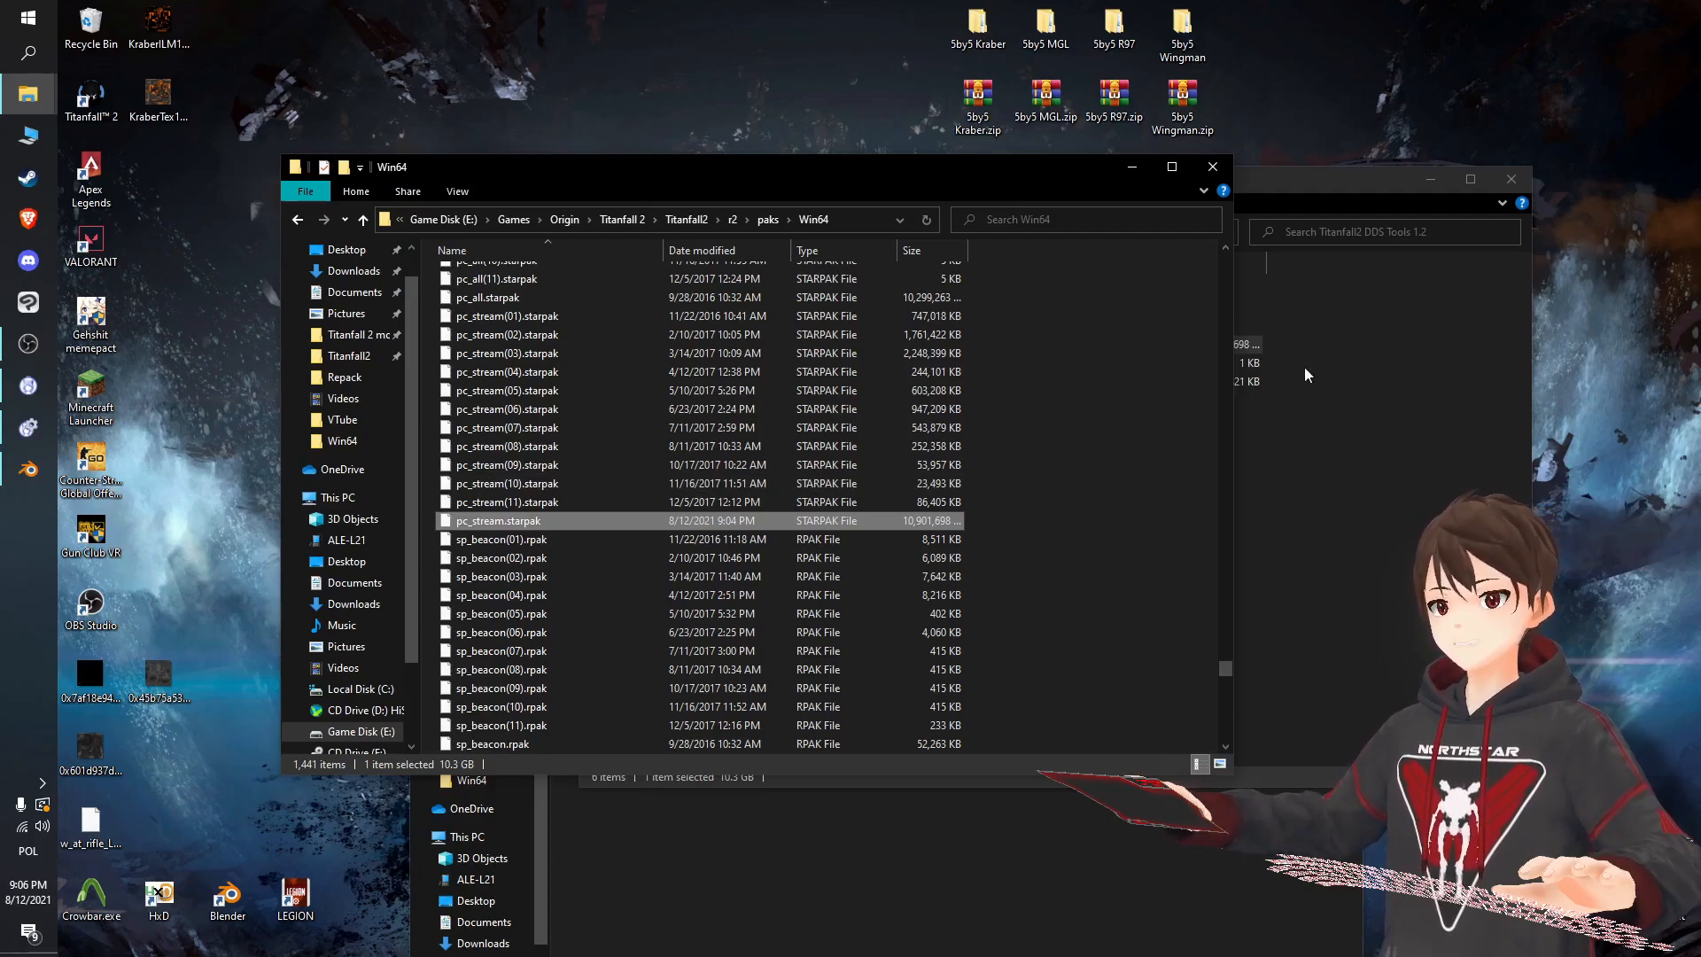
mouse_move(1342, 192)
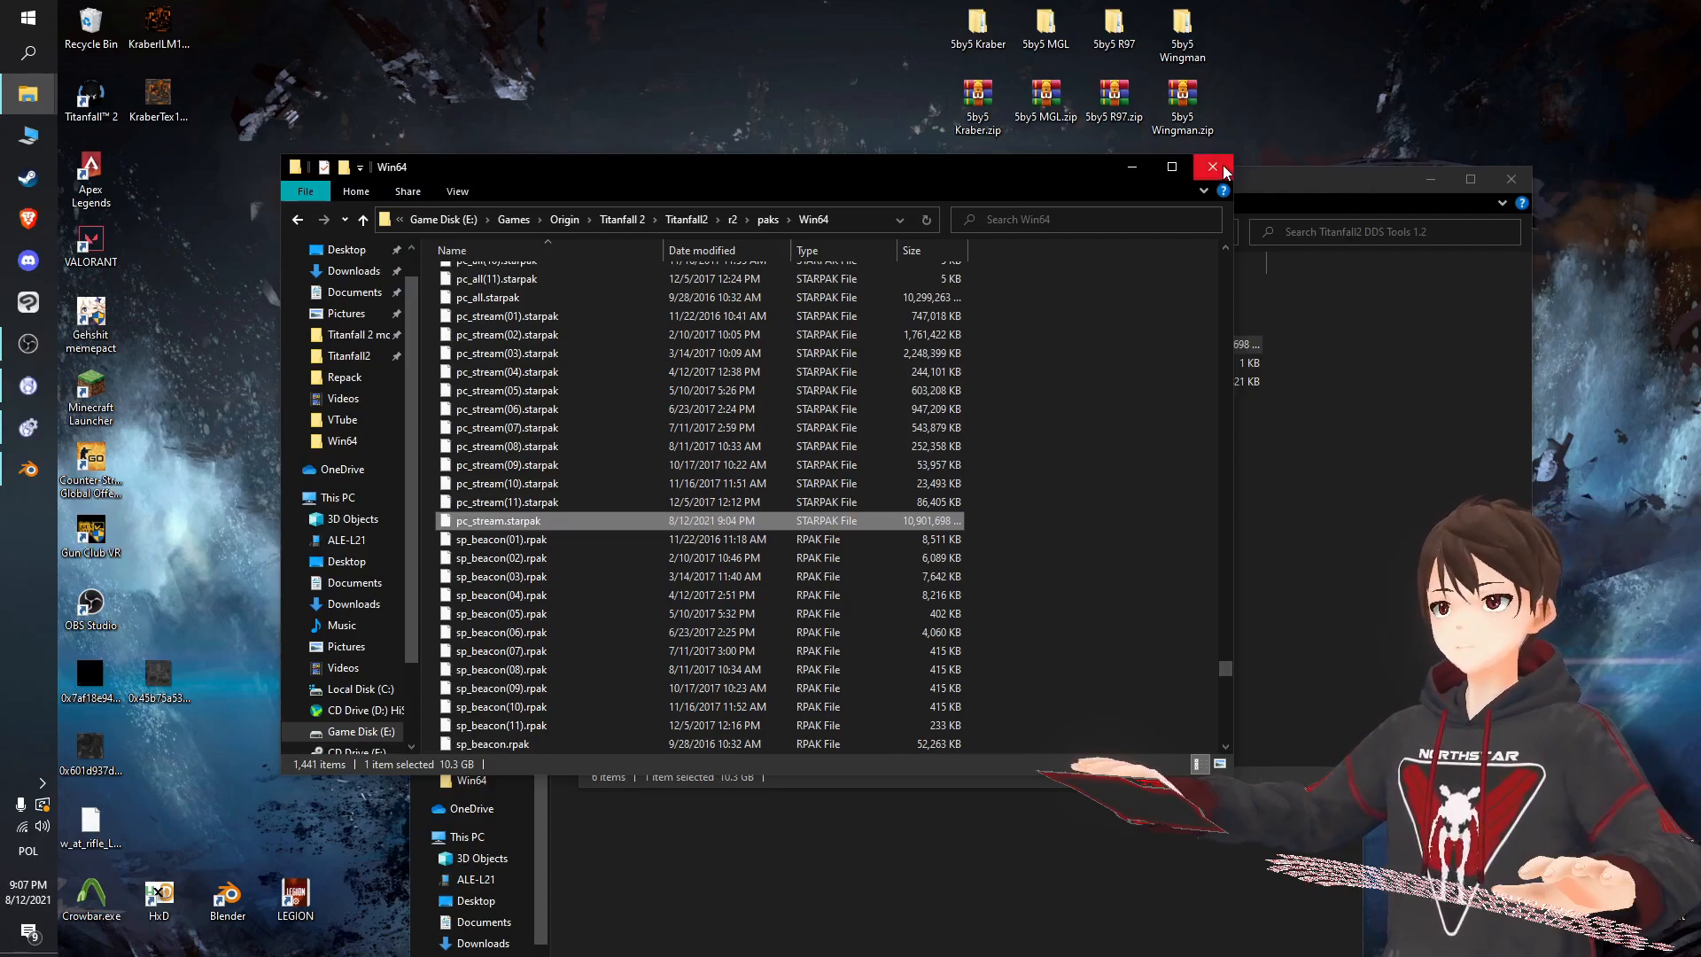
click(1211, 167)
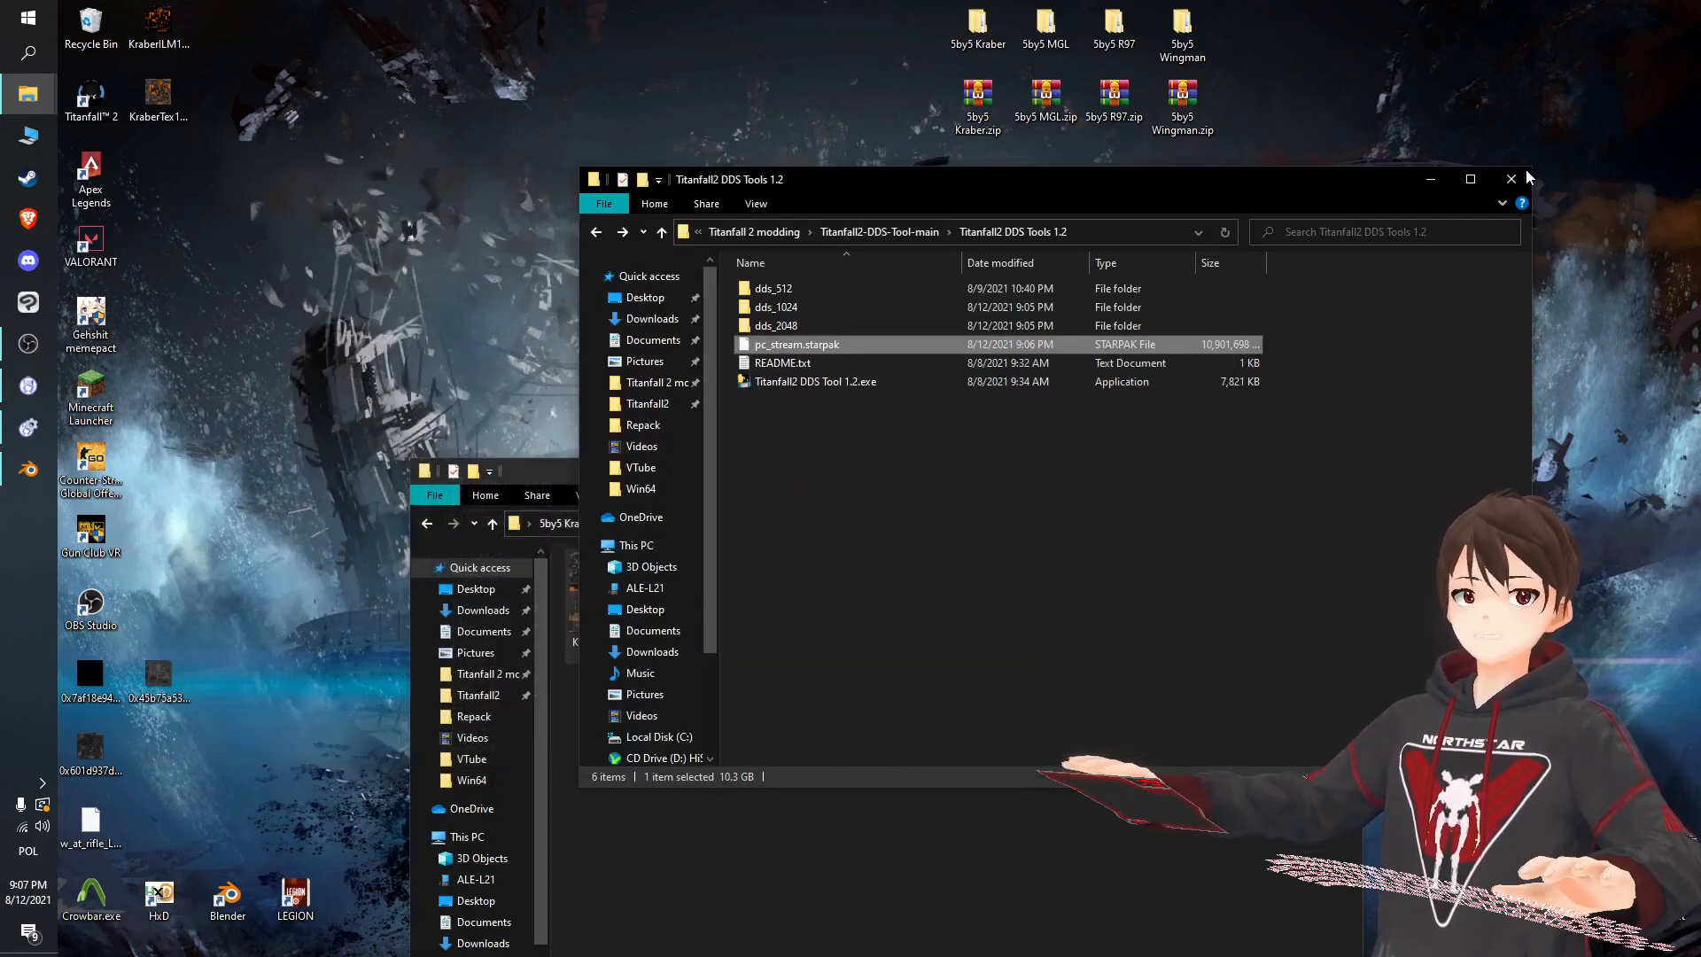
mouse_move(1509, 178)
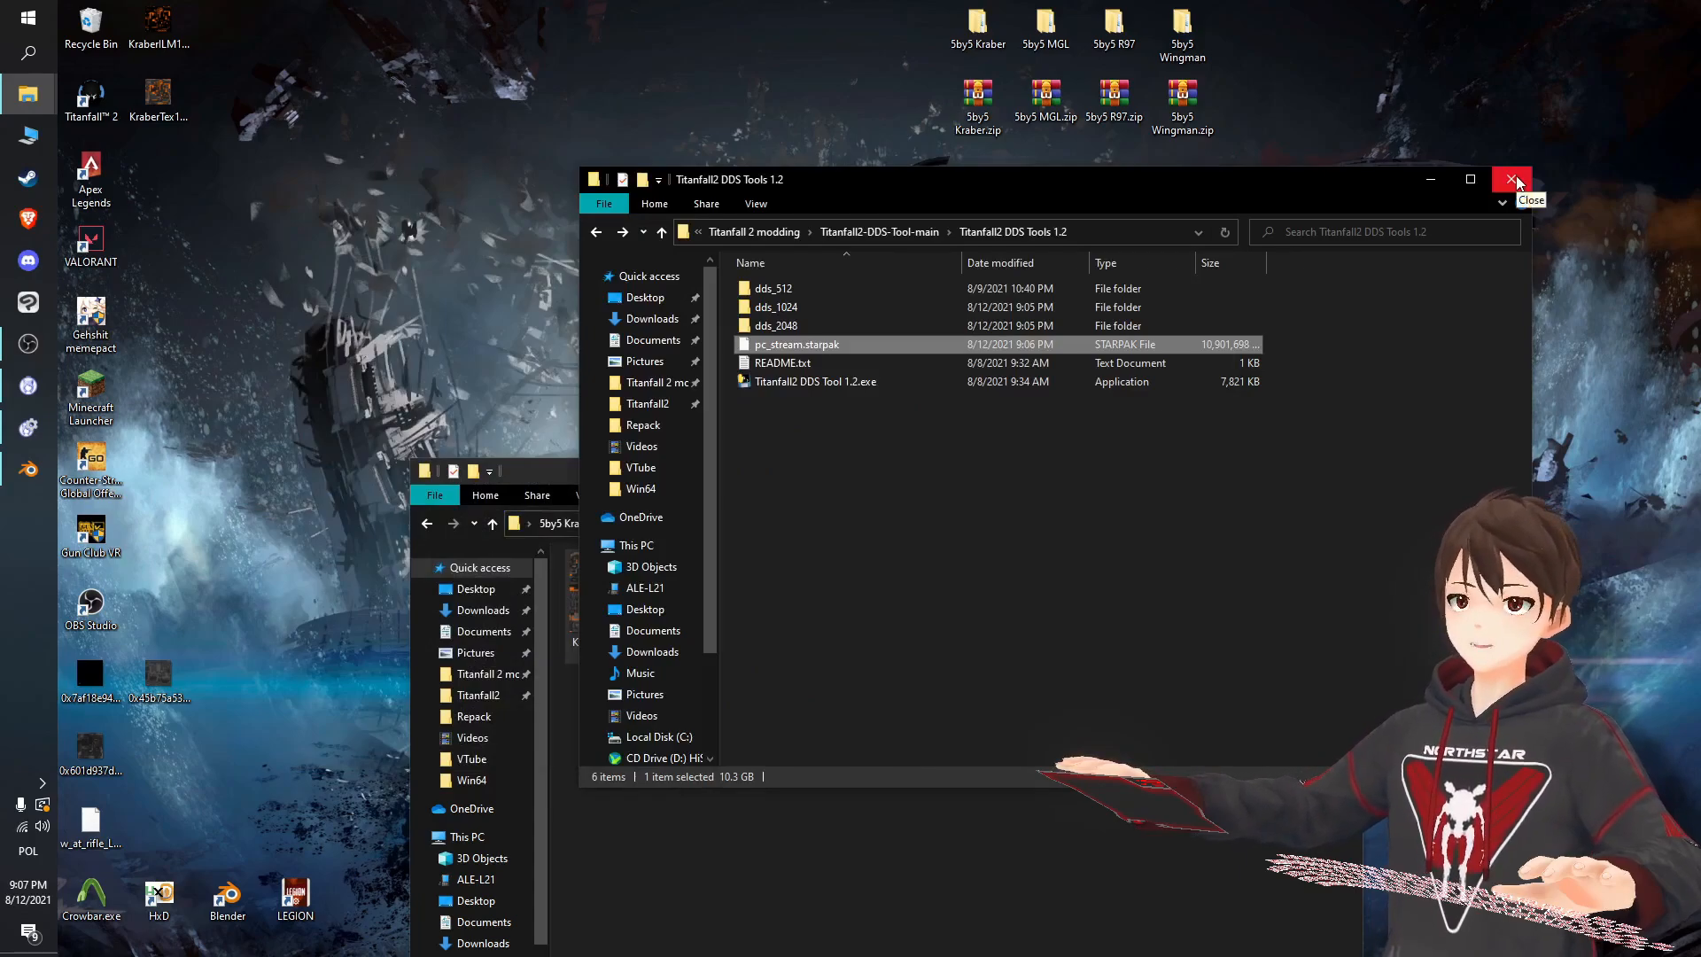
click(1514, 179)
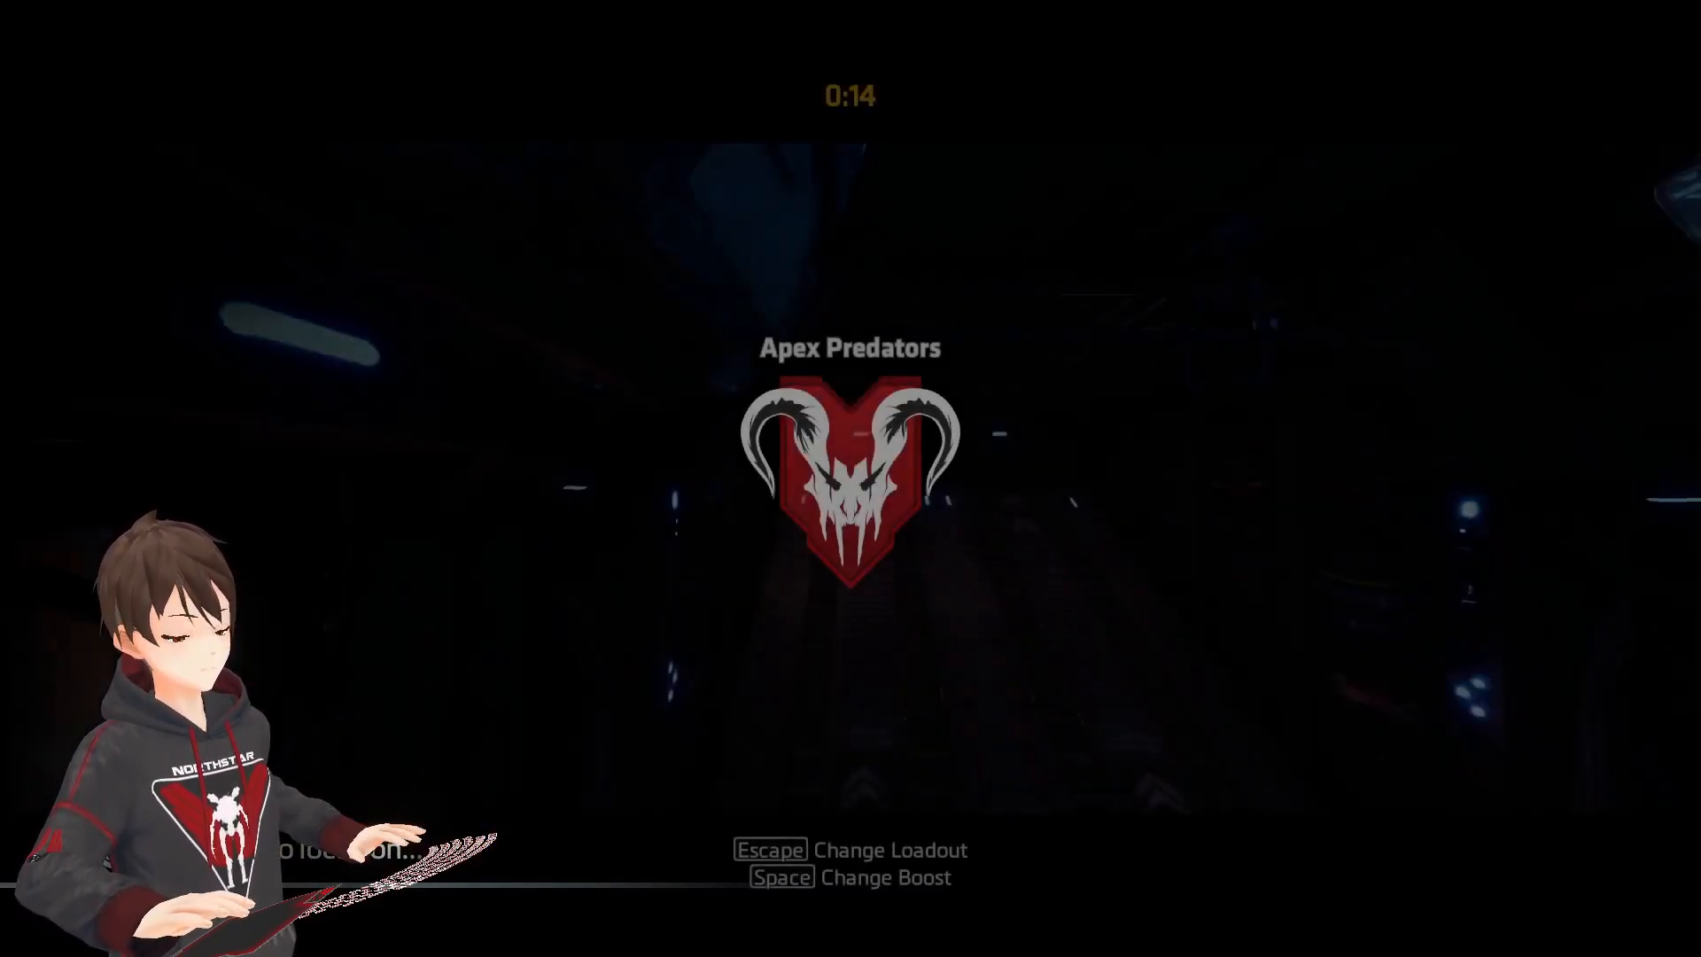
Dismiss the menu with Escape to start the Attrition match holding the orange-and-black Kraber.
key(Escape)
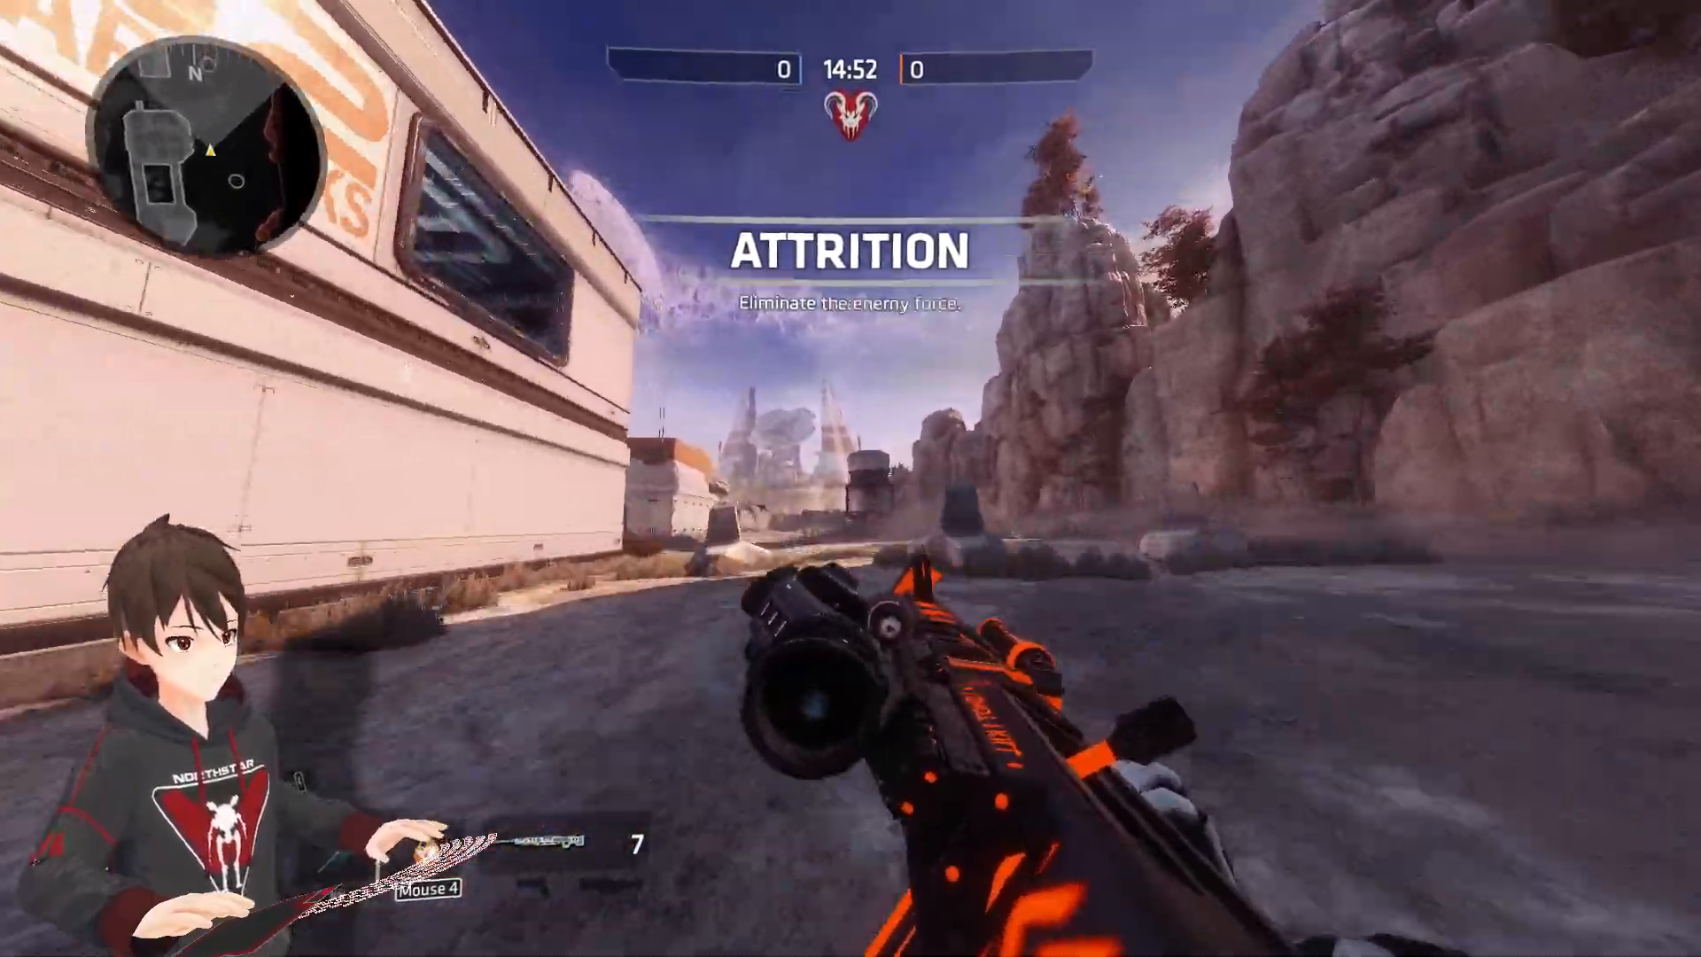
mouse_move(850, 479)
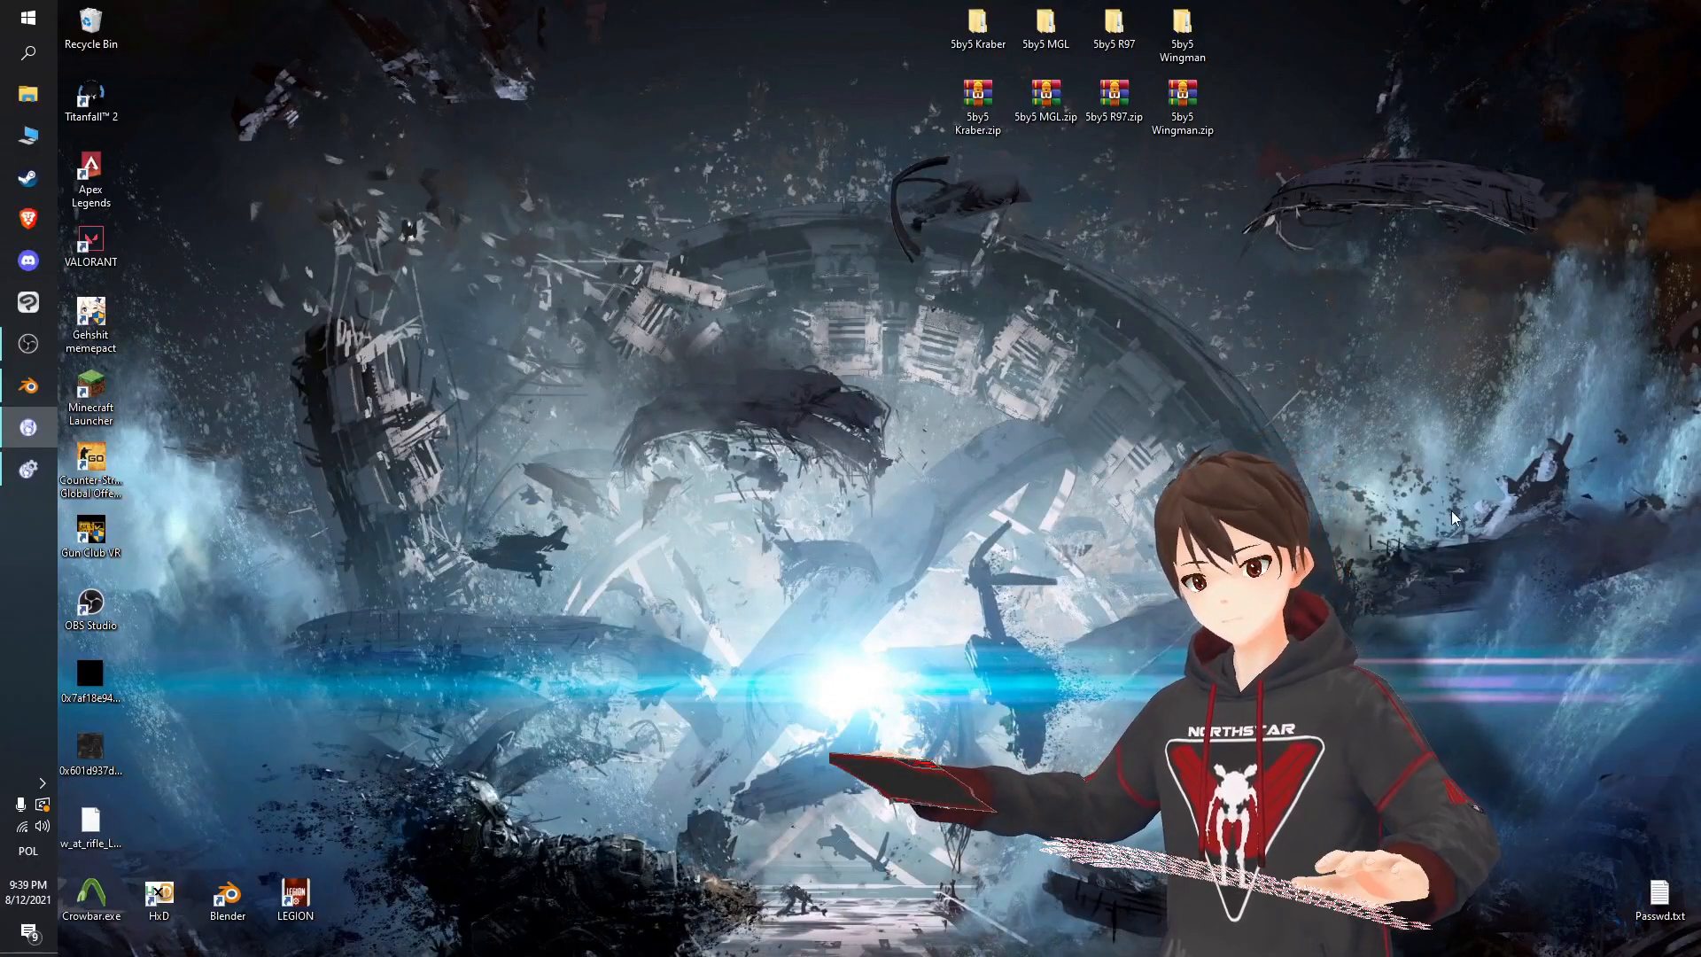
mouse_move(1624, 578)
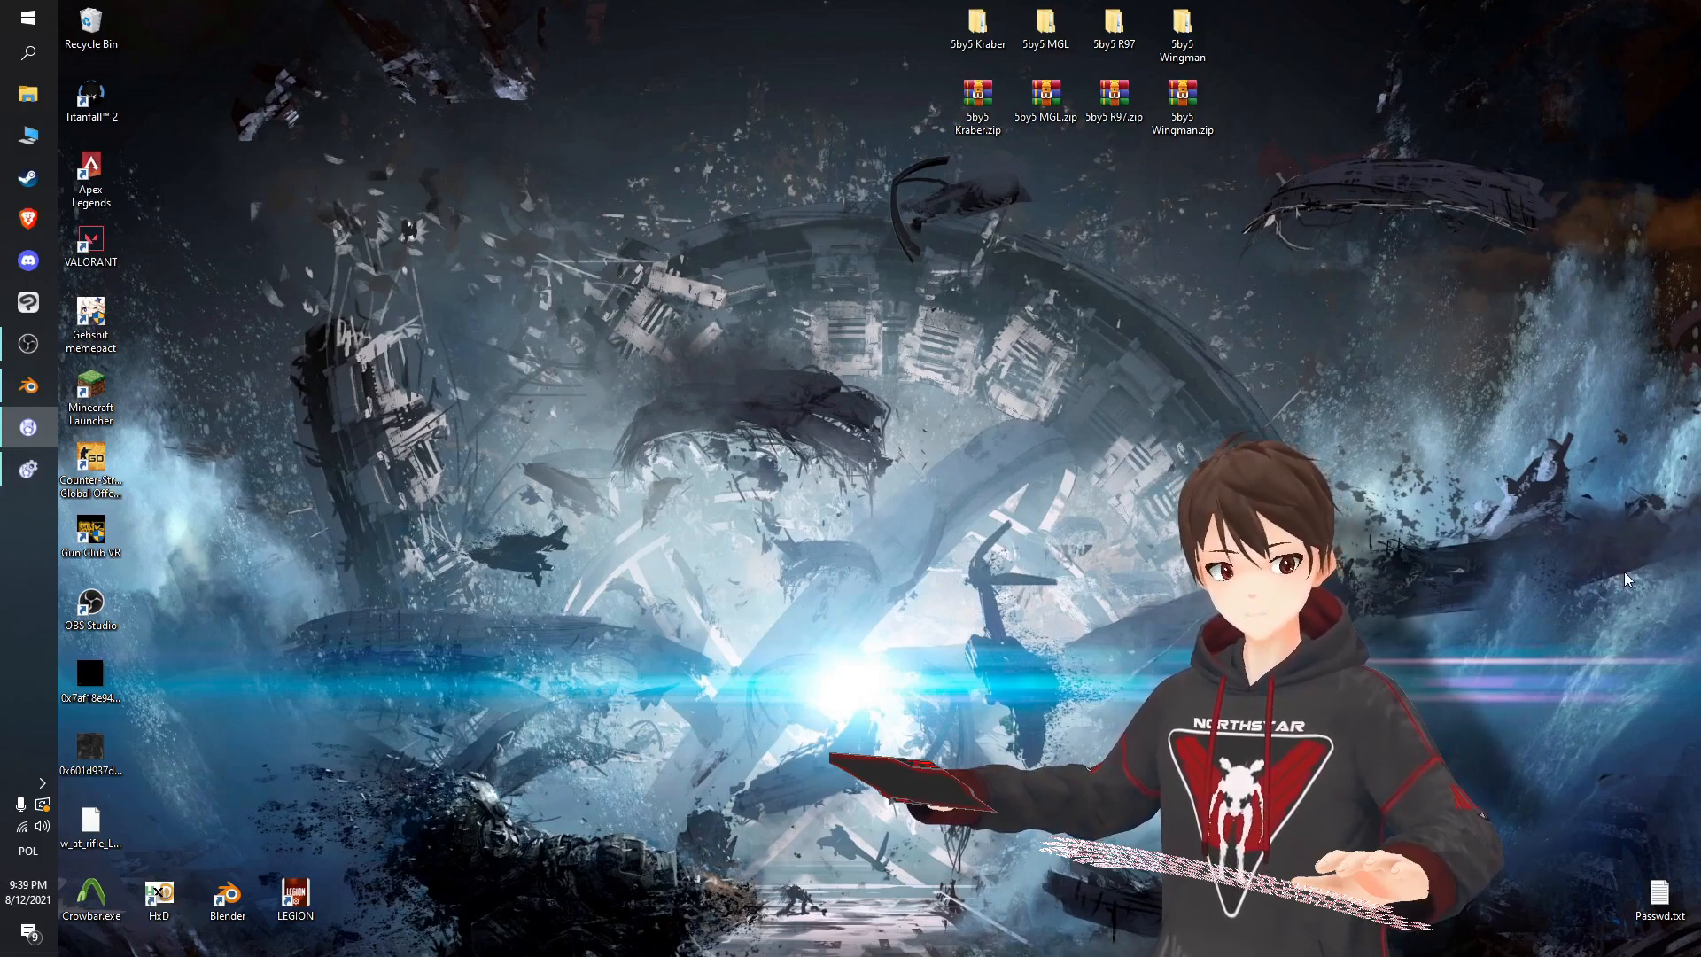
mouse_move(1594, 641)
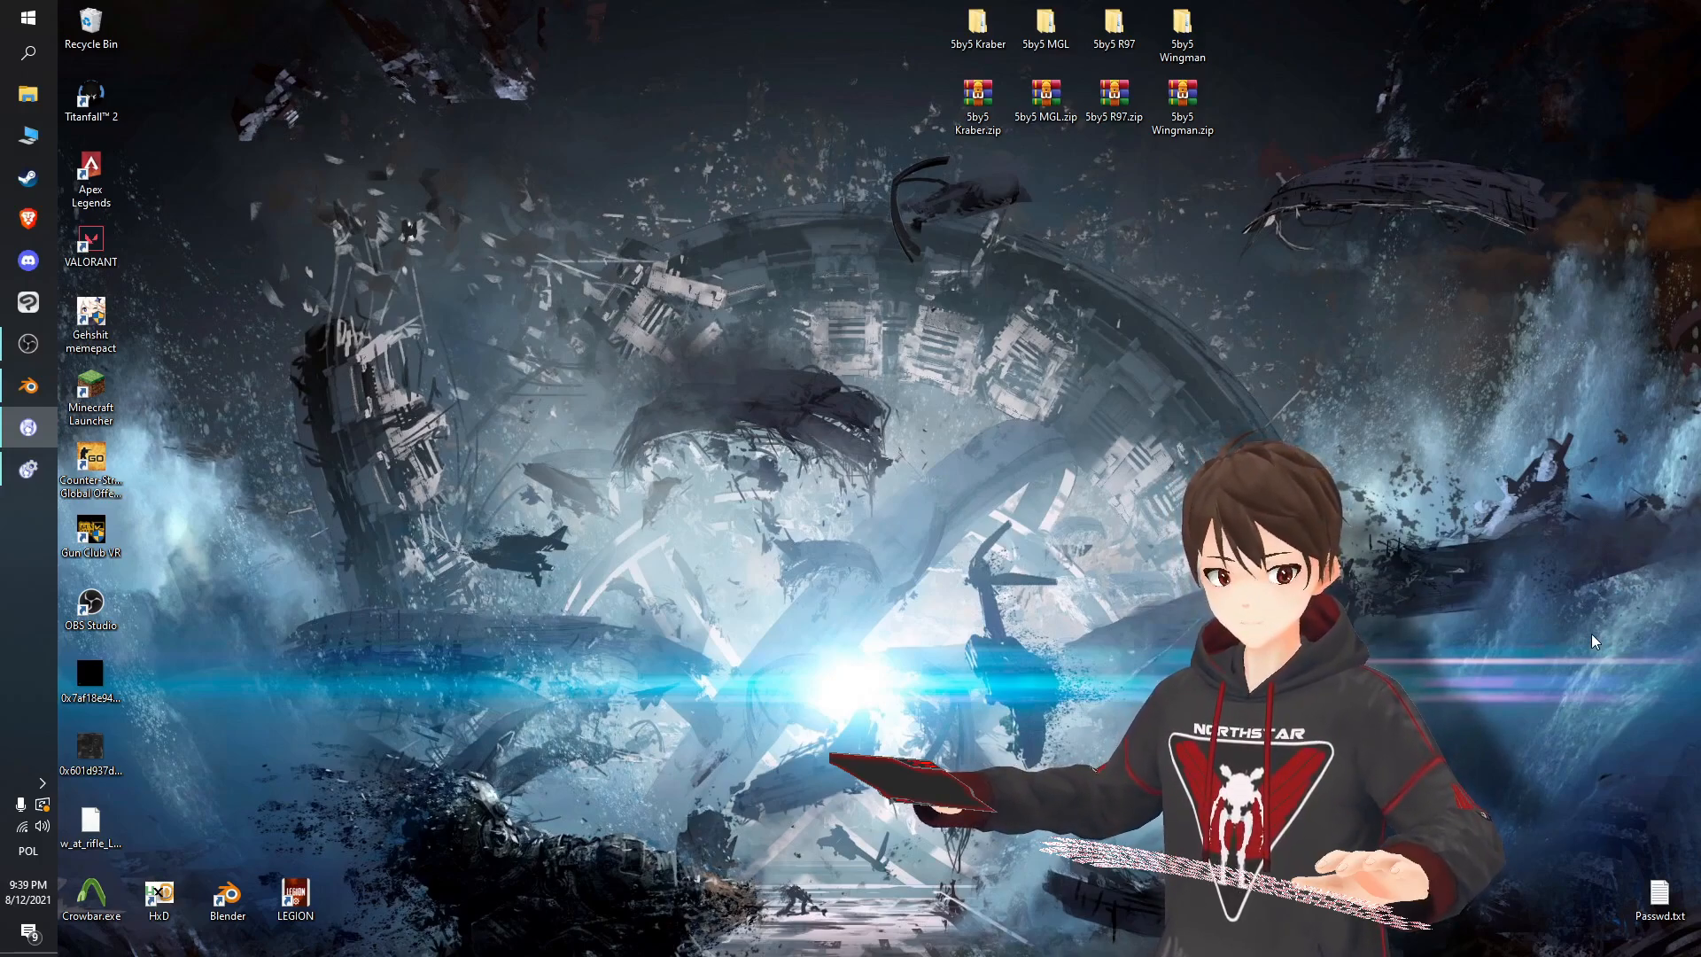